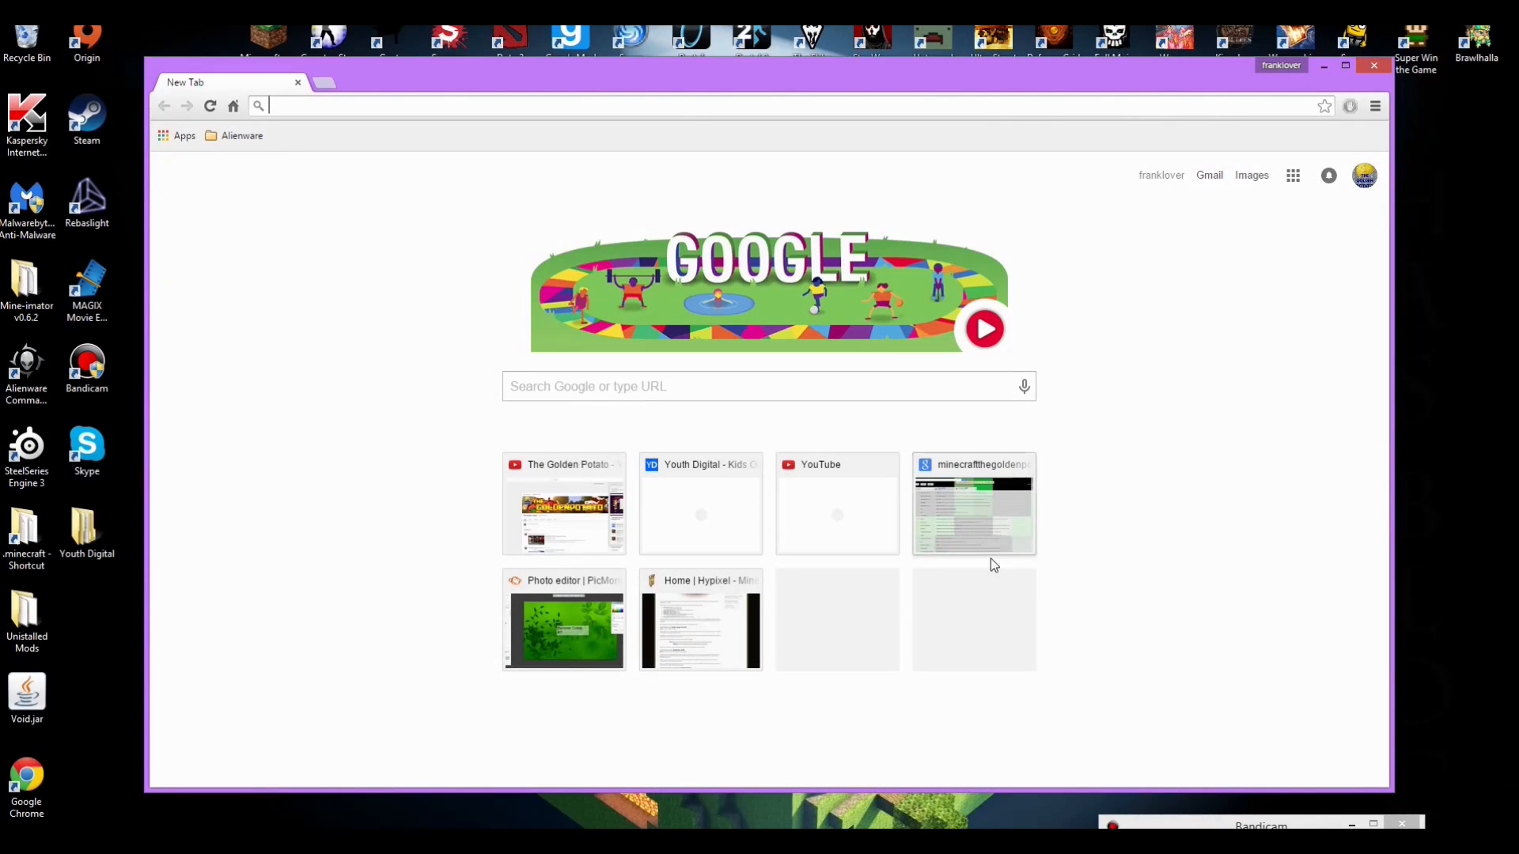
pyautogui.moveTo(973, 461)
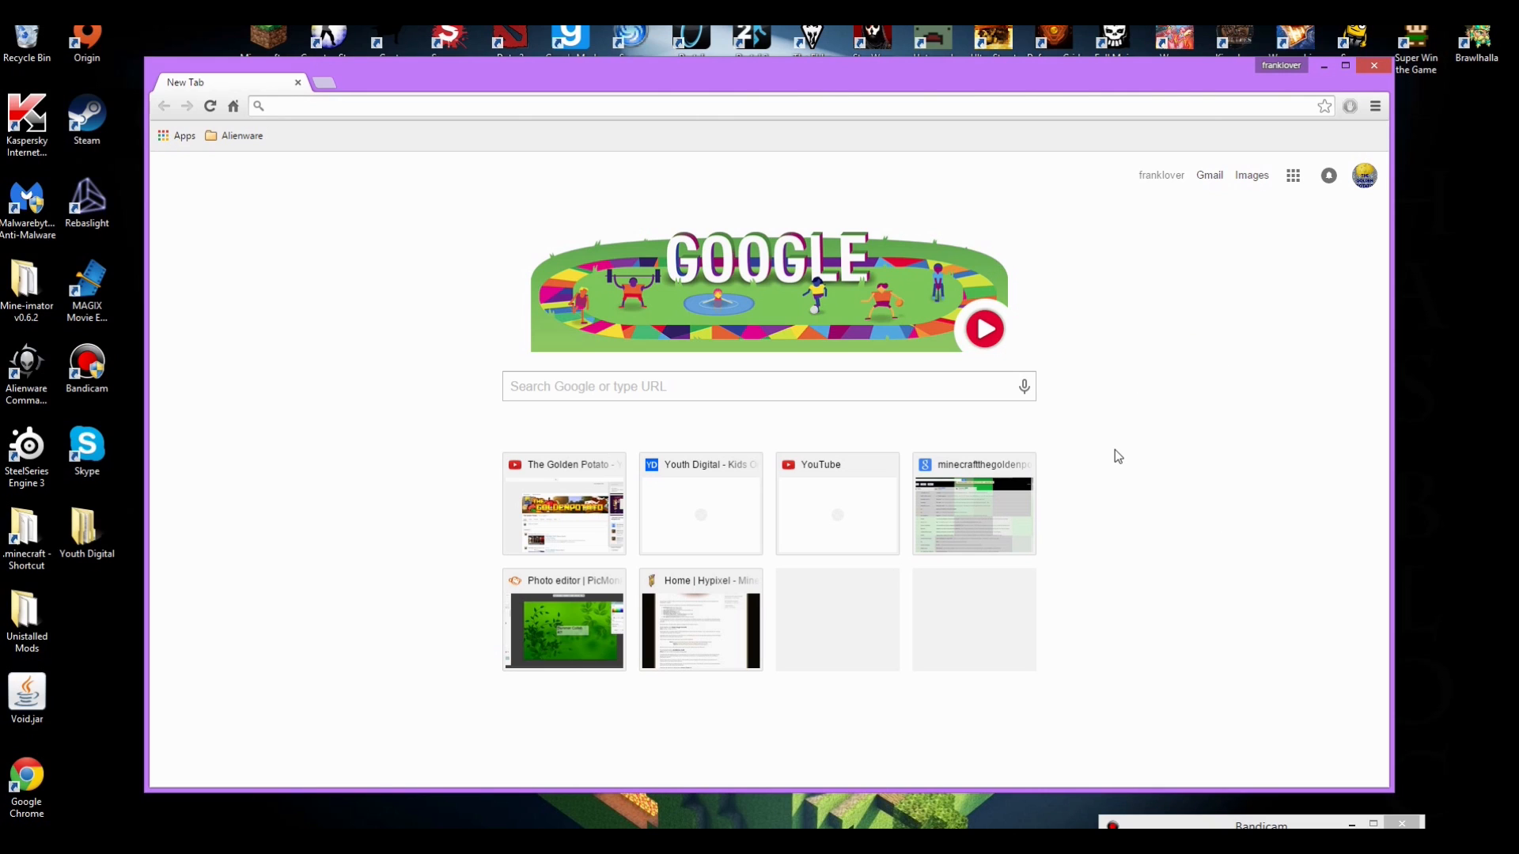
pyautogui.moveTo(1113, 459)
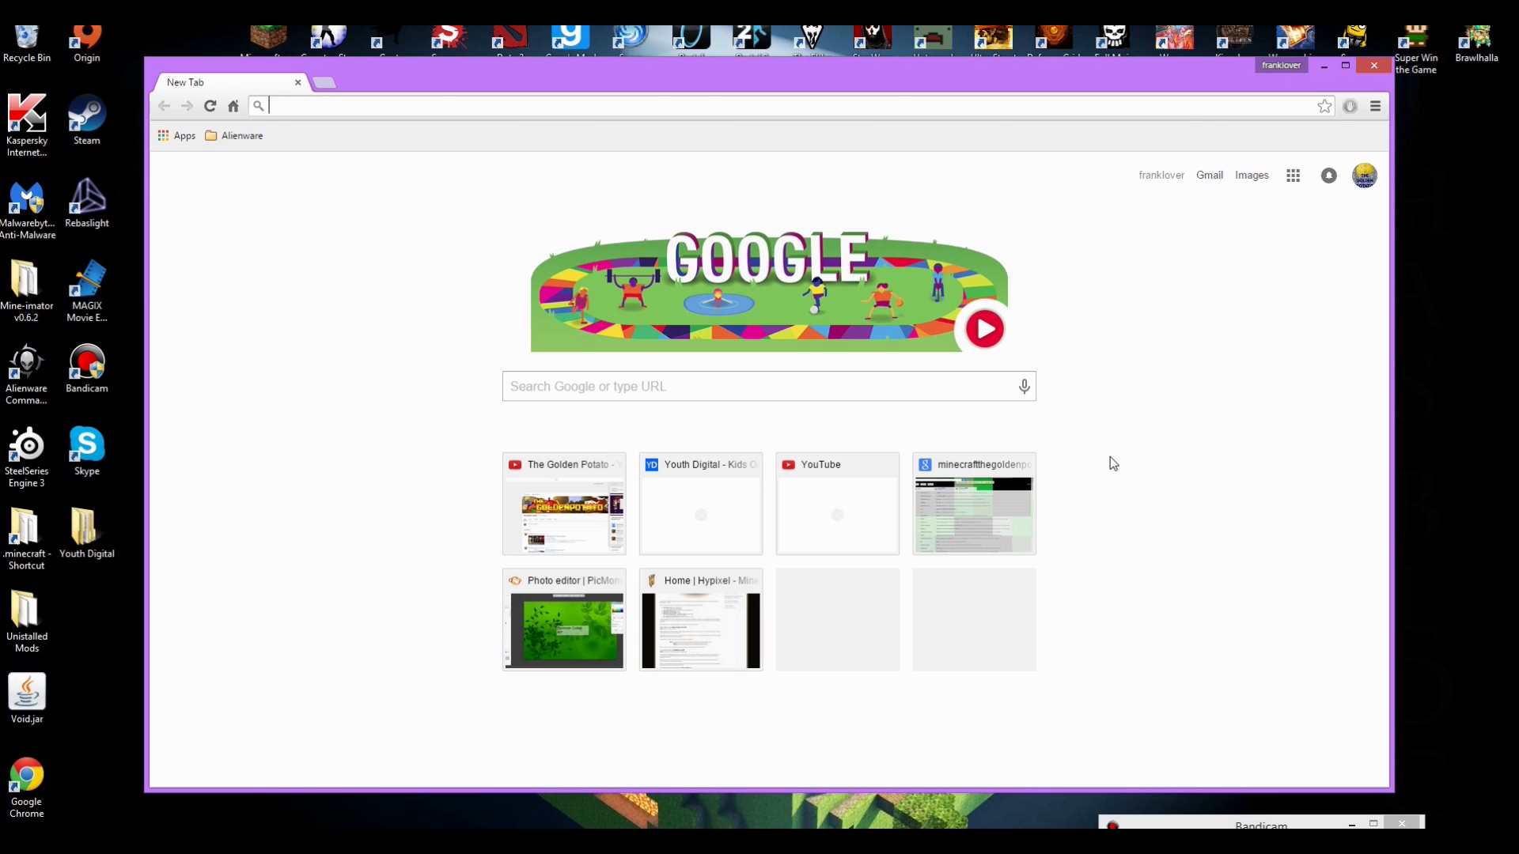
pyautogui.moveTo(1113, 468)
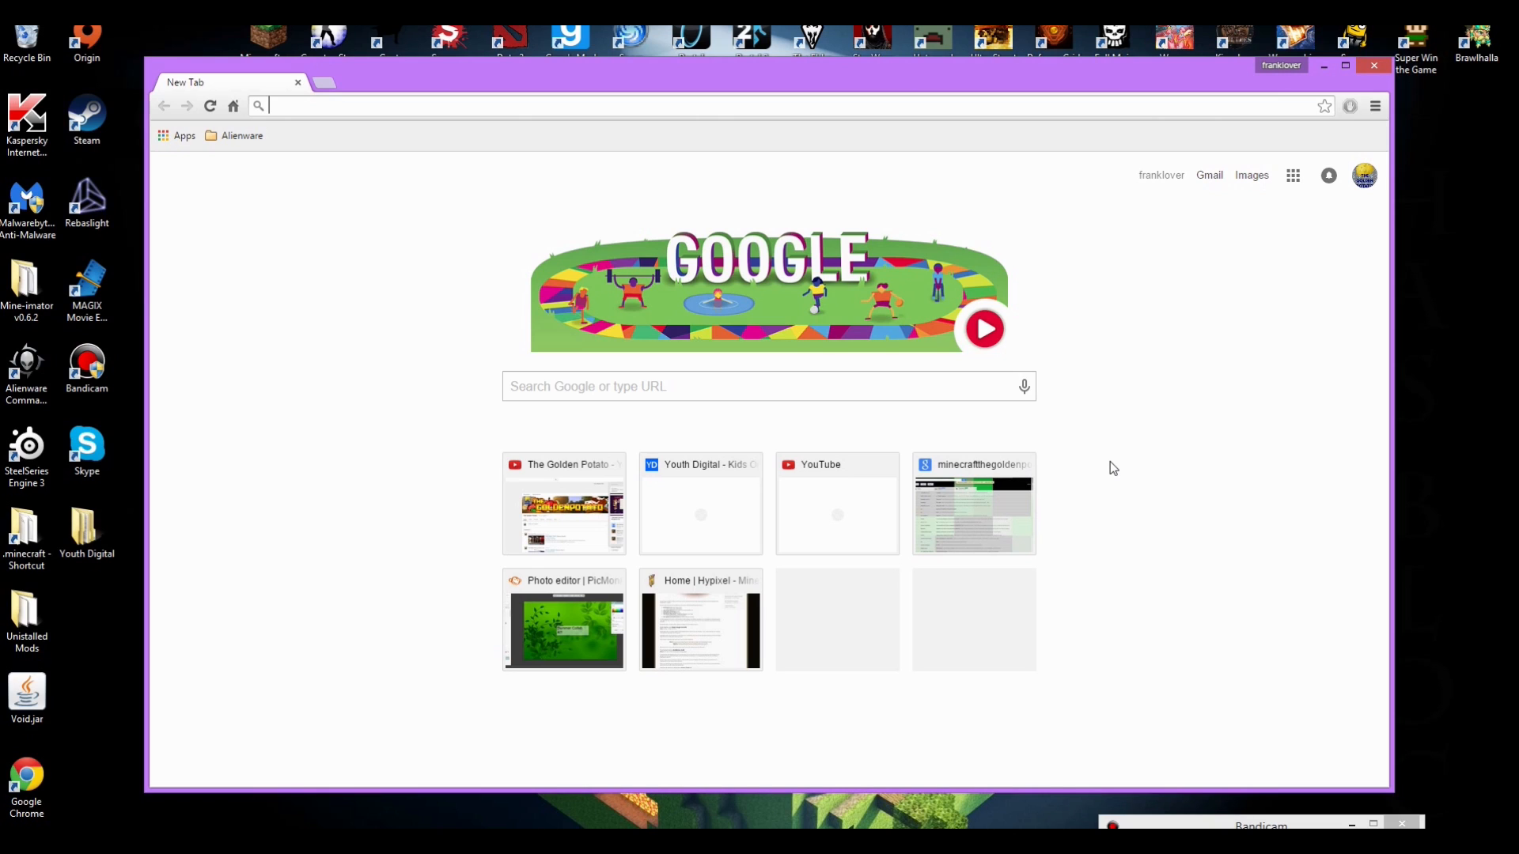
pyautogui.moveTo(1138, 511)
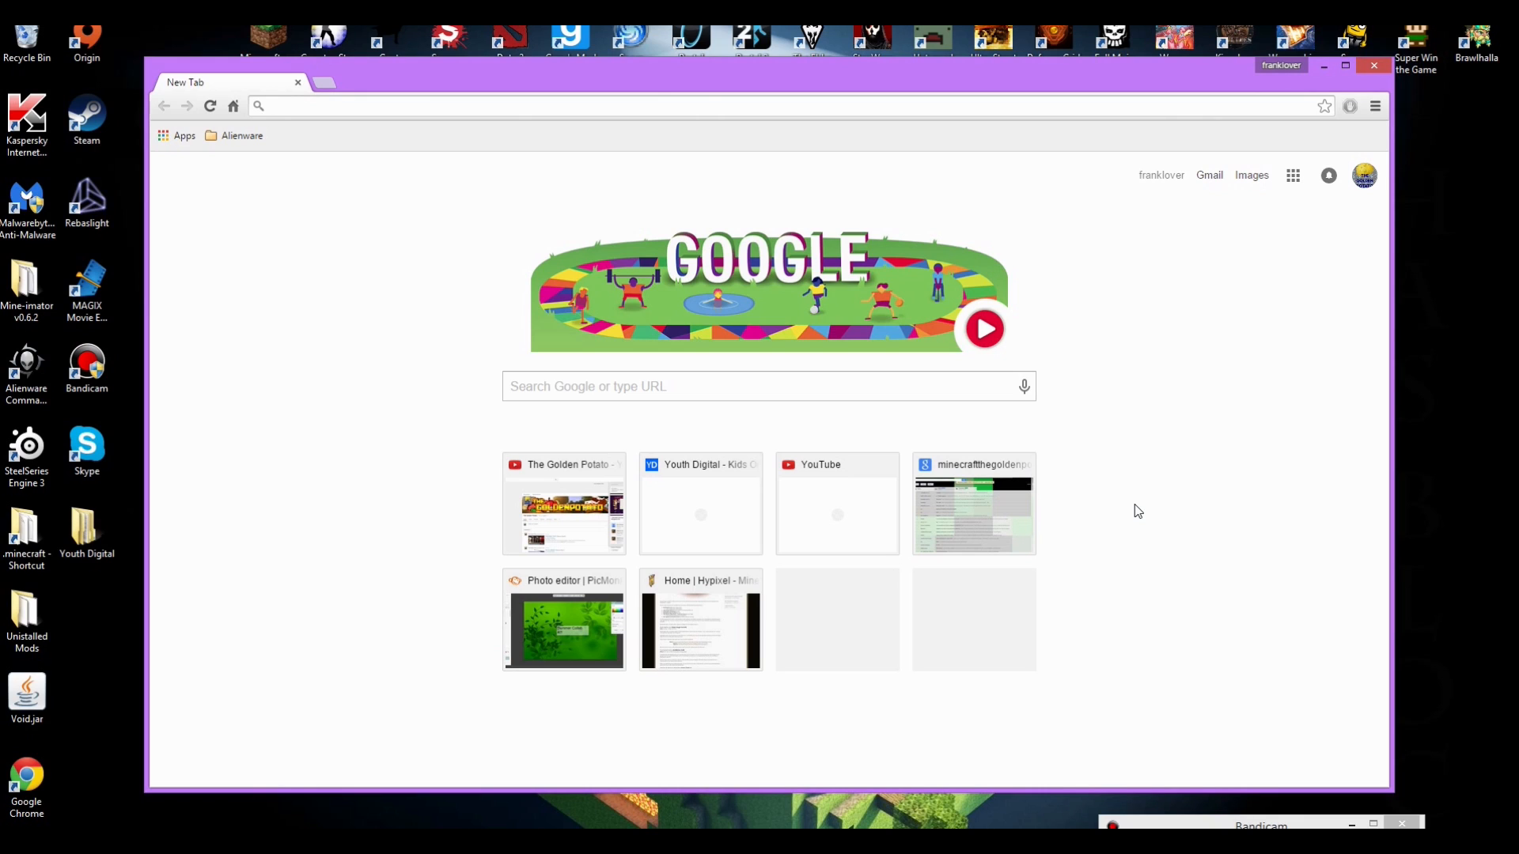
pyautogui.moveTo(1220, 418)
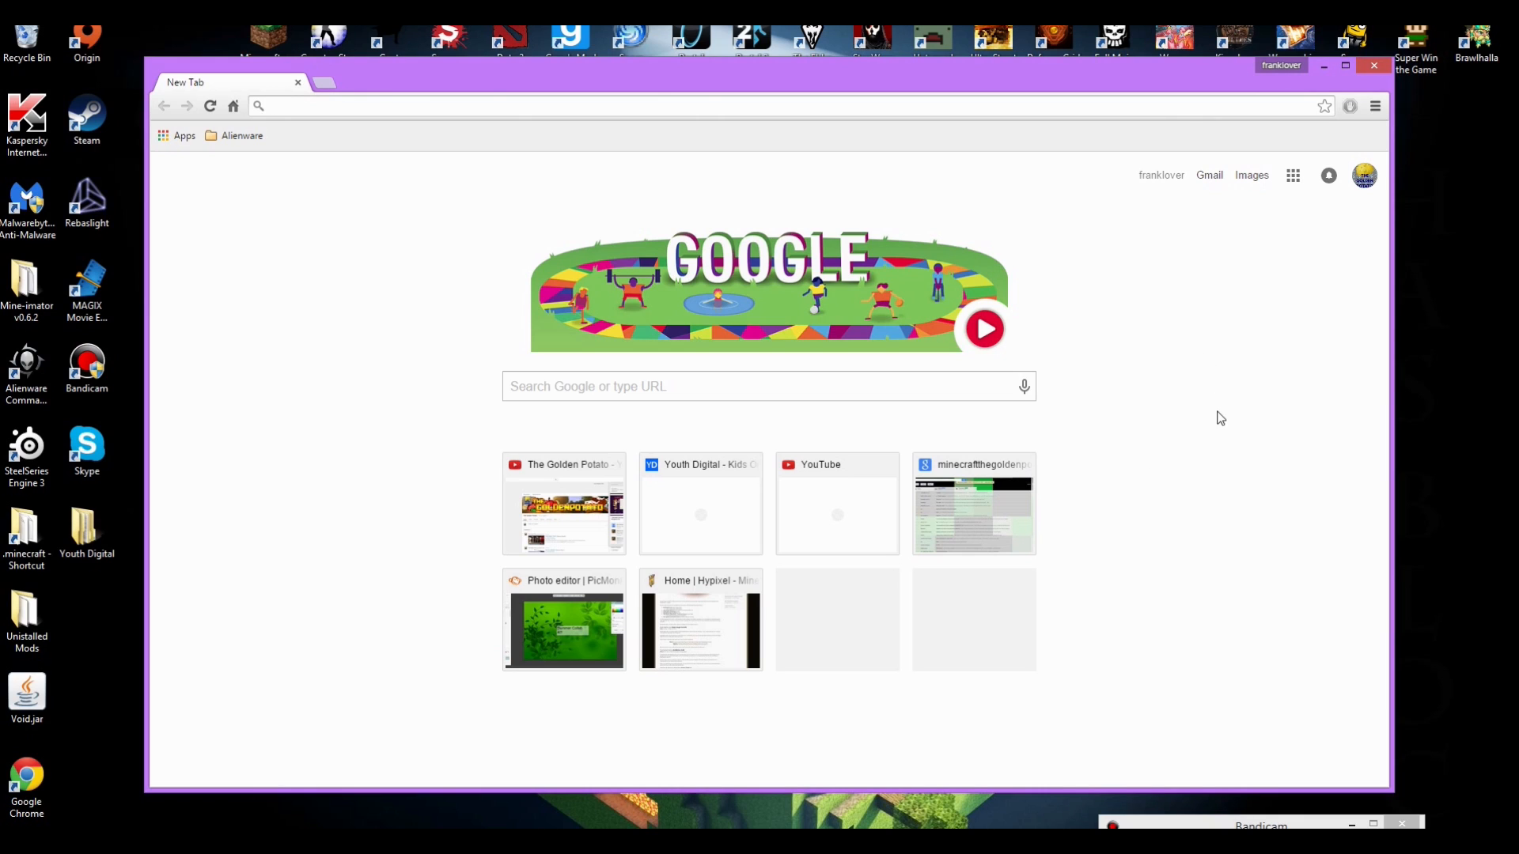
pyautogui.moveTo(1236, 519)
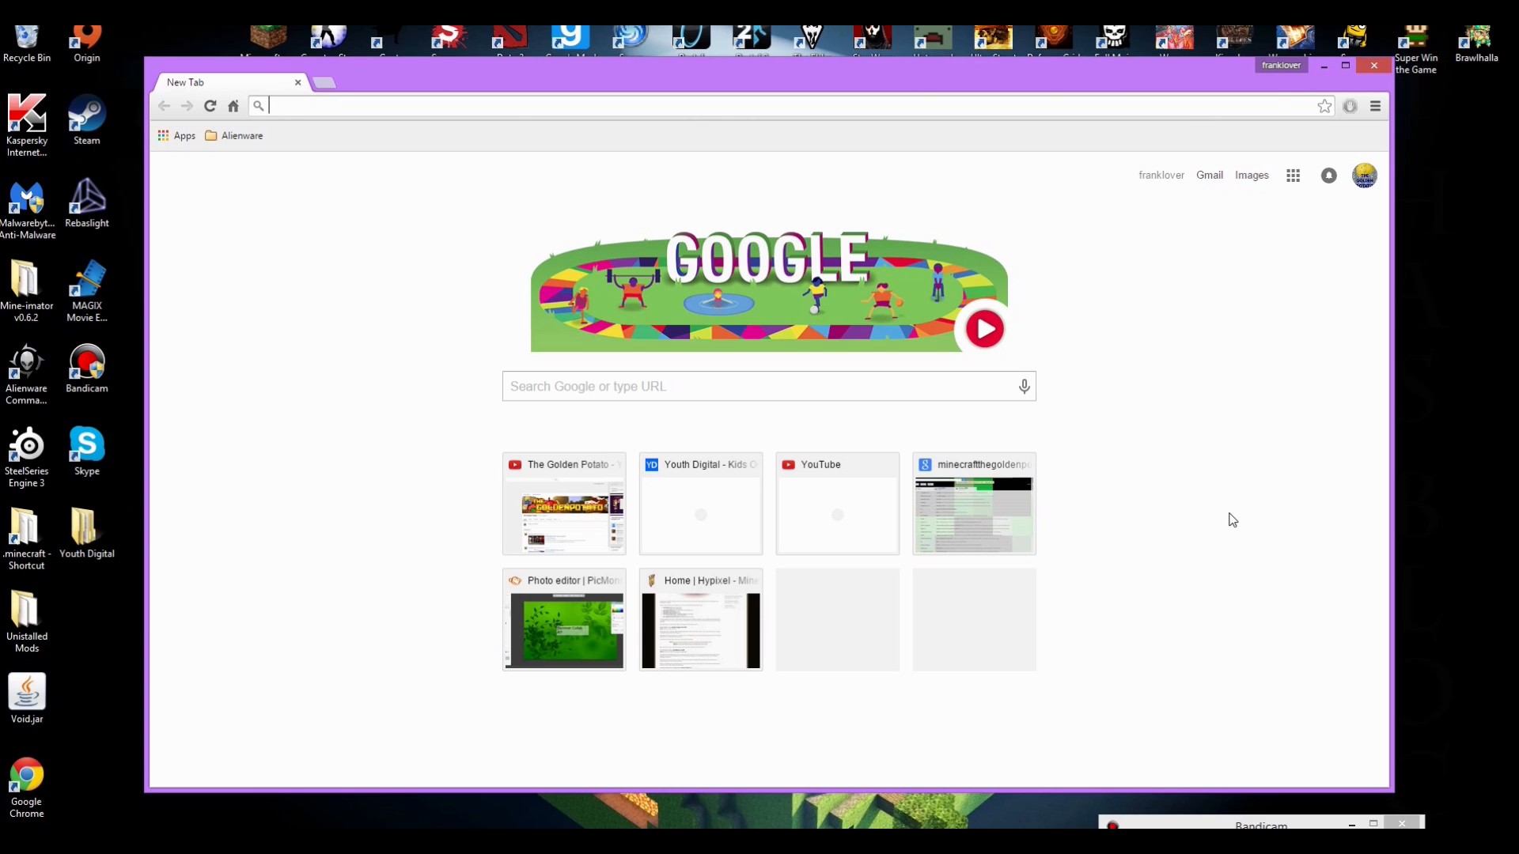
pyautogui.moveTo(1231, 524)
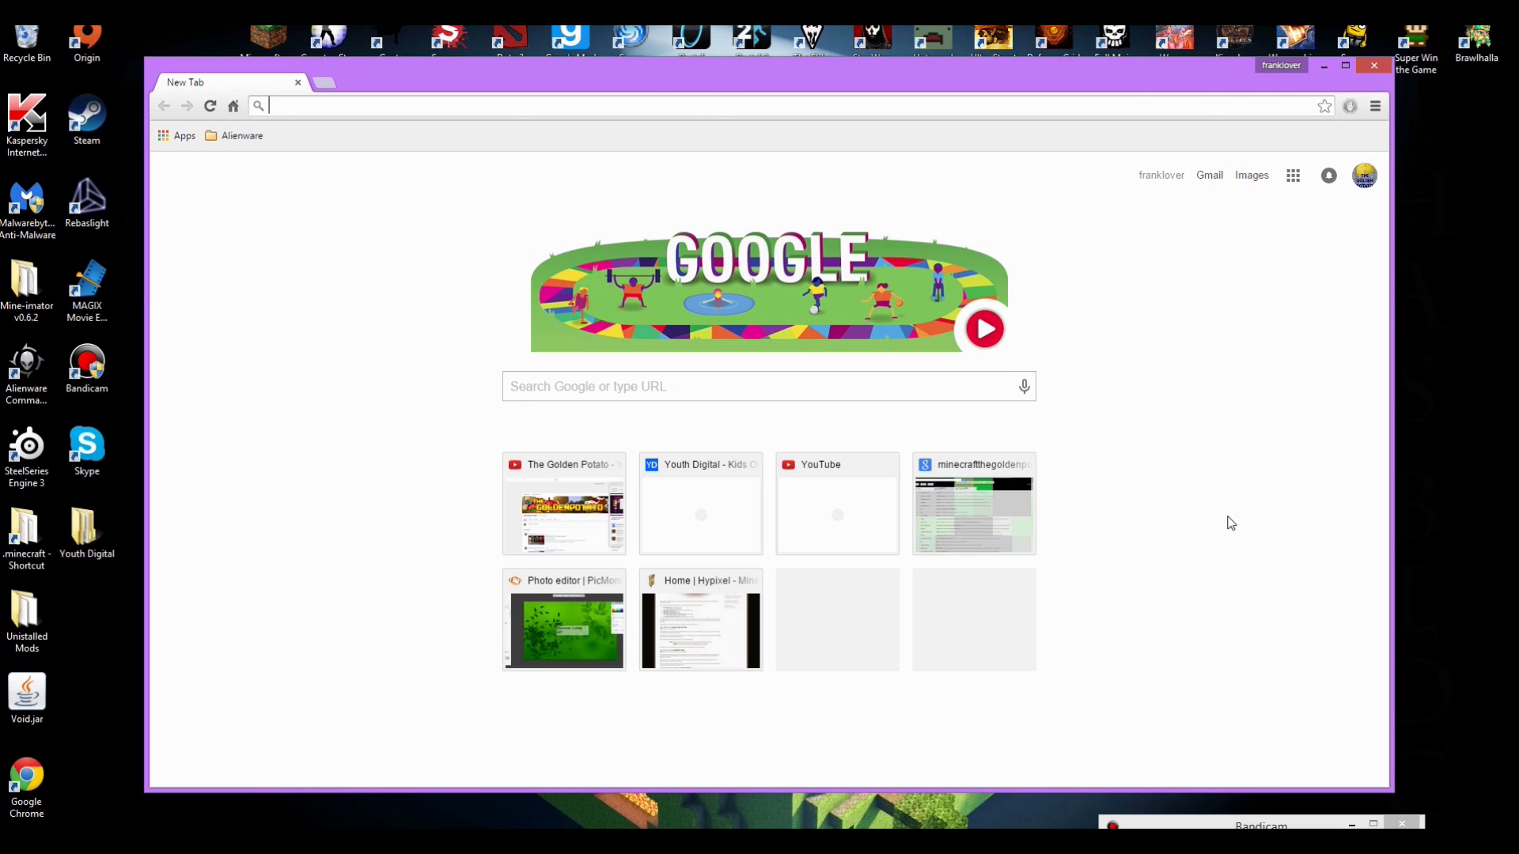
pyautogui.moveTo(1103, 554)
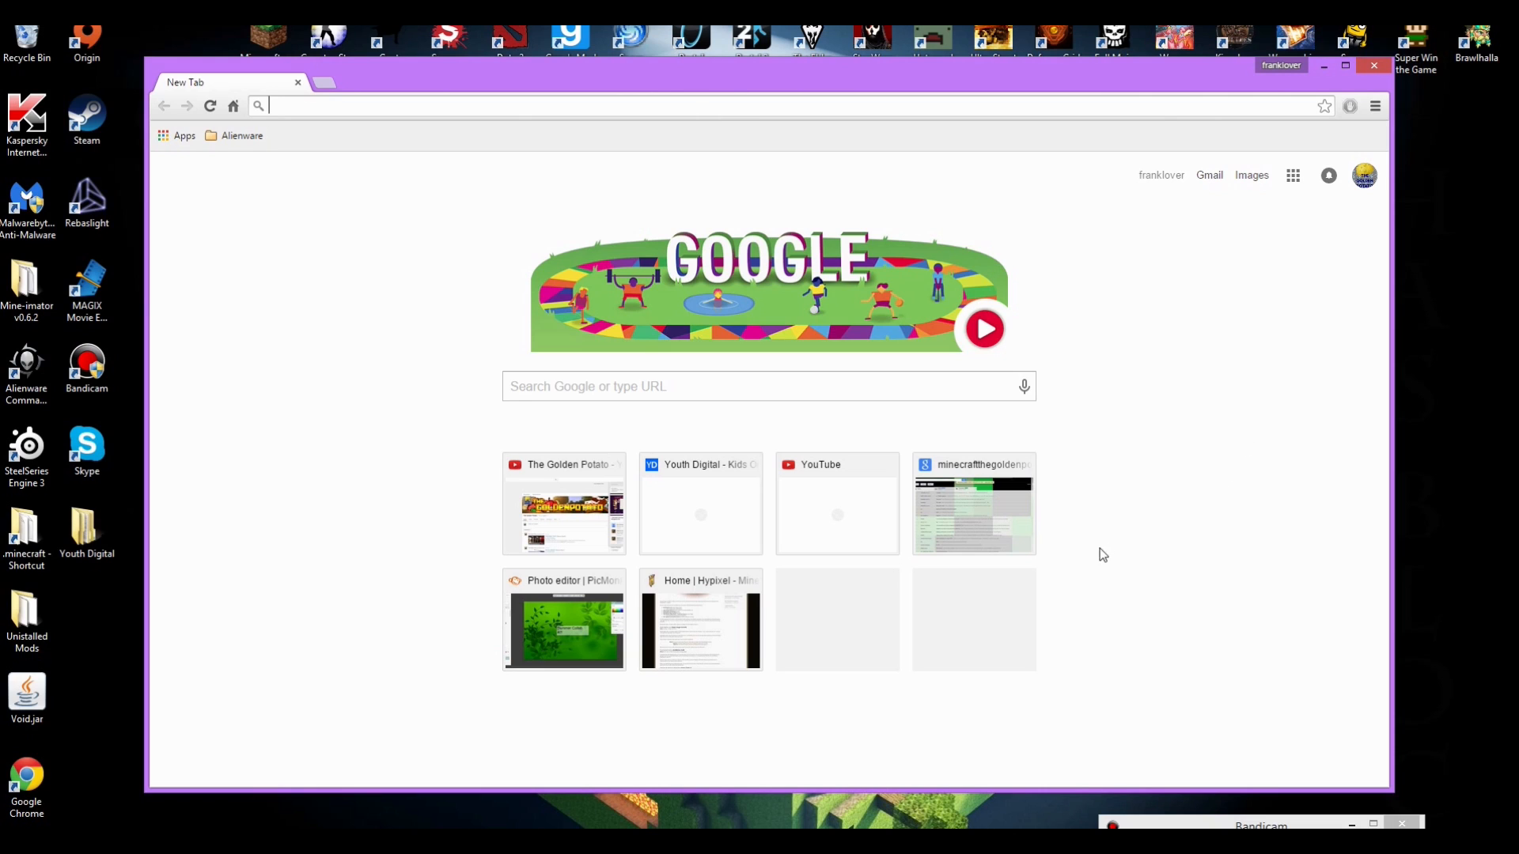
pyautogui.moveTo(1092, 709)
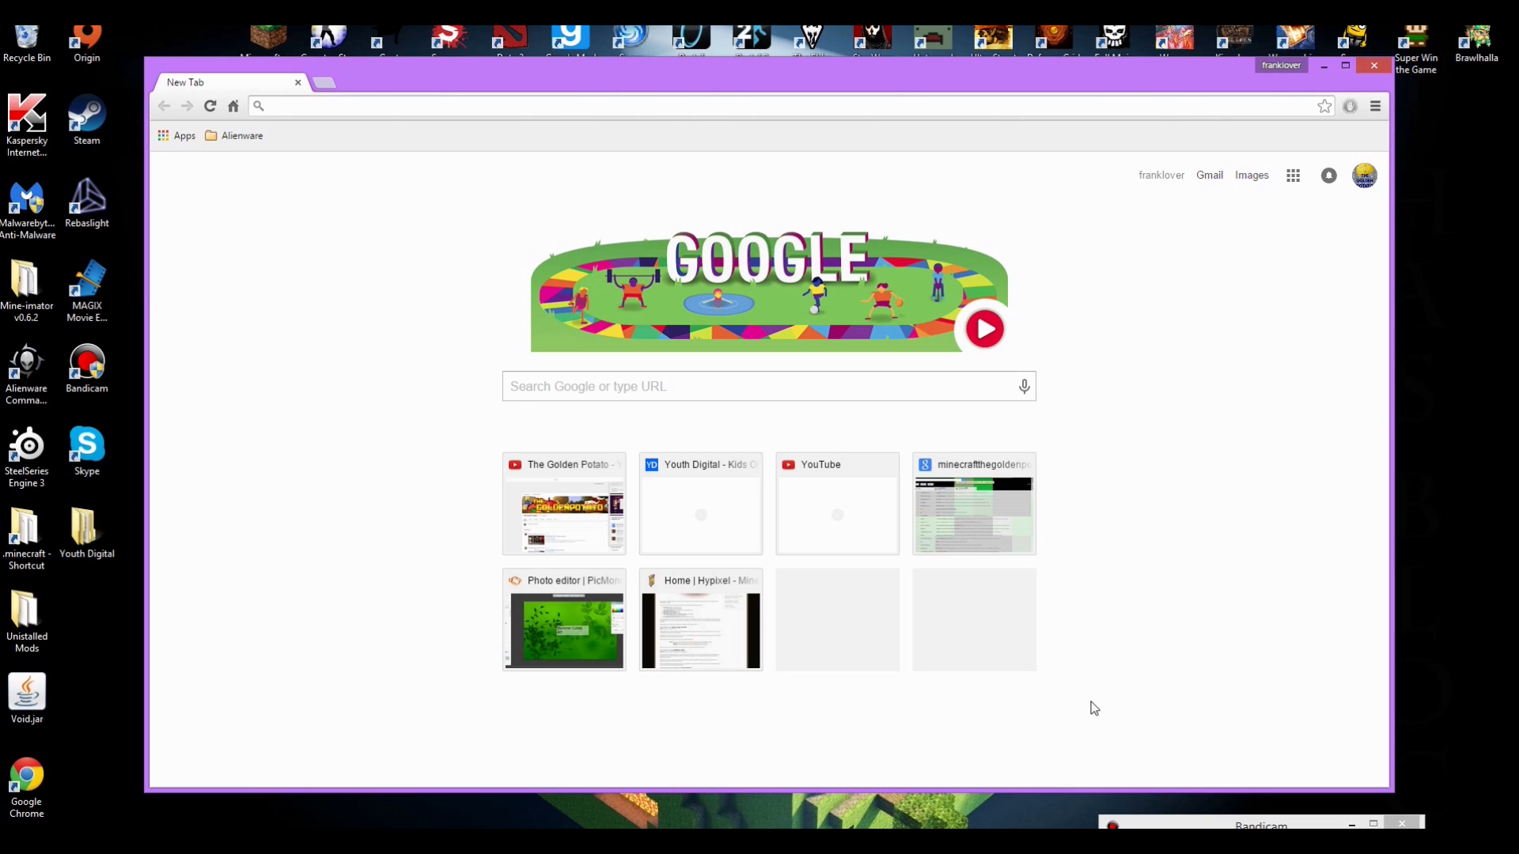
pyautogui.moveTo(1144, 715)
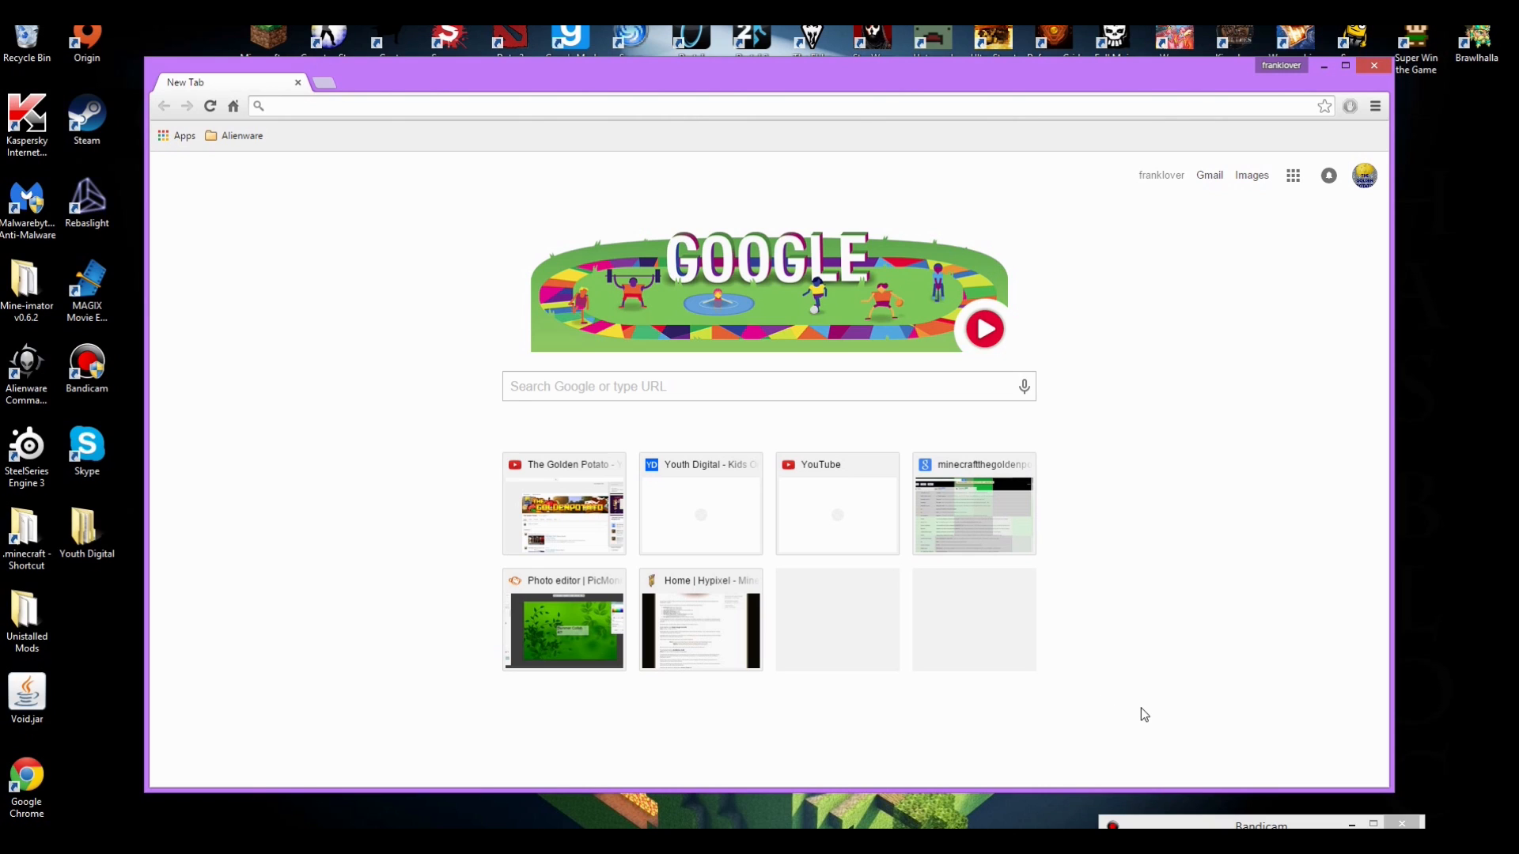
pyautogui.moveTo(1130, 715)
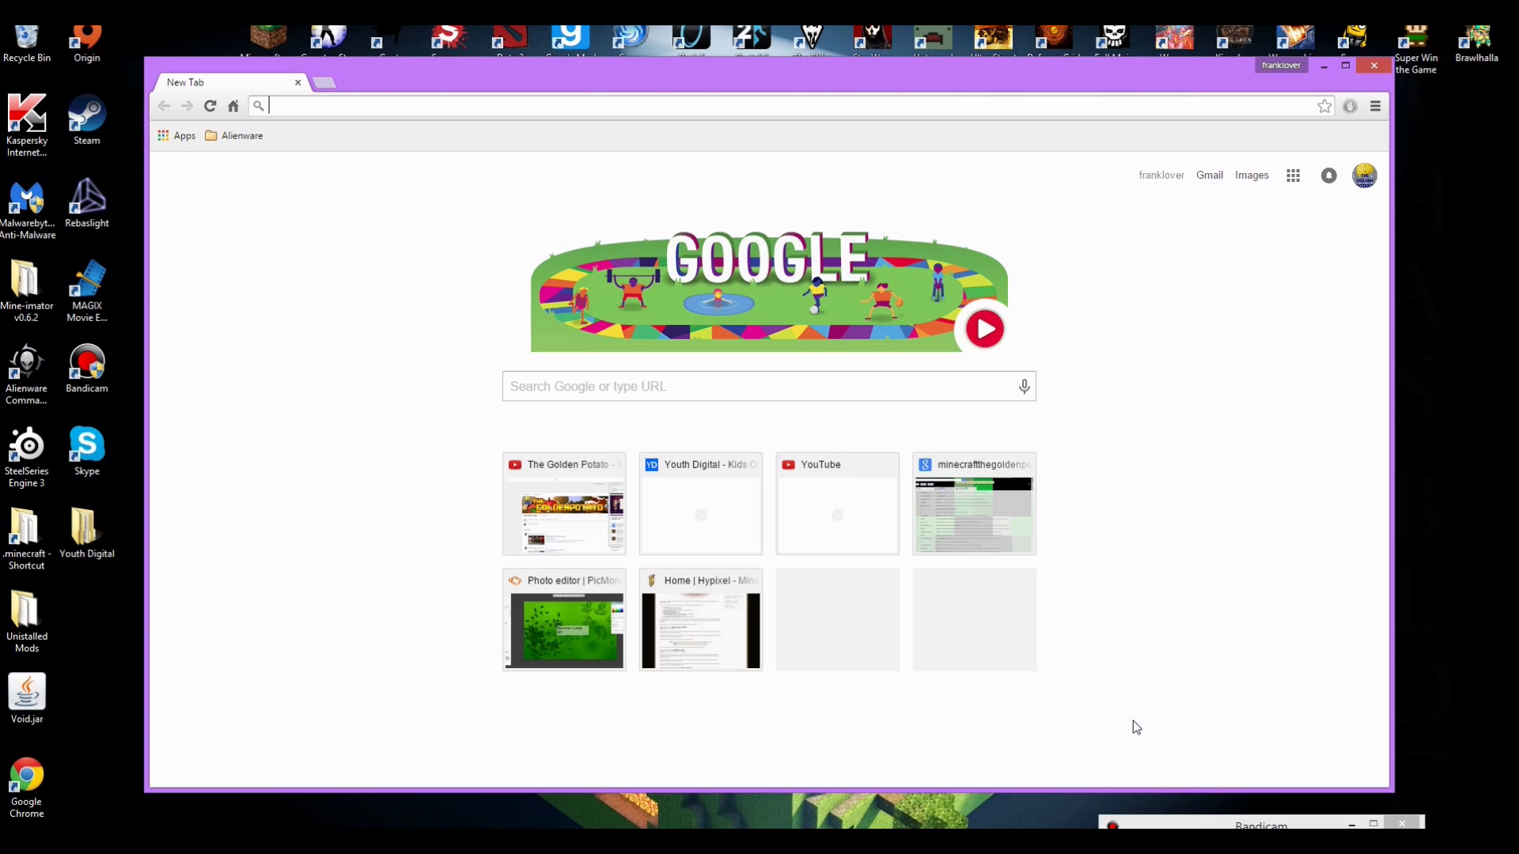
pyautogui.moveTo(1137, 723)
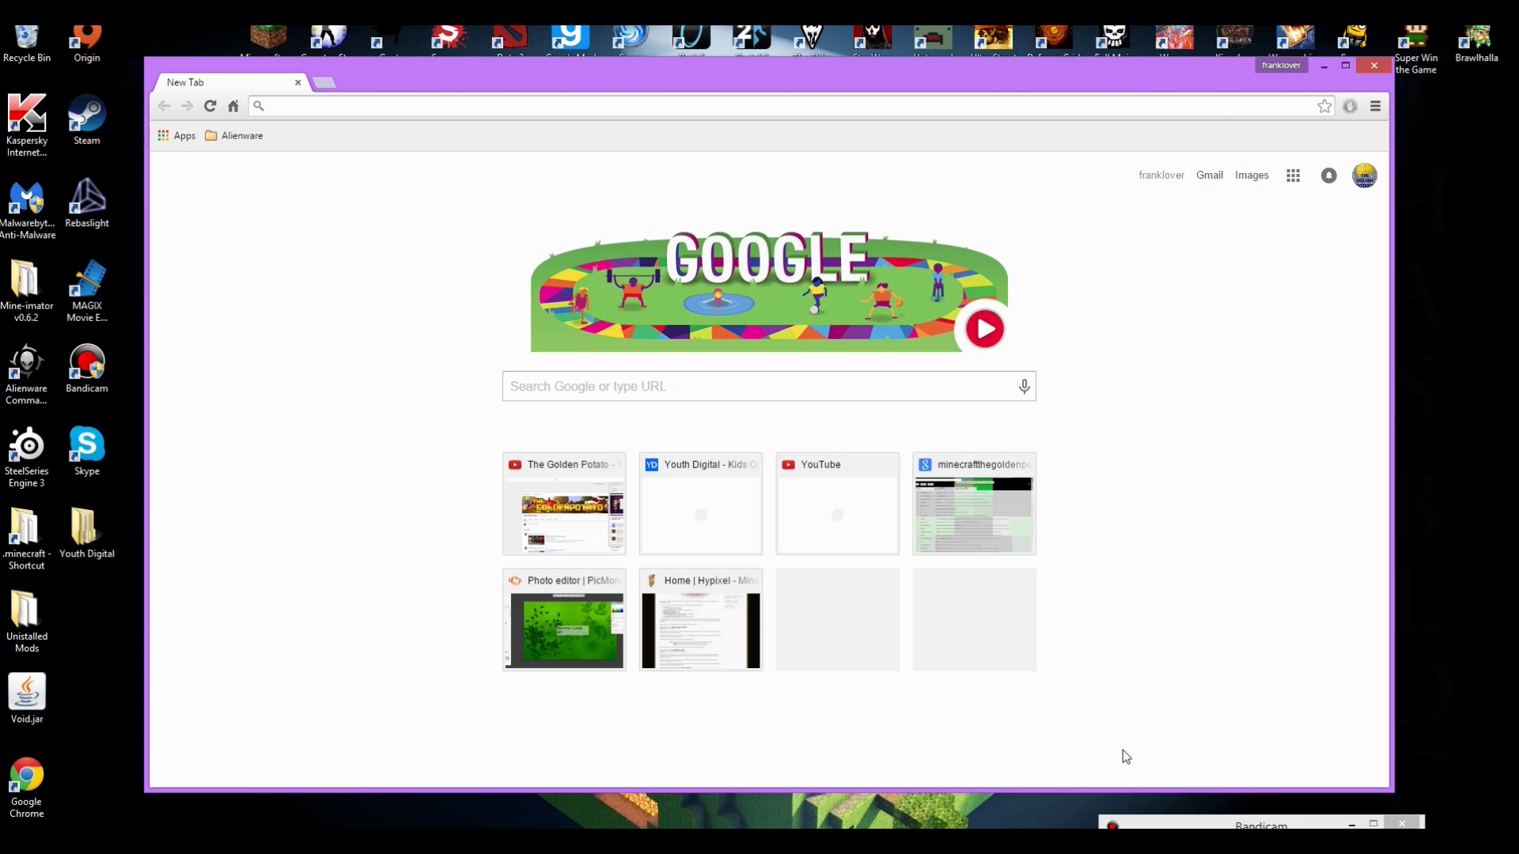
pyautogui.moveTo(1125, 766)
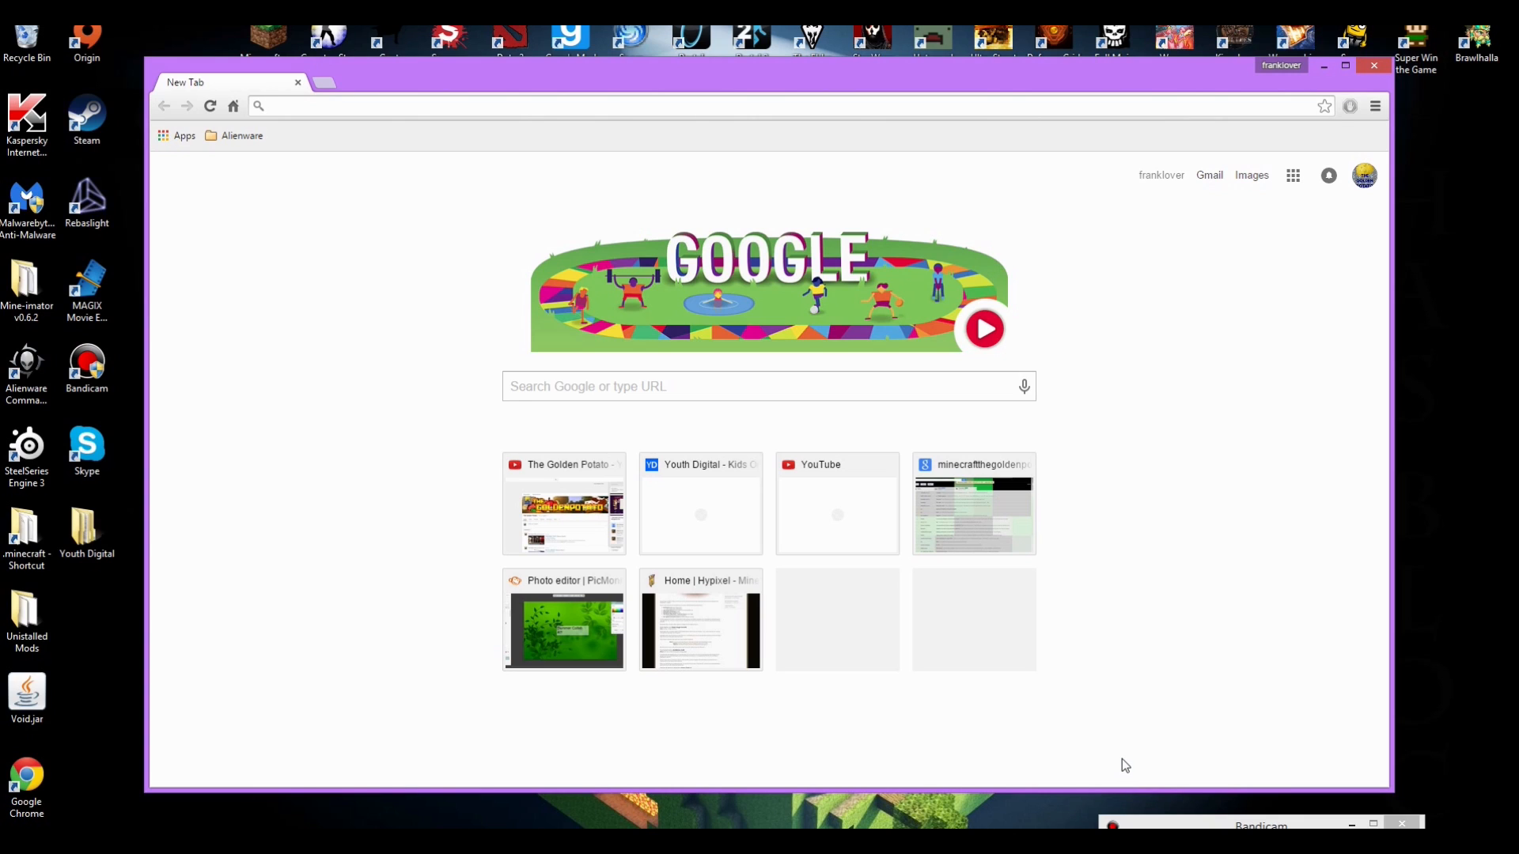
pyautogui.moveTo(1258, 620)
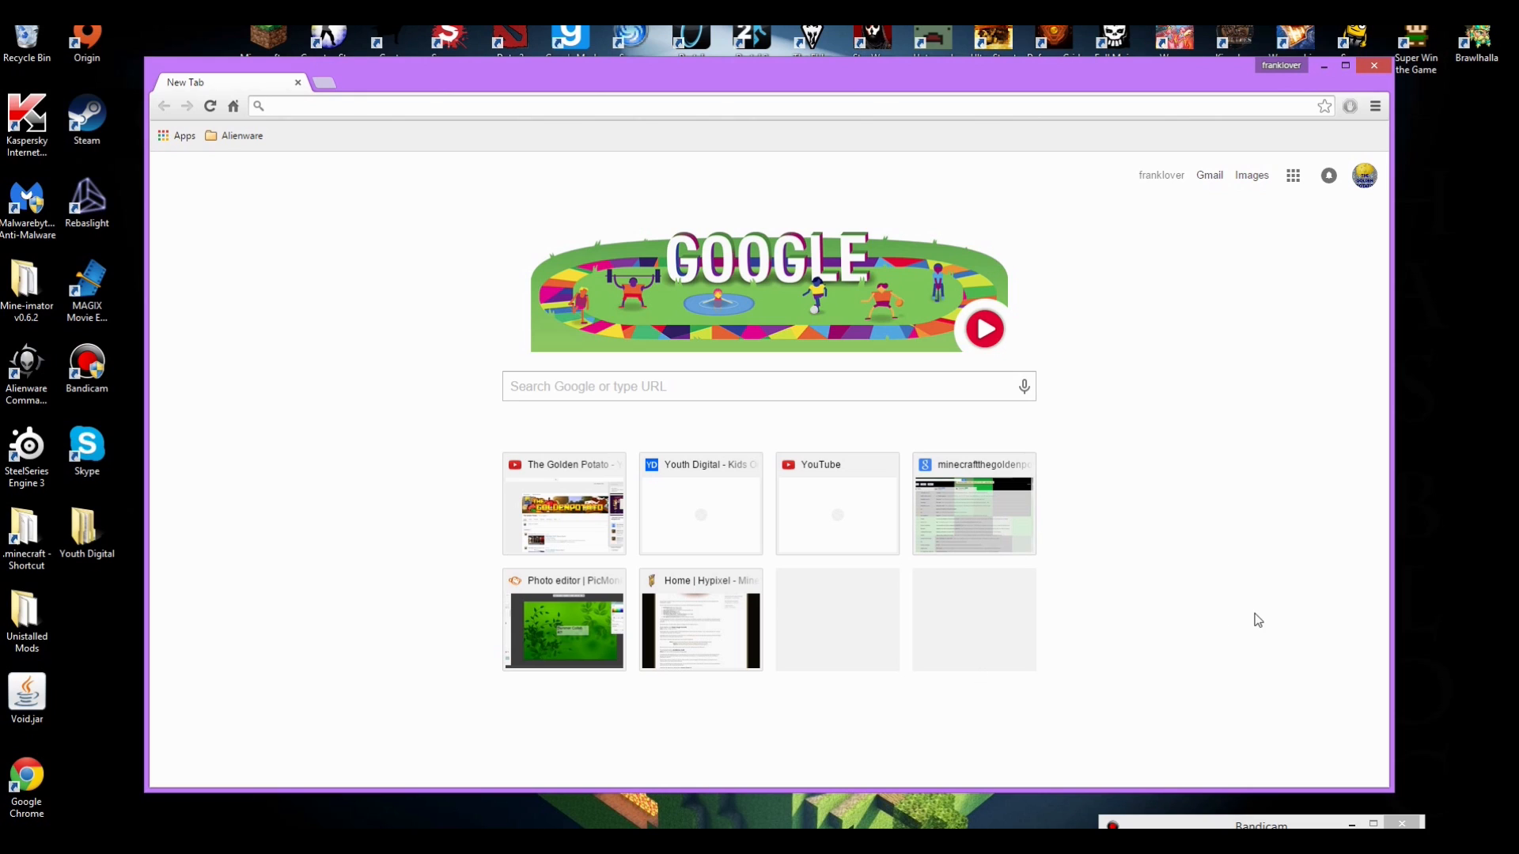
pyautogui.moveTo(944, 698)
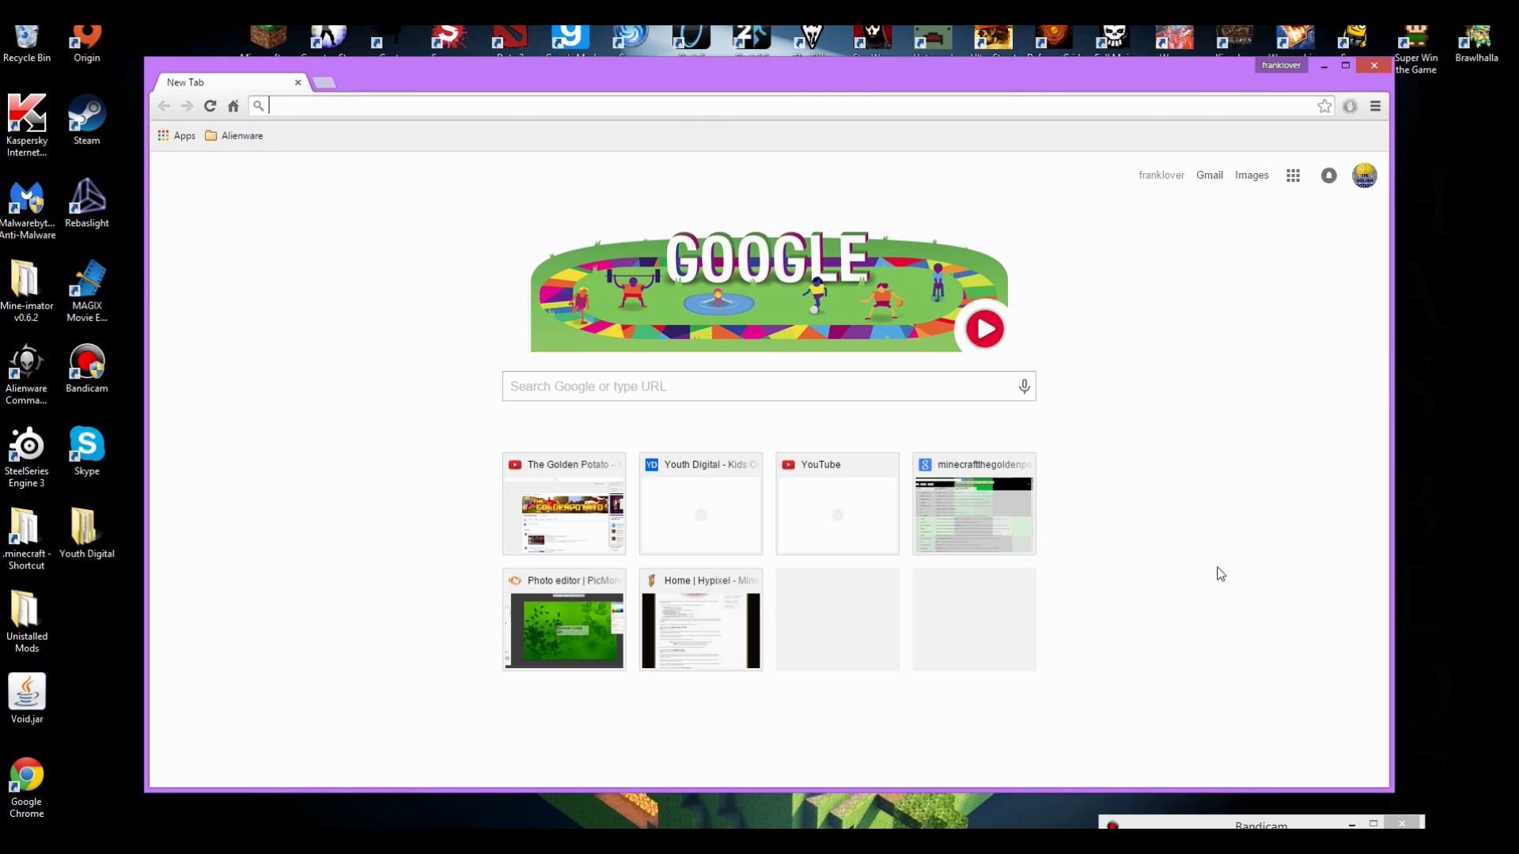
pyautogui.moveTo(1213, 622)
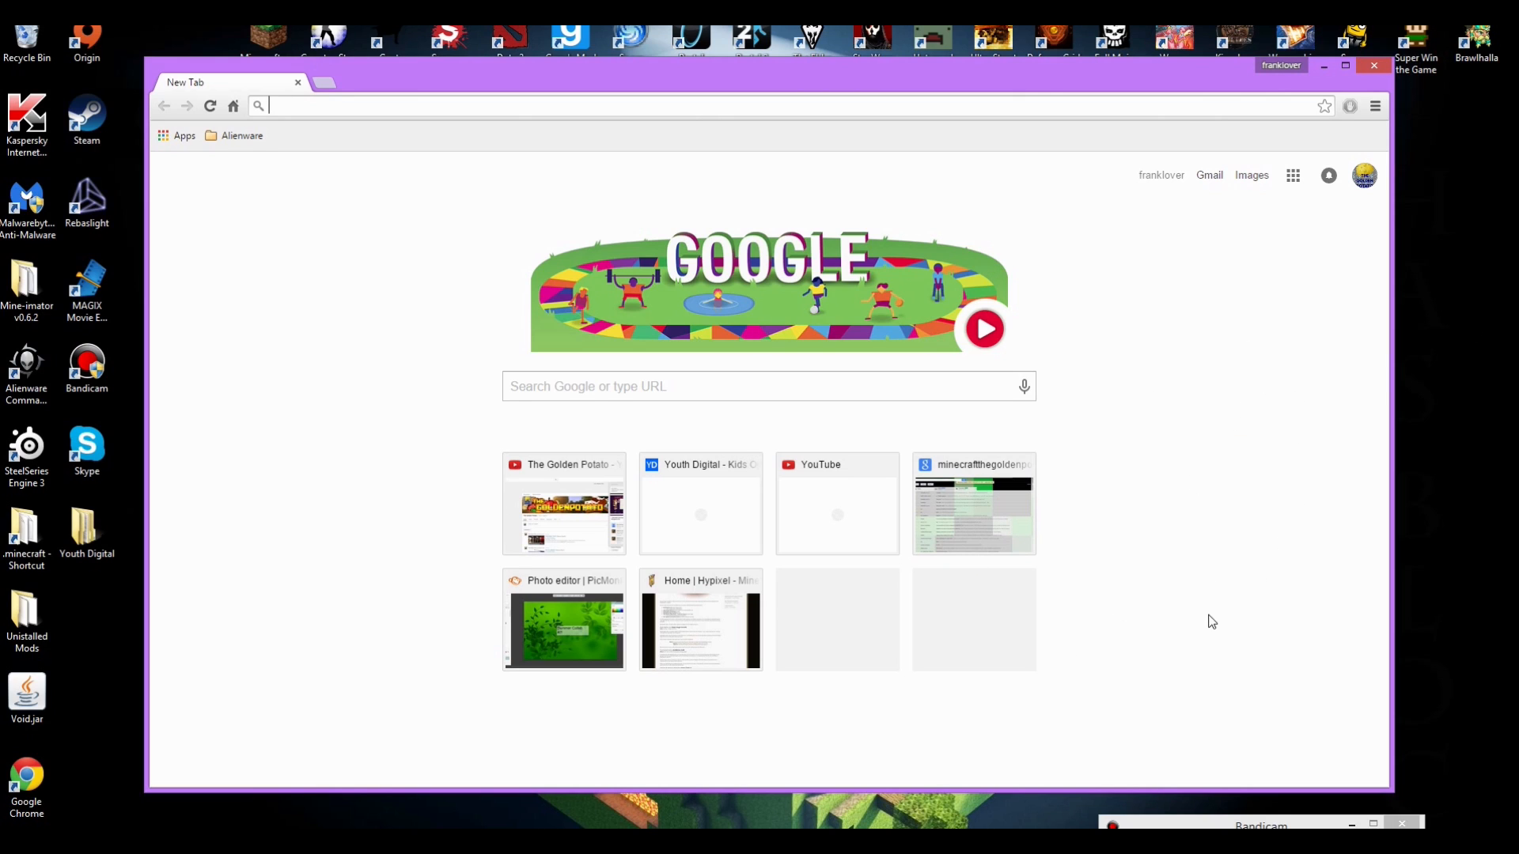
pyautogui.moveTo(1239, 516)
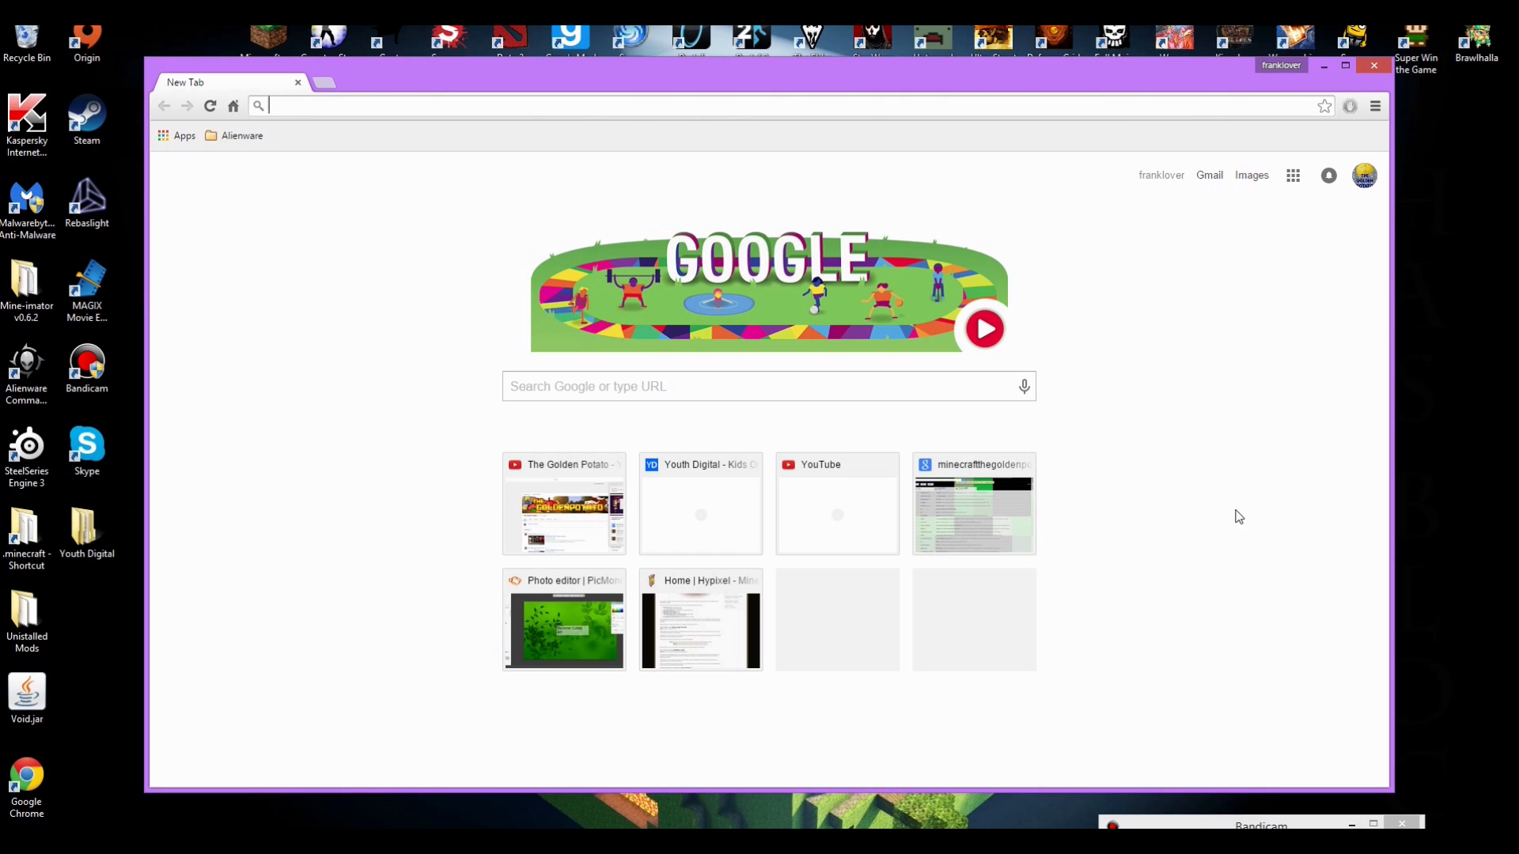
pyautogui.moveTo(1189, 576)
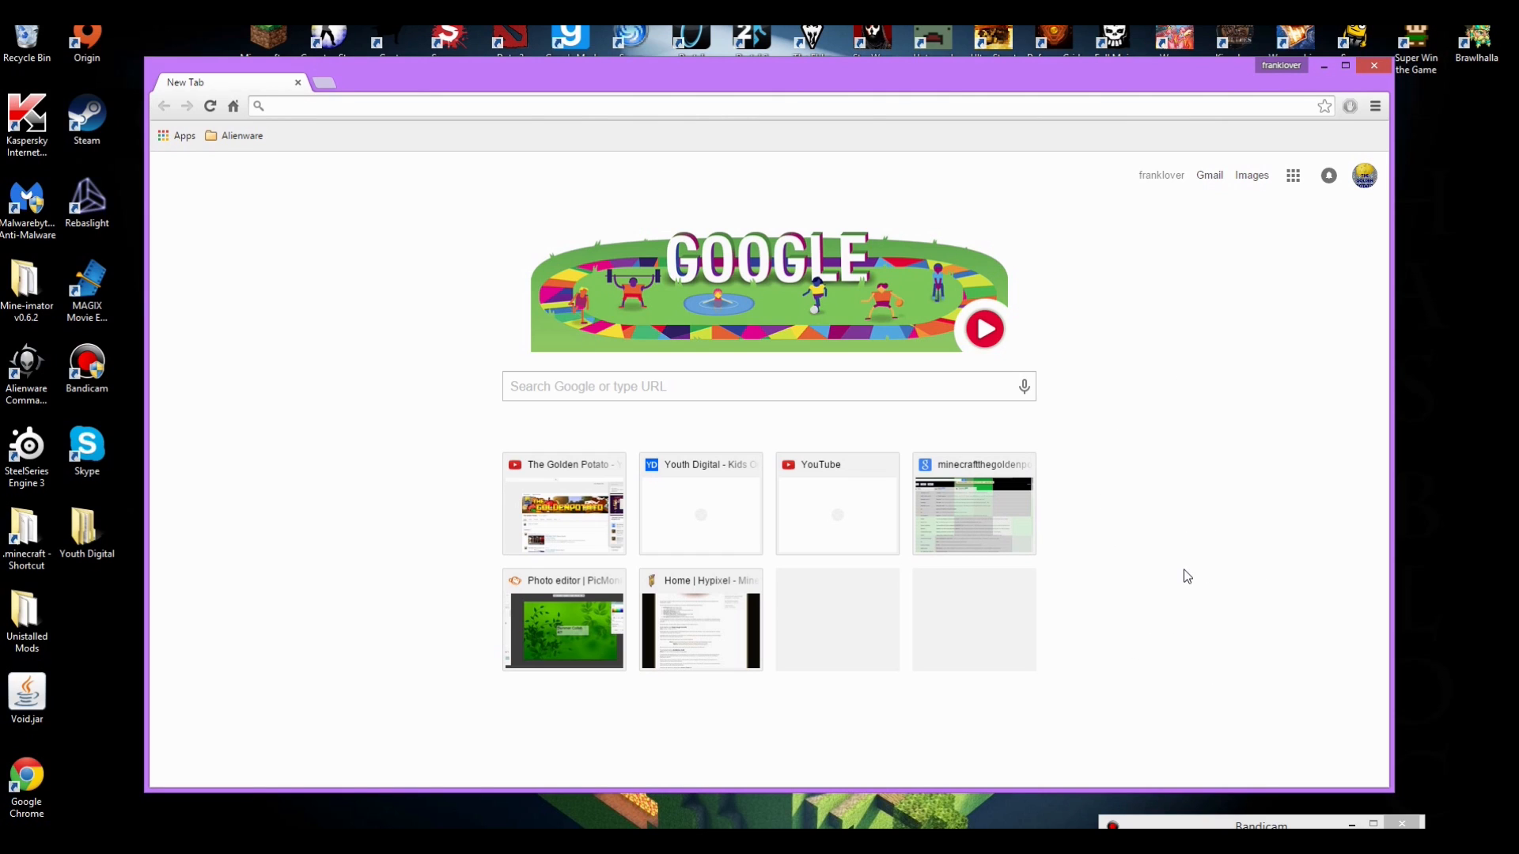
pyautogui.moveTo(888, 576)
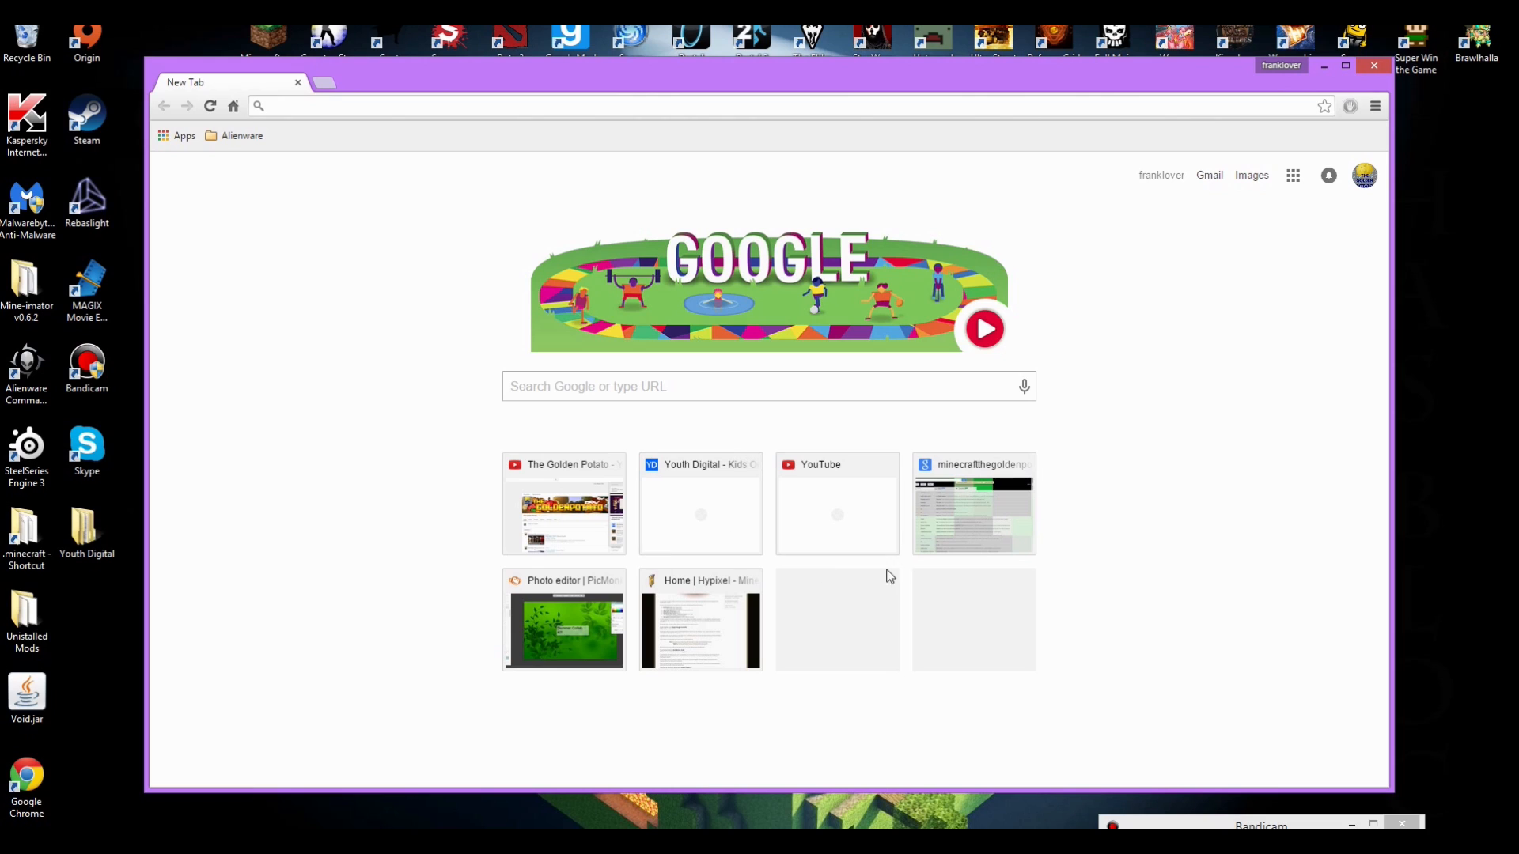
pyautogui.moveTo(1279, 621)
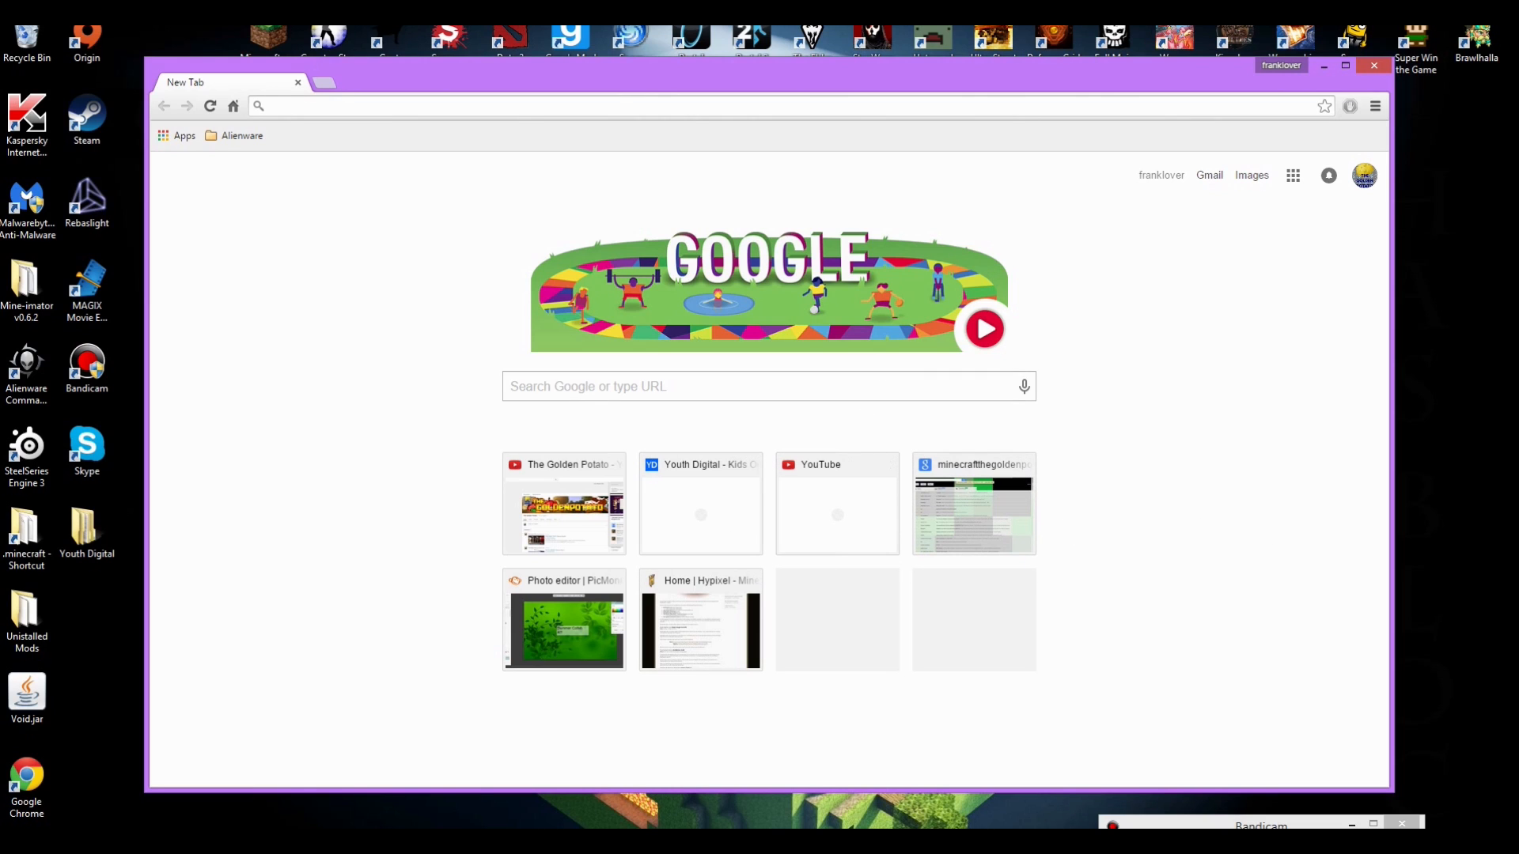
pyautogui.moveTo(954, 527)
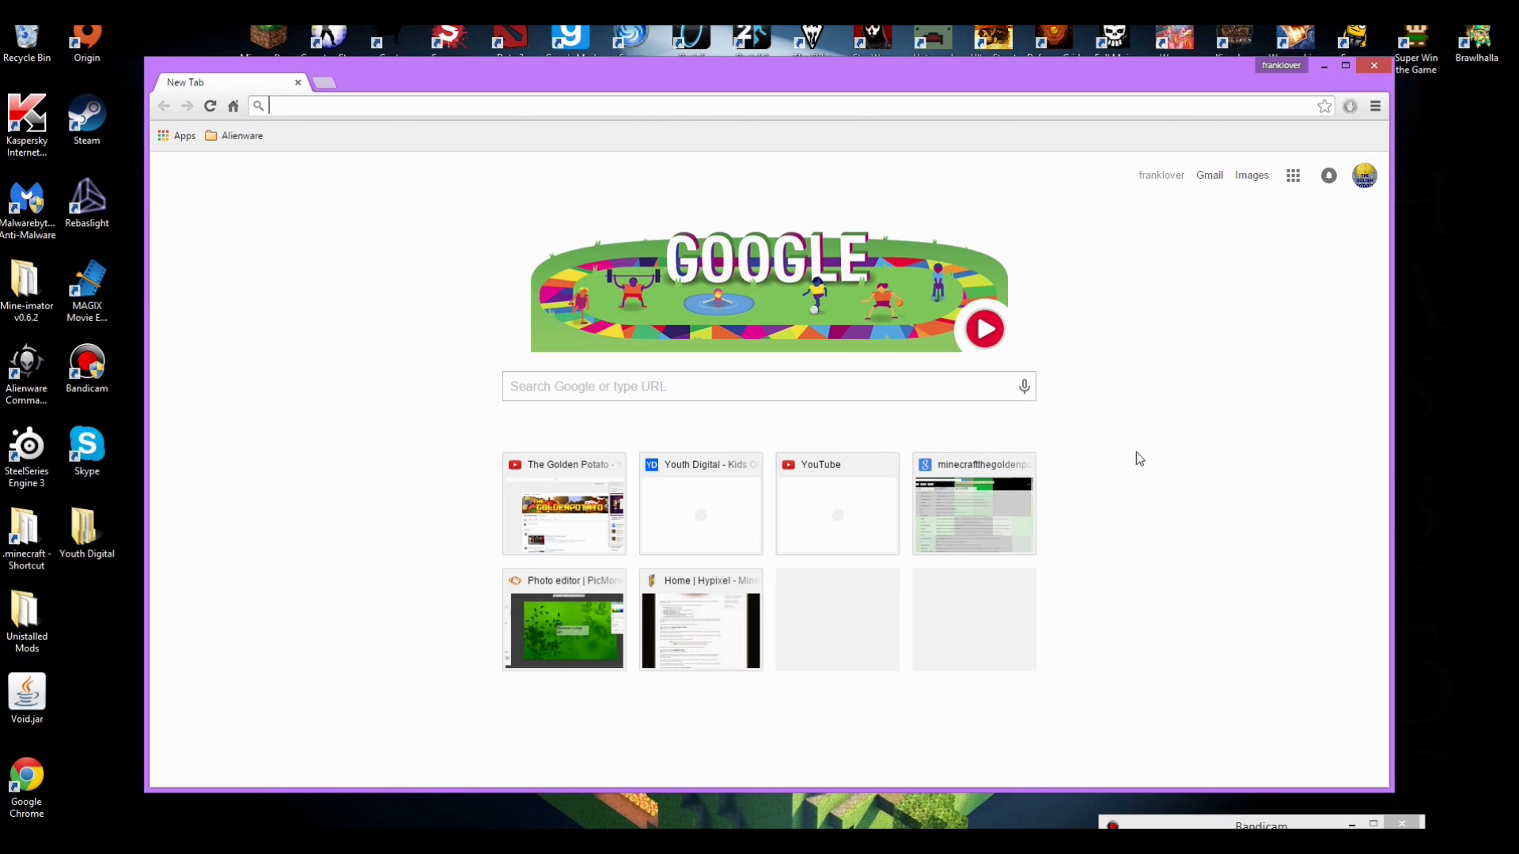
pyautogui.moveTo(1201, 465)
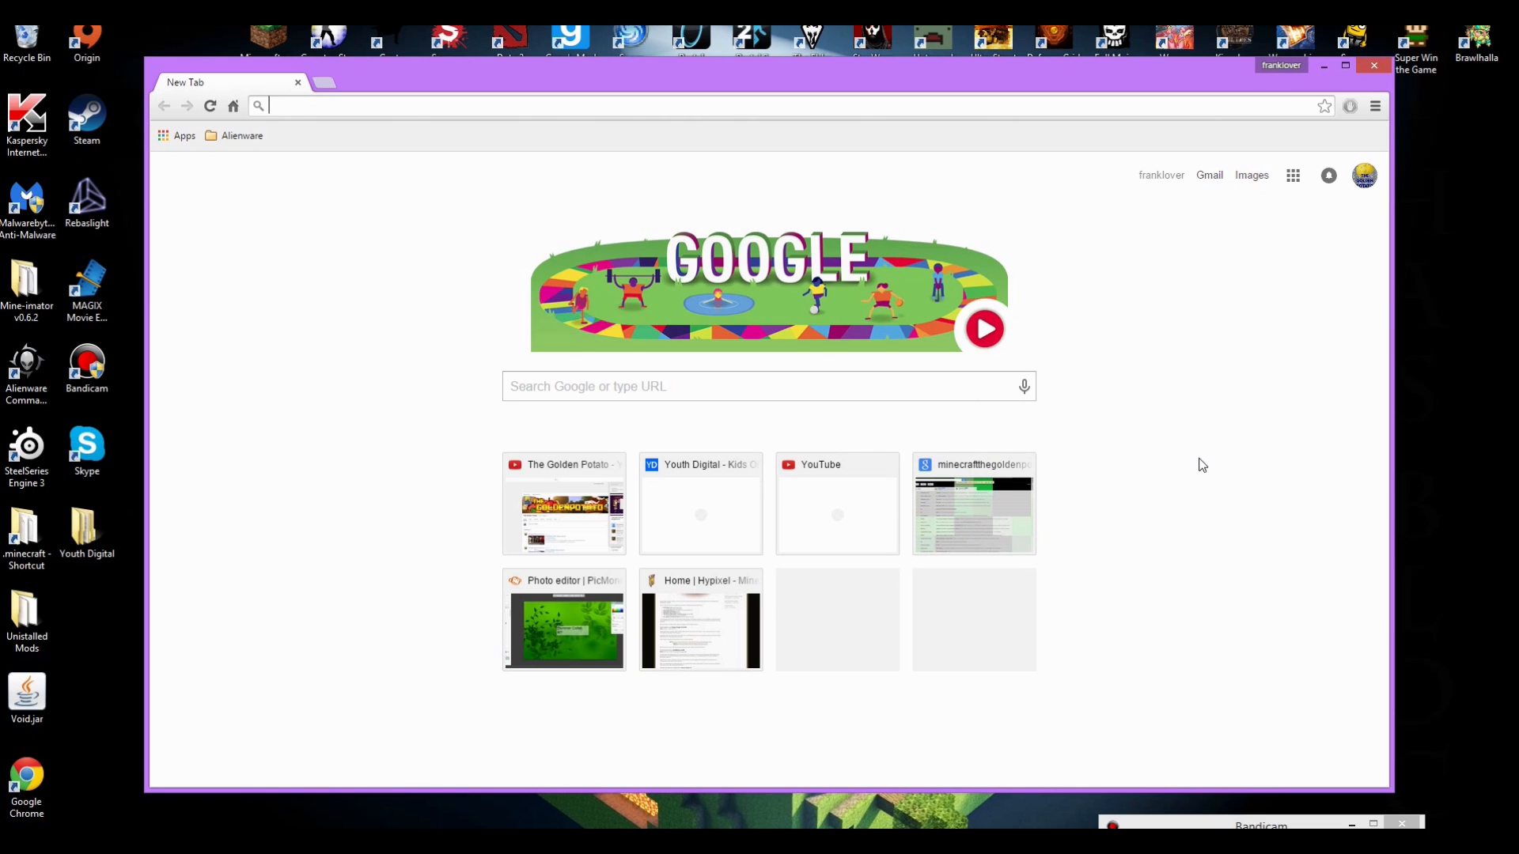
pyautogui.moveTo(1168, 478)
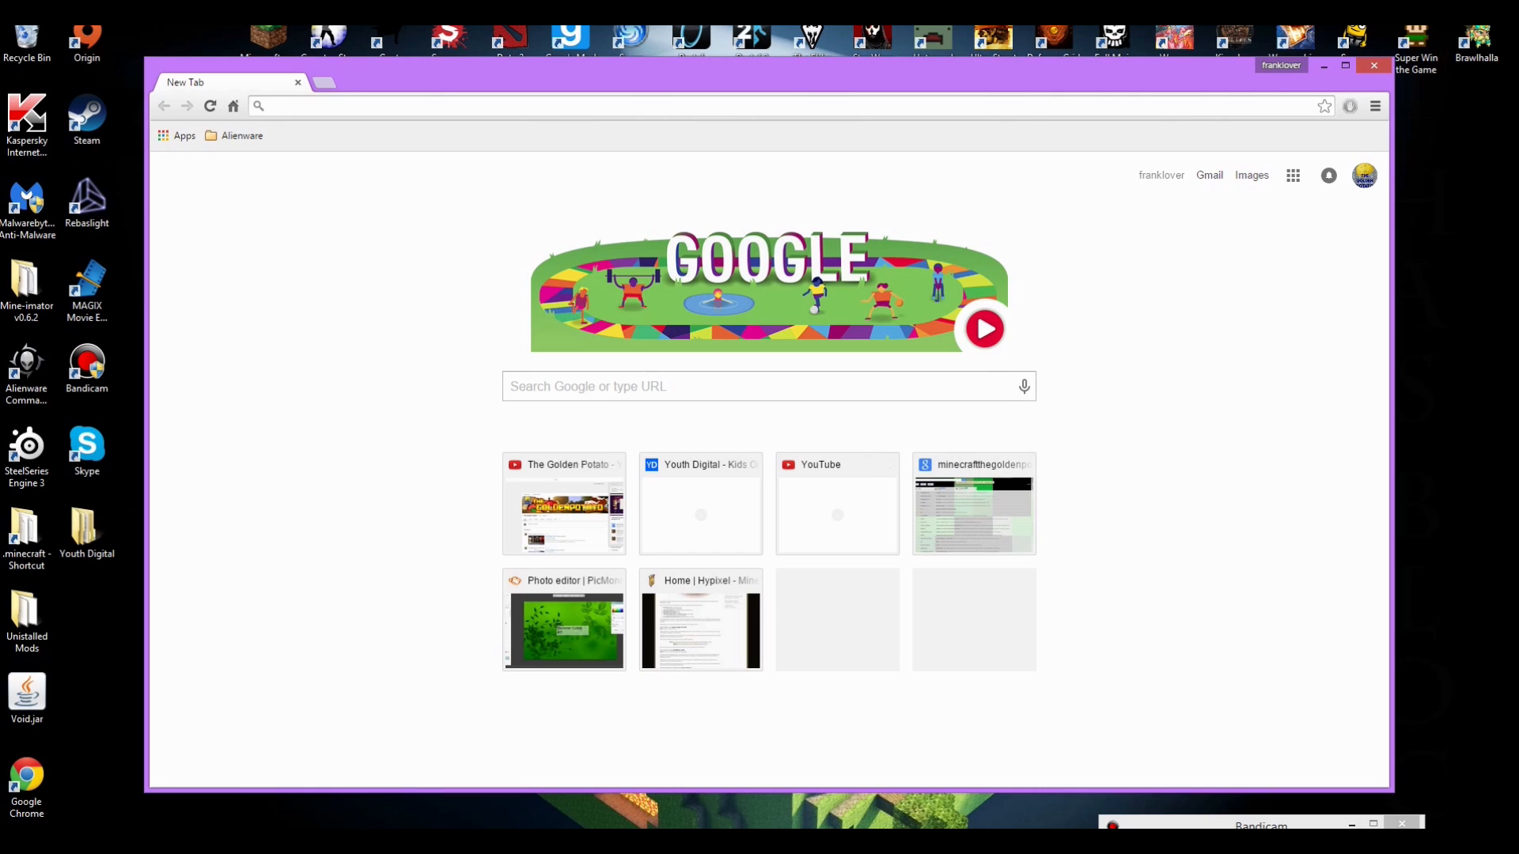
pyautogui.moveTo(380, 481)
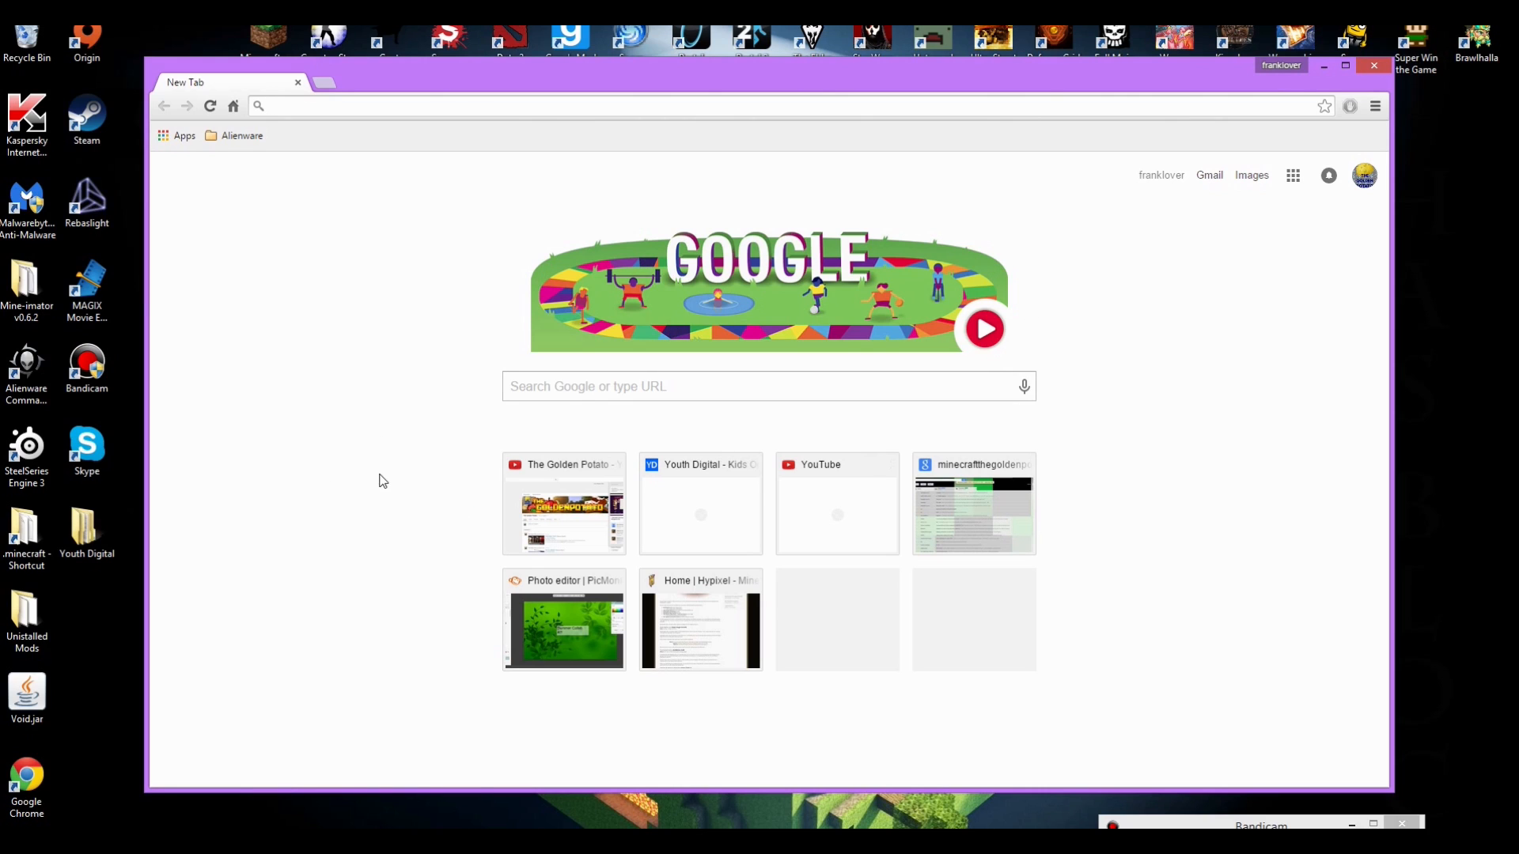
pyautogui.moveTo(366, 499)
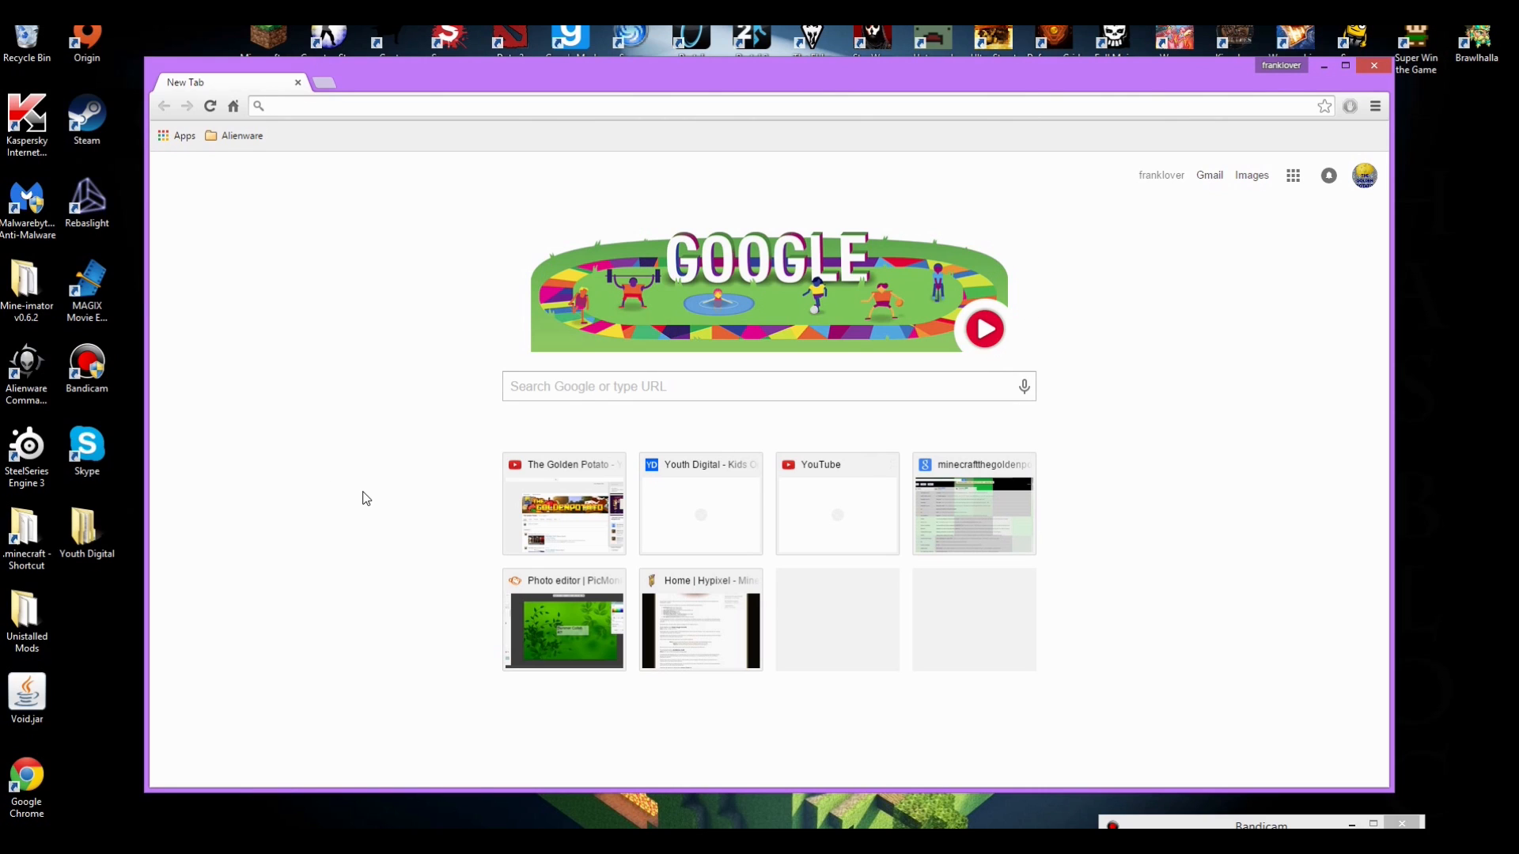
pyautogui.moveTo(353, 508)
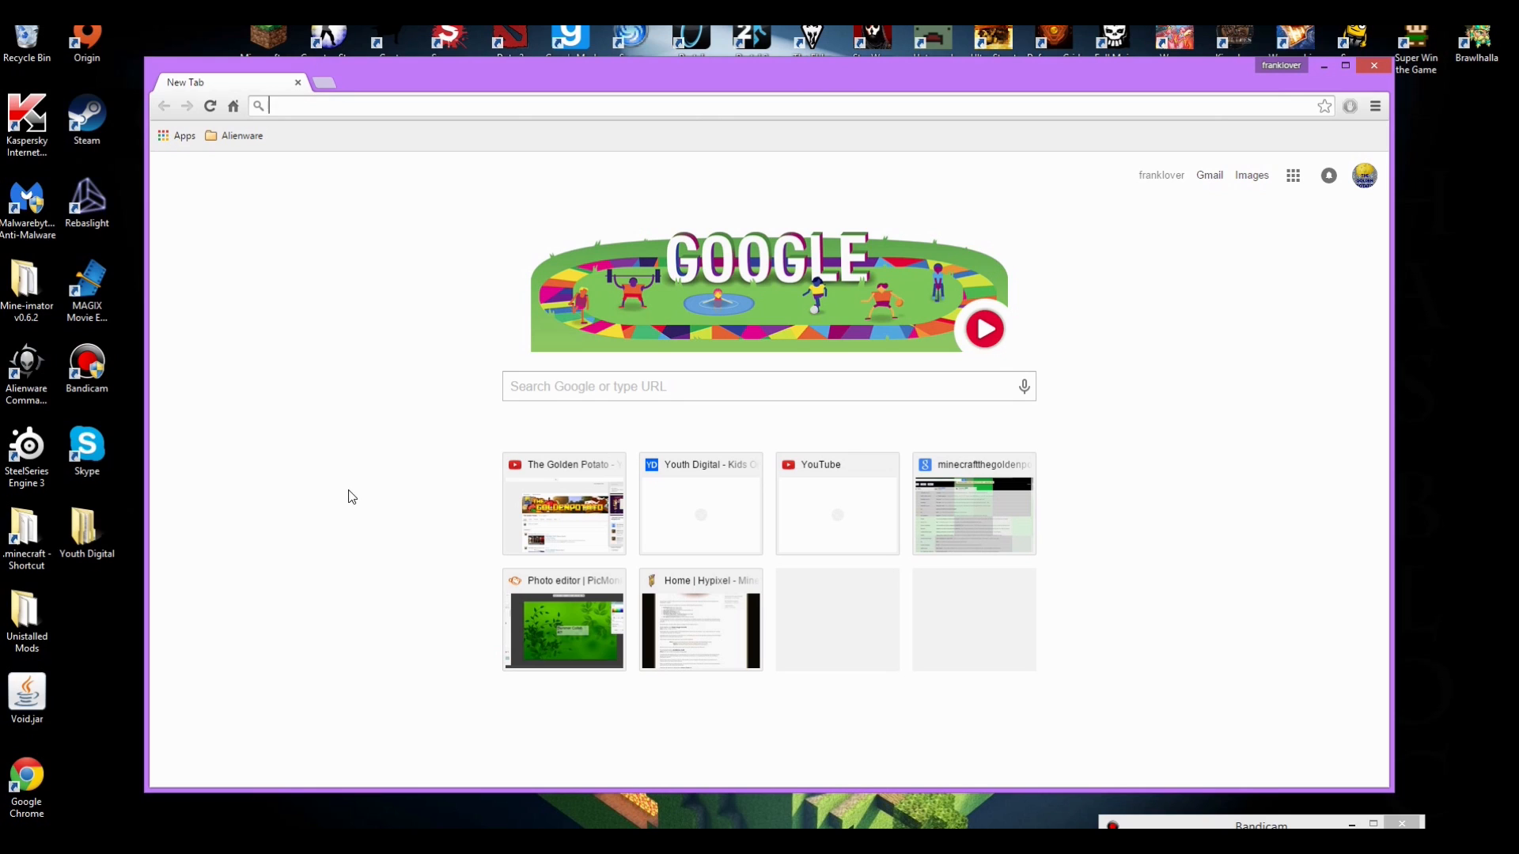
pyautogui.moveTo(954, 494)
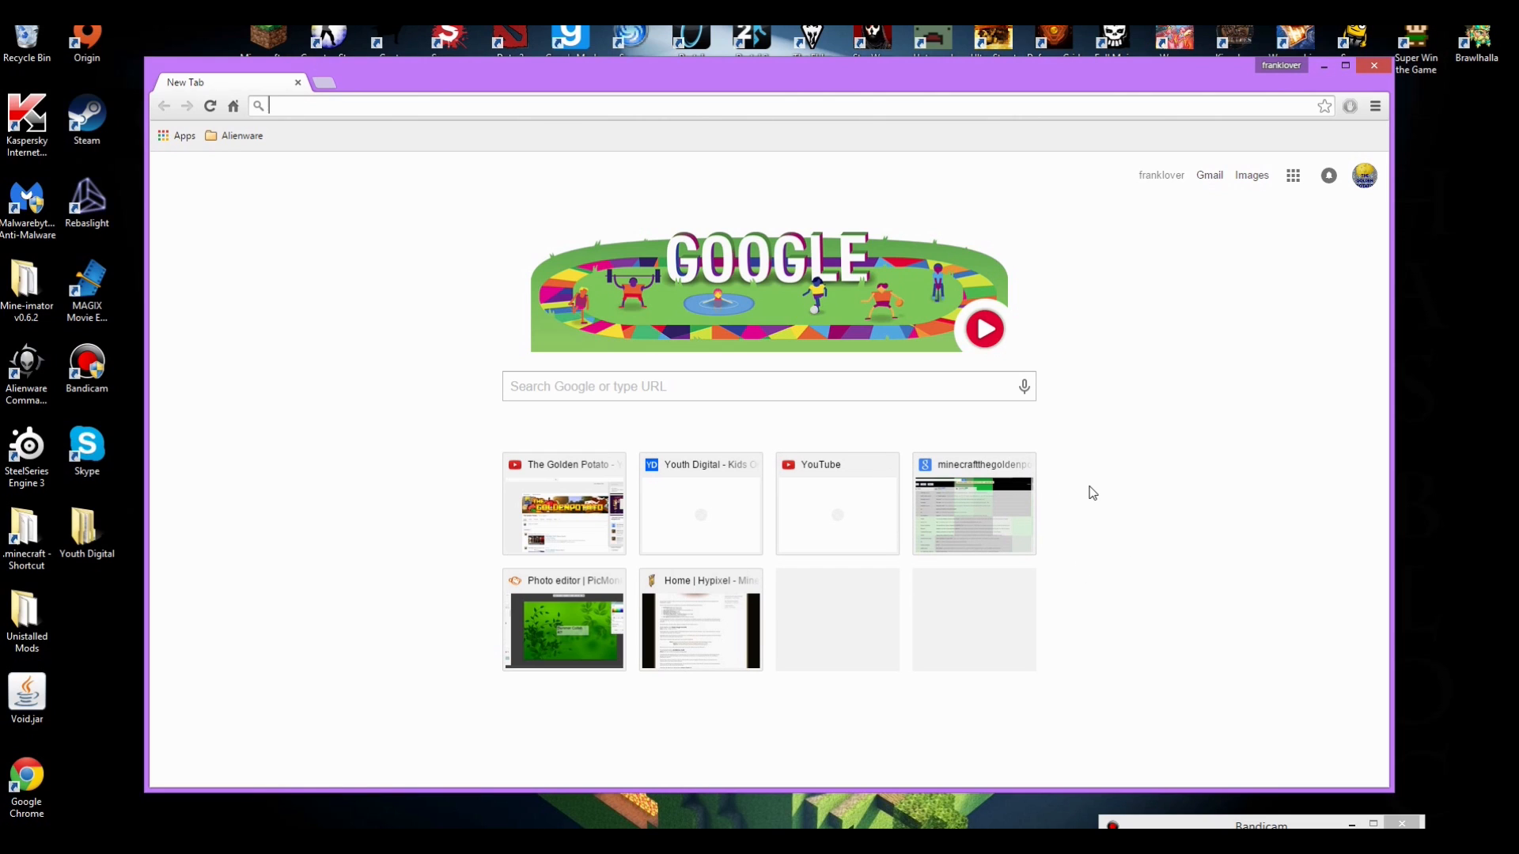
pyautogui.moveTo(1095, 552)
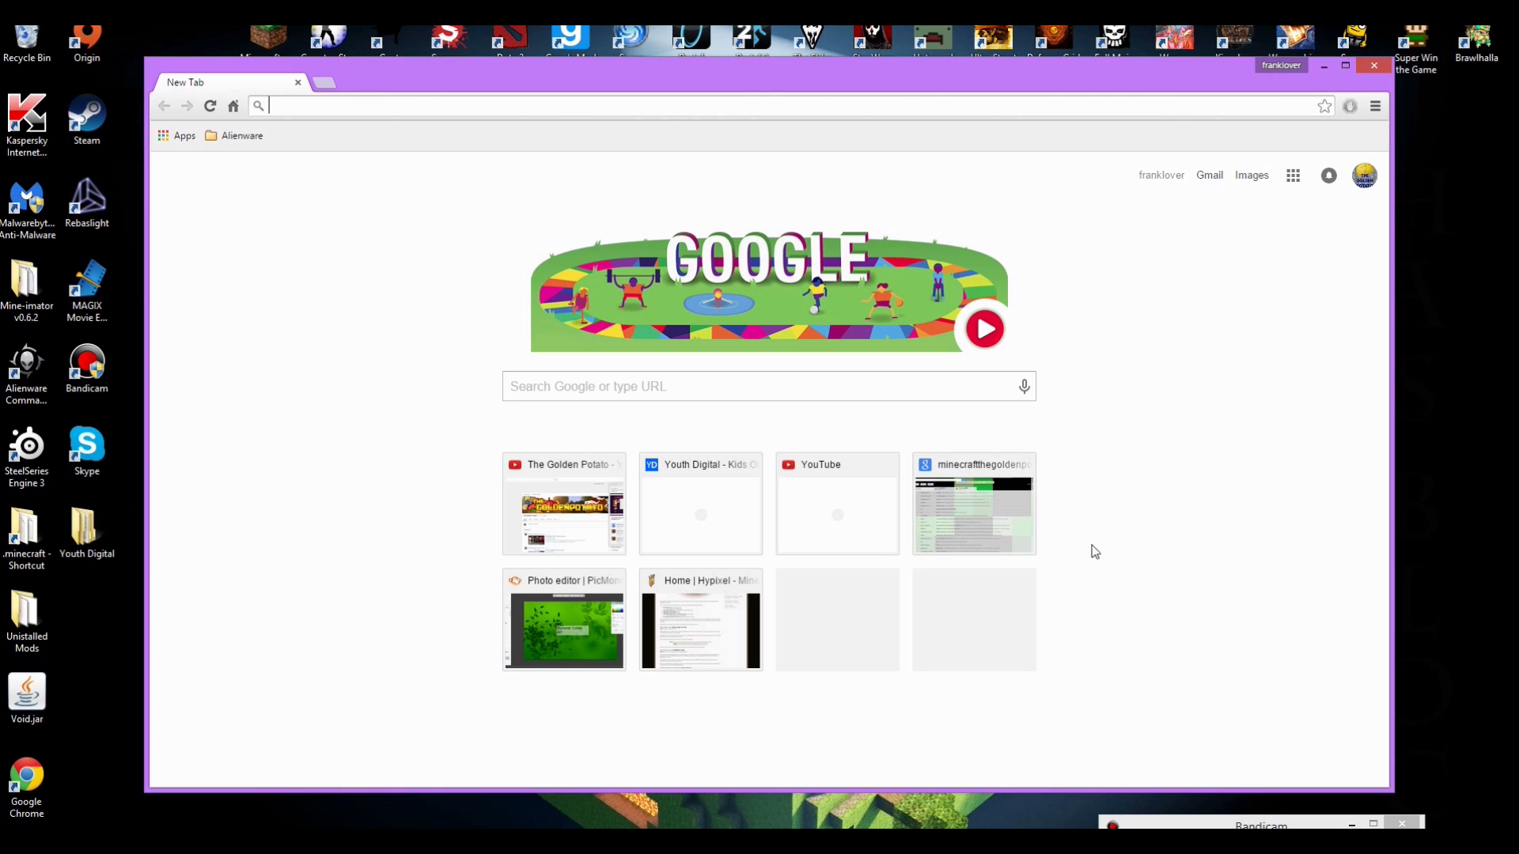
# - Search Google for 'minecraft forge' and bring up the results led by the Forge files site
pyautogui.click(1372, 65)
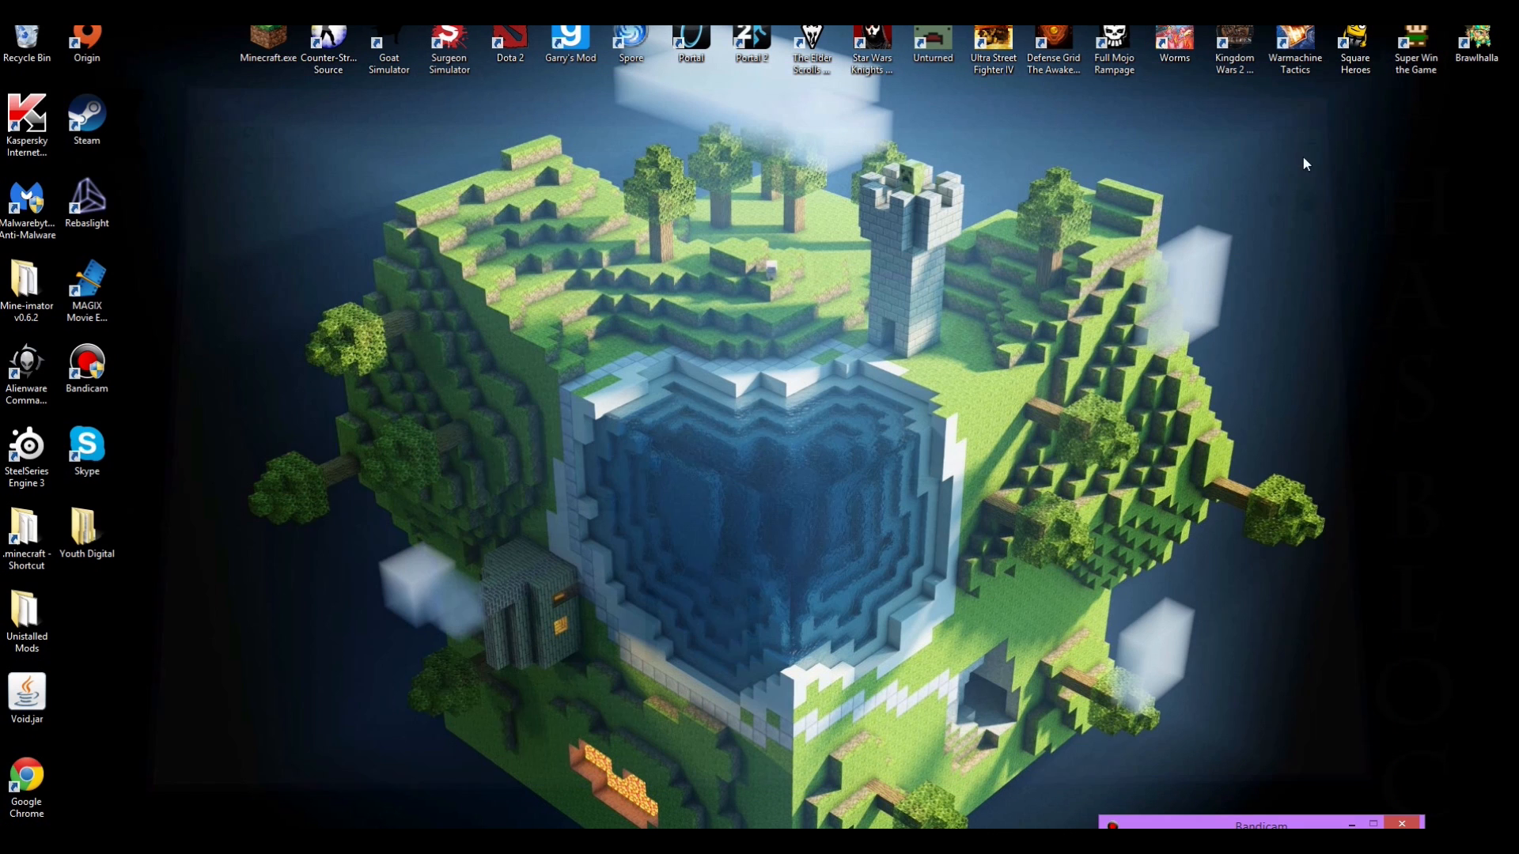
pyautogui.moveTo(735, 300)
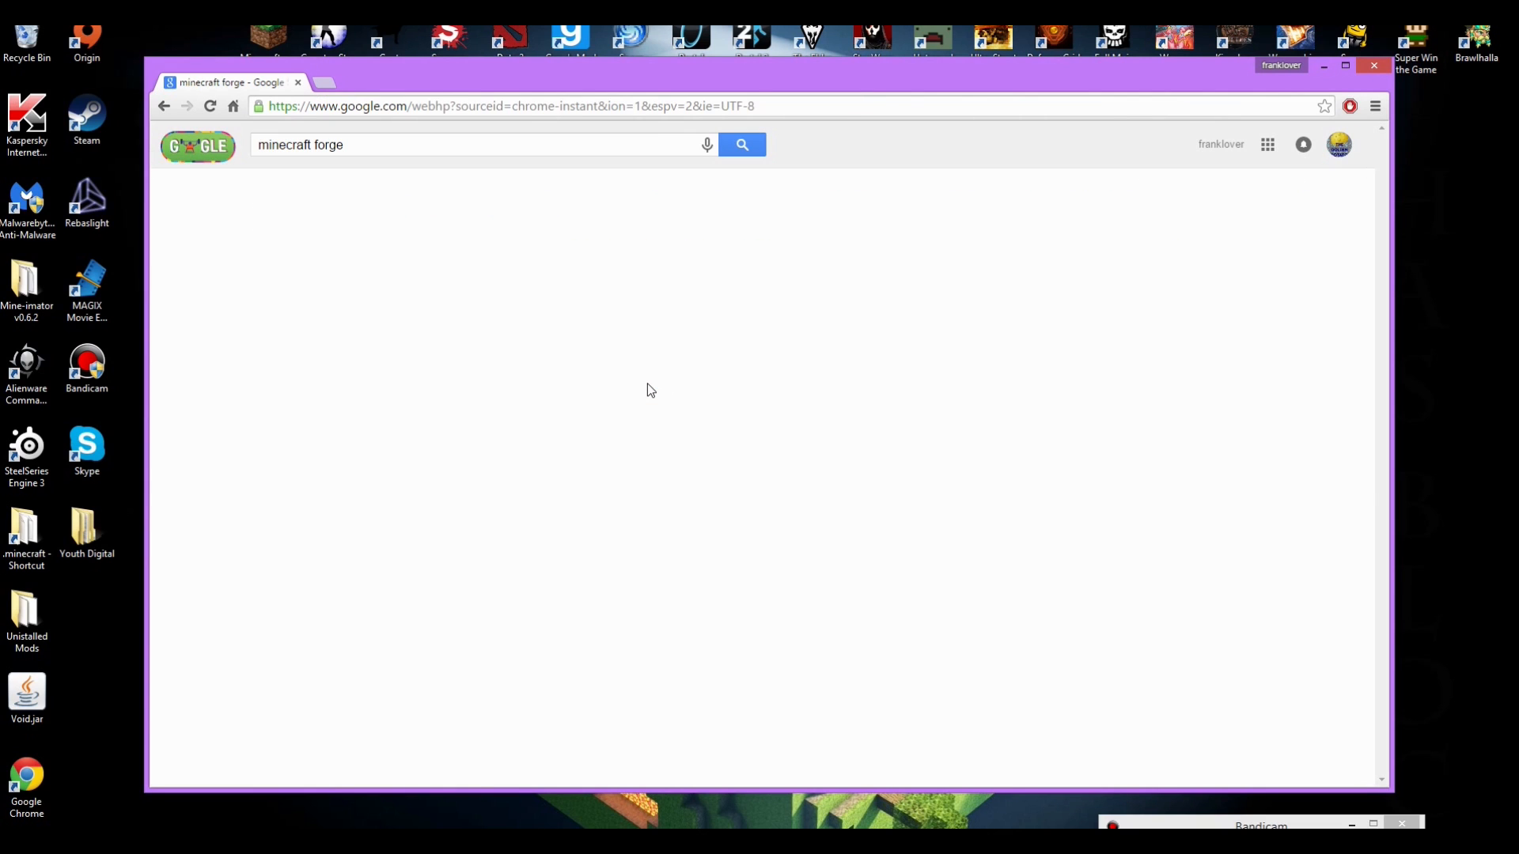
pyautogui.click(740, 144)
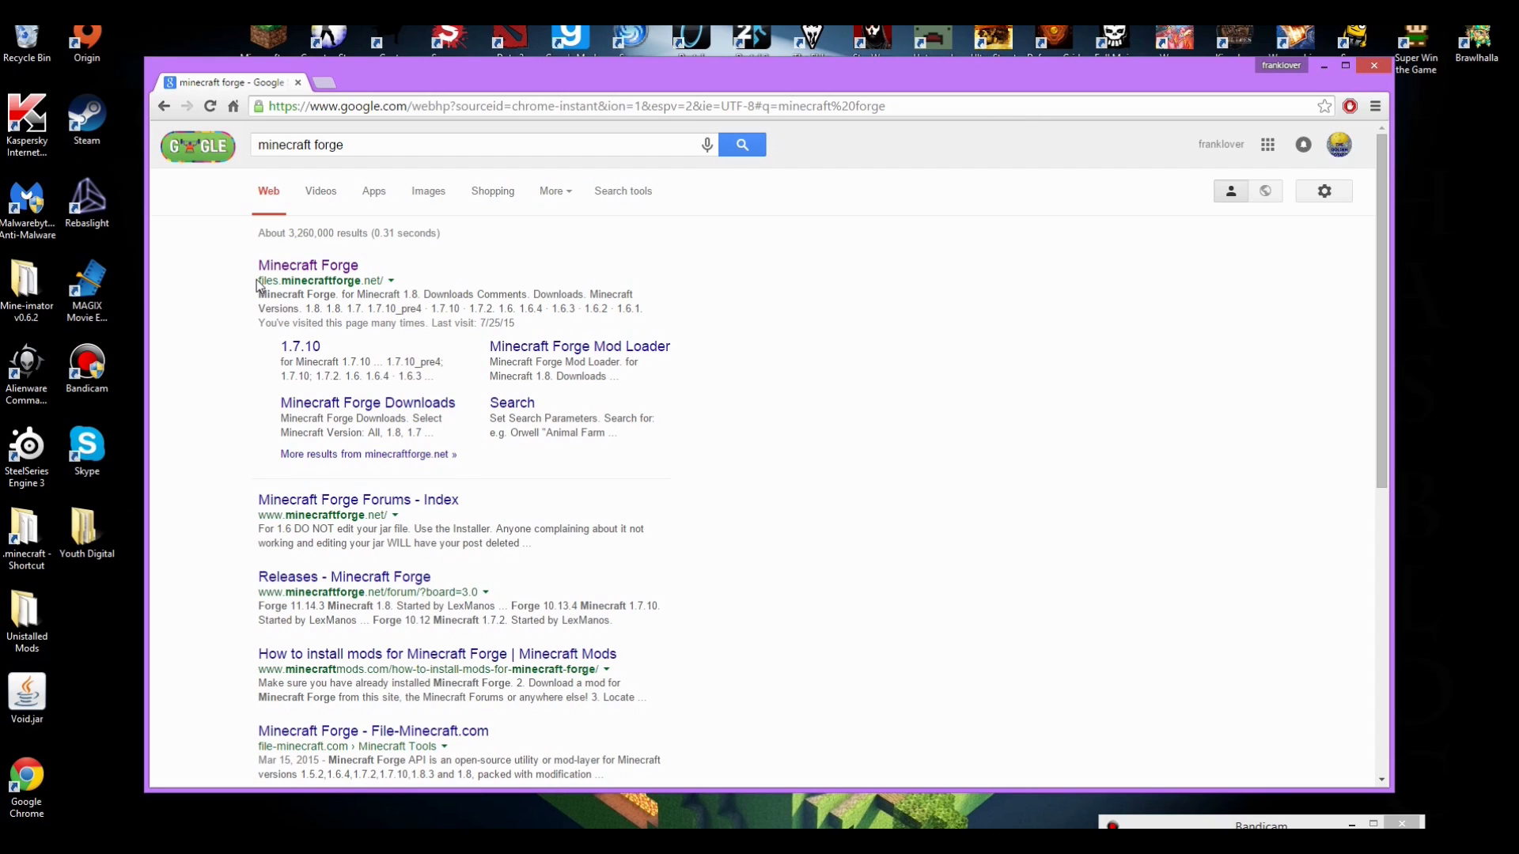
pyautogui.doubleClick(323, 281)
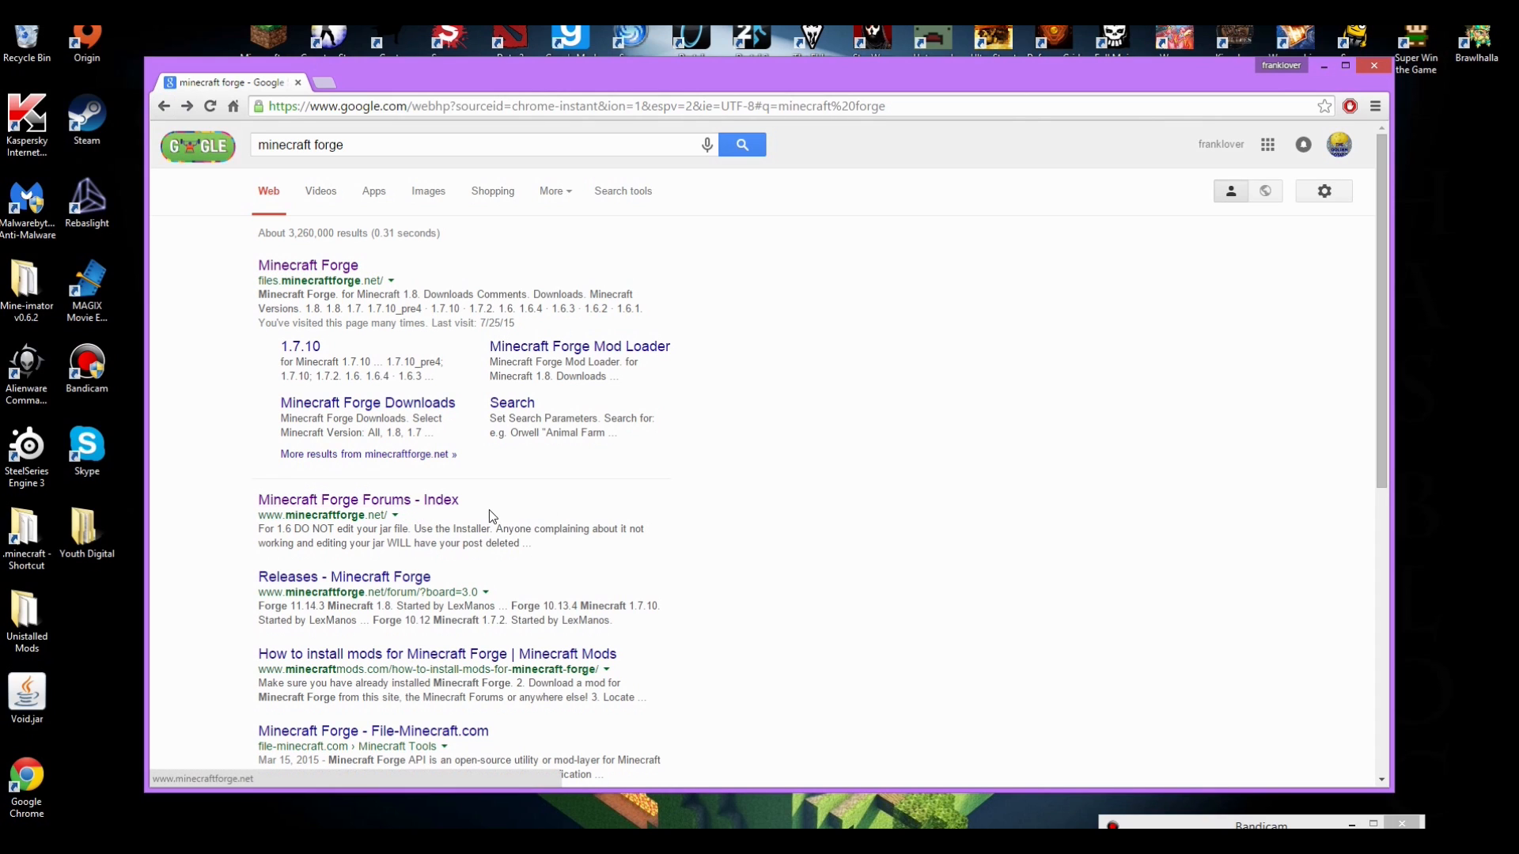
pyautogui.moveTo(308, 264)
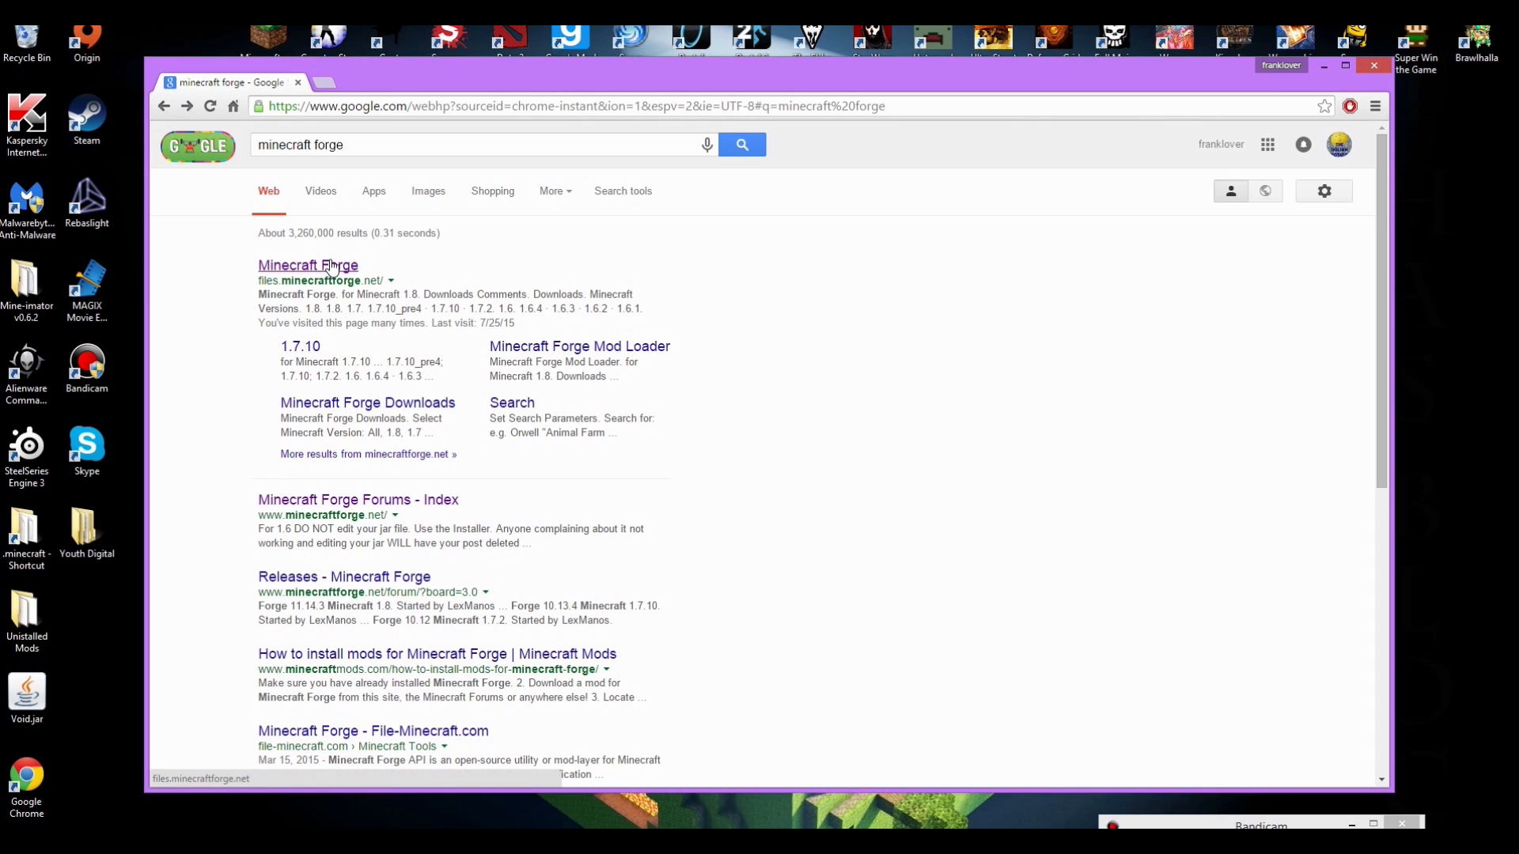
# - Go to files.minecraftforge.net and jump to its Downloads section for Minecraft 1.7.10
pyautogui.click(307, 265)
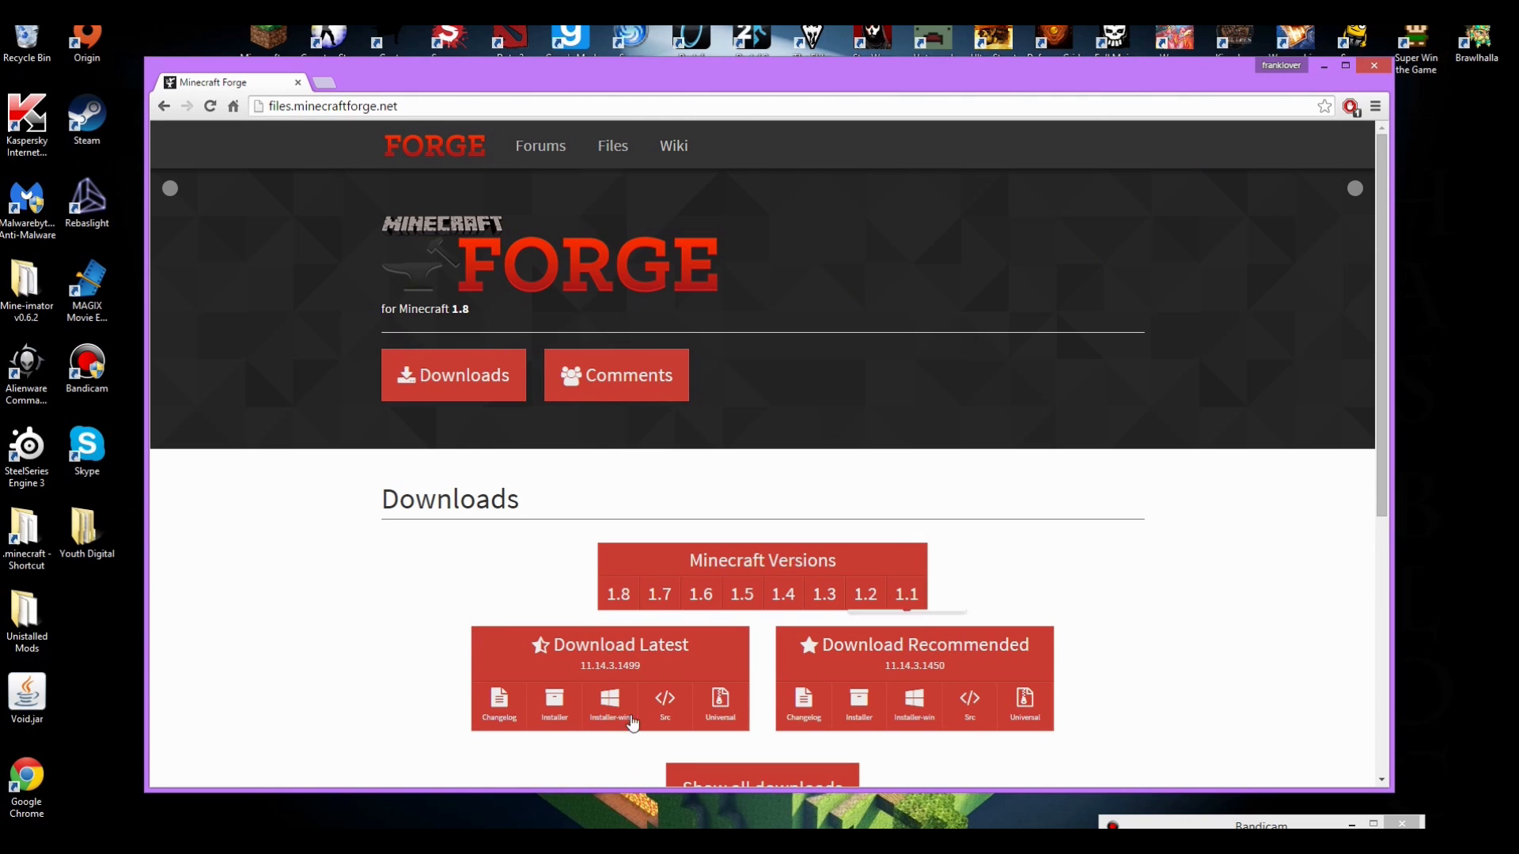
pyautogui.moveTo(867, 347)
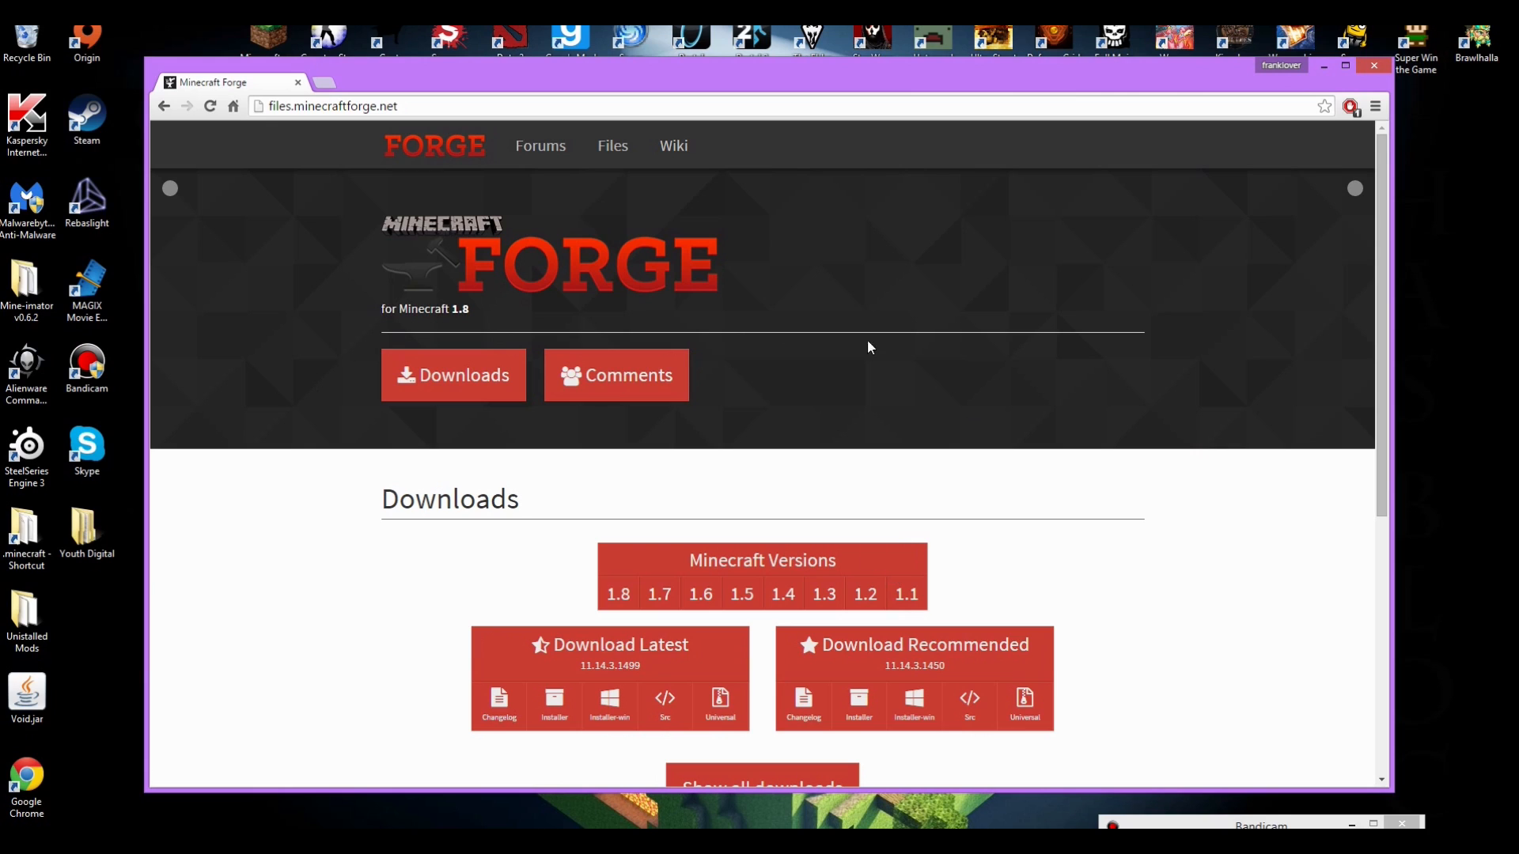
pyautogui.moveTo(870, 400)
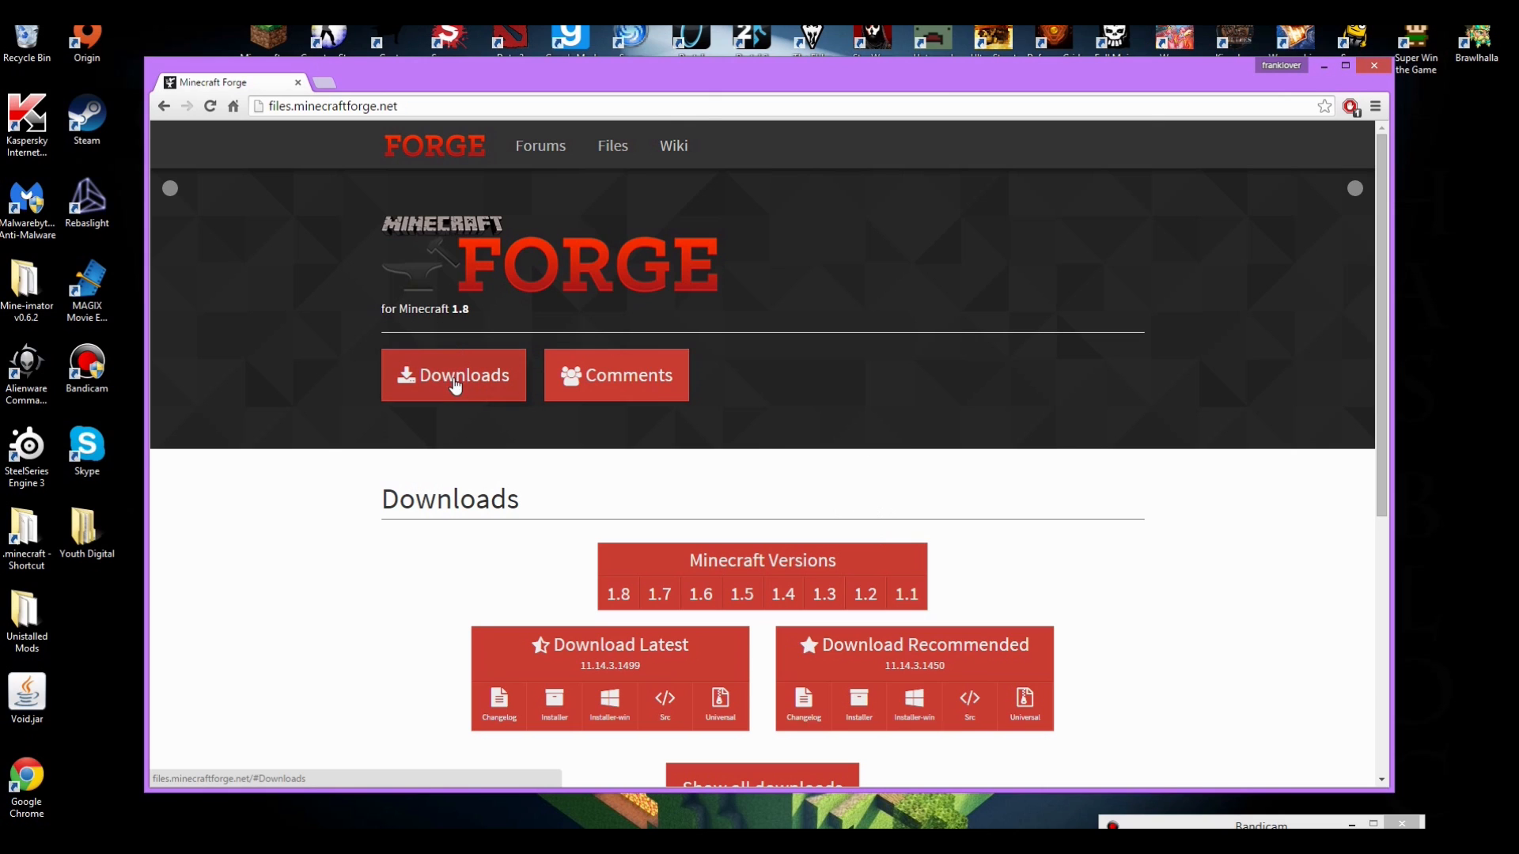
pyautogui.click(453, 375)
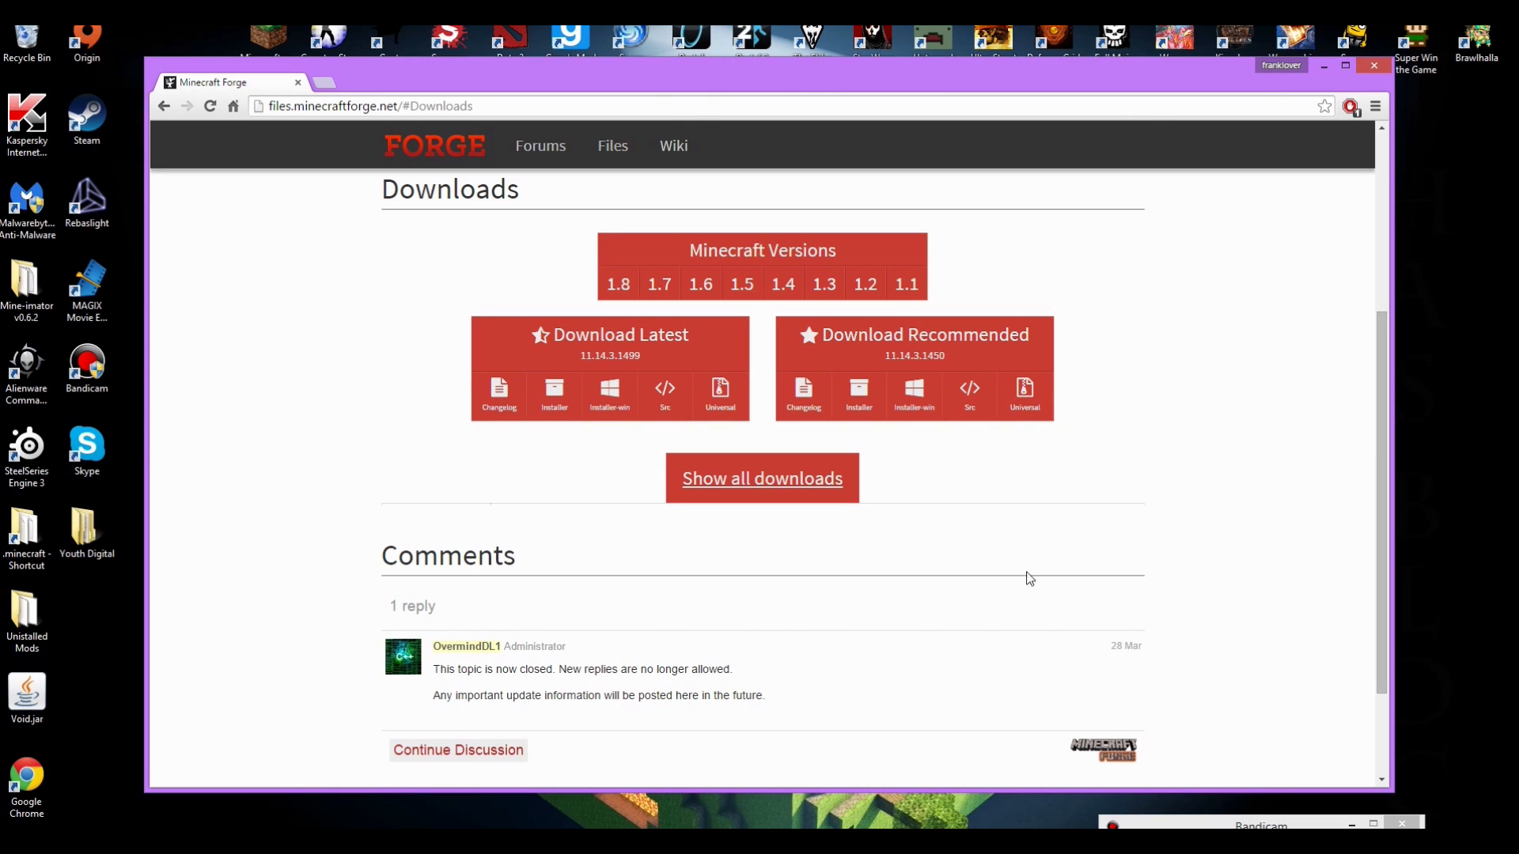
pyautogui.moveTo(553, 395)
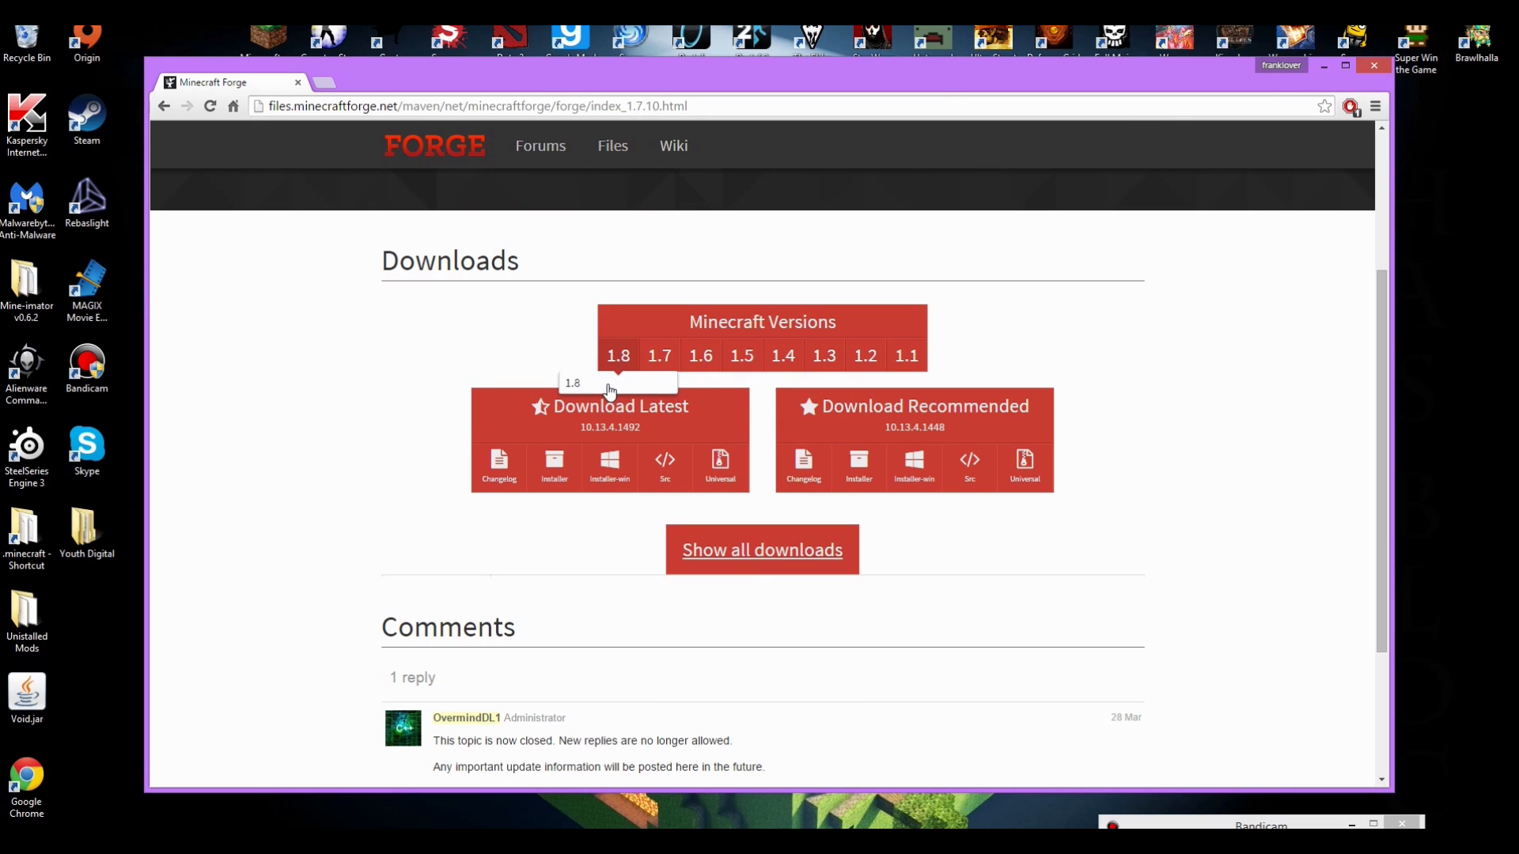
pyautogui.click(617, 356)
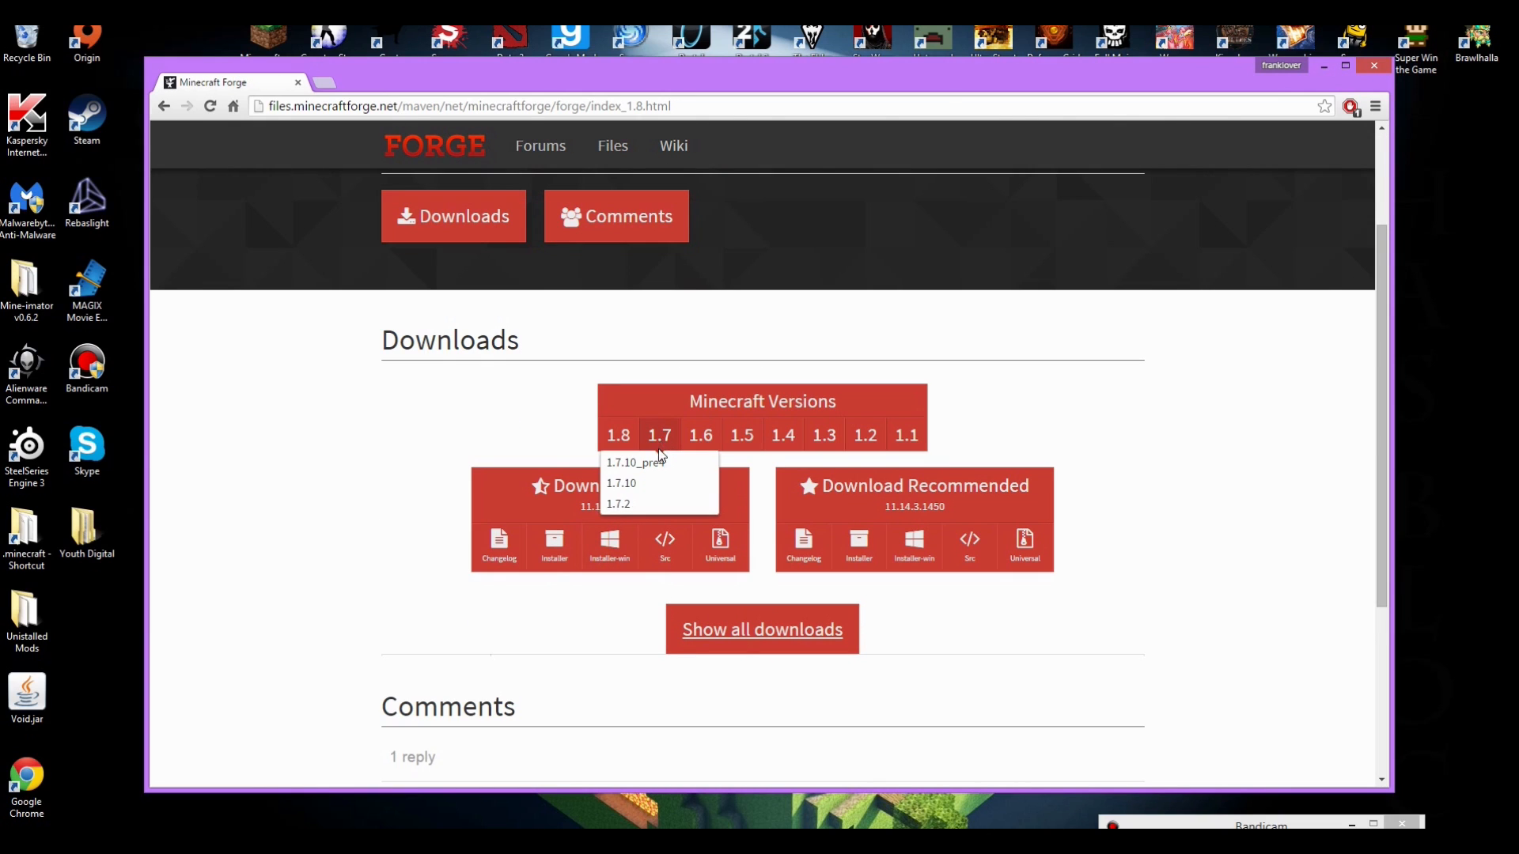
pyautogui.click(621, 482)
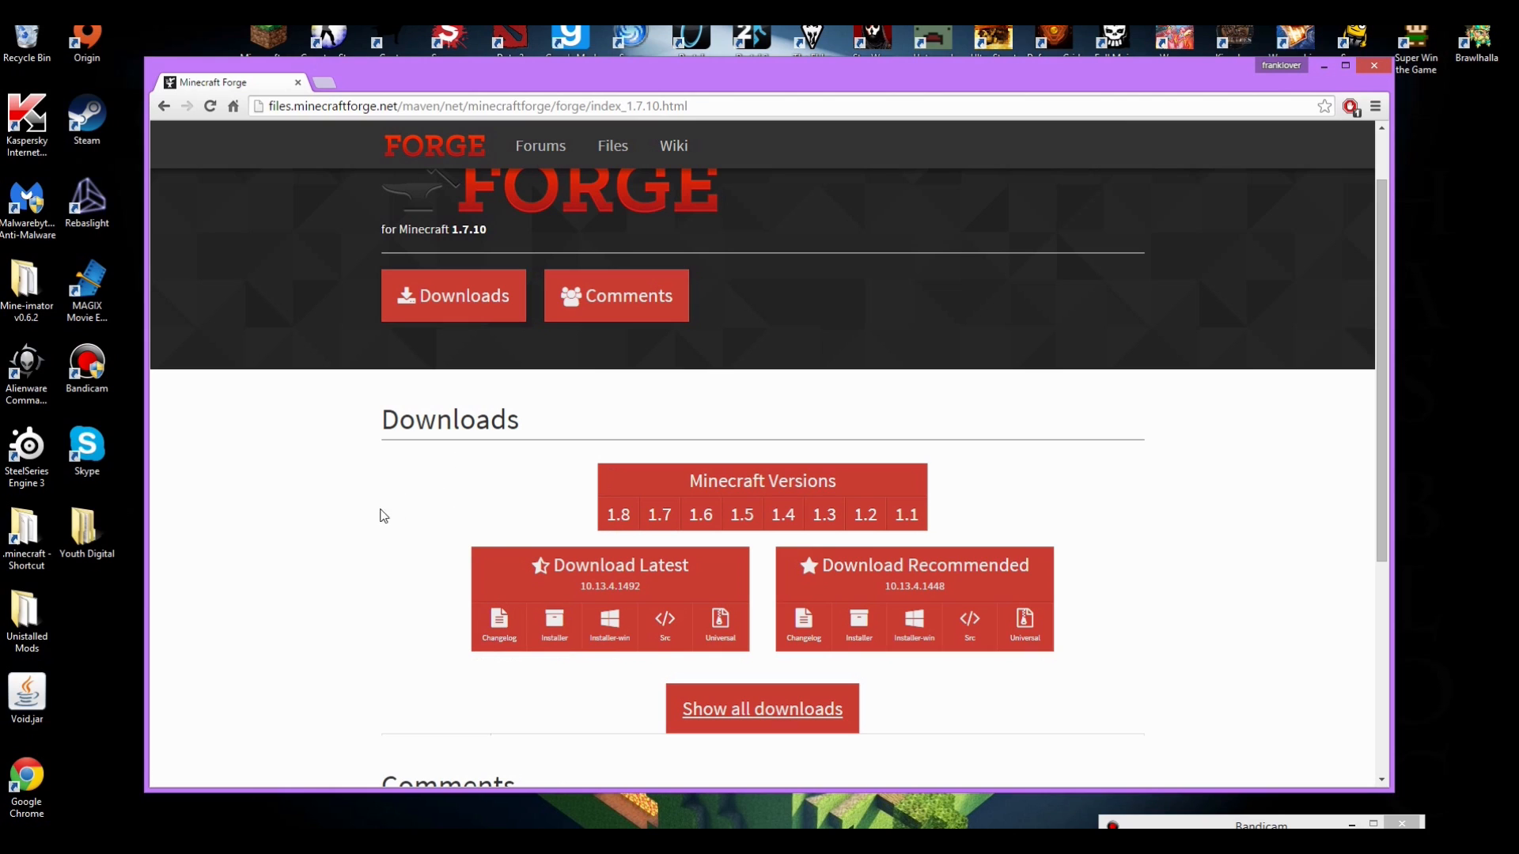
pyautogui.moveTo(617, 514)
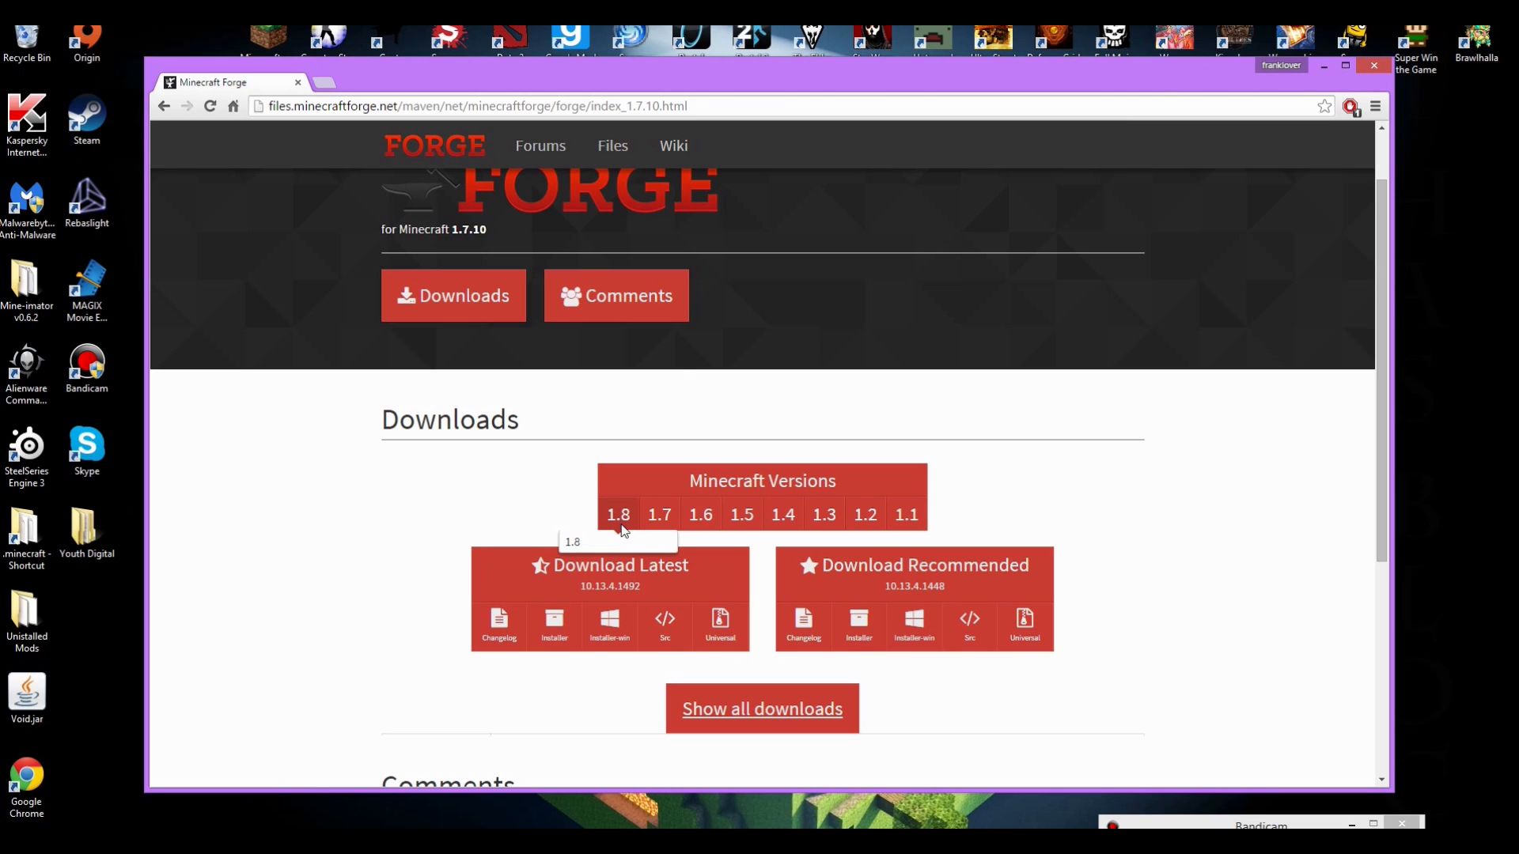
pyautogui.moveTo(549, 508)
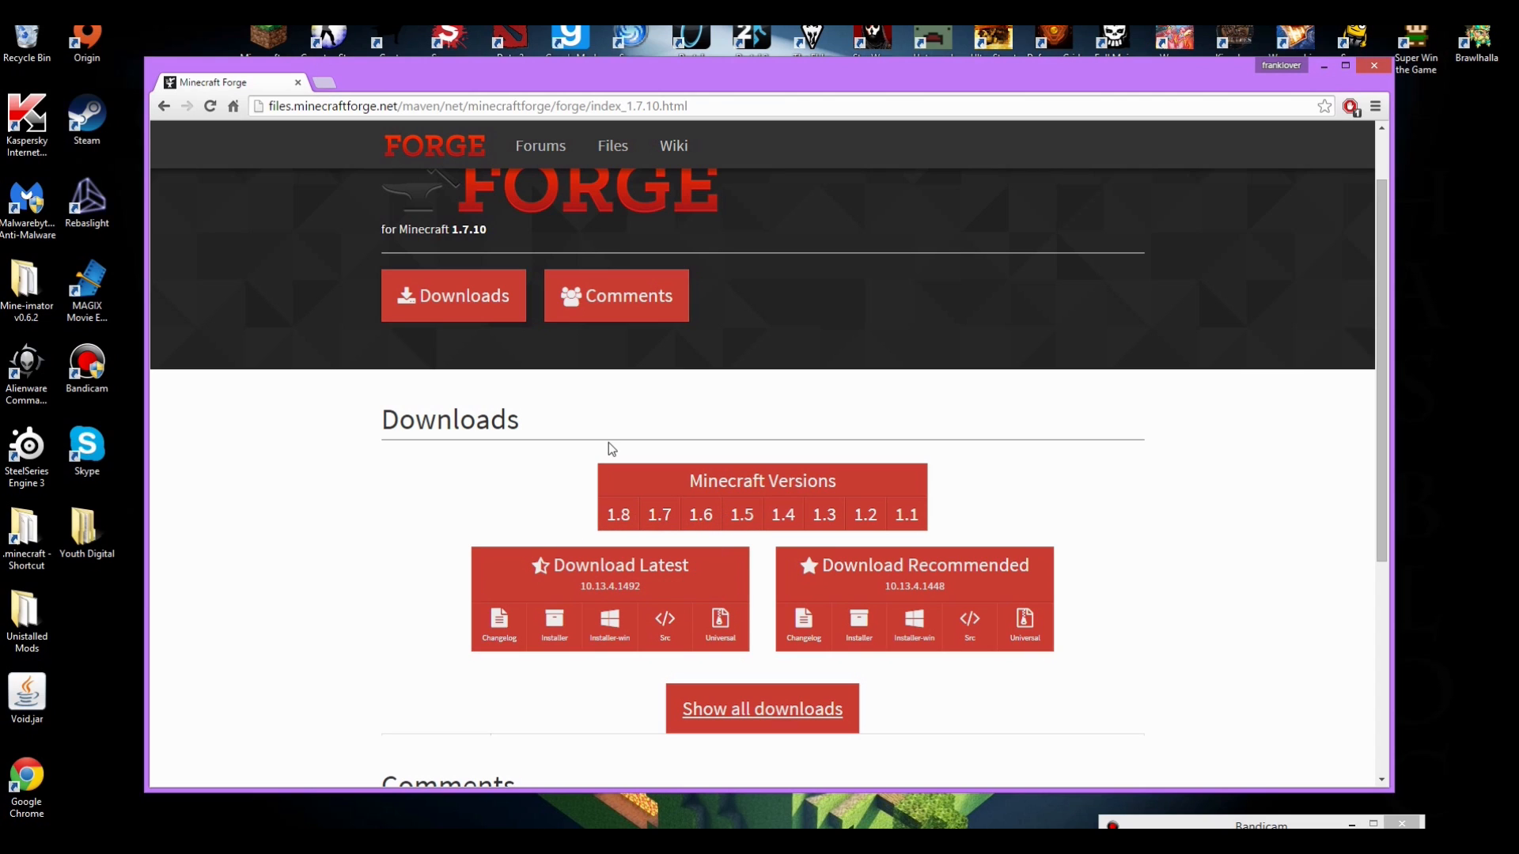
pyautogui.moveTo(572, 557)
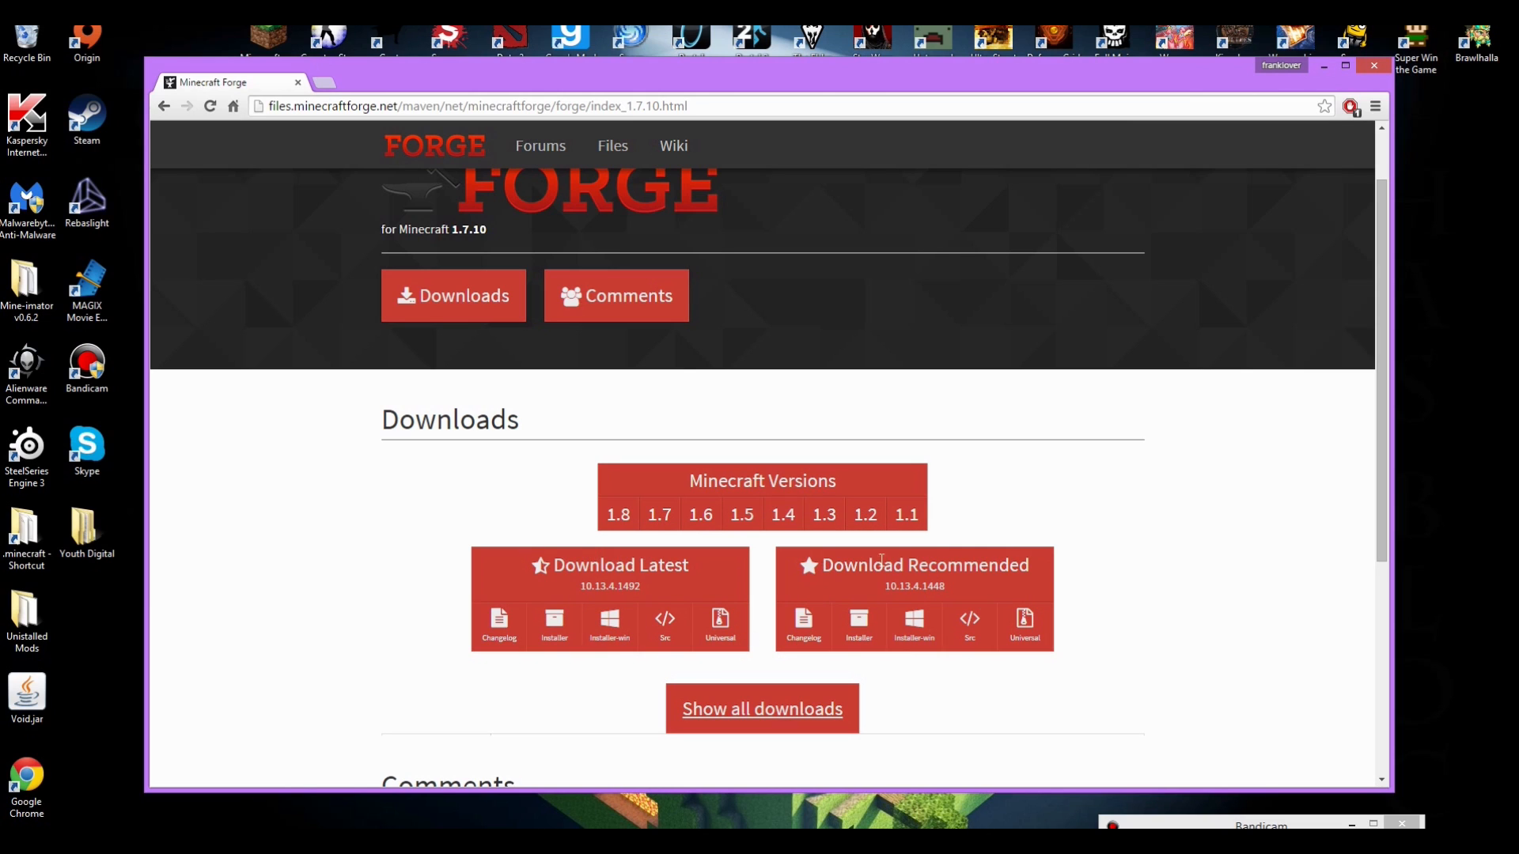
pyautogui.moveTo(851, 580)
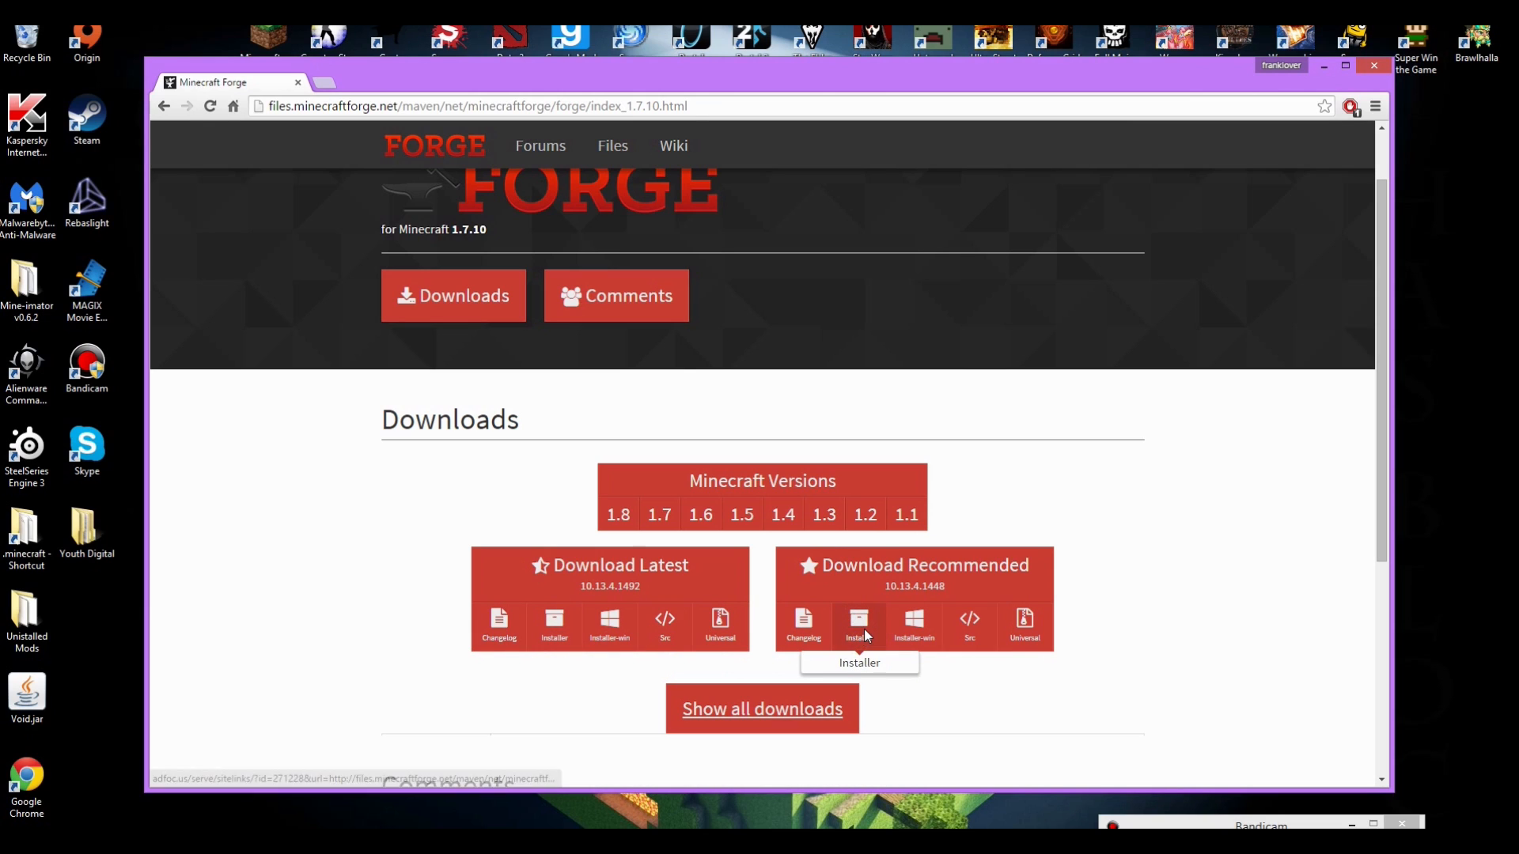
# - Download the recommended Forge 1.7.10 installer via the AdFoc.us skip and keep the jar despite the warning
pyautogui.click(858, 625)
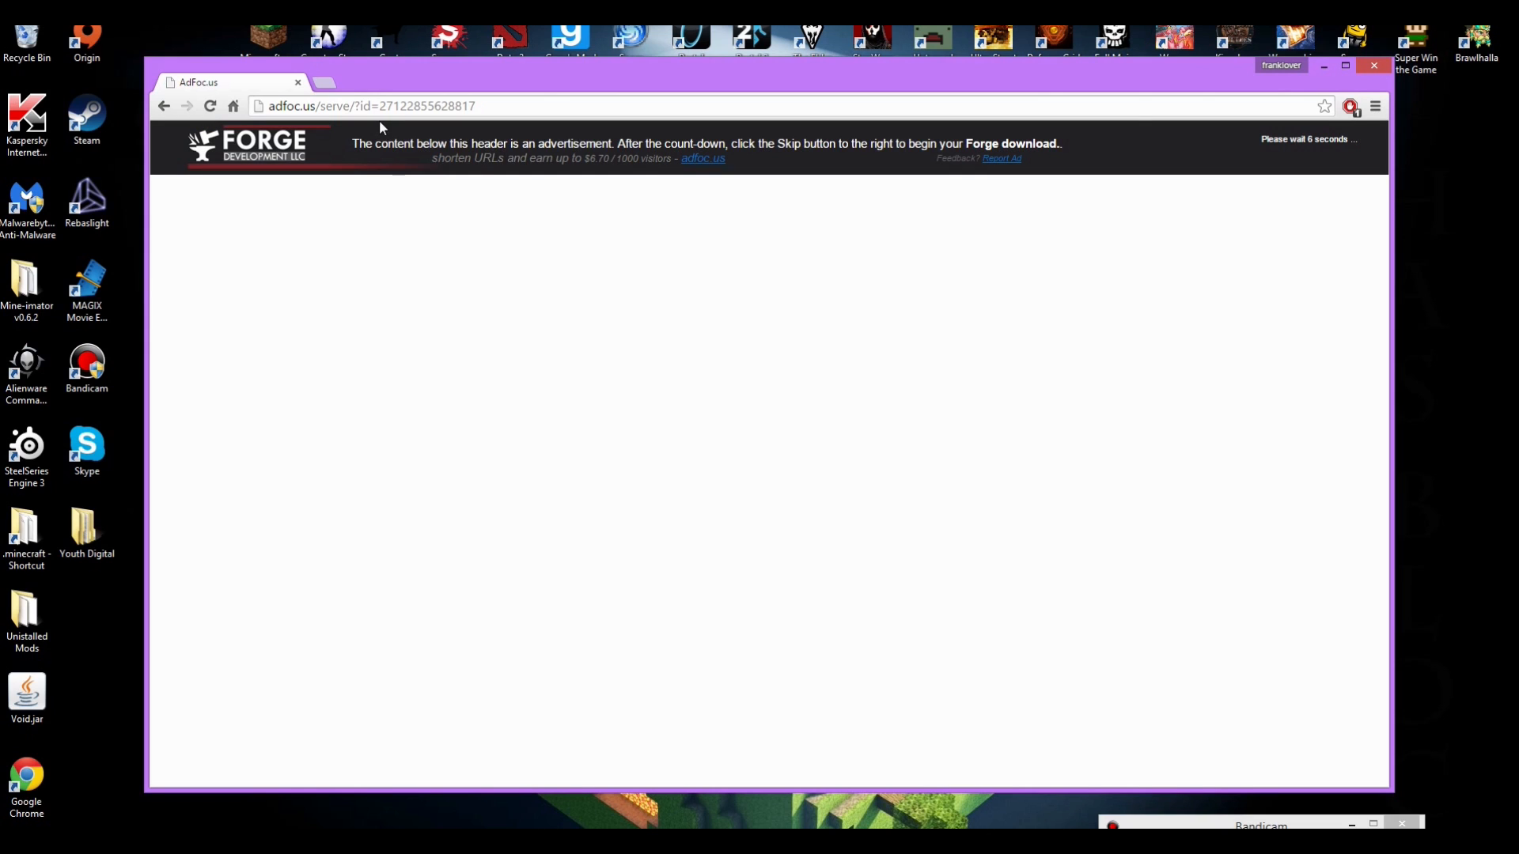
pyautogui.moveTo(666, 144)
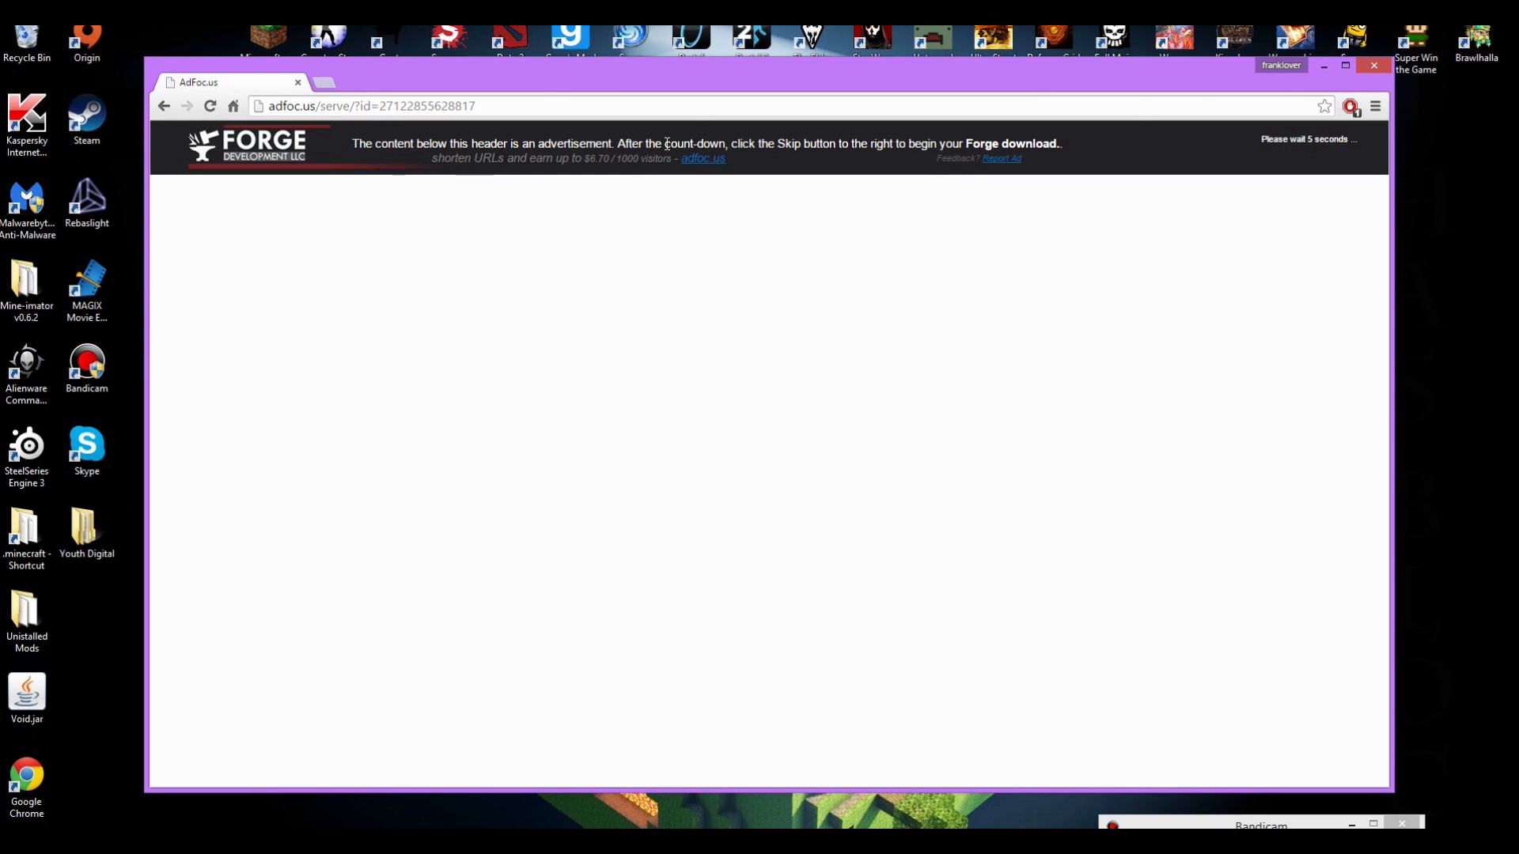
pyautogui.moveTo(1285, 155)
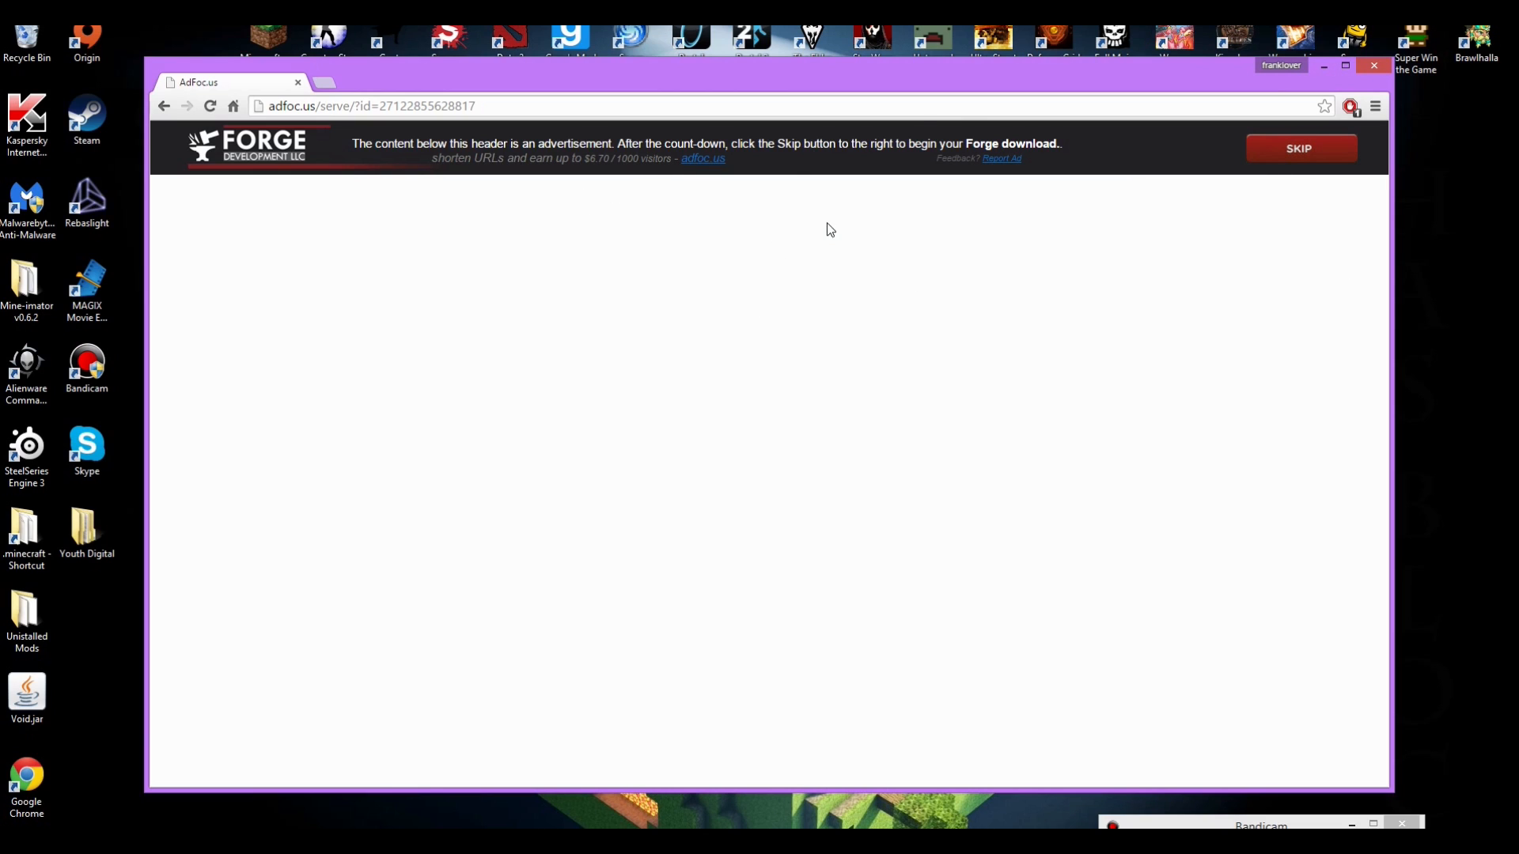
pyautogui.click(1299, 149)
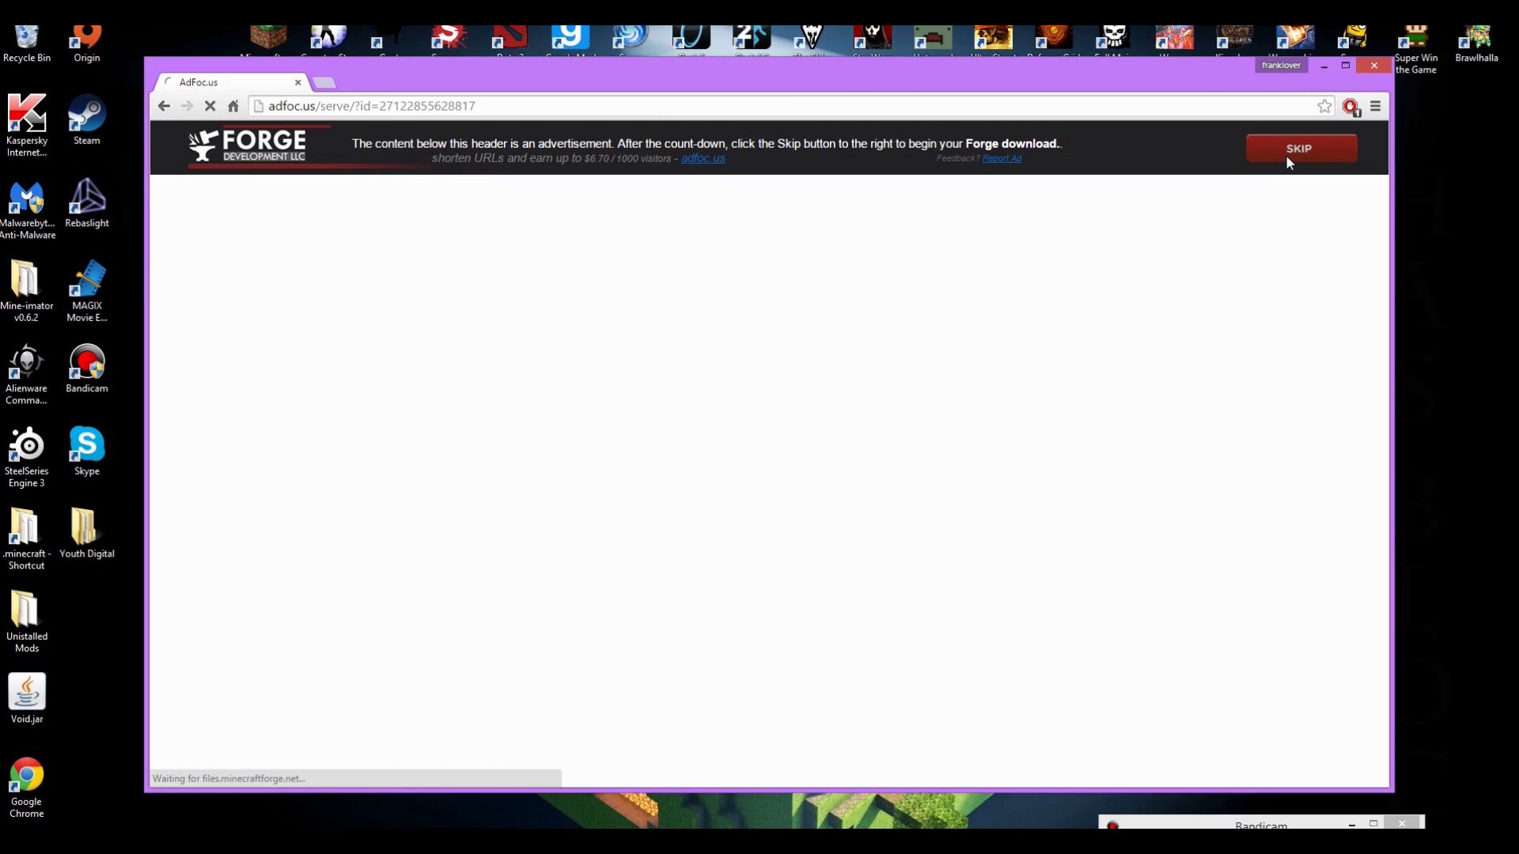
pyautogui.click(1298, 149)
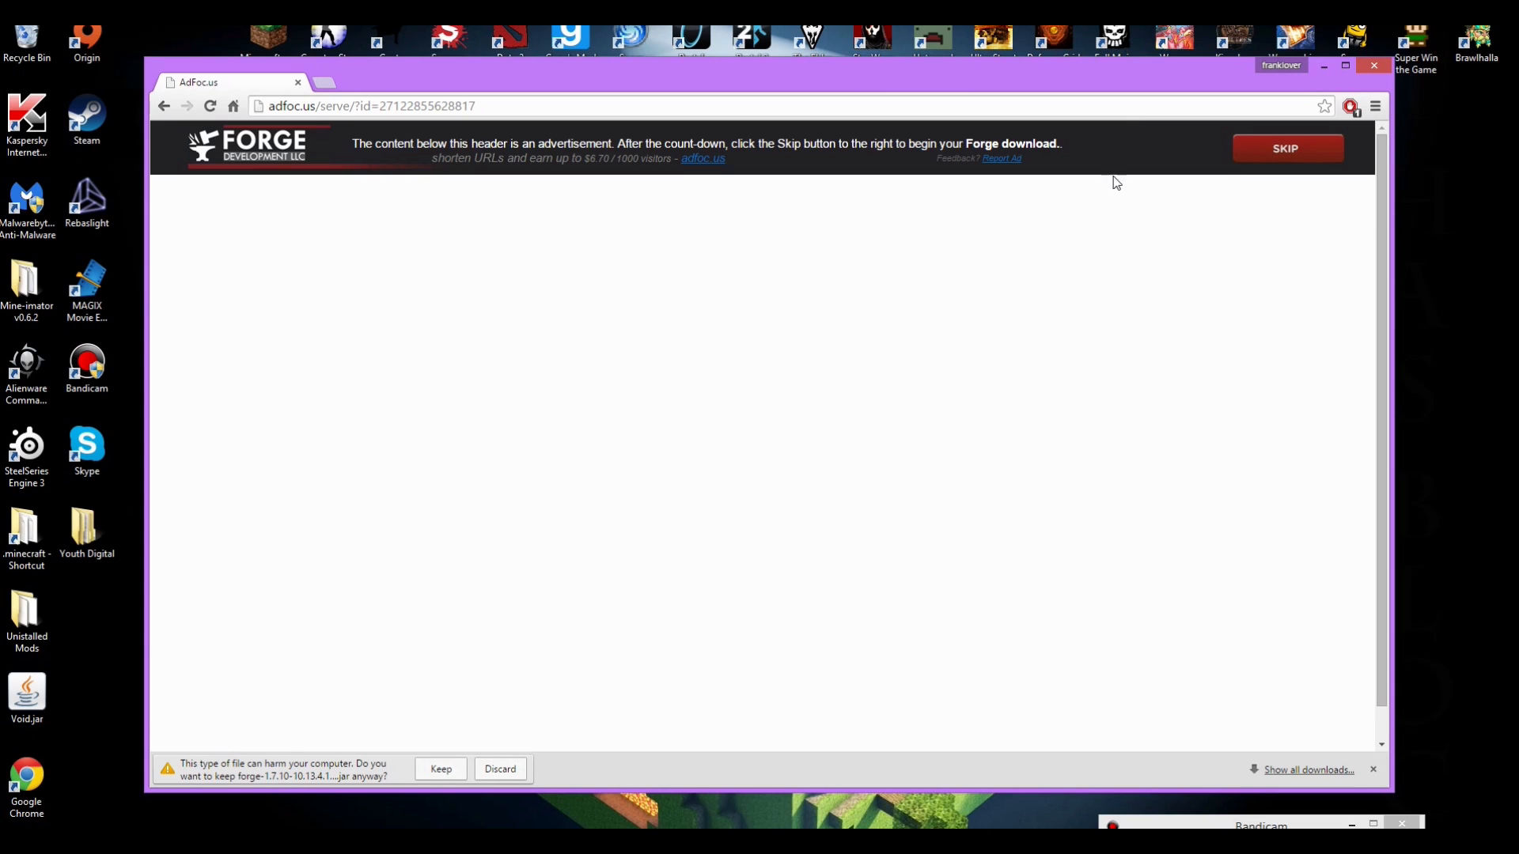
pyautogui.moveTo(247, 717)
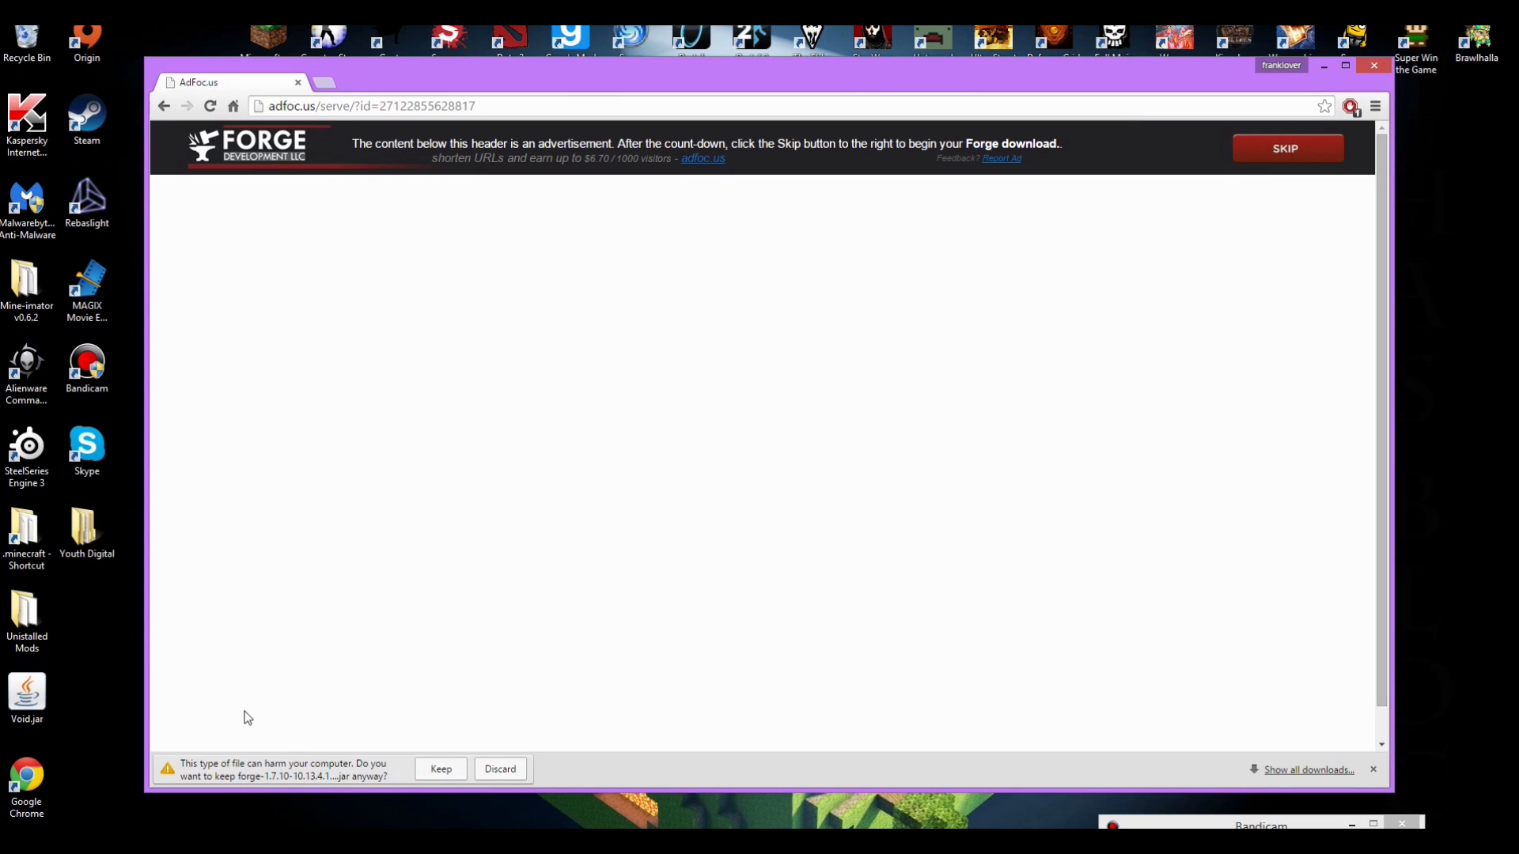
pyautogui.click(439, 769)
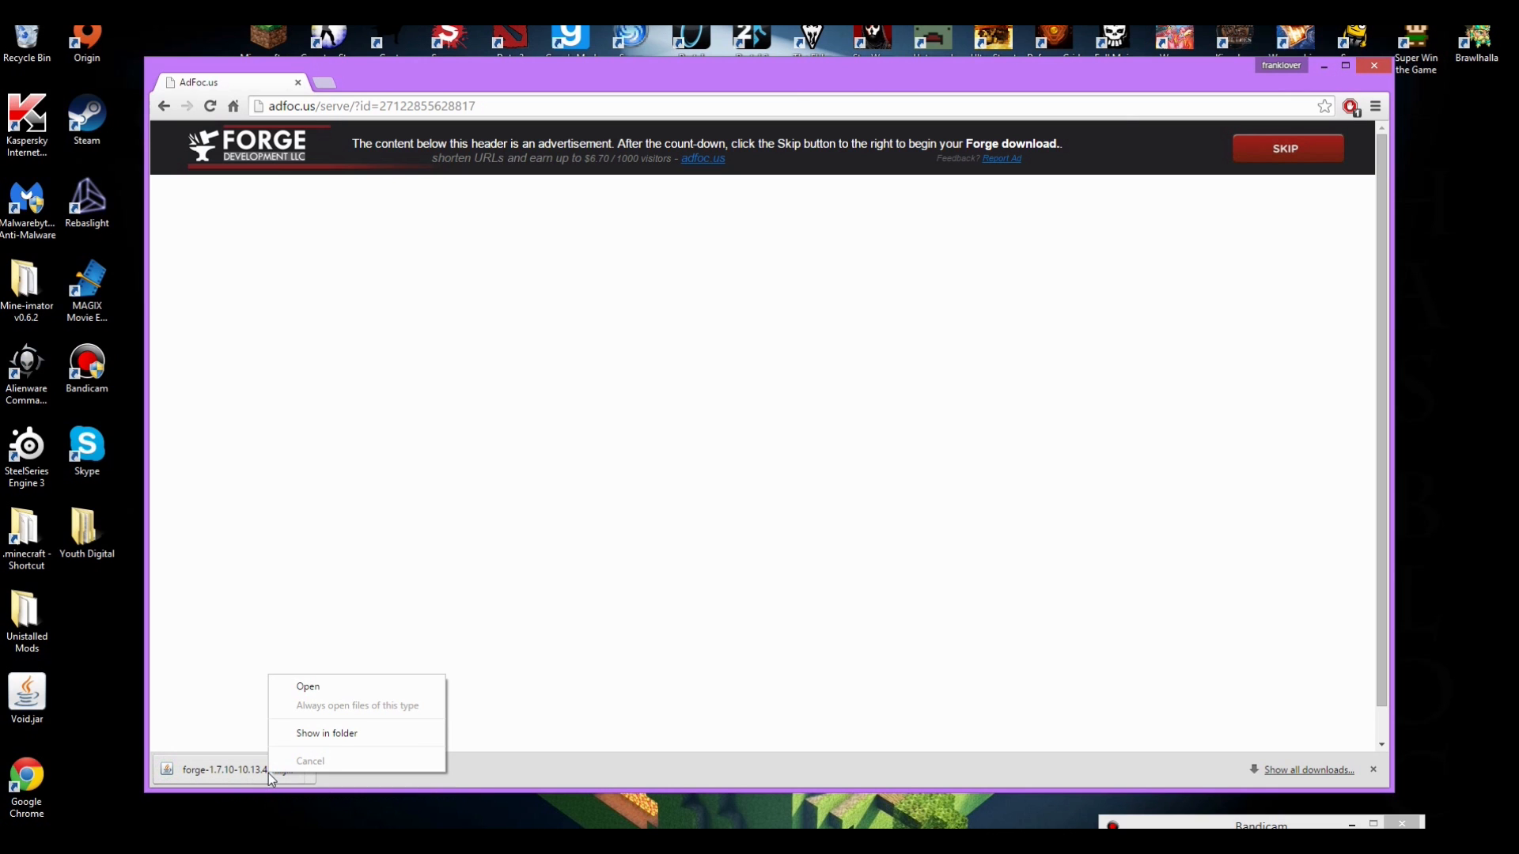
# - Show the downloaded forge-1.8-11.14.3.1450-installer.jar in Downloads and move it to the desktop
pyautogui.click(326, 733)
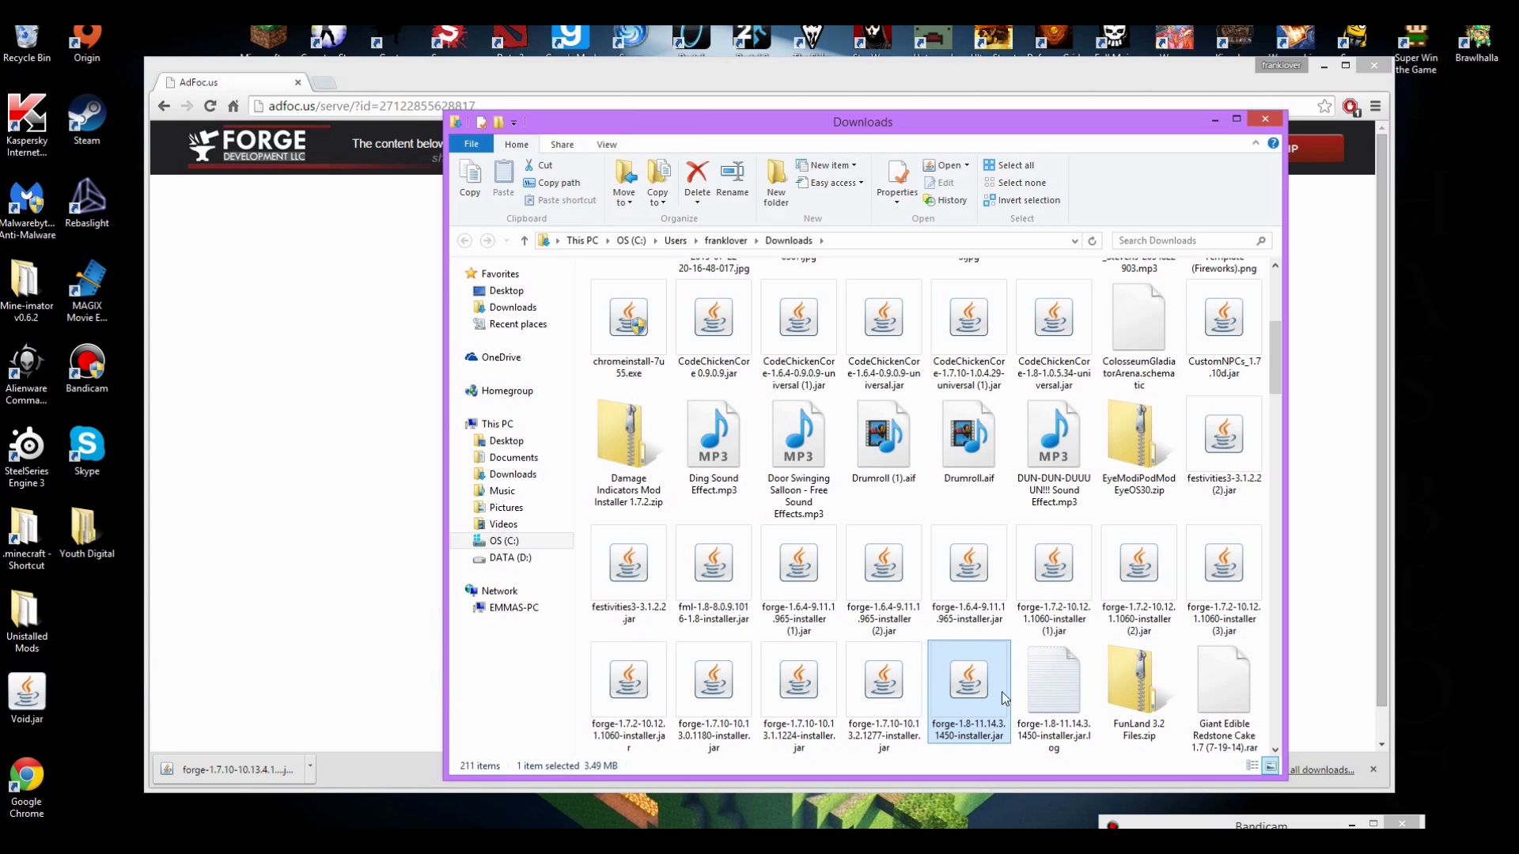
pyautogui.click(1263, 119)
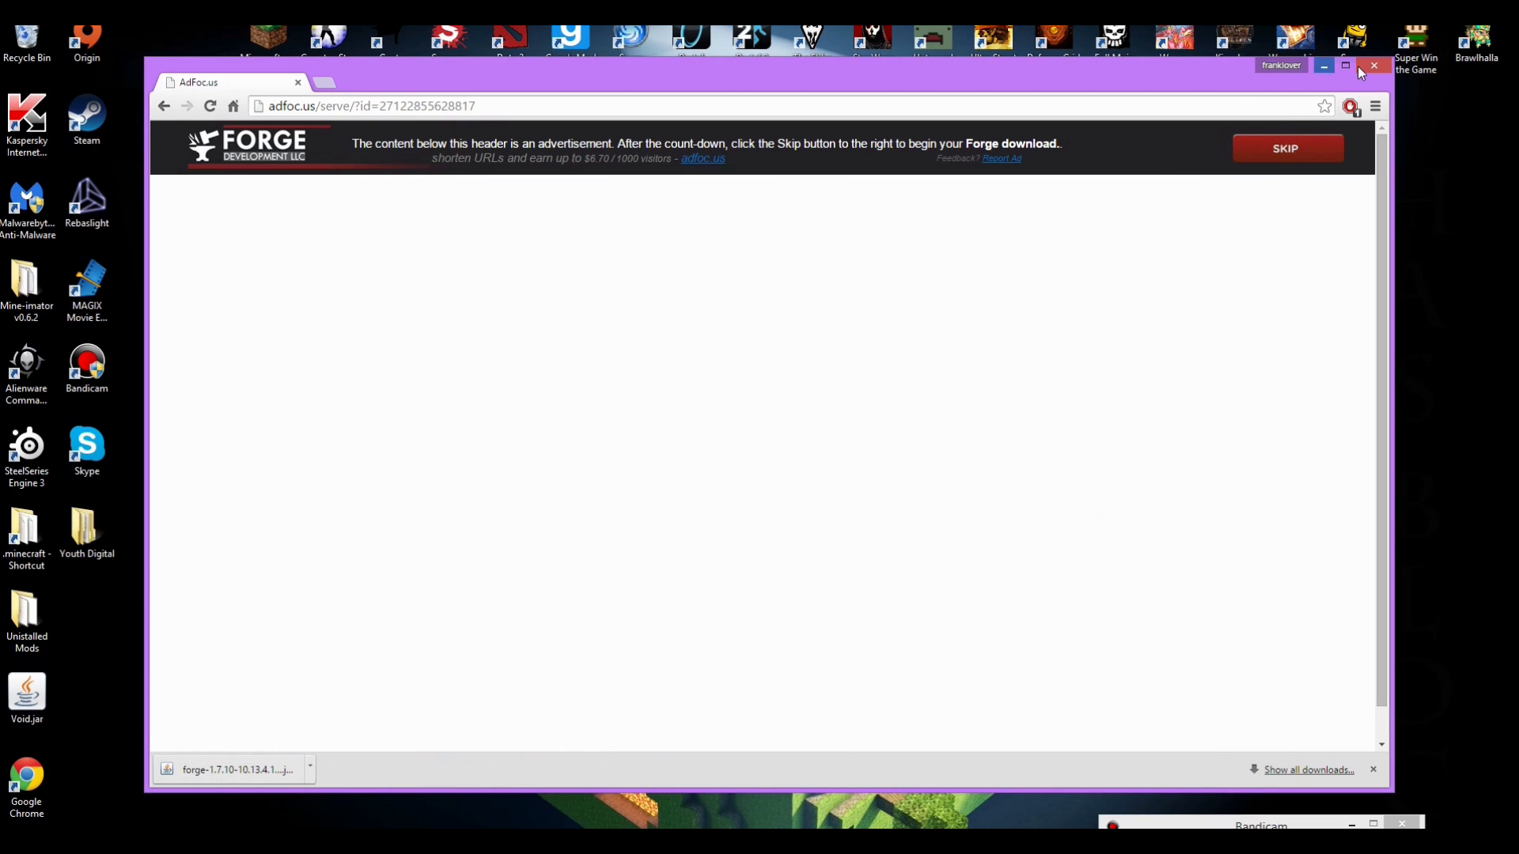
pyautogui.click(1374, 65)
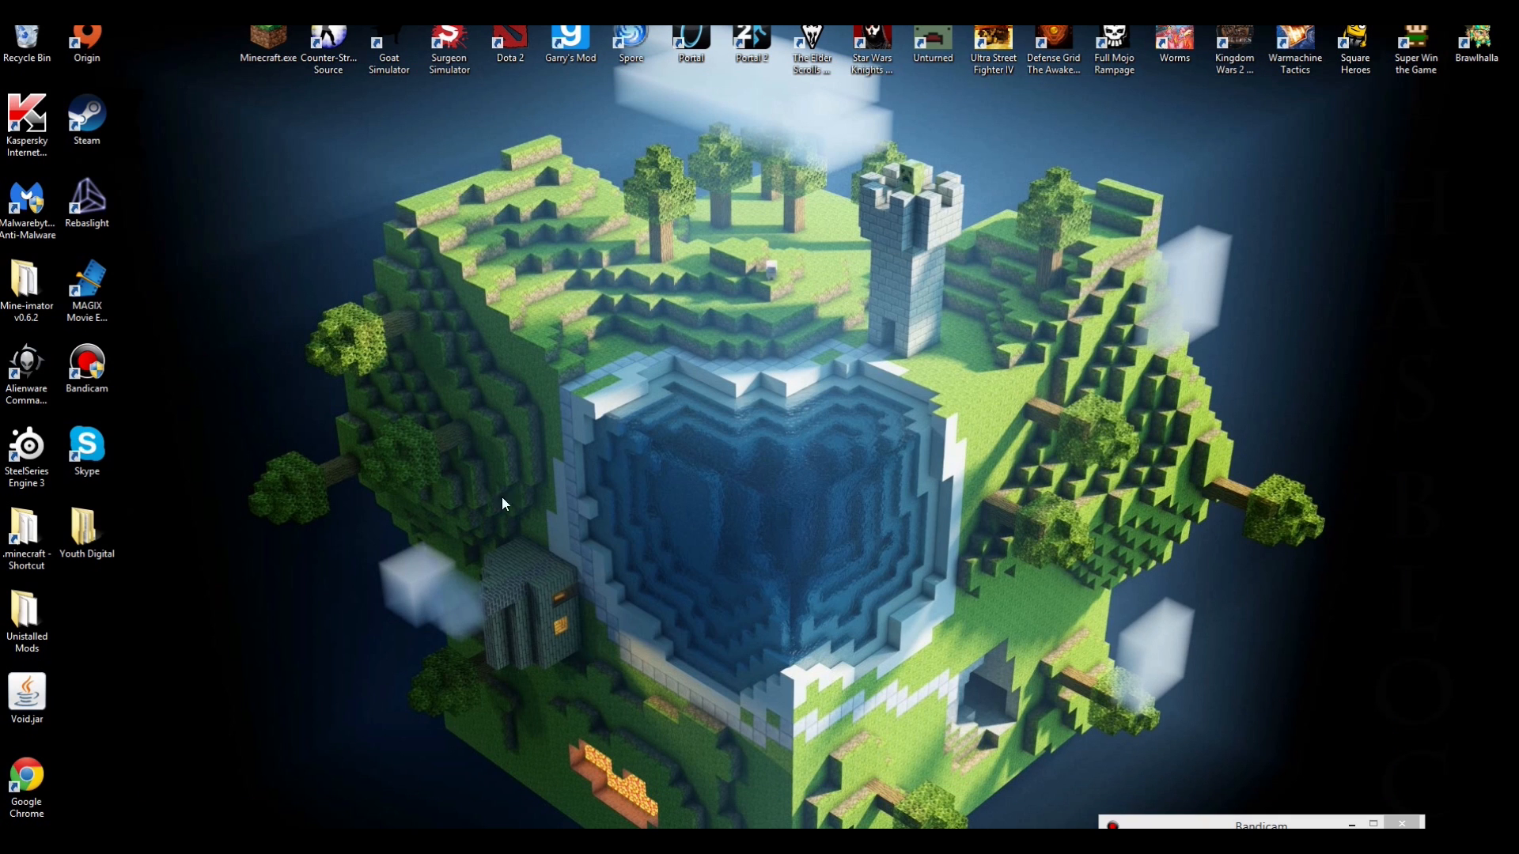
pyautogui.moveTo(588, 405)
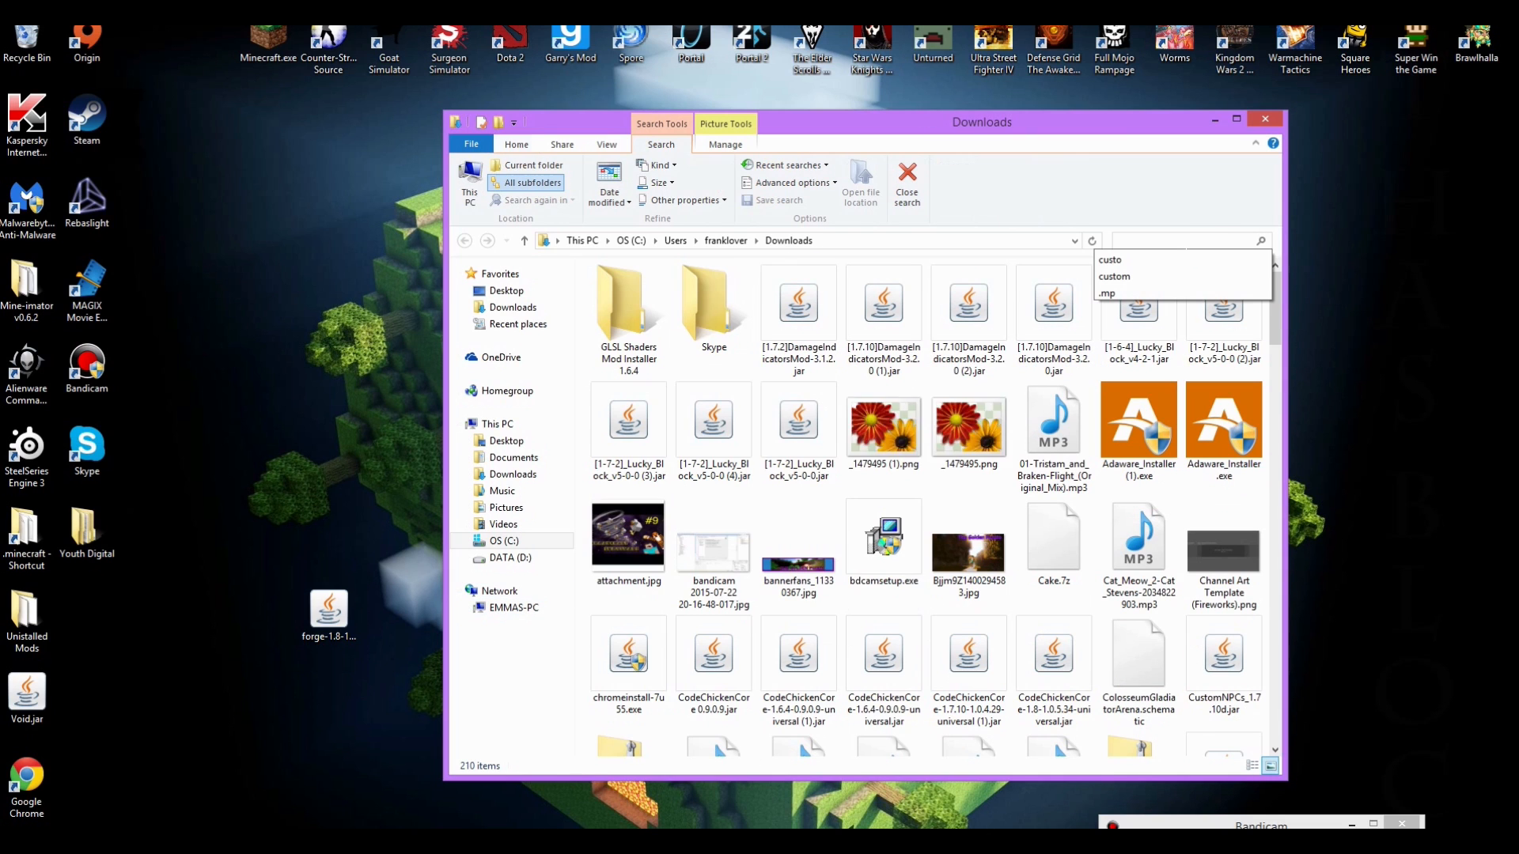
pyautogui.write('forge')
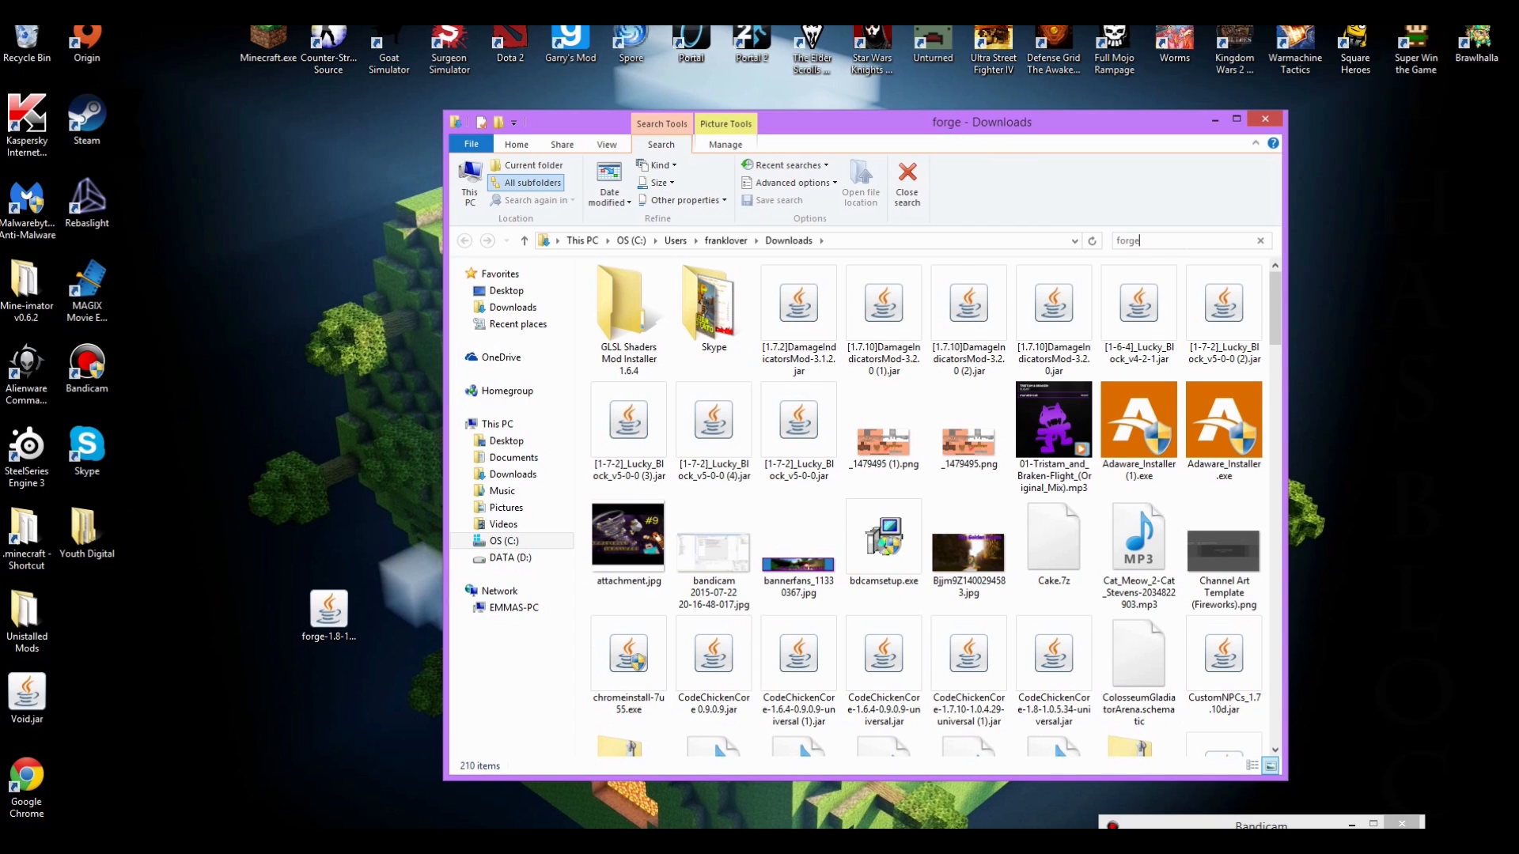
pyautogui.click(1137, 306)
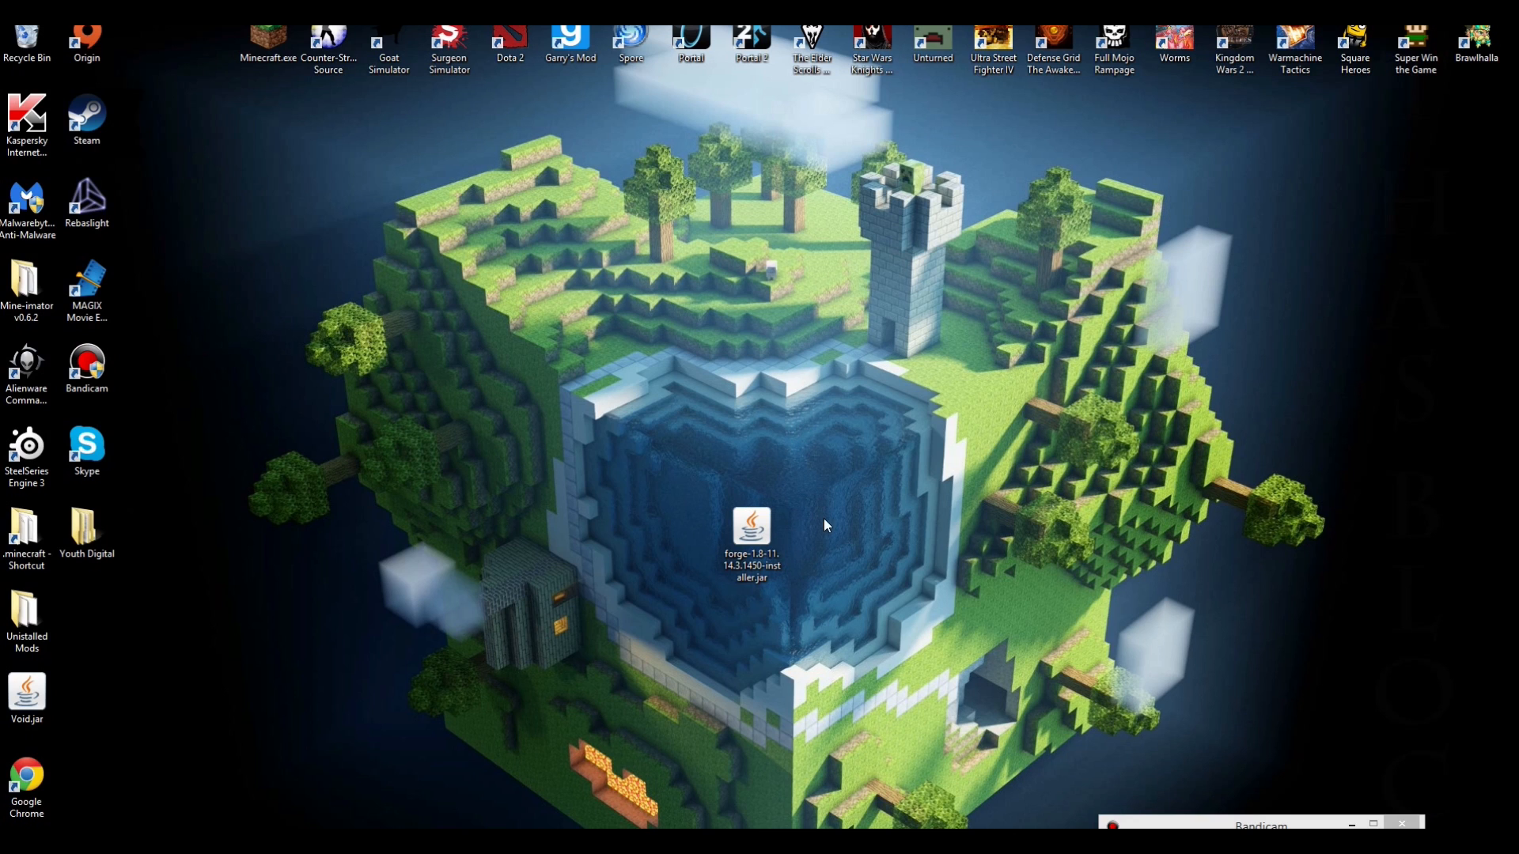
pyautogui.moveTo(831, 478)
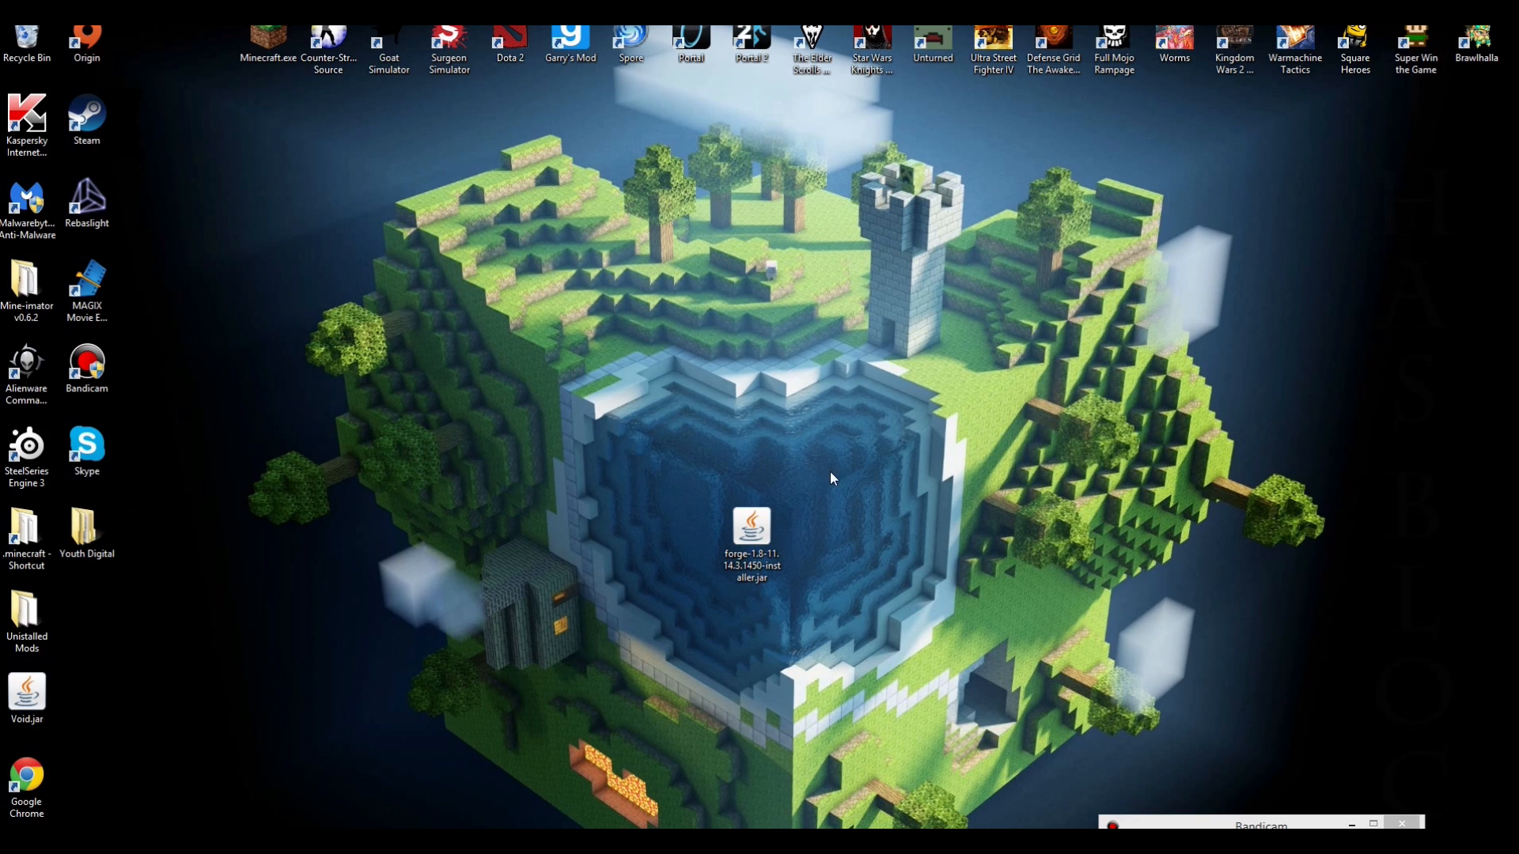
# - Run the Forge installer from the desktop with 'Install client' and confirm the completion message
pyautogui.click(750, 529)
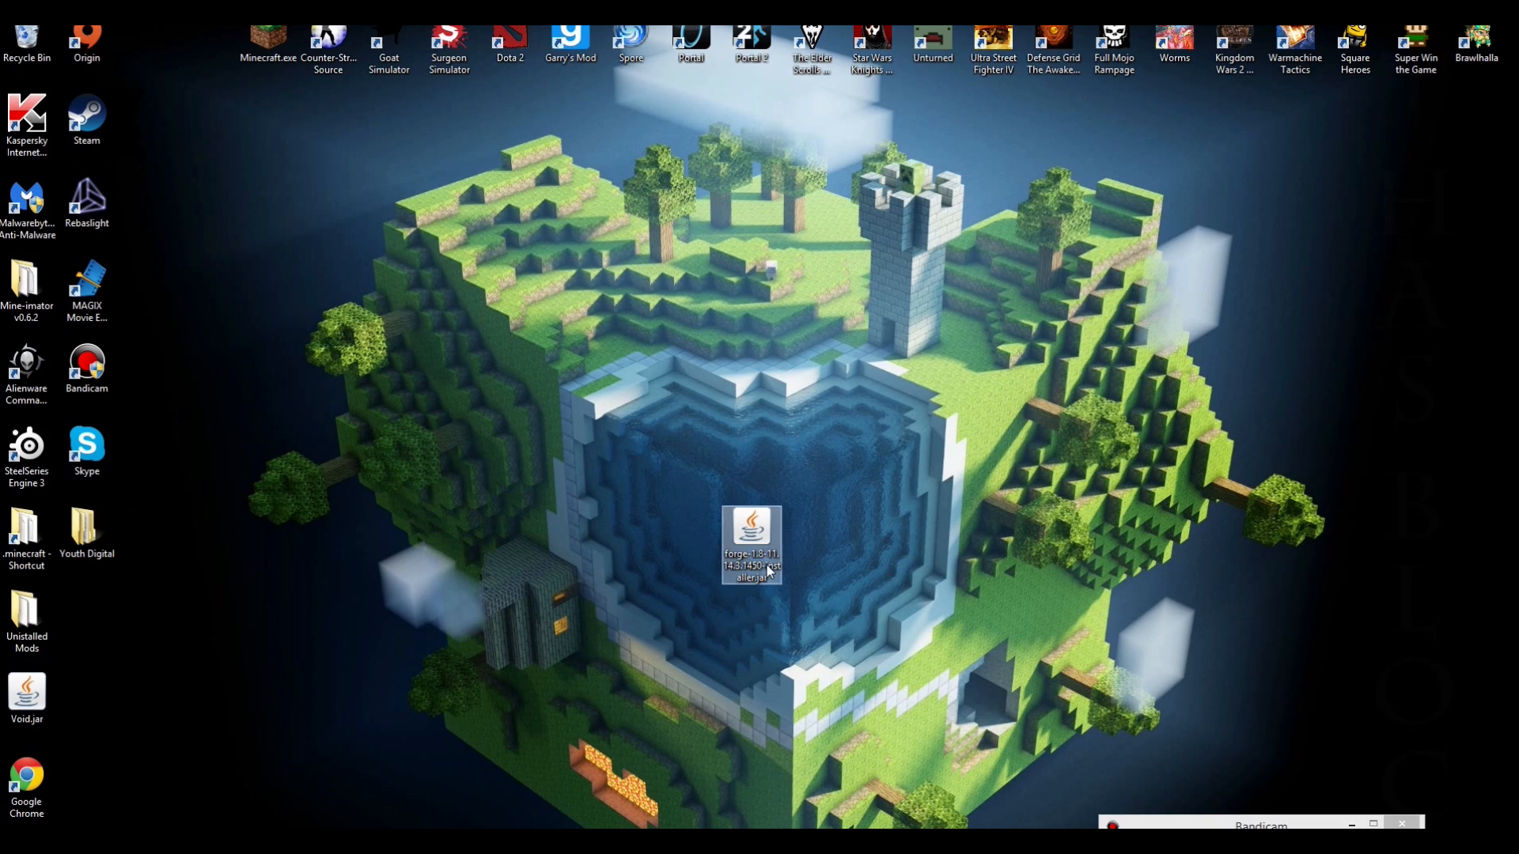
pyautogui.moveTo(776, 531)
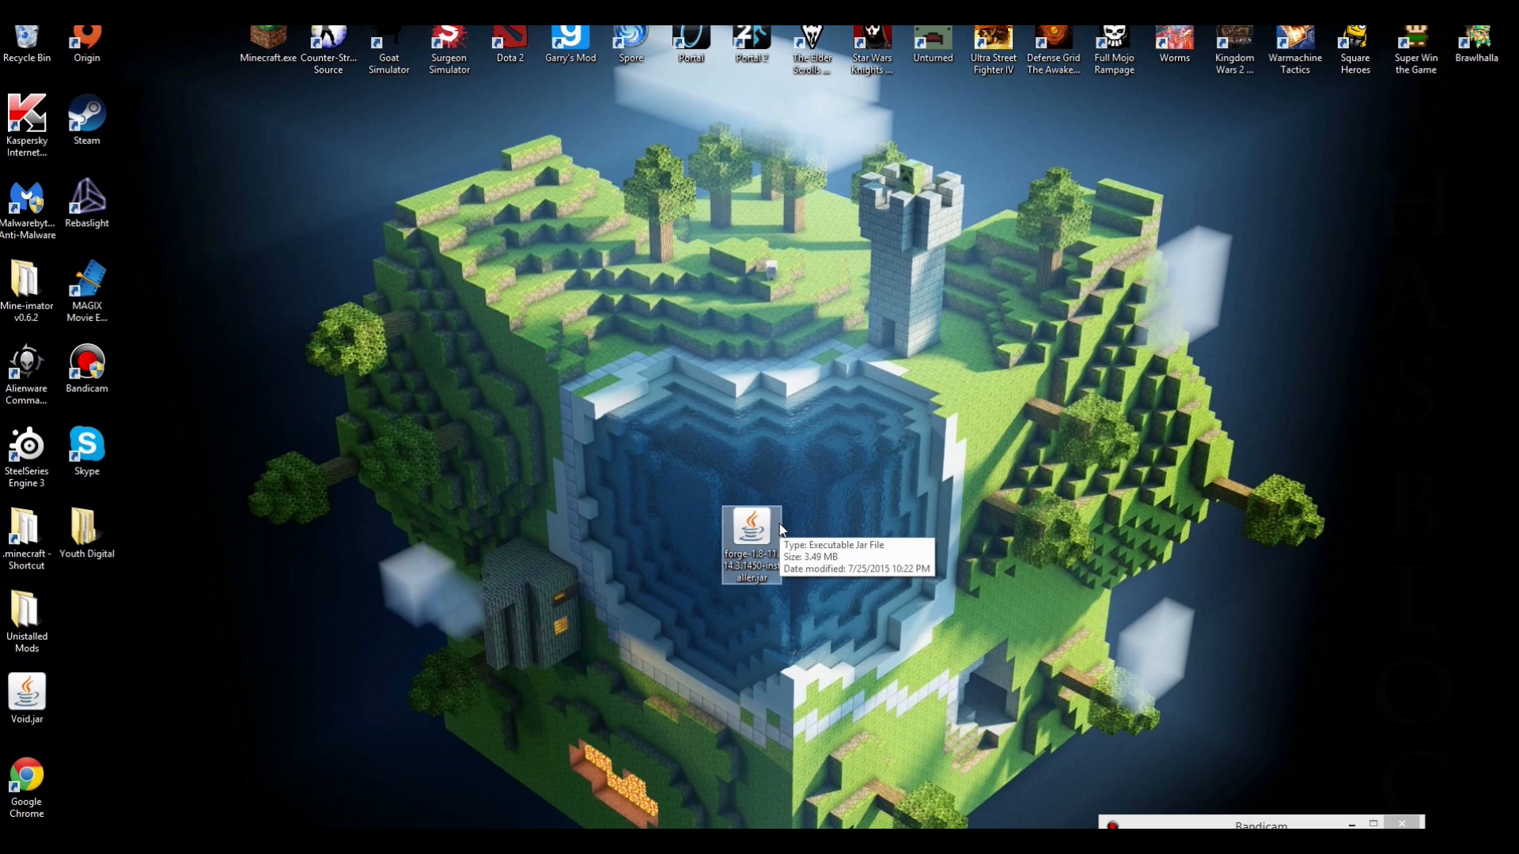
pyautogui.moveTo(785, 528)
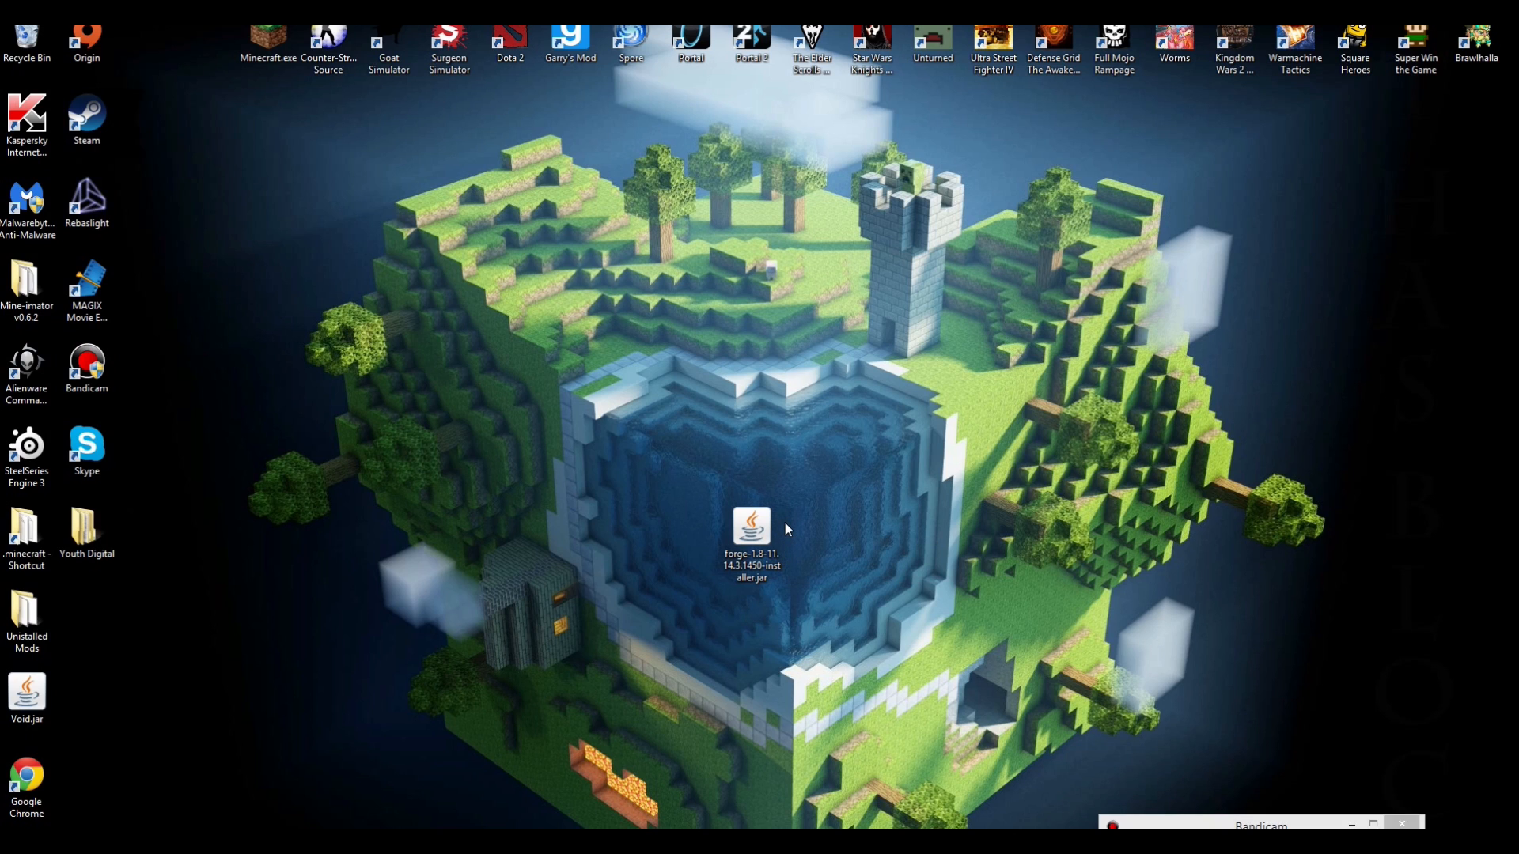
pyautogui.click(751, 528)
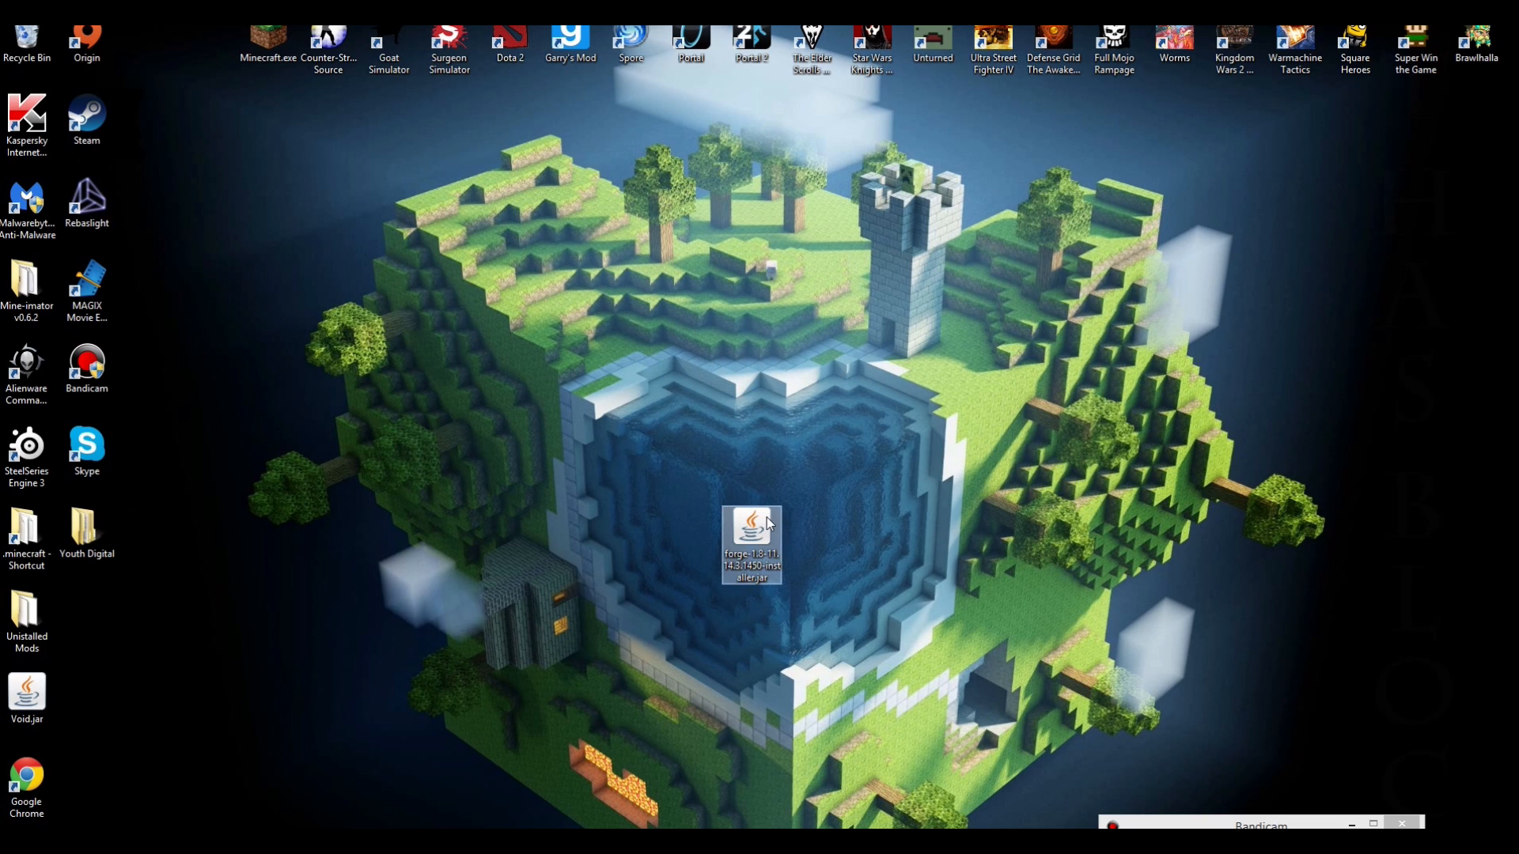
pyautogui.doubleClick(750, 545)
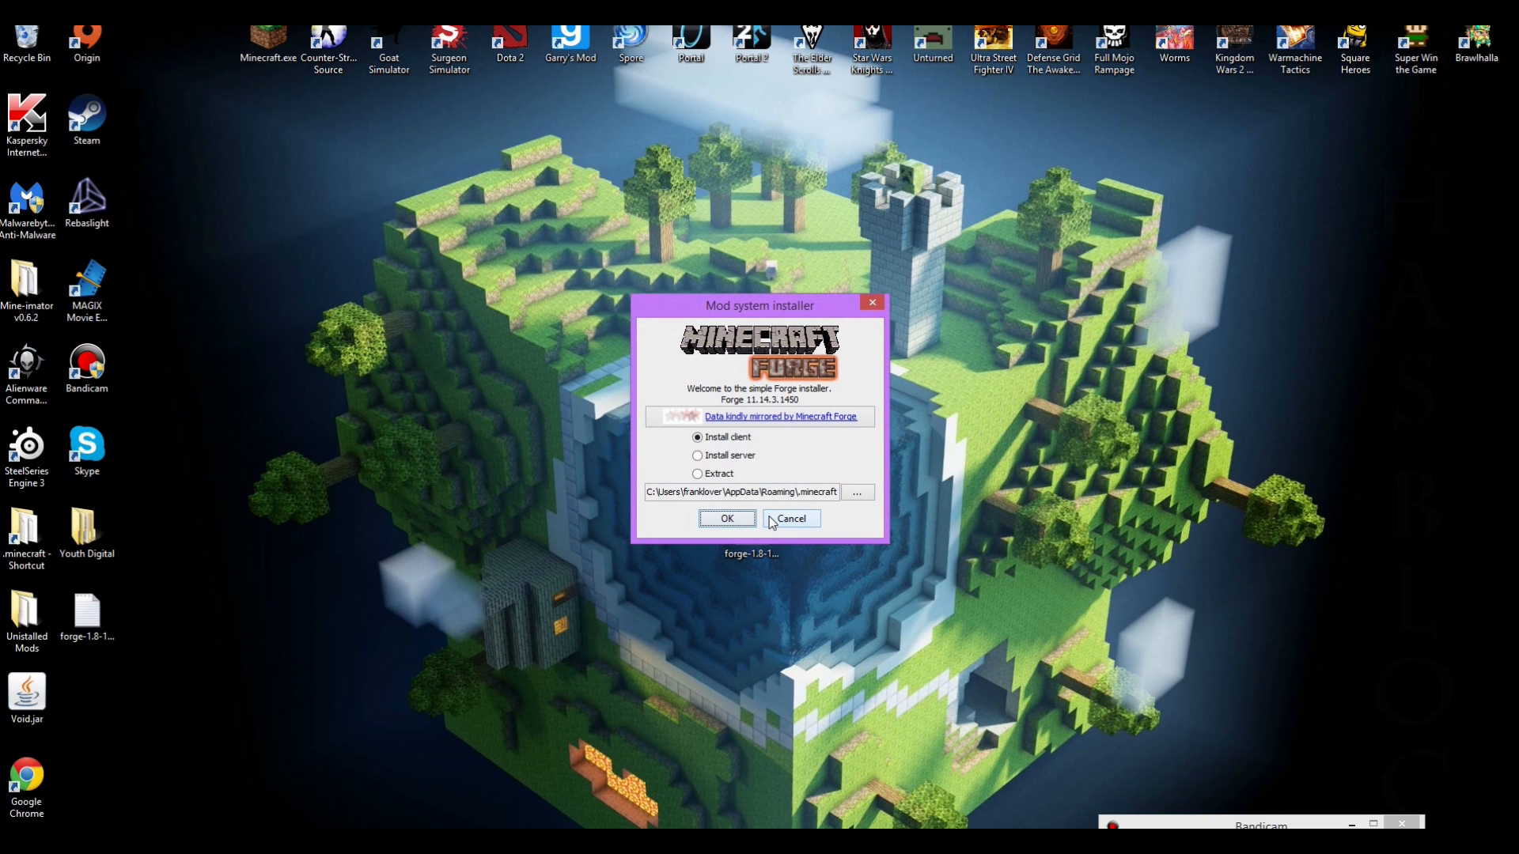
pyautogui.moveTo(761, 305); pyautogui.dragTo(733, 296)
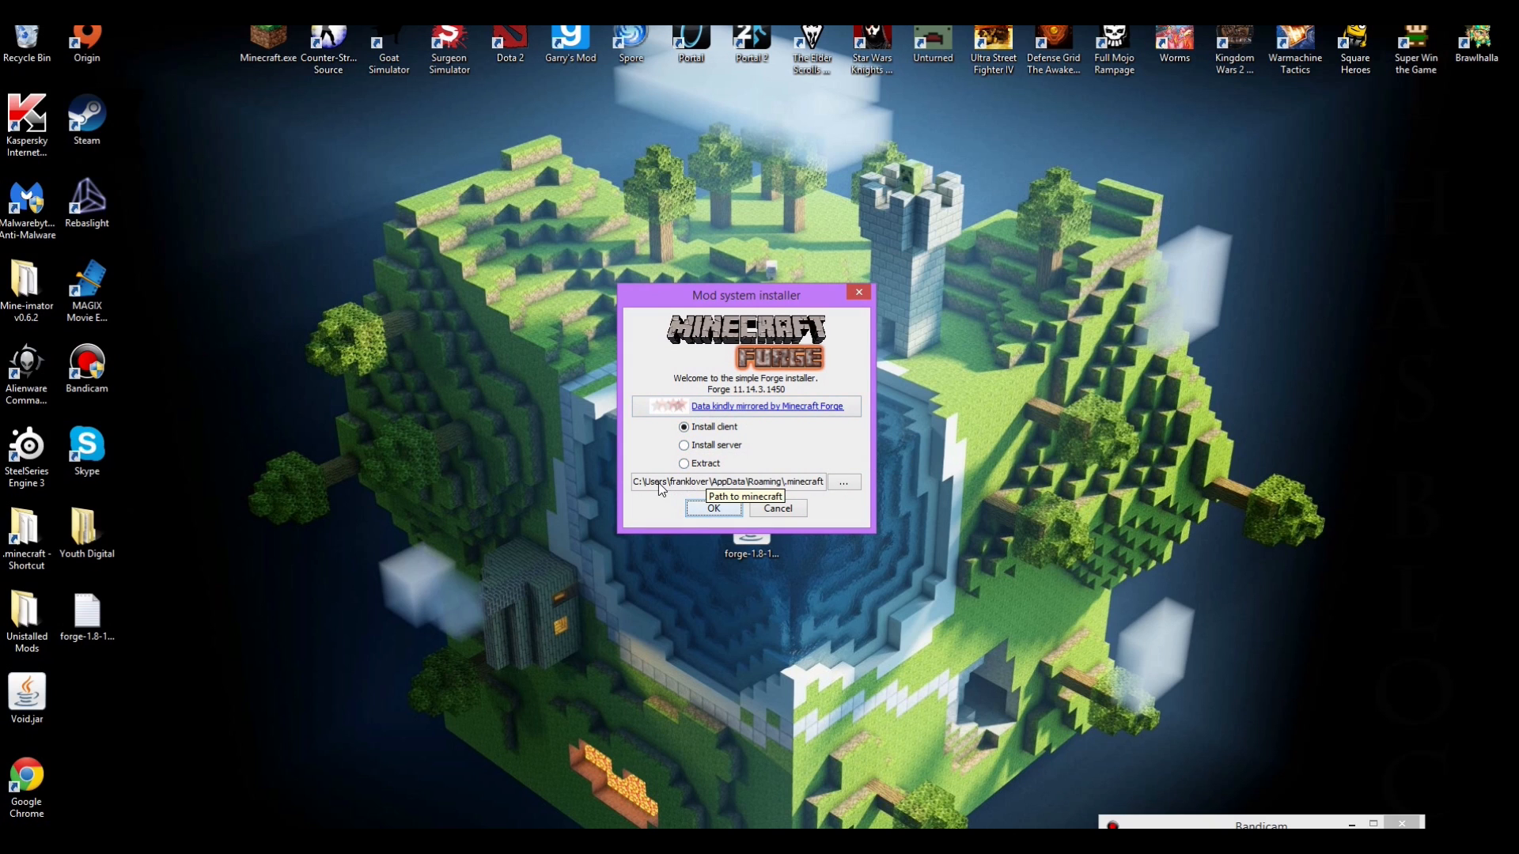
pyautogui.moveTo(771, 484)
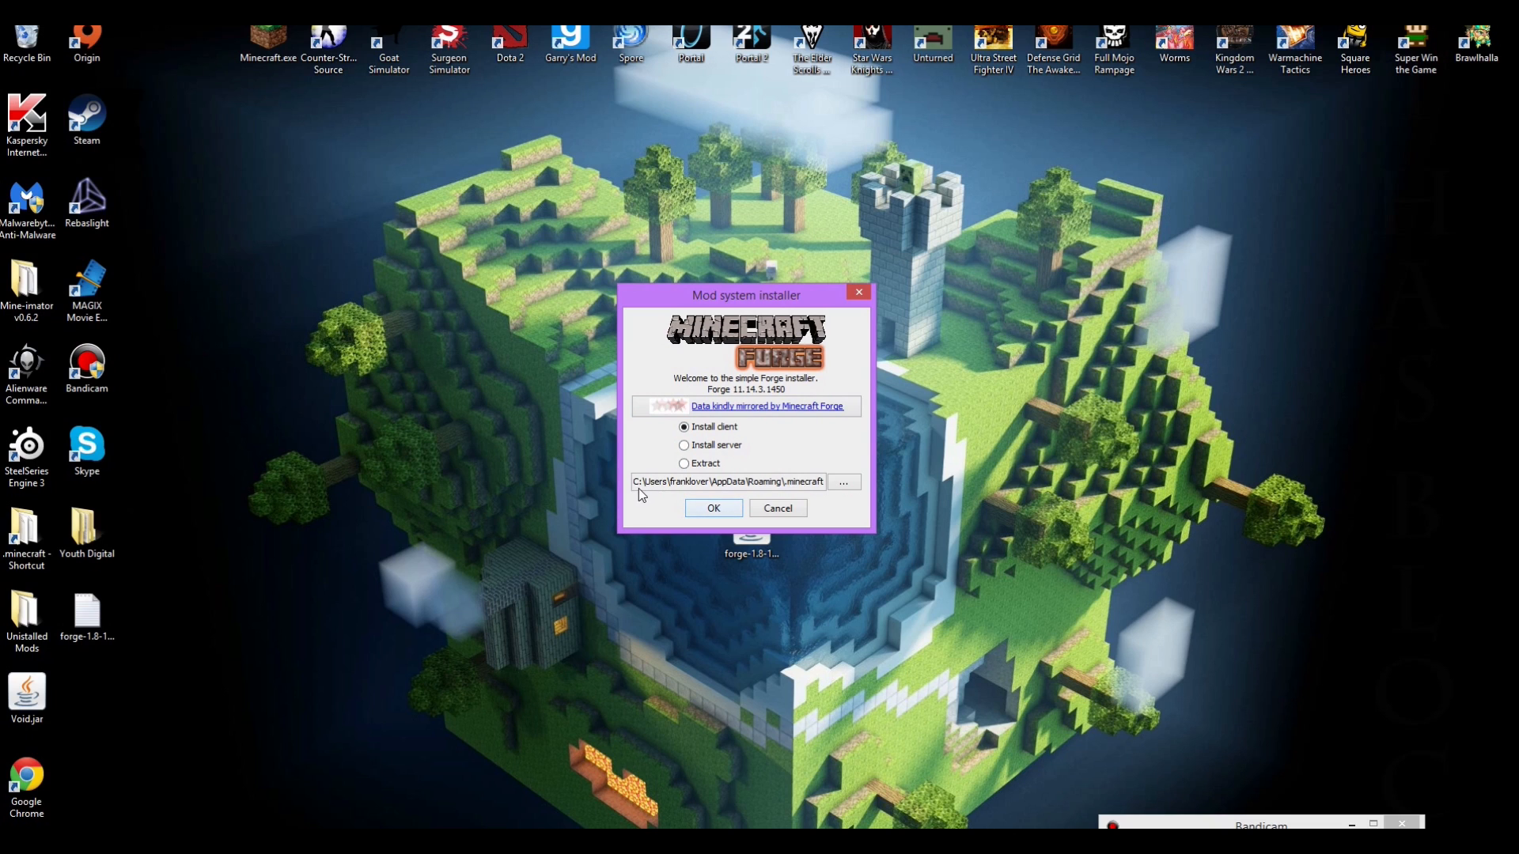
pyautogui.moveTo(690, 492)
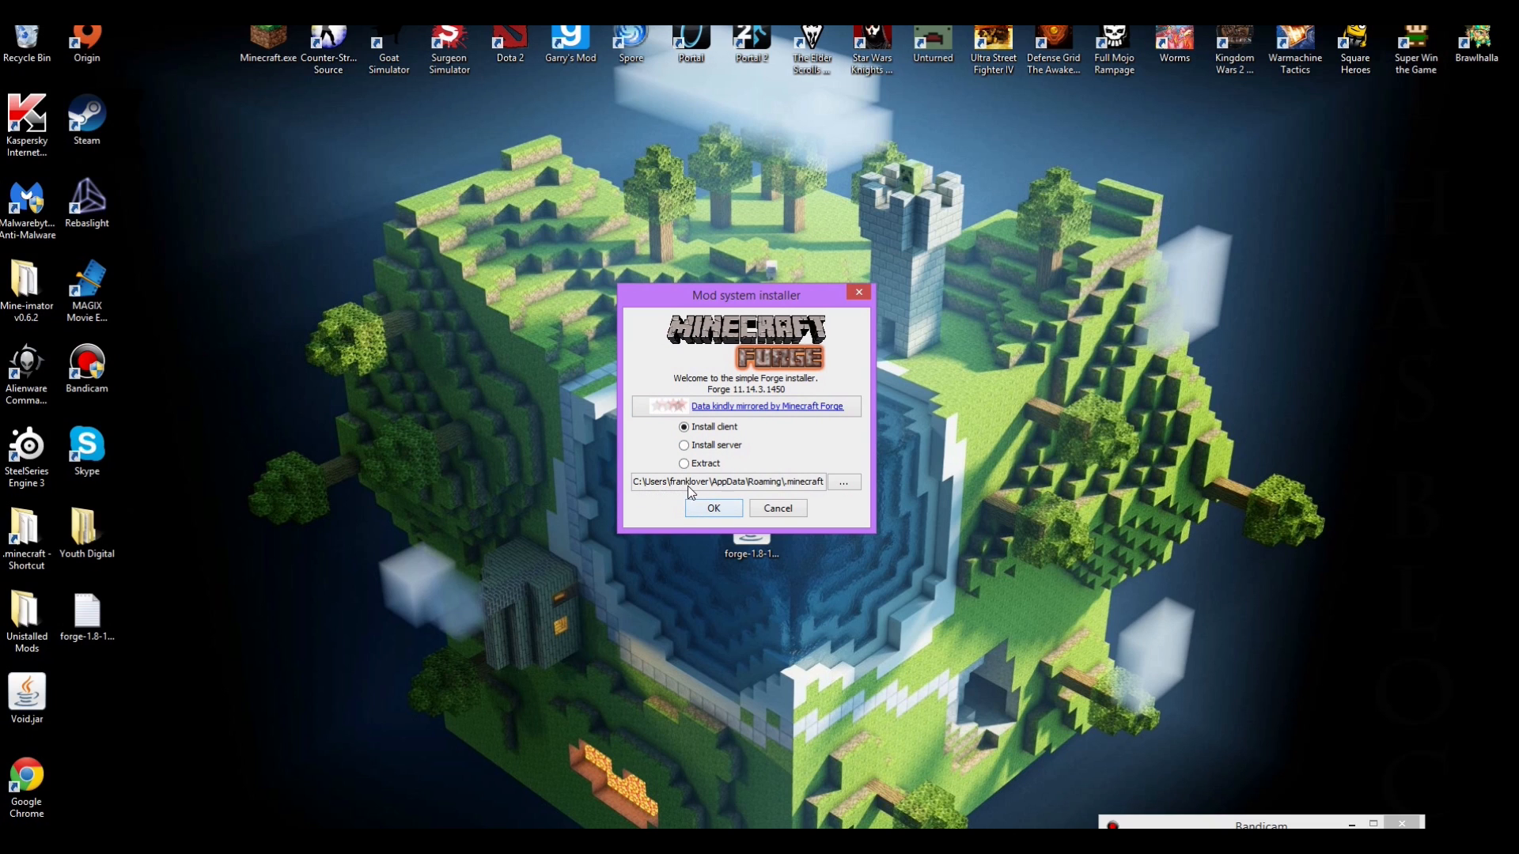
pyautogui.moveTo(725, 486)
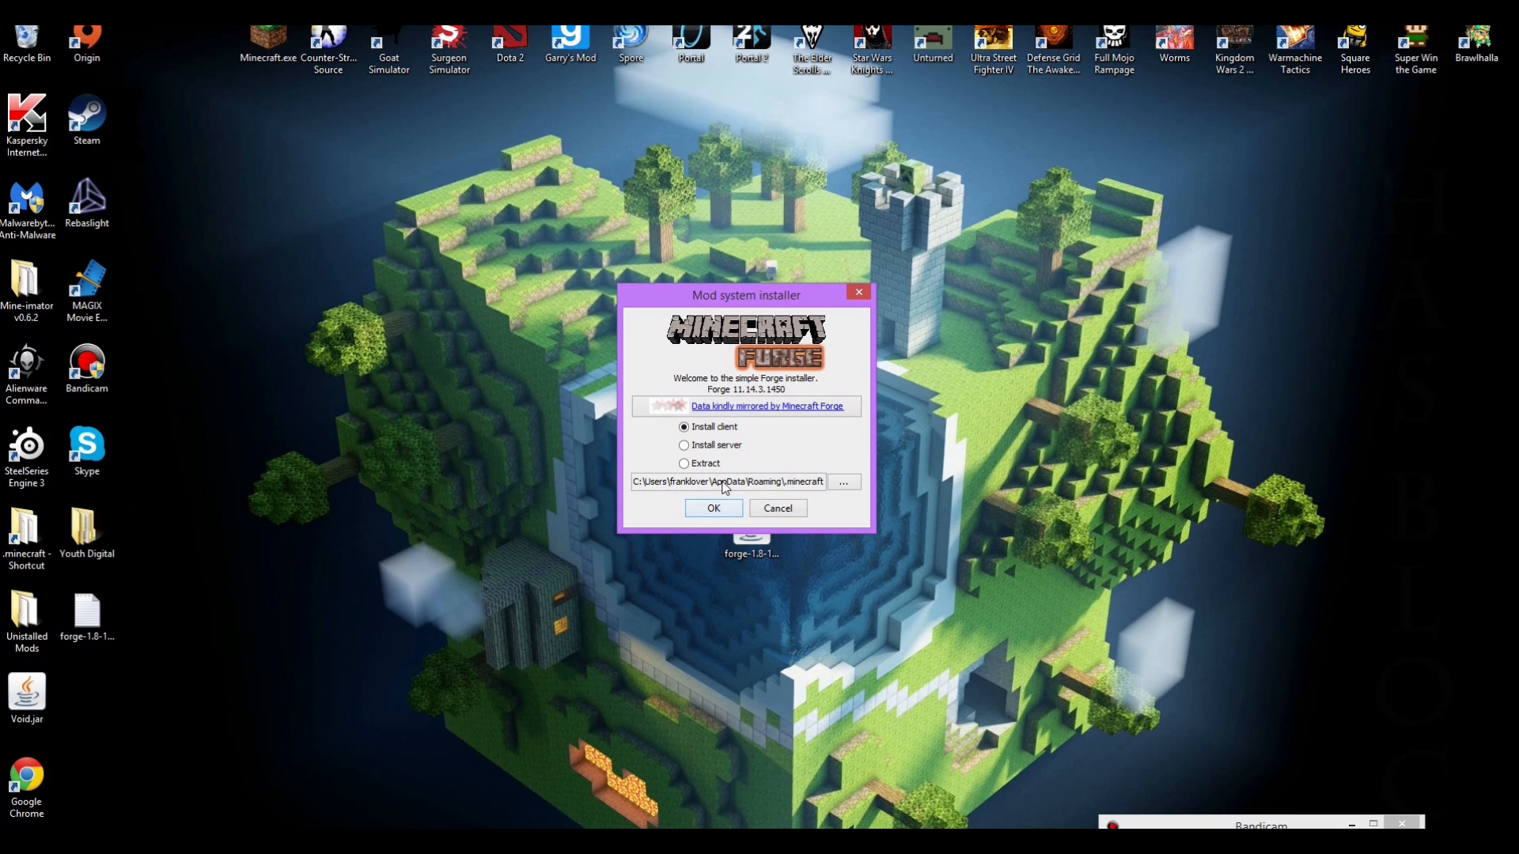
pyautogui.moveTo(776, 489)
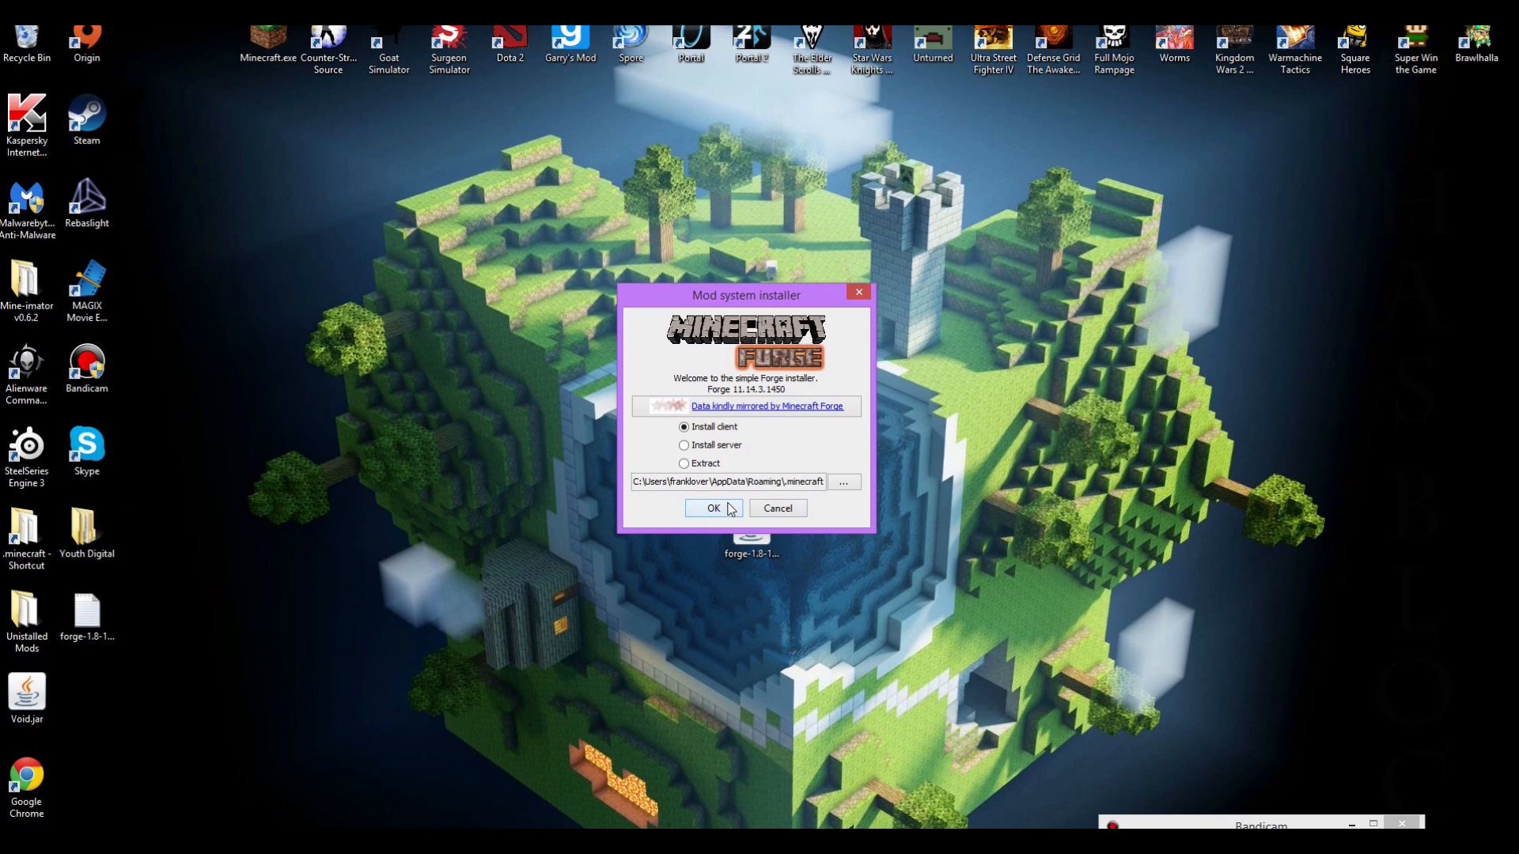
pyautogui.click(714, 508)
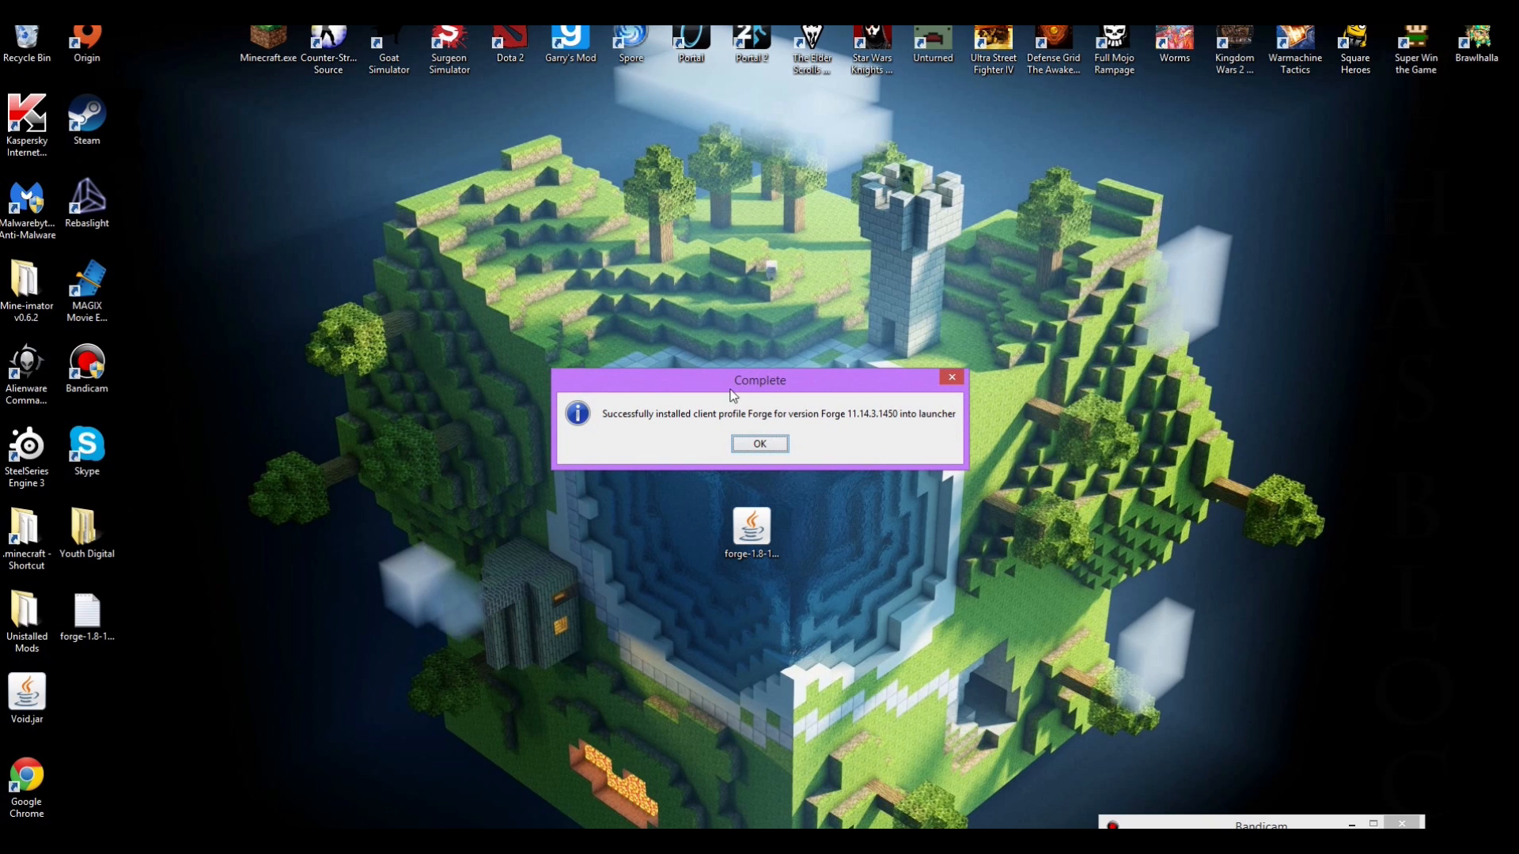
pyautogui.moveTo(762, 436)
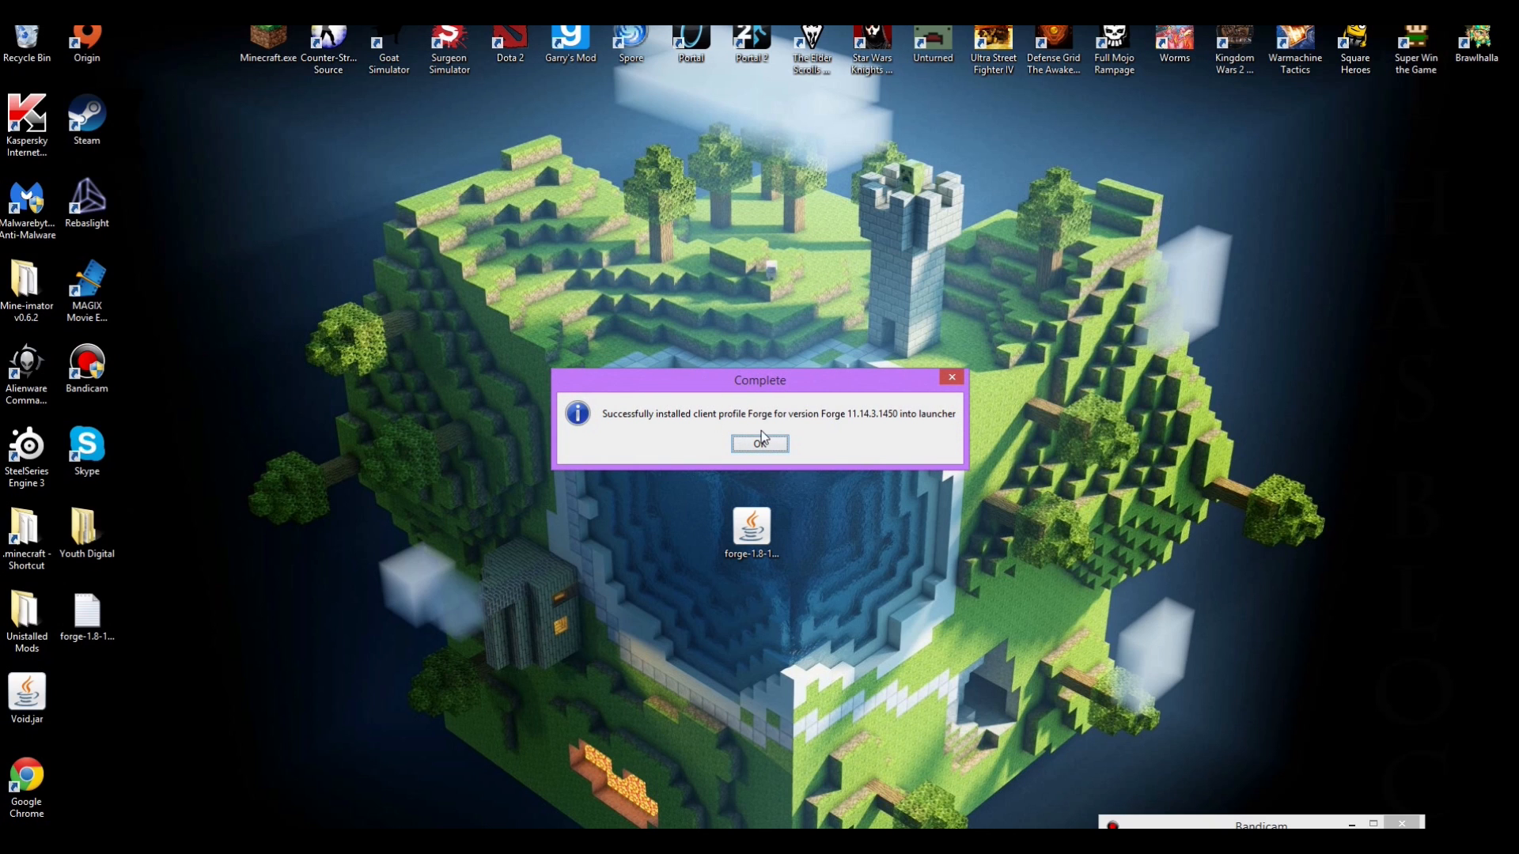
pyautogui.click(759, 443)
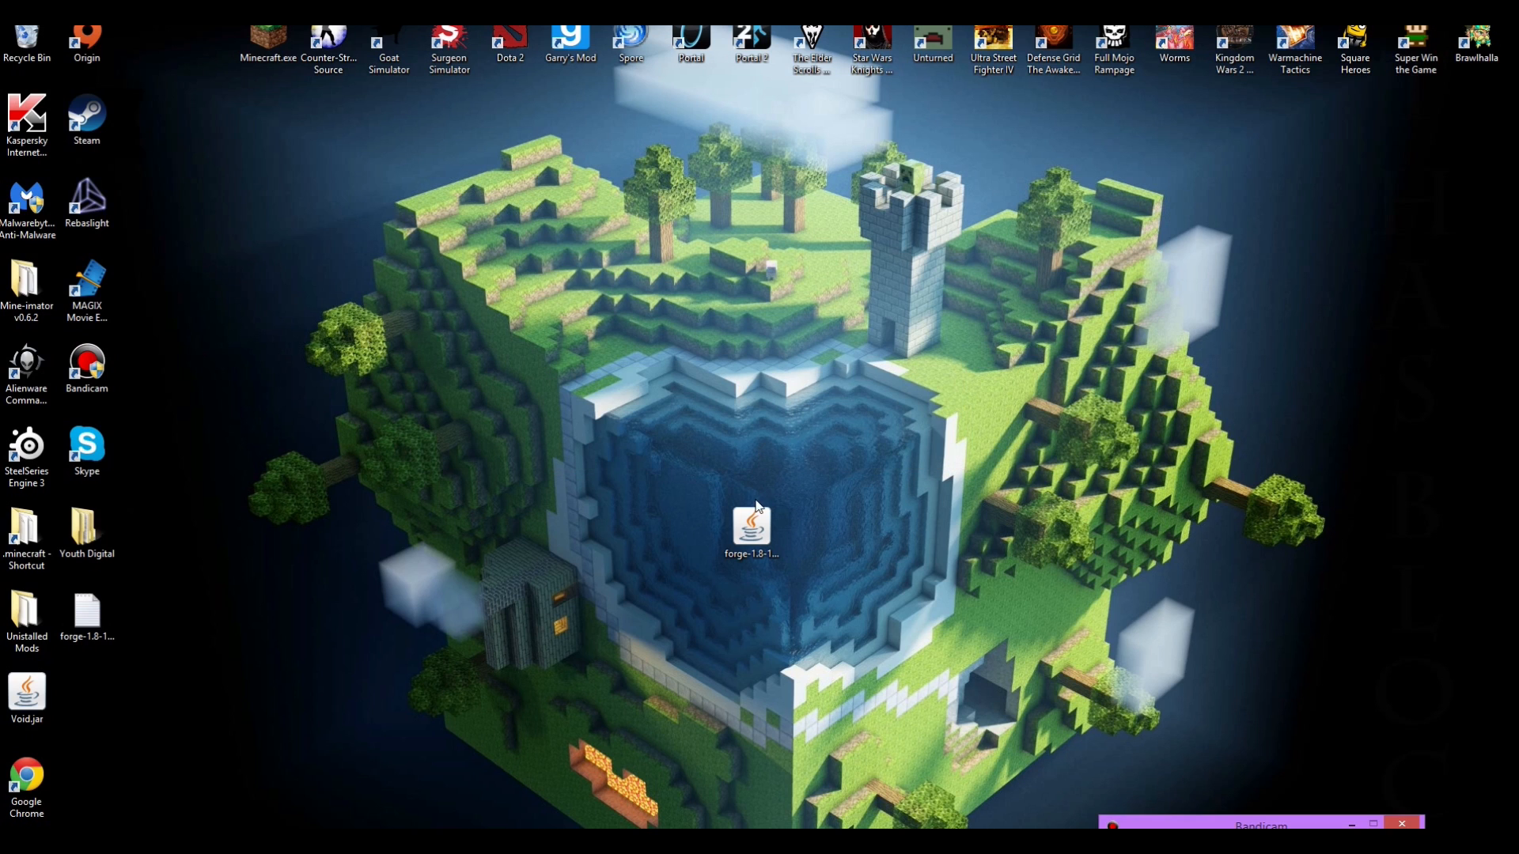
# - Move the installer jar aside, start Minecraft.exe, cancel the reopened installer and bring up the Profile list
pyautogui.moveTo(750, 528); pyautogui.dragTo(207, 214)
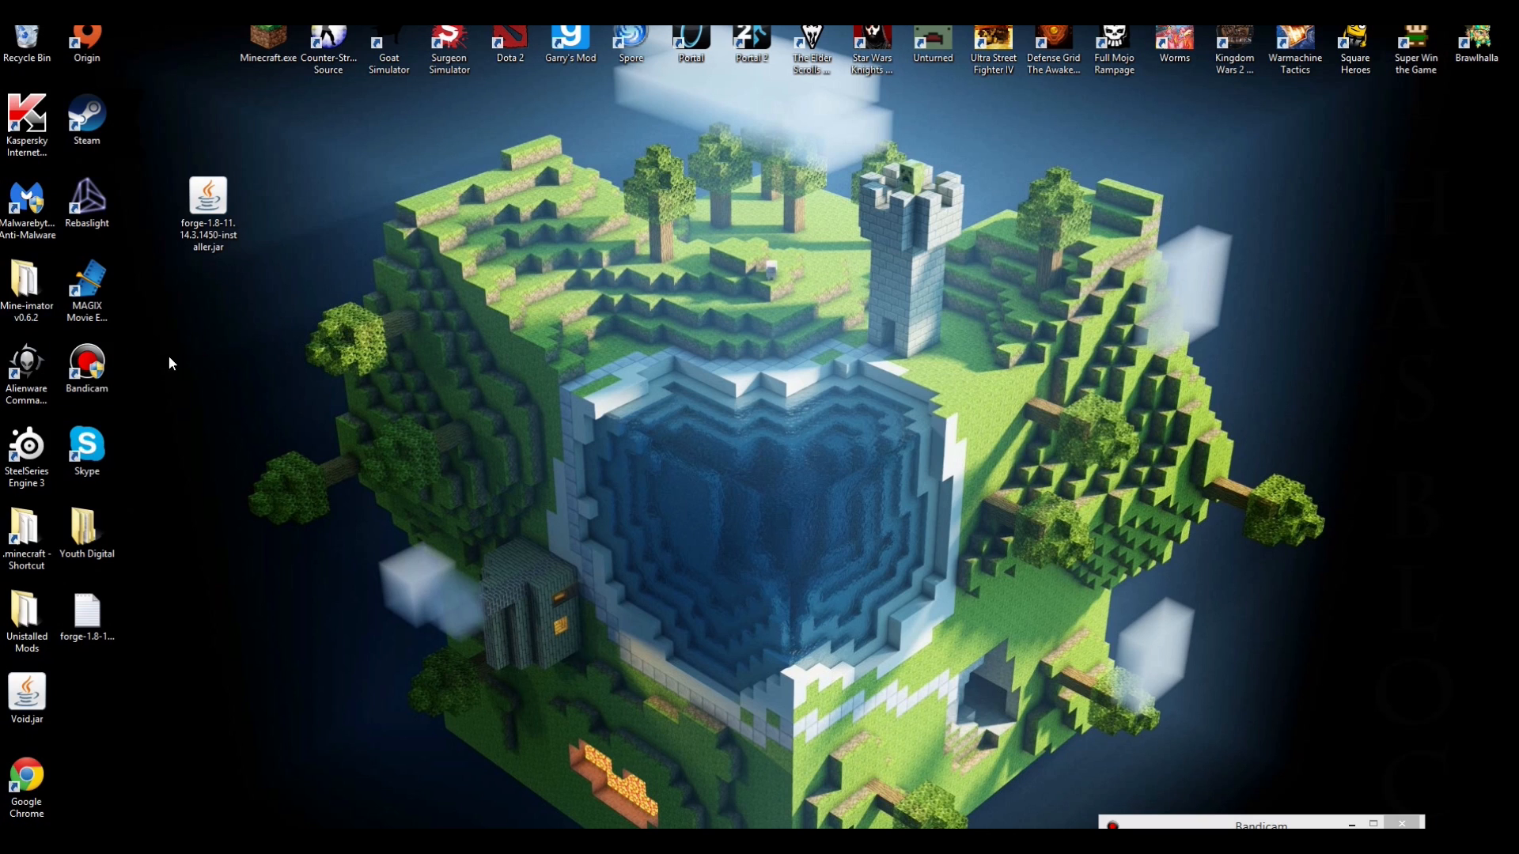
pyautogui.click(207, 209)
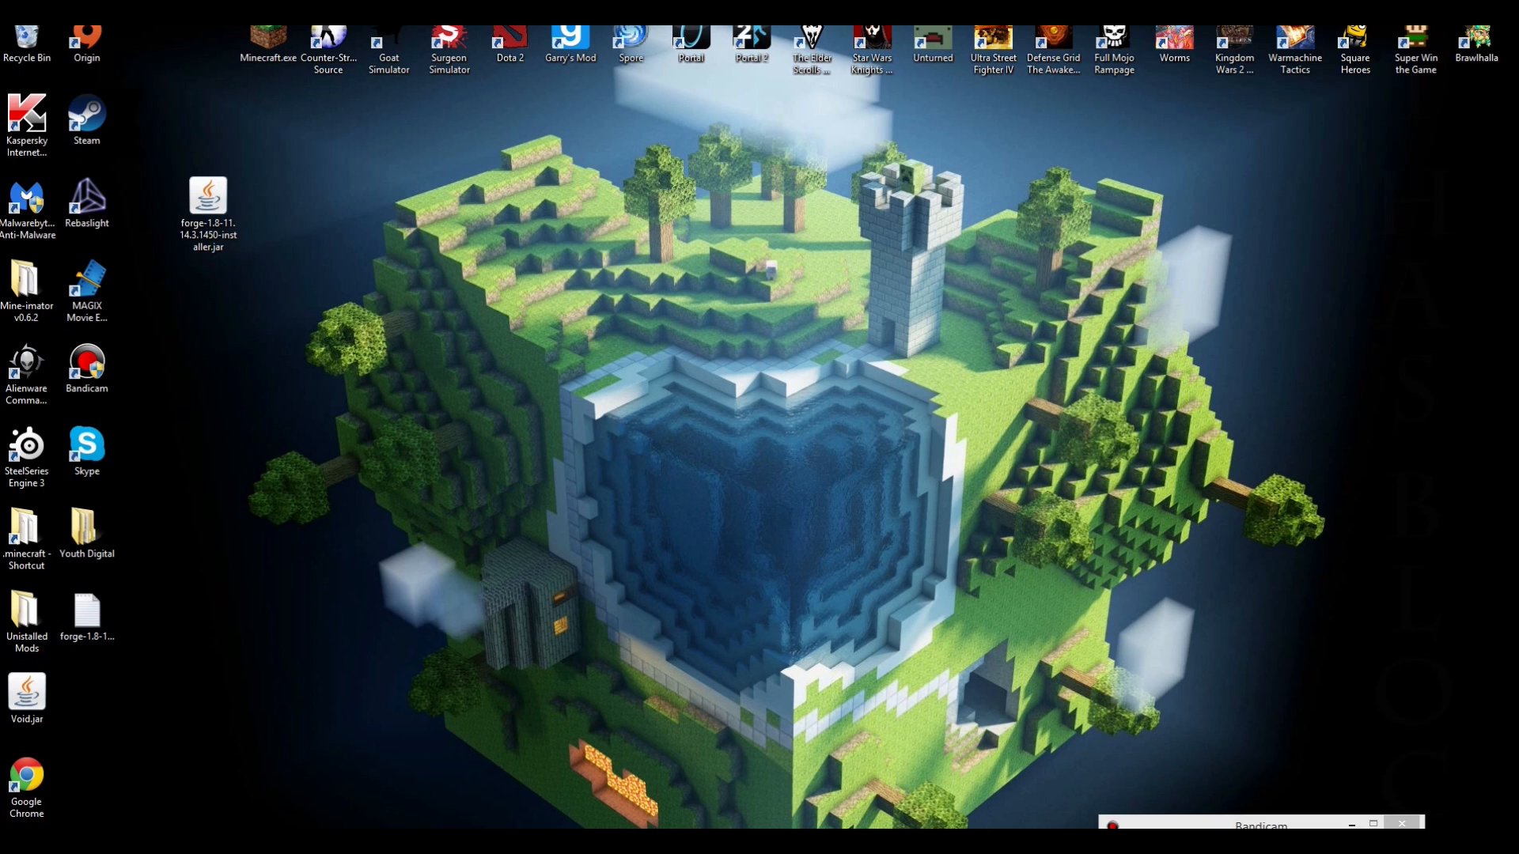
pyautogui.doubleClick(207, 196)
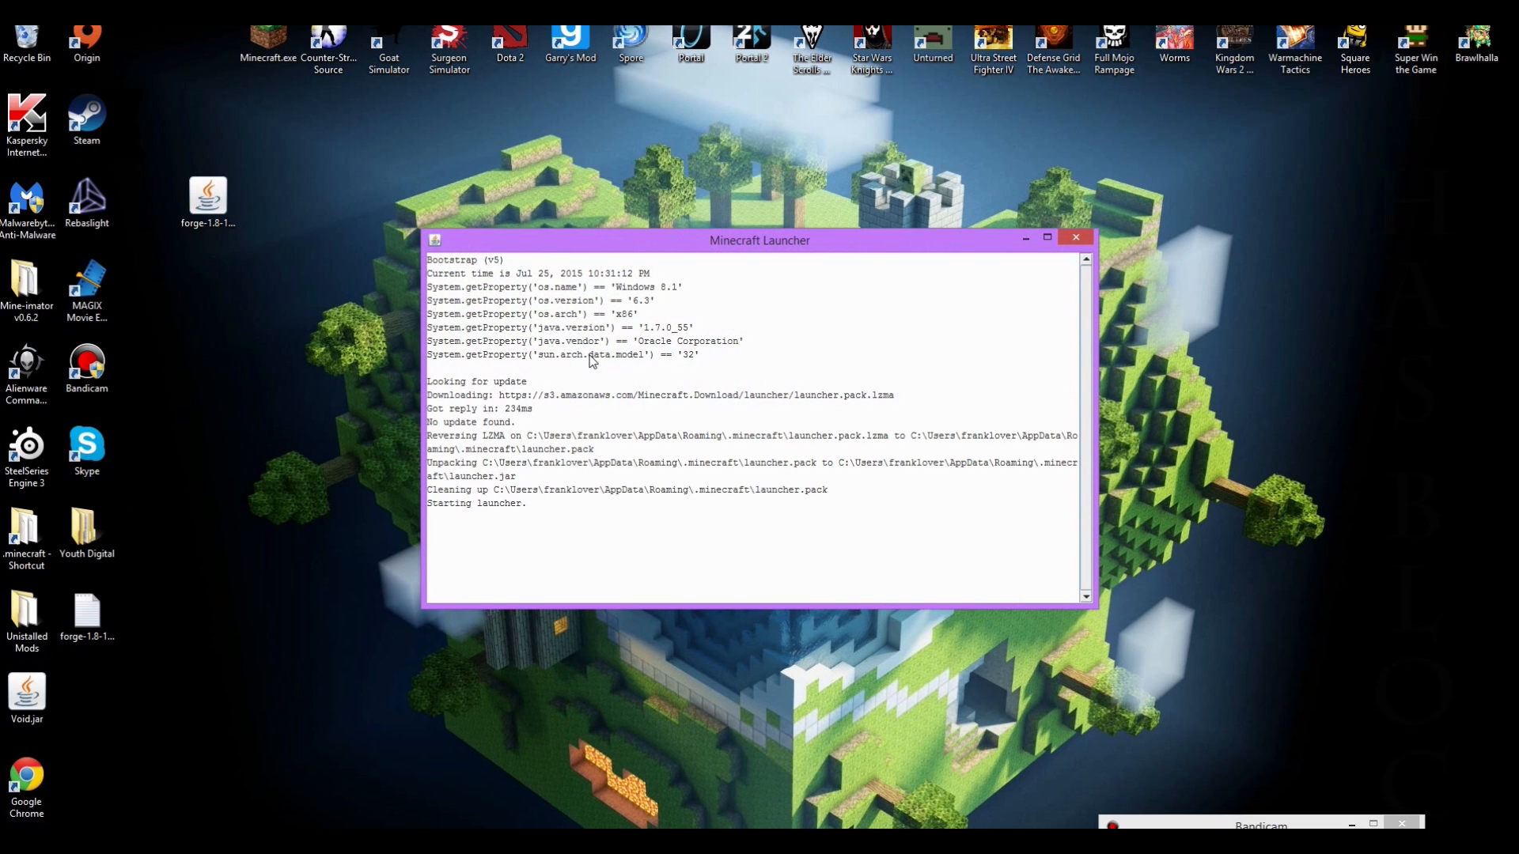
pyautogui.doubleClick(208, 199)
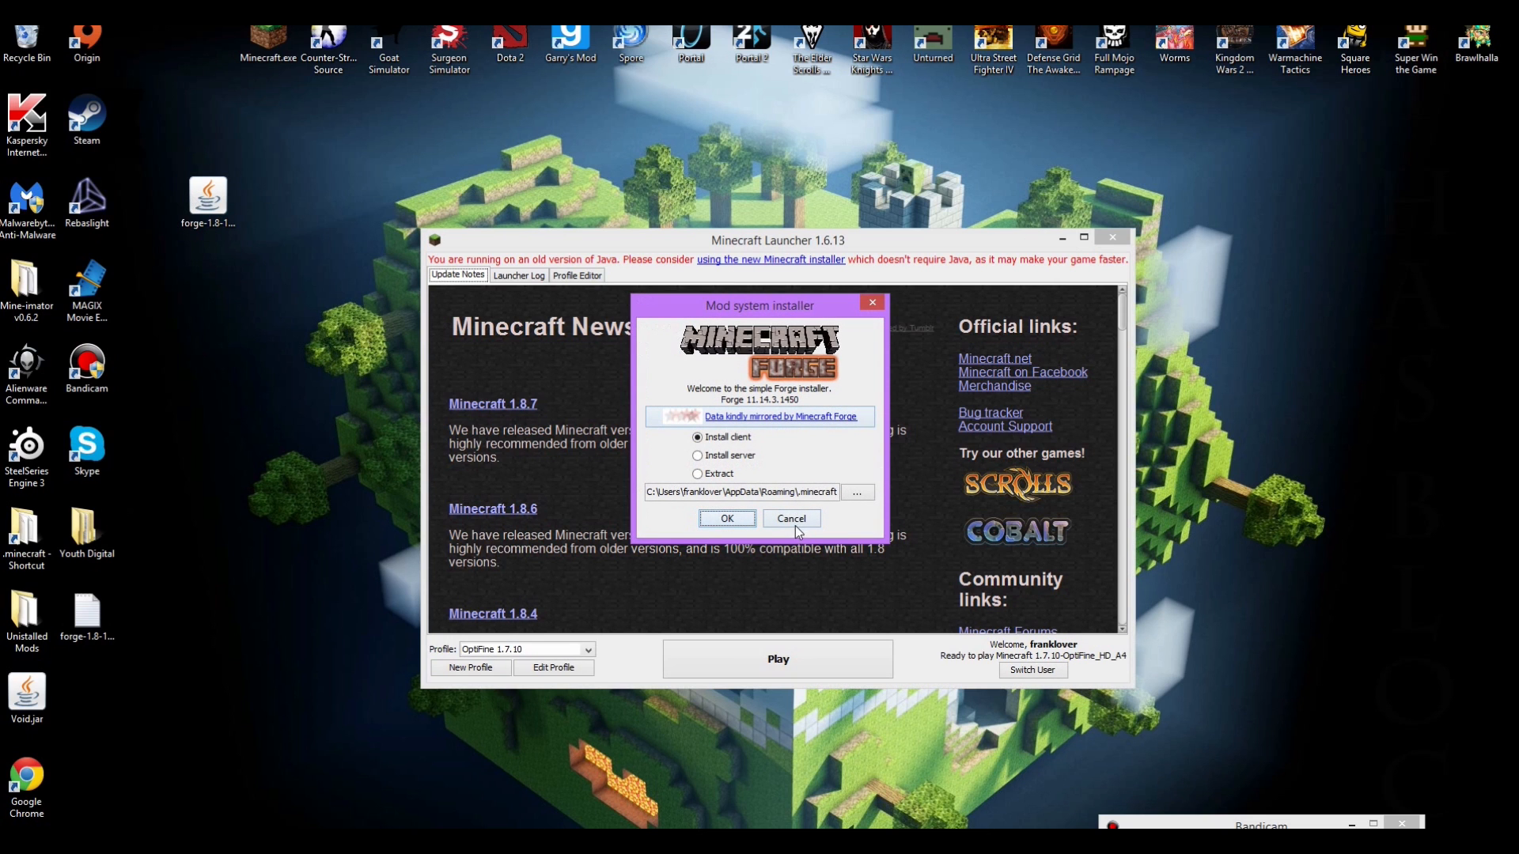
pyautogui.click(790, 519)
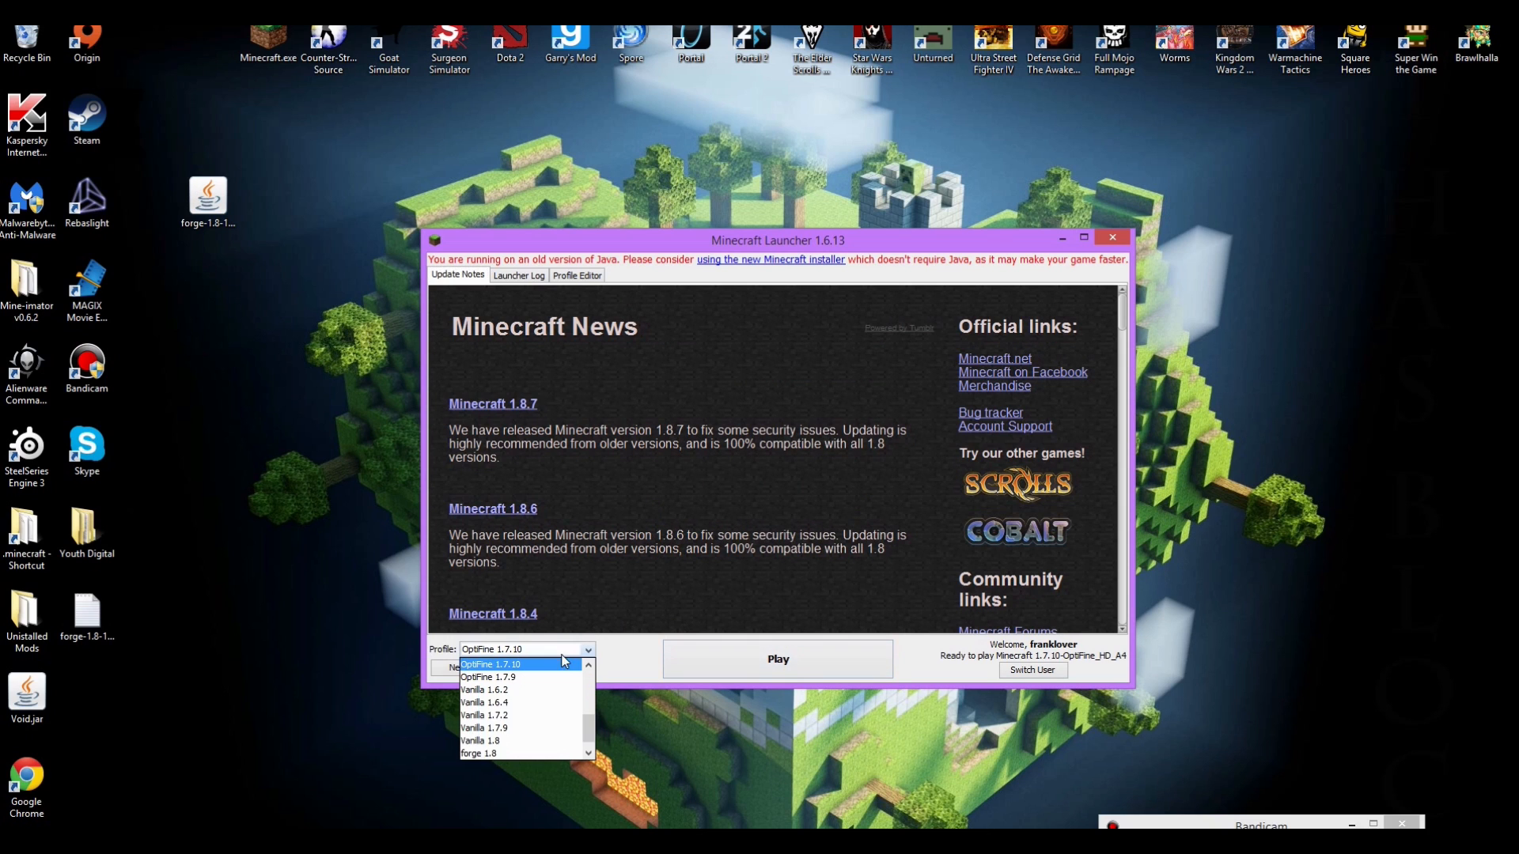
pyautogui.click(489, 663)
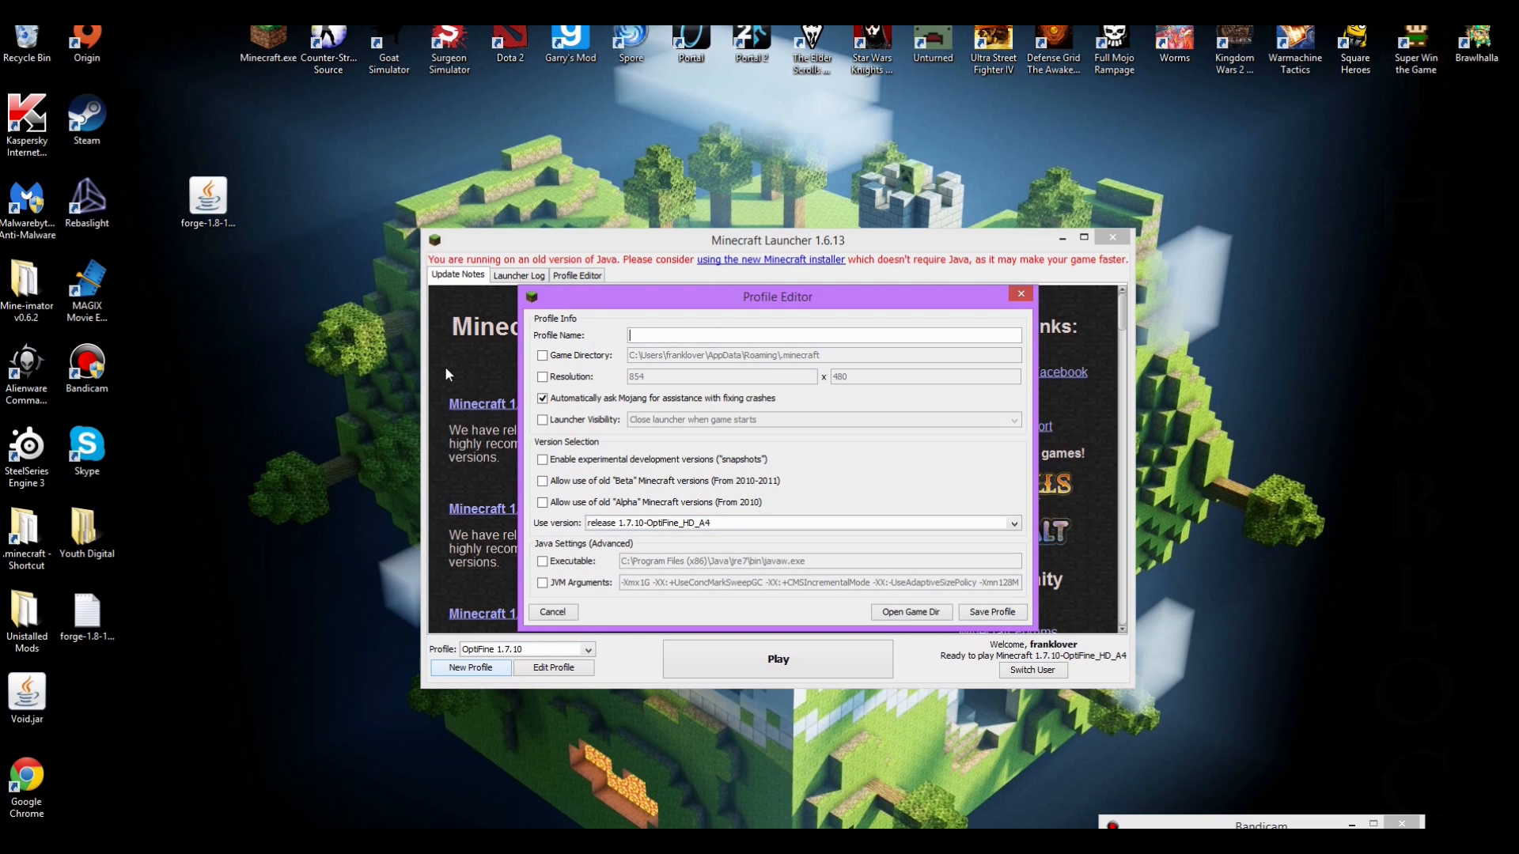
# - Create a new profile and name it 'Forge 1.7.10' after clearing the garbled default name
pyautogui.write('Copy of')
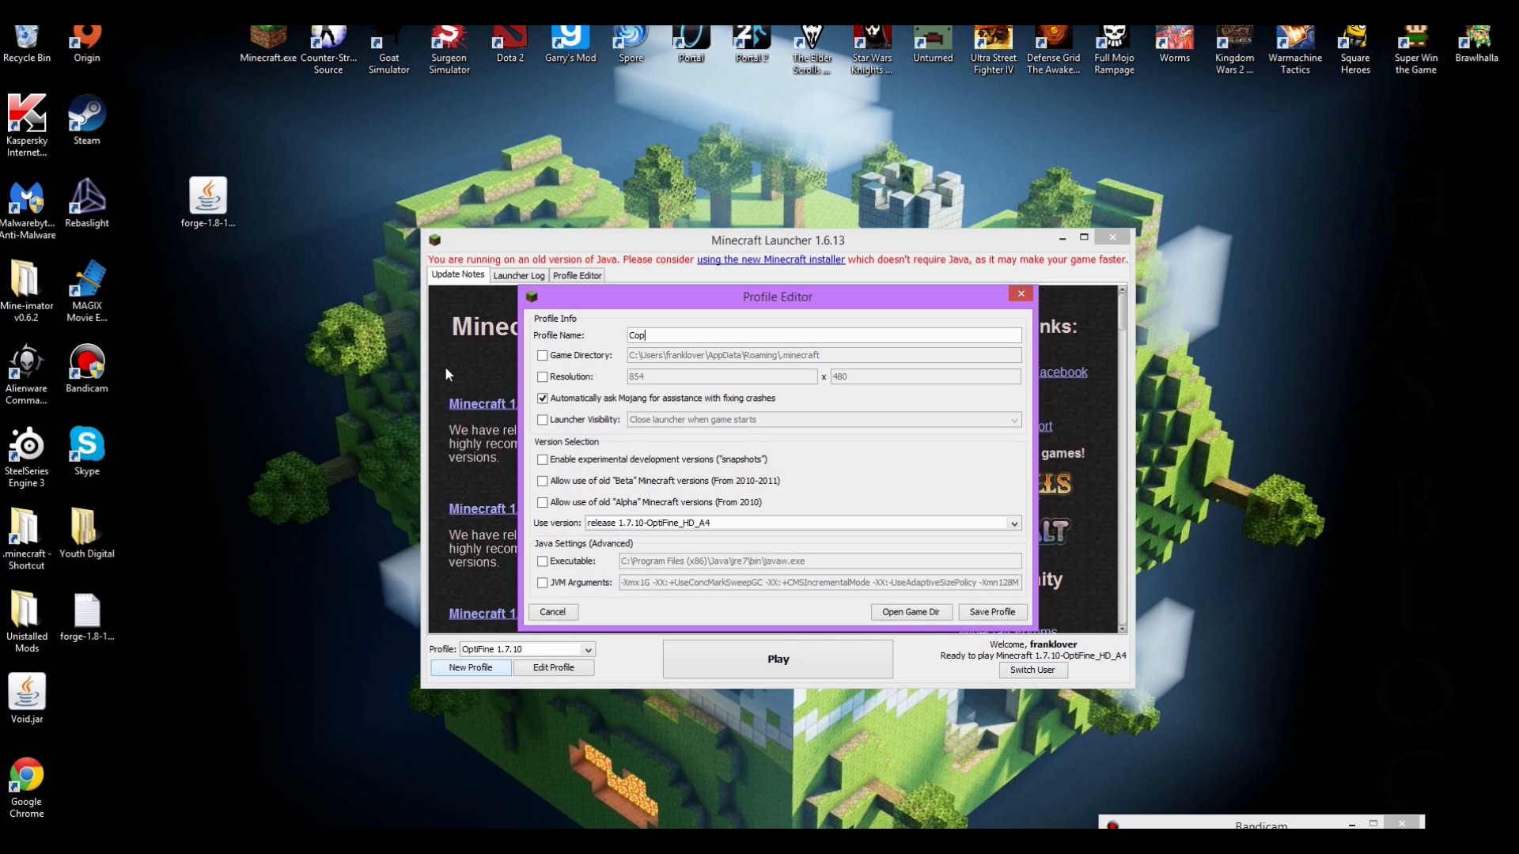
pyautogui.write('B')
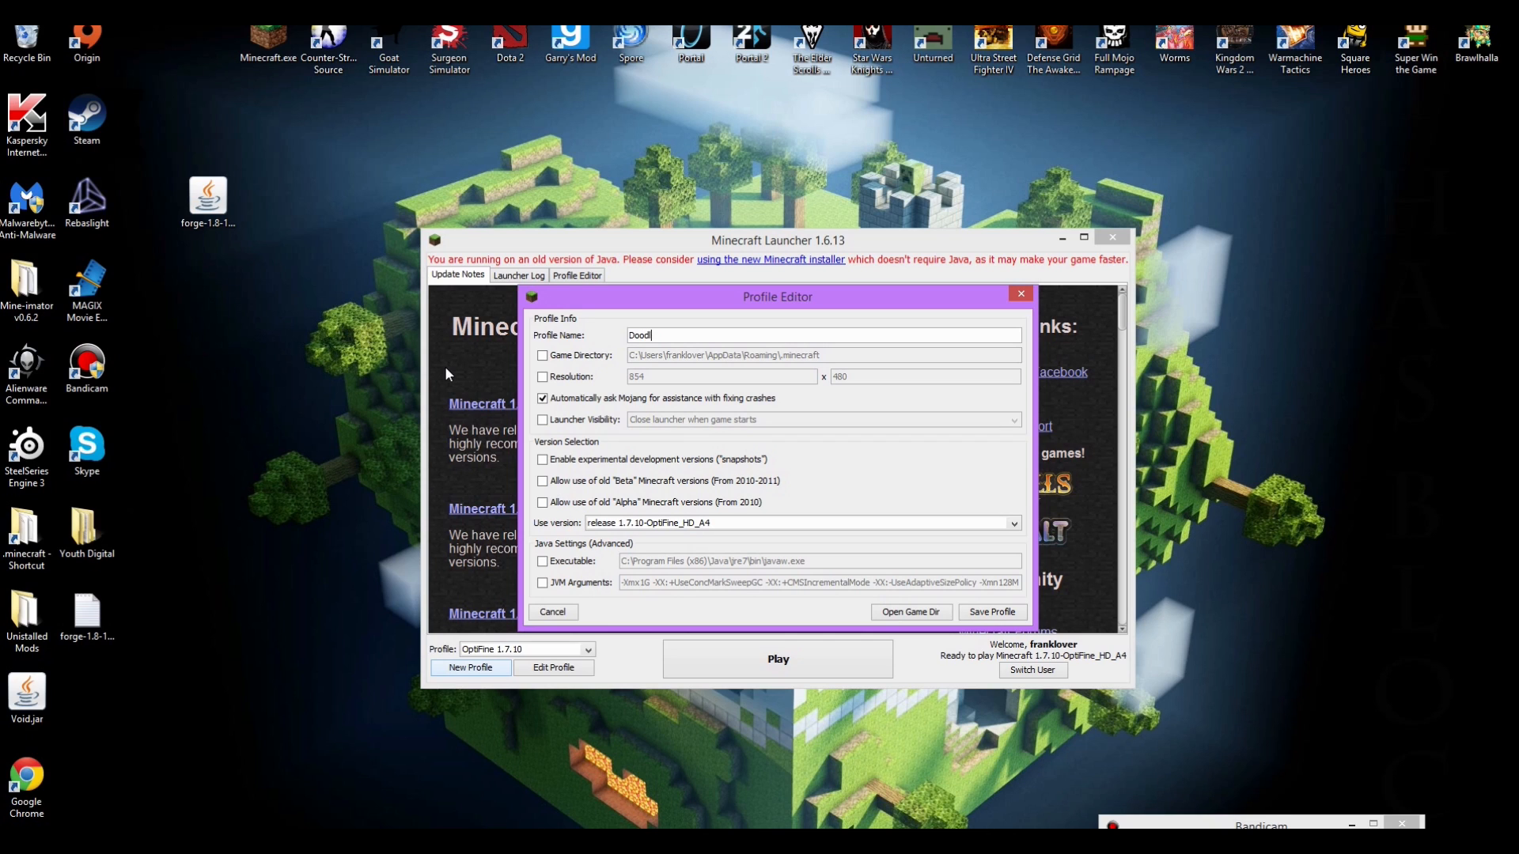
pyautogui.write('ewdfWERGJKAER')
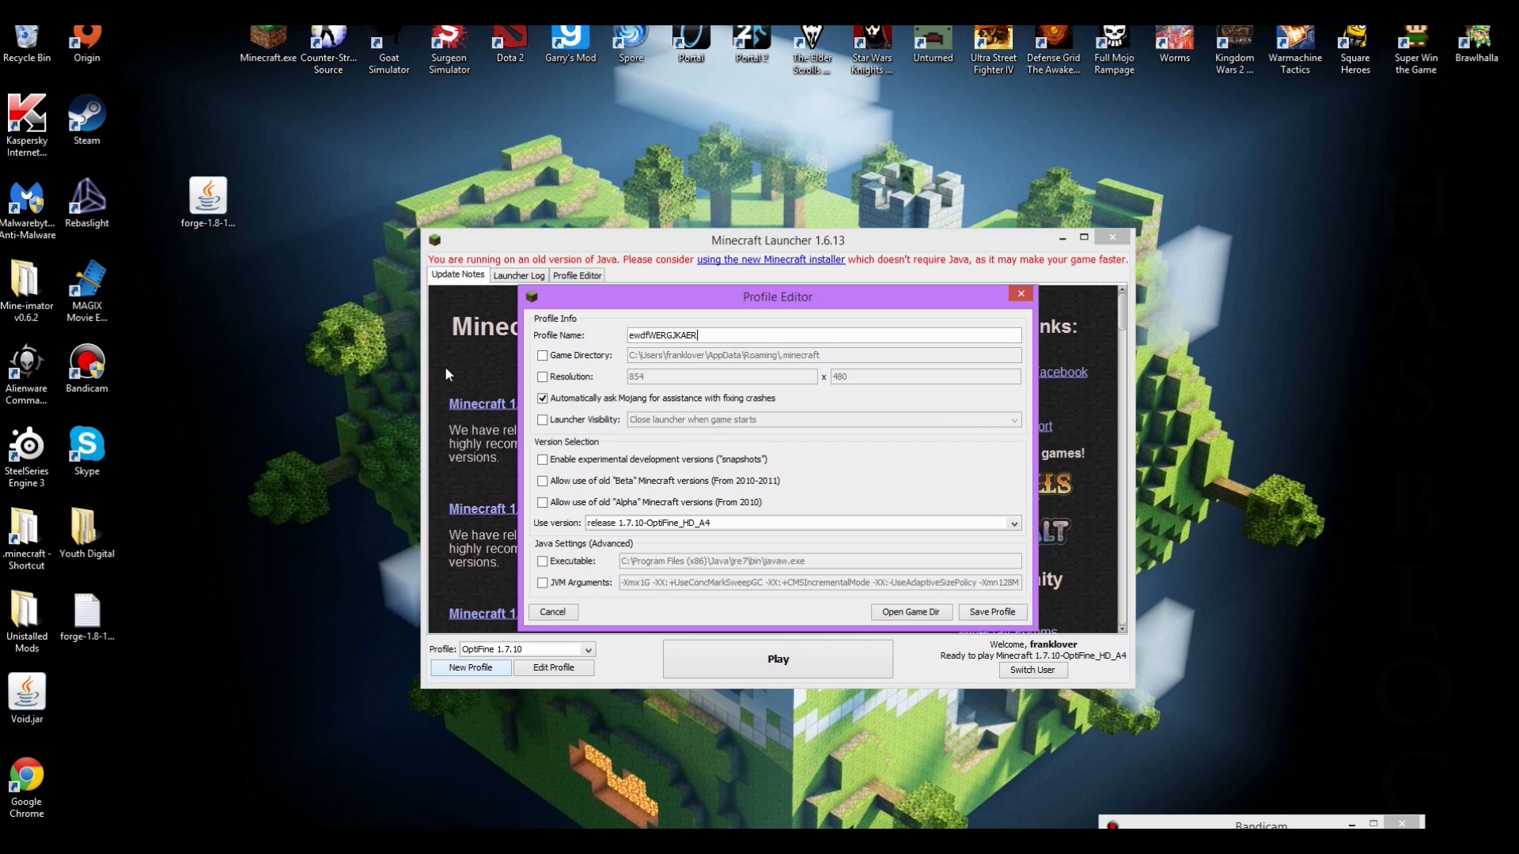
pyautogui.click(822, 334)
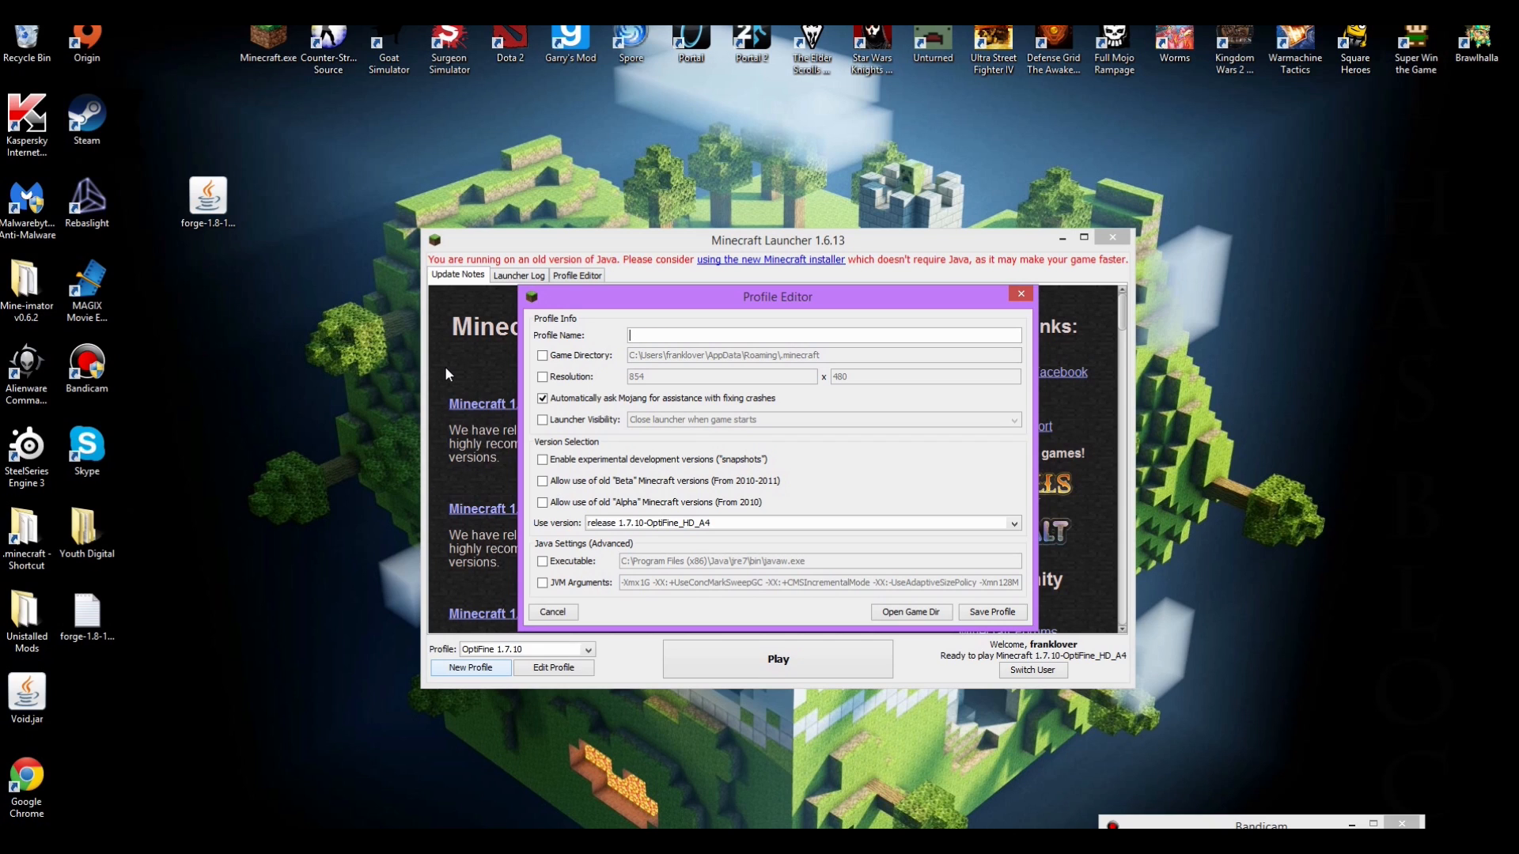
pyautogui.write('Forge 1')
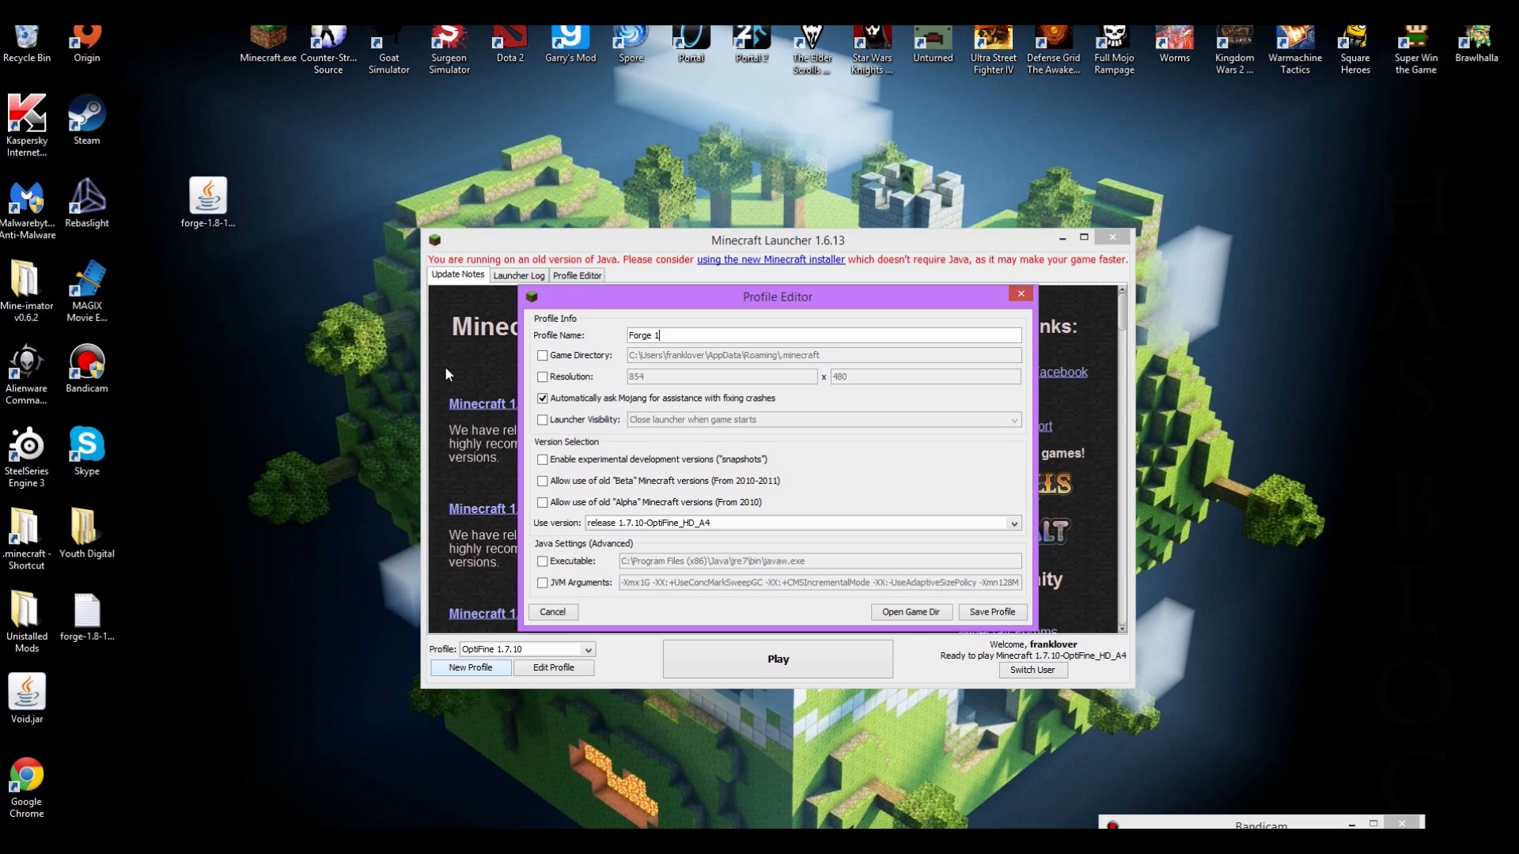
pyautogui.write('.7.10')
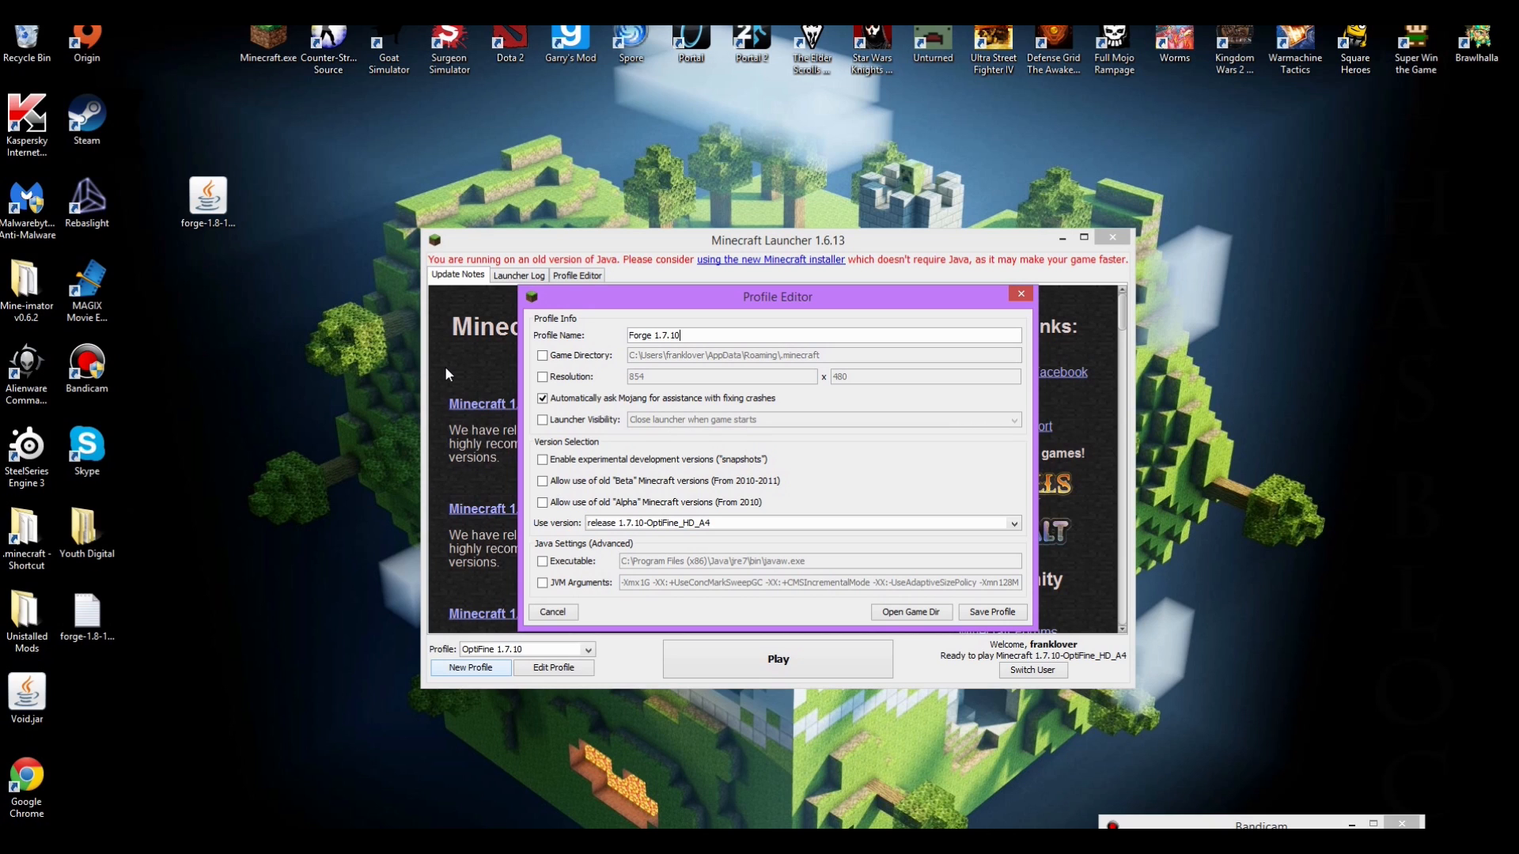
pyautogui.moveTo(724, 356)
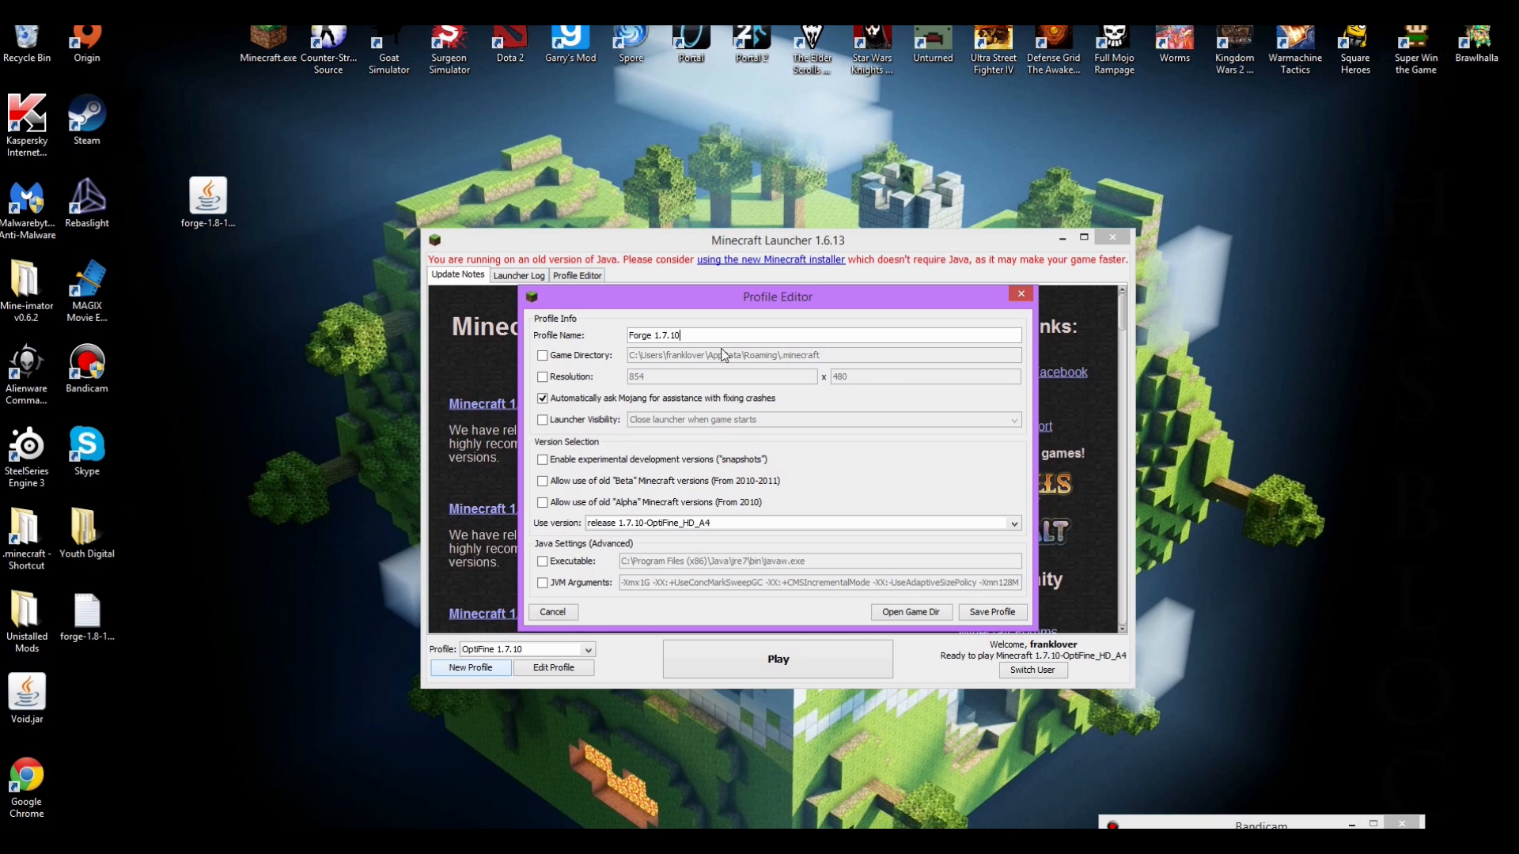
pyautogui.moveTo(559, 531)
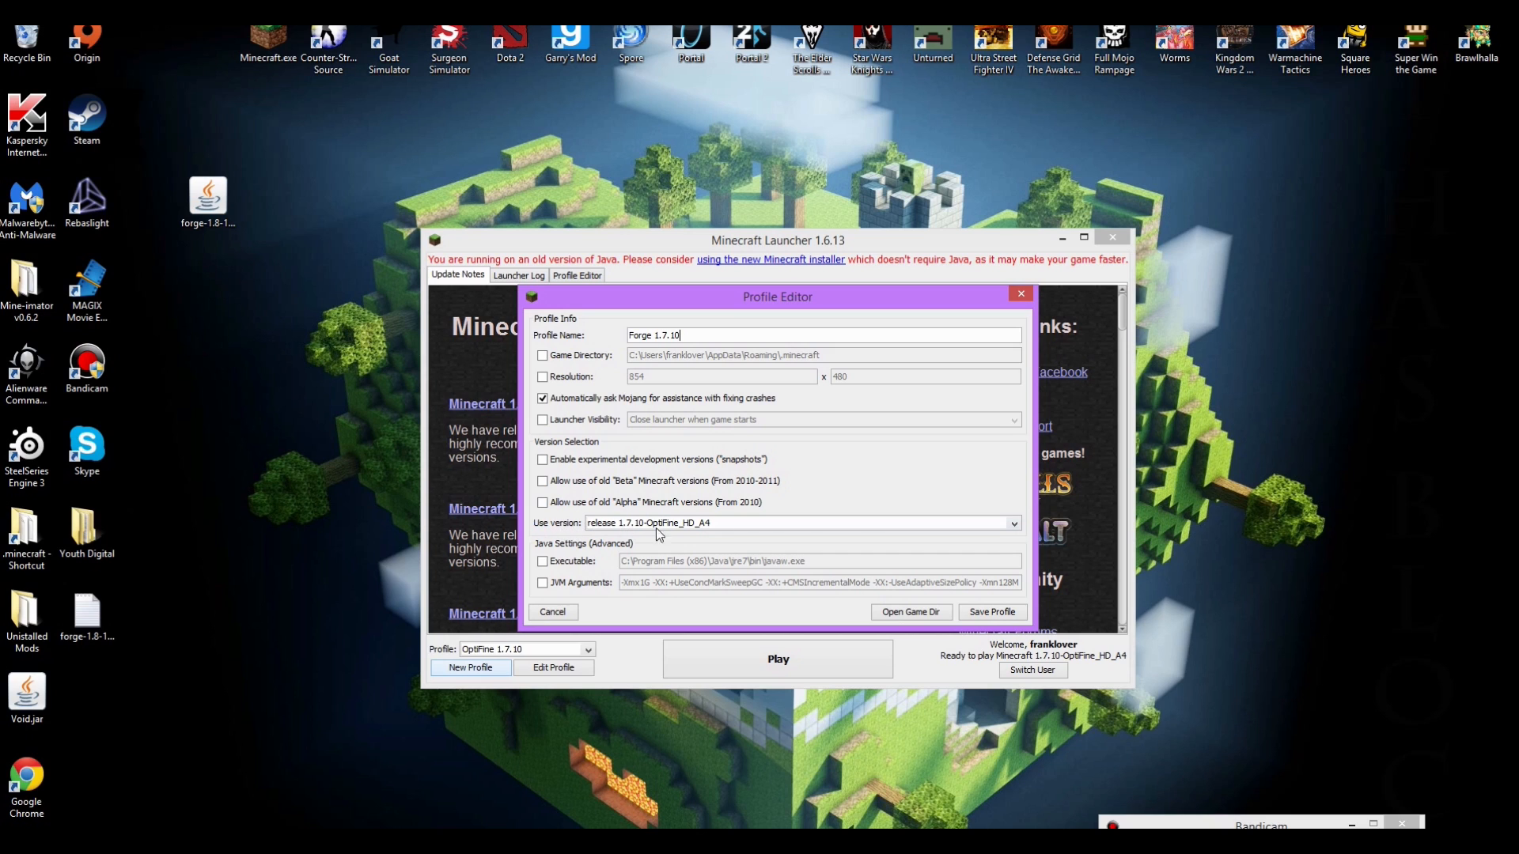
# - Point the profile at a release 1.7.10-Forge10.13 build from the Use version list and save it
pyautogui.click(1012, 523)
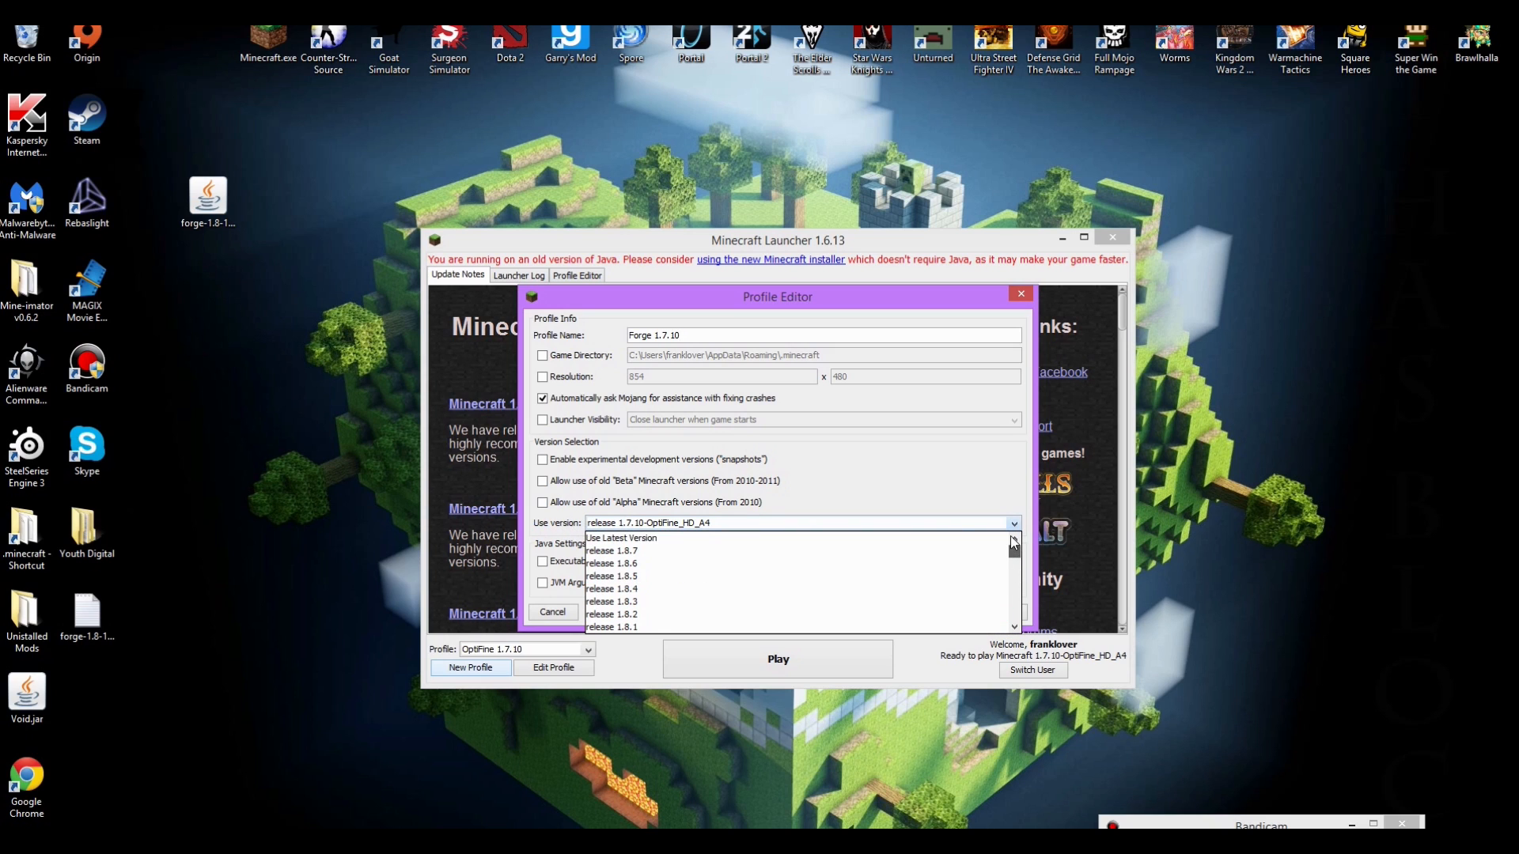
pyautogui.moveTo(629, 563)
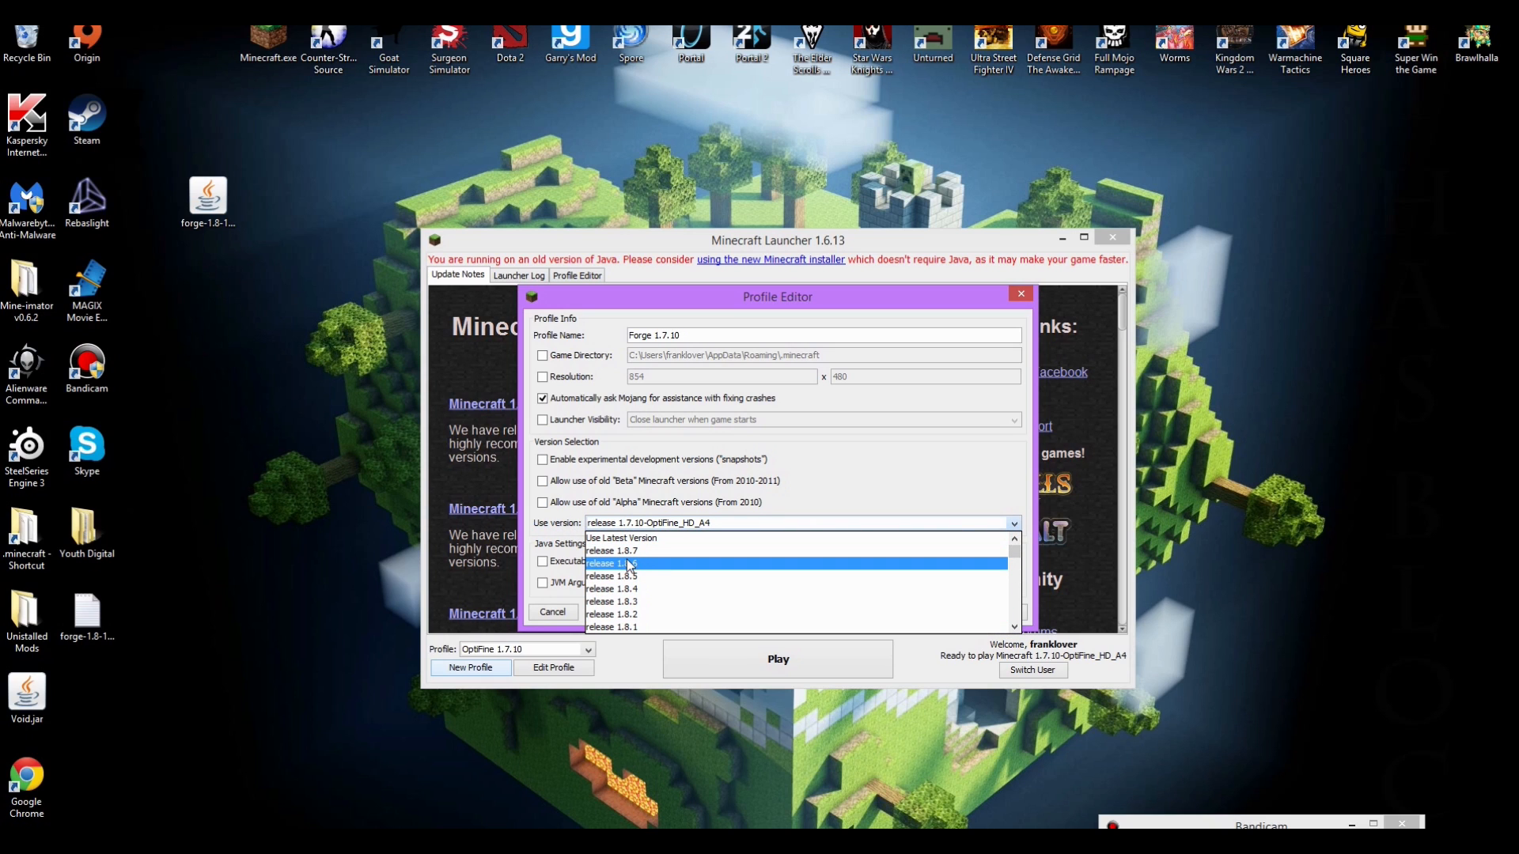
pyautogui.moveTo(964, 627)
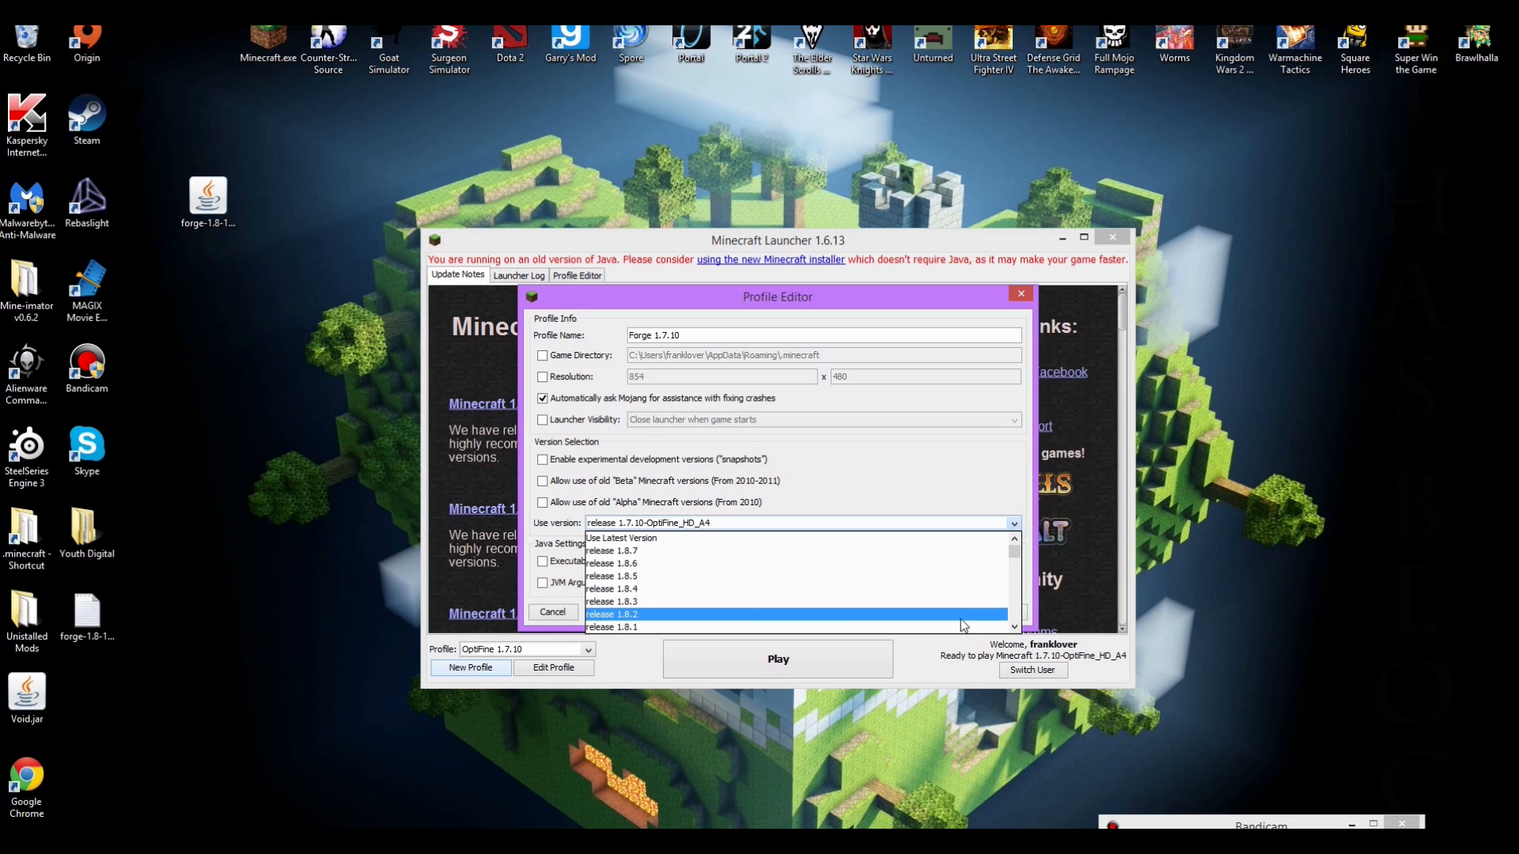
pyautogui.scroll(-3)
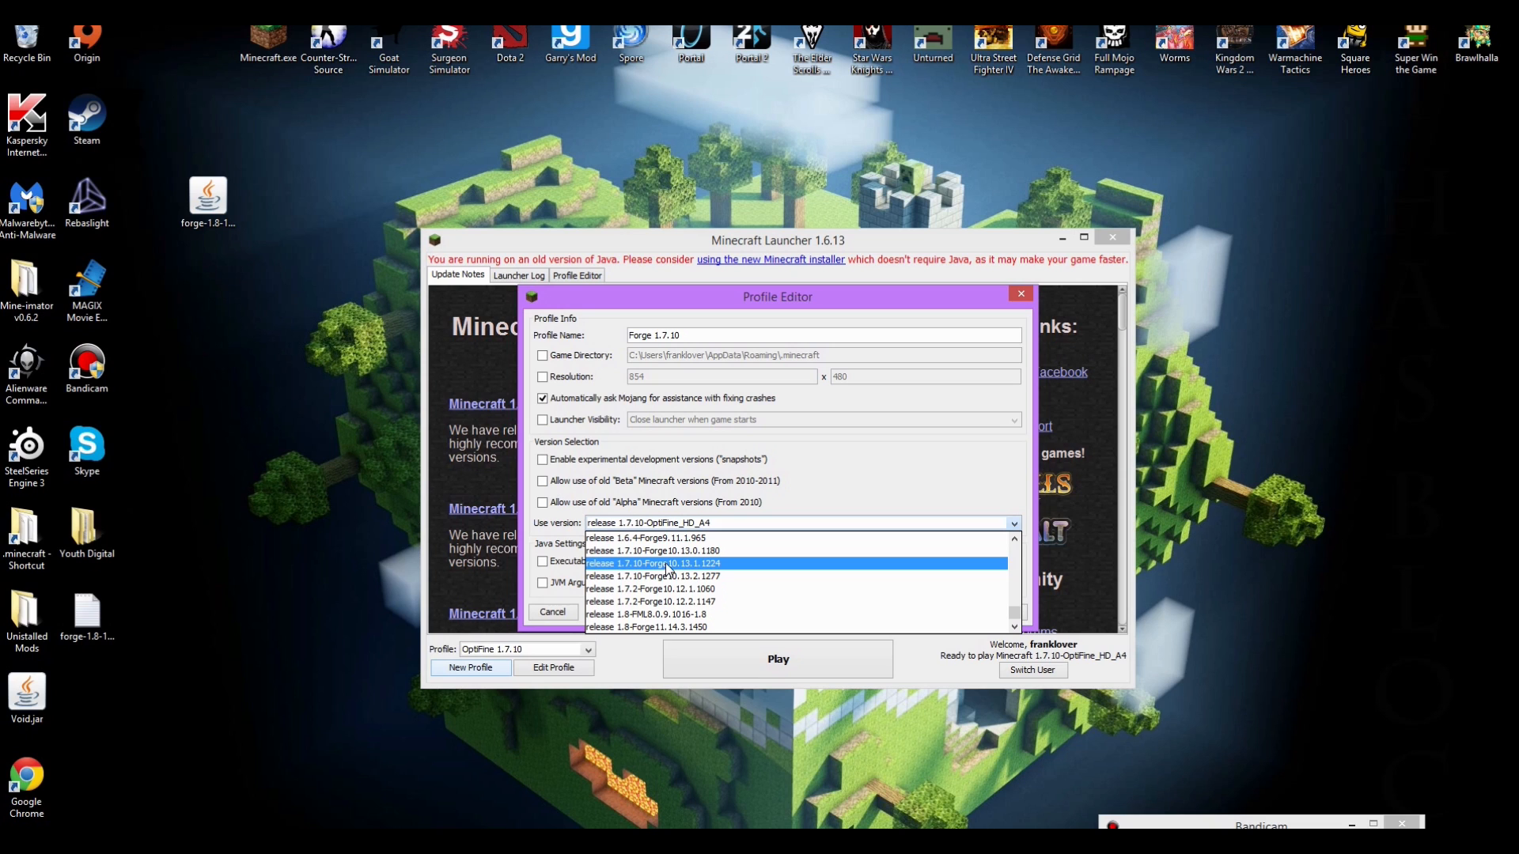
pyautogui.moveTo(638, 573)
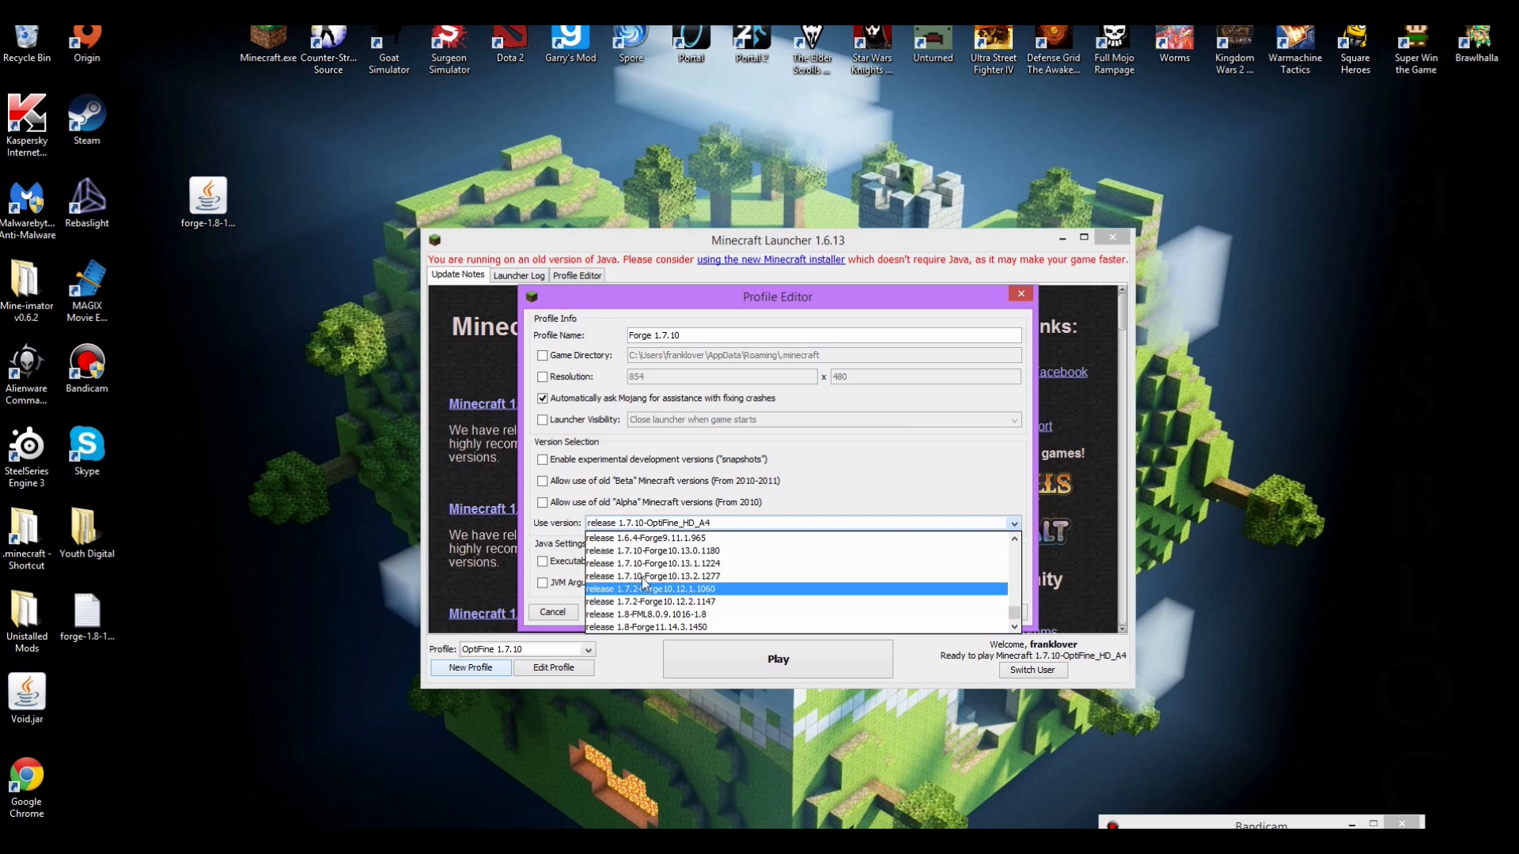
pyautogui.click(678, 564)
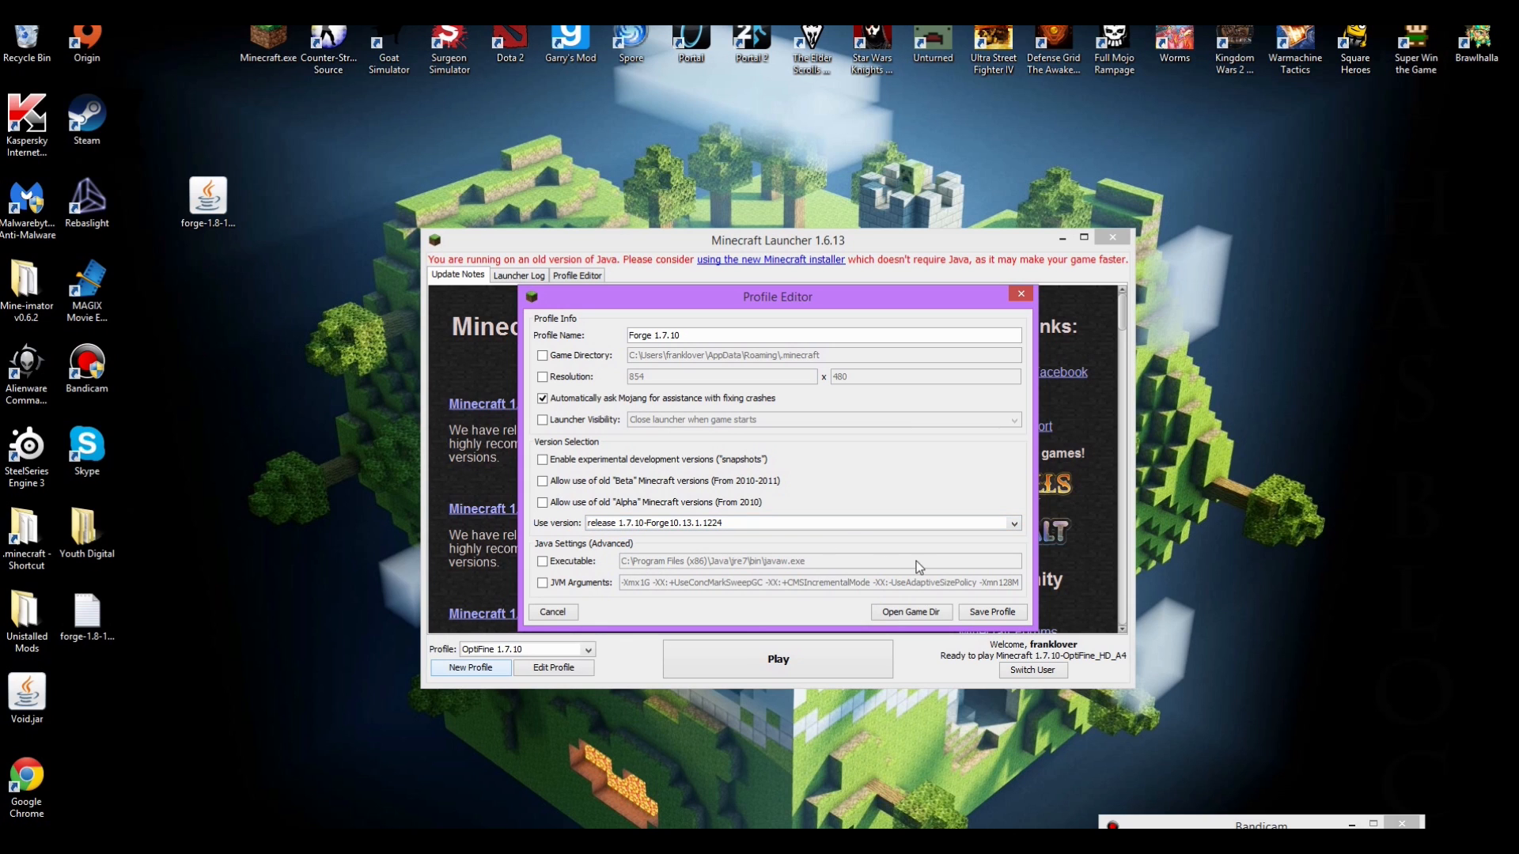
pyautogui.click(1013, 524)
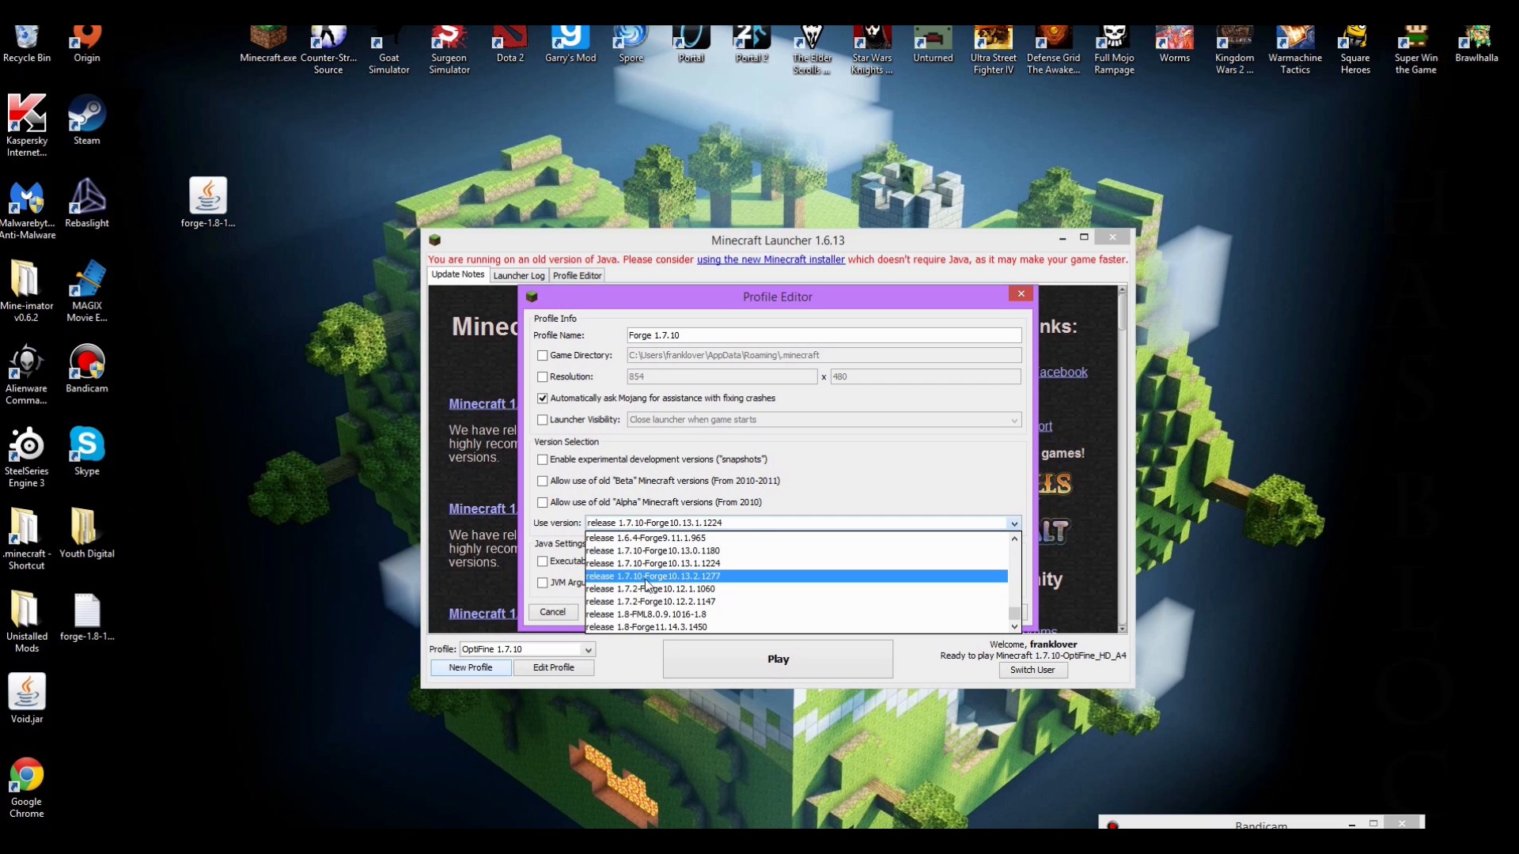
pyautogui.click(658, 576)
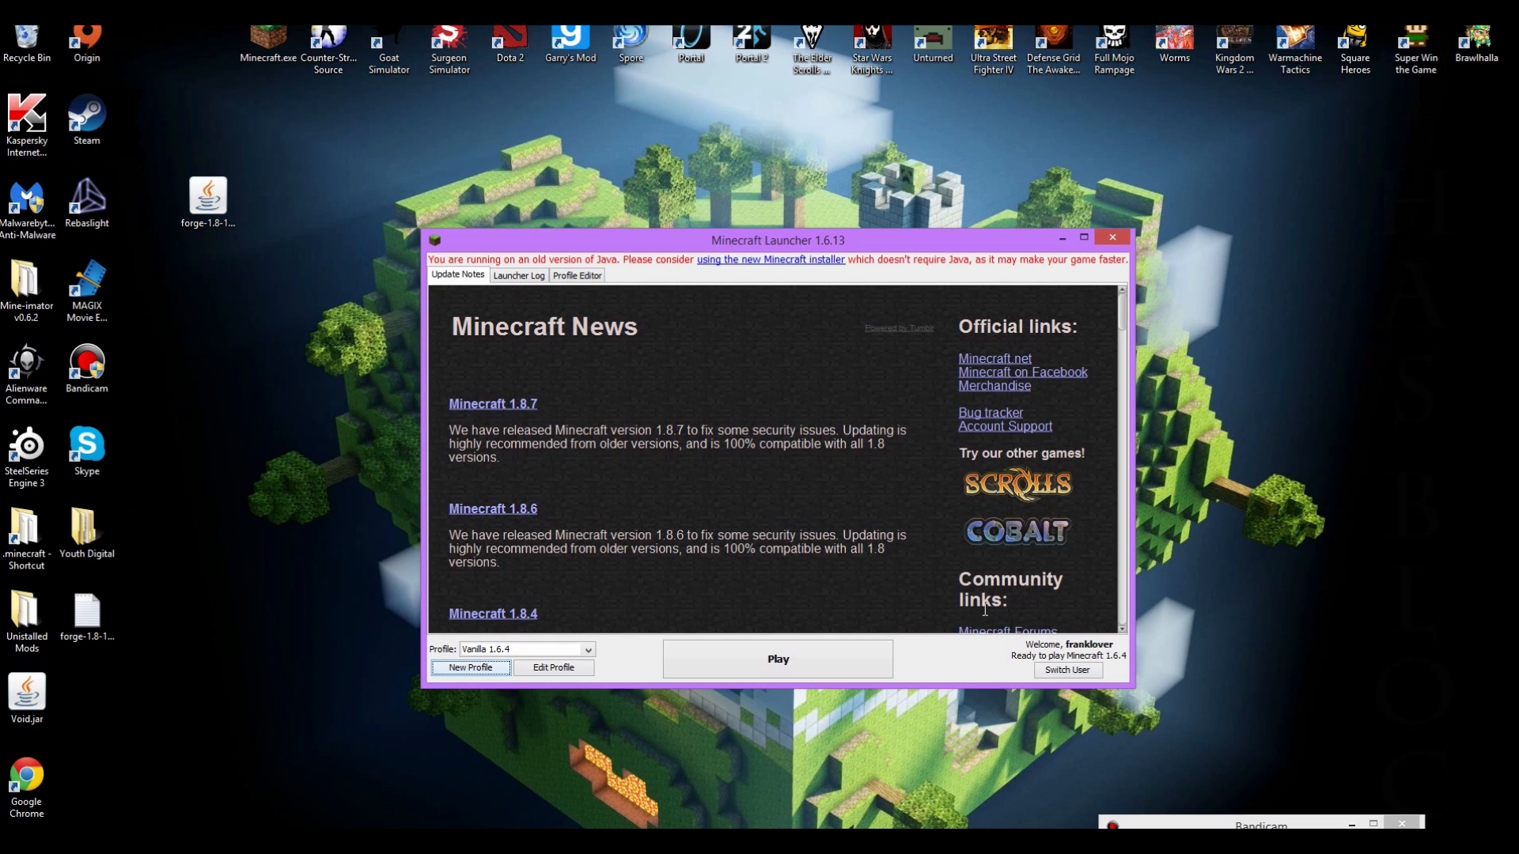
# - Select the 'Forge 1.7.10_' profile in the launcher and hit Play to start the game
pyautogui.click(587, 649)
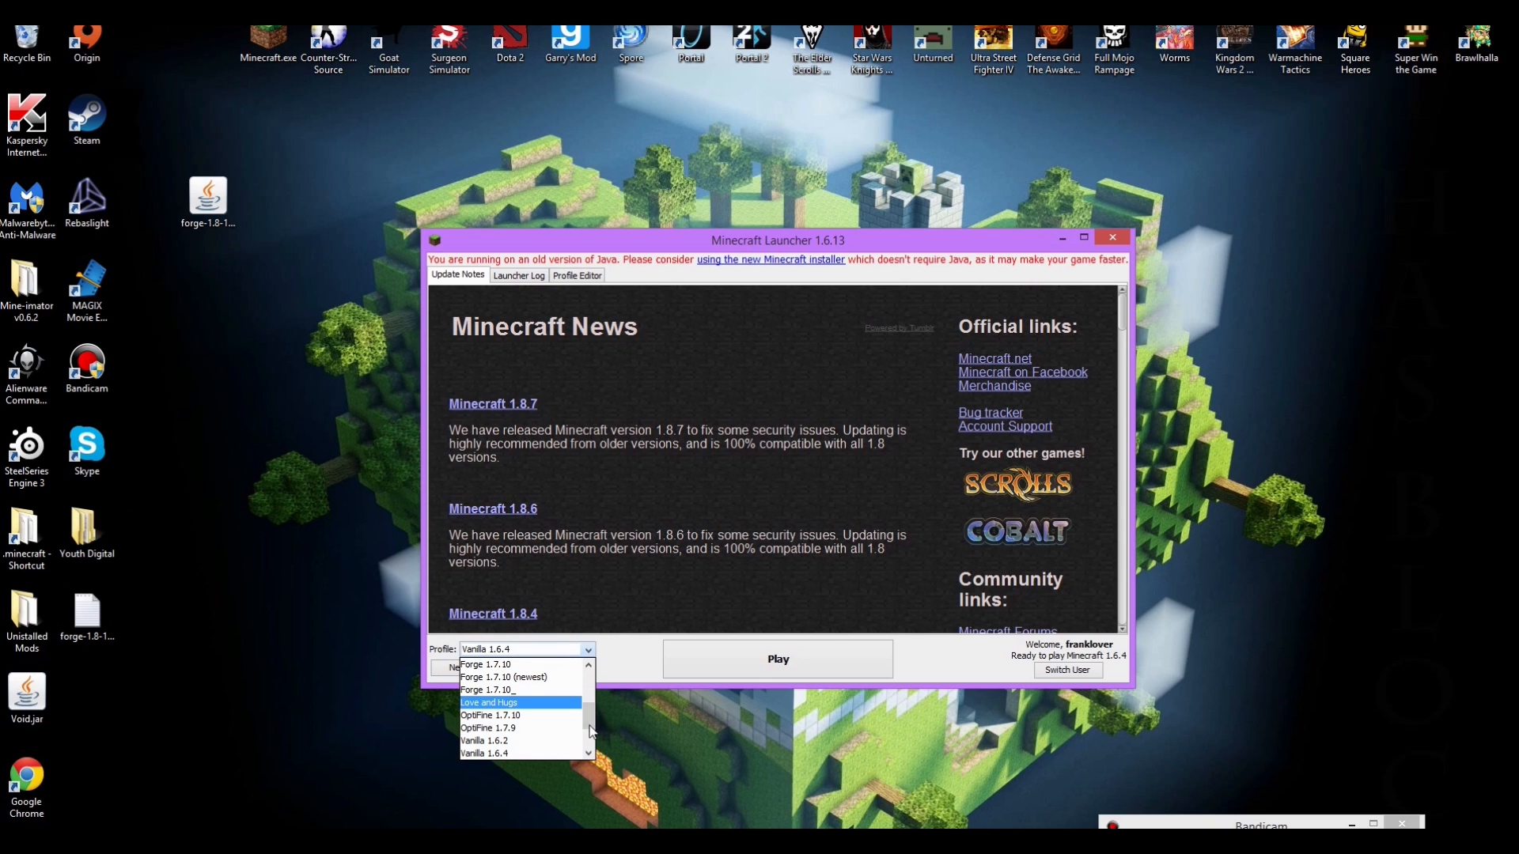
pyautogui.scroll(-3)
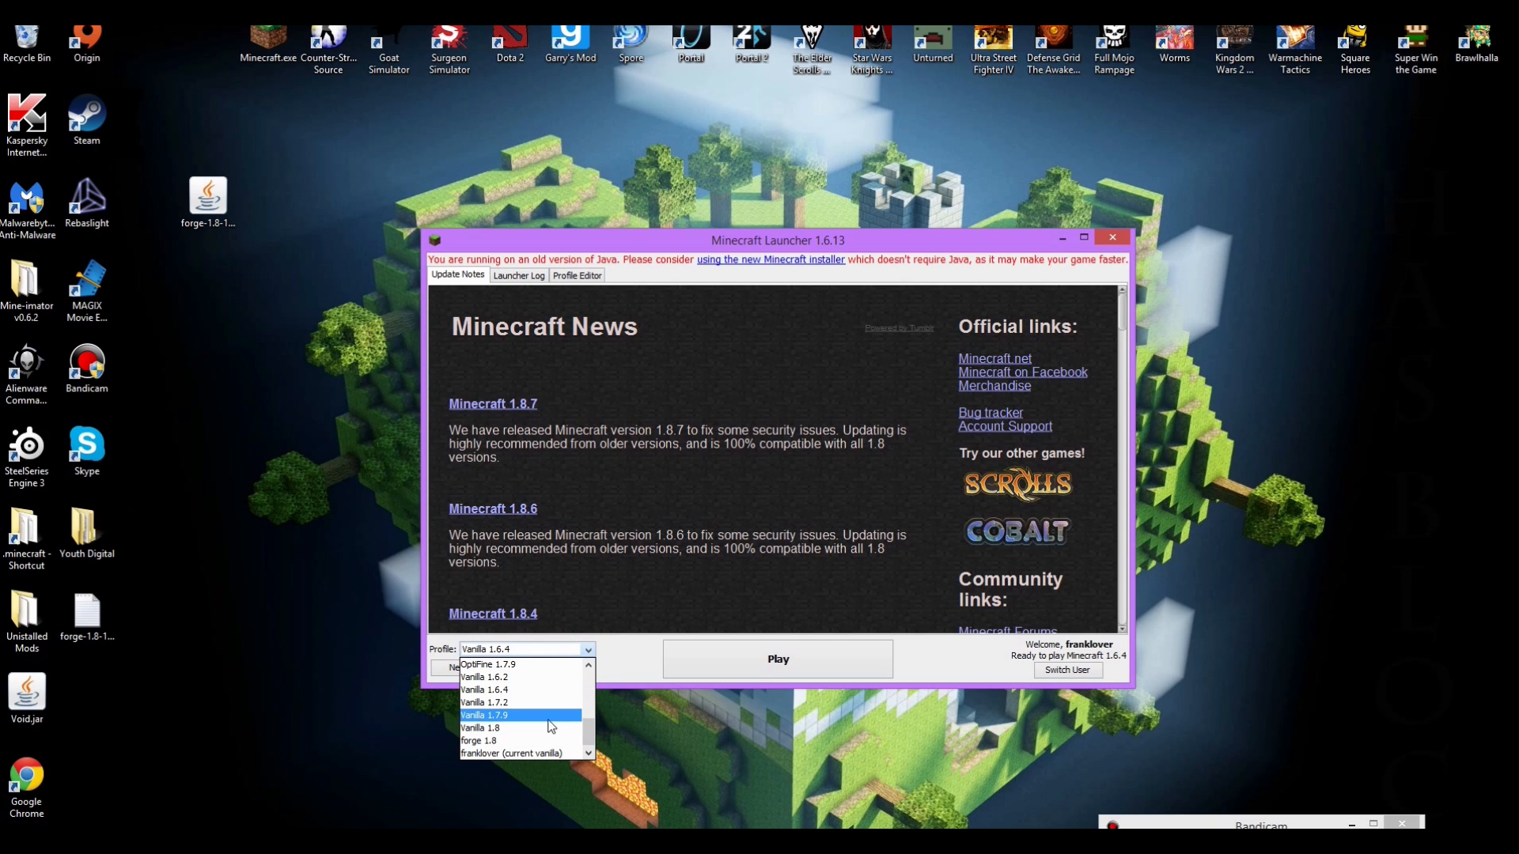
pyautogui.click(589, 731)
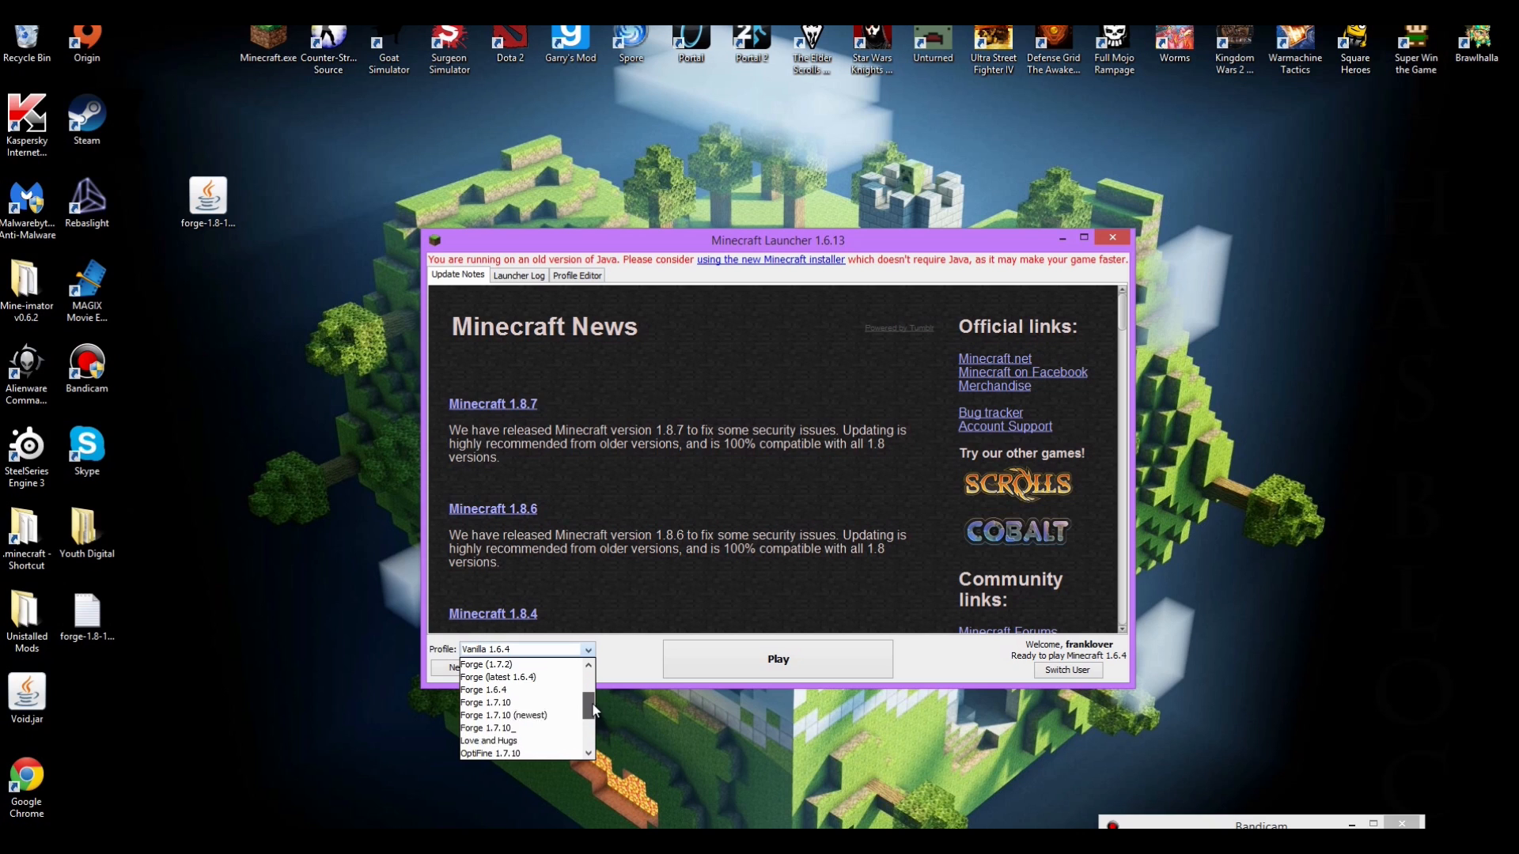
pyautogui.click(503, 715)
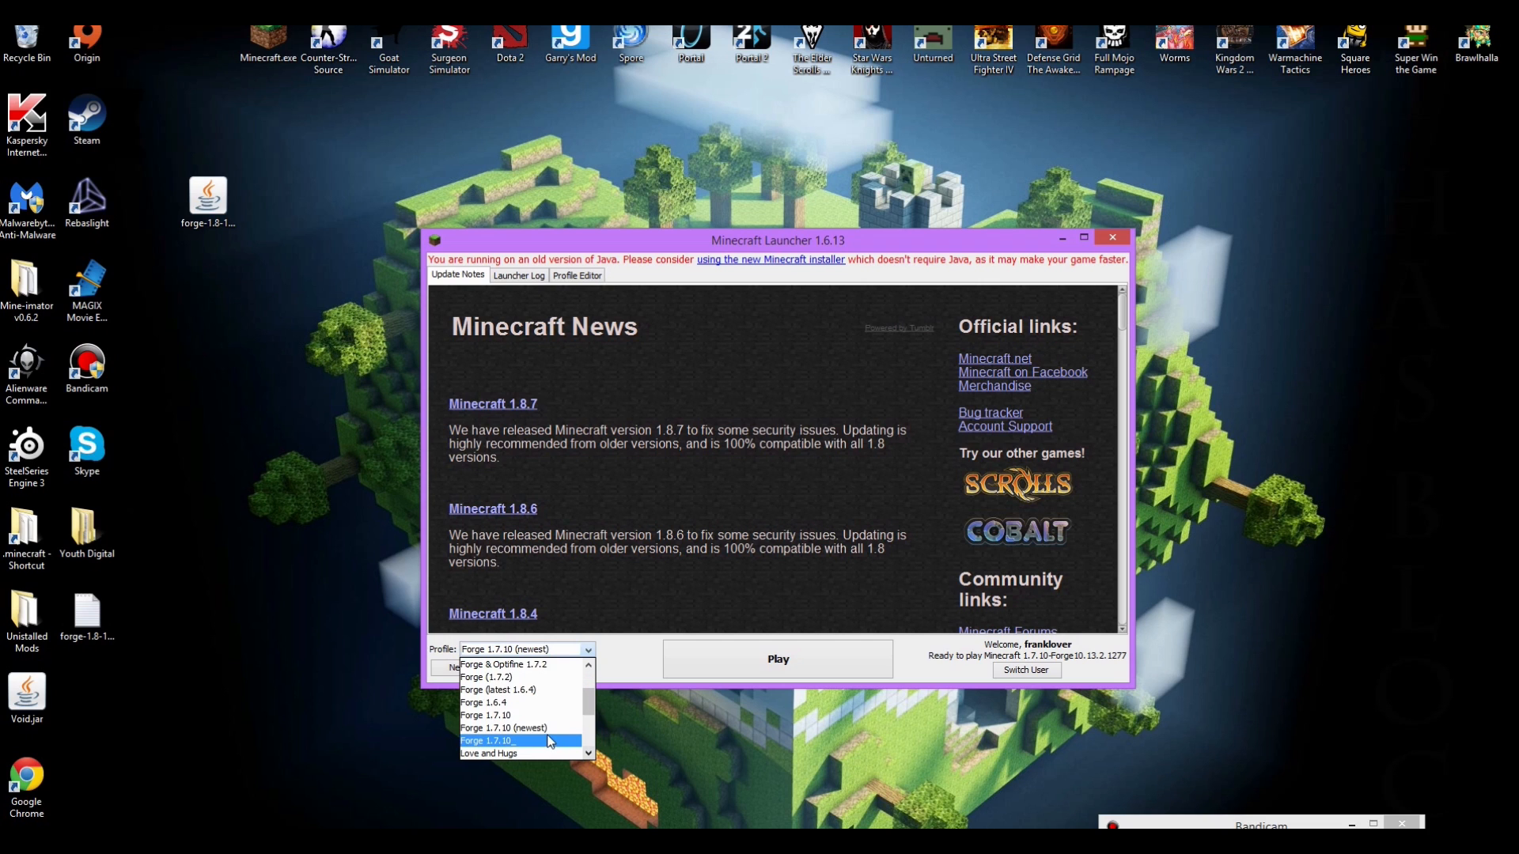
pyautogui.click(487, 741)
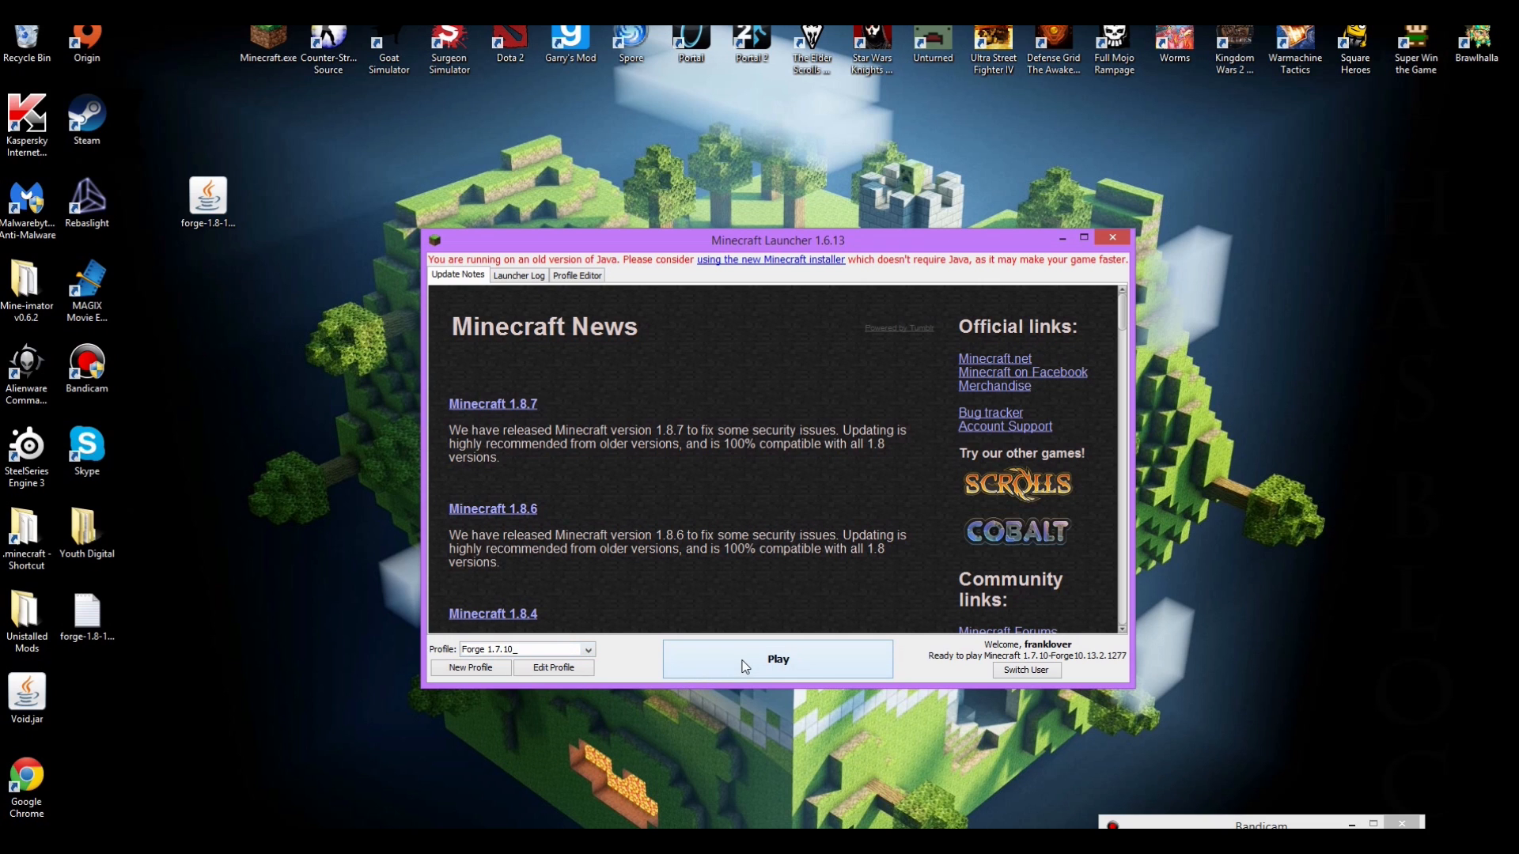
pyautogui.click(775, 658)
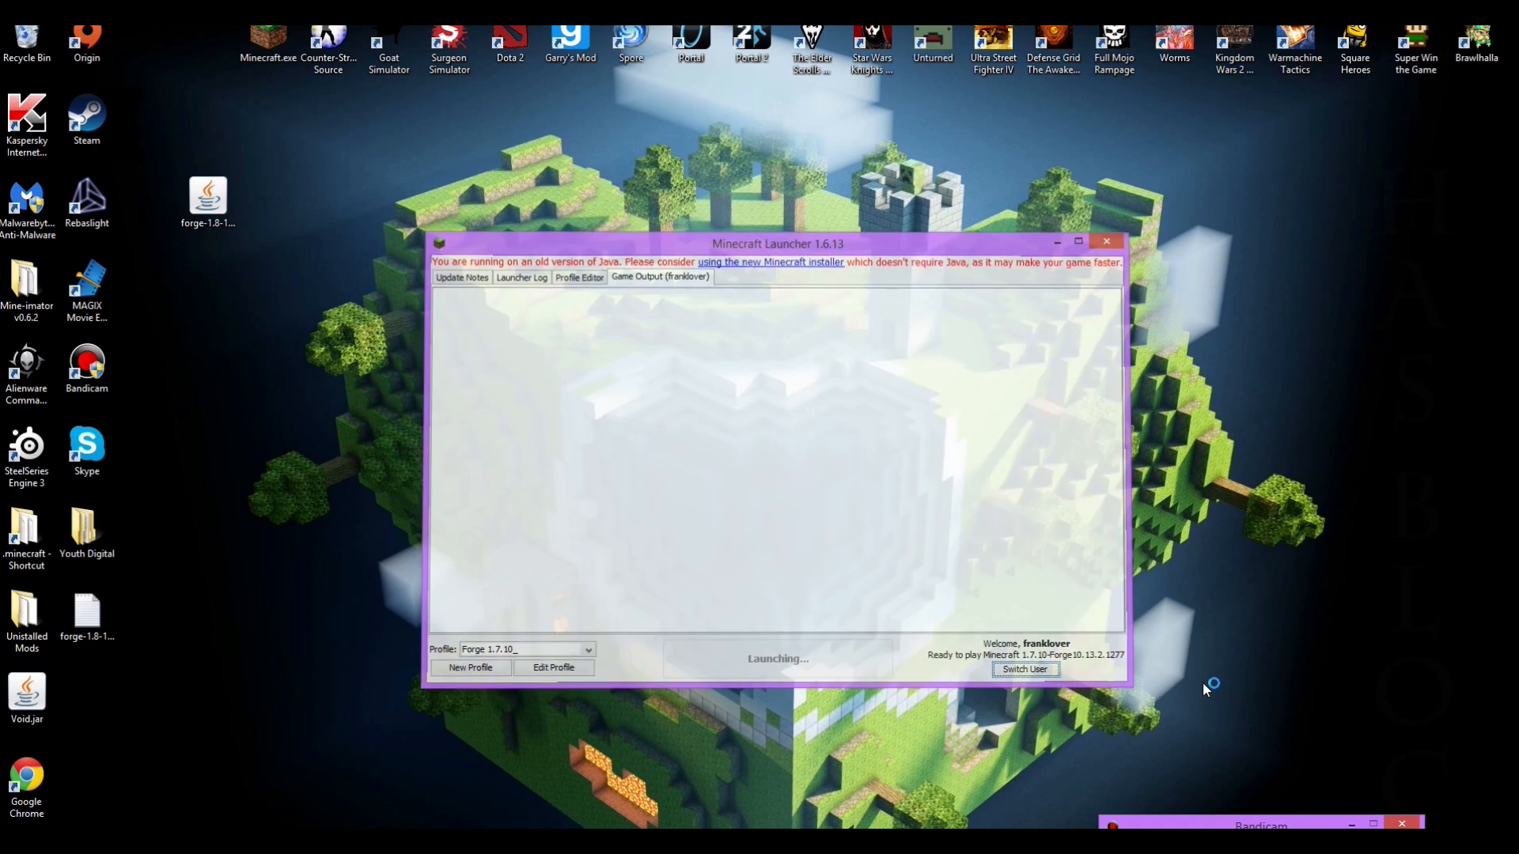
# - Let Forge 1.7.10 load to the title screen, visit Options > Music & Sounds and return to the main menu
pyautogui.click(1106, 241)
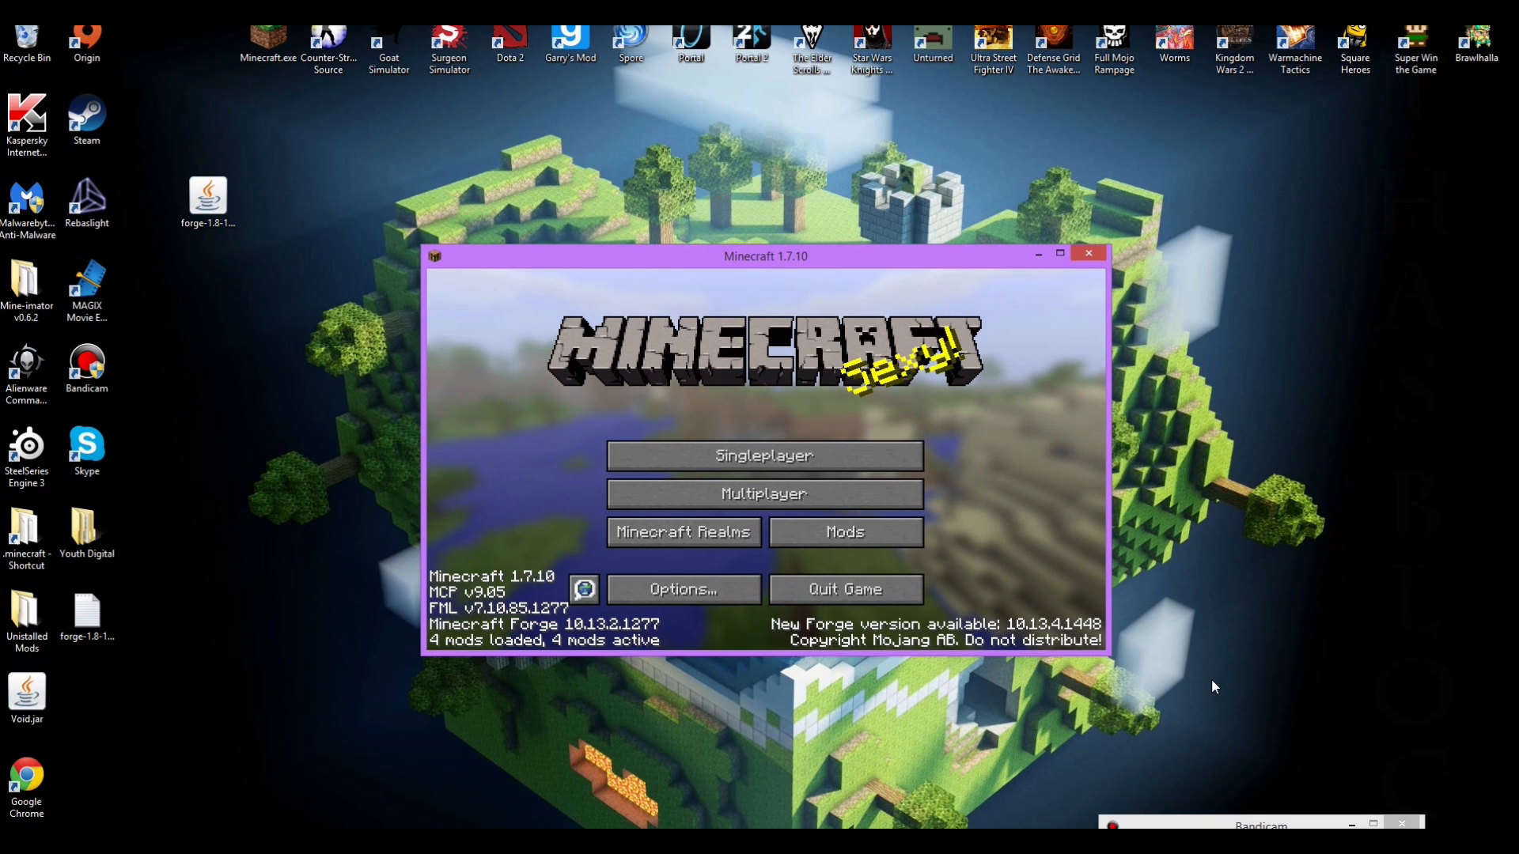
pyautogui.click(209, 201)
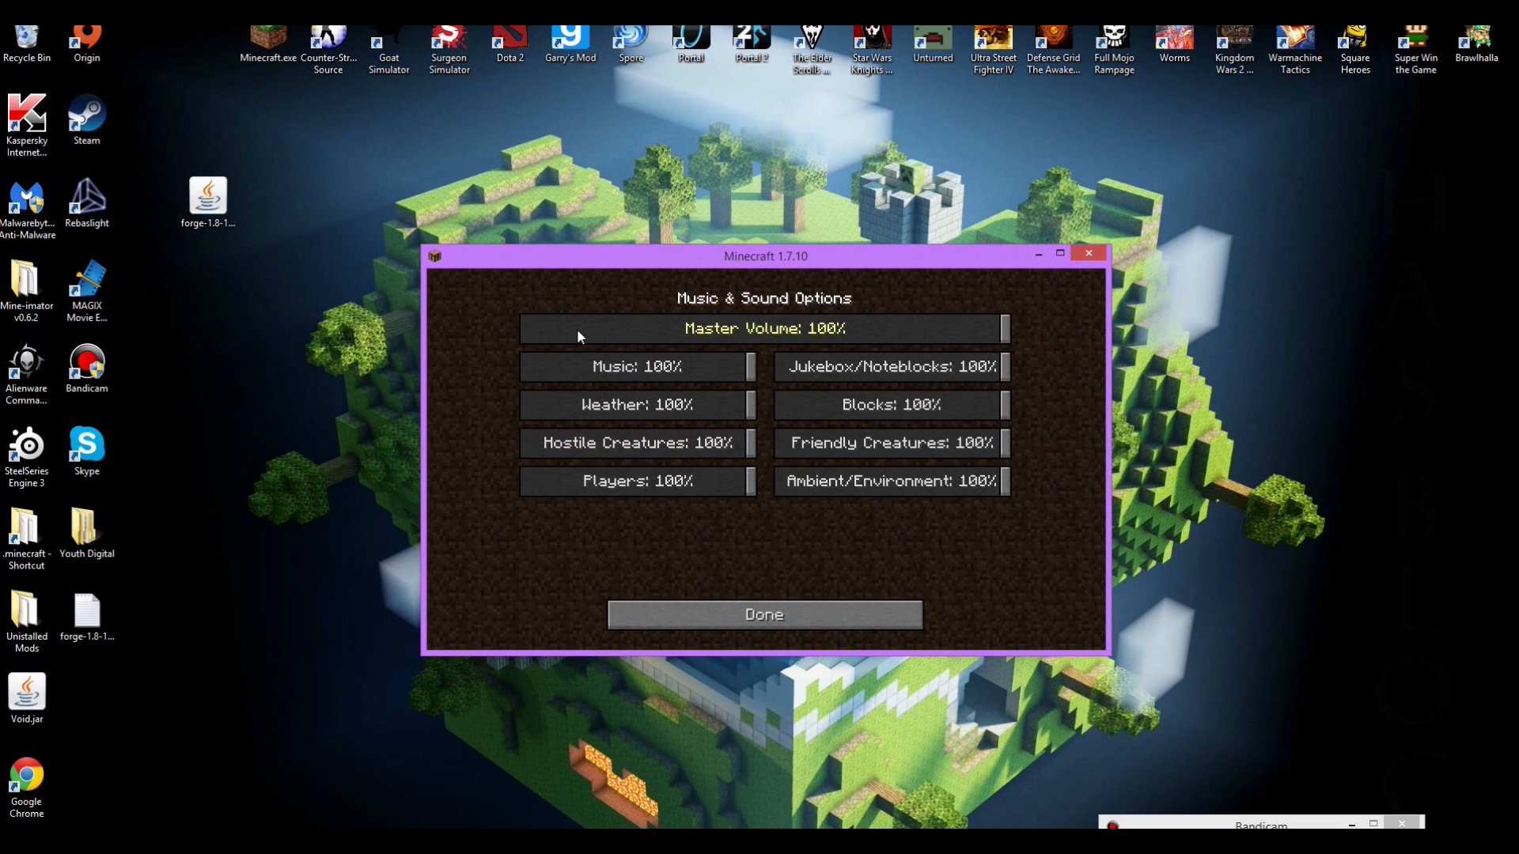
pyautogui.click(762, 614)
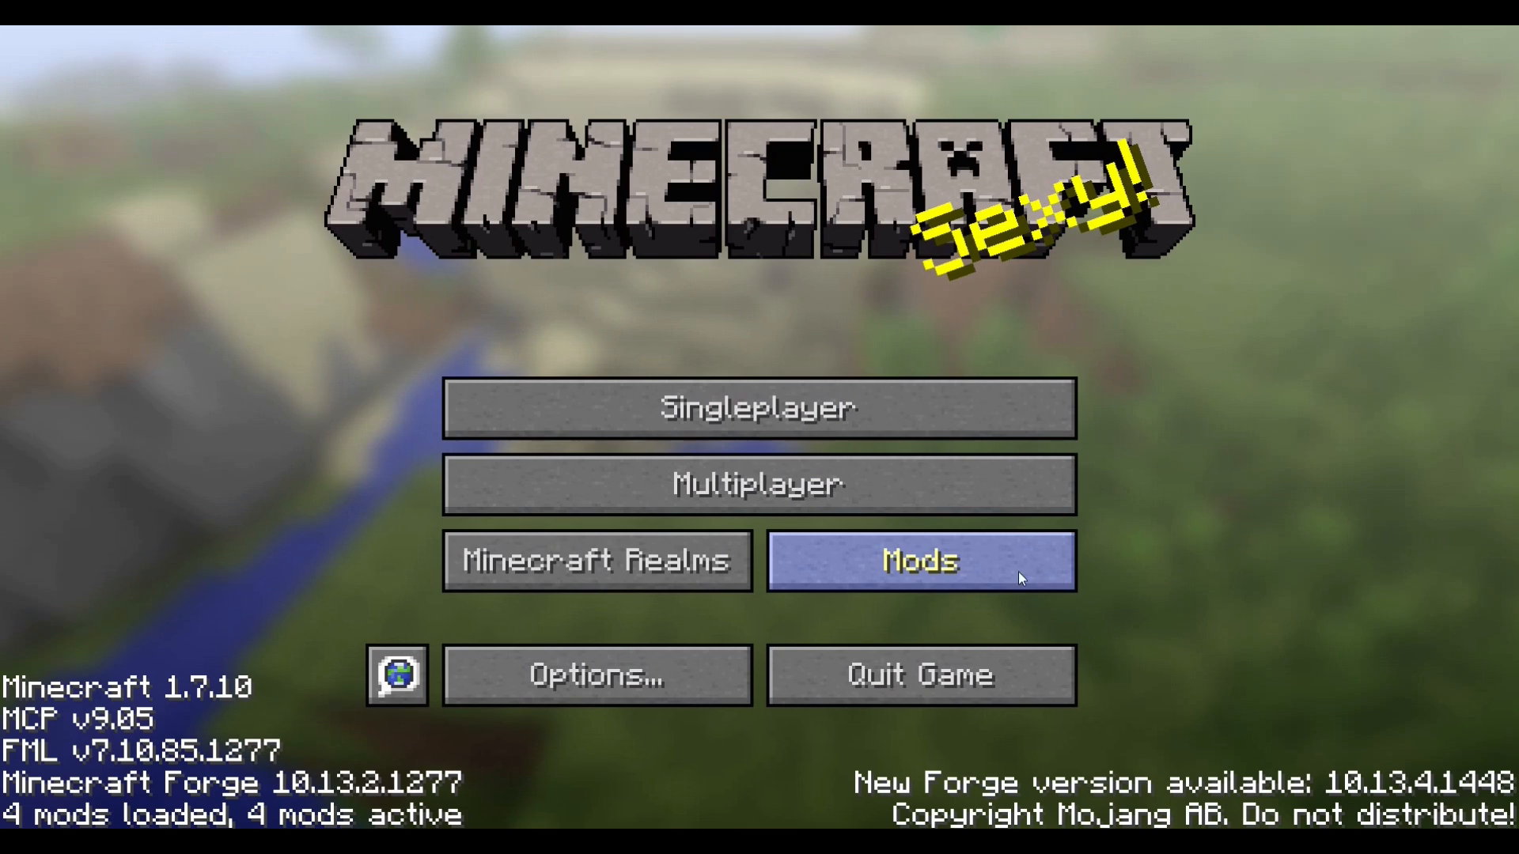
# - Review the Mod List details for Vampirism and Minecraft Forge
pyautogui.click(918, 560)
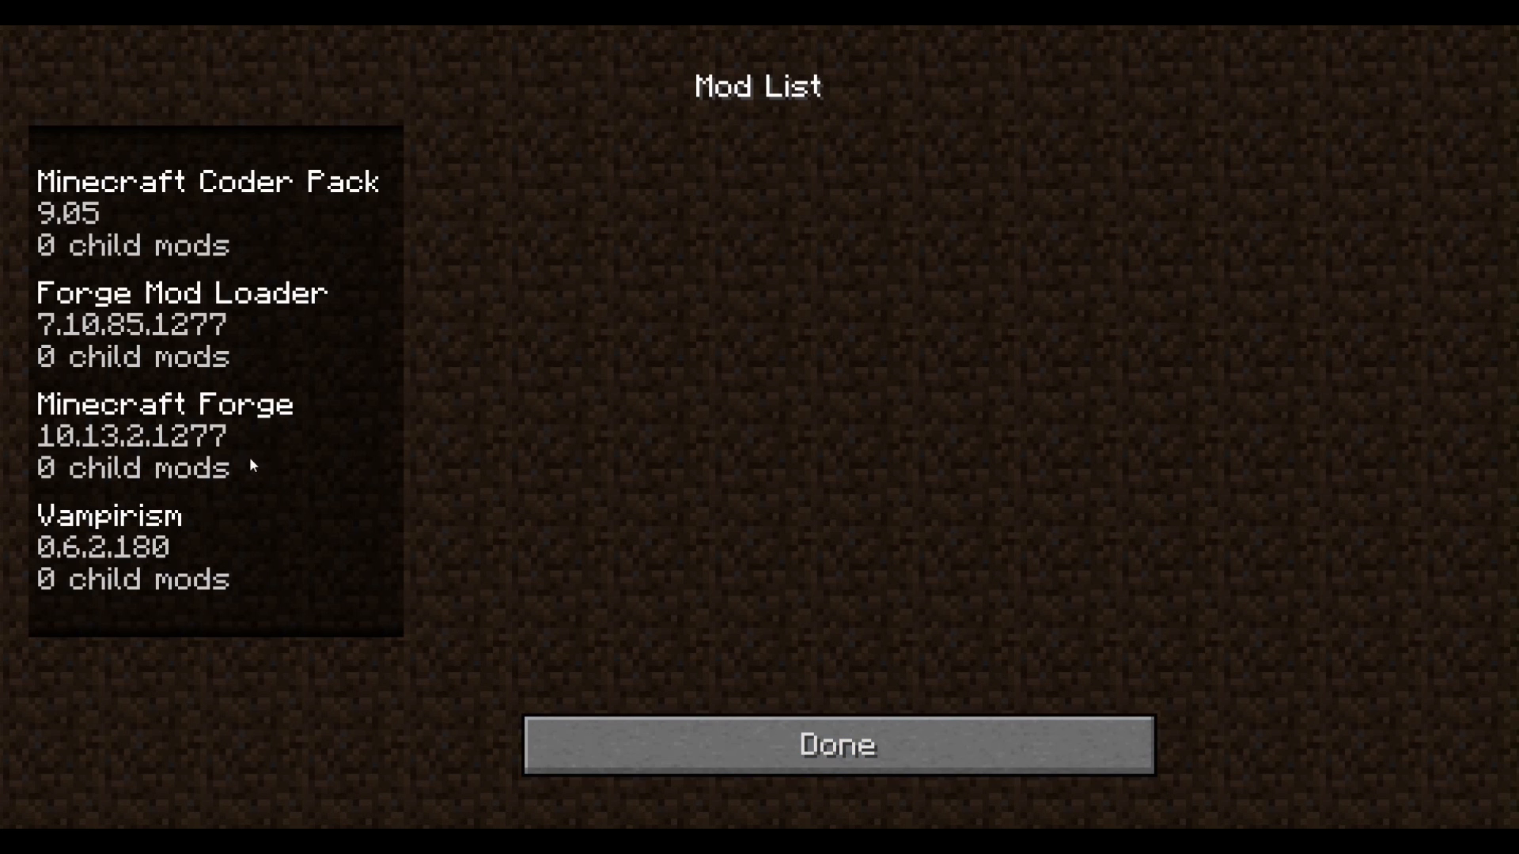
pyautogui.click(131, 548)
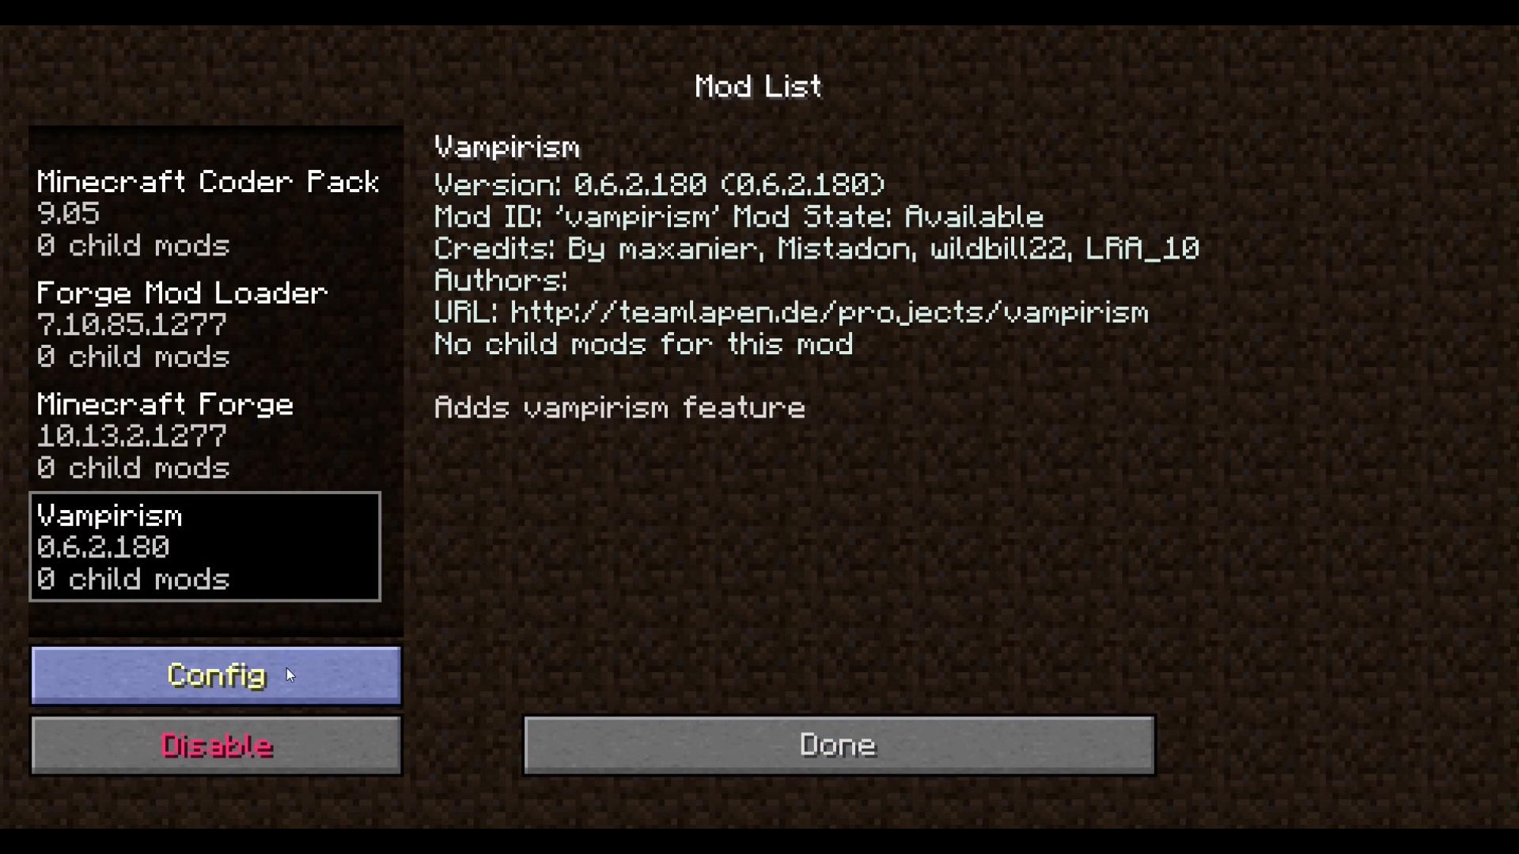
pyautogui.moveTo(193, 585)
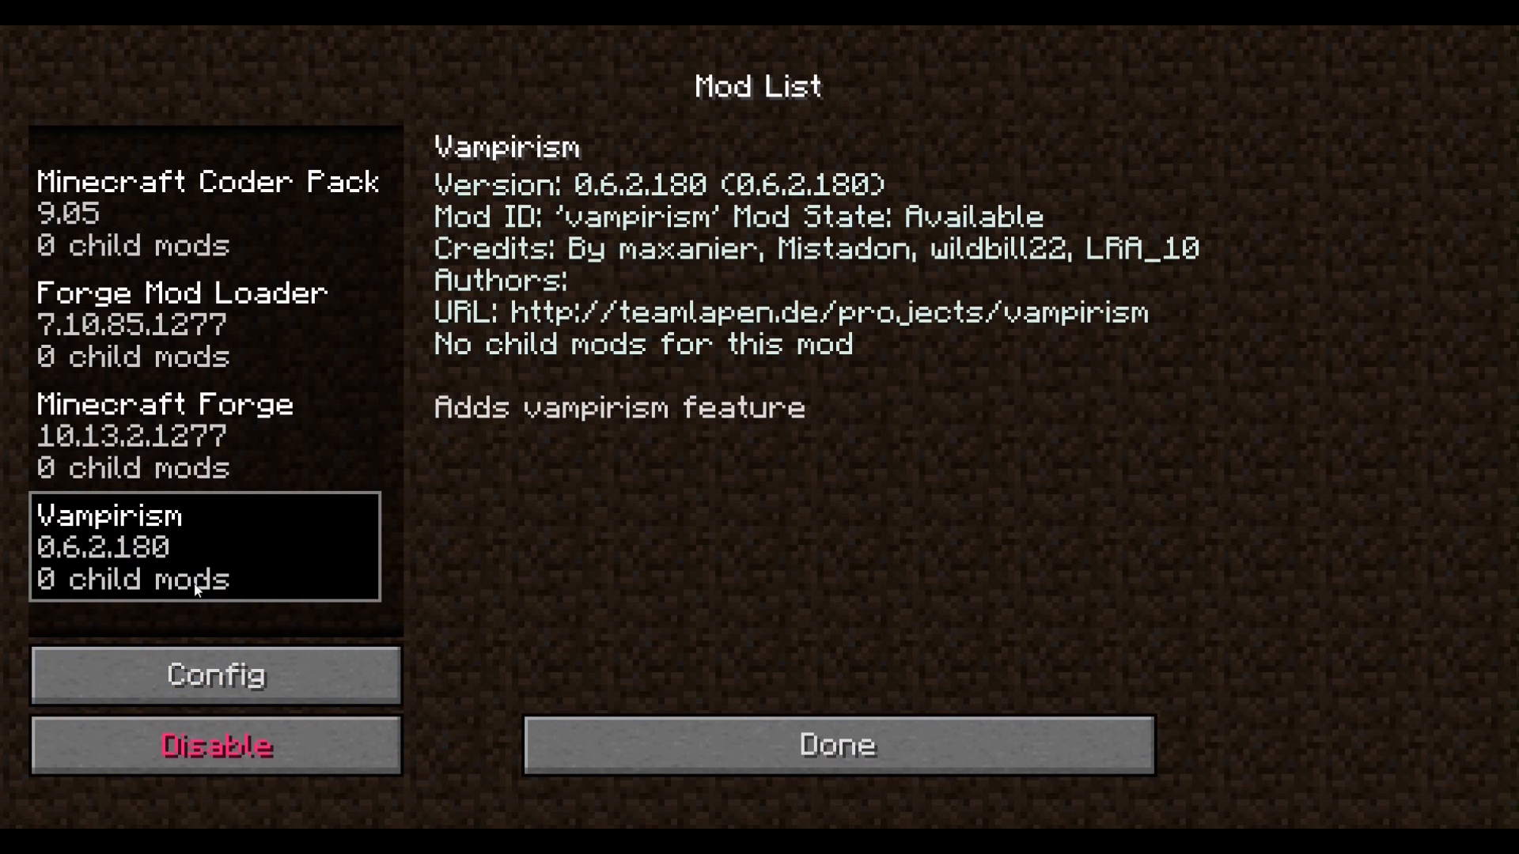
pyautogui.click(204, 211)
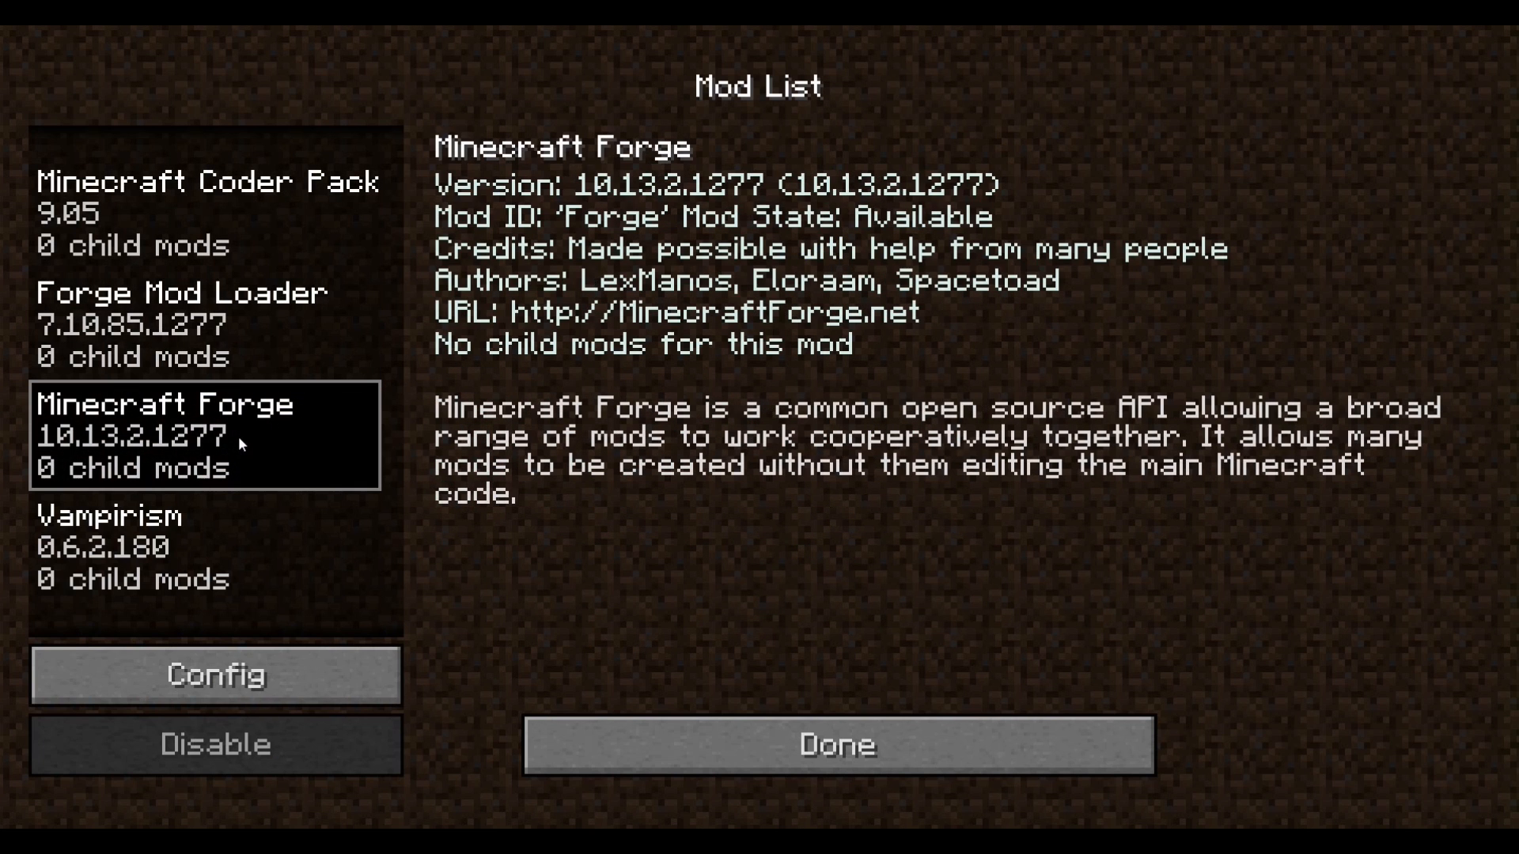
# - Review Forge Mod Loader and Minecraft Coder Pack details, then leave the Mod List
pyautogui.click(179, 325)
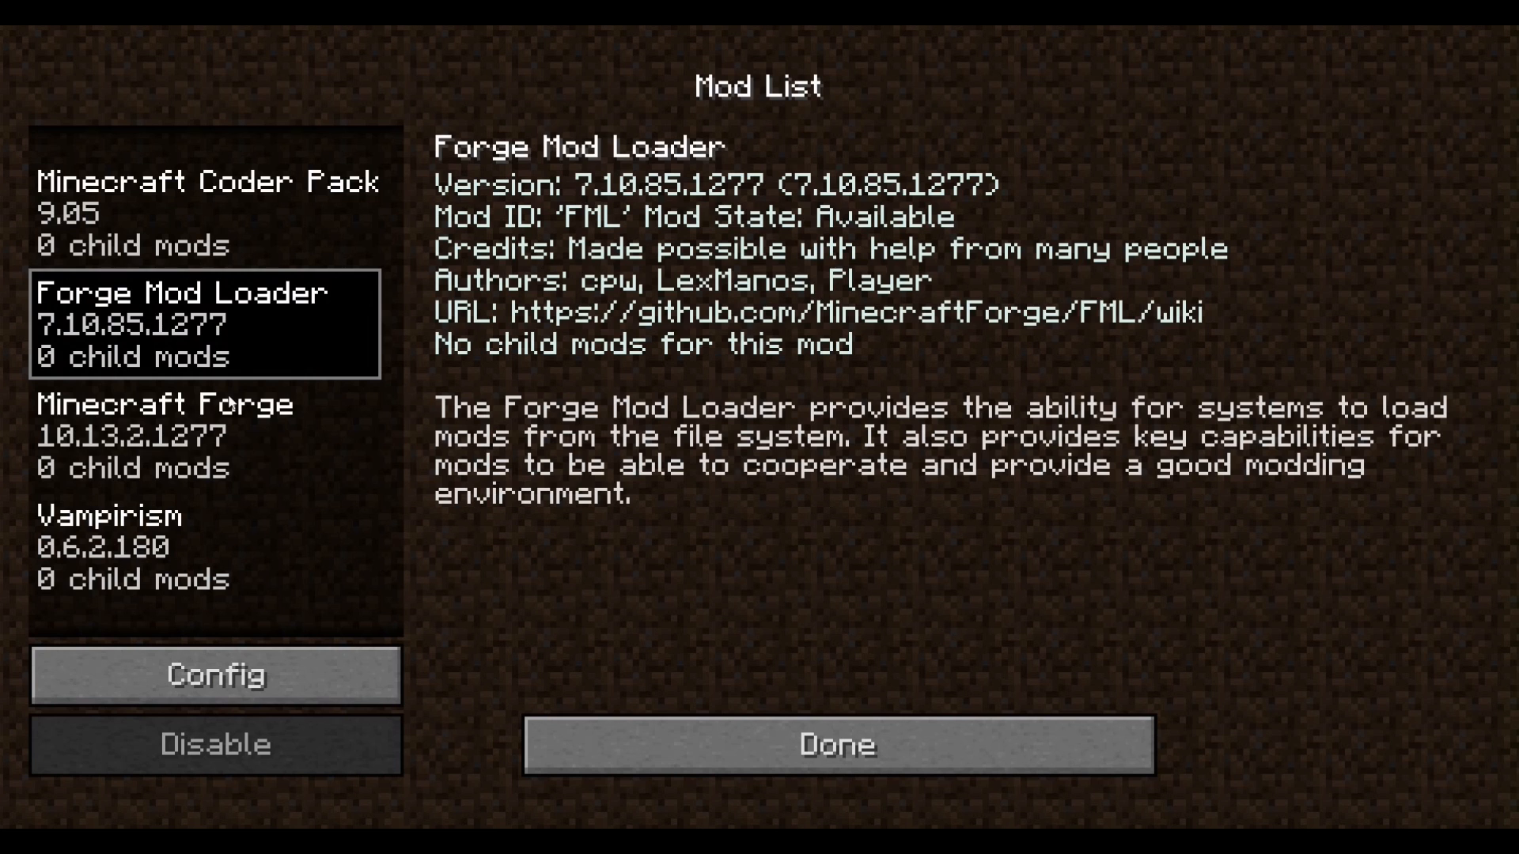
pyautogui.click(204, 214)
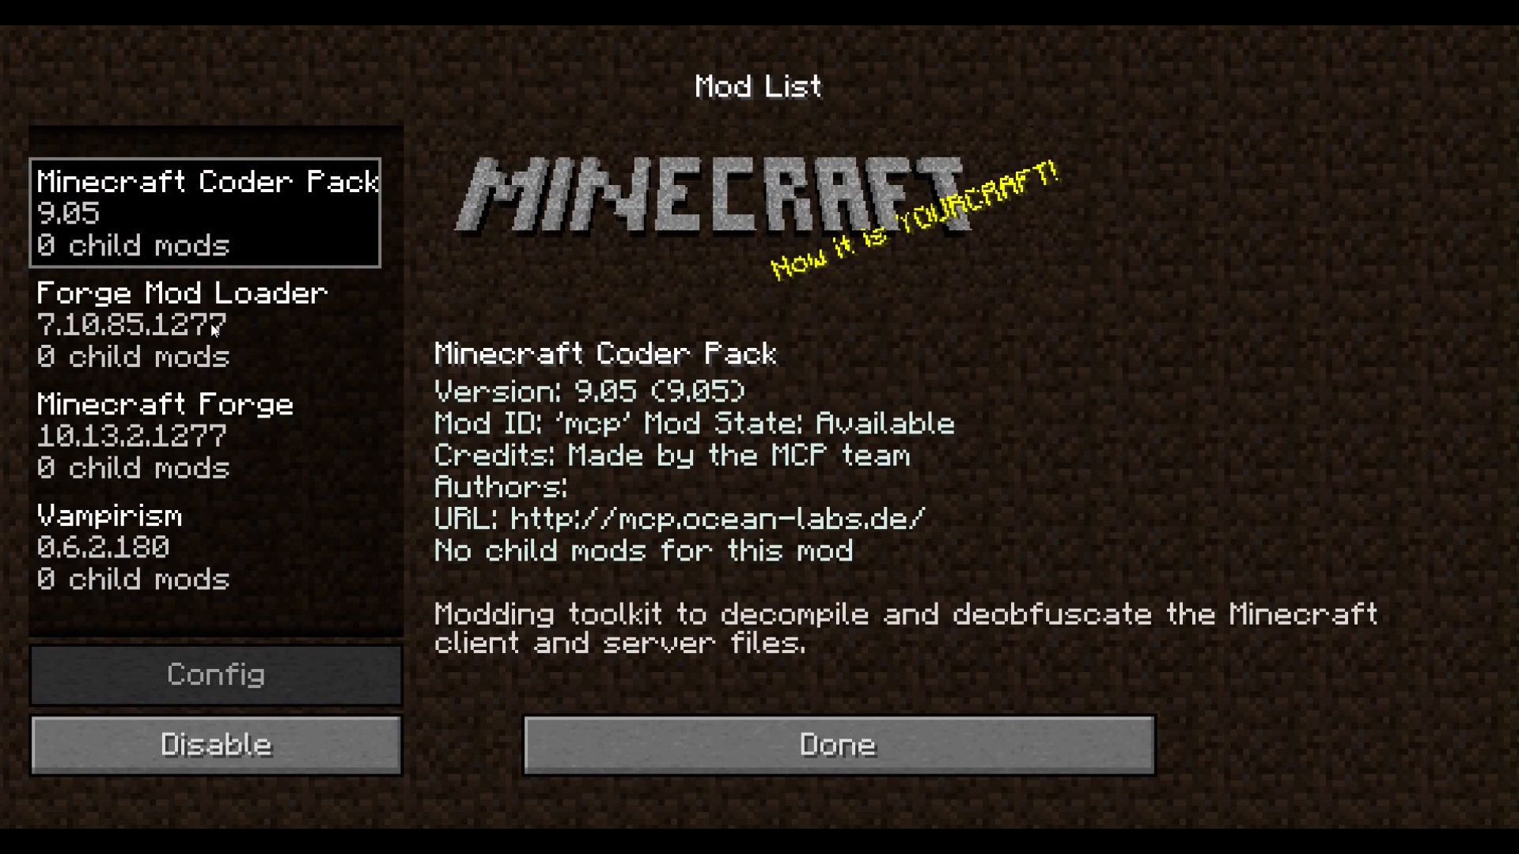
pyautogui.moveTo(196, 394)
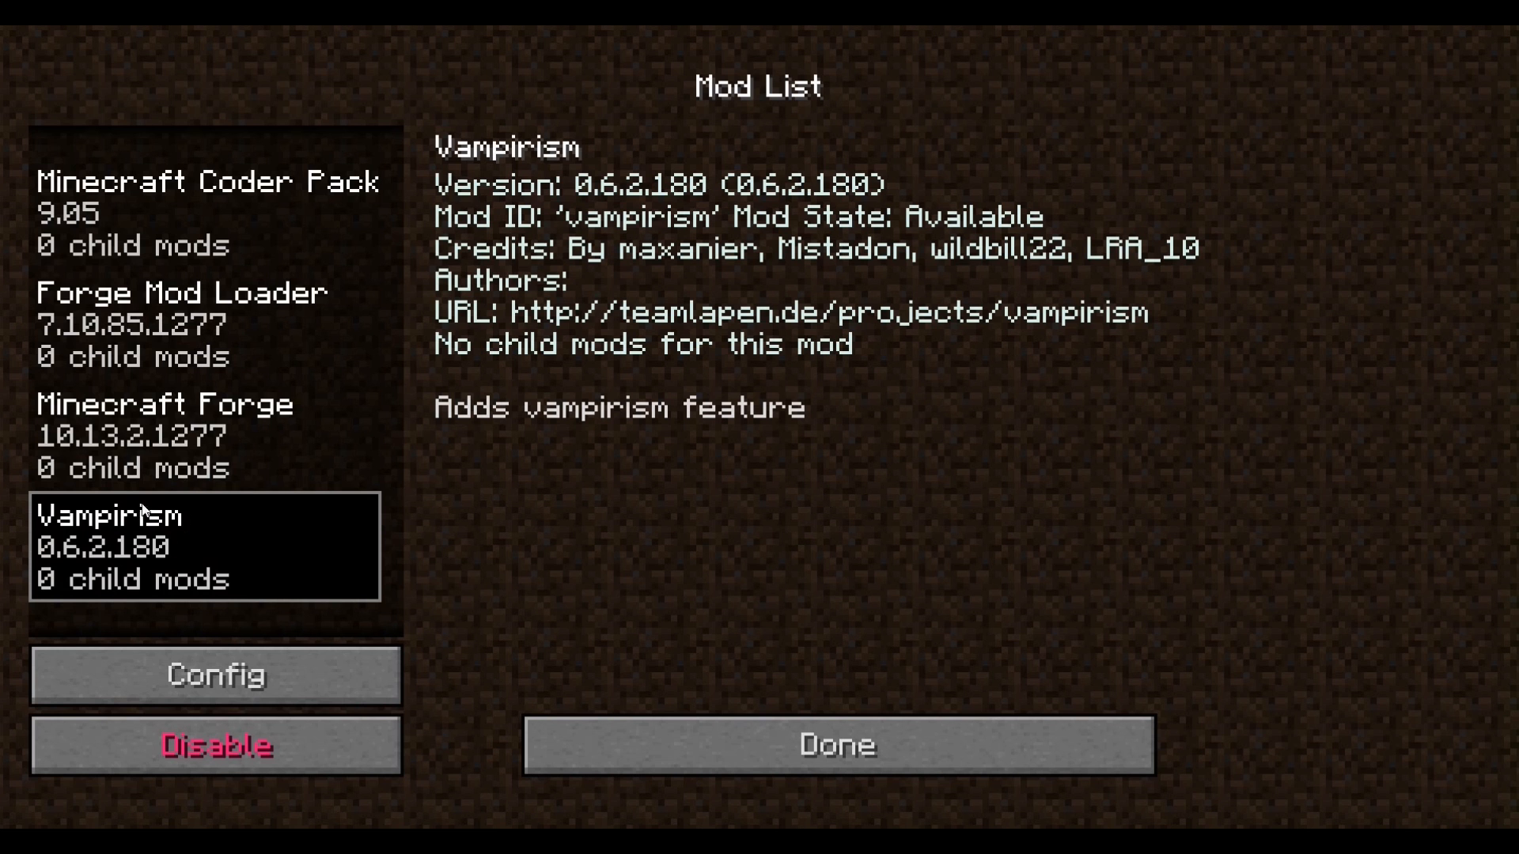
pyautogui.click(834, 746)
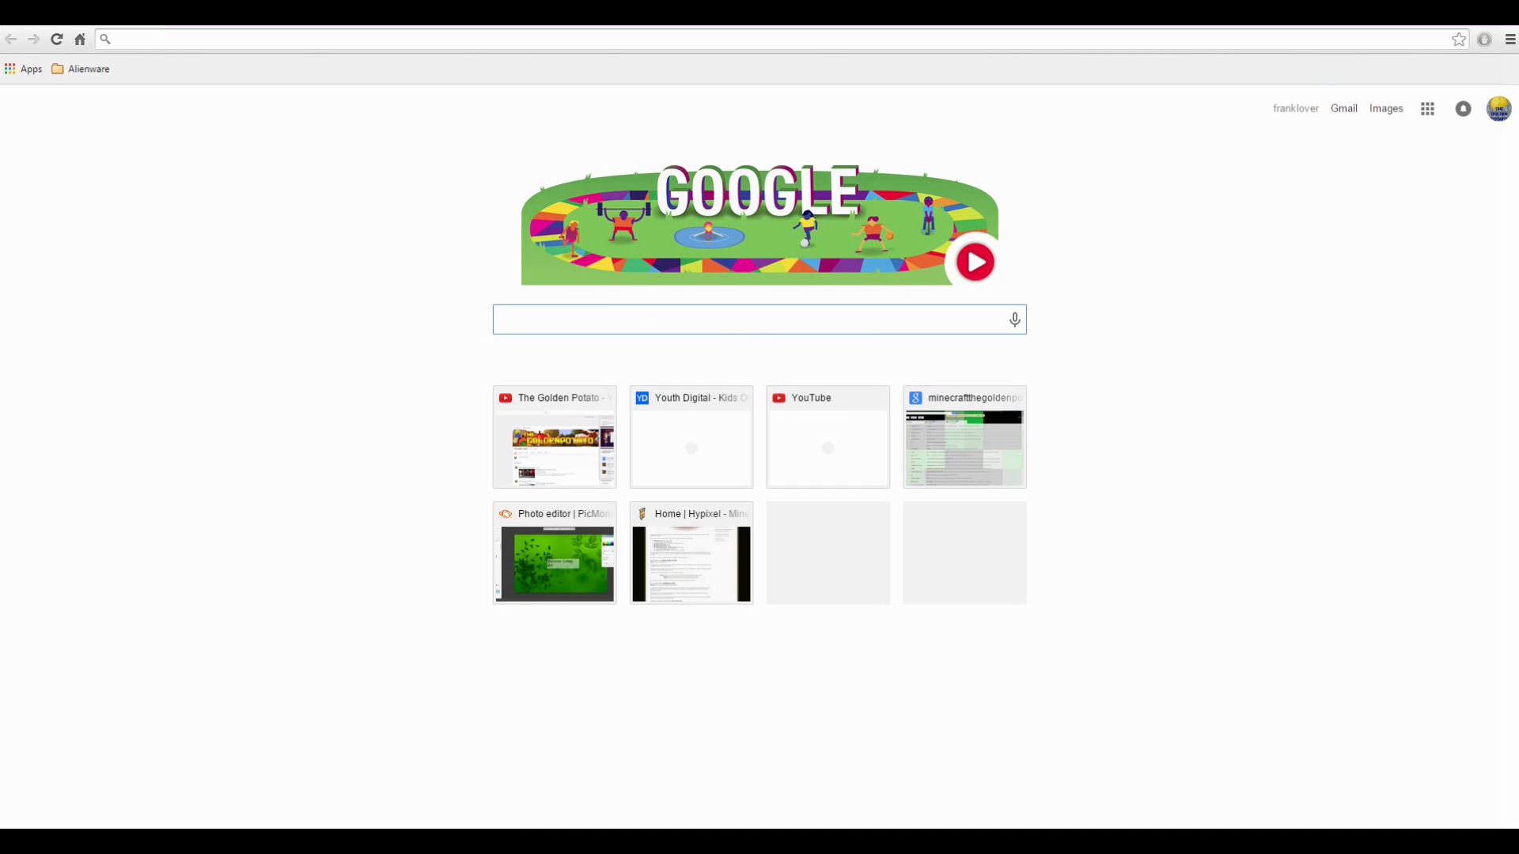
# - Run a Google search for 'planet minecraft'
pyautogui.click(758, 320)
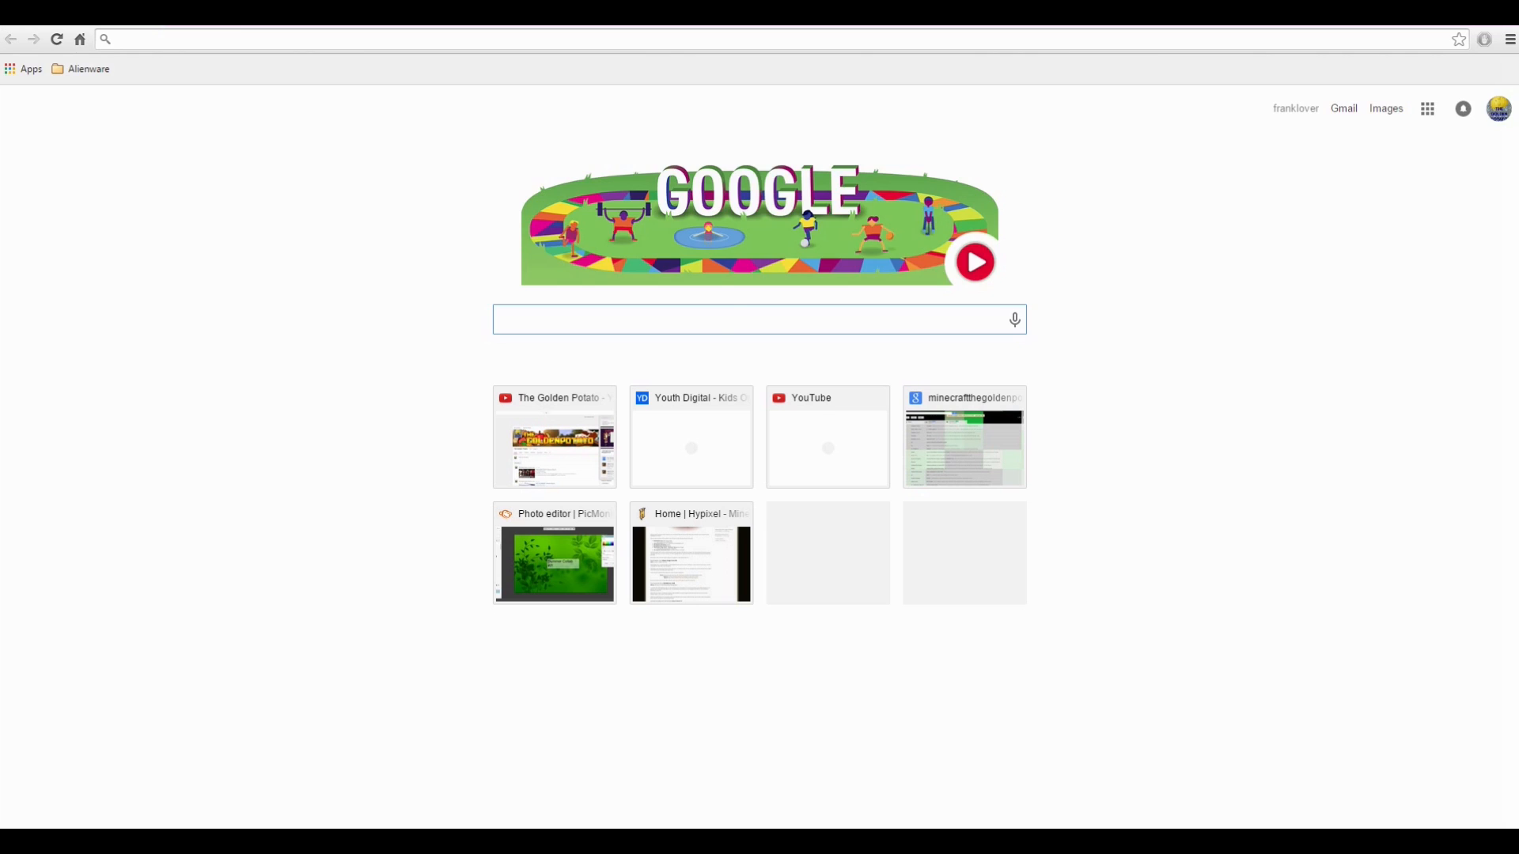
pyautogui.write('planet minecraft')
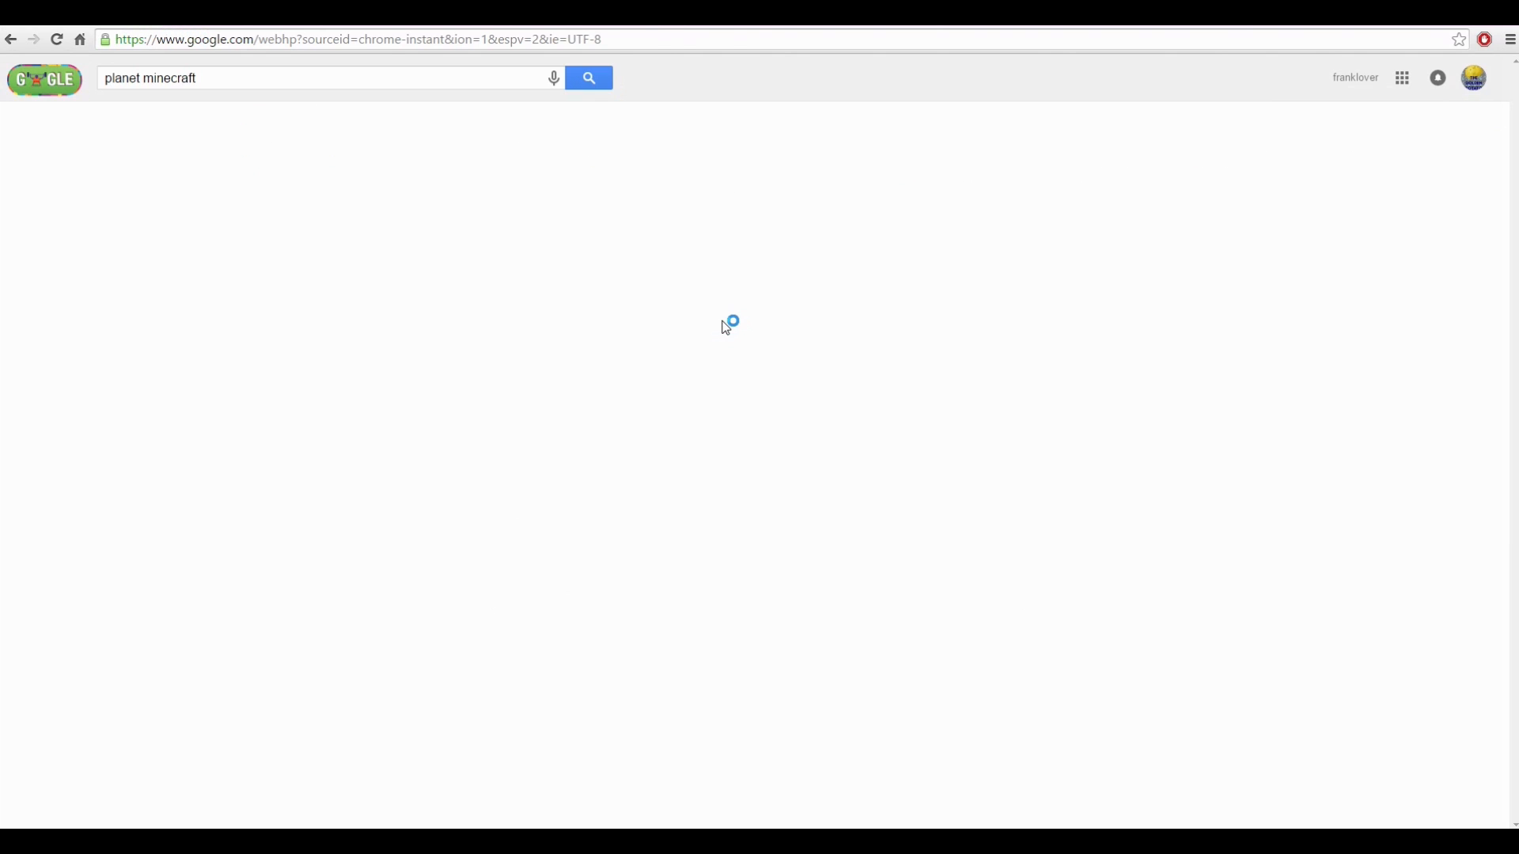
pyautogui.click(589, 78)
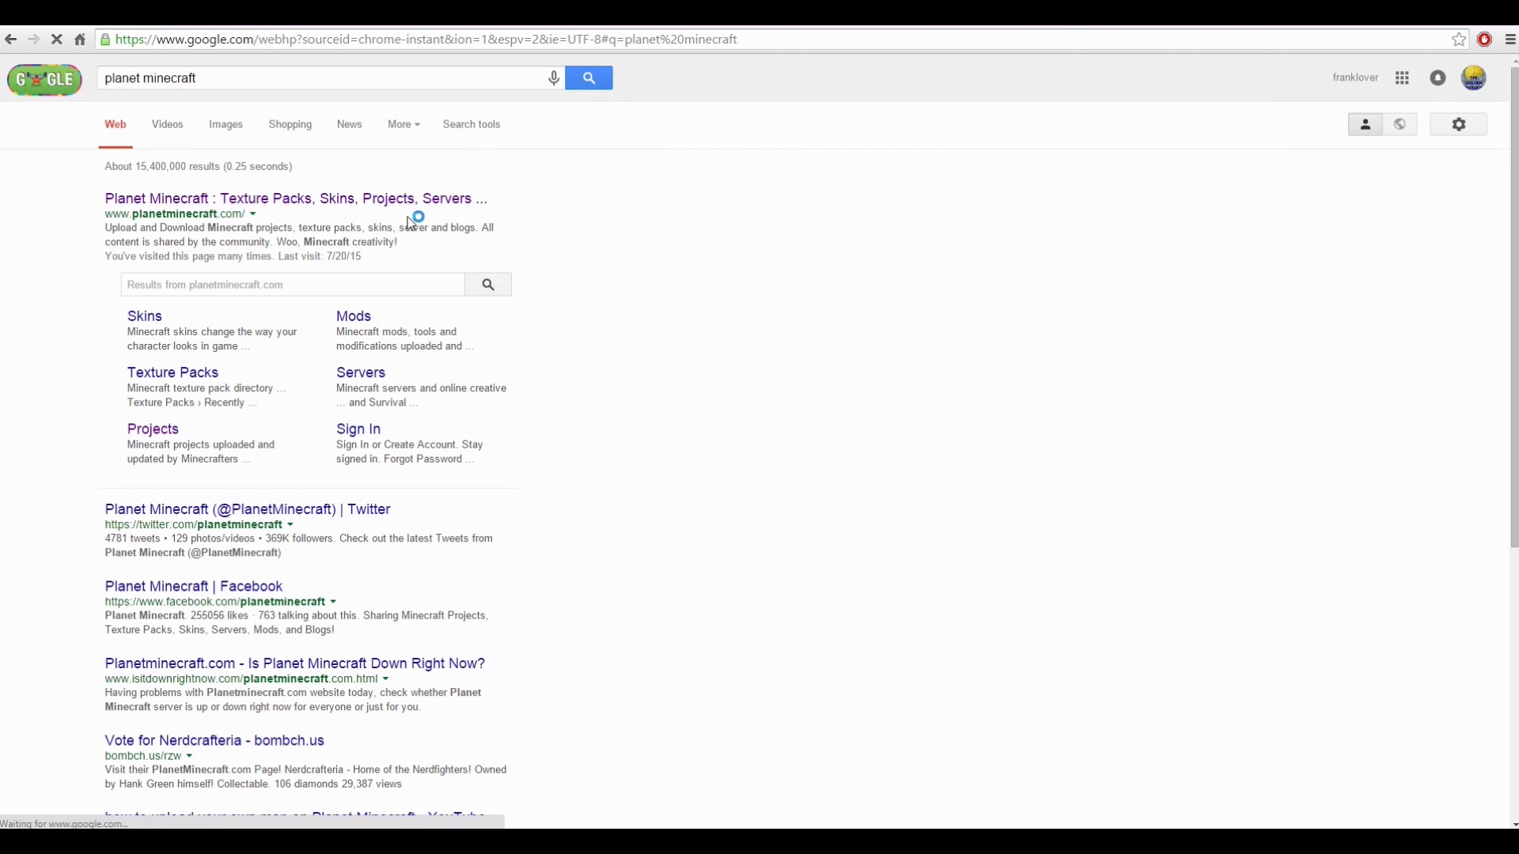
# - Reach the Planet Minecraft homepage from the top result and begin searching 'minecraft'
pyautogui.click(295, 199)
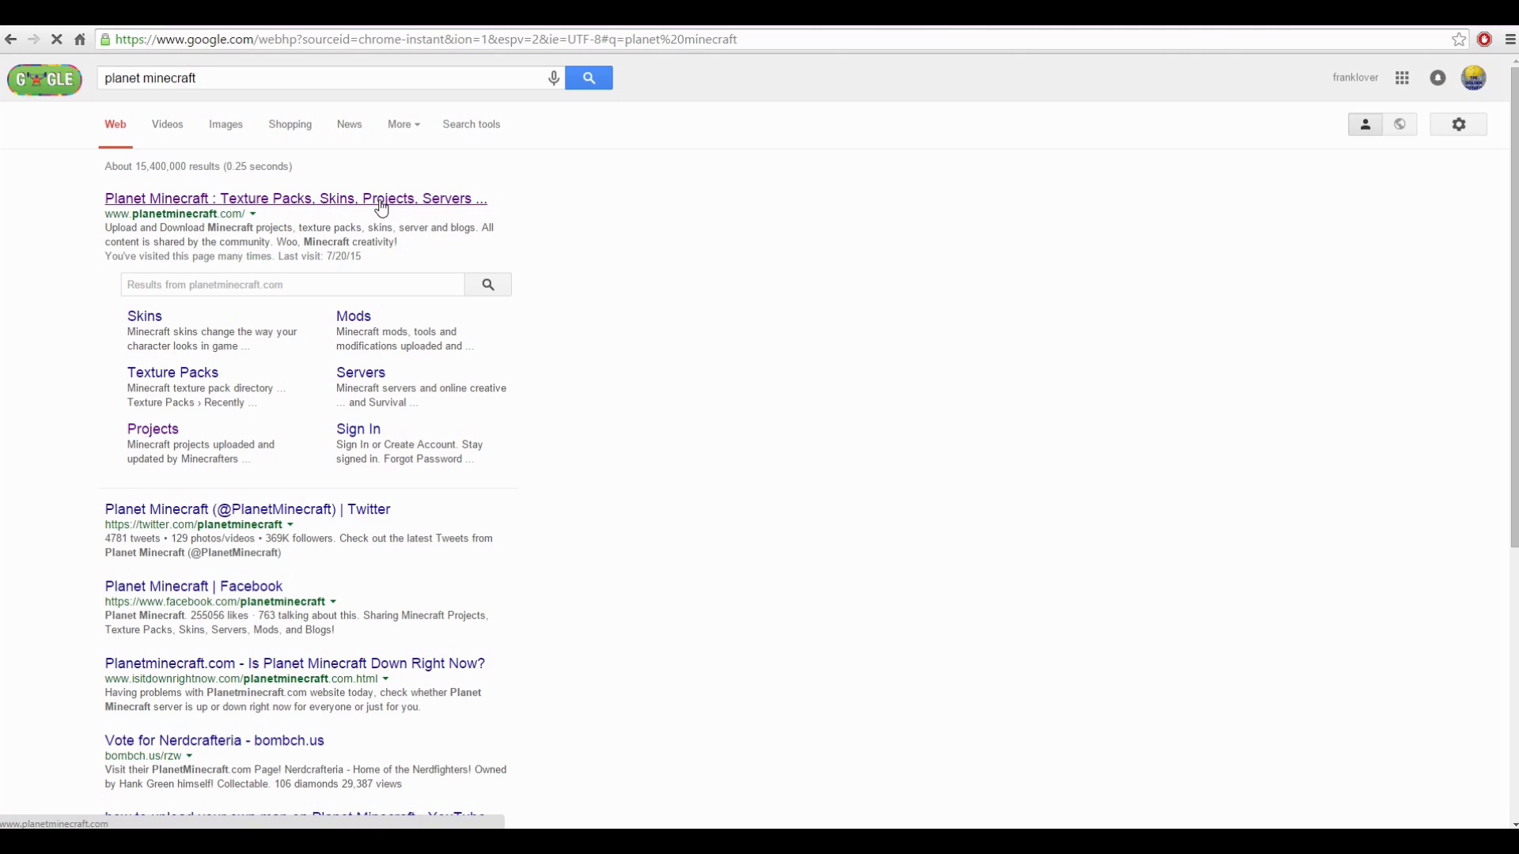
pyautogui.click(296, 198)
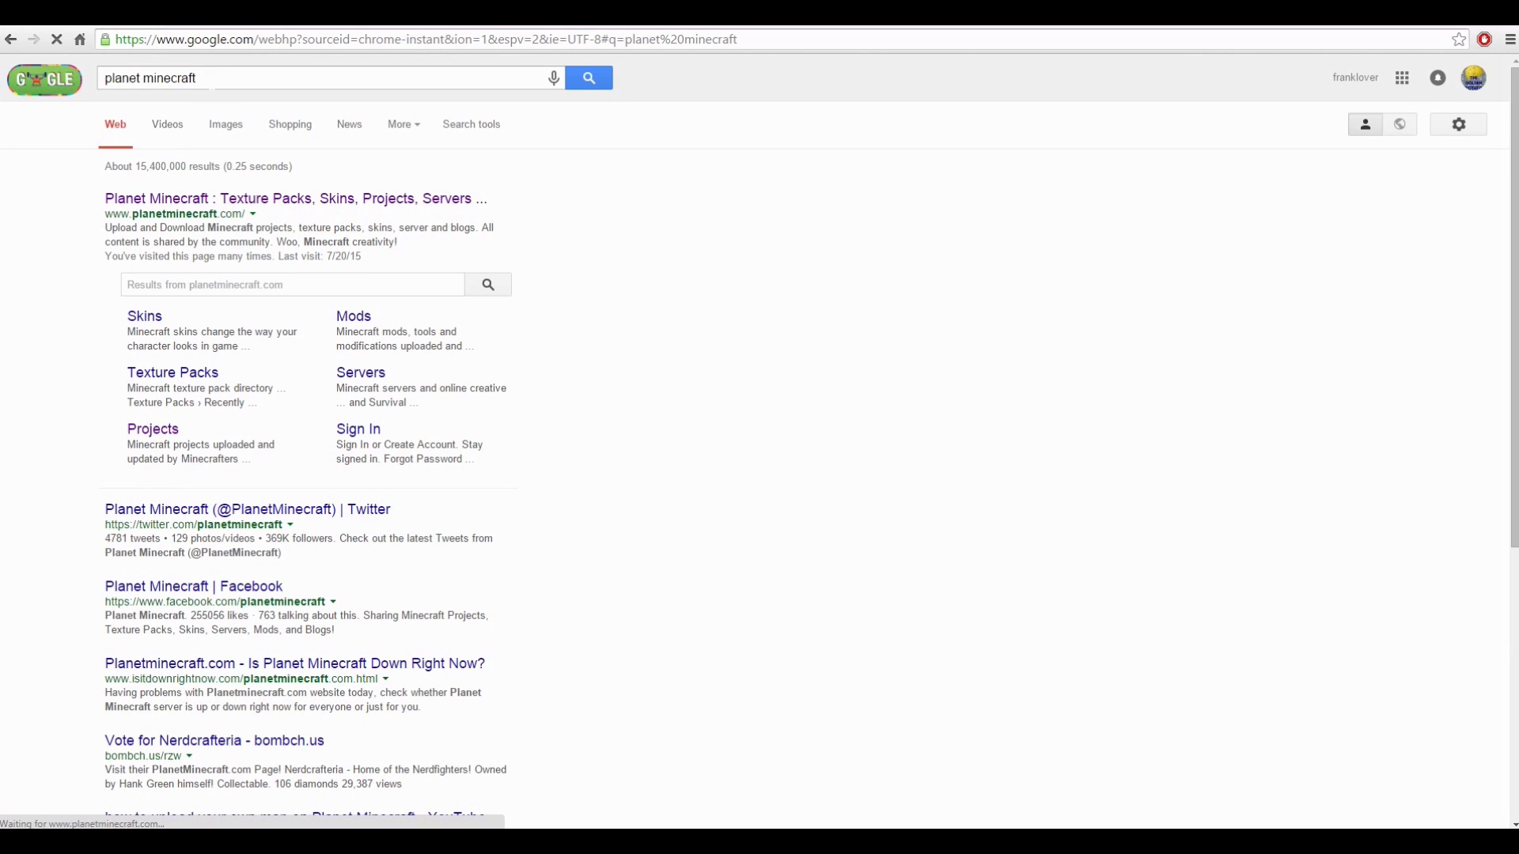
pyautogui.write('minecraft')
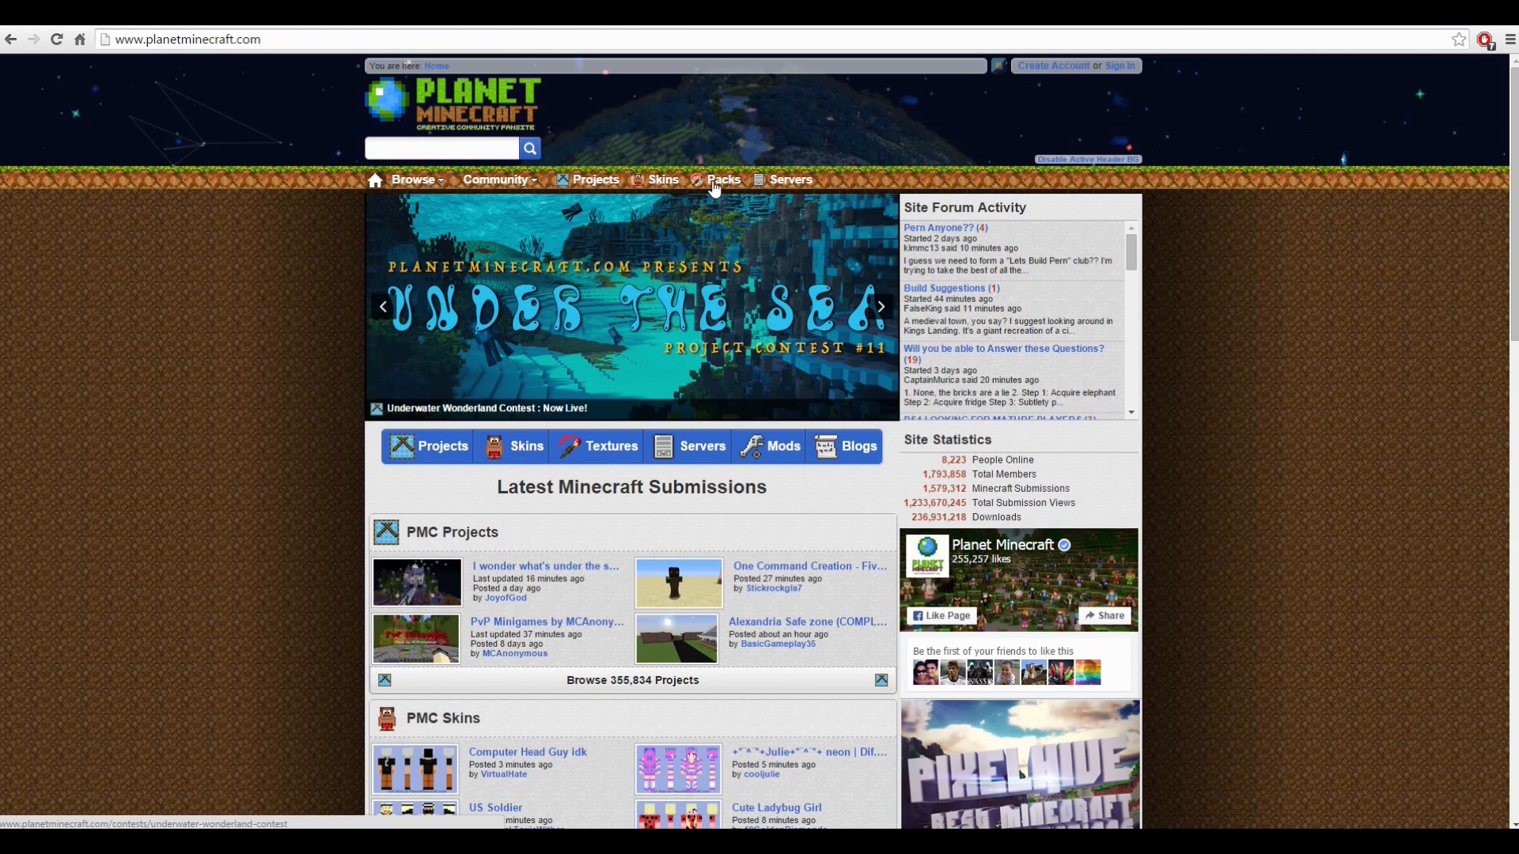
pyautogui.moveTo(471, 480)
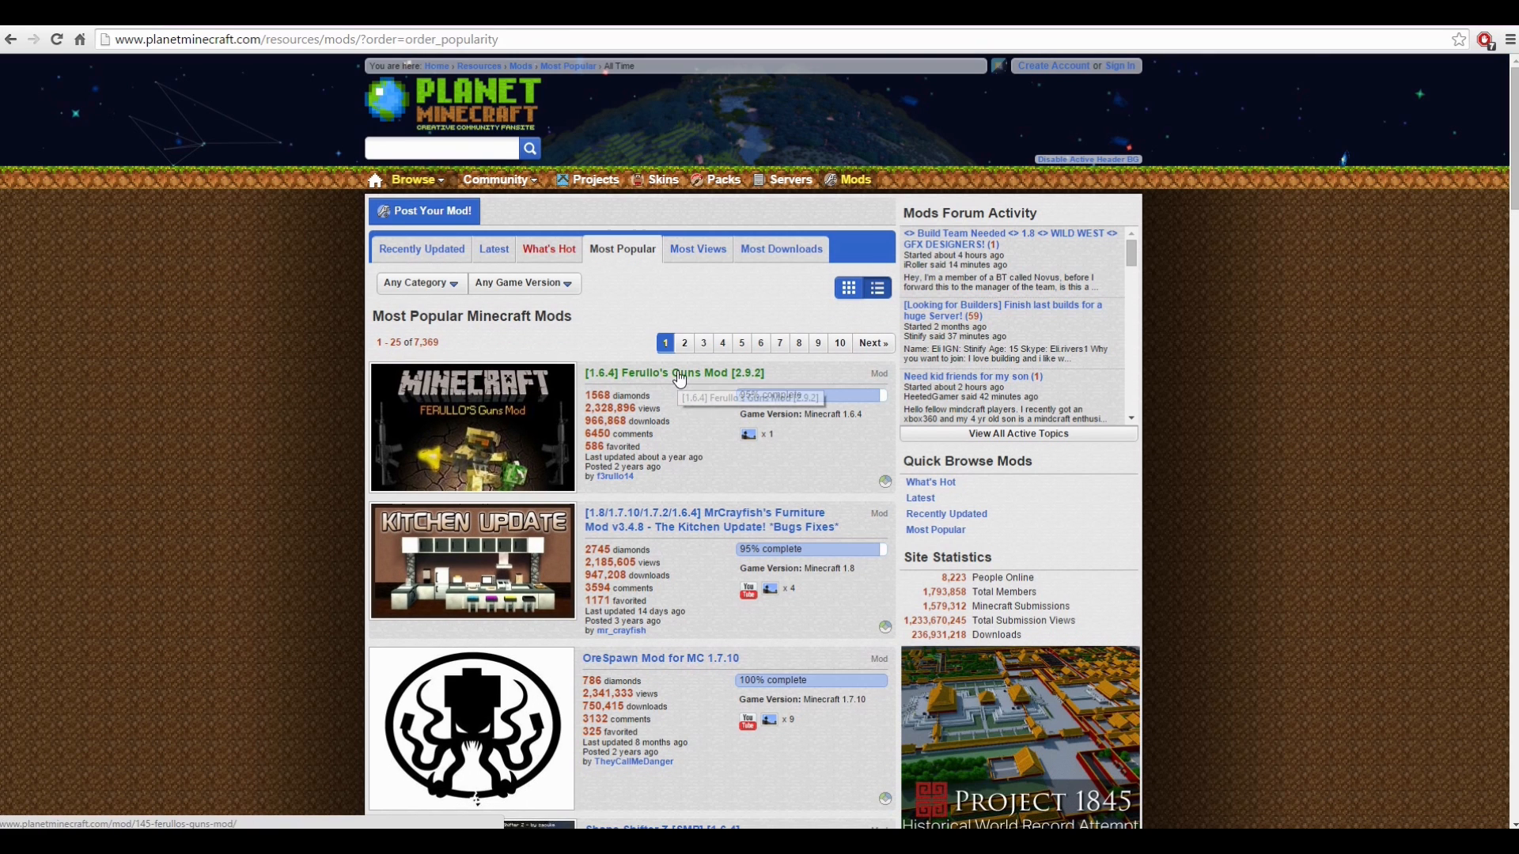
pyautogui.moveTo(636, 503)
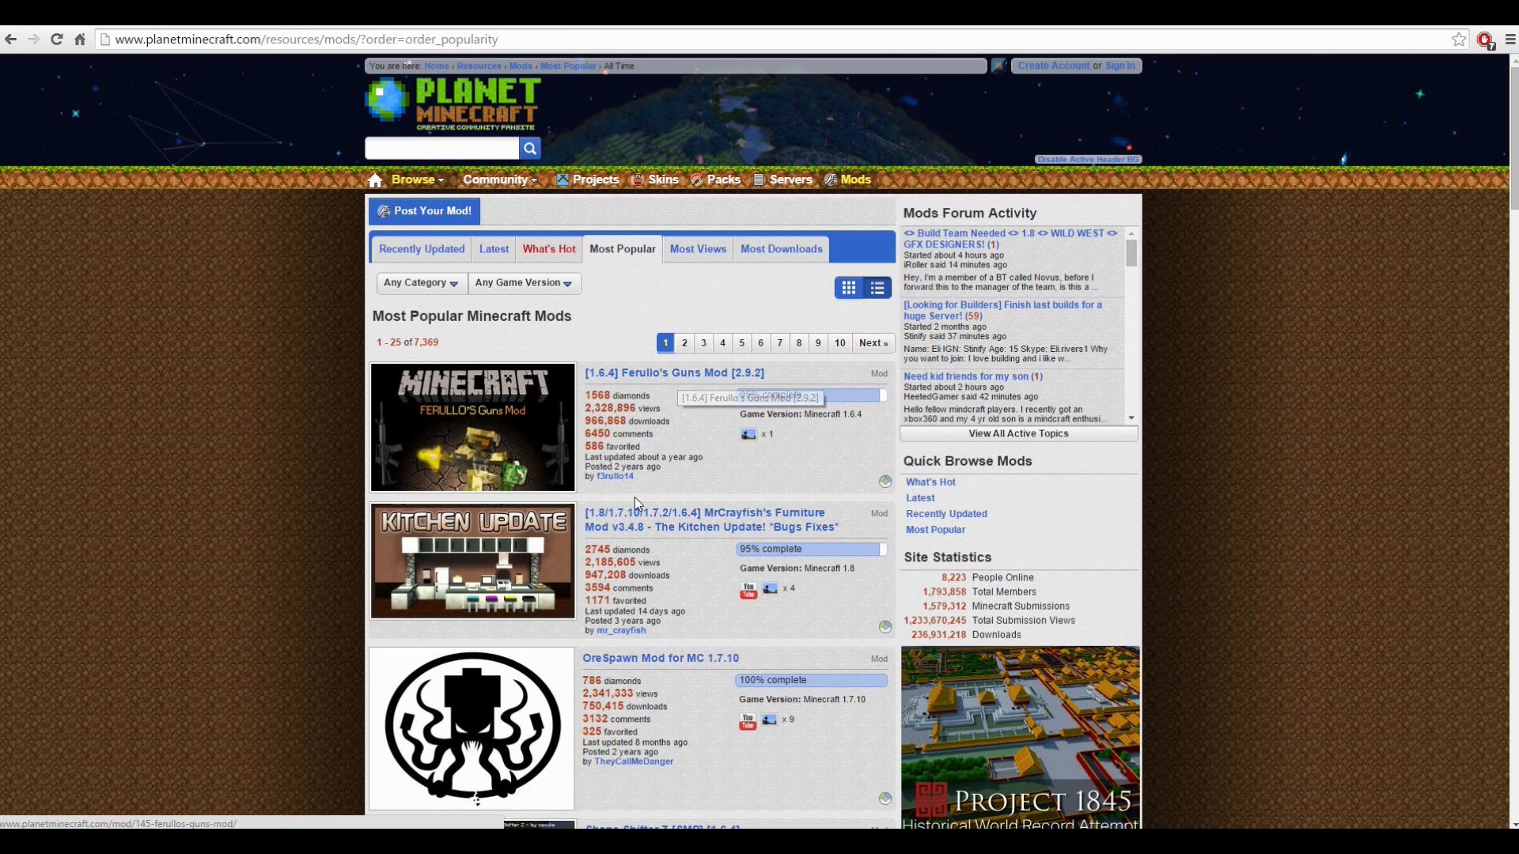
pyautogui.moveTo(64, 244)
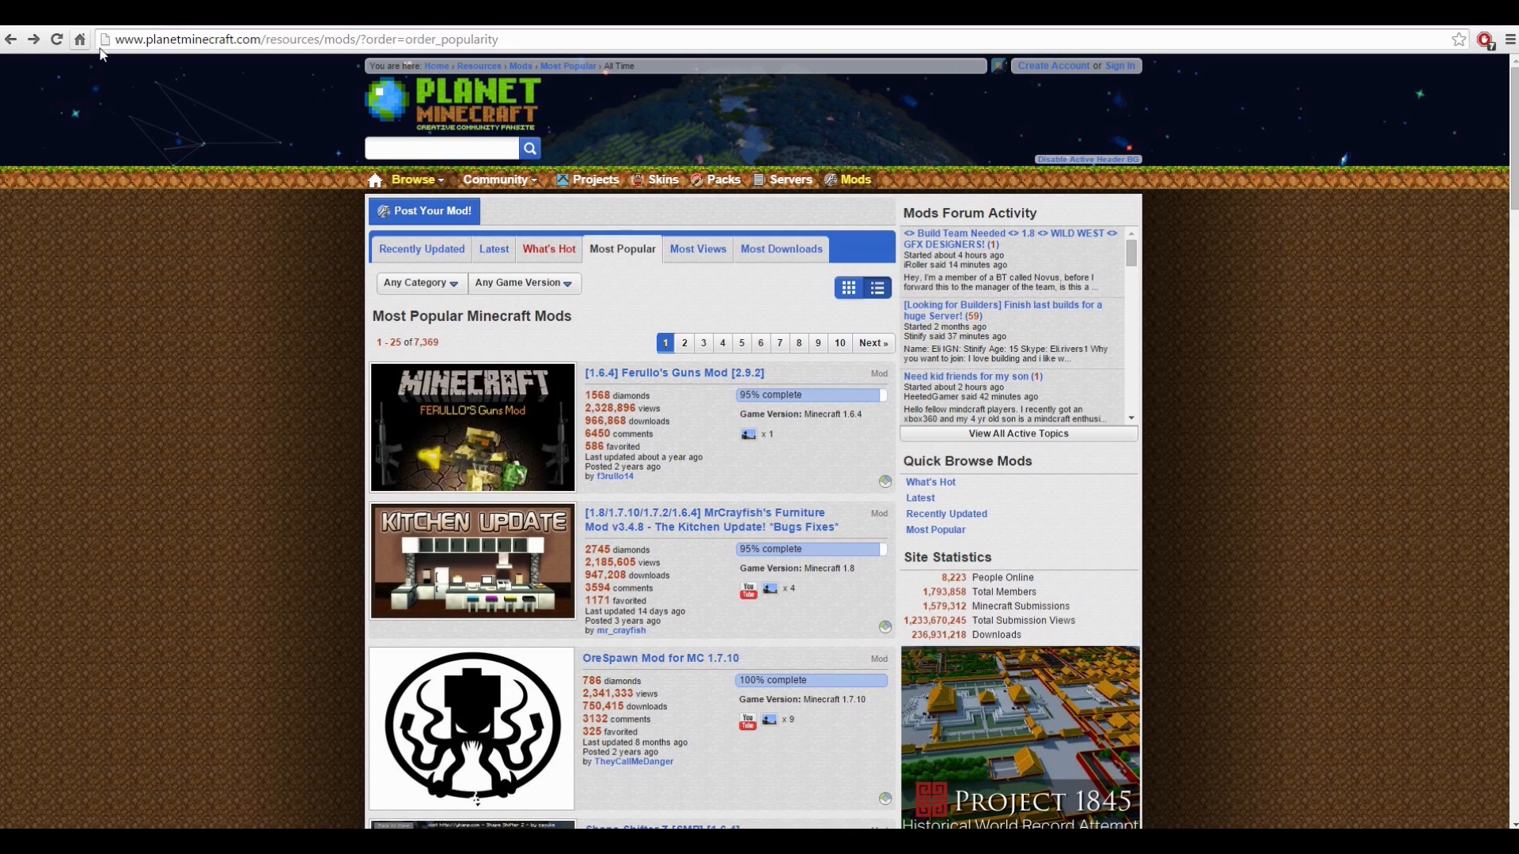
pyautogui.moveTo(473, 429)
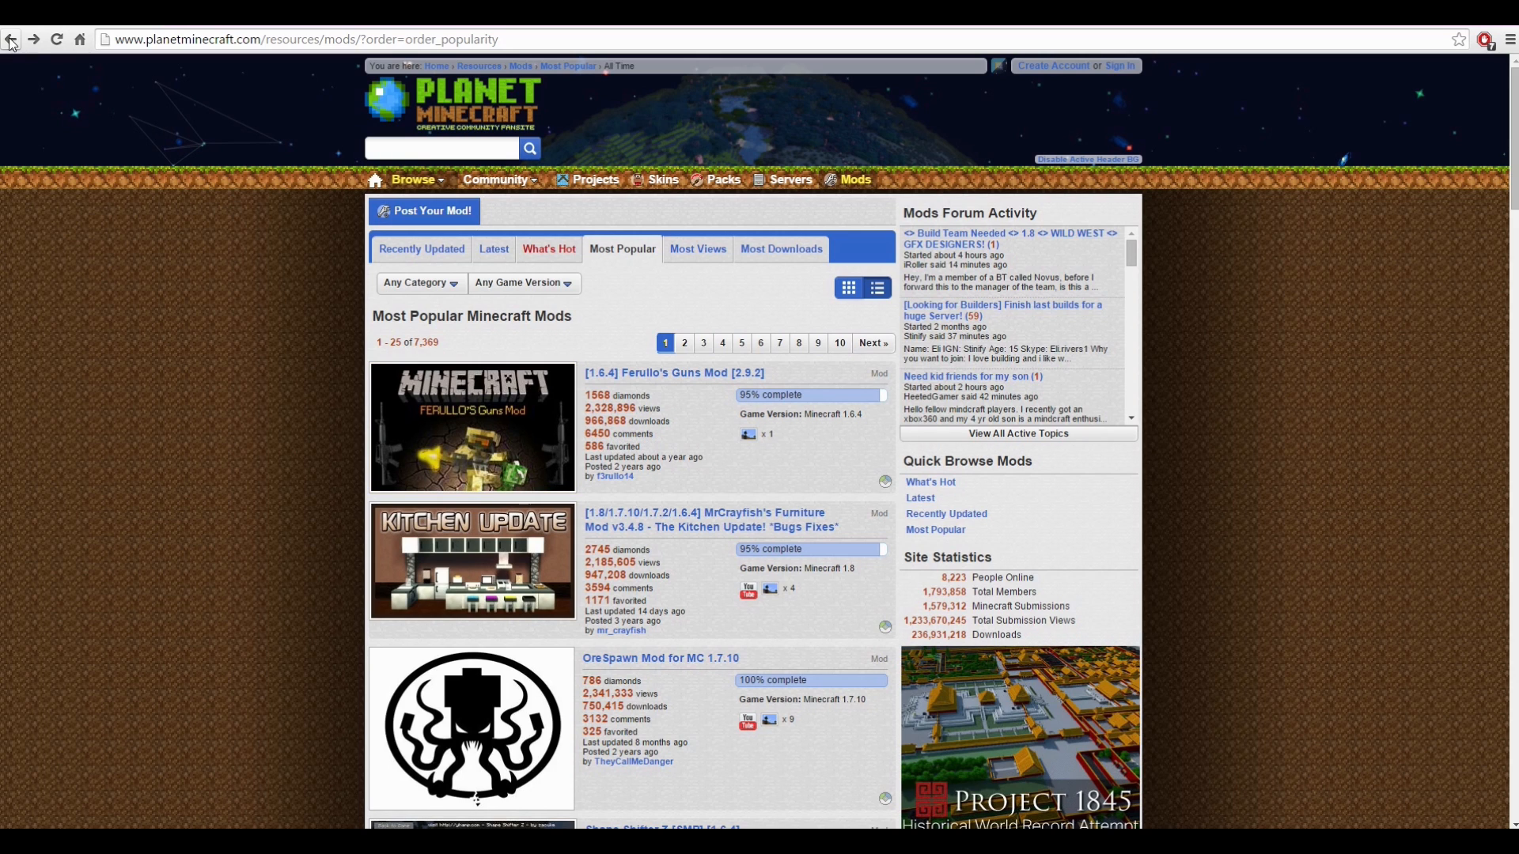
pyautogui.moveTo(11, 38)
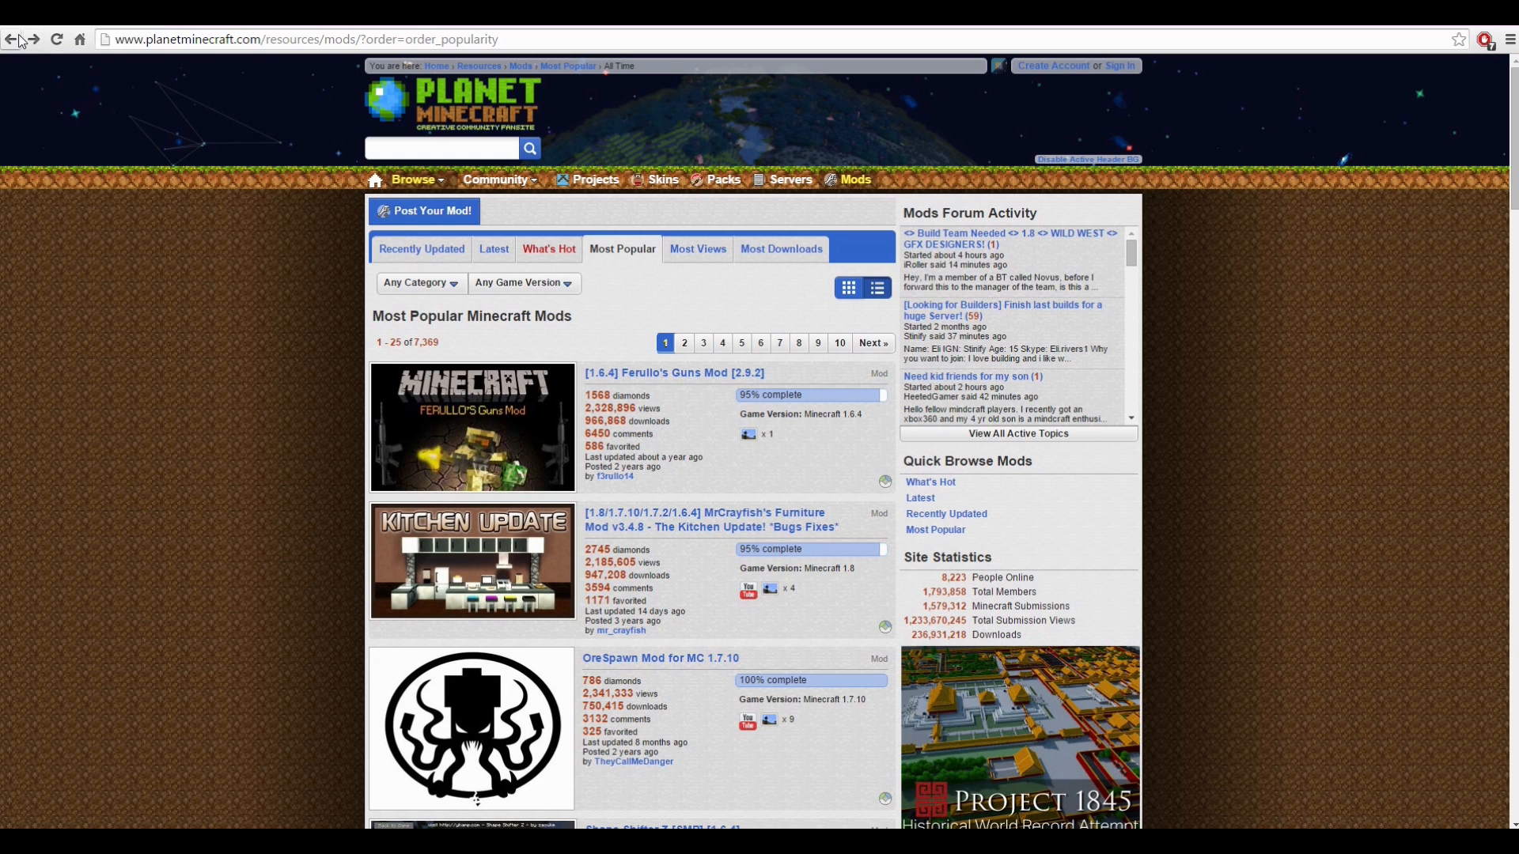
pyautogui.moveTo(14, 38)
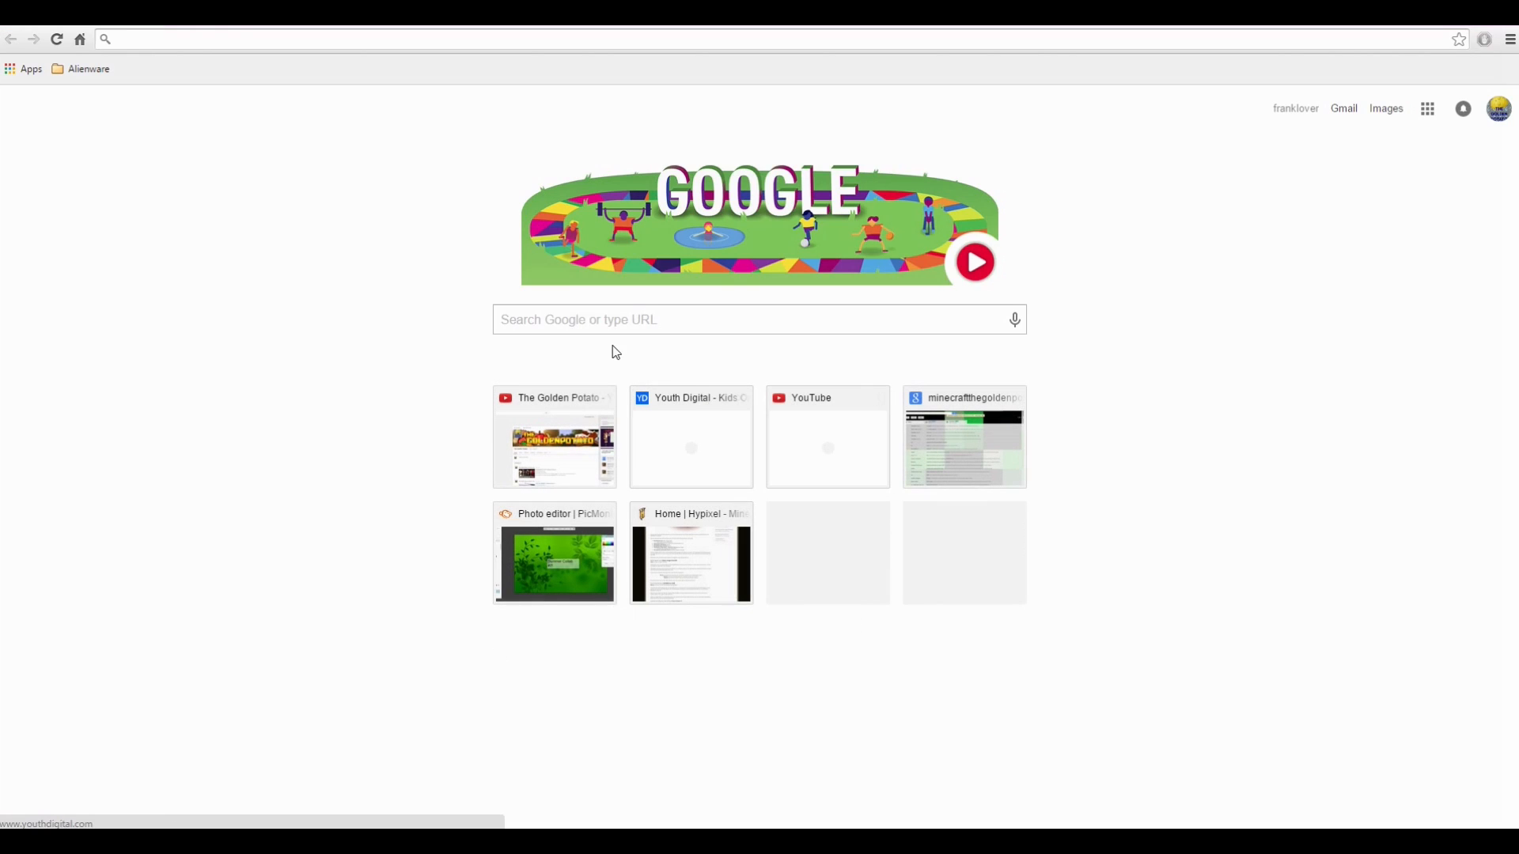
# - Search Google for 'minecraft mod' and look over Curse's Minecraft Mods page
pyautogui.write('minecraft mod')
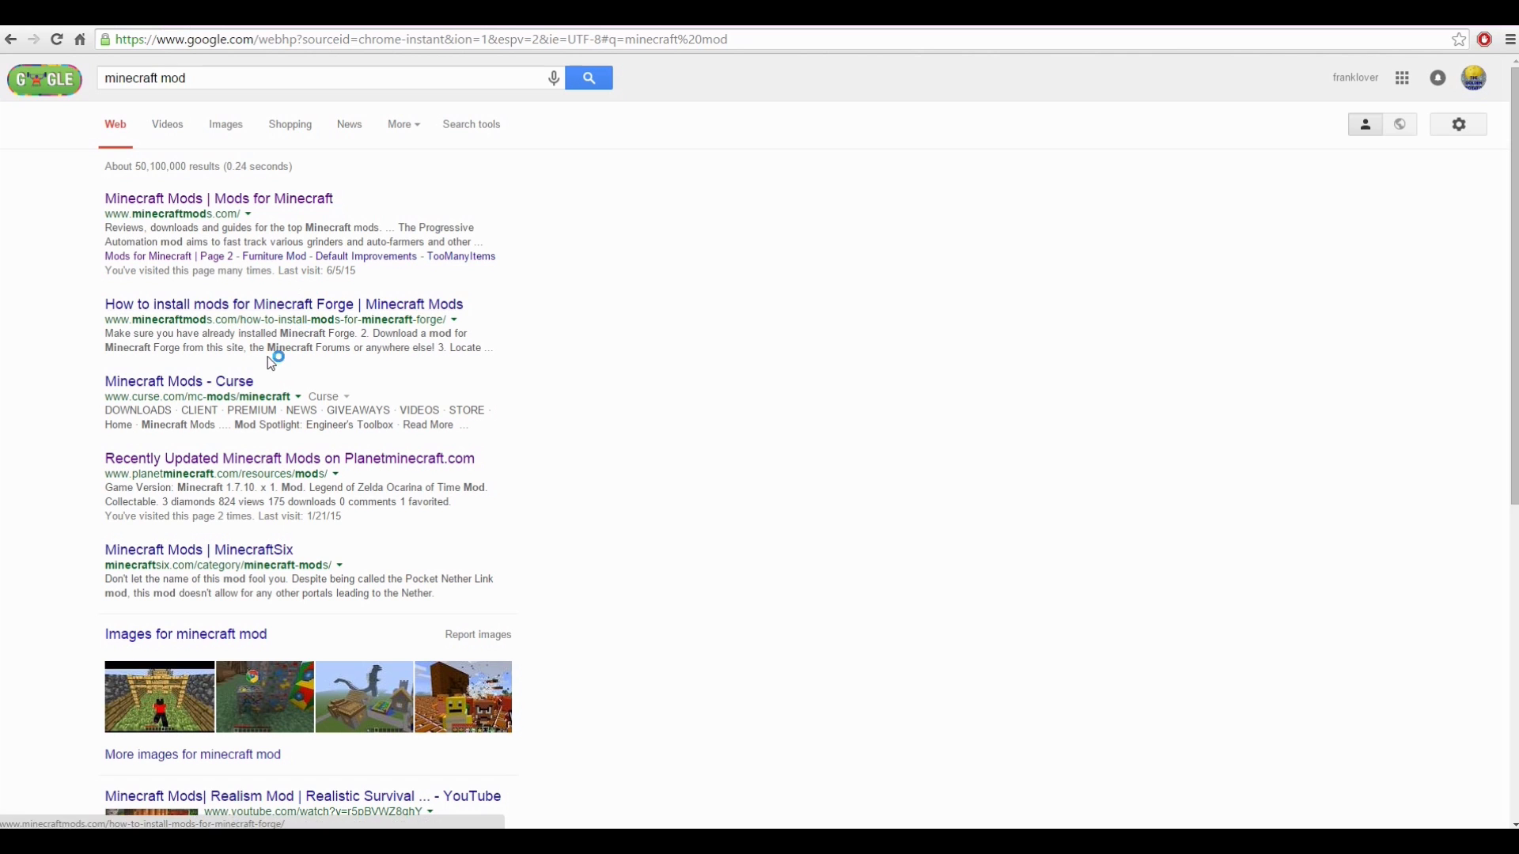
pyautogui.click(178, 381)
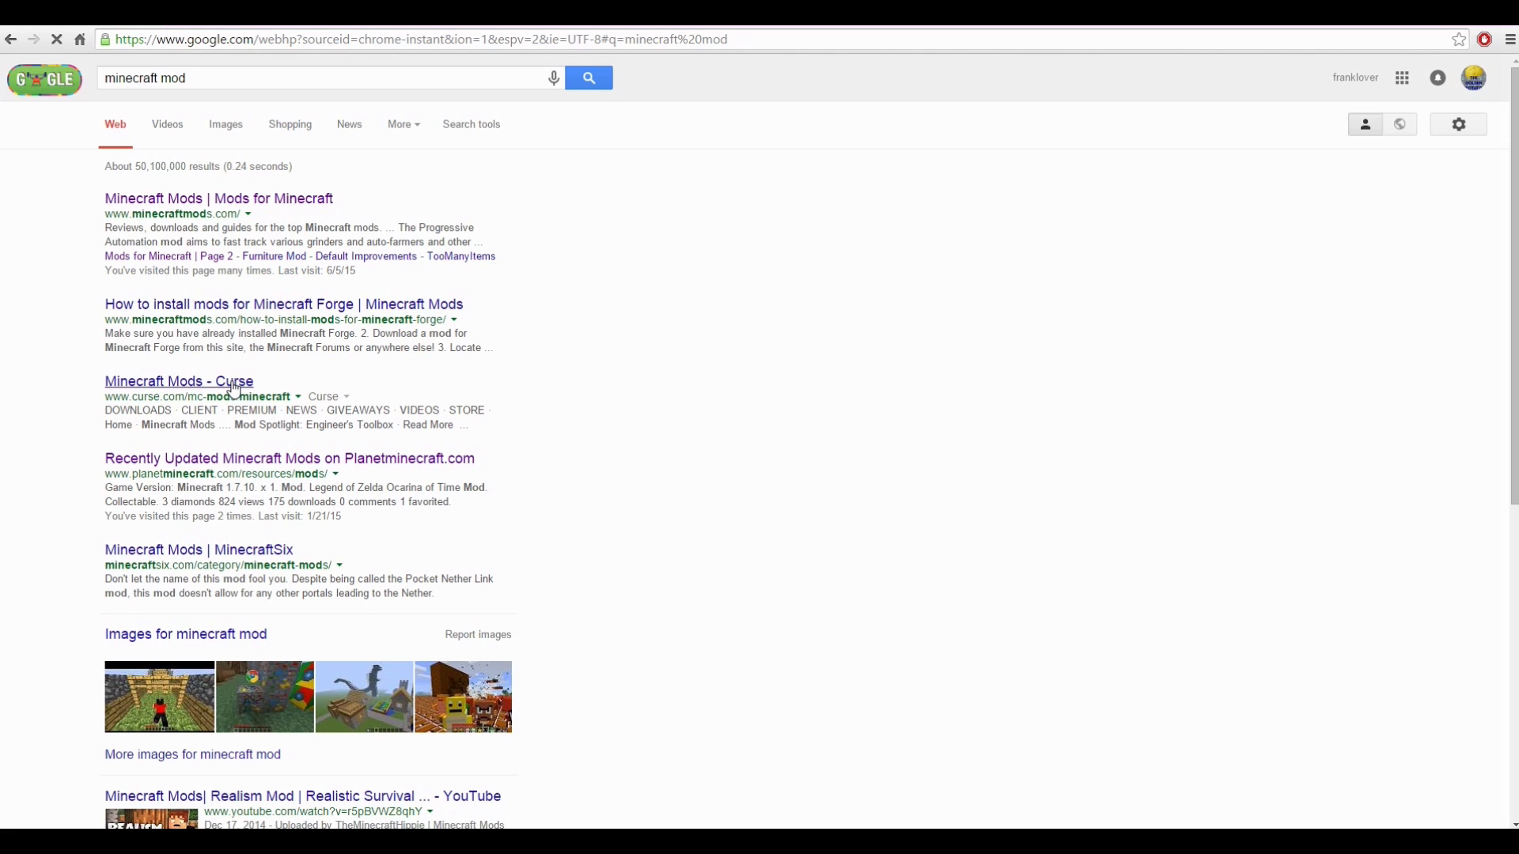
pyautogui.click(177, 382)
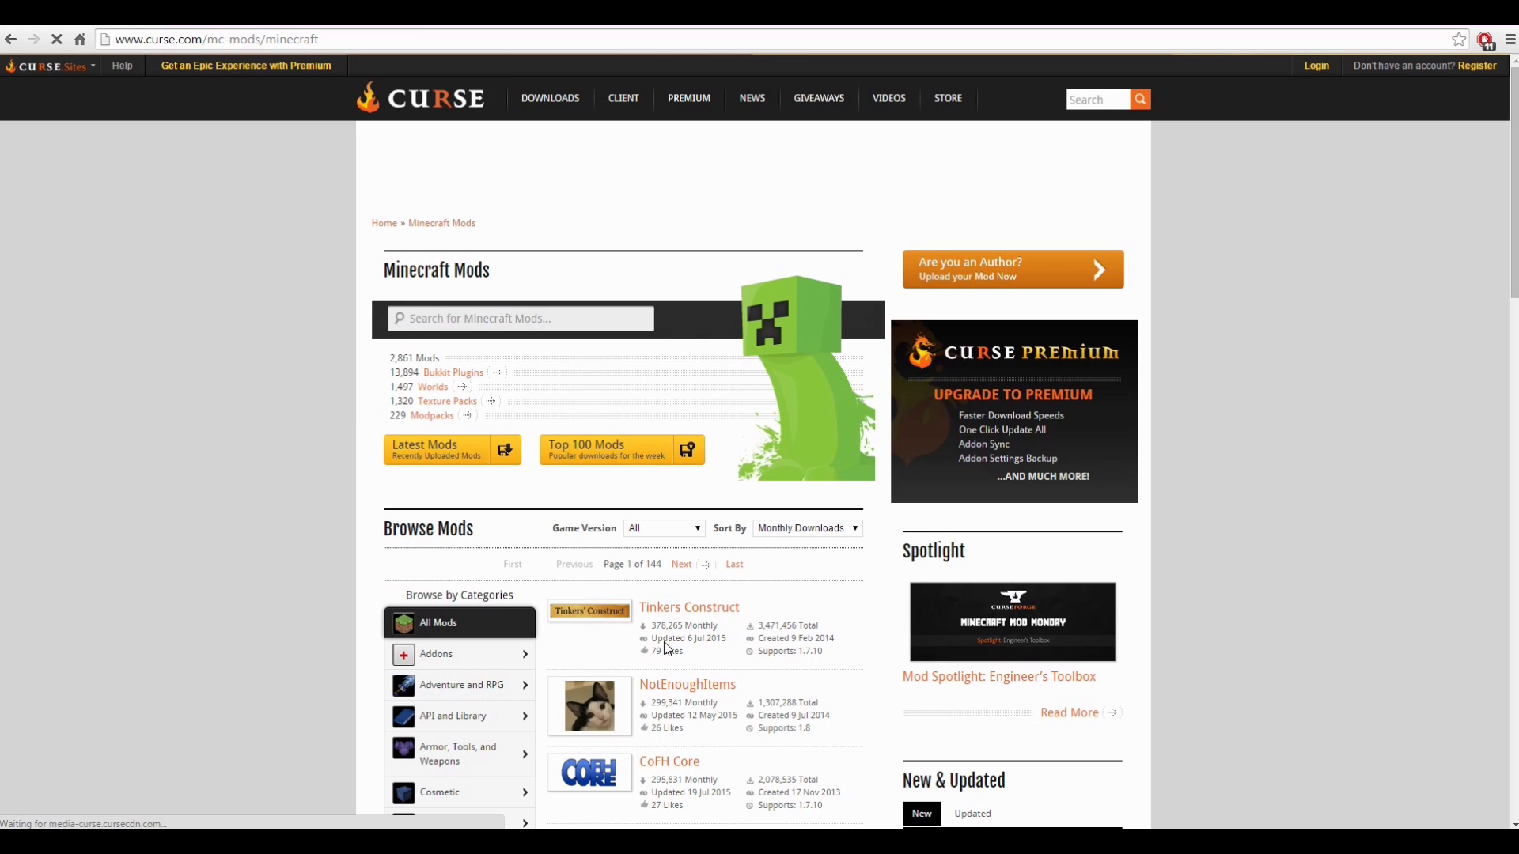
pyautogui.scroll(-3)
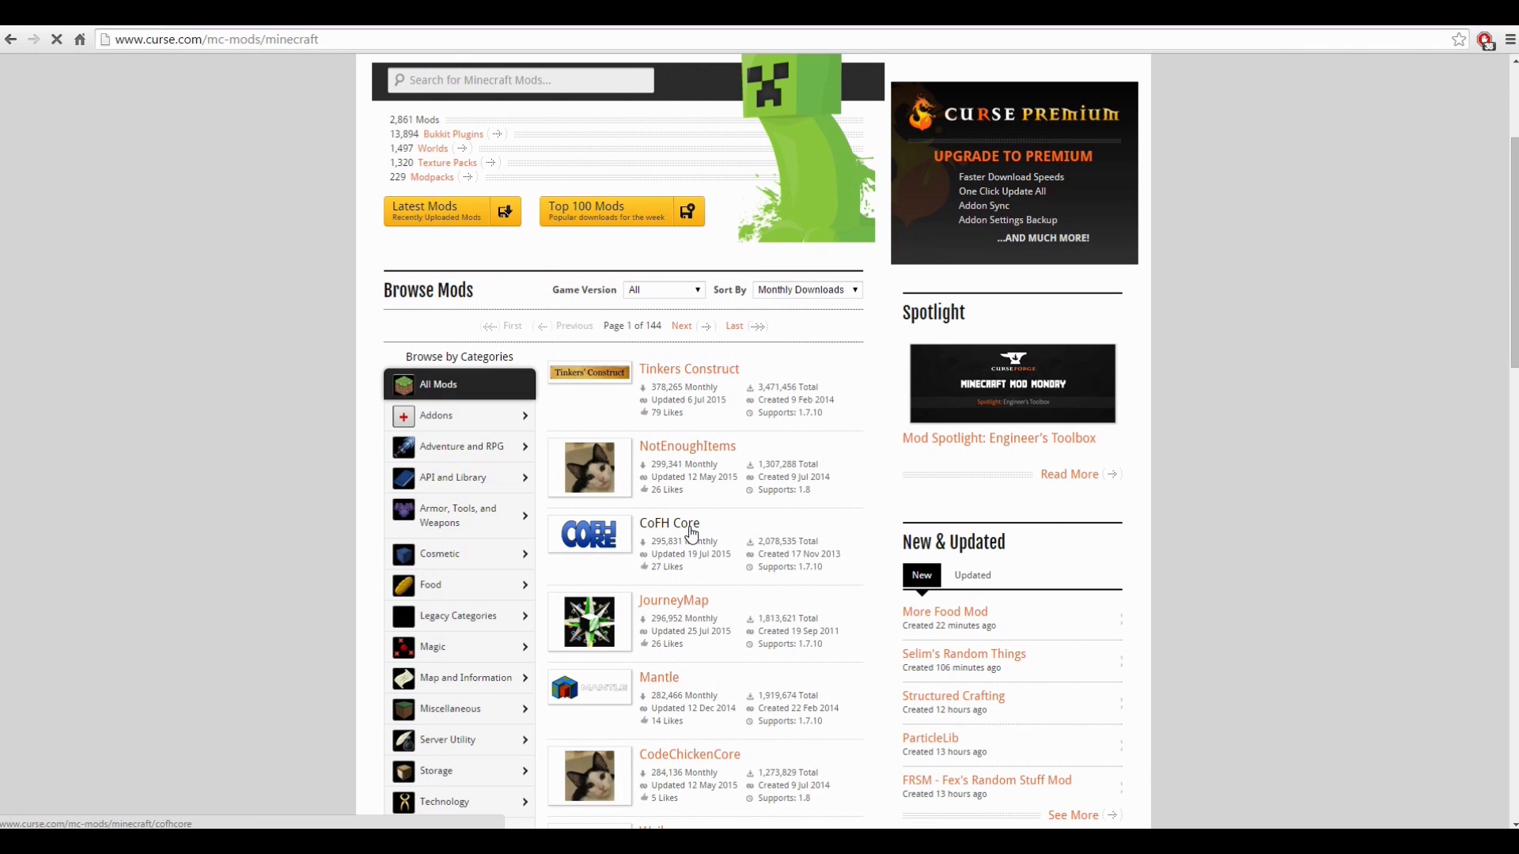
pyautogui.scroll(-3)
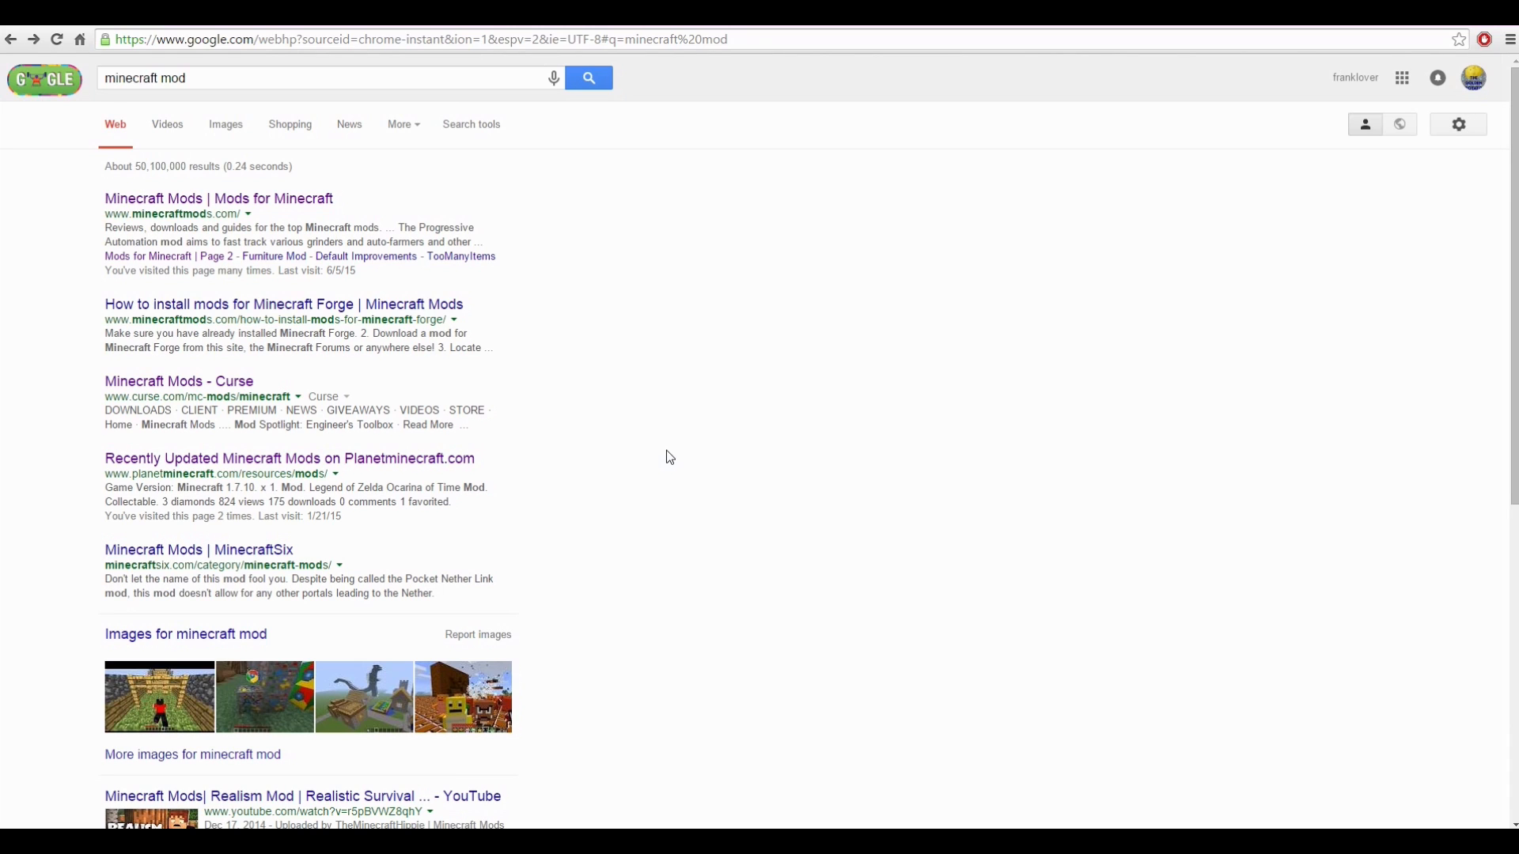
# - Search 'lucky blocks mod download' and reach the Lucky Block Mod result on minecraftmods.com
pyautogui.click(291, 78)
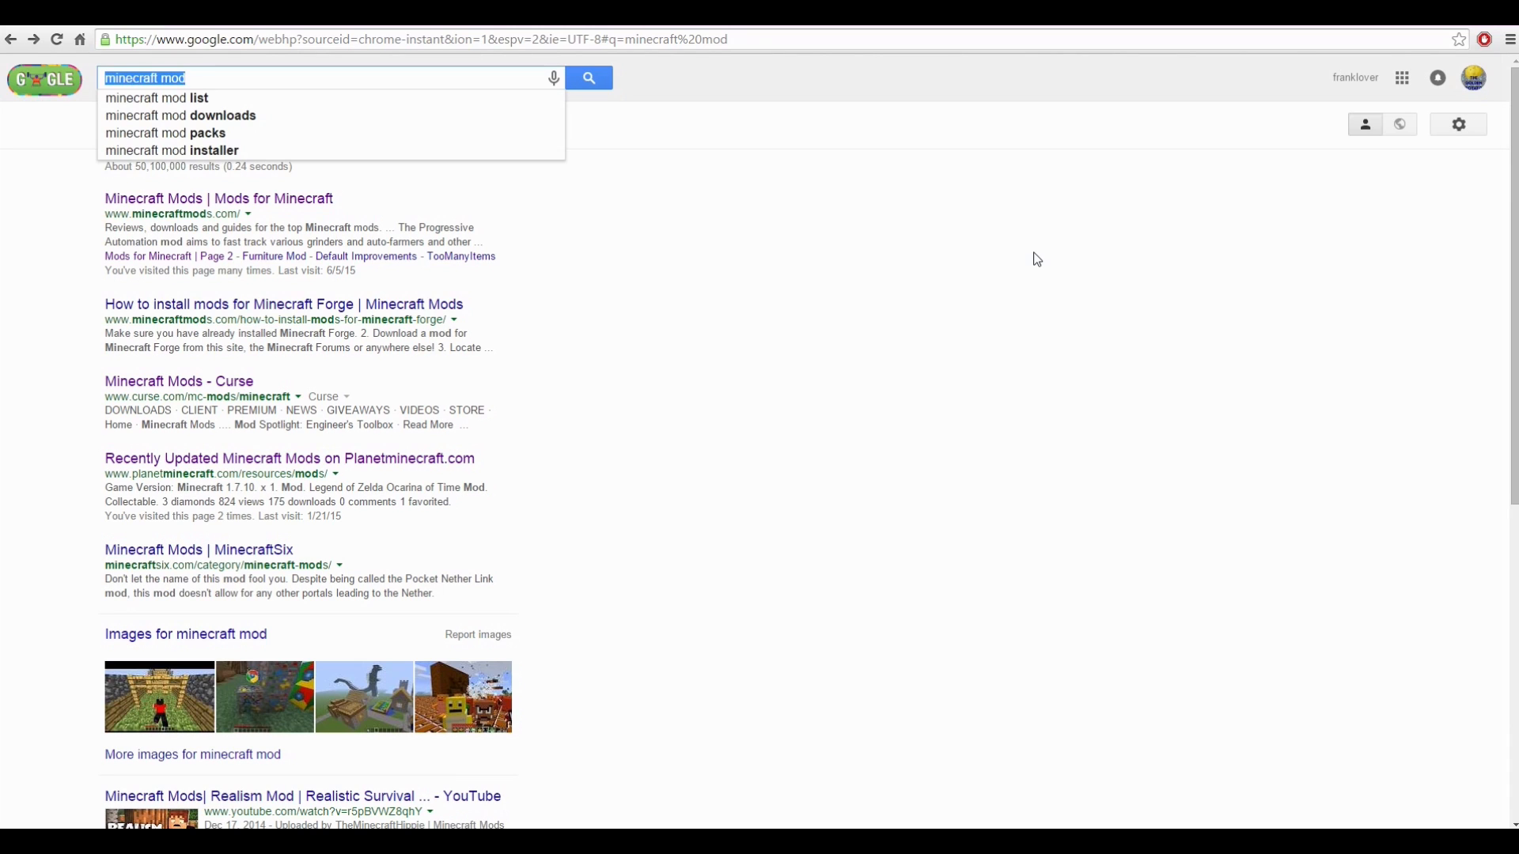
pyautogui.write('lucky blocks mod download')
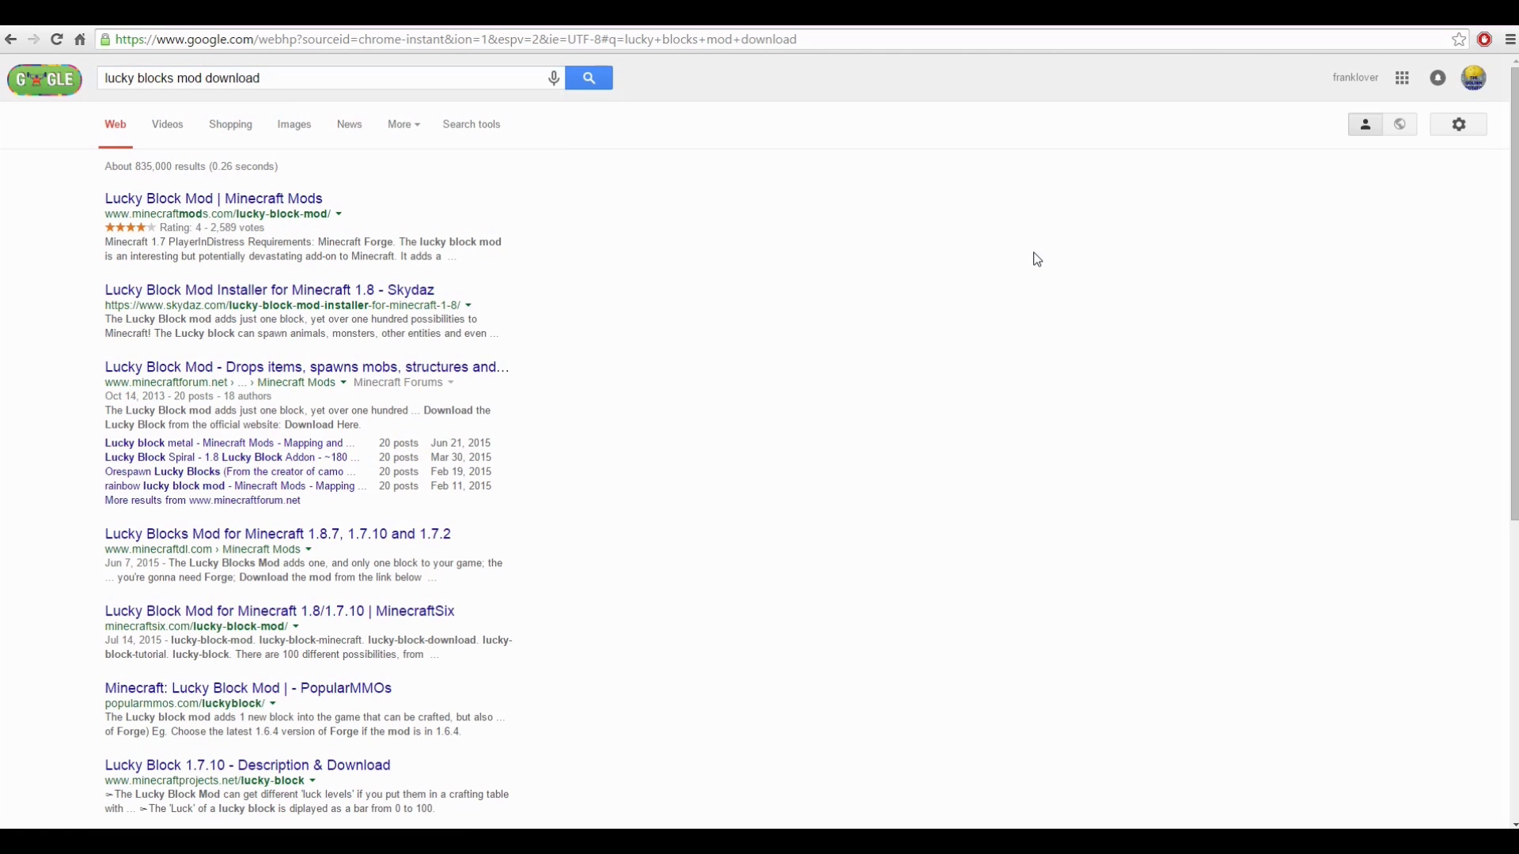
pyautogui.moveTo(213, 199)
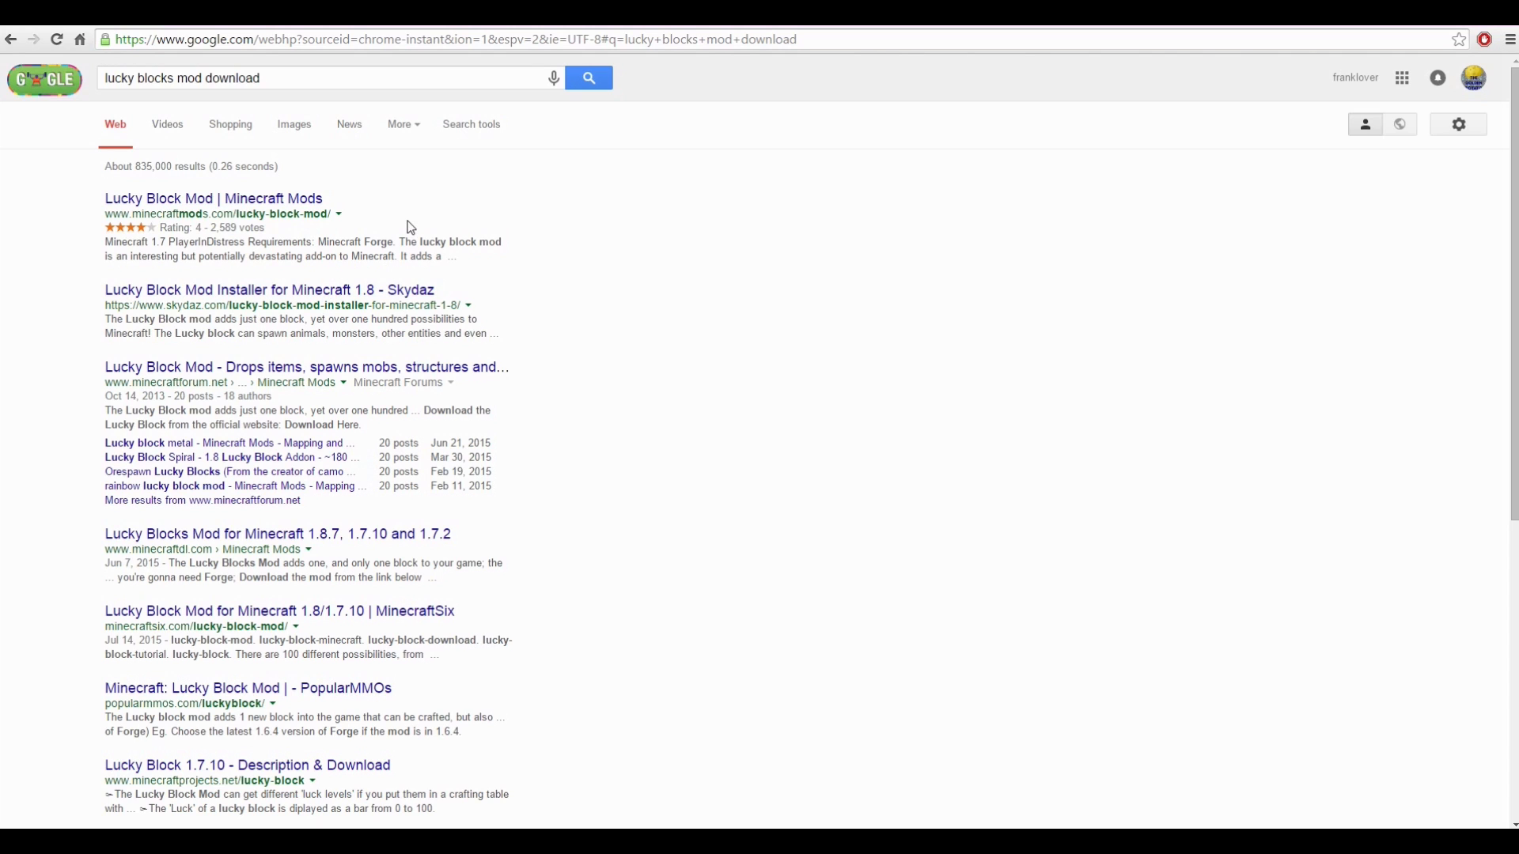
pyautogui.moveTo(418, 239)
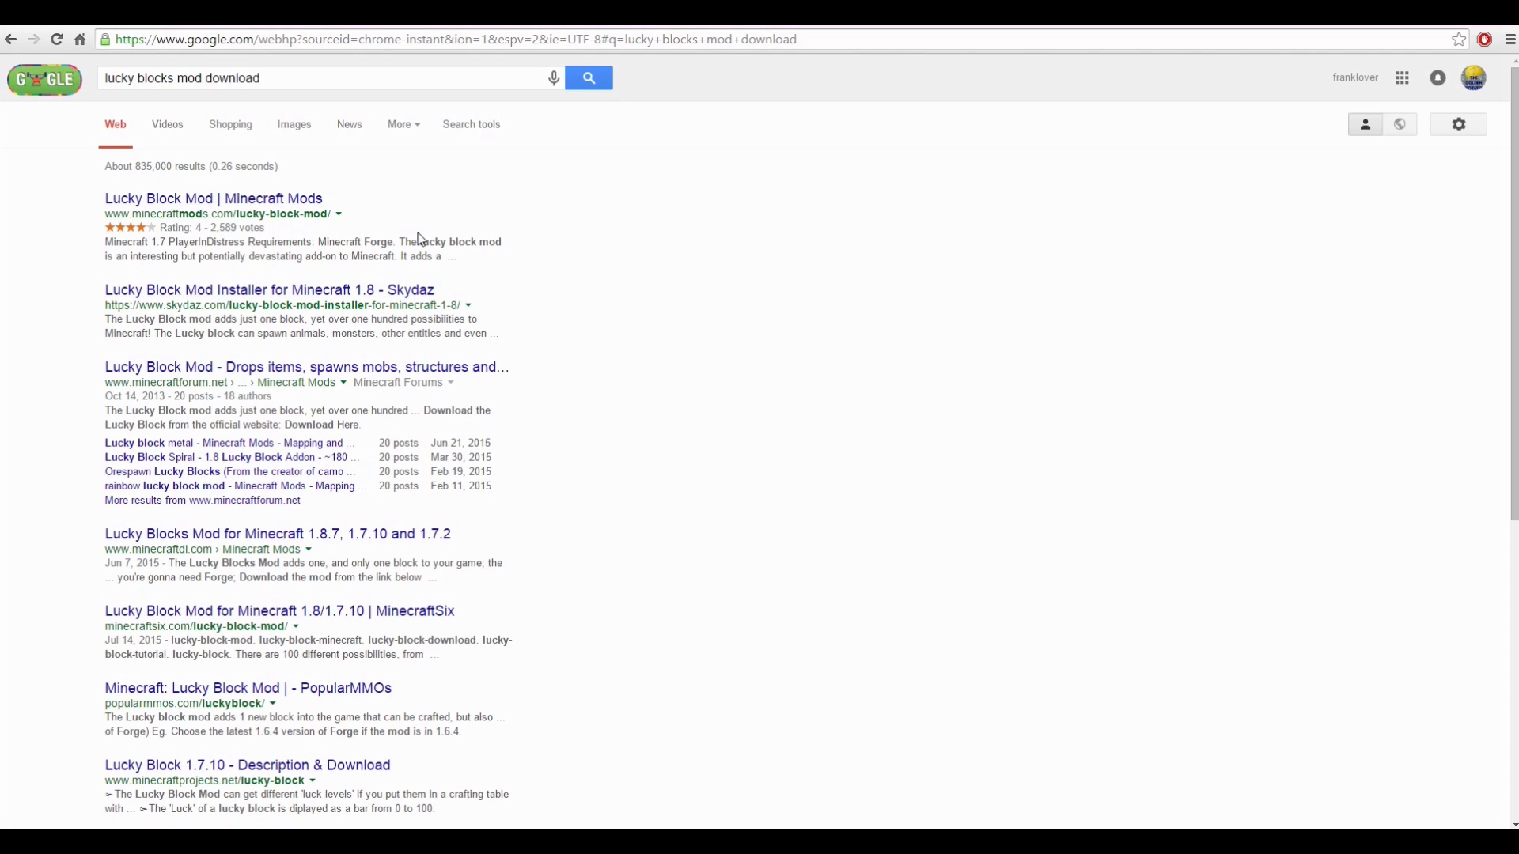
pyautogui.moveTo(491, 282)
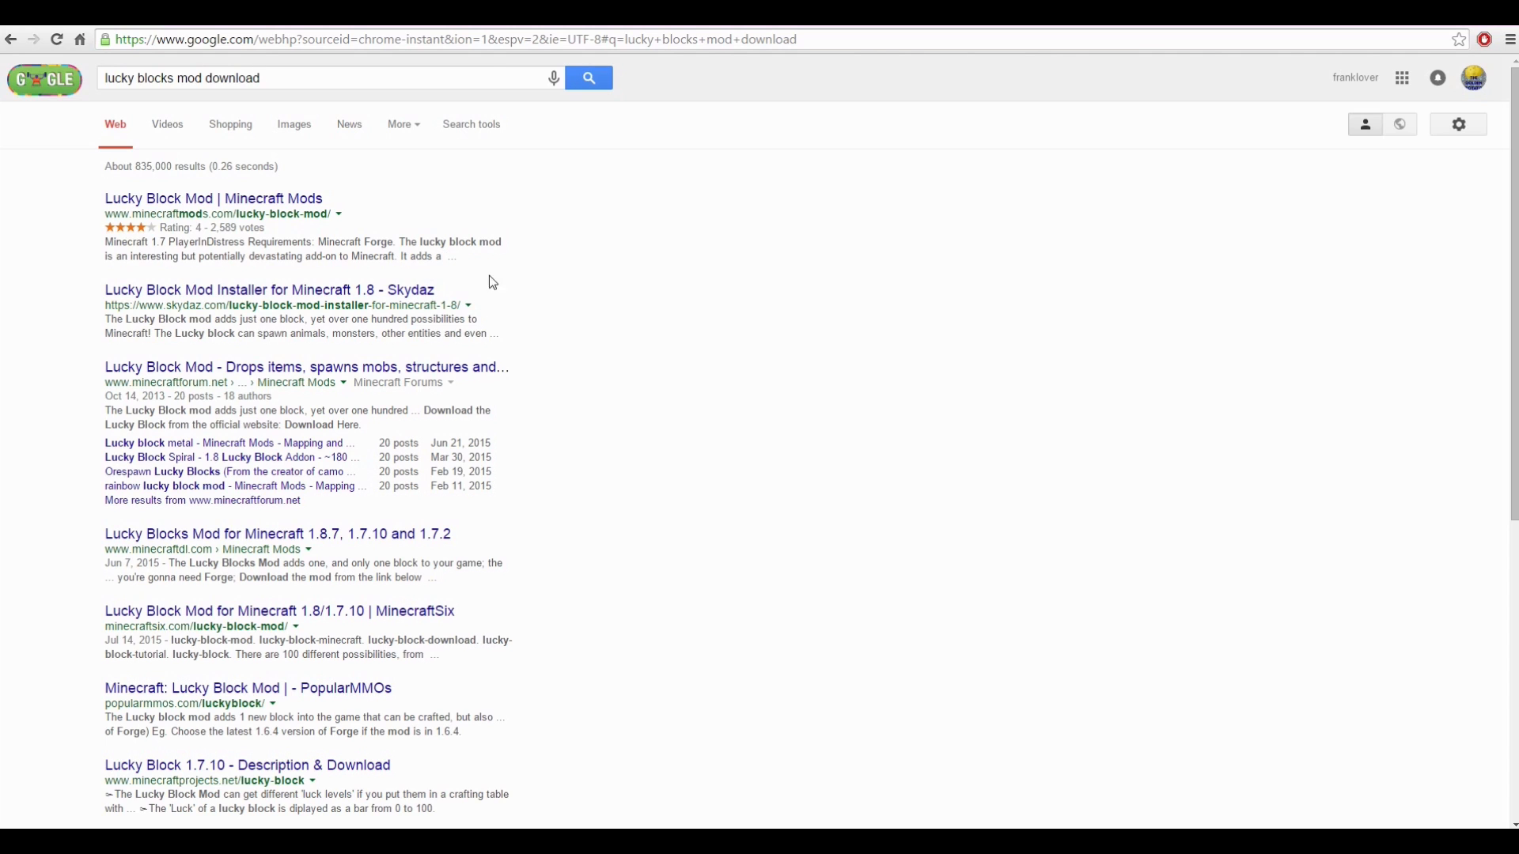
pyautogui.moveTo(434, 305)
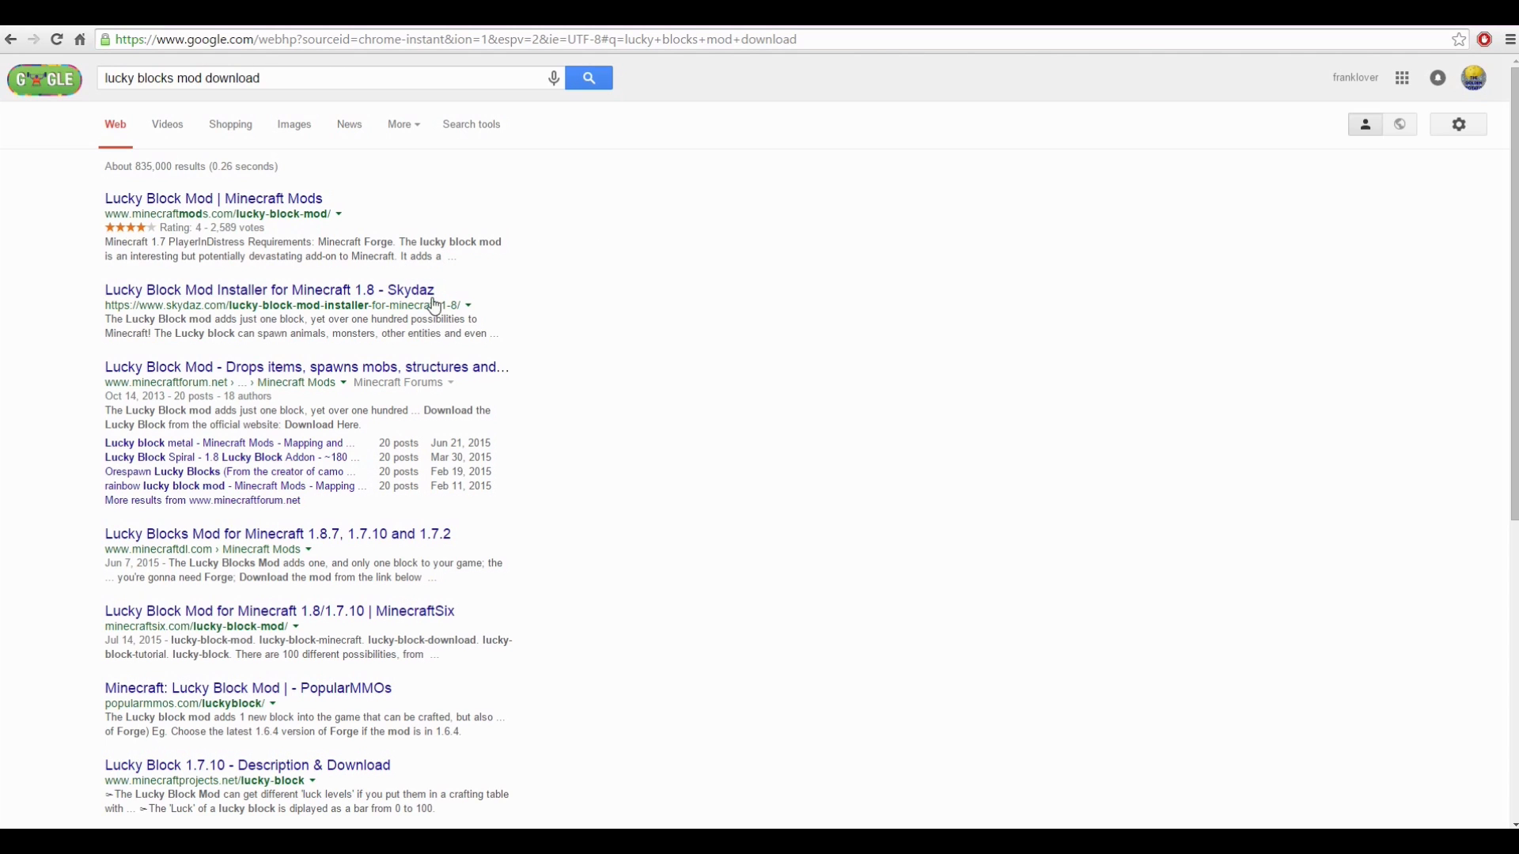
pyautogui.click(213, 198)
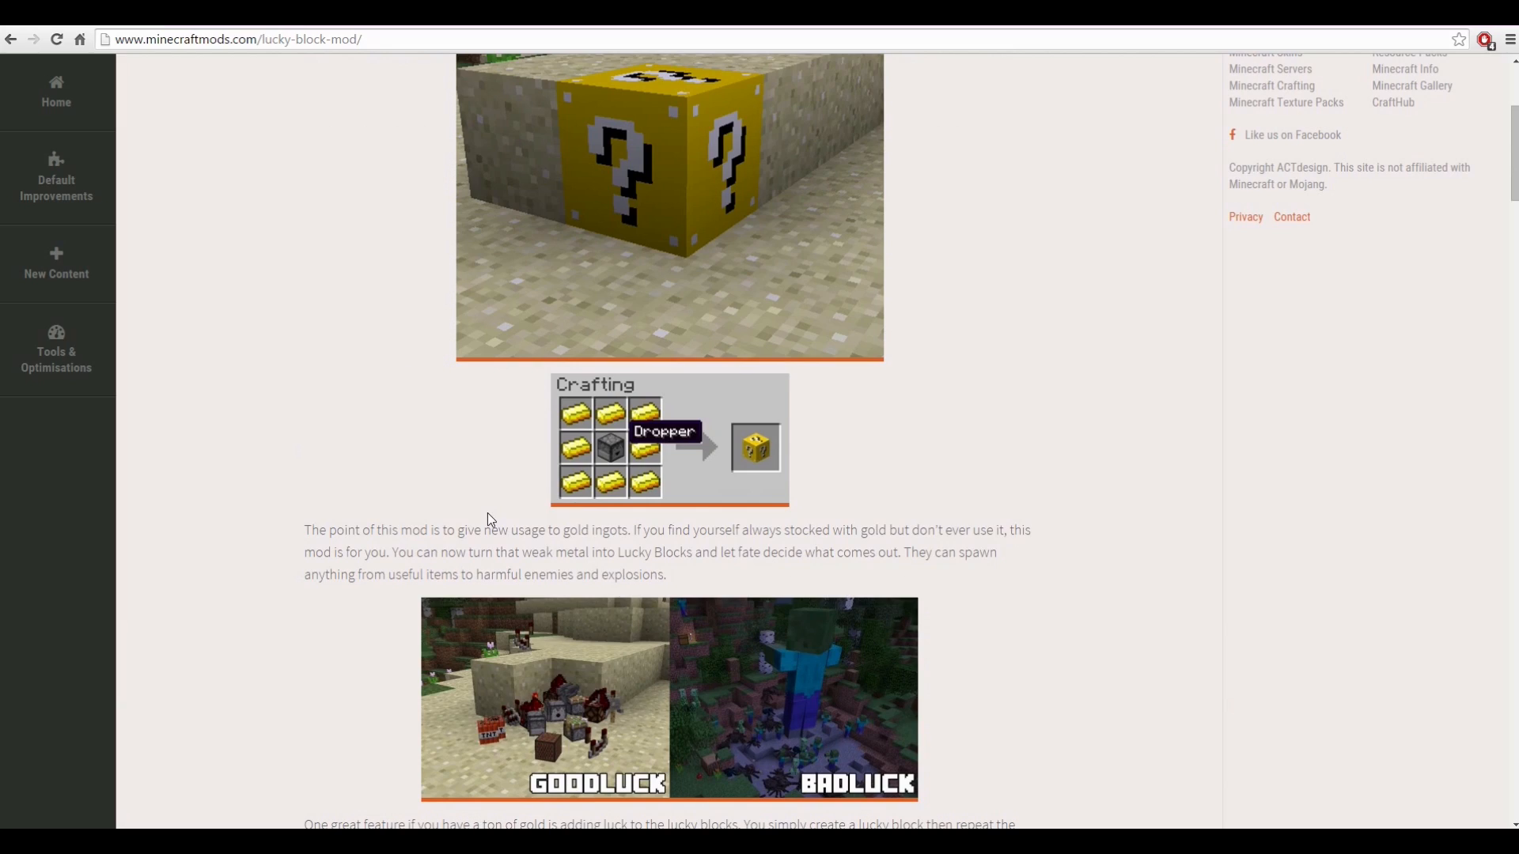
# - Scroll the Lucky Block Mod page back to its title, requirements and description
pyautogui.scroll(3)
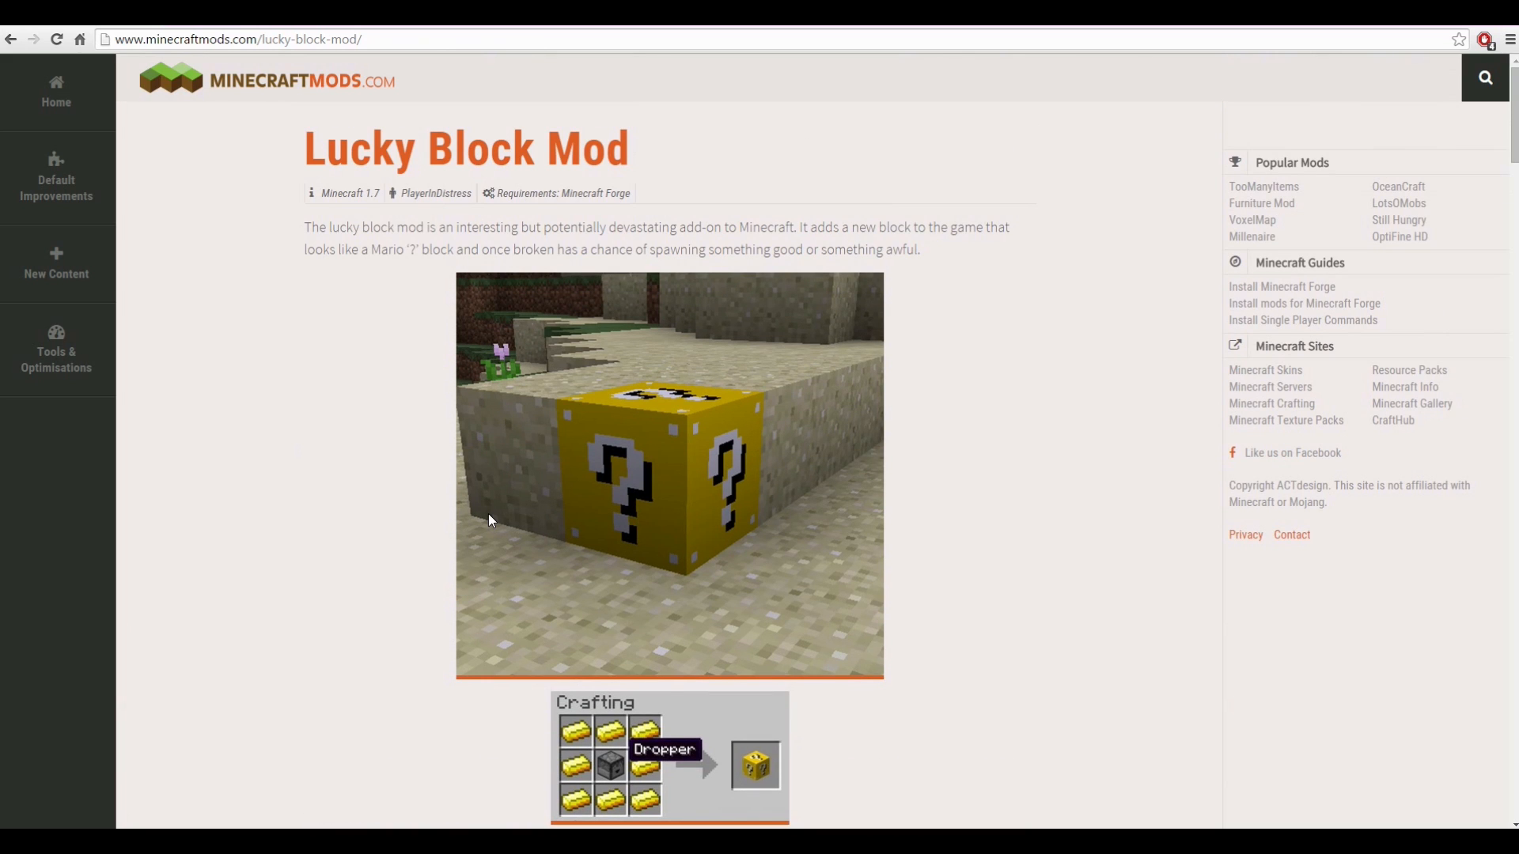
# - Search 'planet minecraft' again and reach the Planet Minecraft site
pyautogui.scroll(-3)
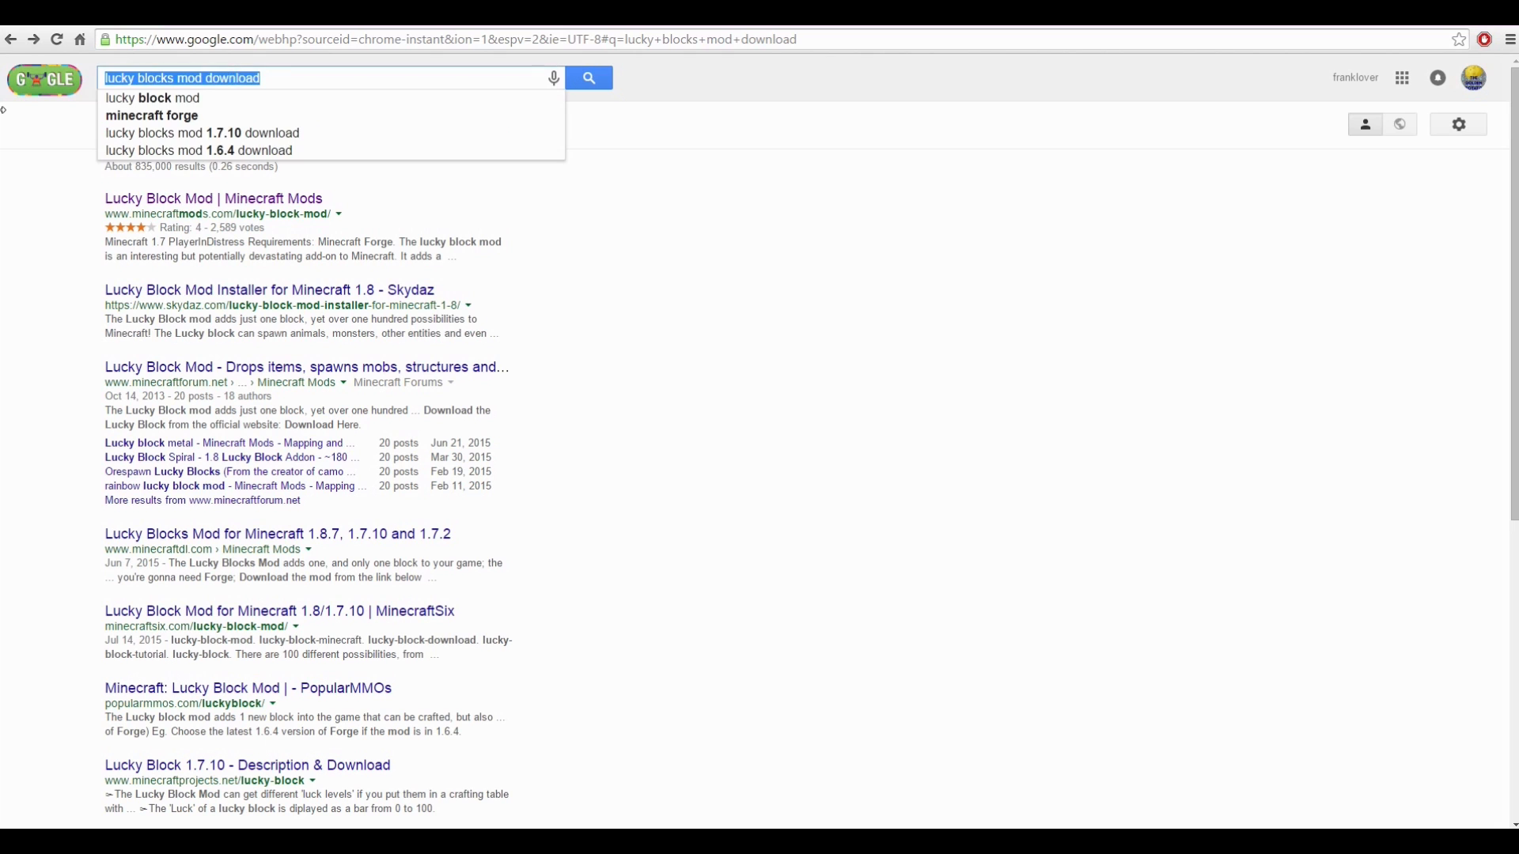
pyautogui.write('planet minecraft')
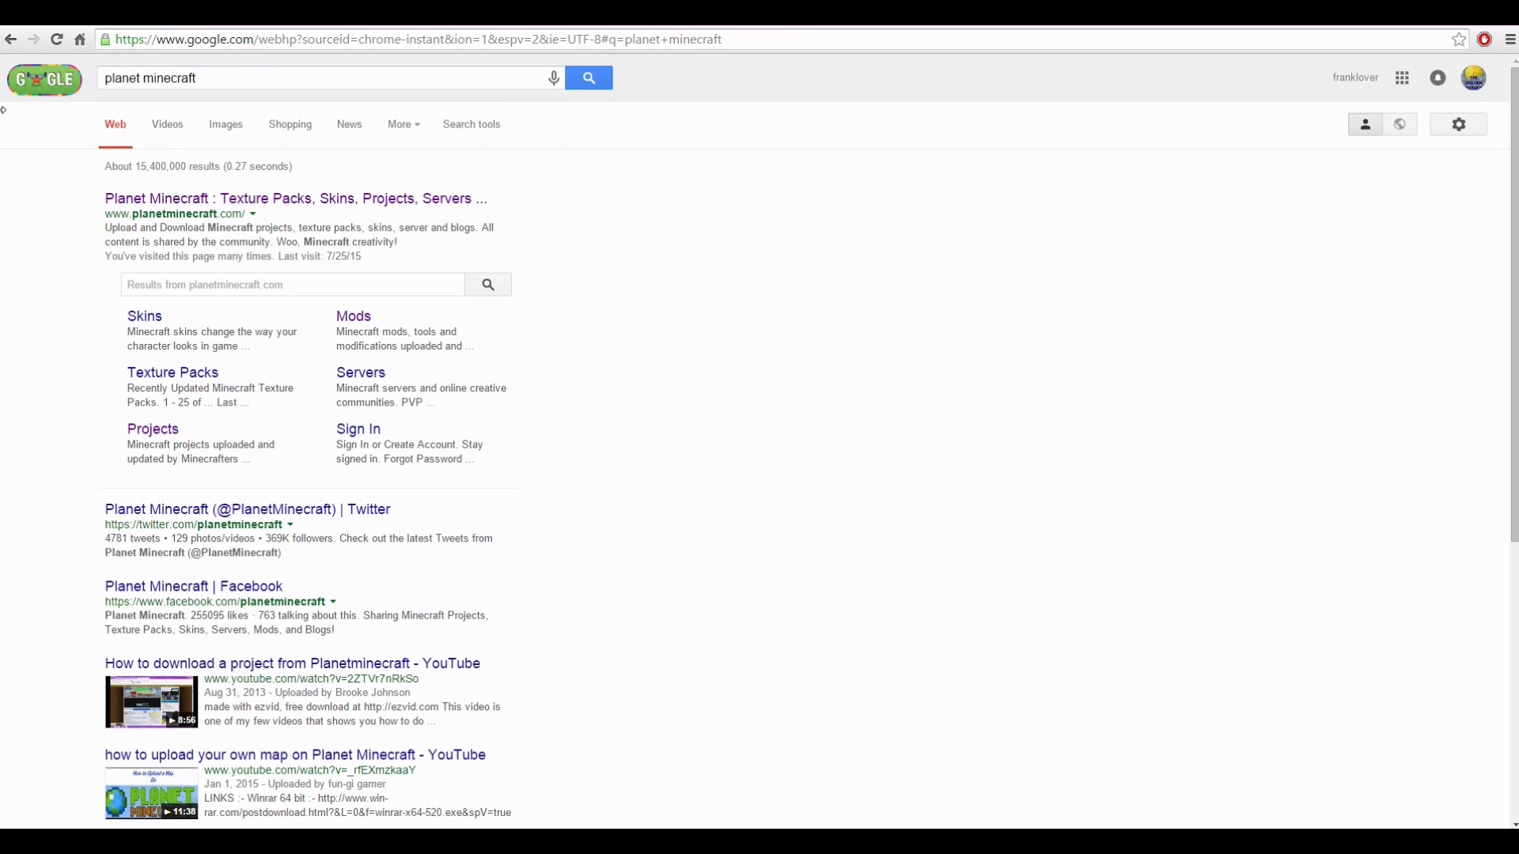
pyautogui.click(296, 198)
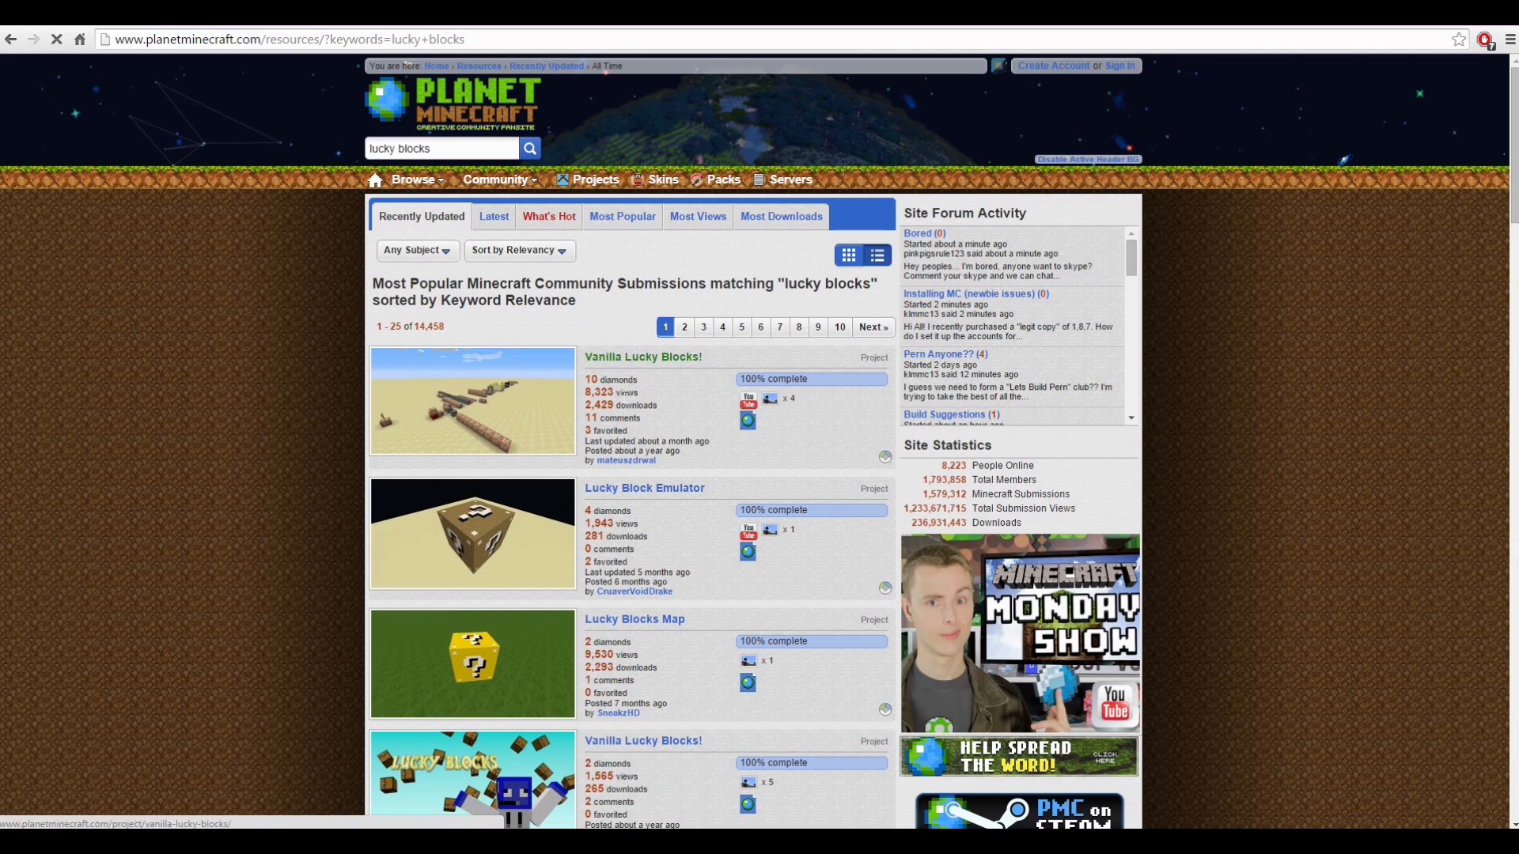
# - Sort Planet Minecraft's lucky blocks listings by Most Popular and look at an entry
pyautogui.click(621, 217)
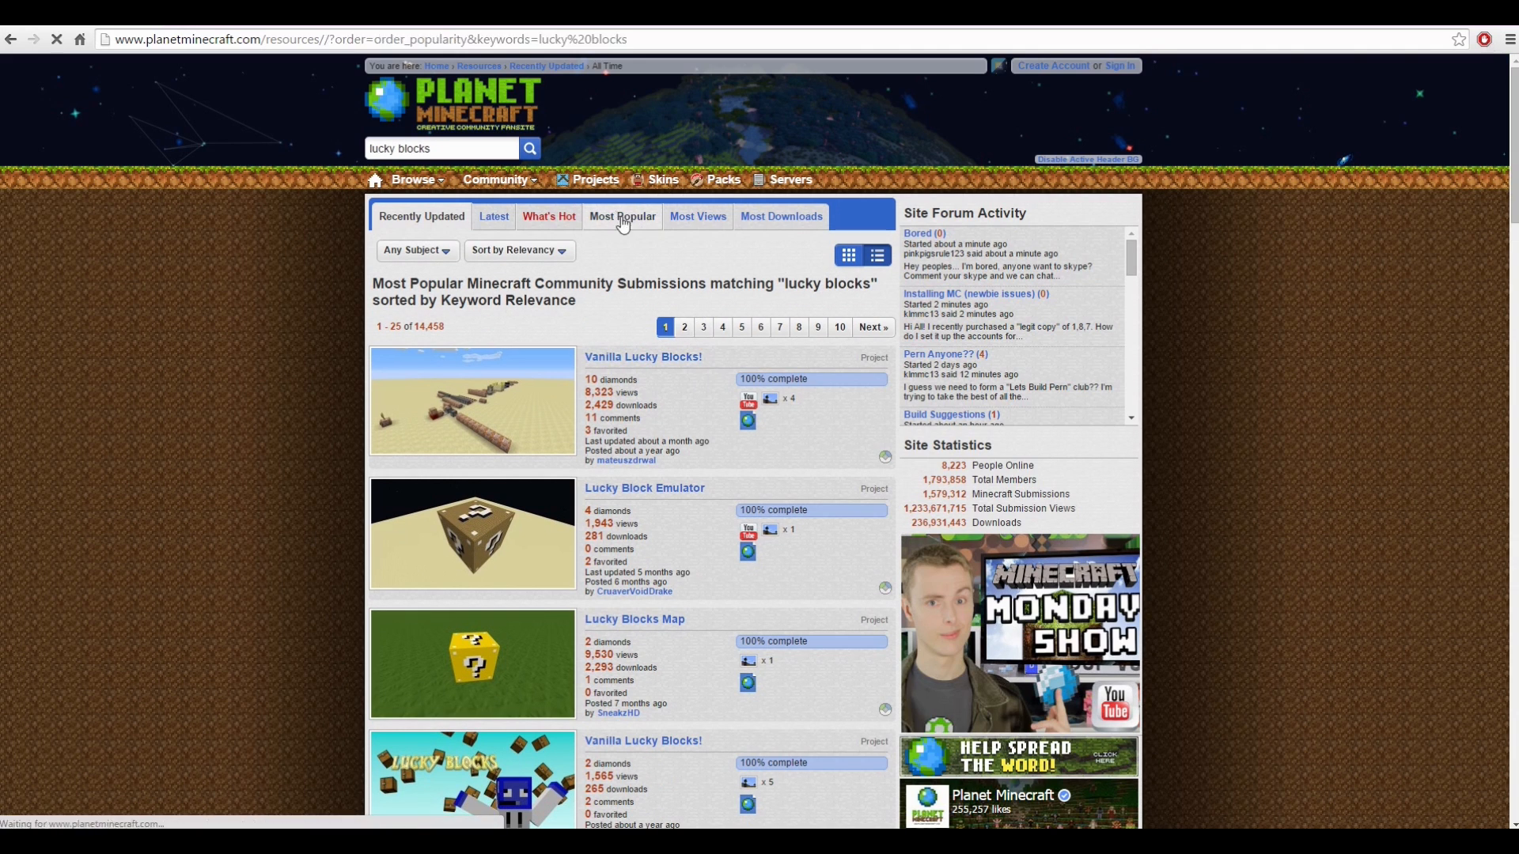
pyautogui.click(622, 217)
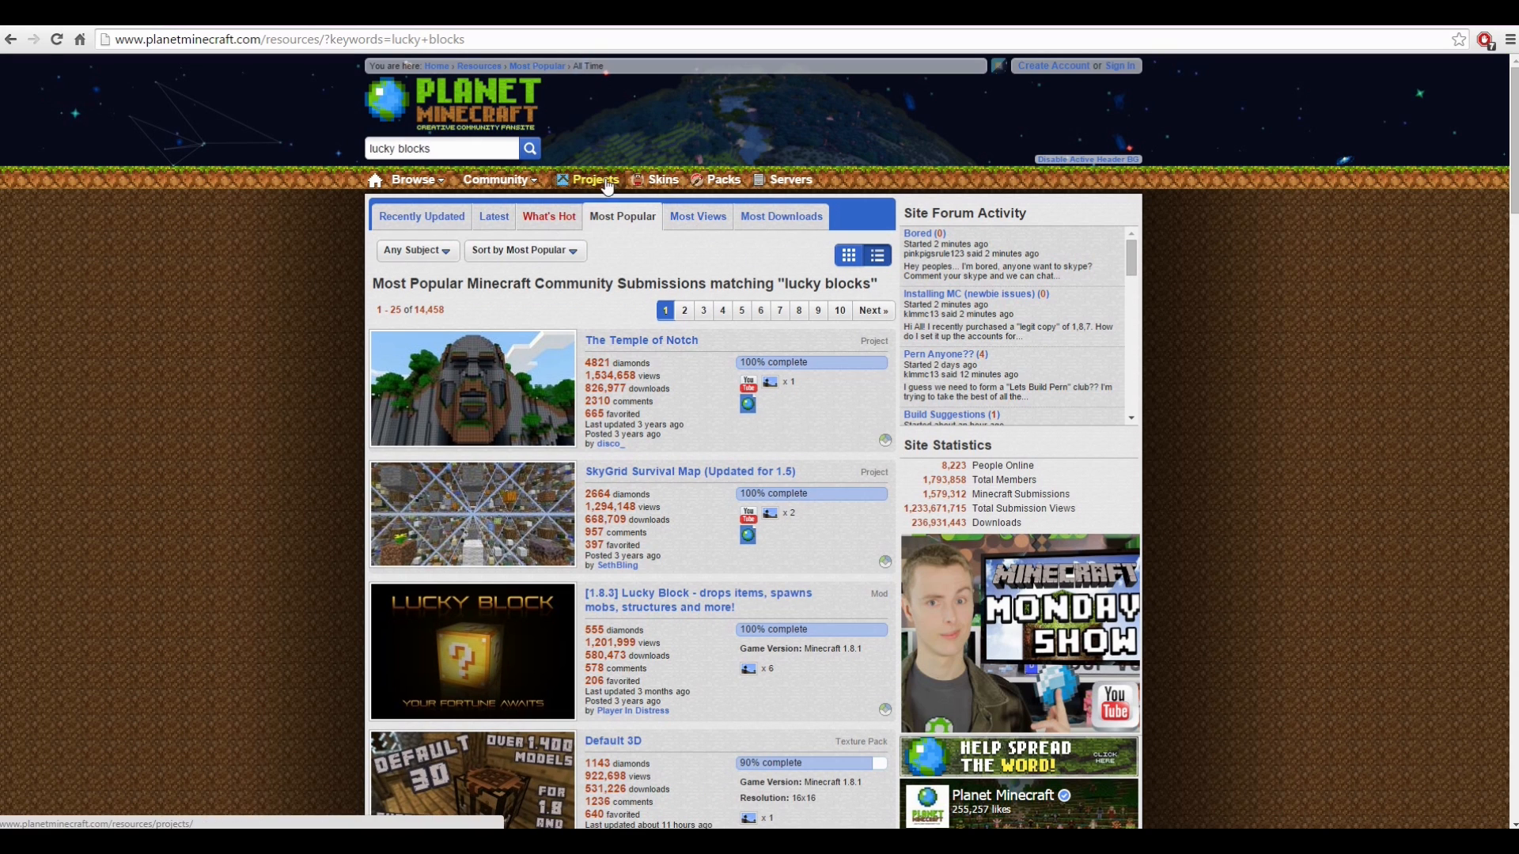
pyautogui.click(471, 650)
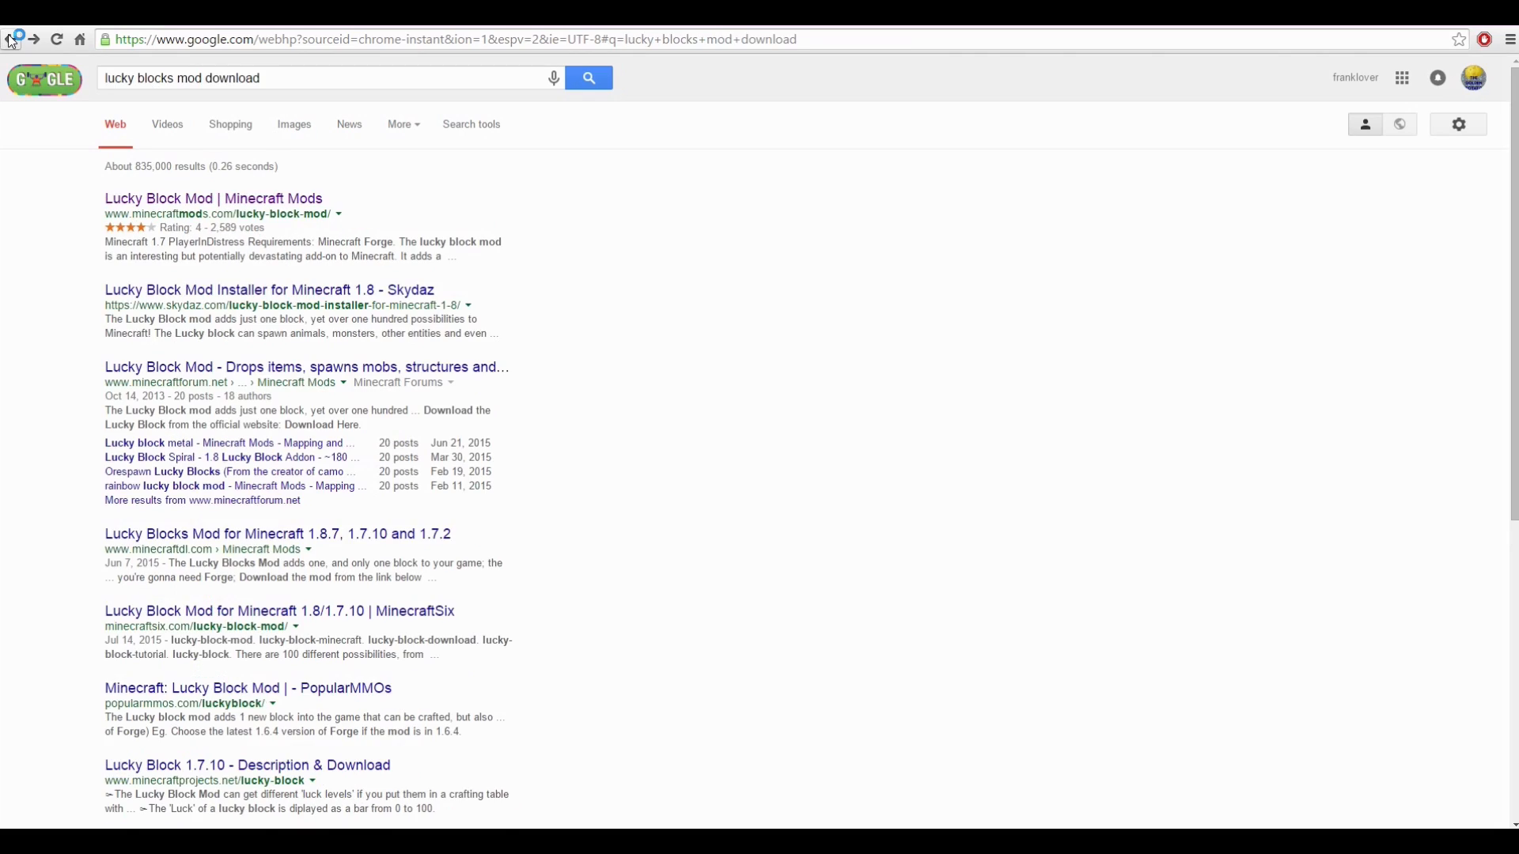
# - Go back and run a fresh Google search for 'lucky block mod'
pyautogui.click(9, 38)
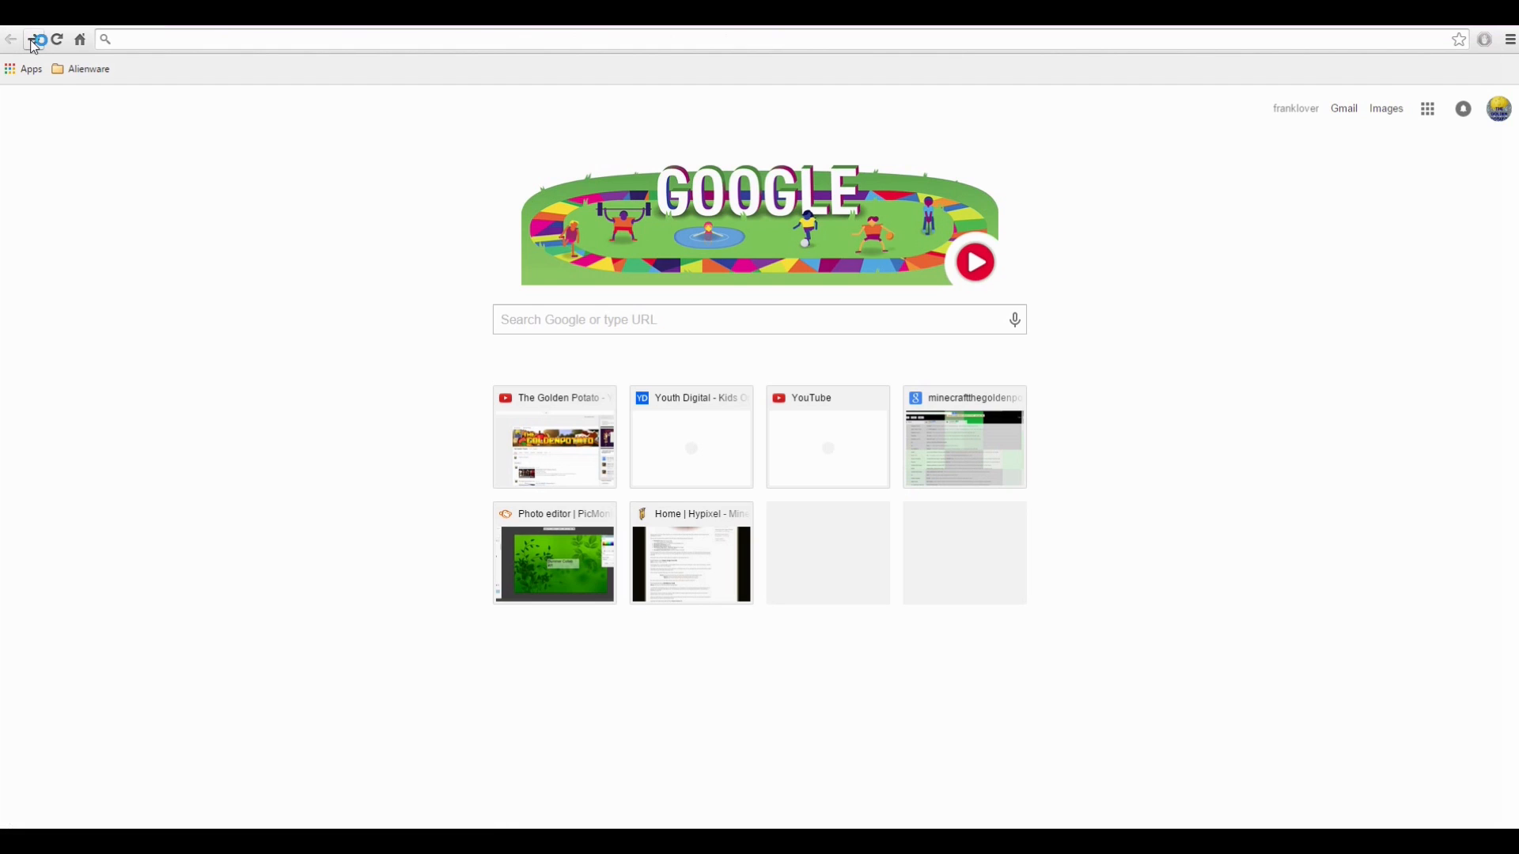
pyautogui.write('minecraft mod')
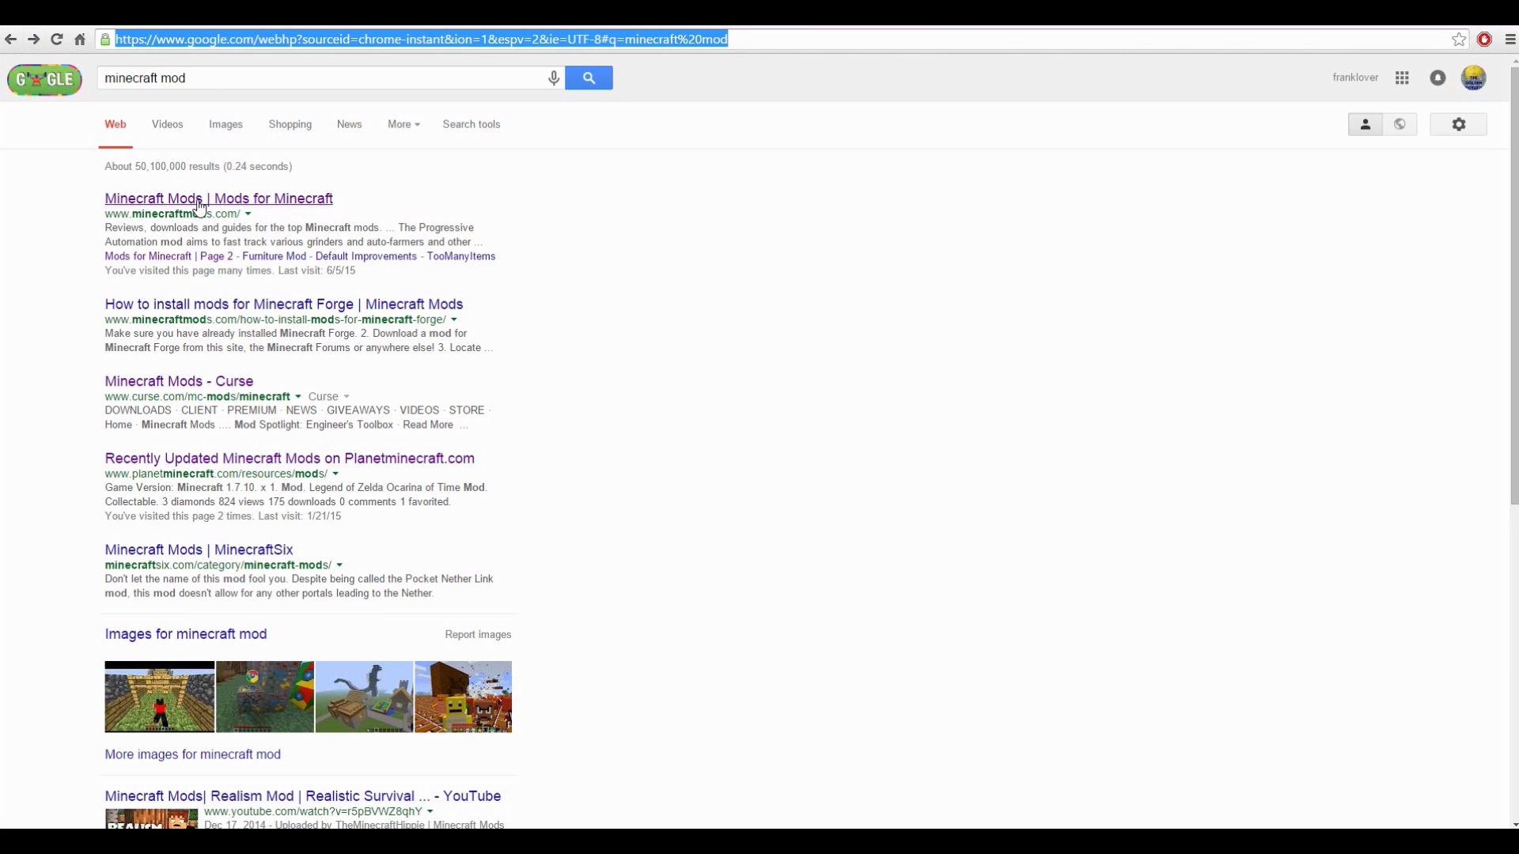
pyautogui.click(329, 78)
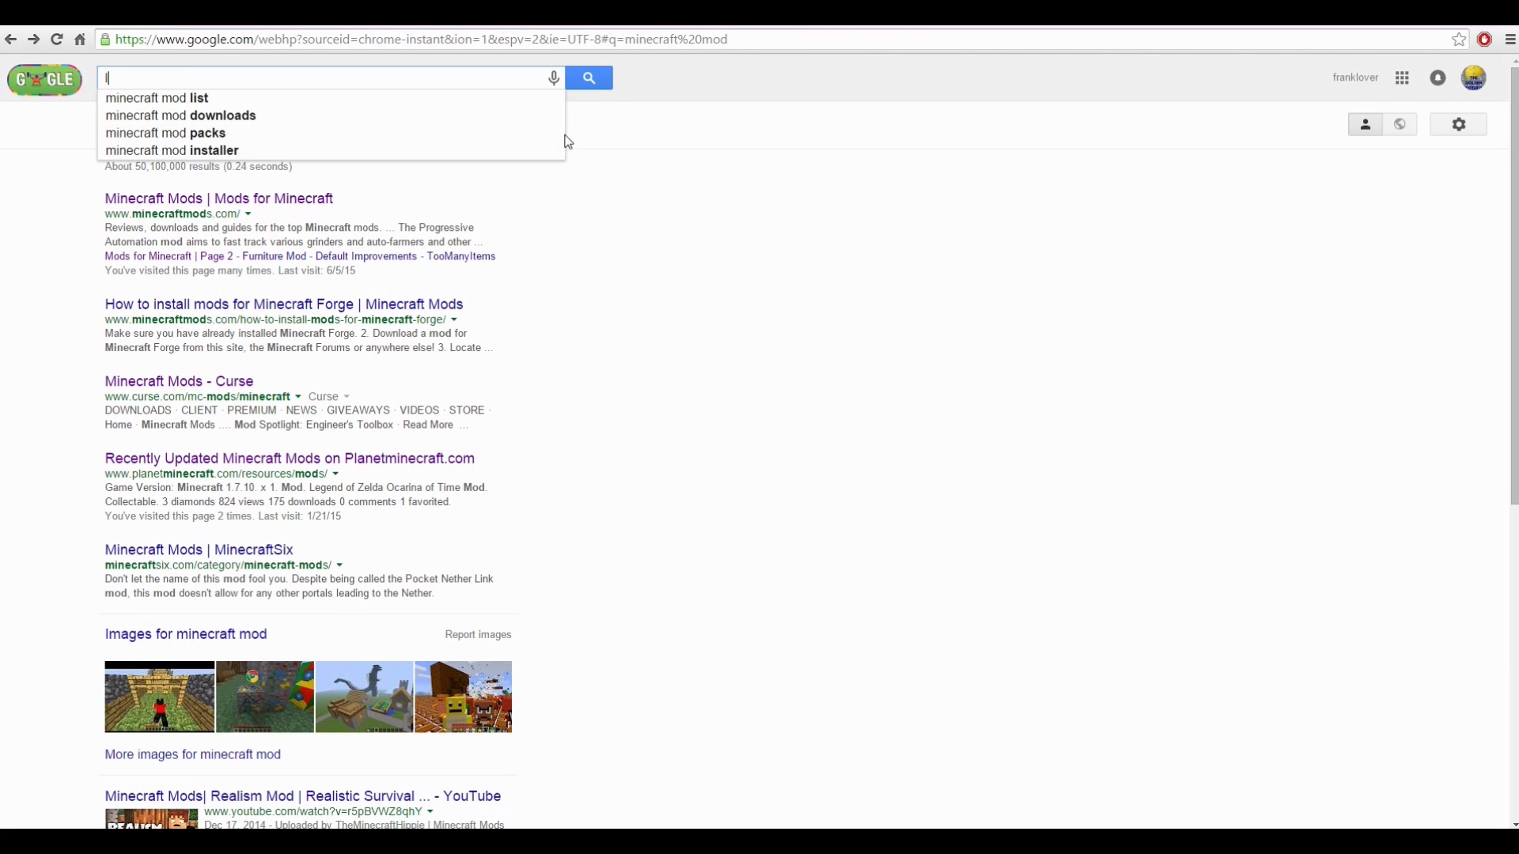
pyautogui.write('lucky block mod')
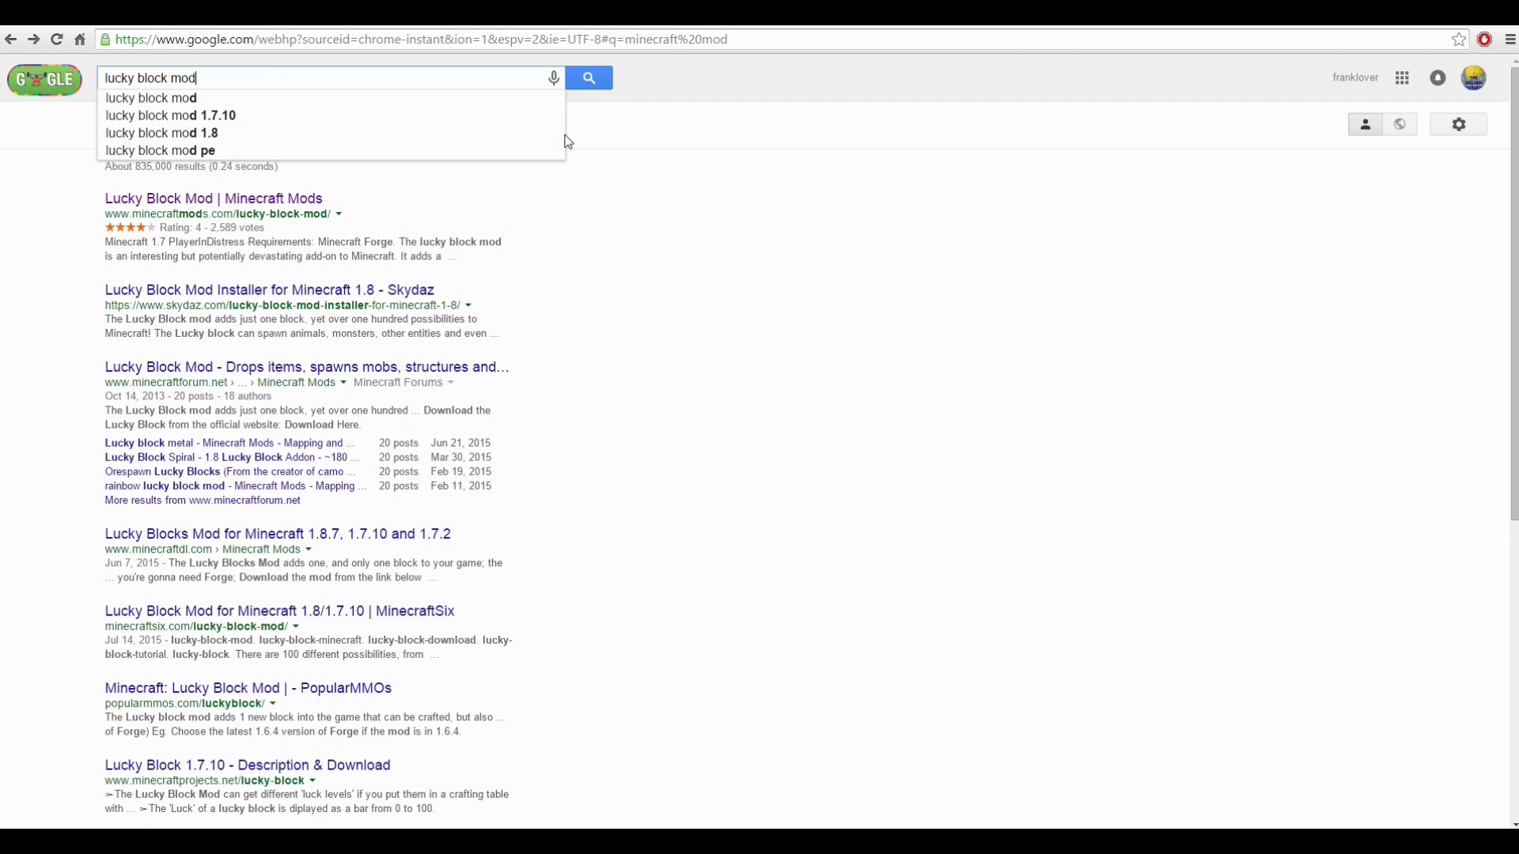
pyautogui.click(588, 78)
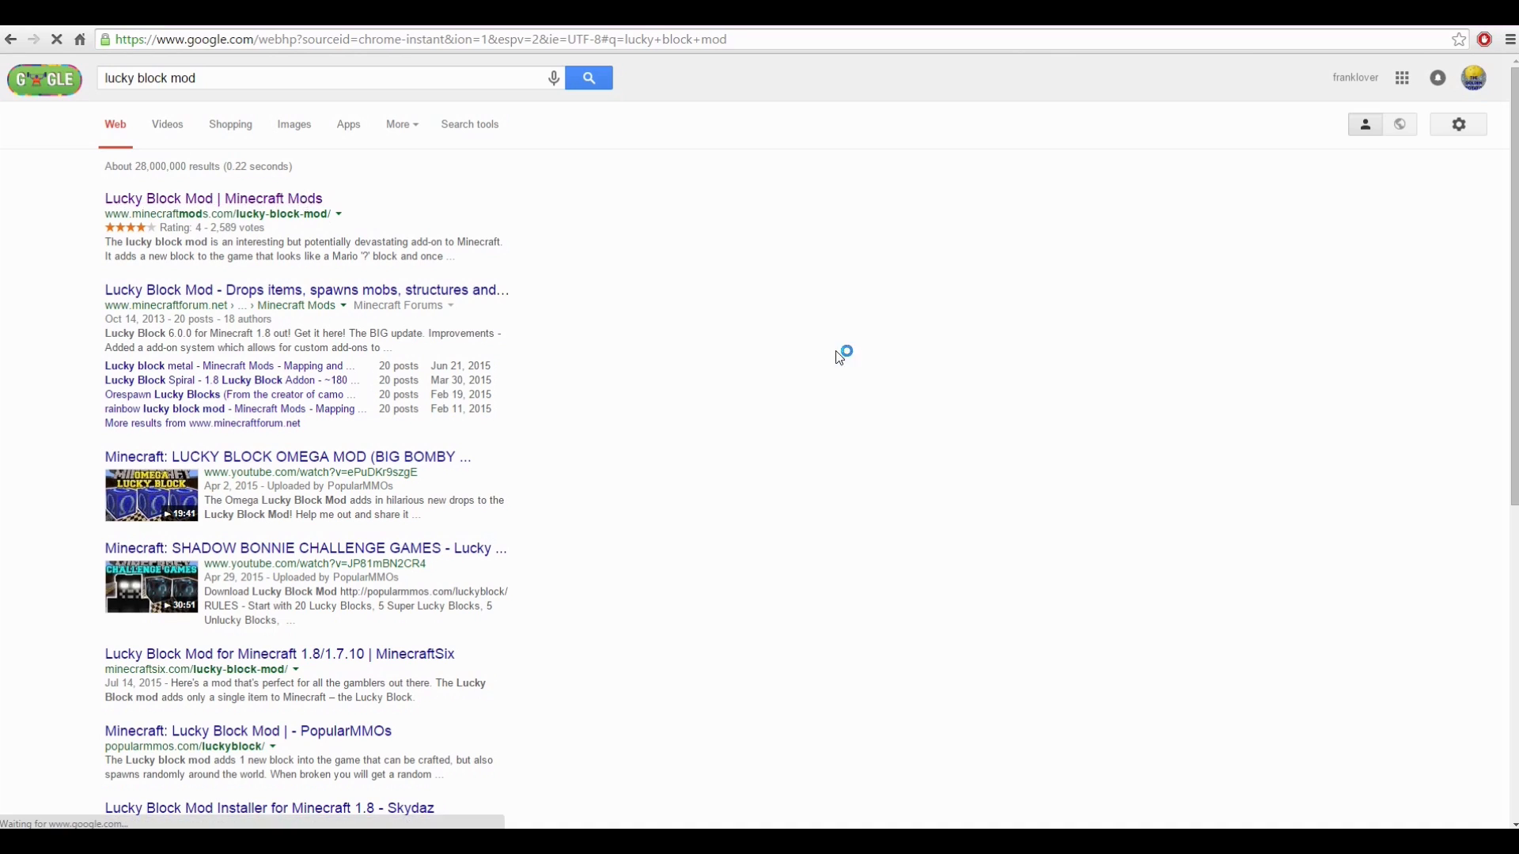
# - Reach the minecraftmods.com Lucky Block Mod page and scroll toward its download link
pyautogui.click(212, 197)
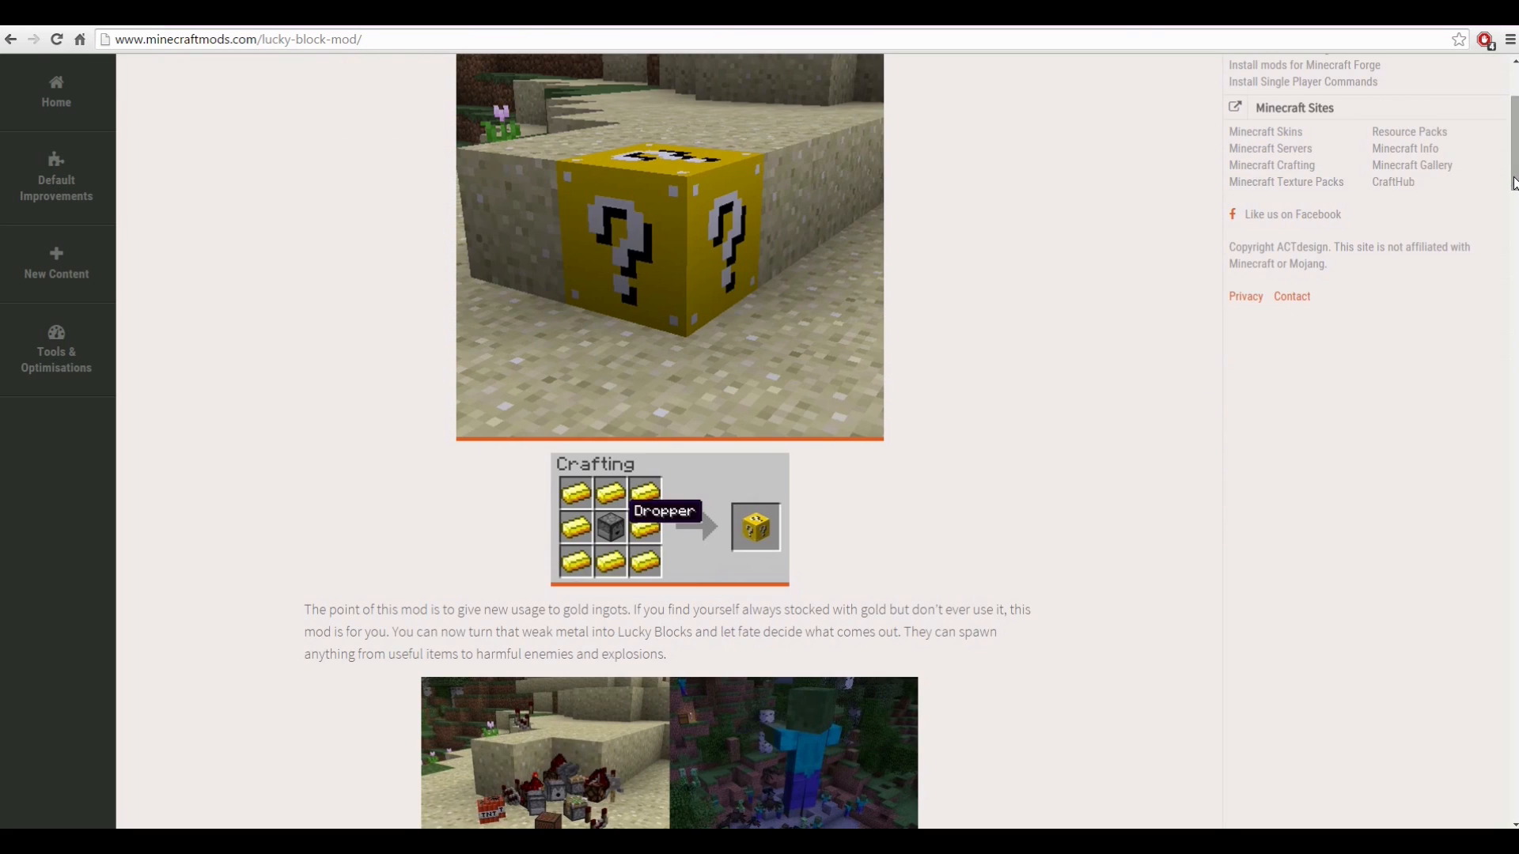
pyautogui.scroll(-3)
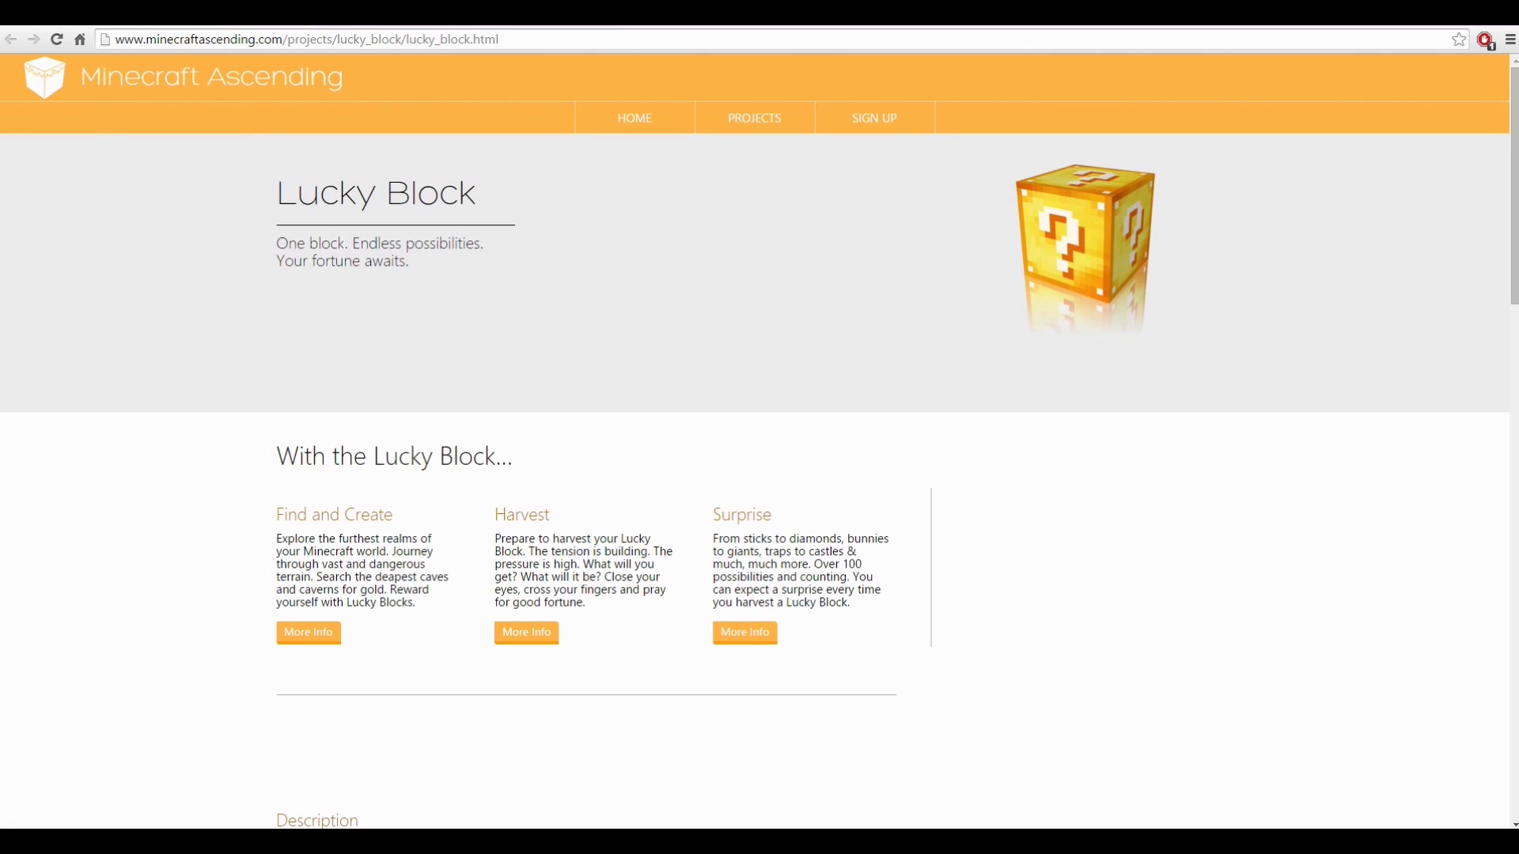
pyautogui.moveTo(1082, 256)
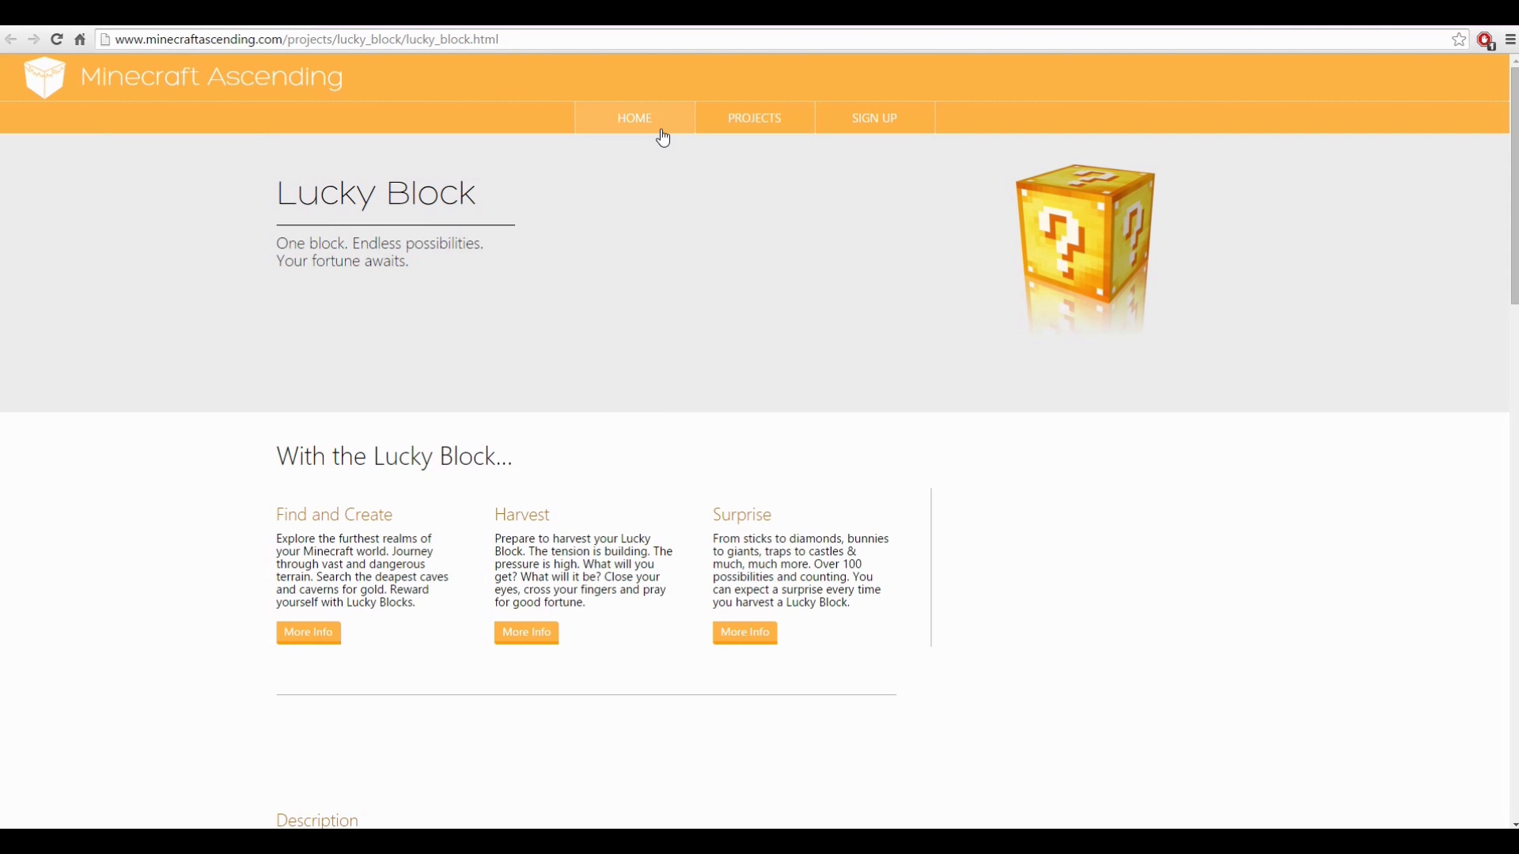
# - Reach the Lucky Block download section and choose Lucky Block 5.1.0 for Minecraft 1.7
pyautogui.scroll(-3)
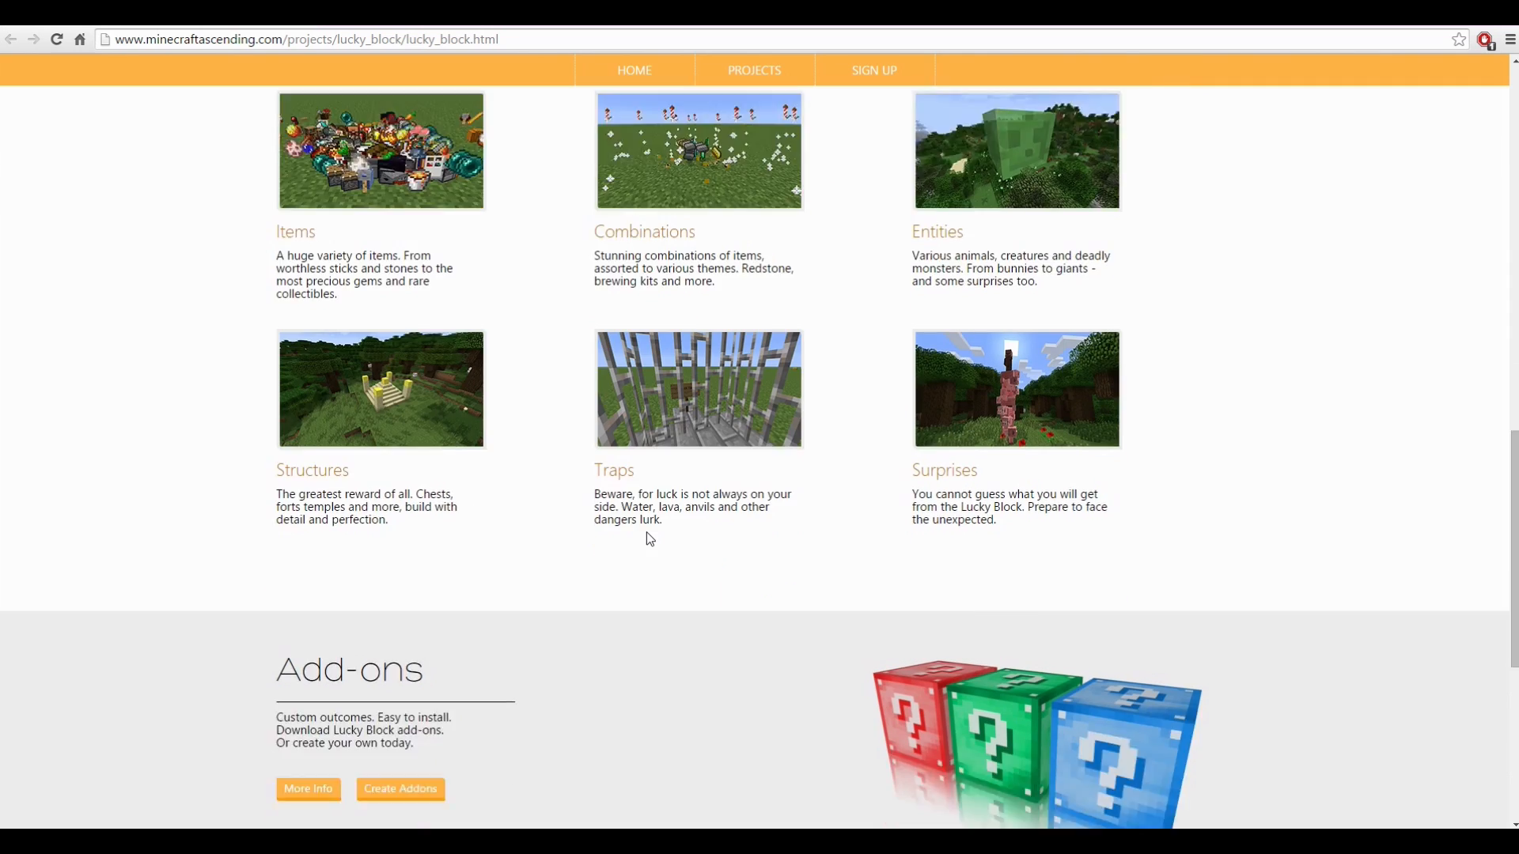
pyautogui.scroll(-3)
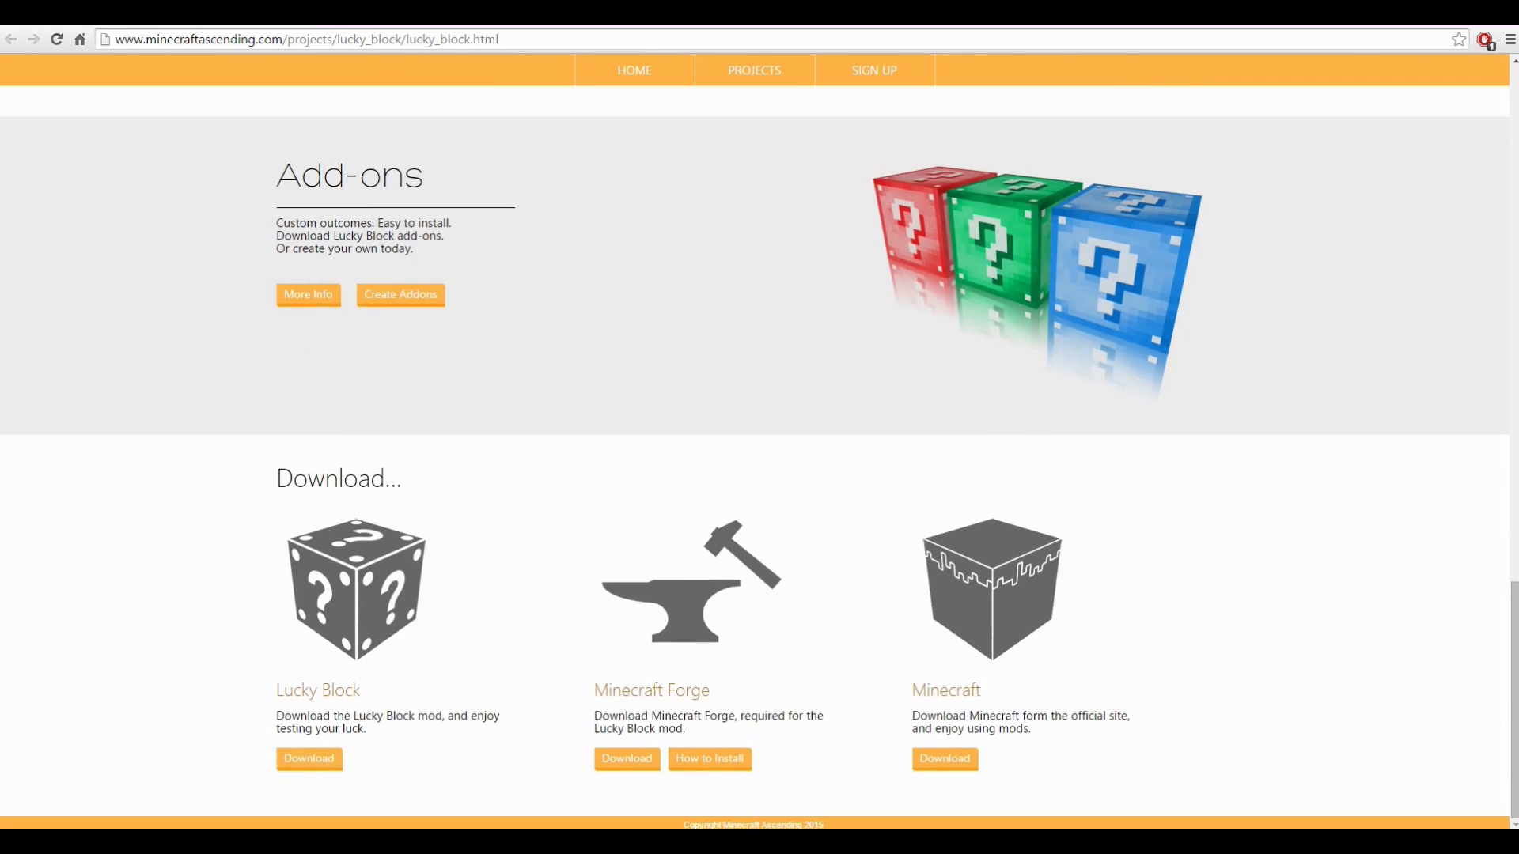
pyautogui.moveTo(674, 632)
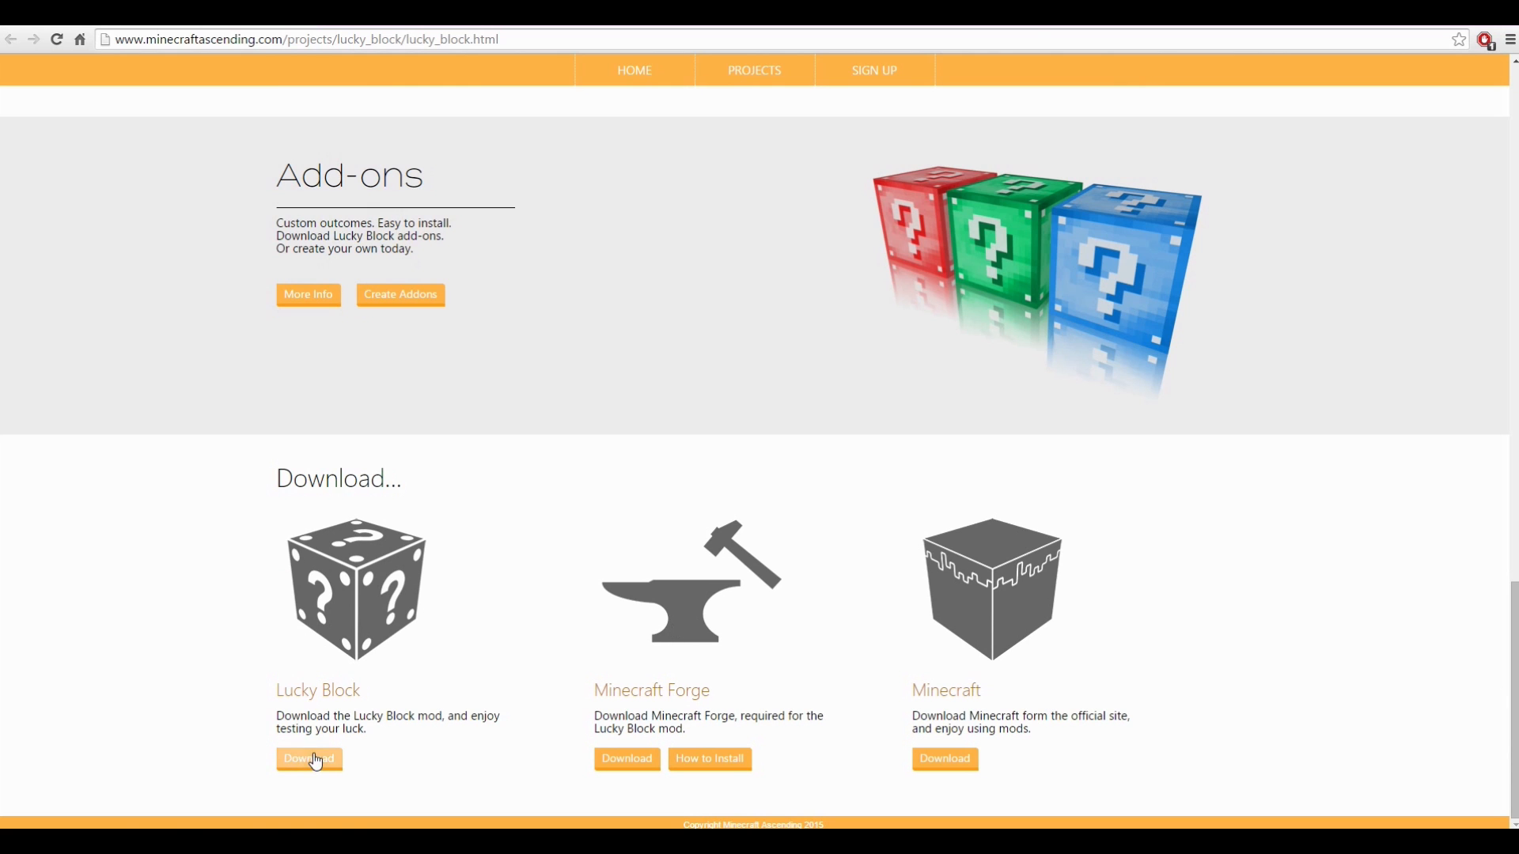
pyautogui.click(308, 758)
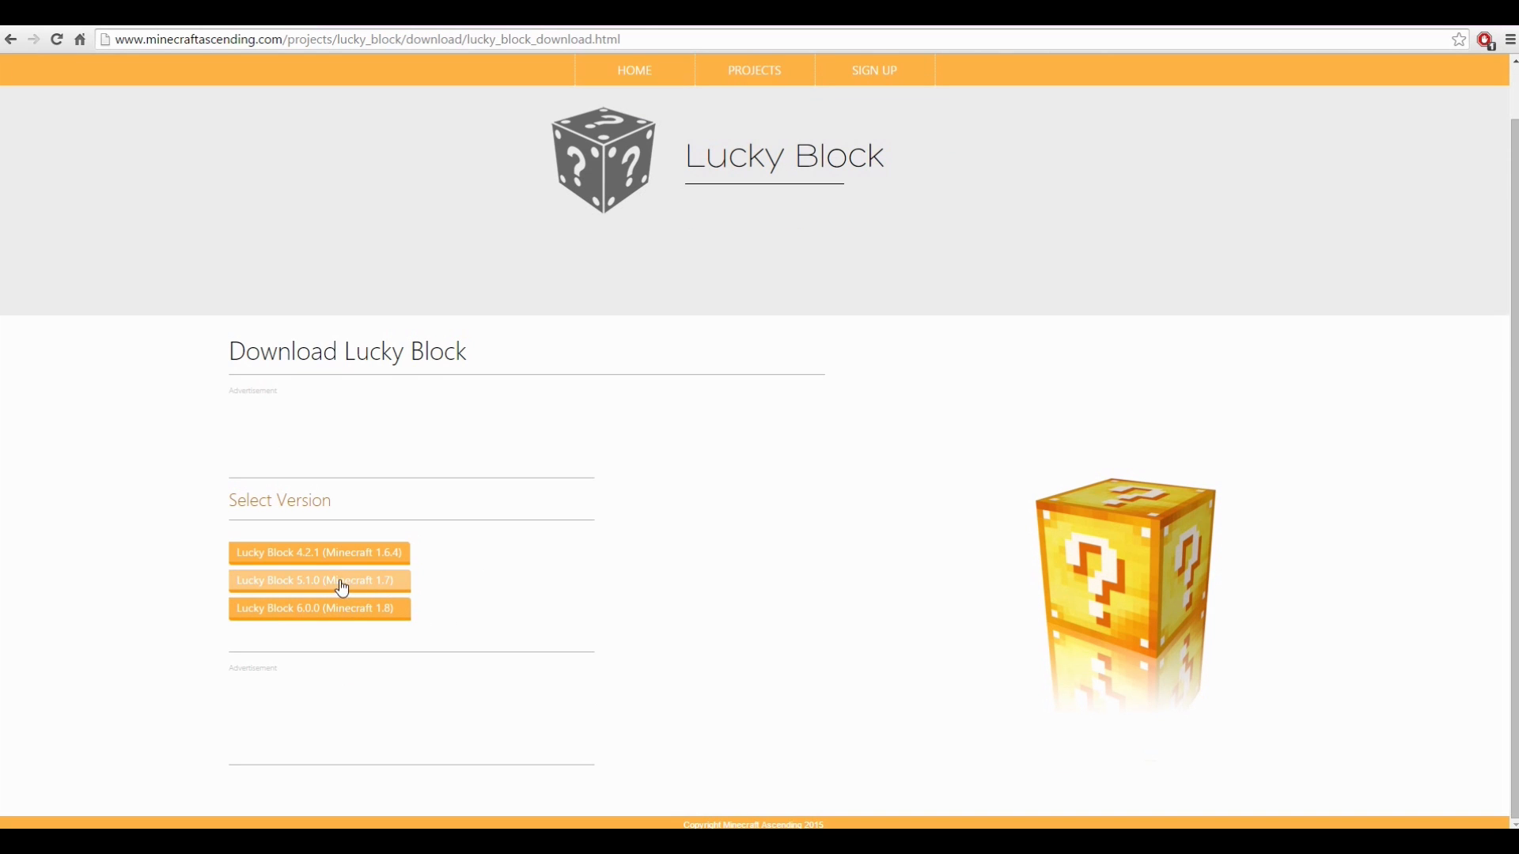
pyautogui.moveTo(397, 588)
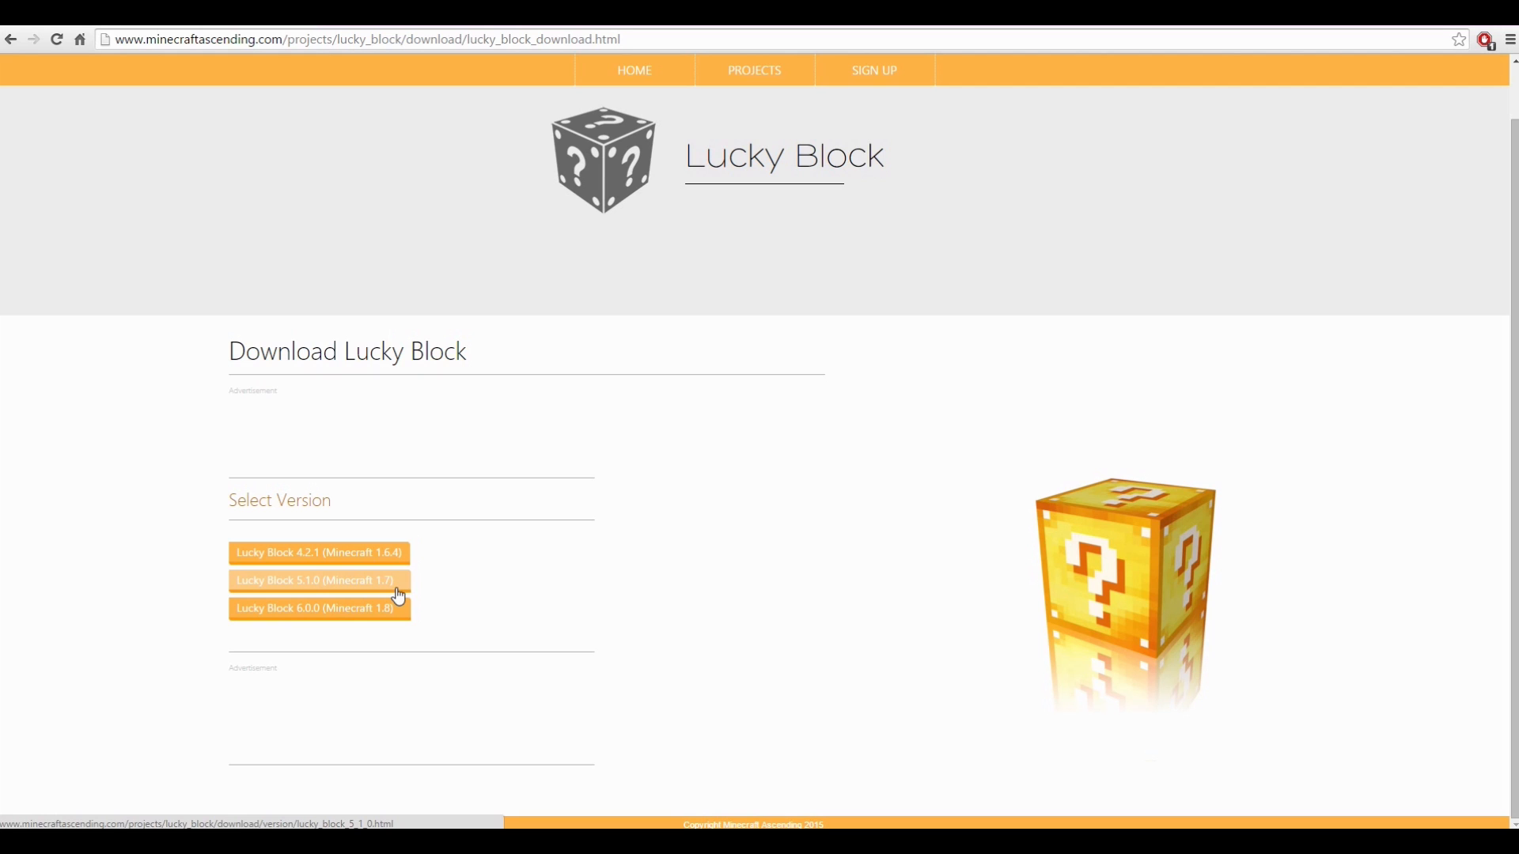
pyautogui.moveTo(357, 620)
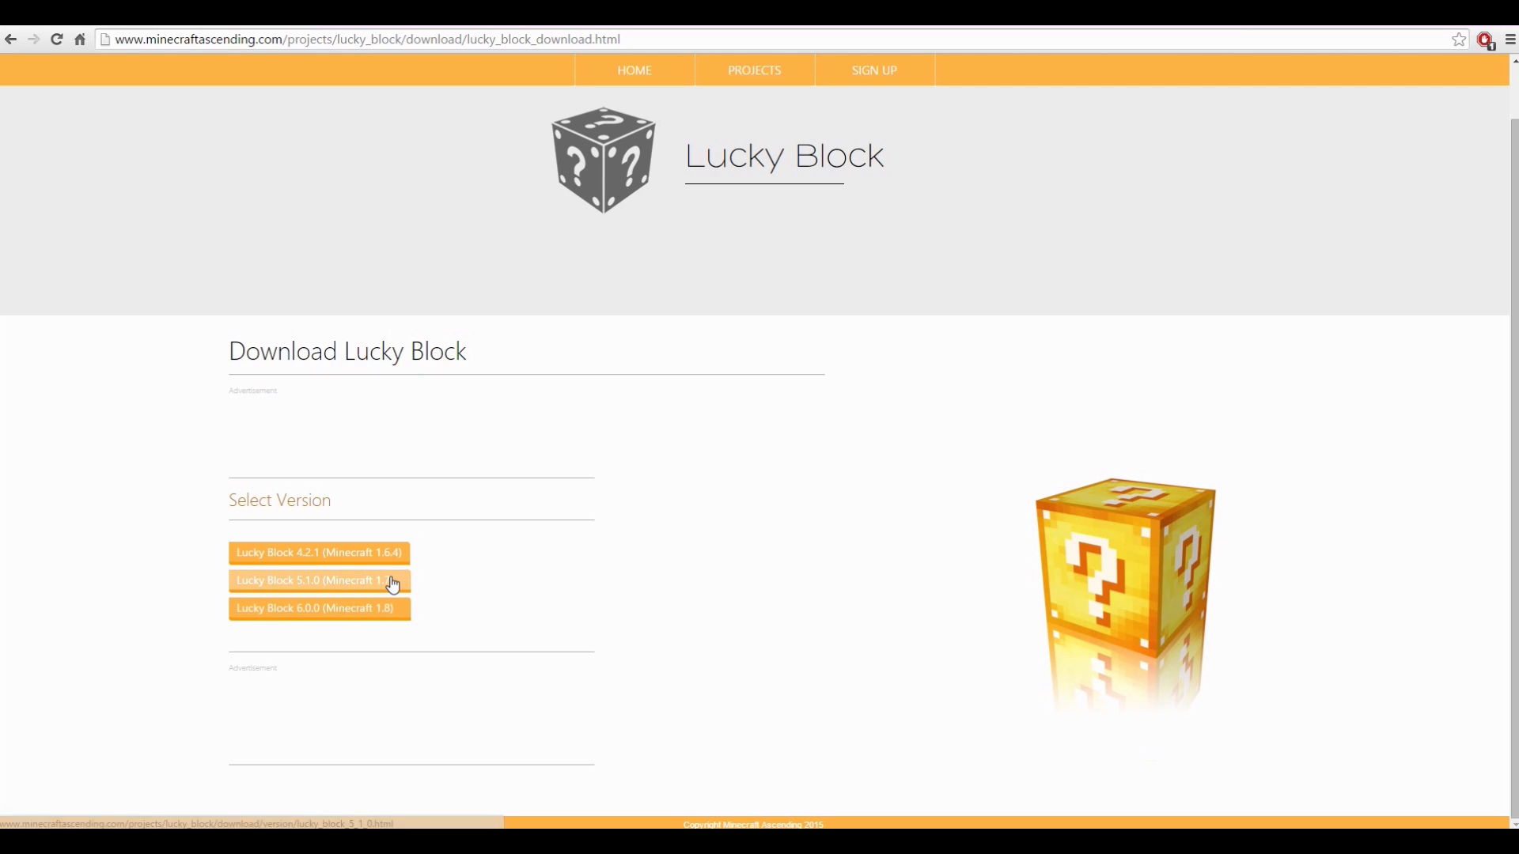
pyautogui.click(318, 581)
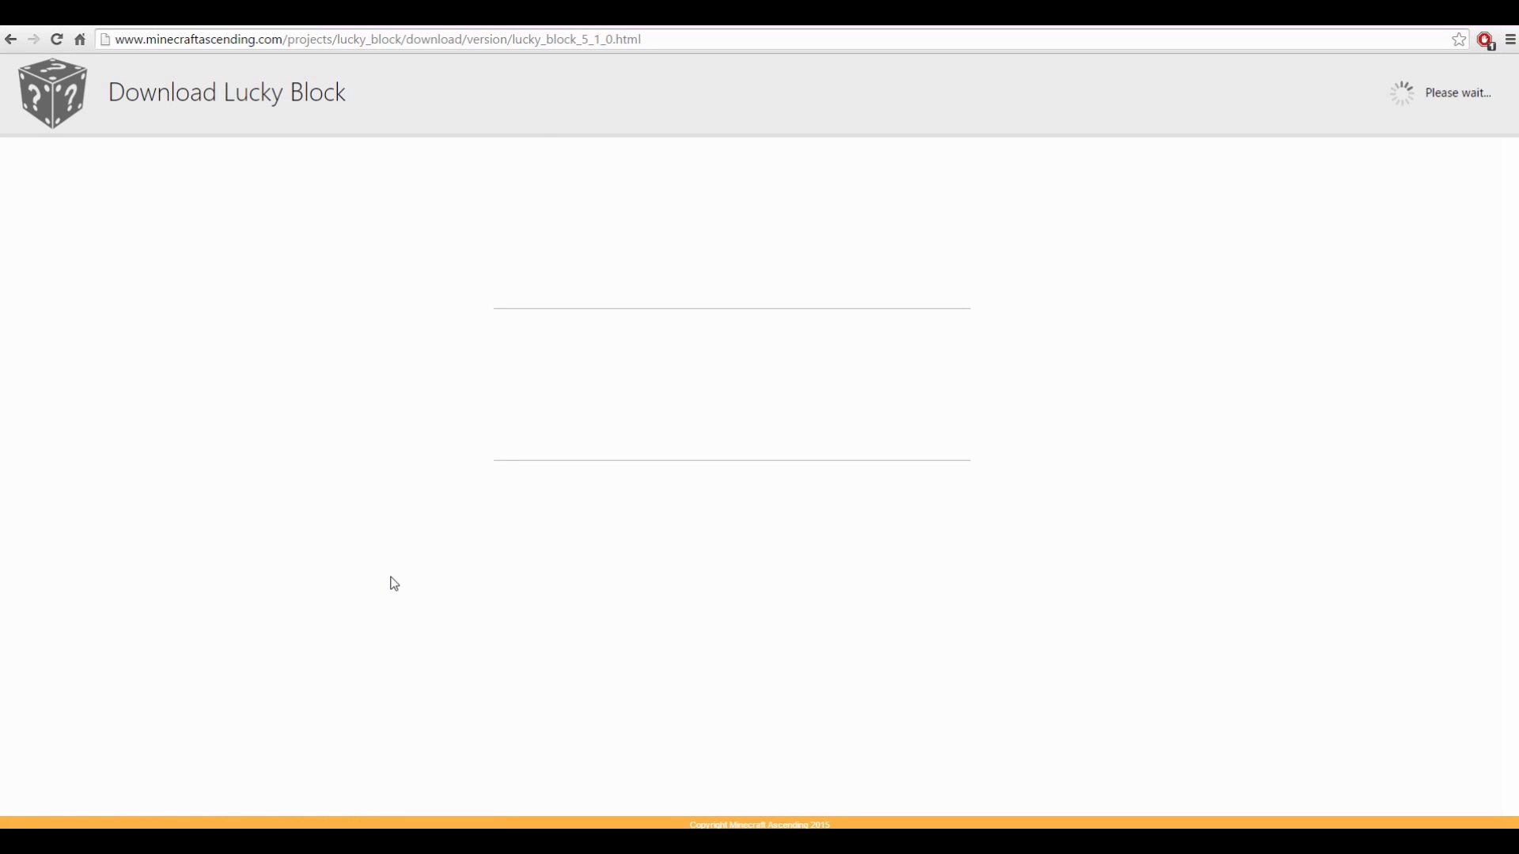
pyautogui.moveTo(1396, 101)
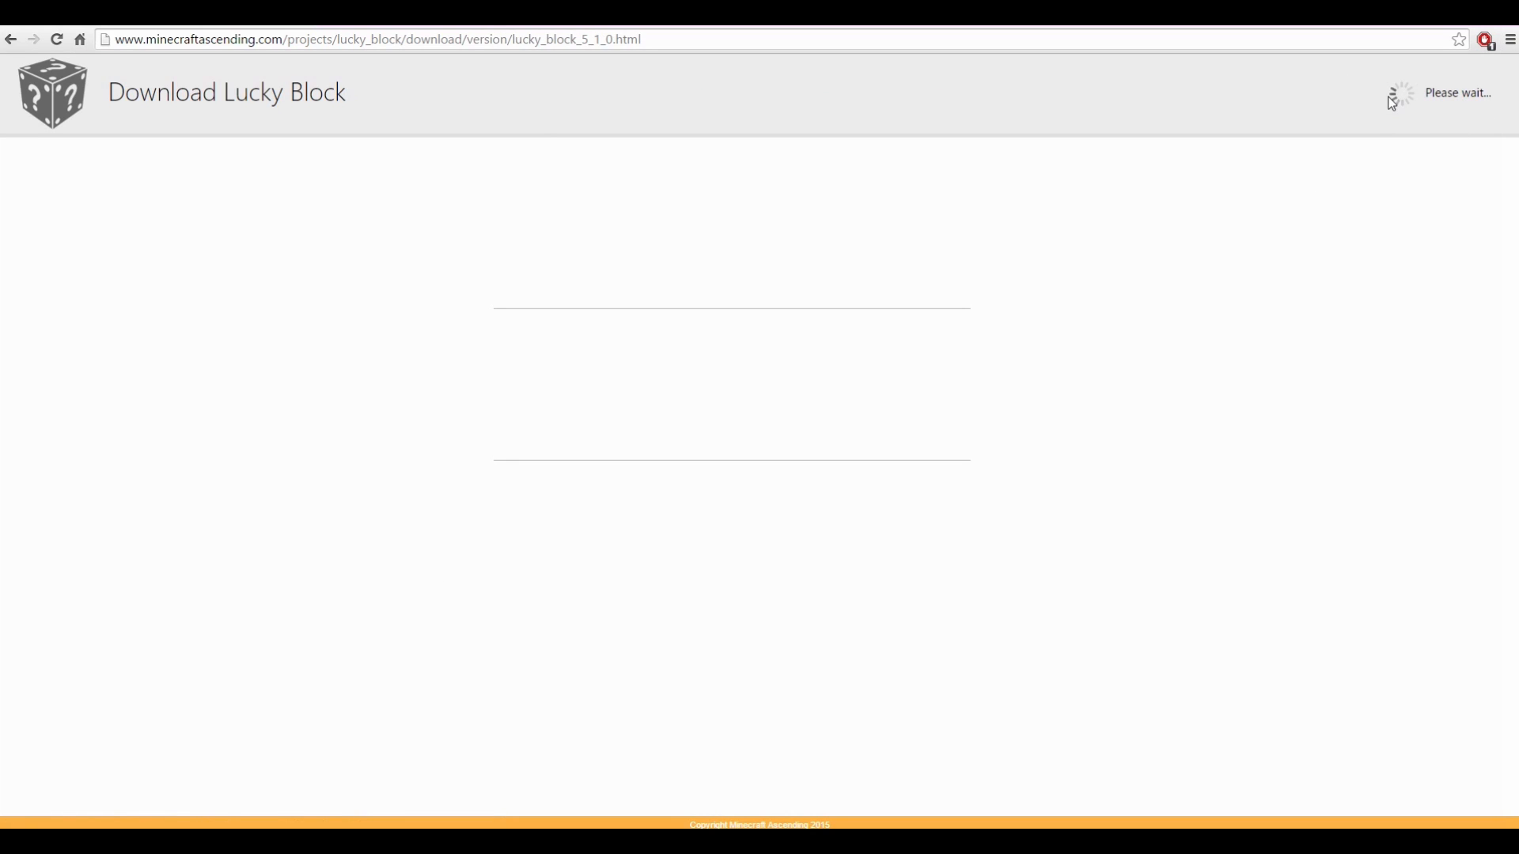
pyautogui.moveTo(1320, 242)
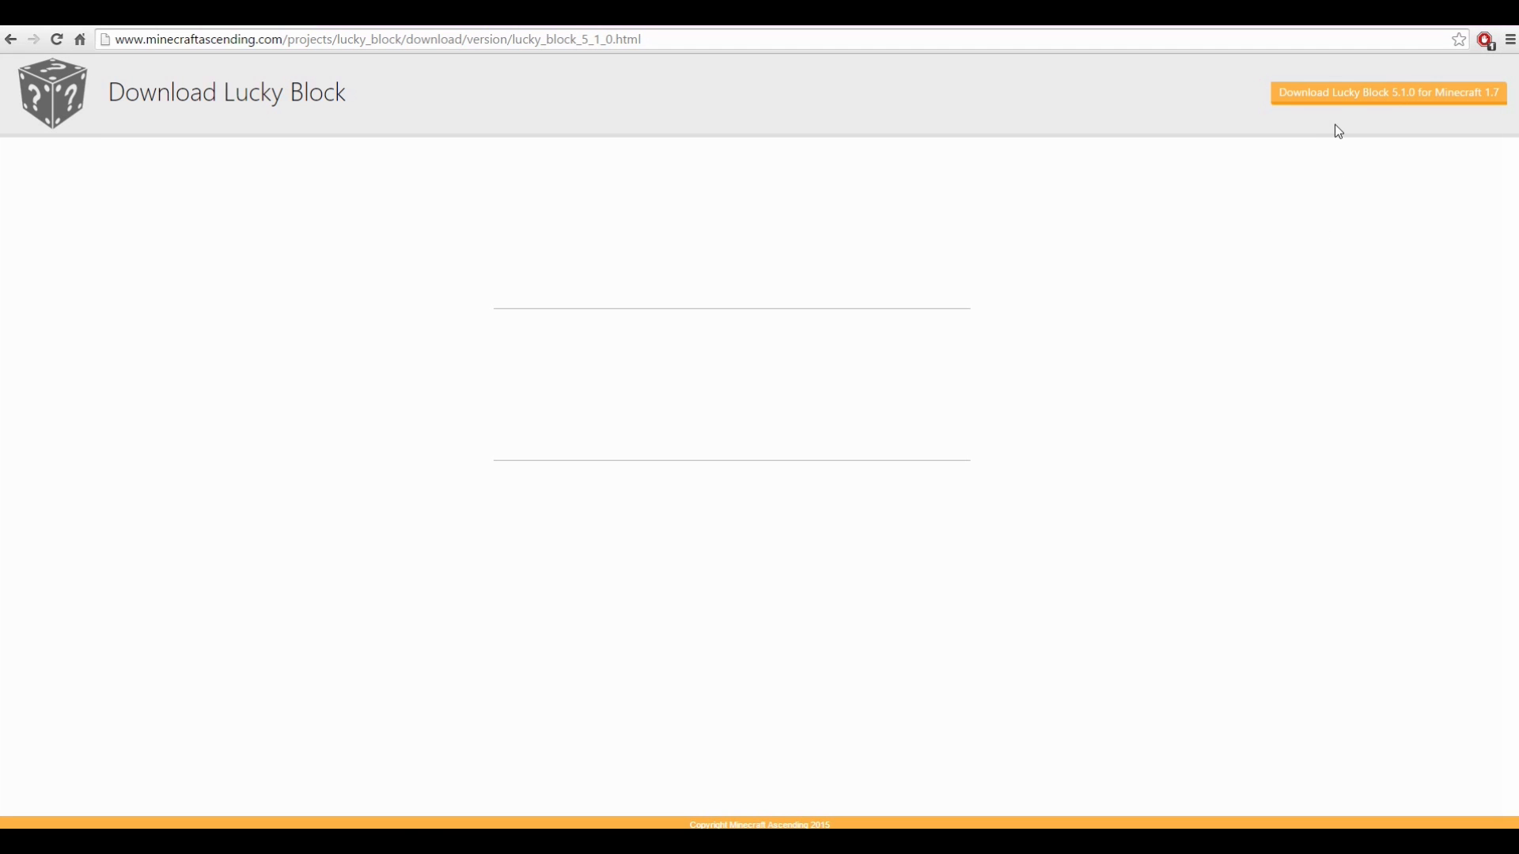
# - Download the Lucky Block 5.1.0 jar and show it in the Downloads folder
pyautogui.click(1387, 92)
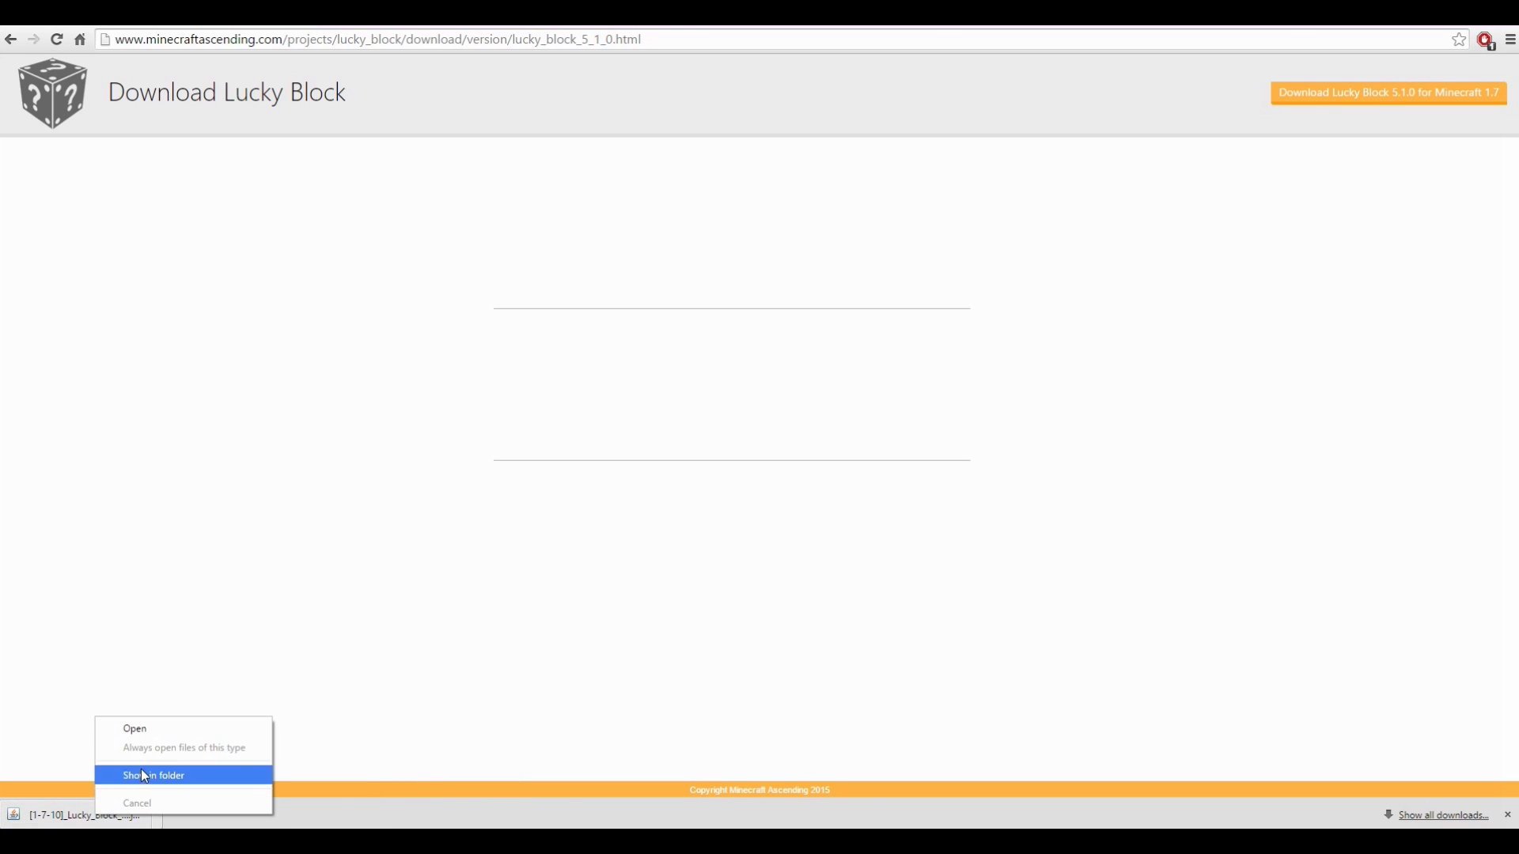
pyautogui.click(154, 776)
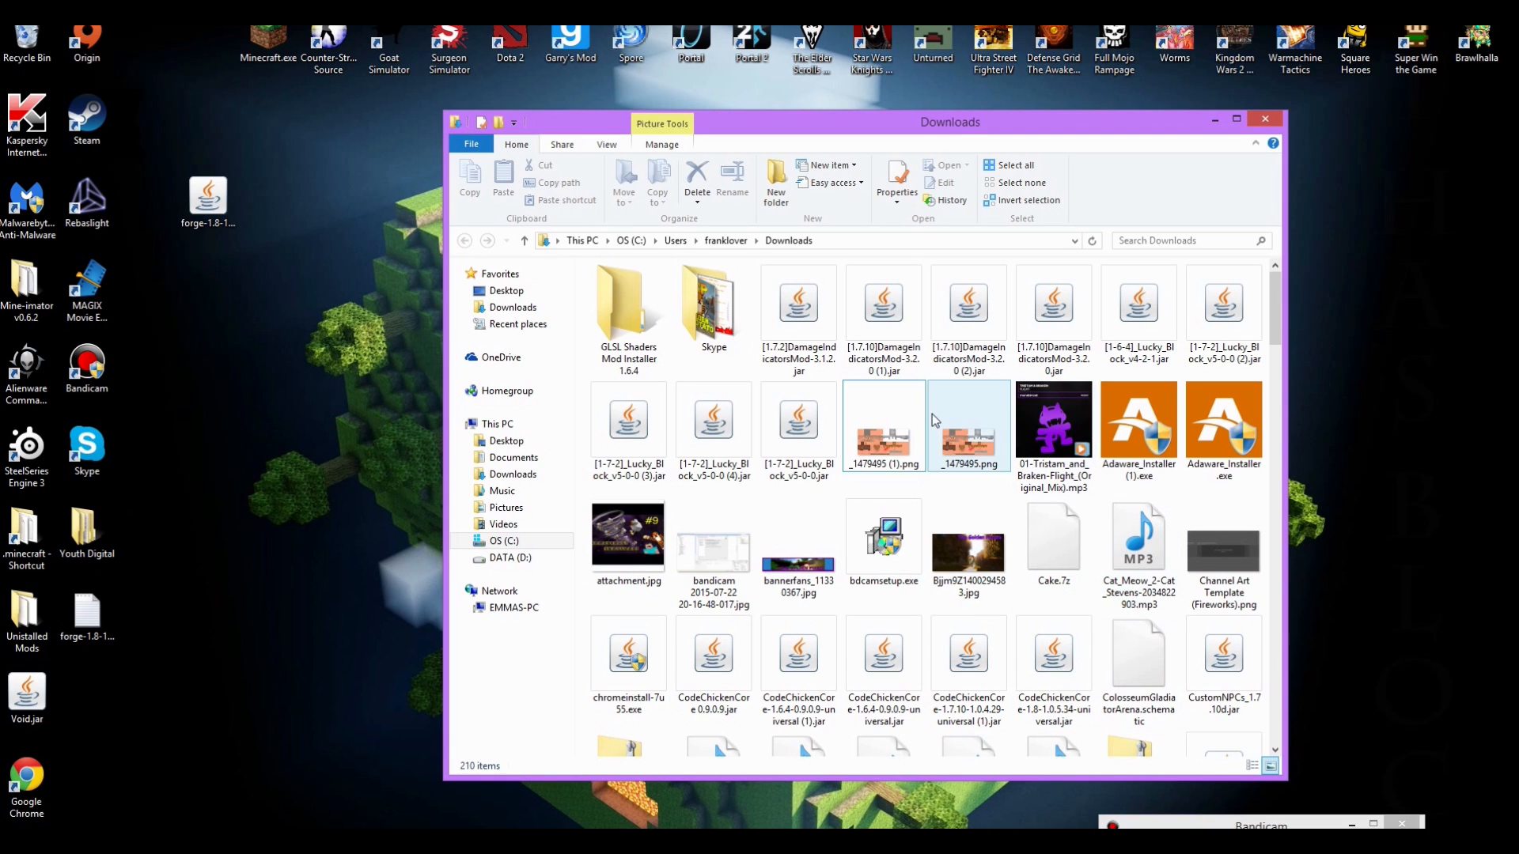
# - Find Lucky-Block-Mod-1.7.10.jar by searching 'luck', move it to the desktop and close Explorer
pyautogui.click(1182, 240)
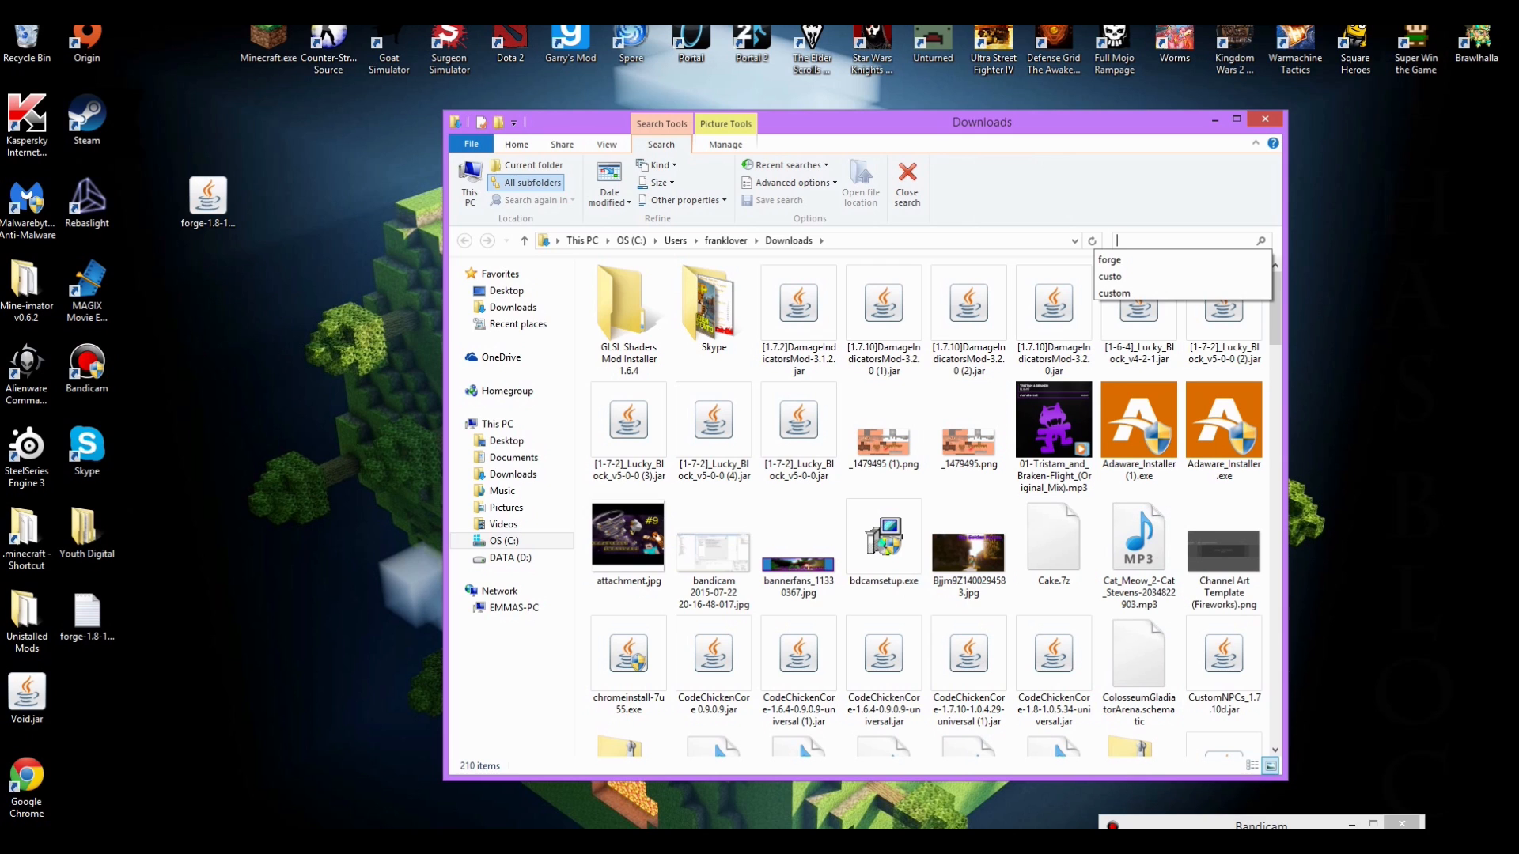
pyautogui.write('luck')
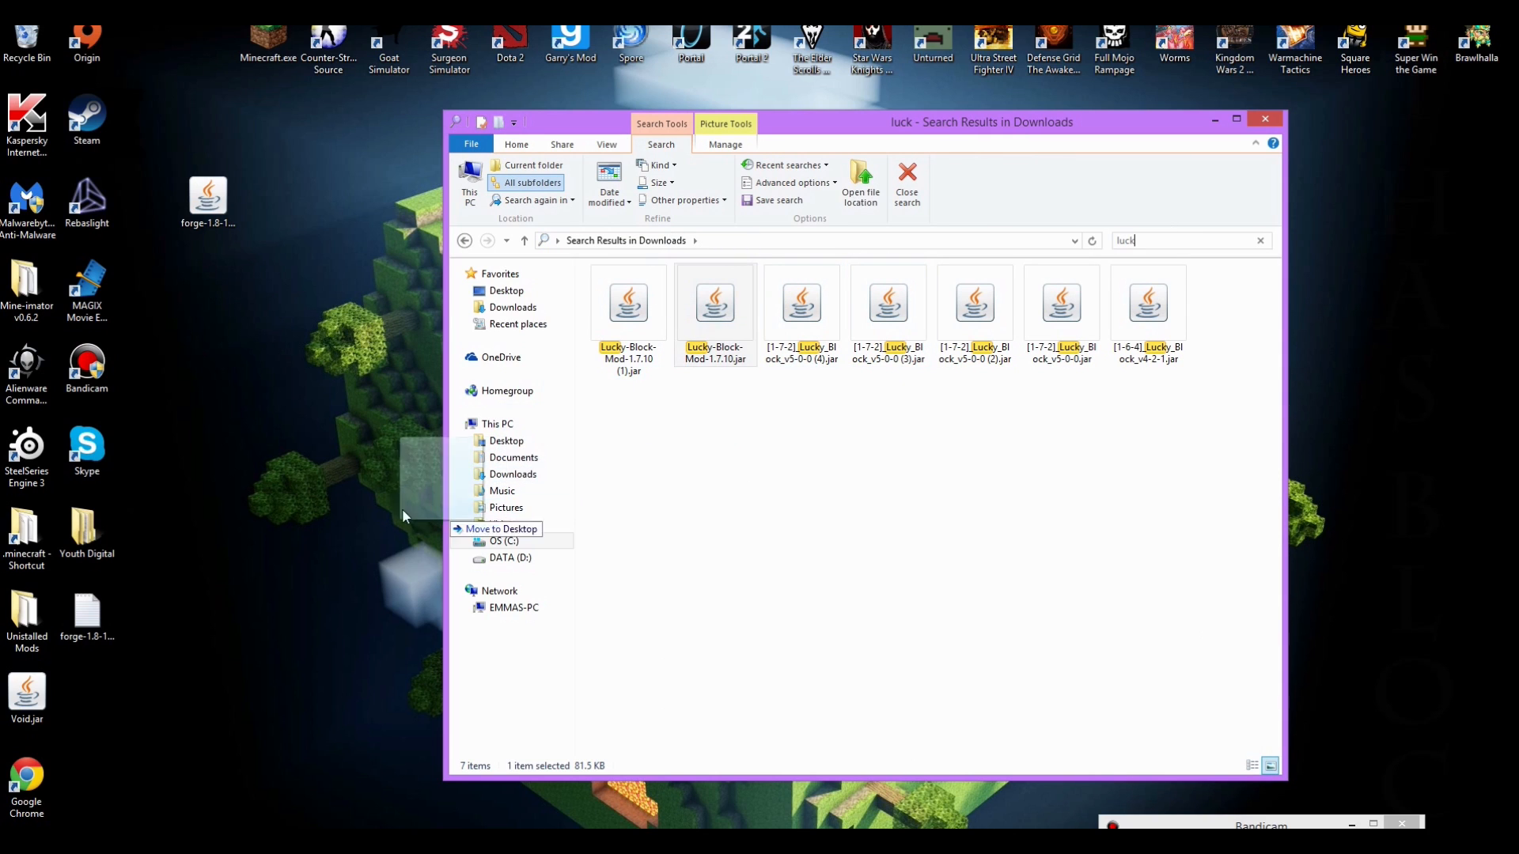
pyautogui.moveTo(715, 304); pyautogui.dragTo(329, 455)
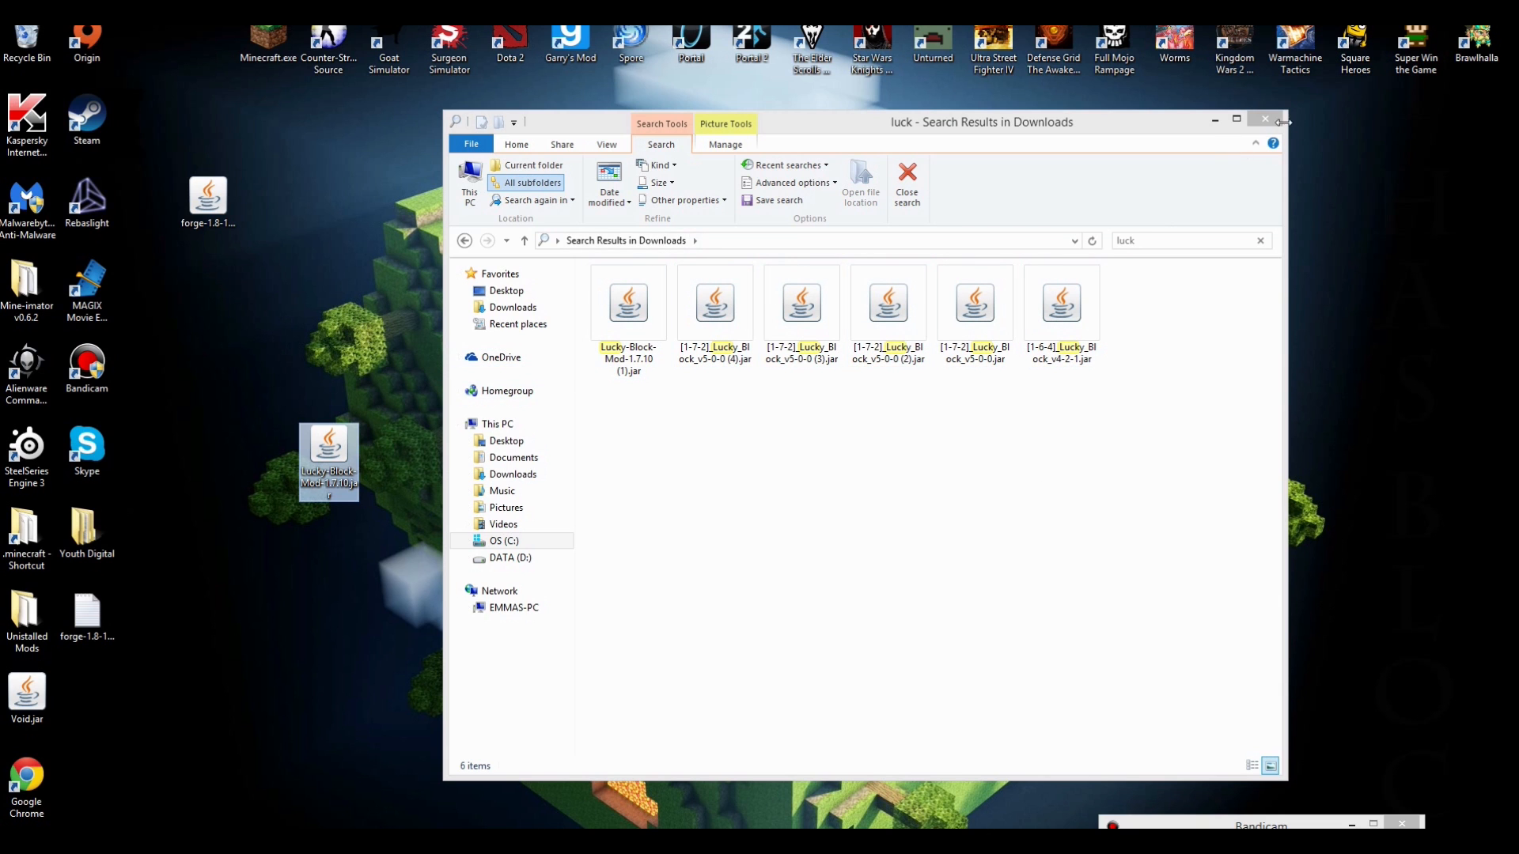
pyautogui.click(1266, 122)
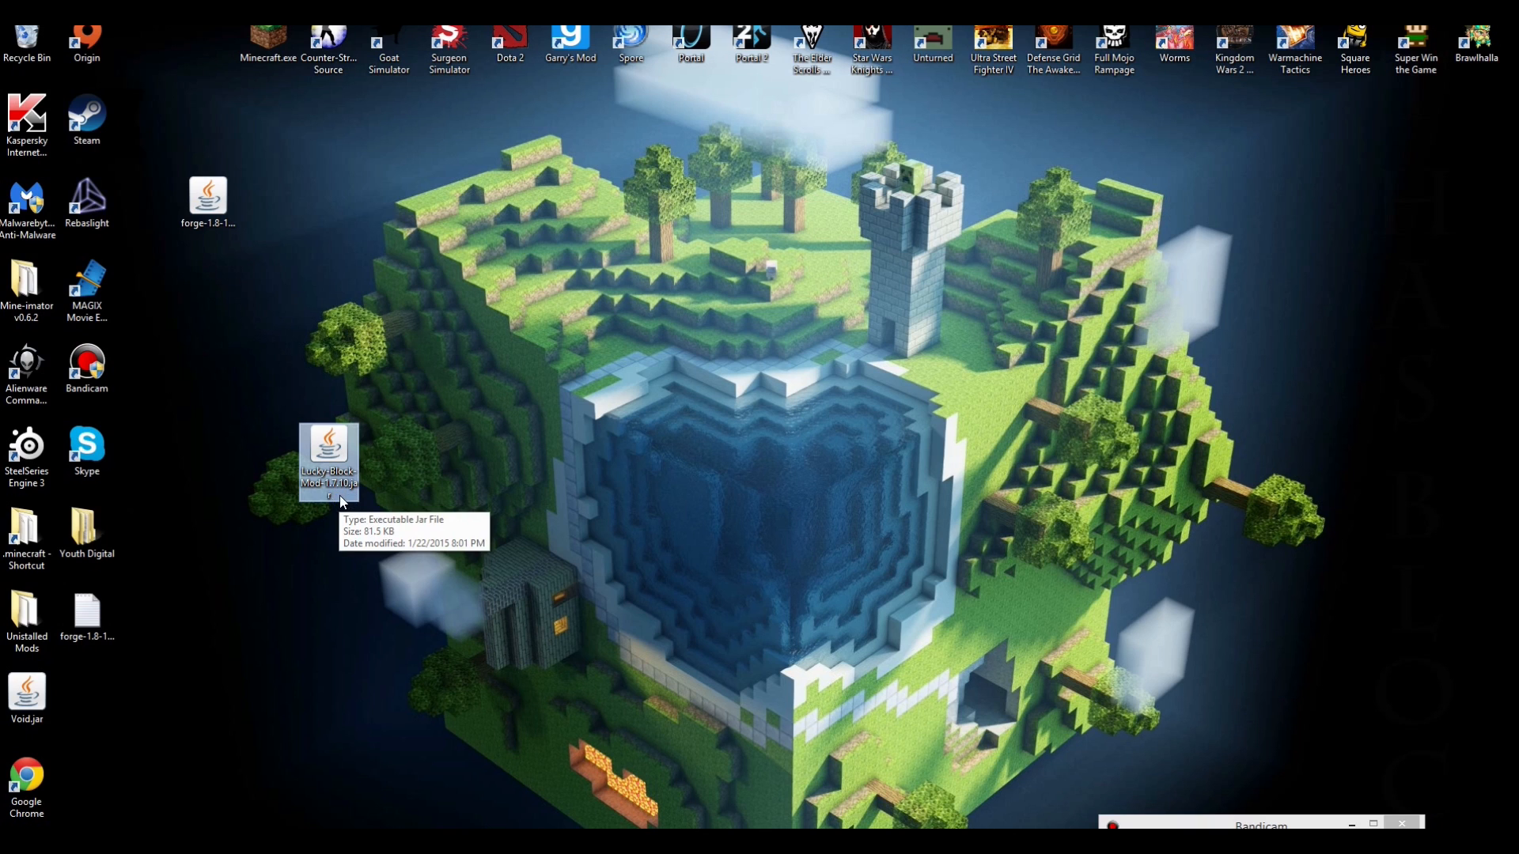
pyautogui.moveTo(374, 459)
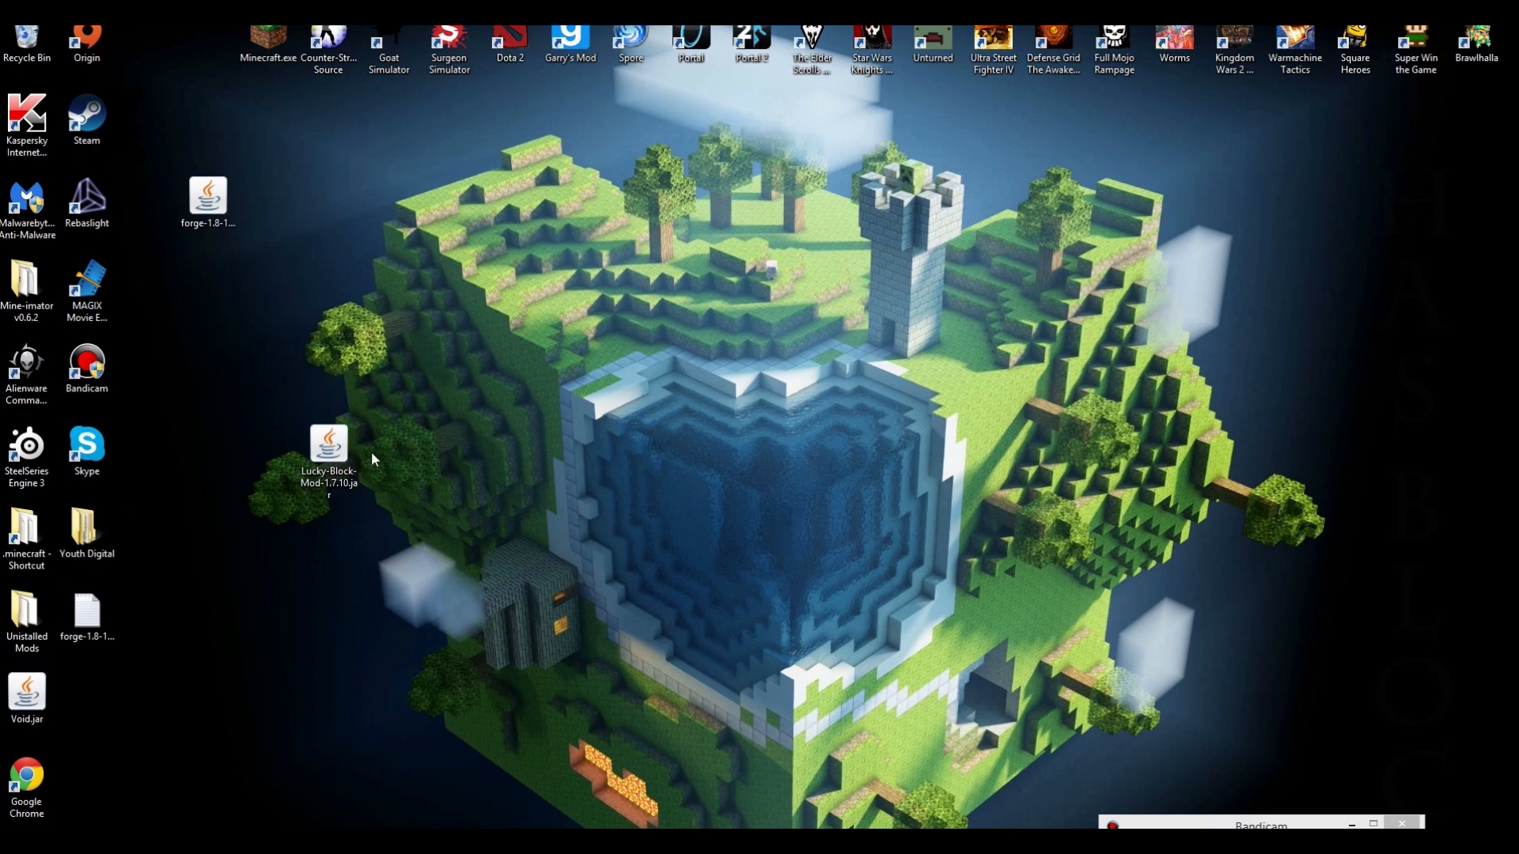
pyautogui.moveTo(329, 446)
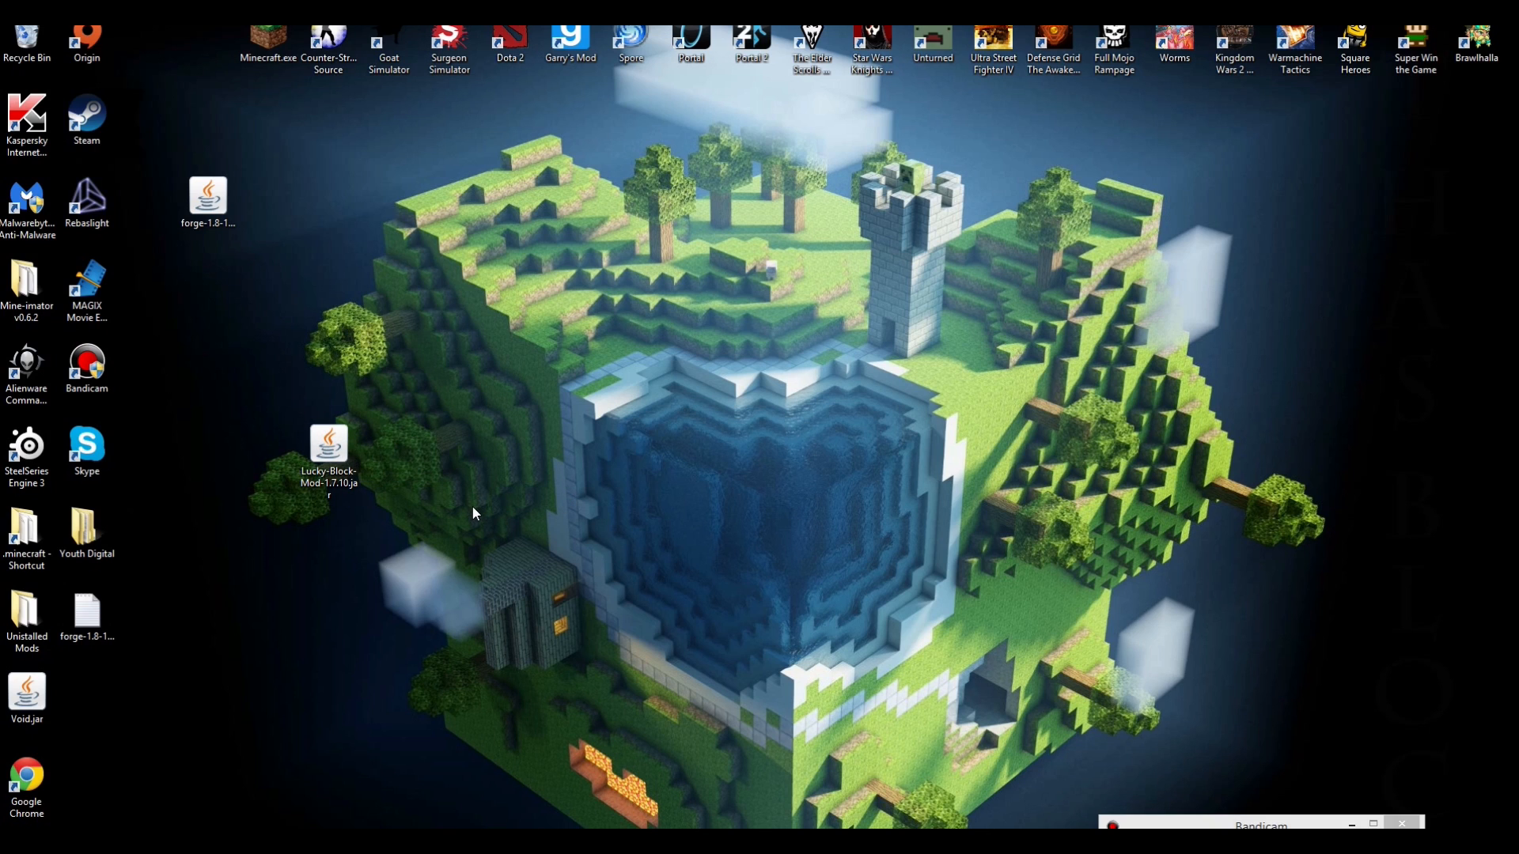
pyautogui.moveTo(744, 443)
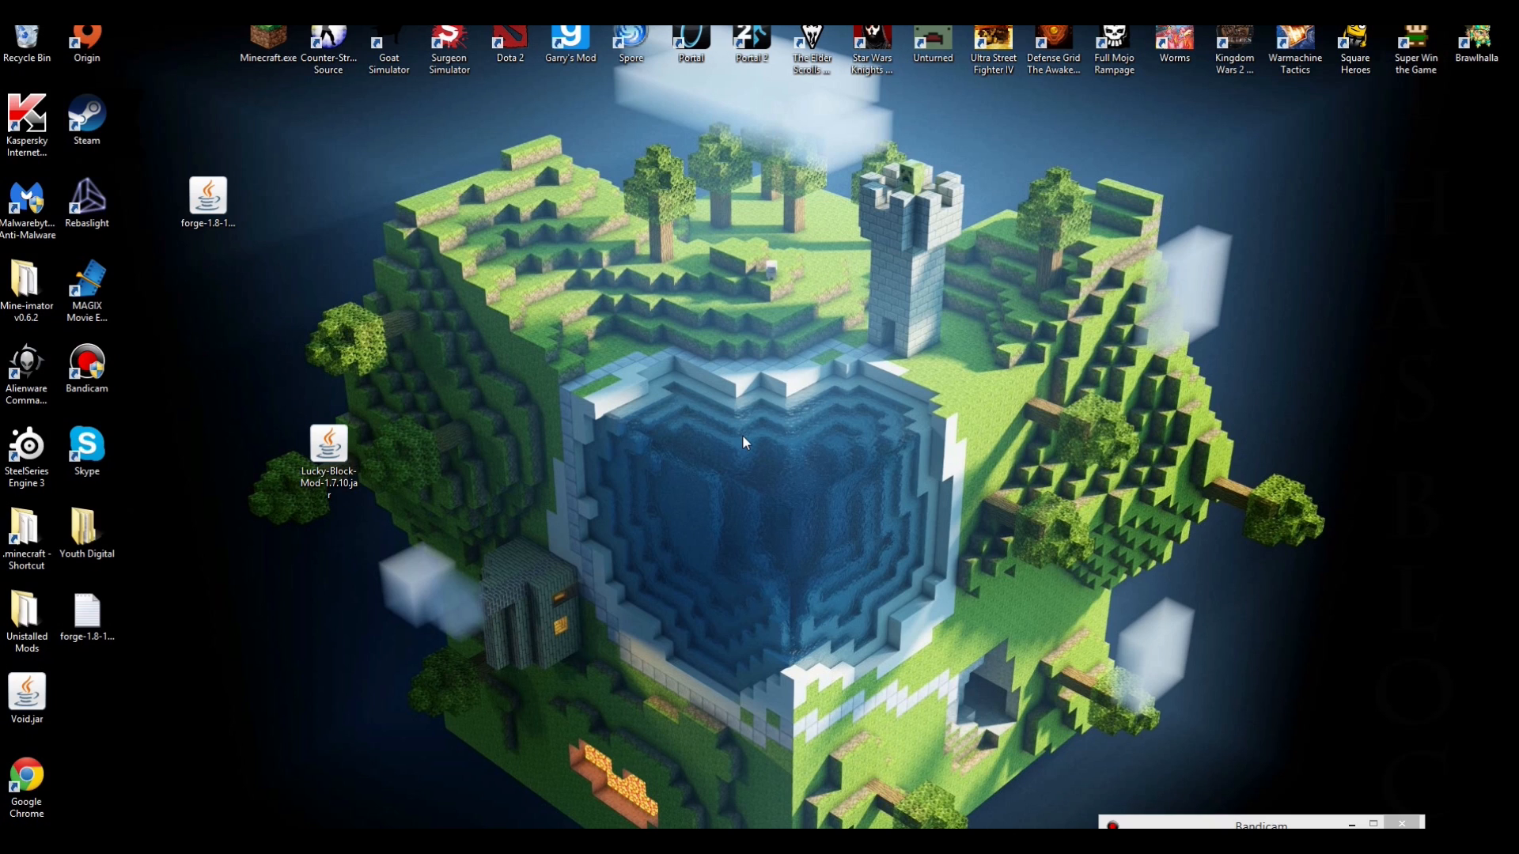
pyautogui.moveTo(720, 555)
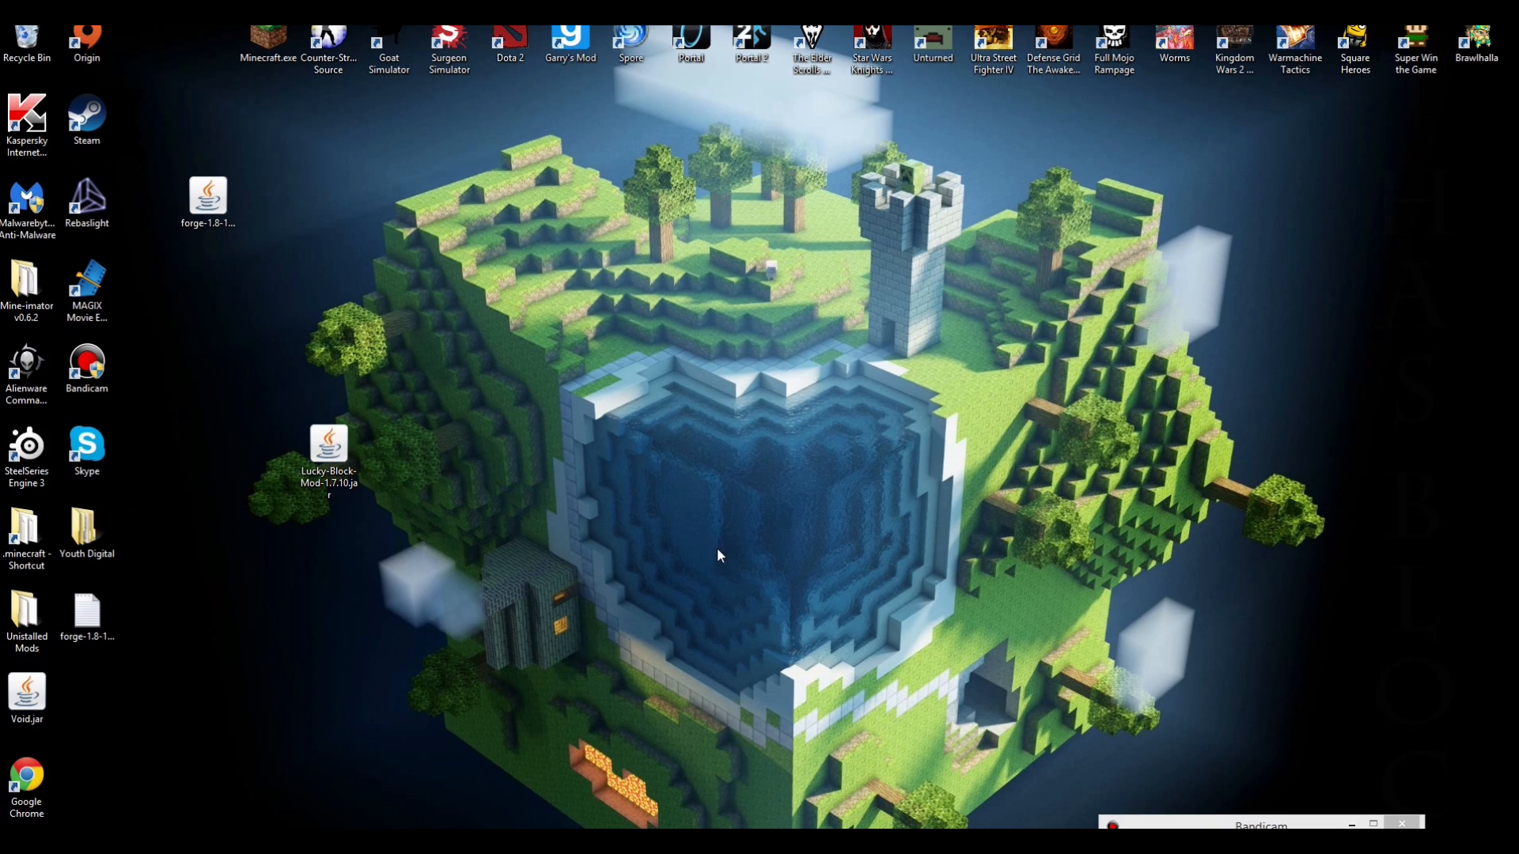
pyautogui.moveTo(631, 421)
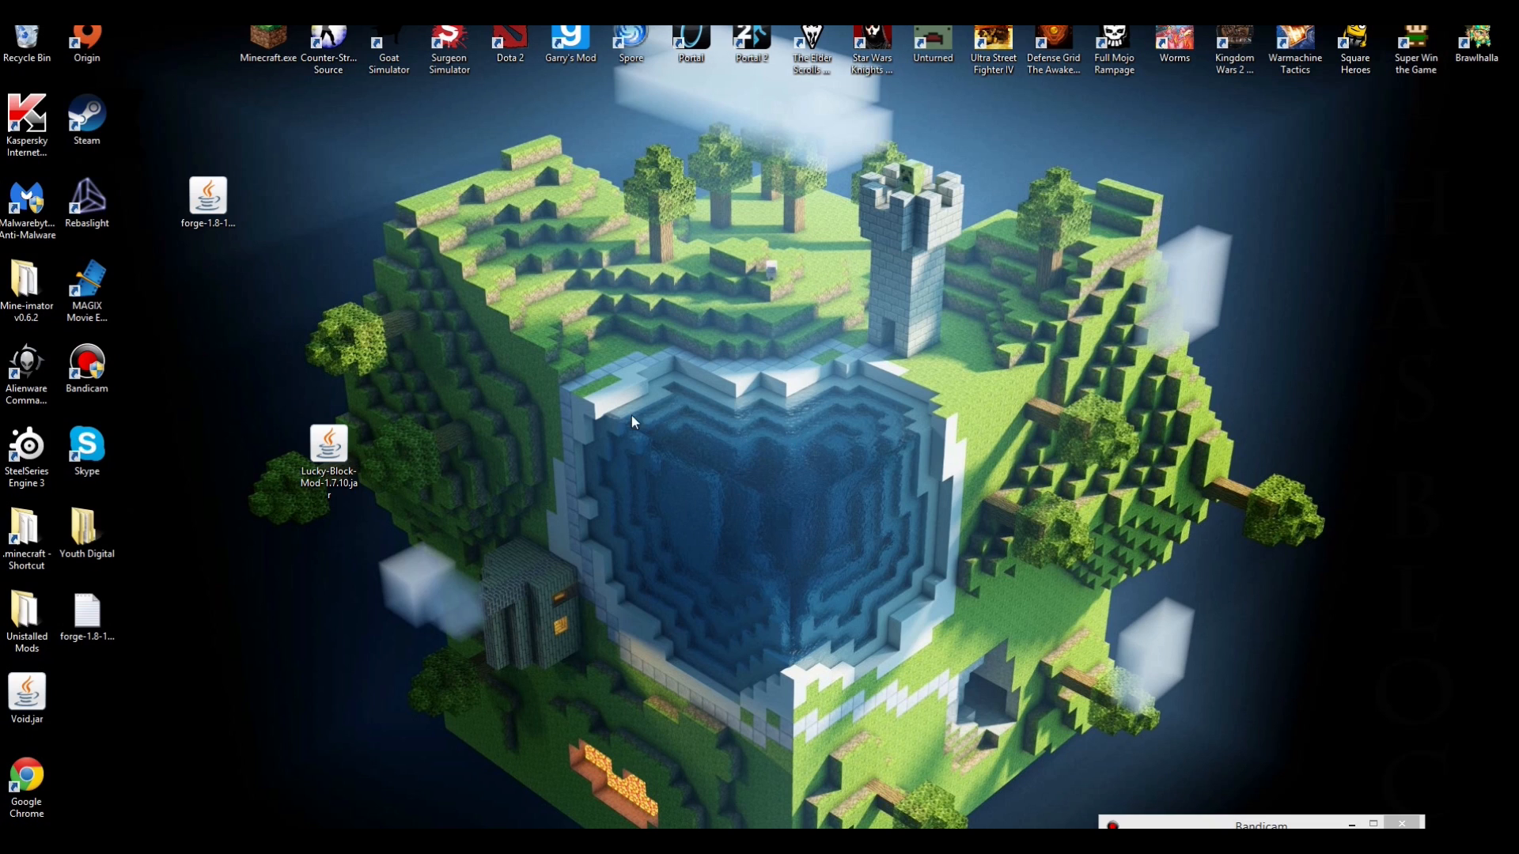
pyautogui.moveTo(797, 344)
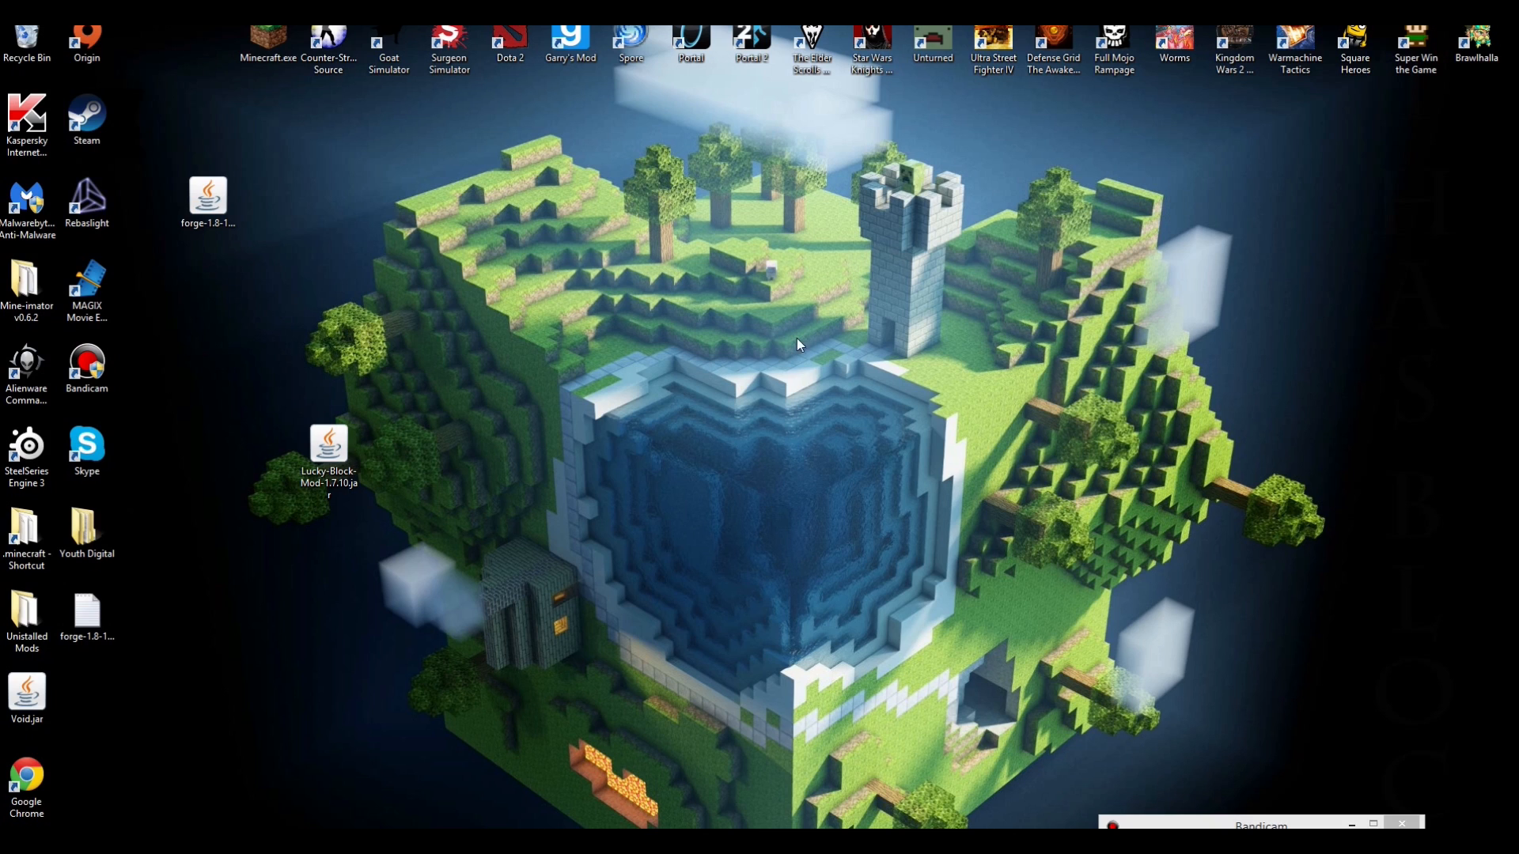
pyautogui.moveTo(883, 247)
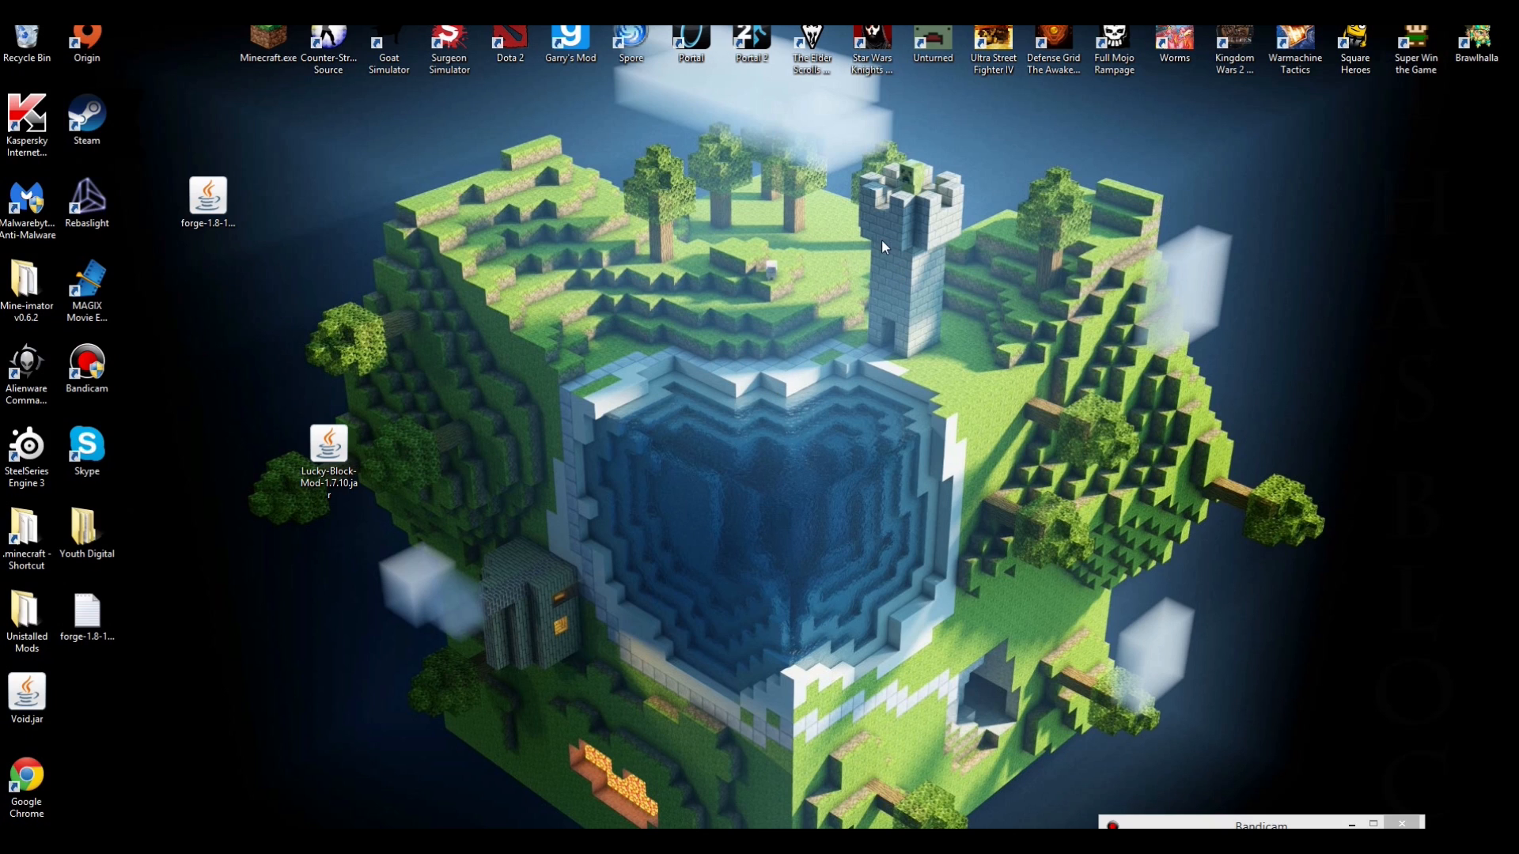
pyautogui.moveTo(793, 240)
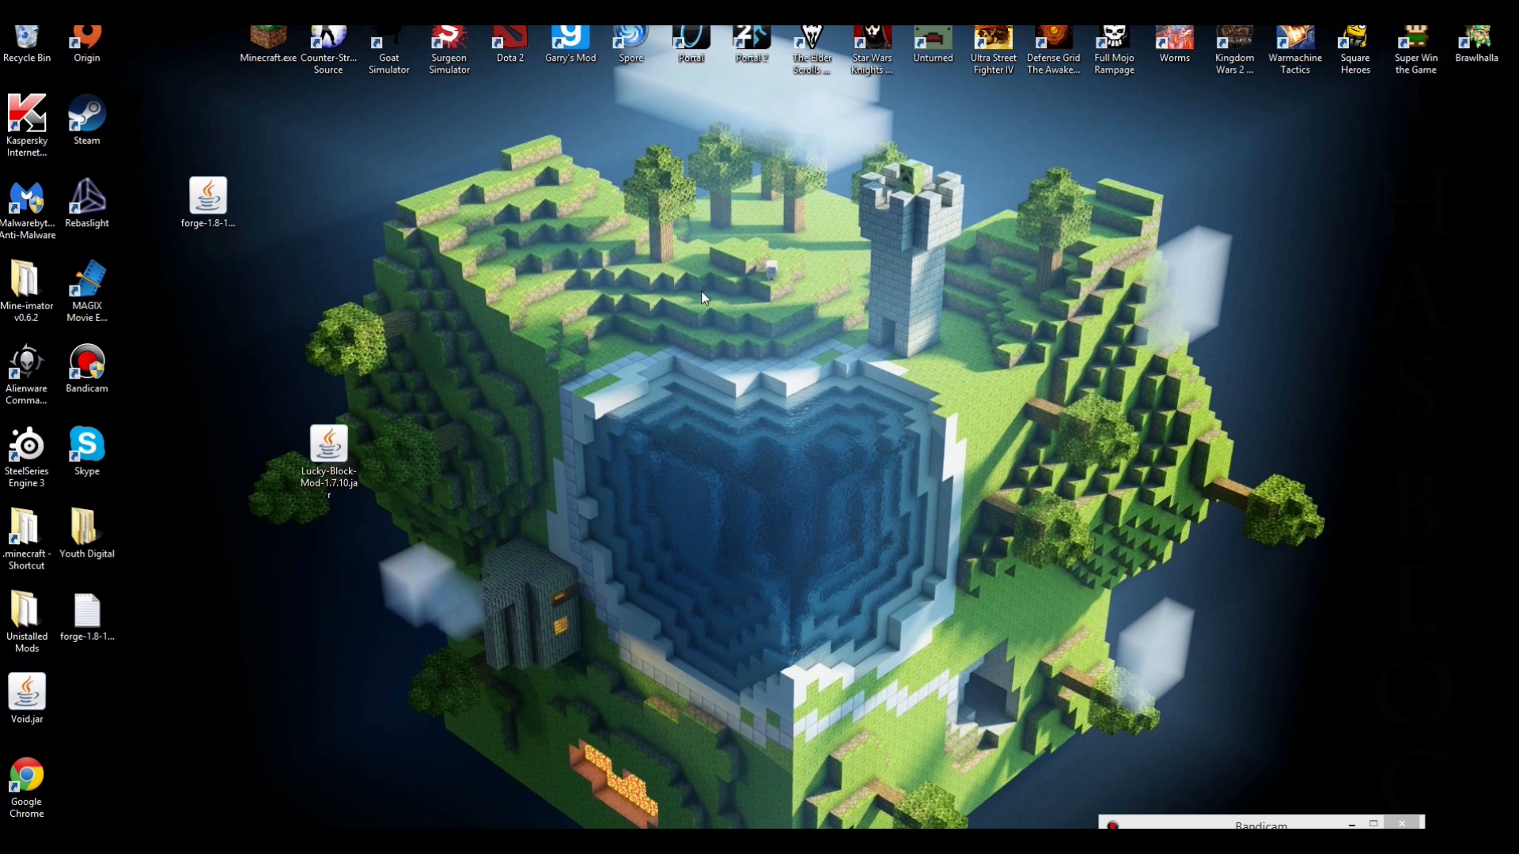
pyautogui.moveTo(868, 355)
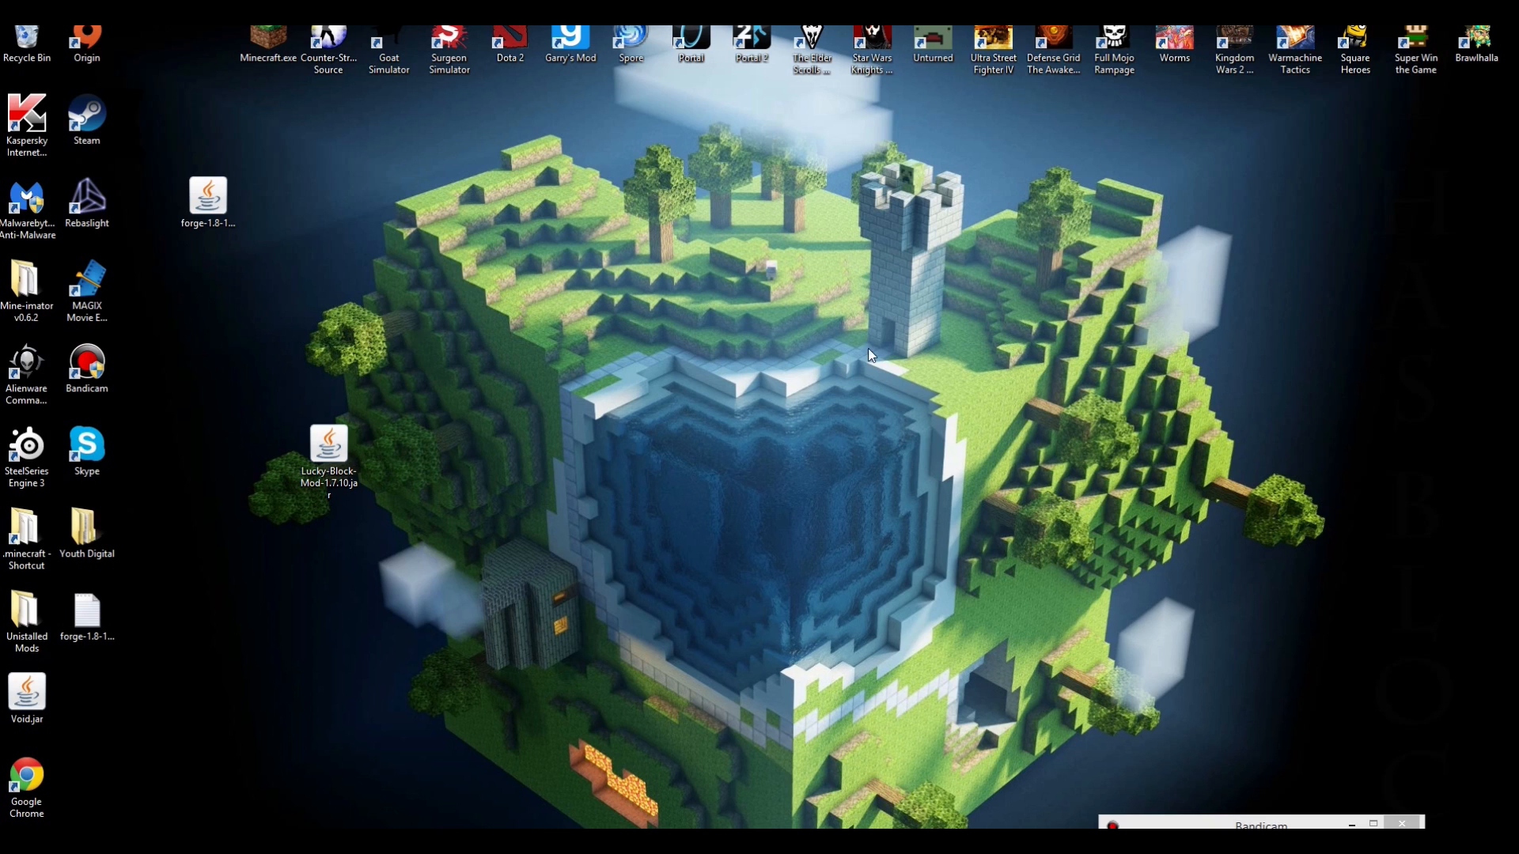
# - Move the Lucky-Block-Mod-1.7.10.jar icon rightward toward the middle of the desktop
pyautogui.moveTo(328, 455); pyautogui.dragTo(508, 460)
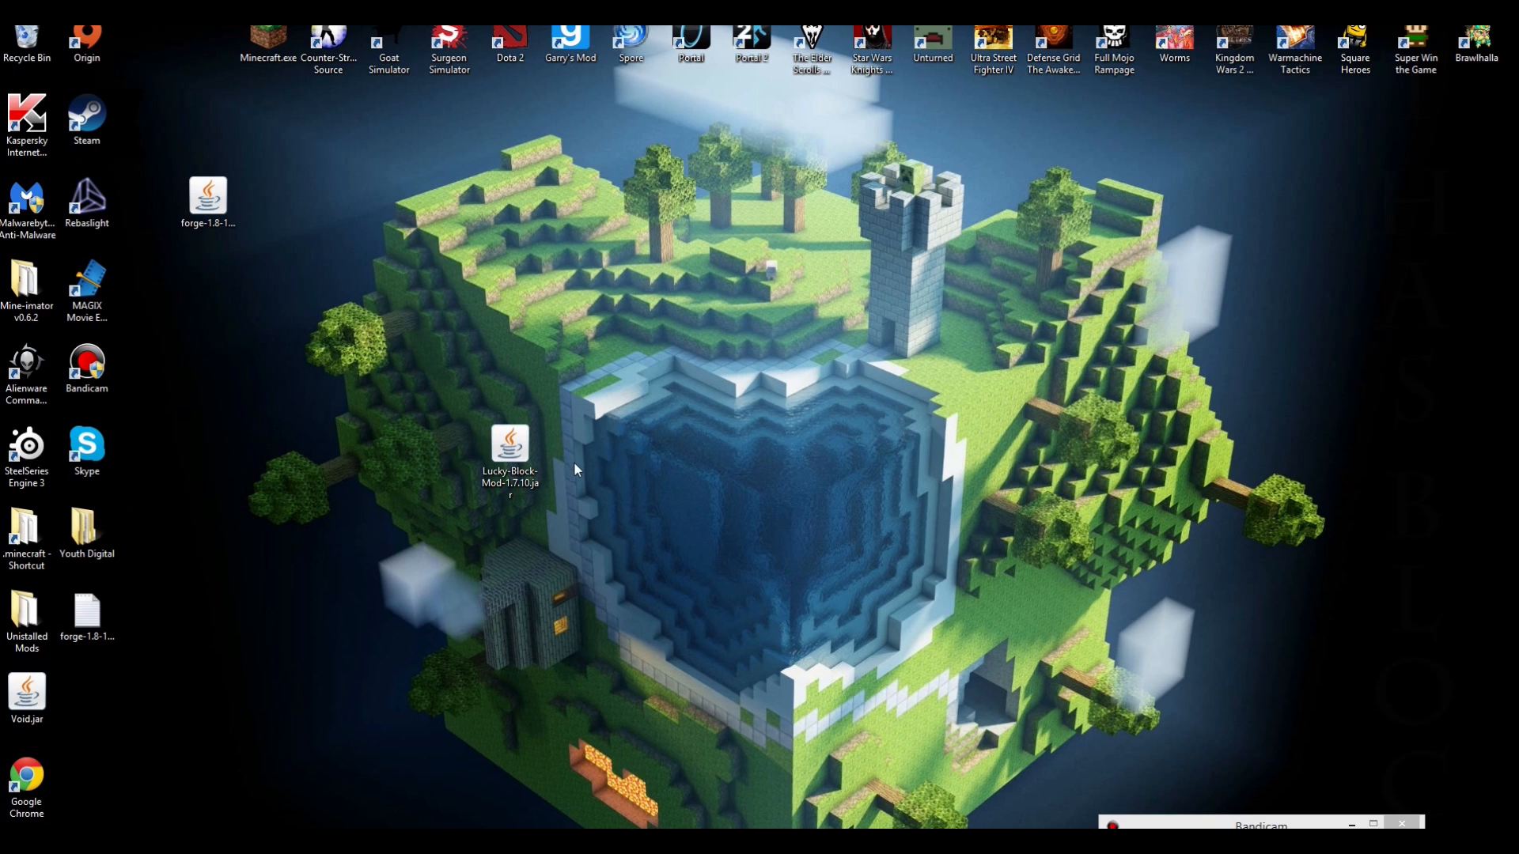
pyautogui.moveTo(790, 530)
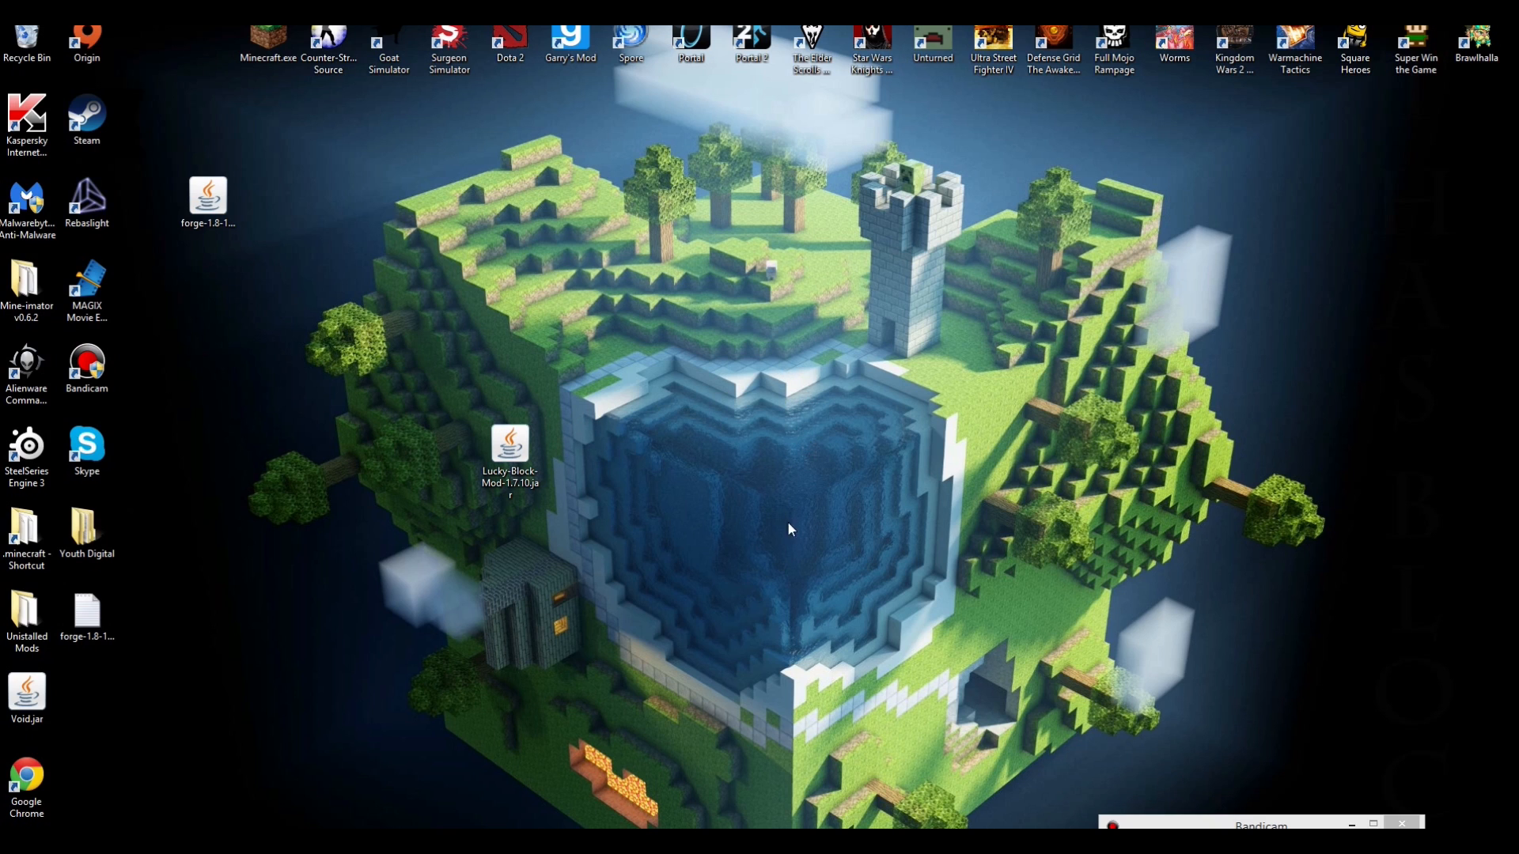
pyautogui.moveTo(670, 446)
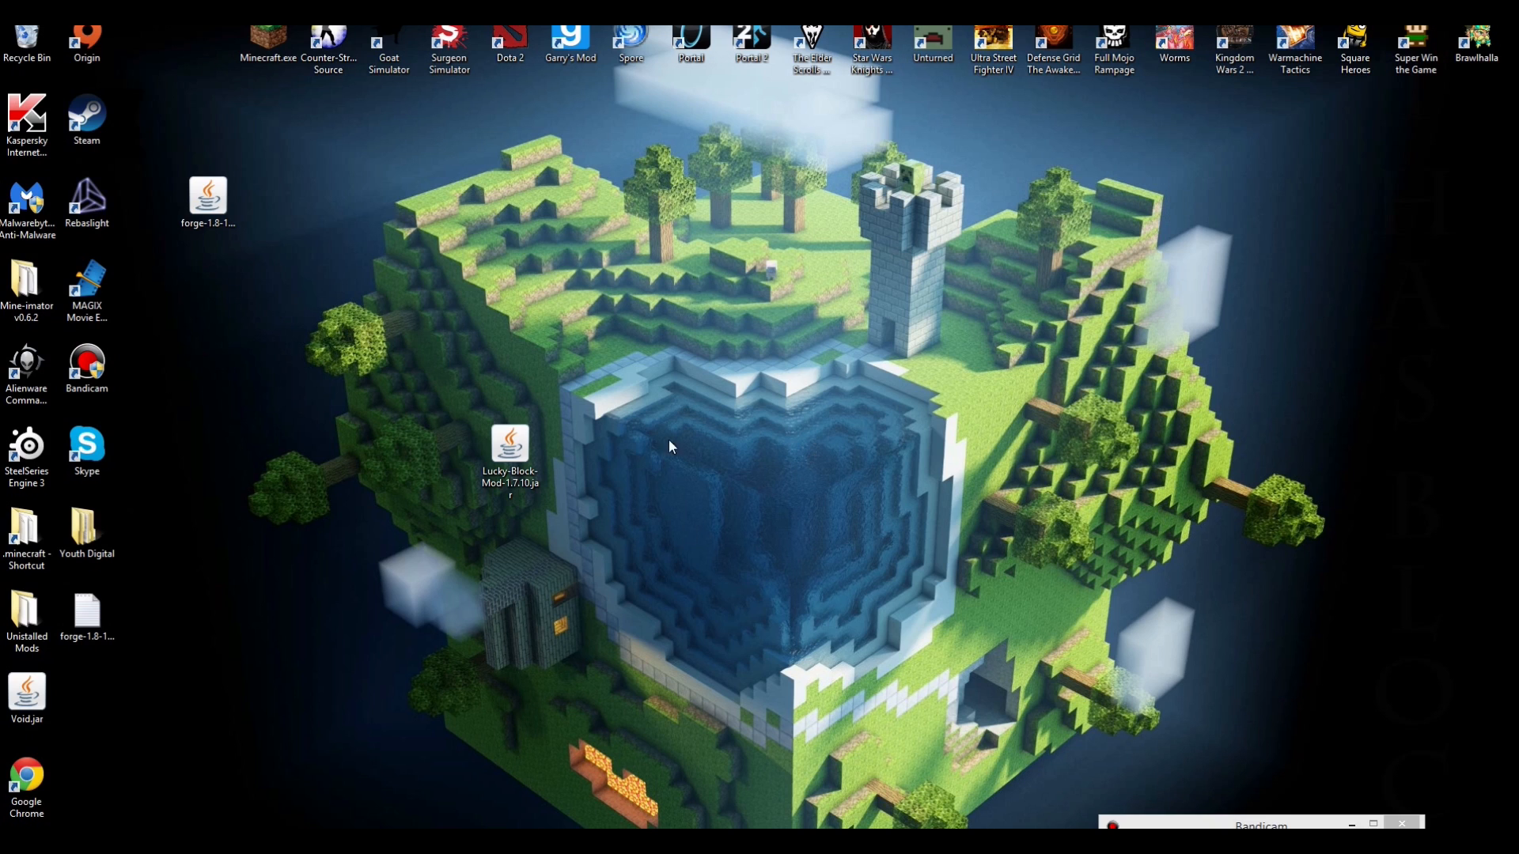
pyautogui.moveTo(761, 544)
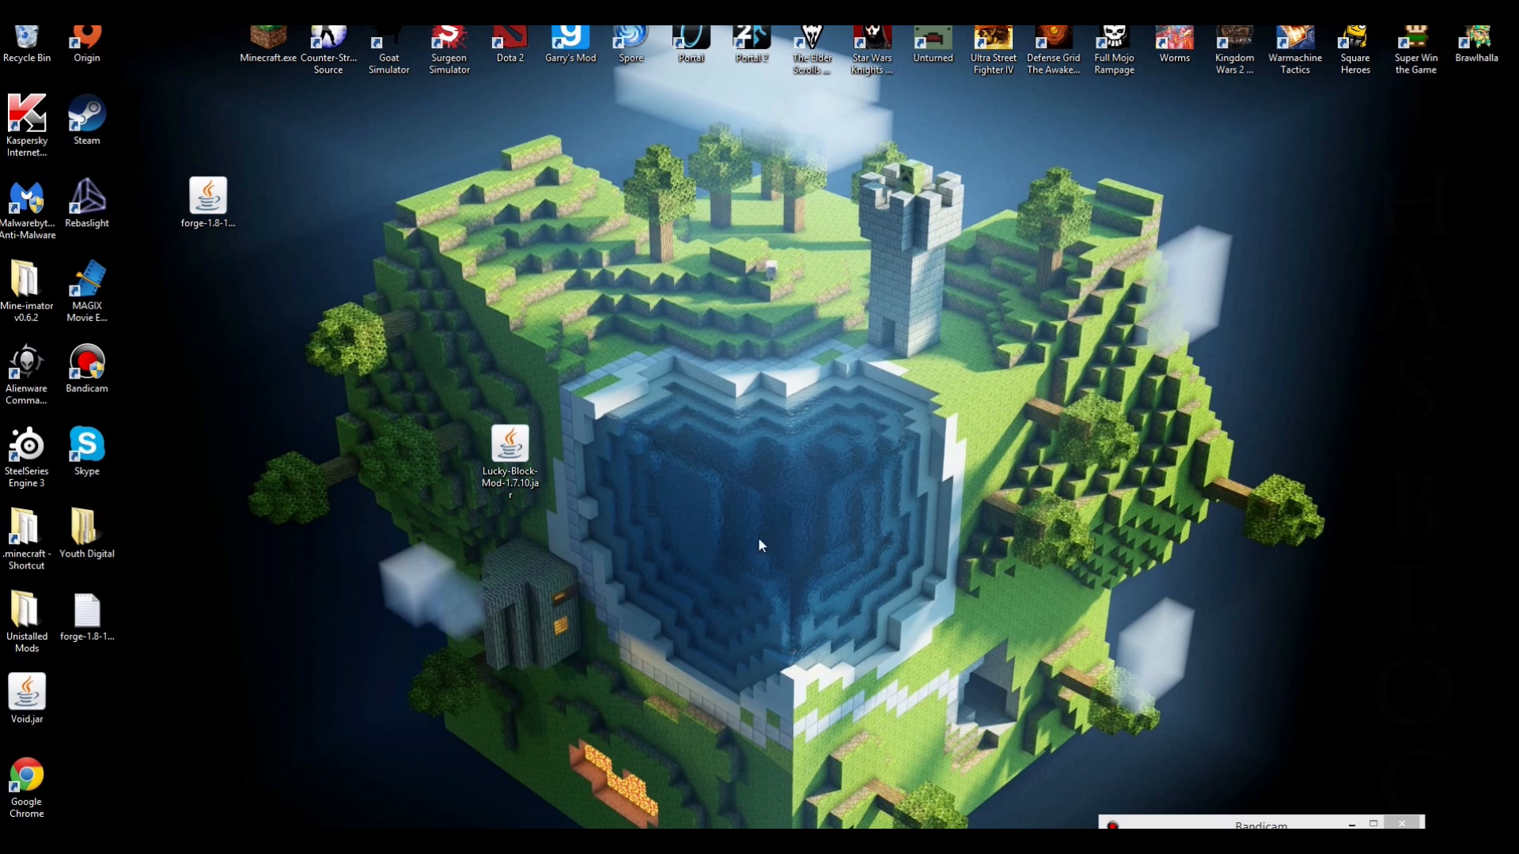
pyautogui.moveTo(970, 462)
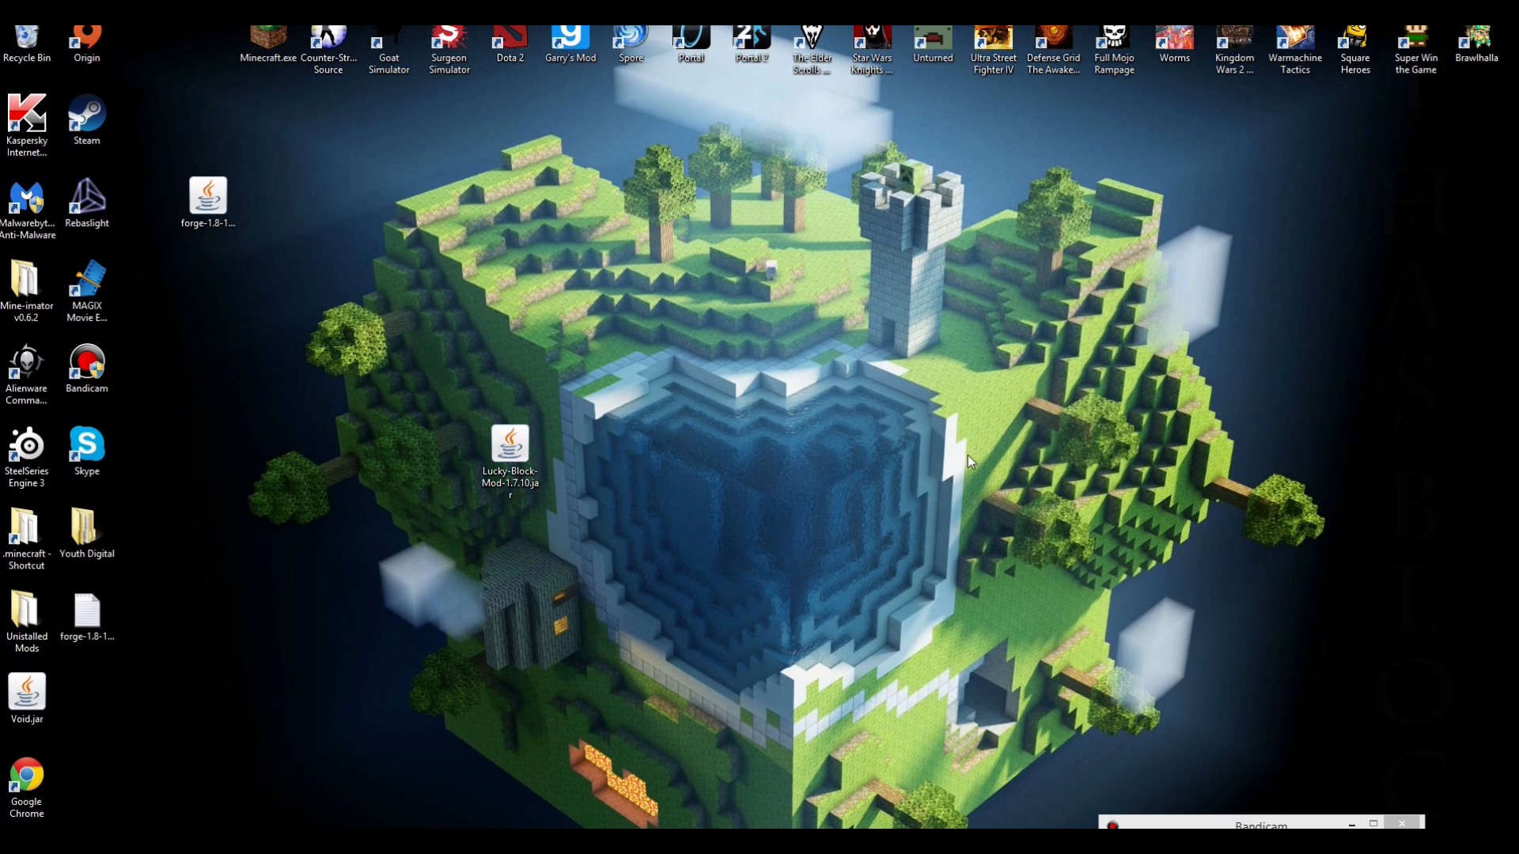
pyautogui.moveTo(511, 460); pyautogui.dragTo(629, 461)
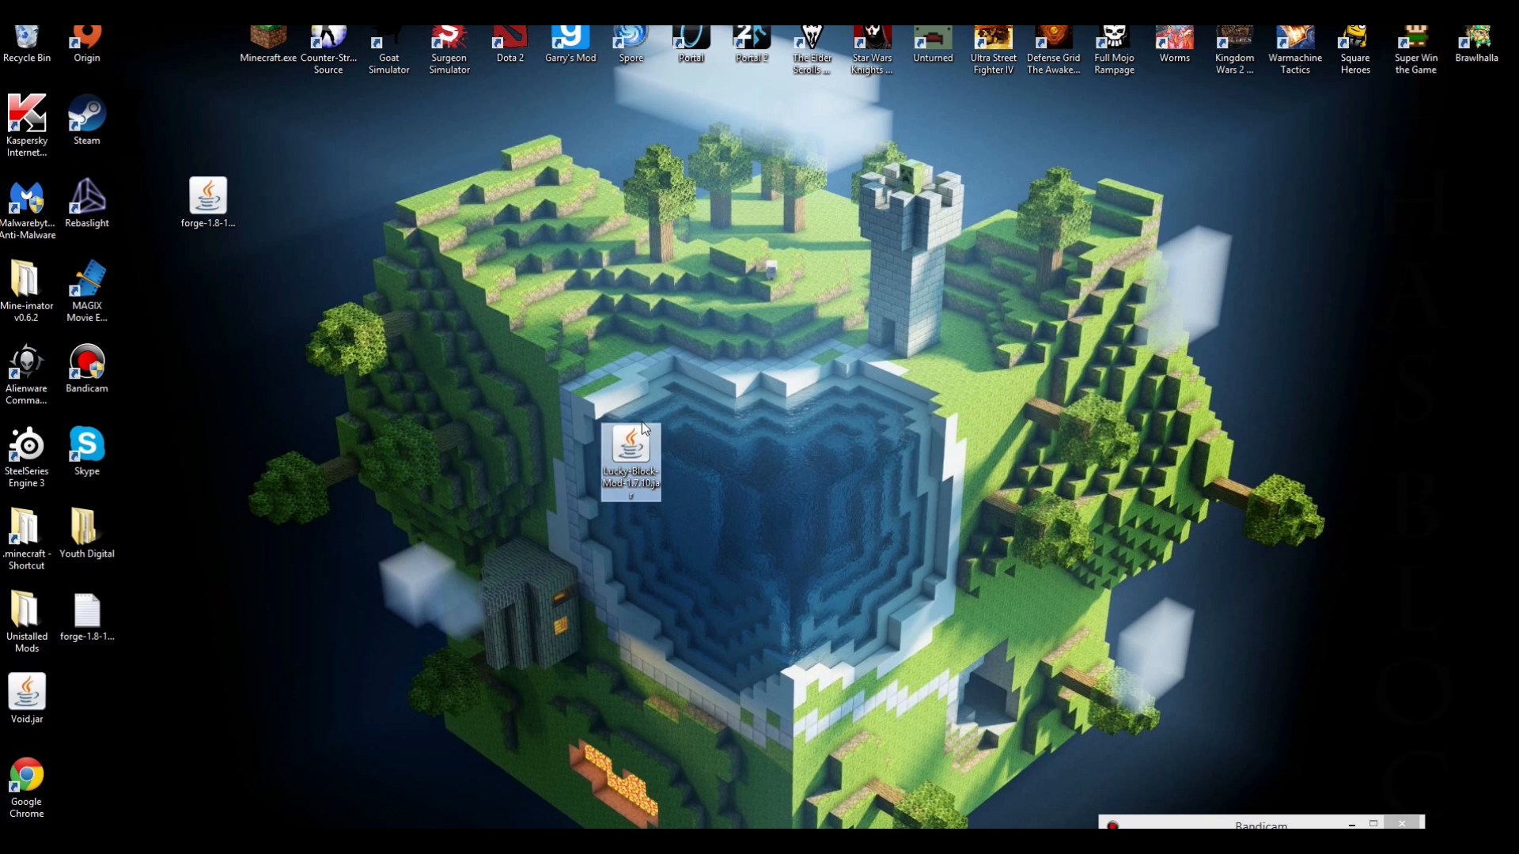
# - Centre the jar icon, check the empty mods folder inside .minecraft, and close the window
pyautogui.moveTo(630, 461); pyautogui.dragTo(750, 460)
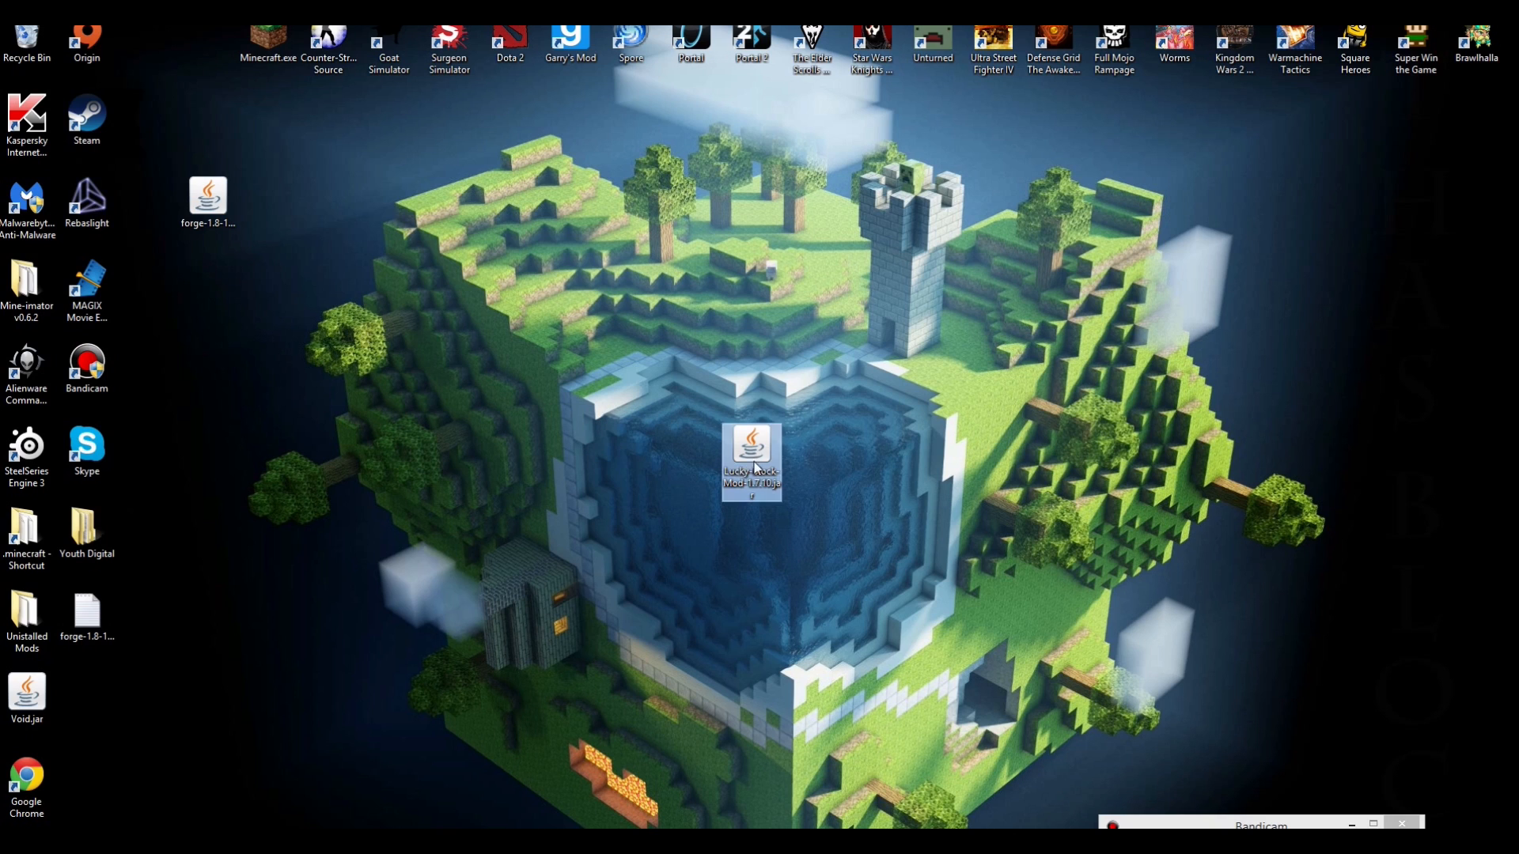
pyautogui.click(85, 614)
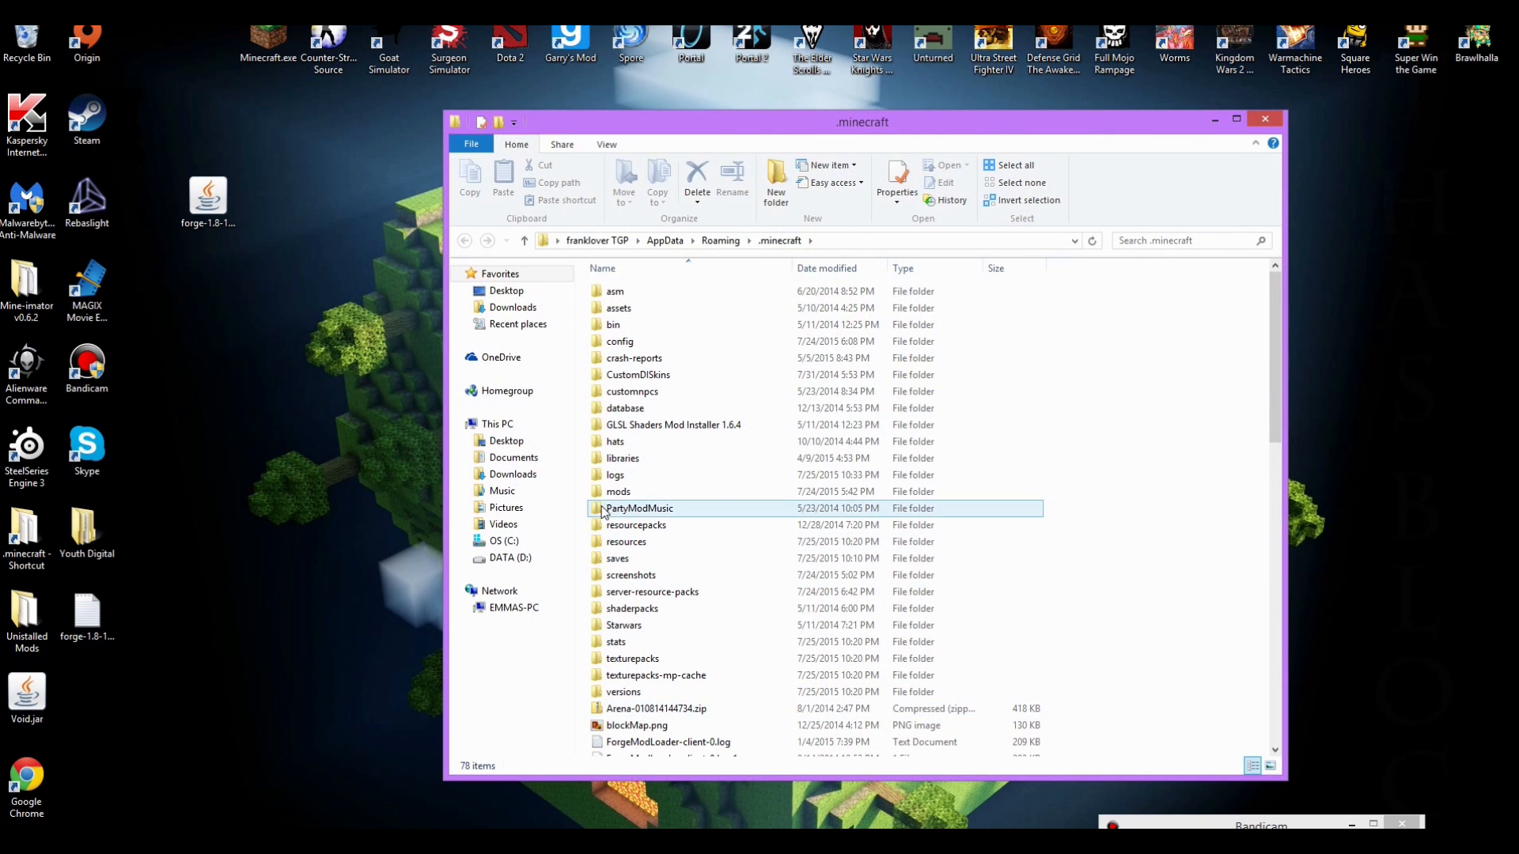
pyautogui.doubleClick(619, 490)
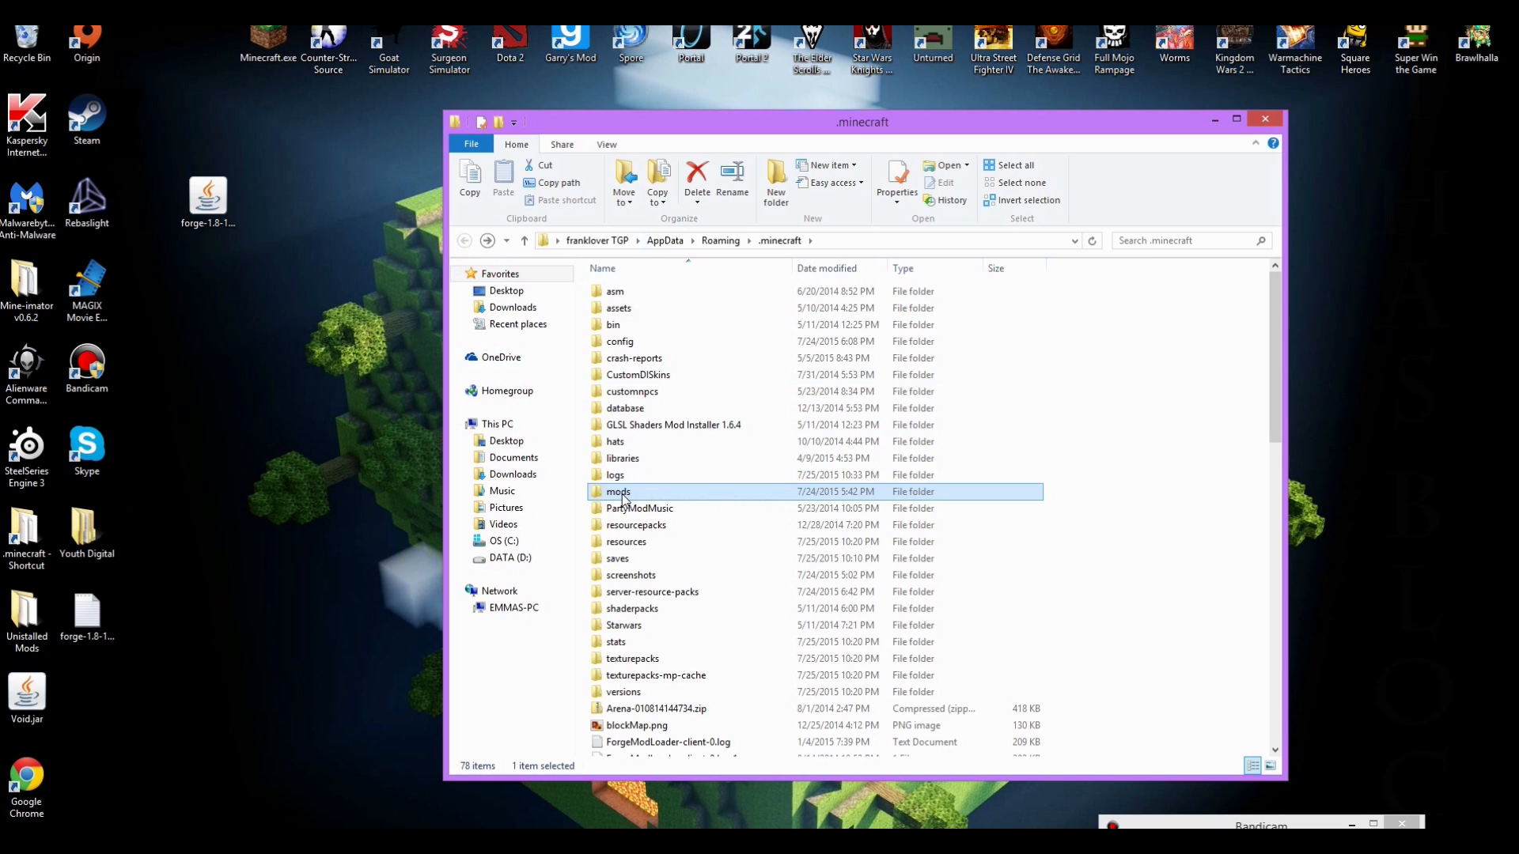
pyautogui.doubleClick(619, 491)
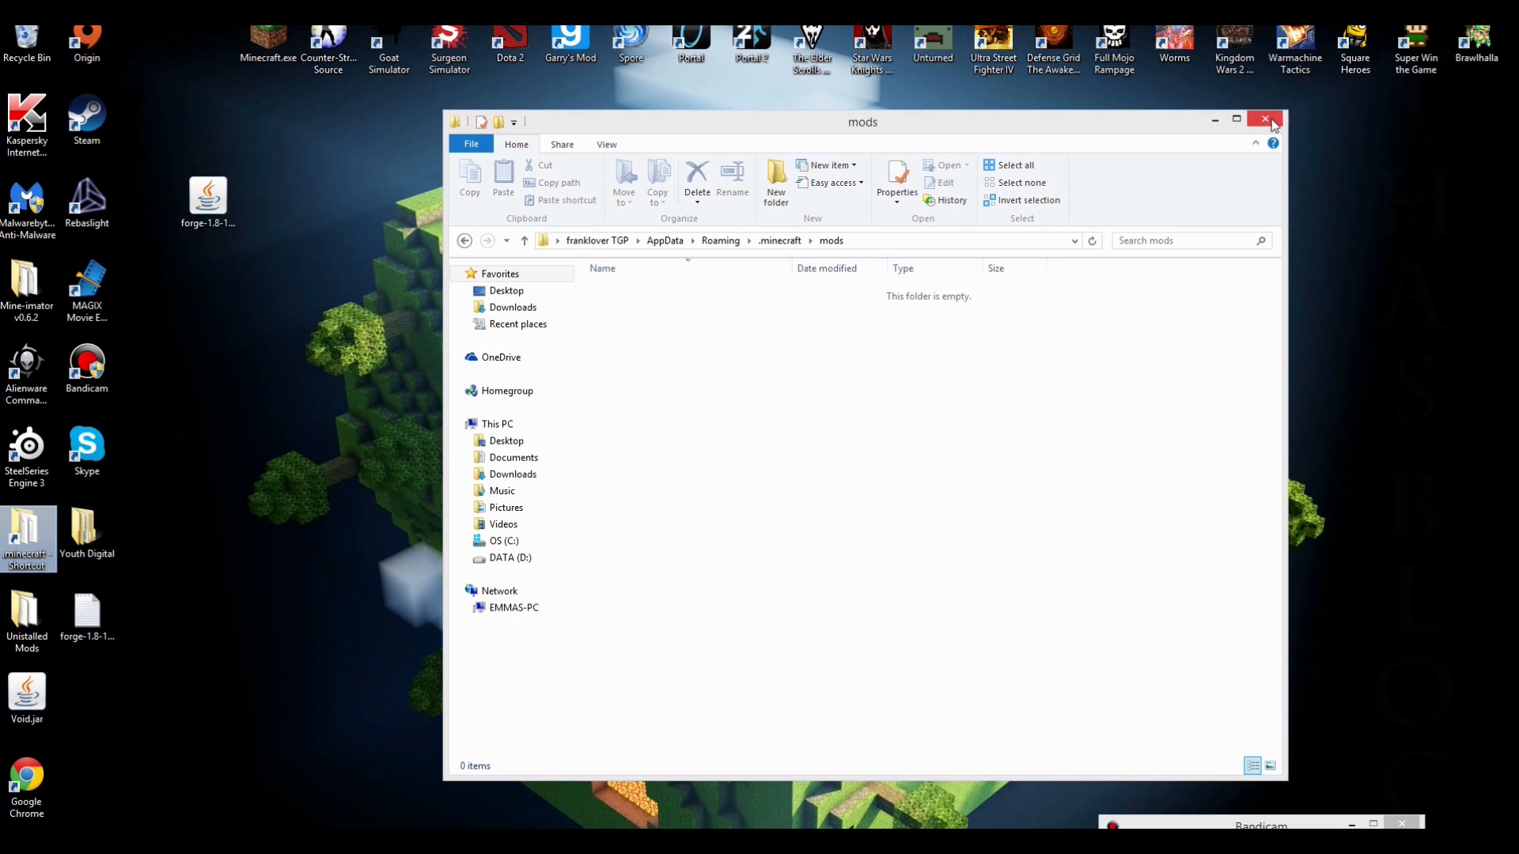
pyautogui.click(1266, 118)
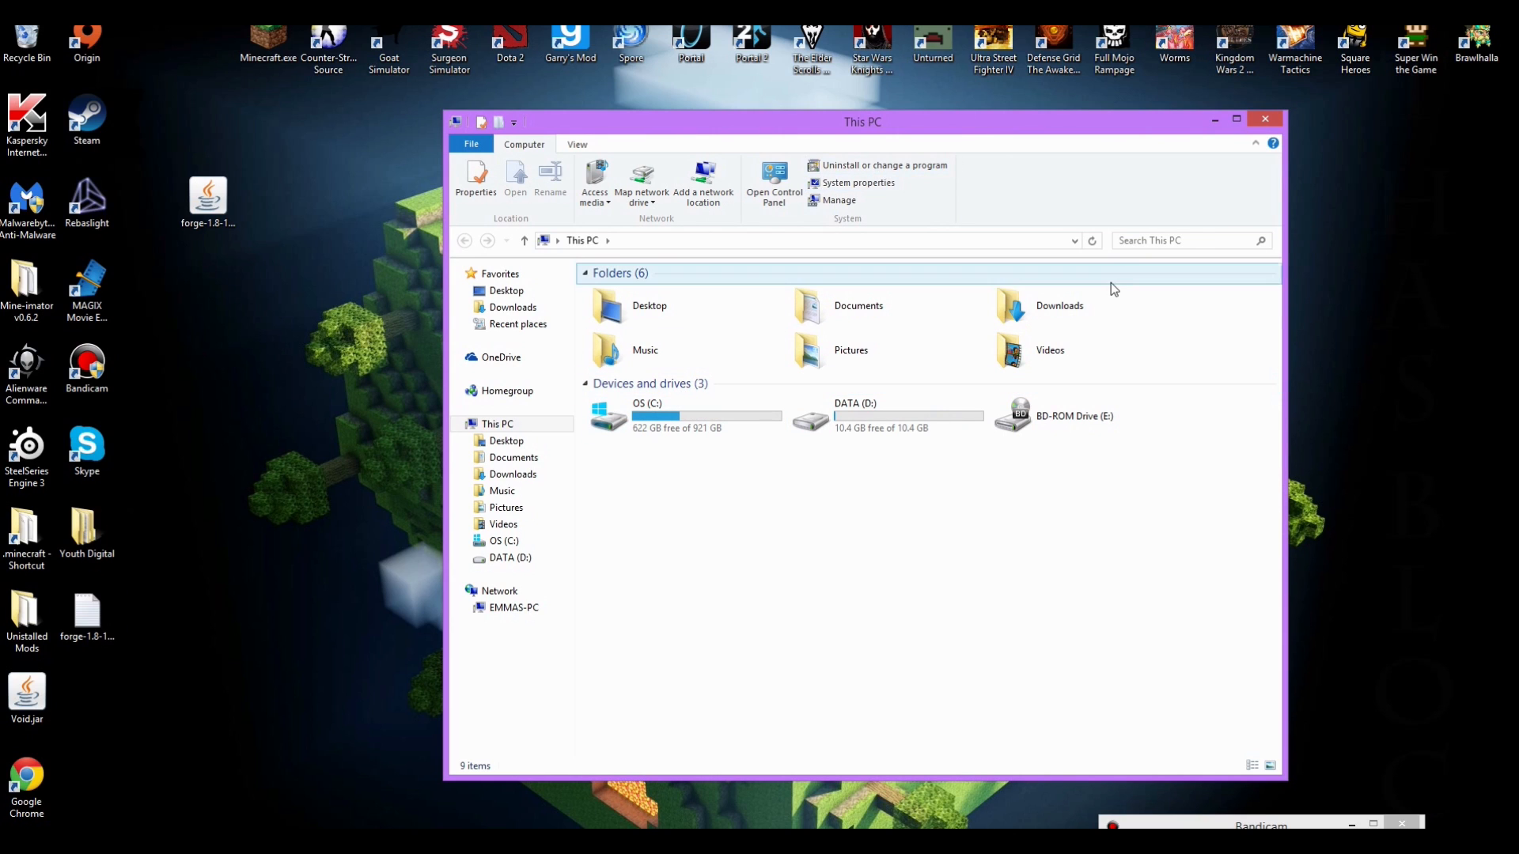
# - Navigate to the Roaming AppData folder by entering %appdata% in the address bar
pyautogui.click(583, 241)
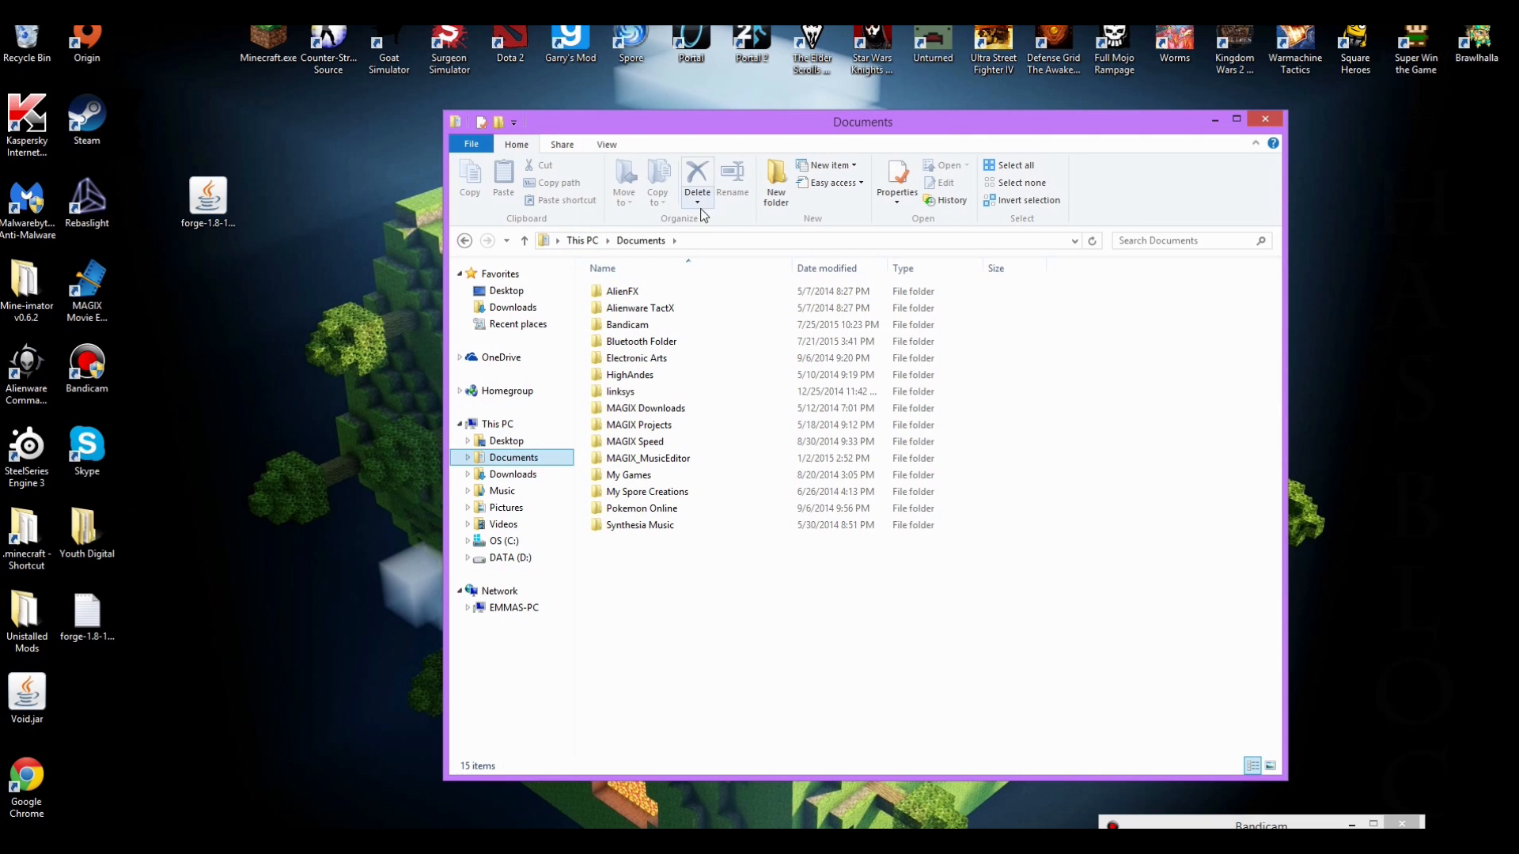
pyautogui.click(823, 241)
pyautogui.write('%')
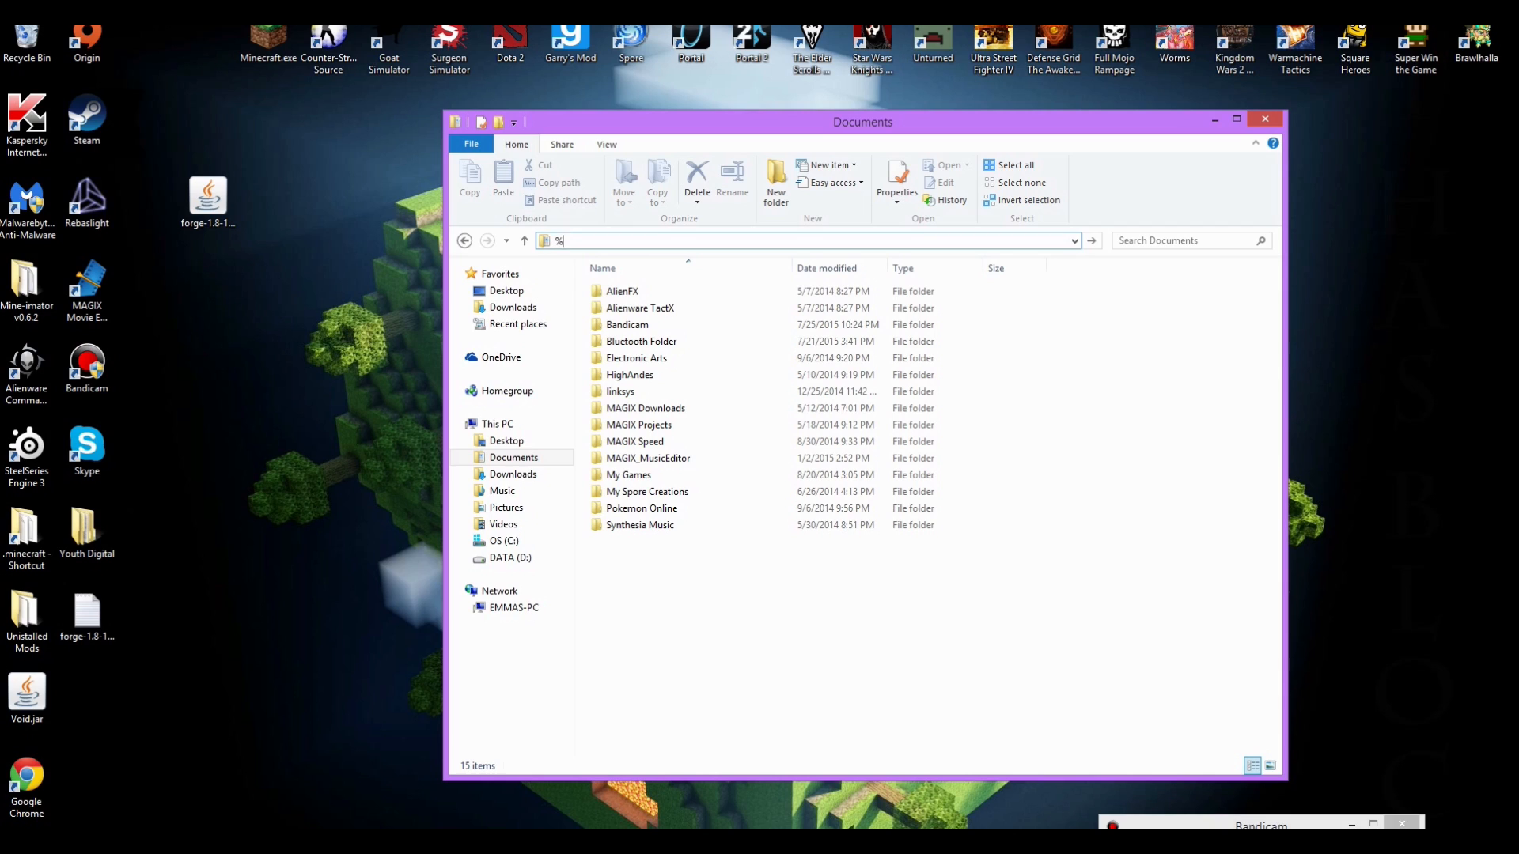
pyautogui.write('app')
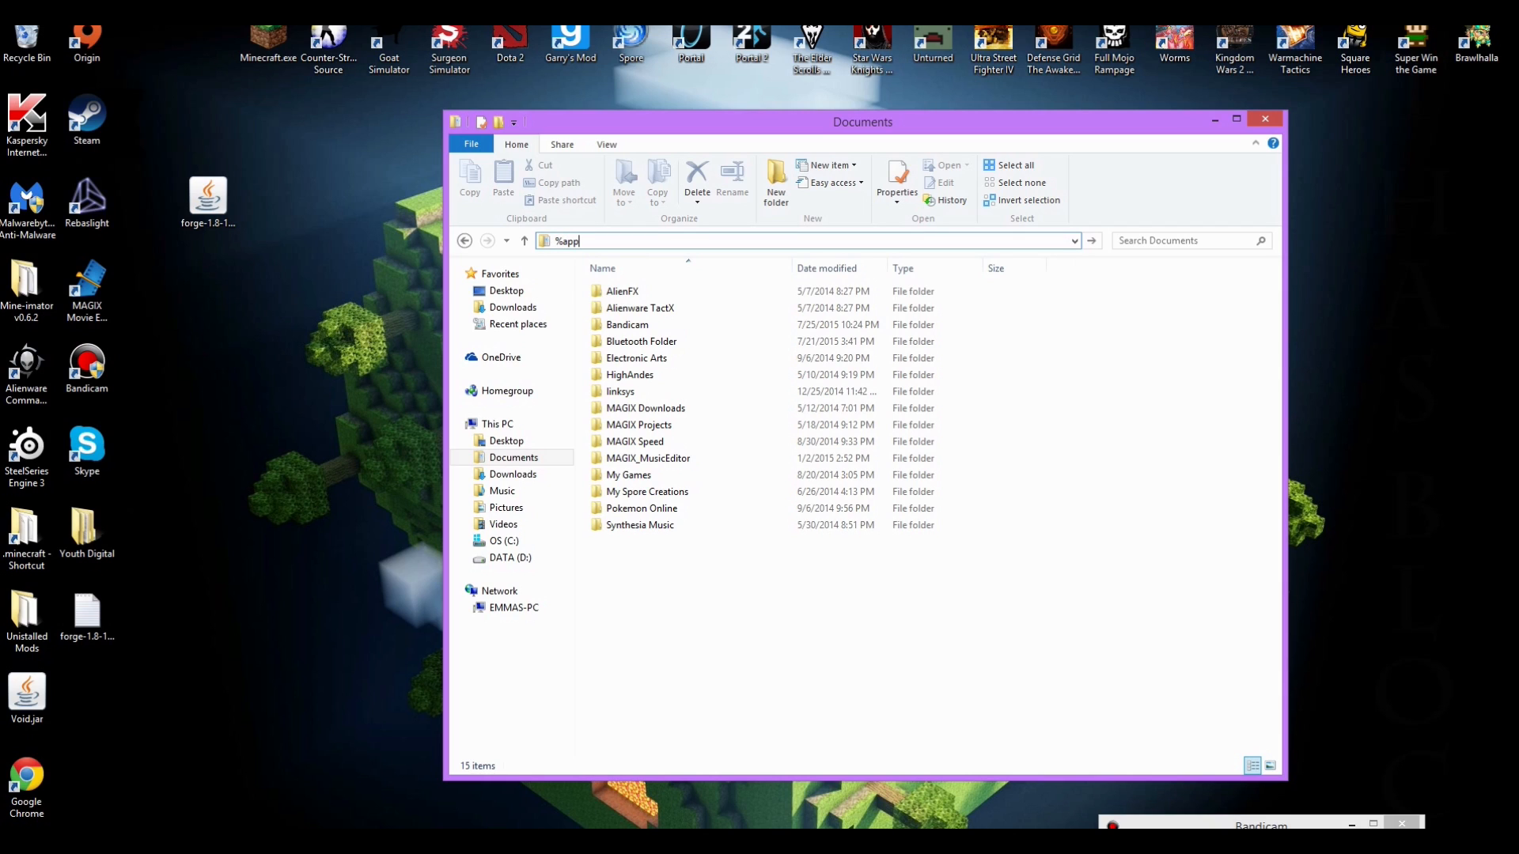
pyautogui.write('data')
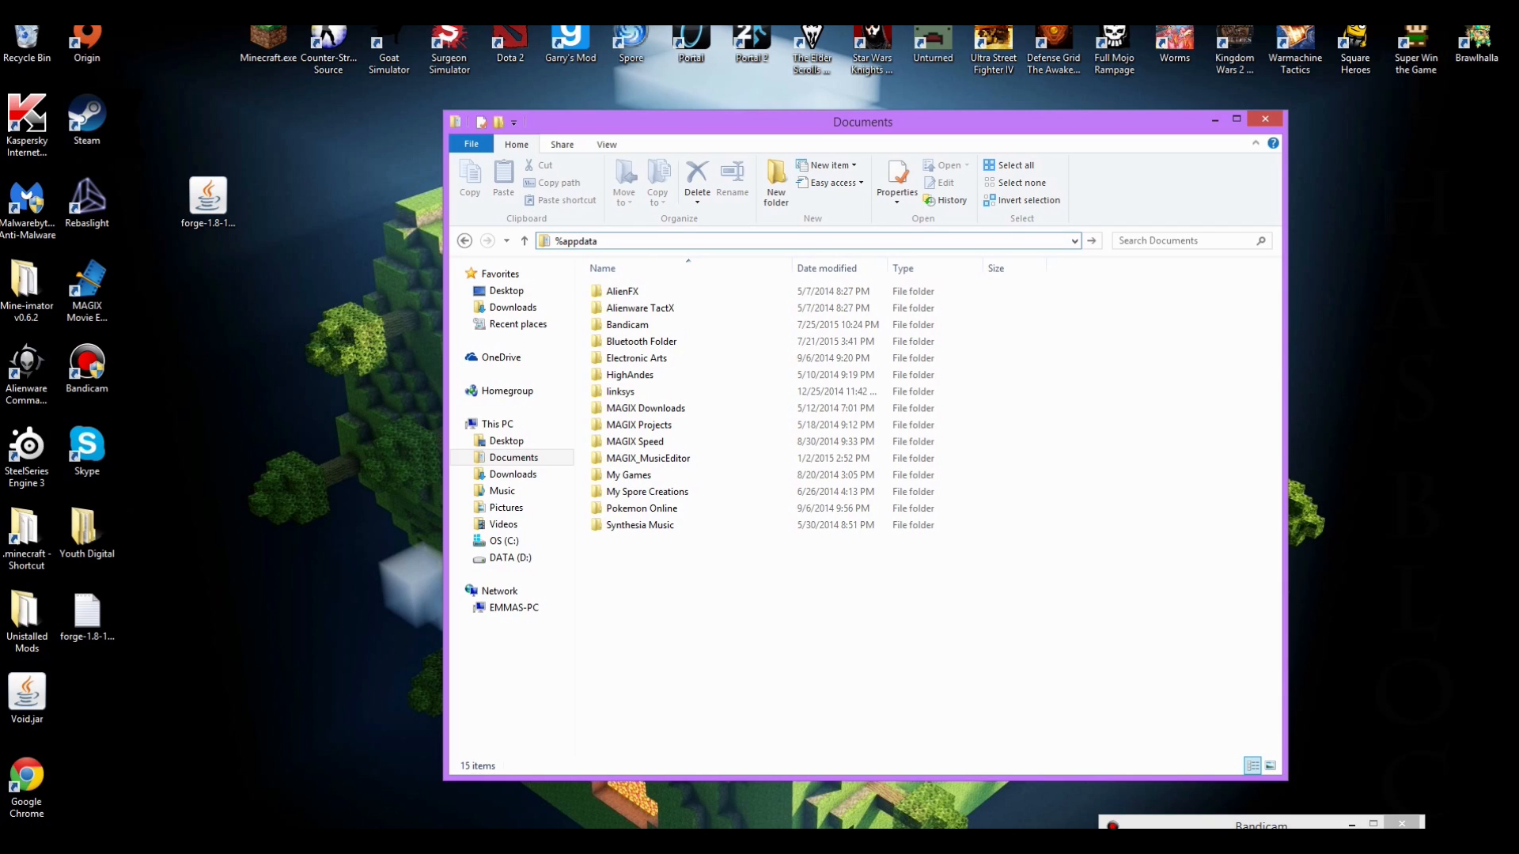
pyautogui.write('%')
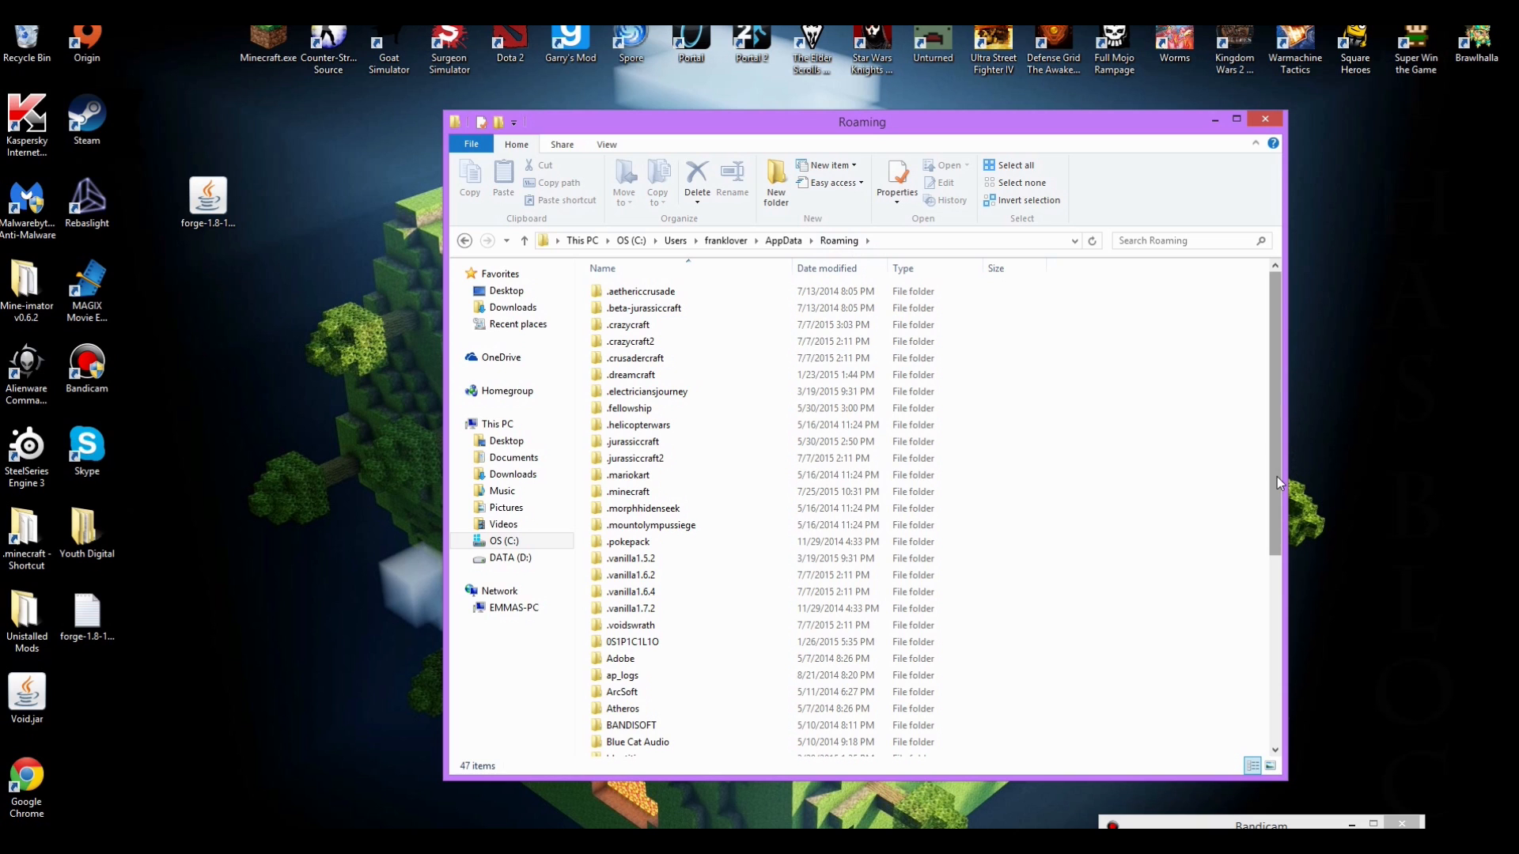
# - Locate and enter the .minecraft folder inside Roaming
pyautogui.scroll(-3)
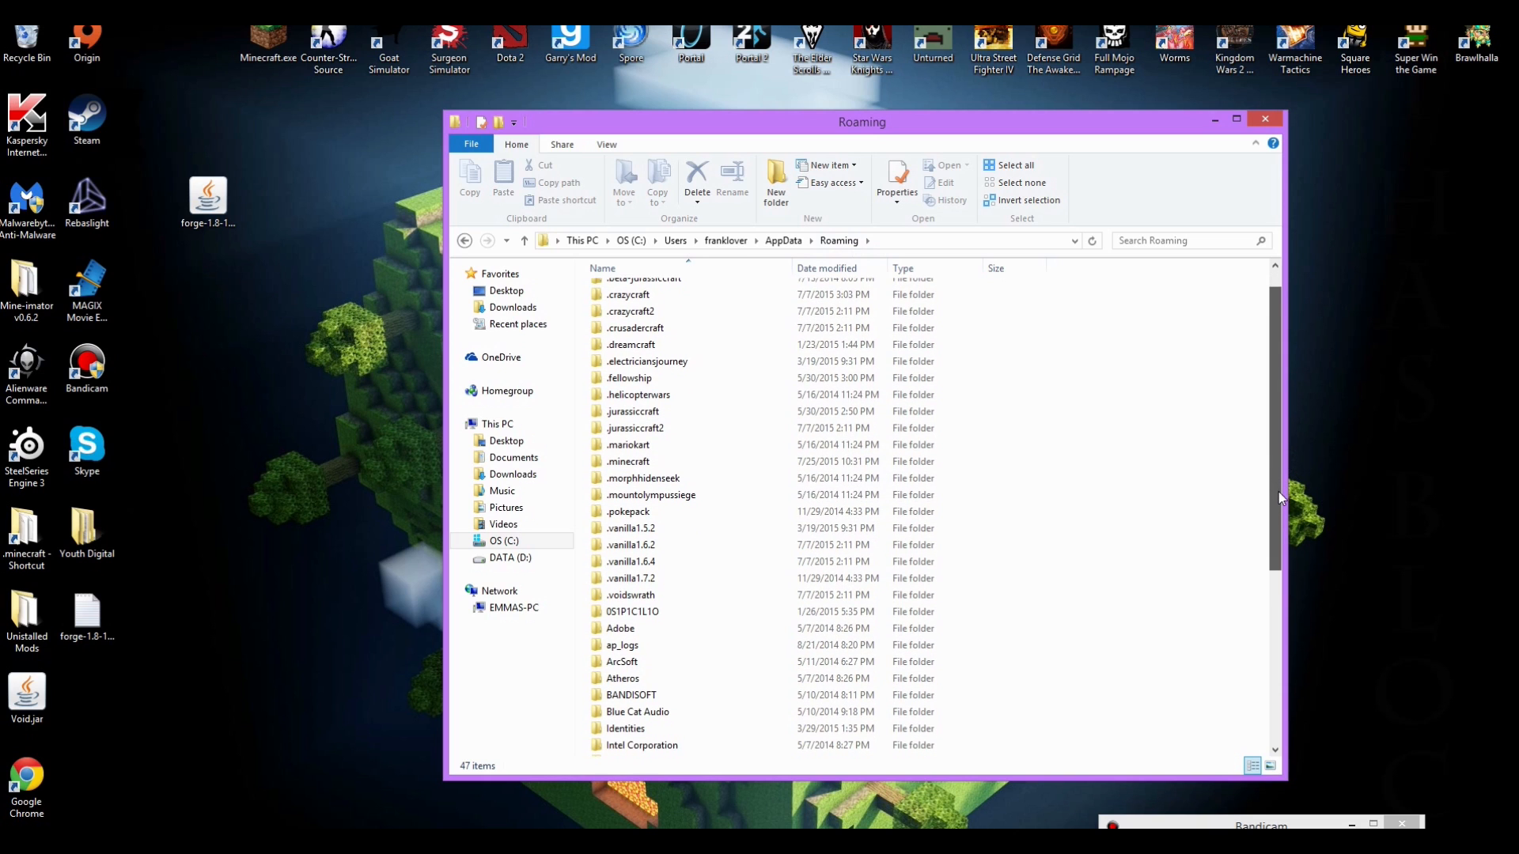
pyautogui.scroll(-3)
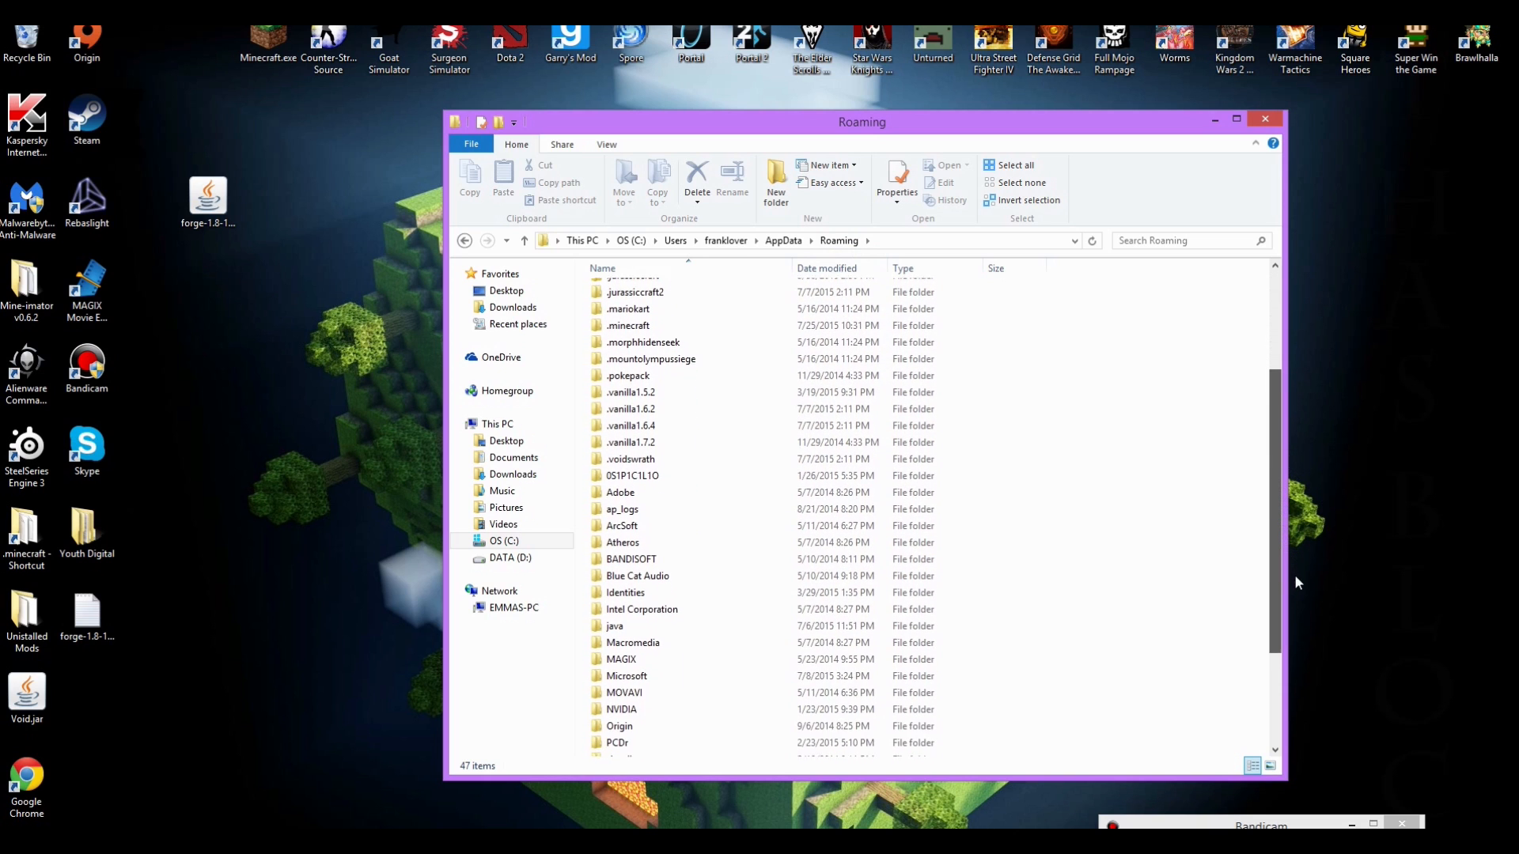
pyautogui.scroll(-3)
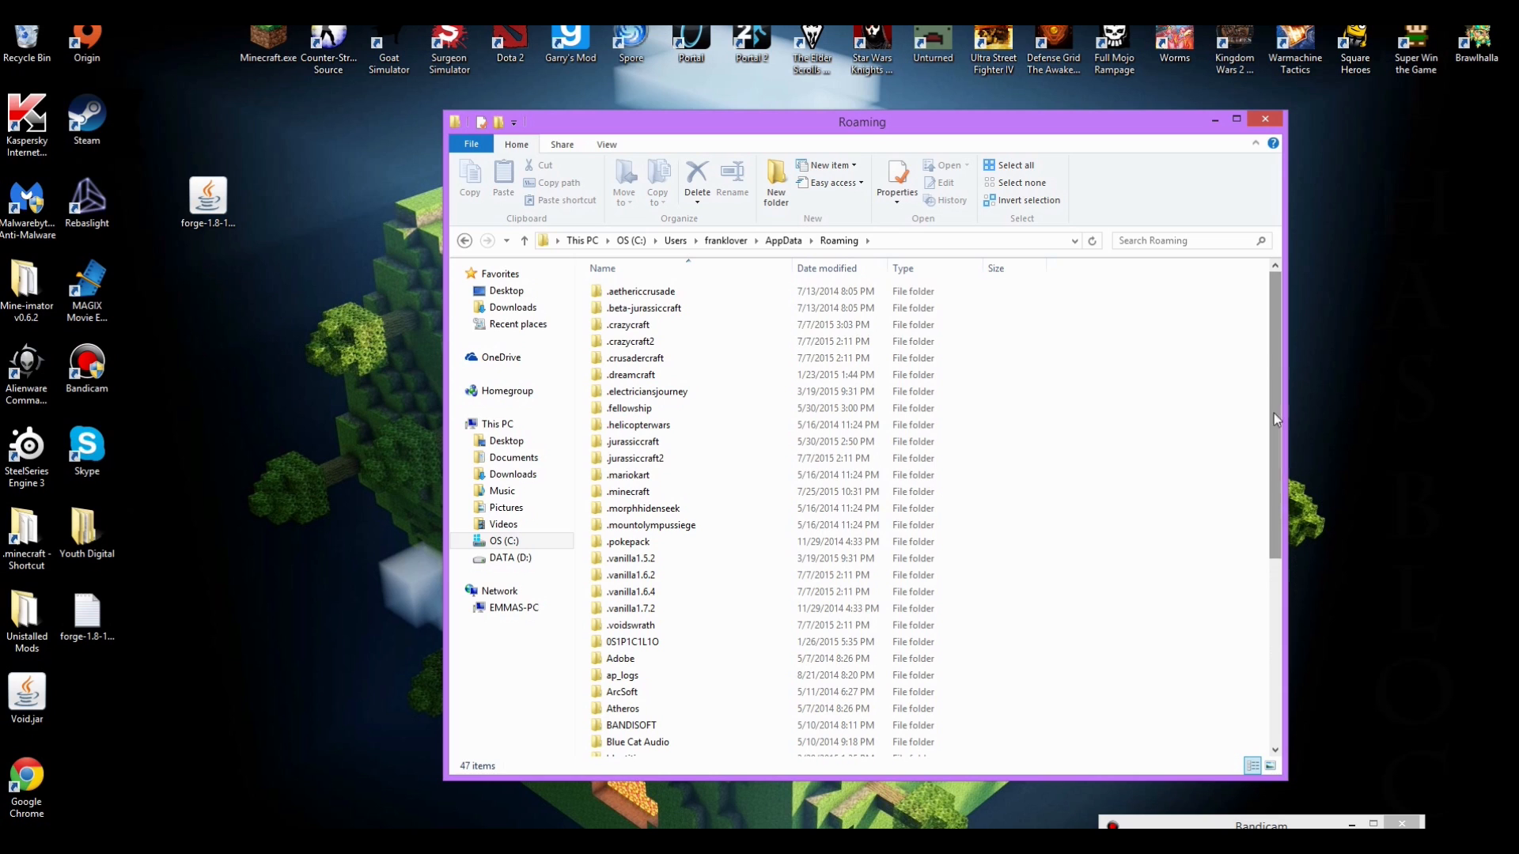
pyautogui.click(628, 490)
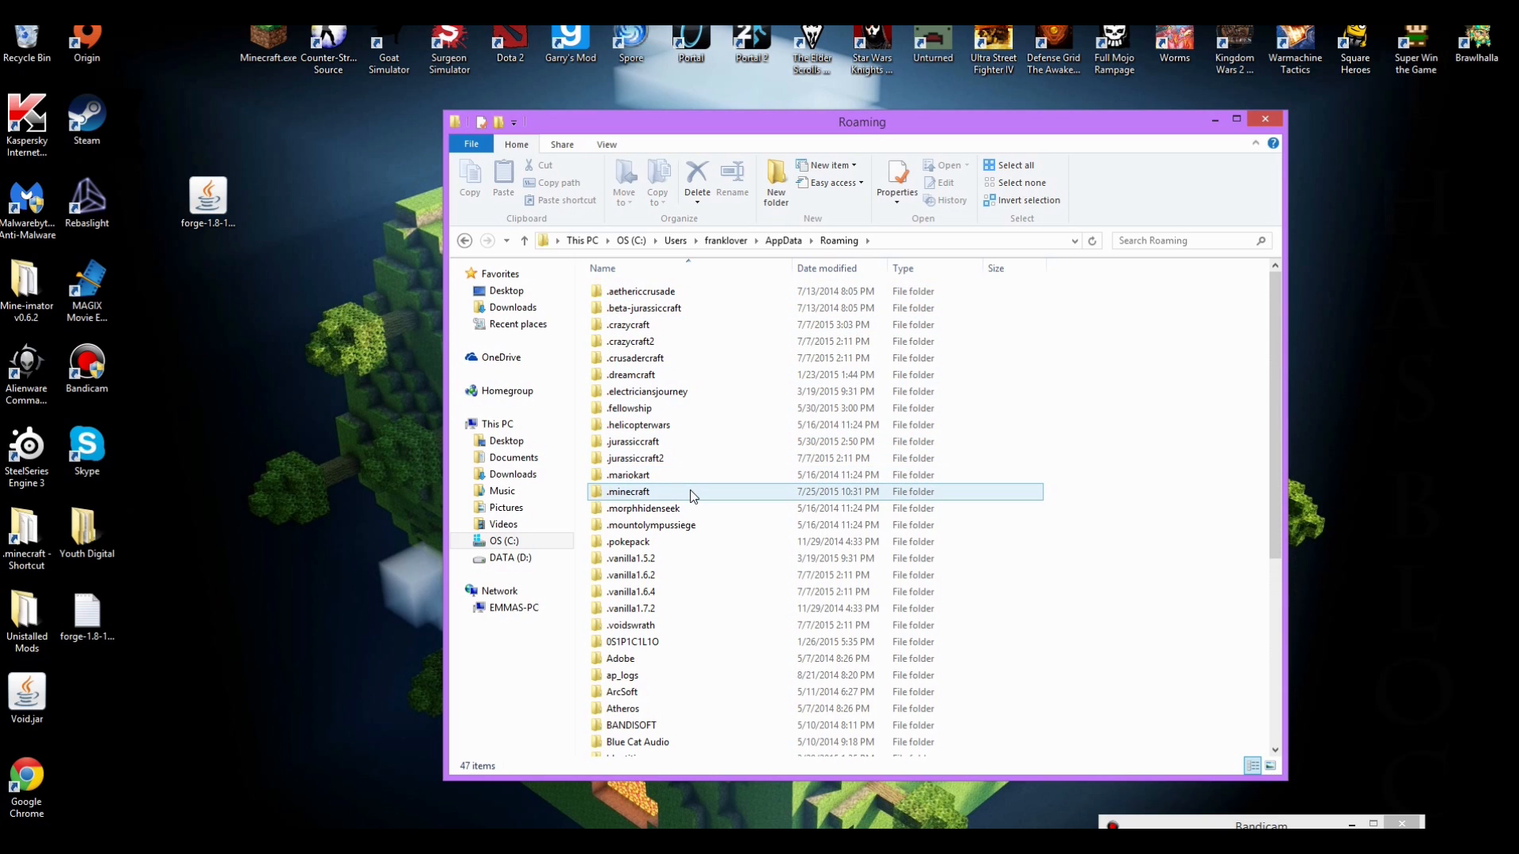
pyautogui.doubleClick(628, 491)
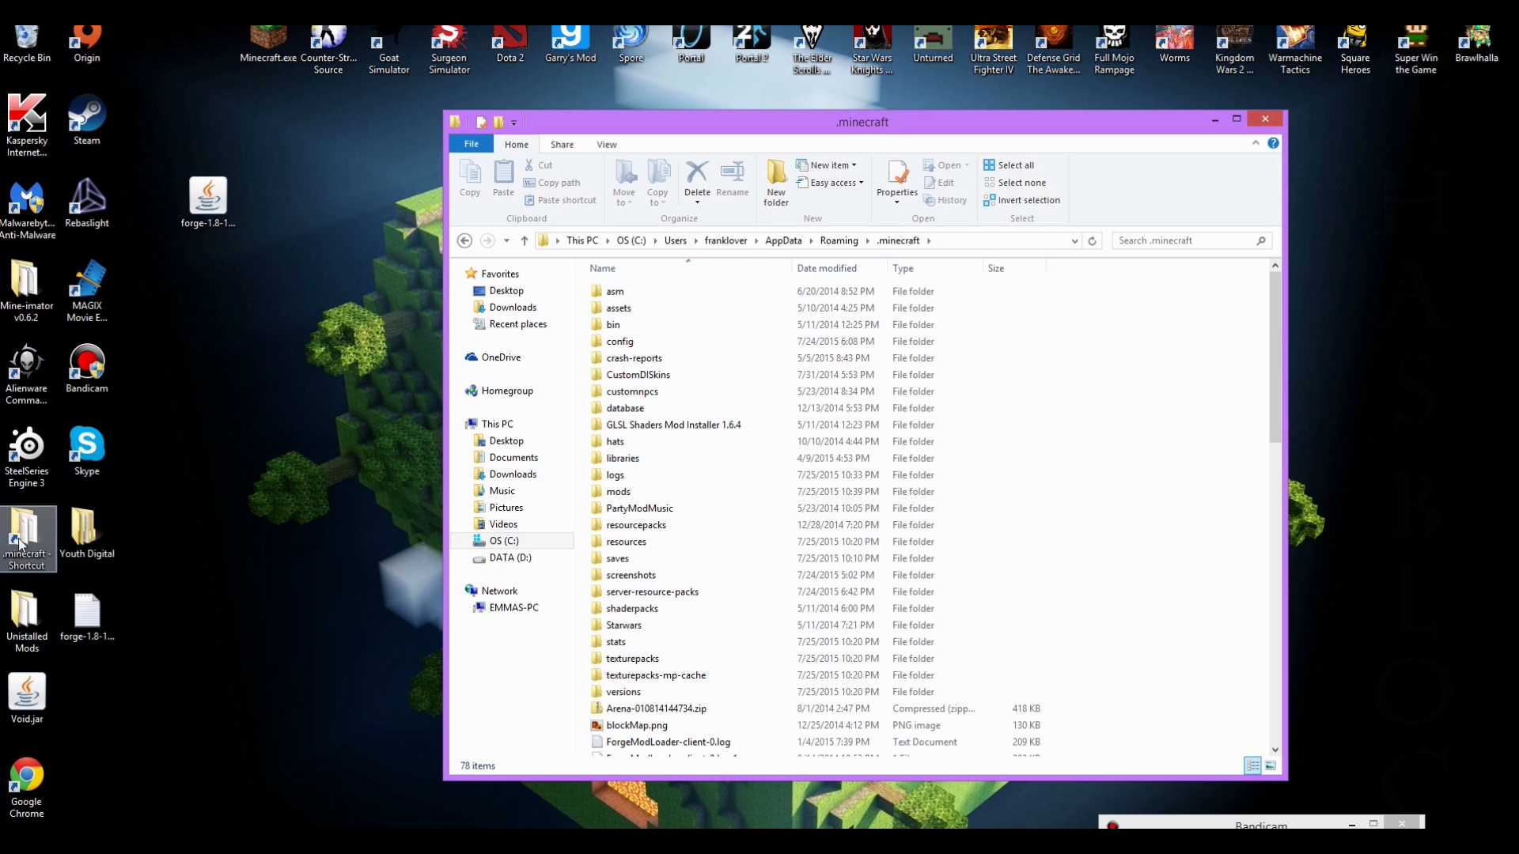
pyautogui.click(639, 291)
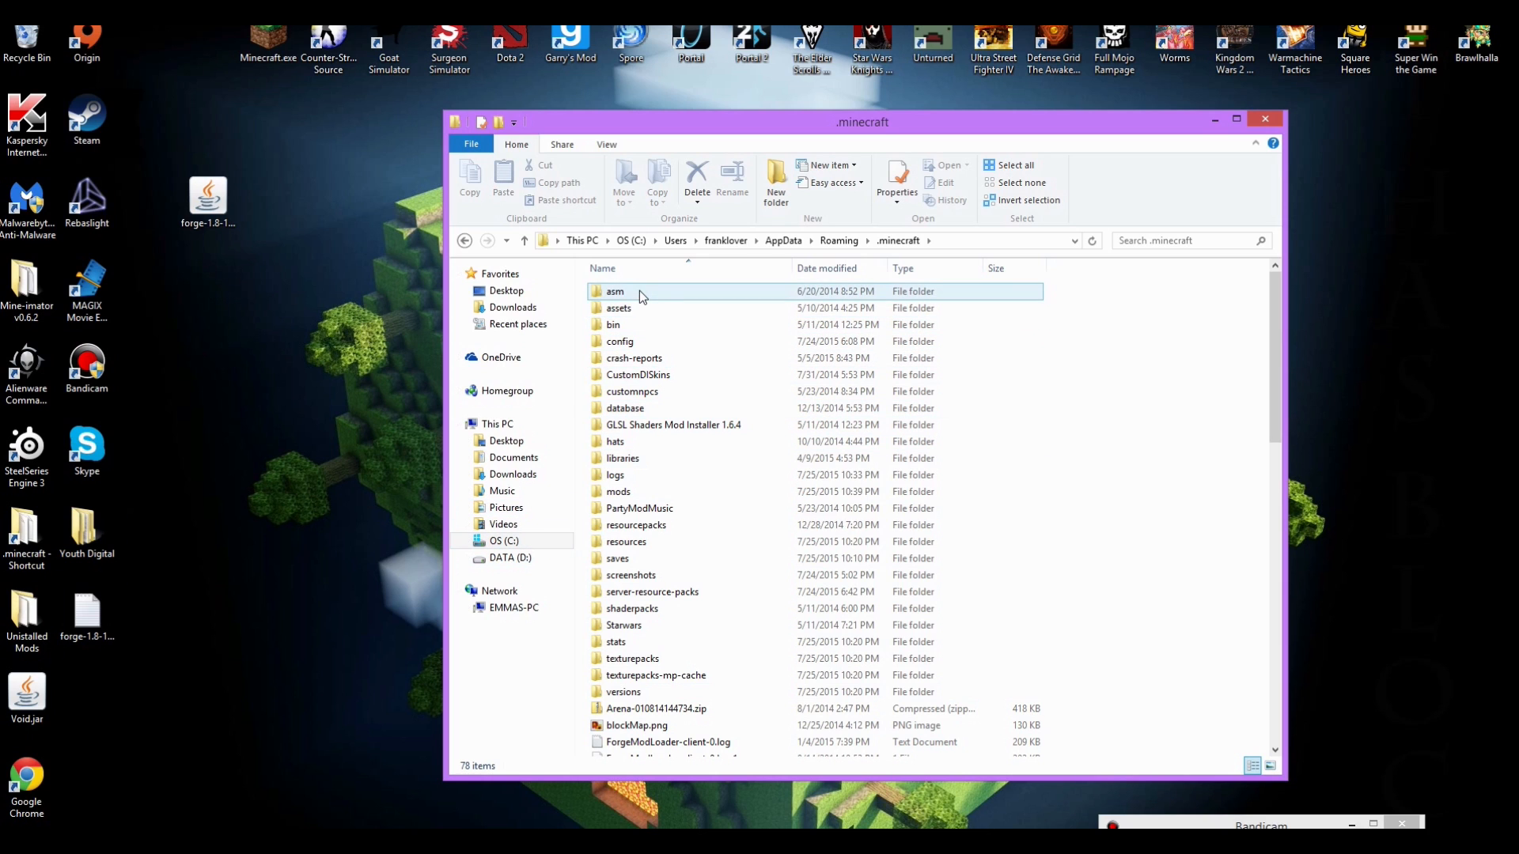
pyautogui.click(619, 309)
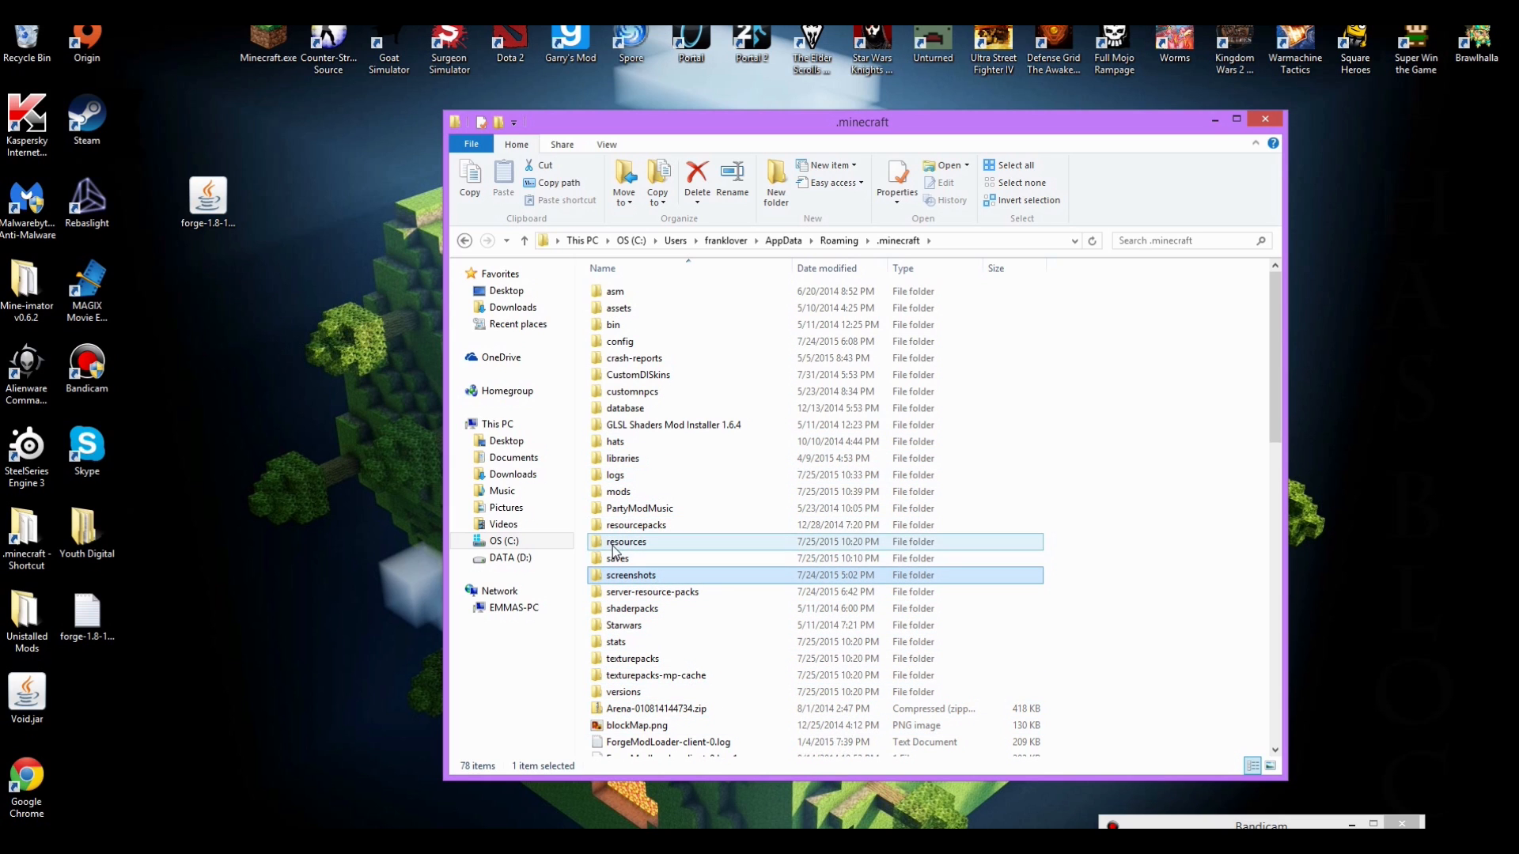
pyautogui.scroll(-3)
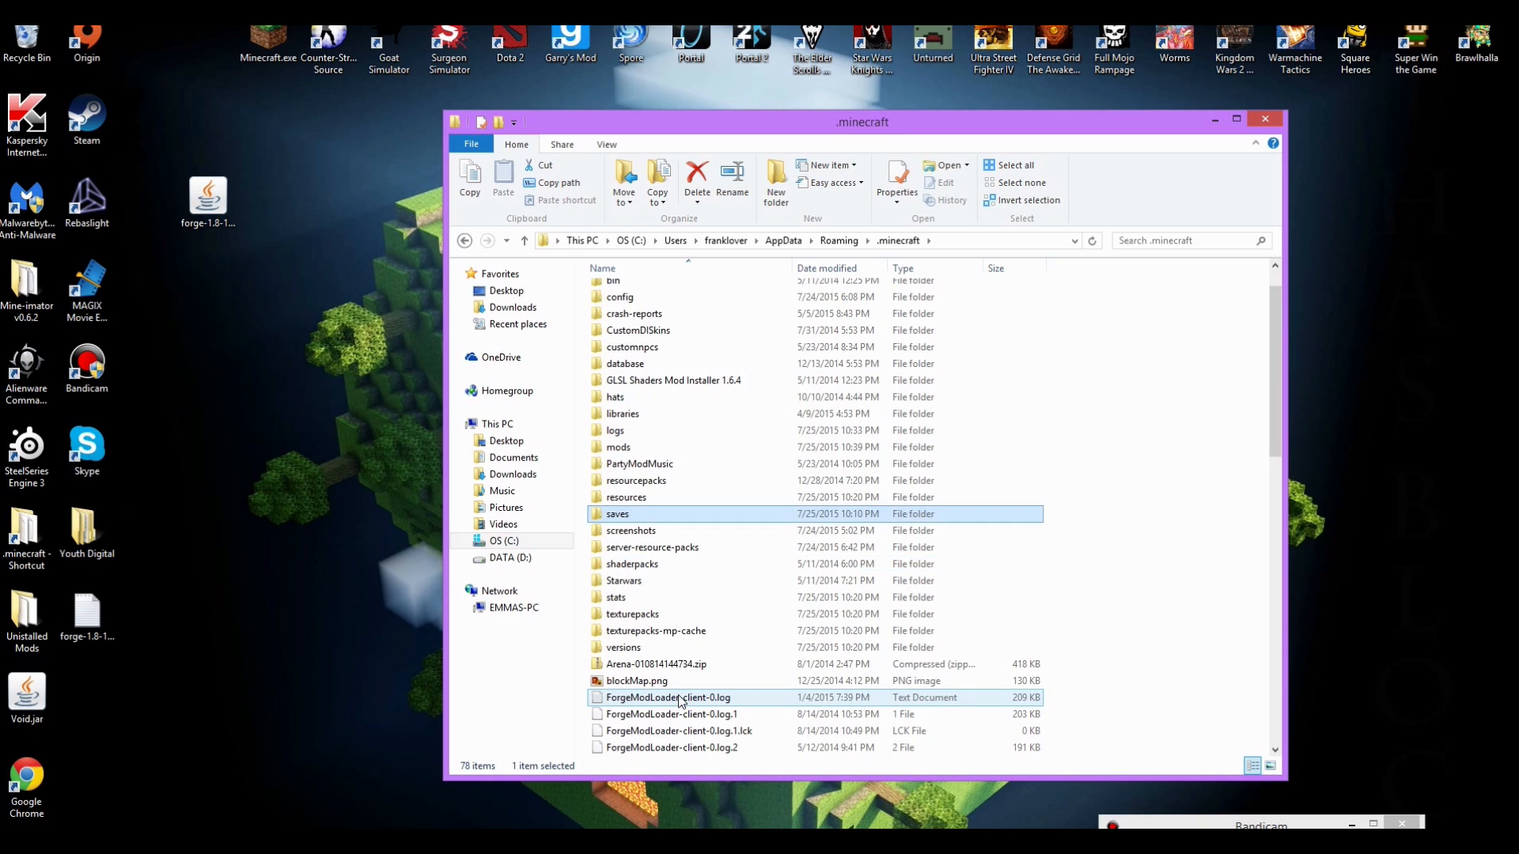
pyautogui.scroll(-3)
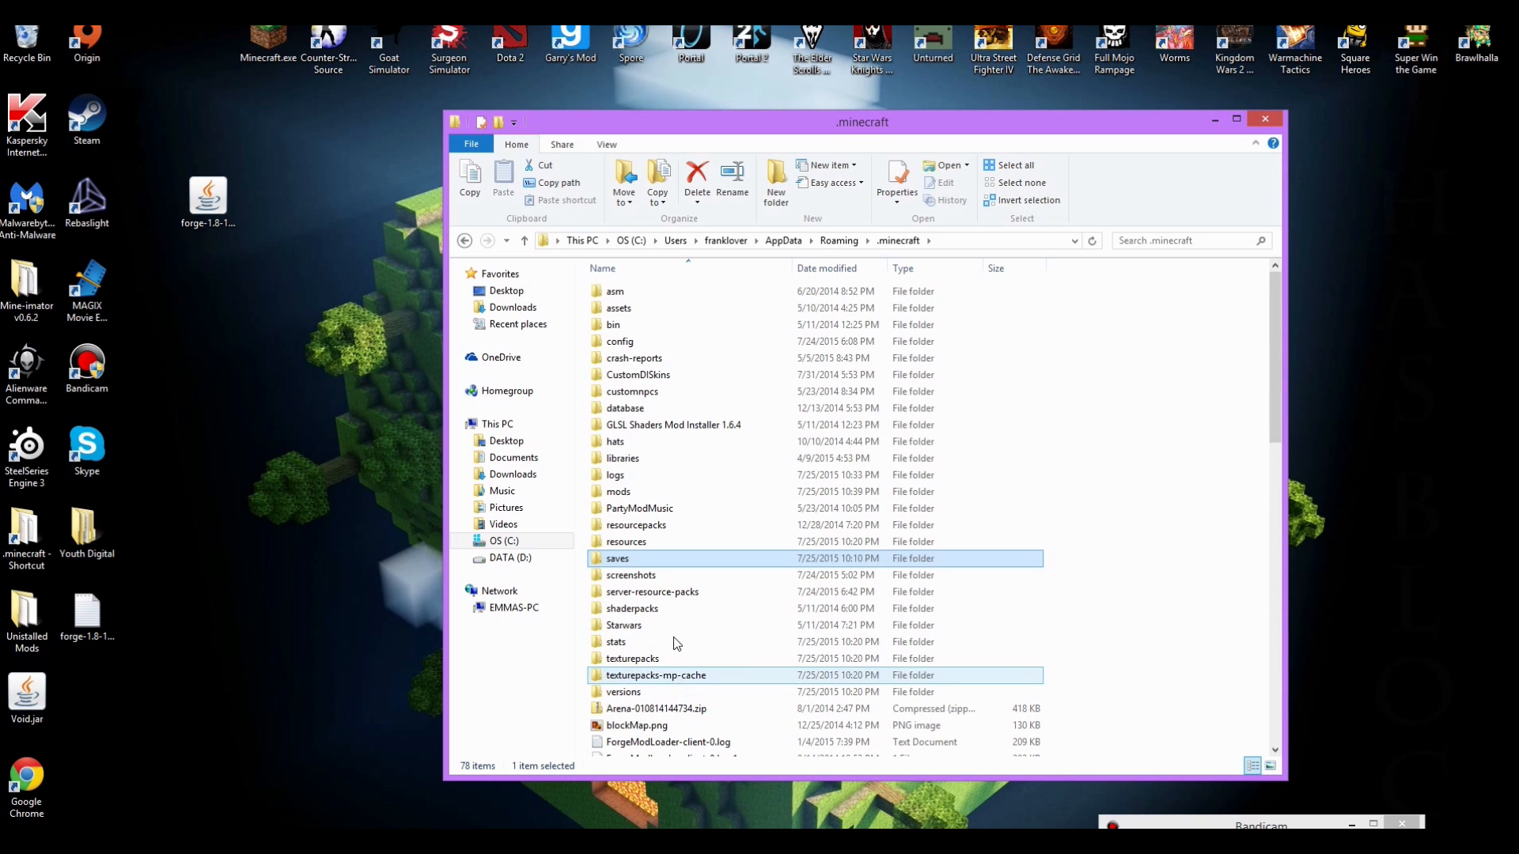
pyautogui.click(619, 491)
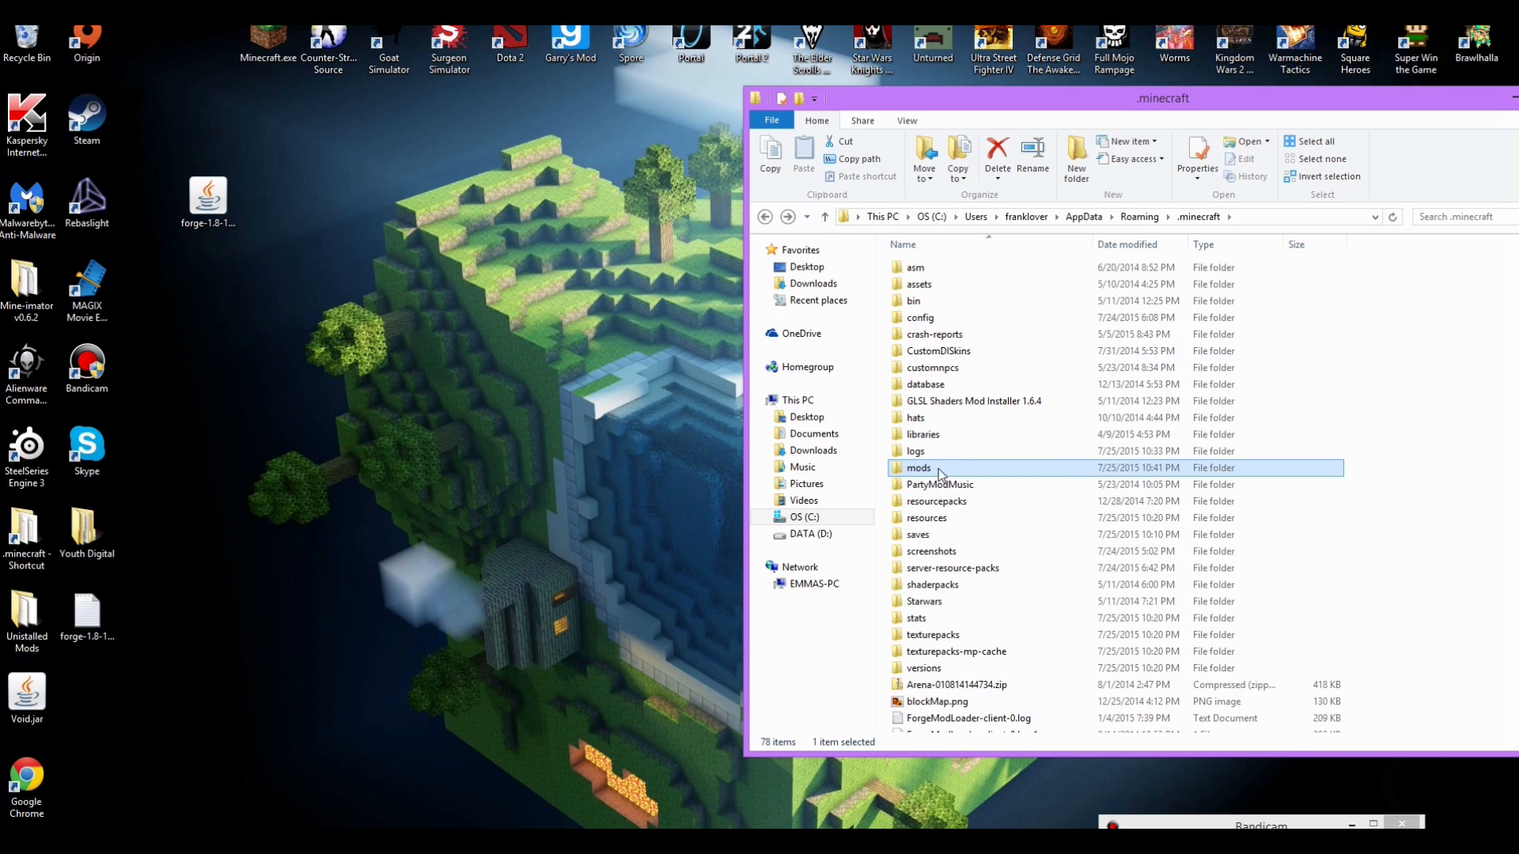
# - Verify Lucky-Block-Mod-1.7.10.jar sits in the mods folder and close Explorer
pyautogui.doubleClick(918, 468)
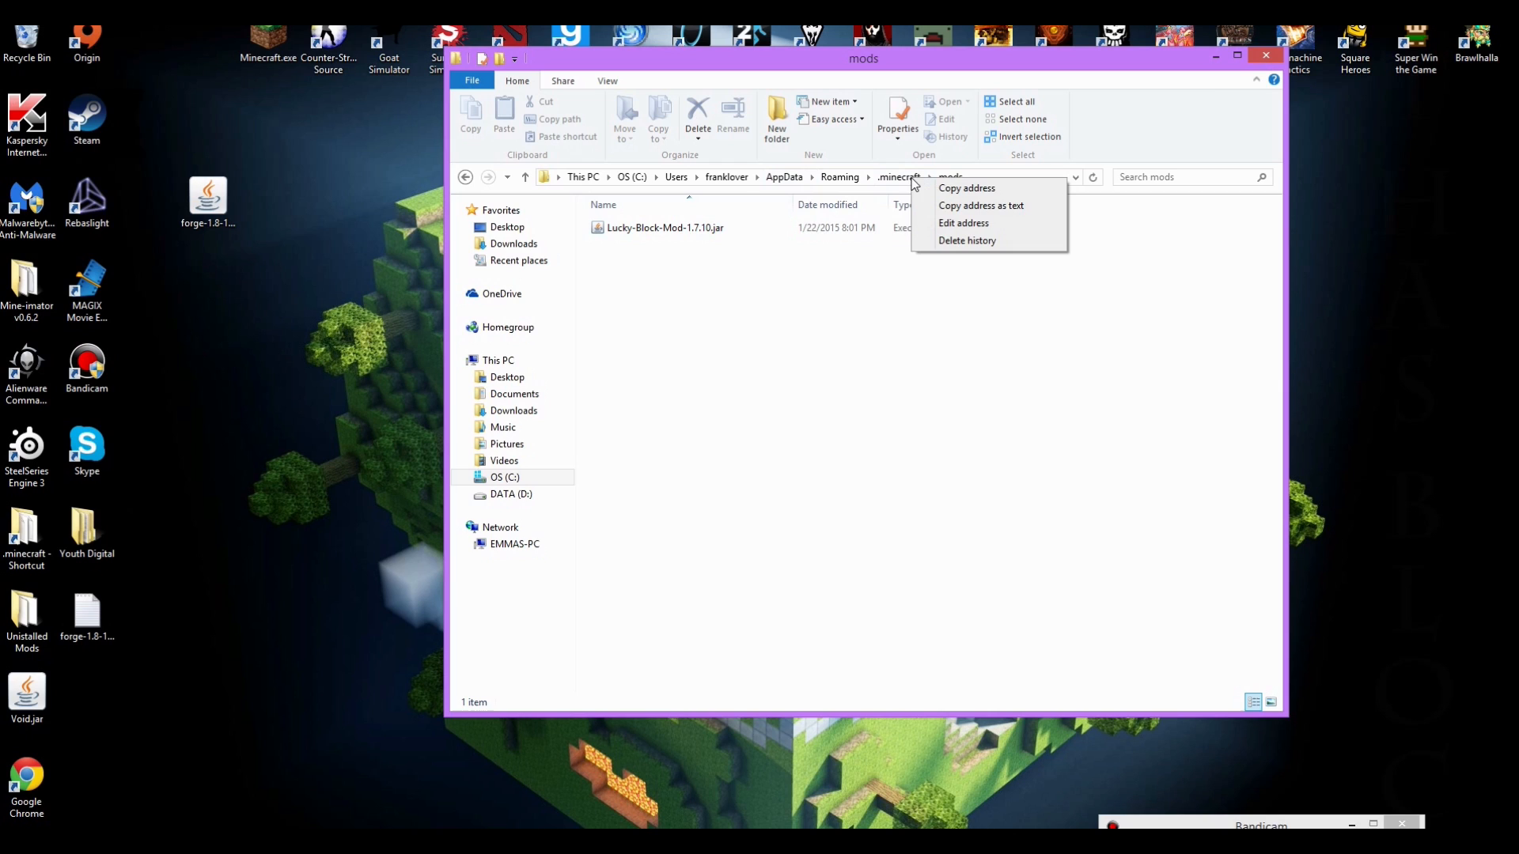
pyautogui.click(899, 175)
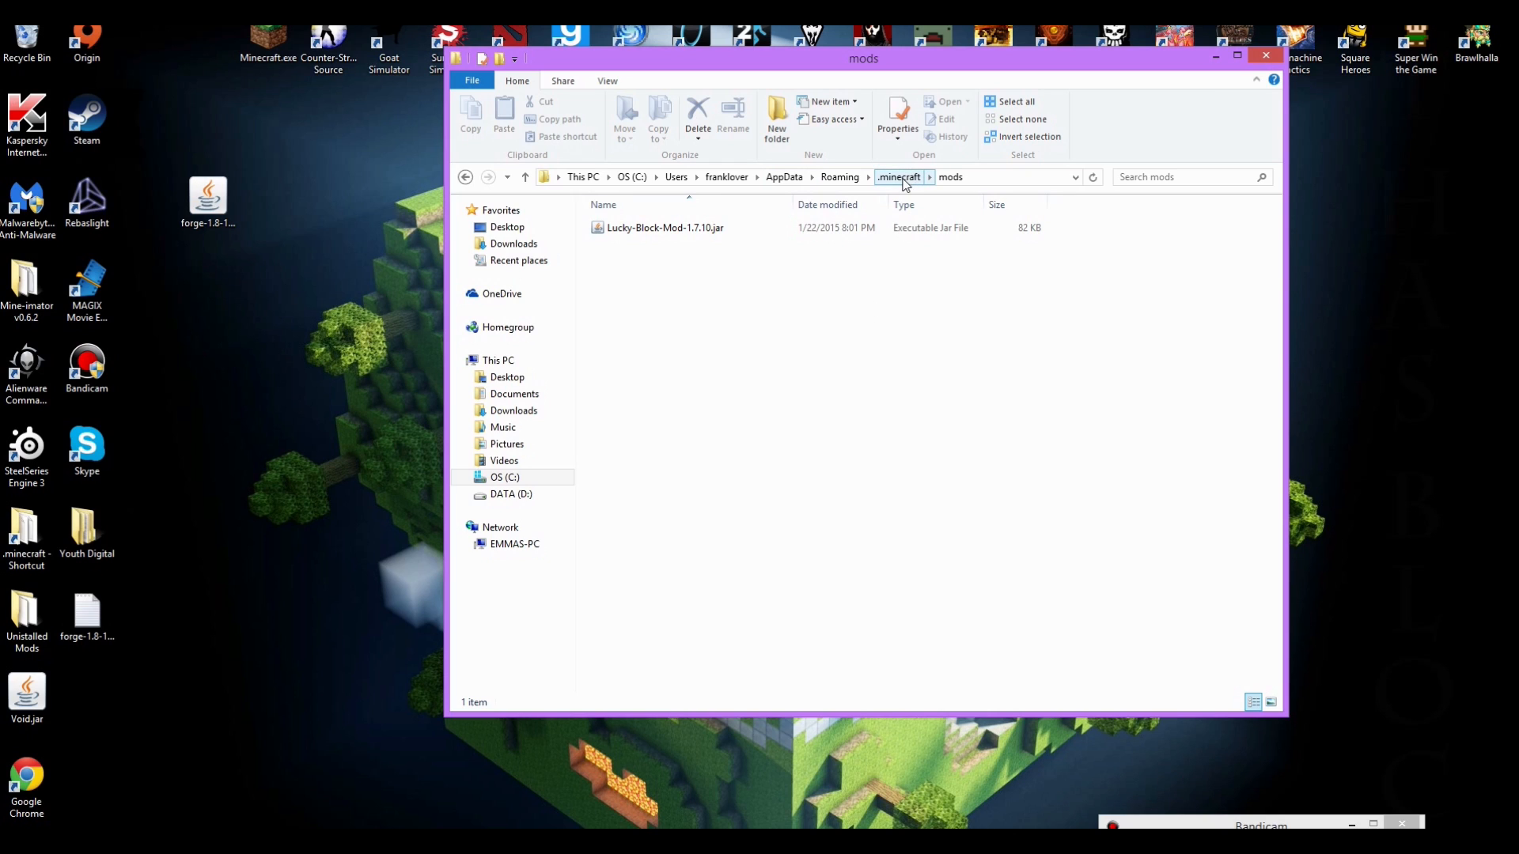
pyautogui.rightClick(901, 178)
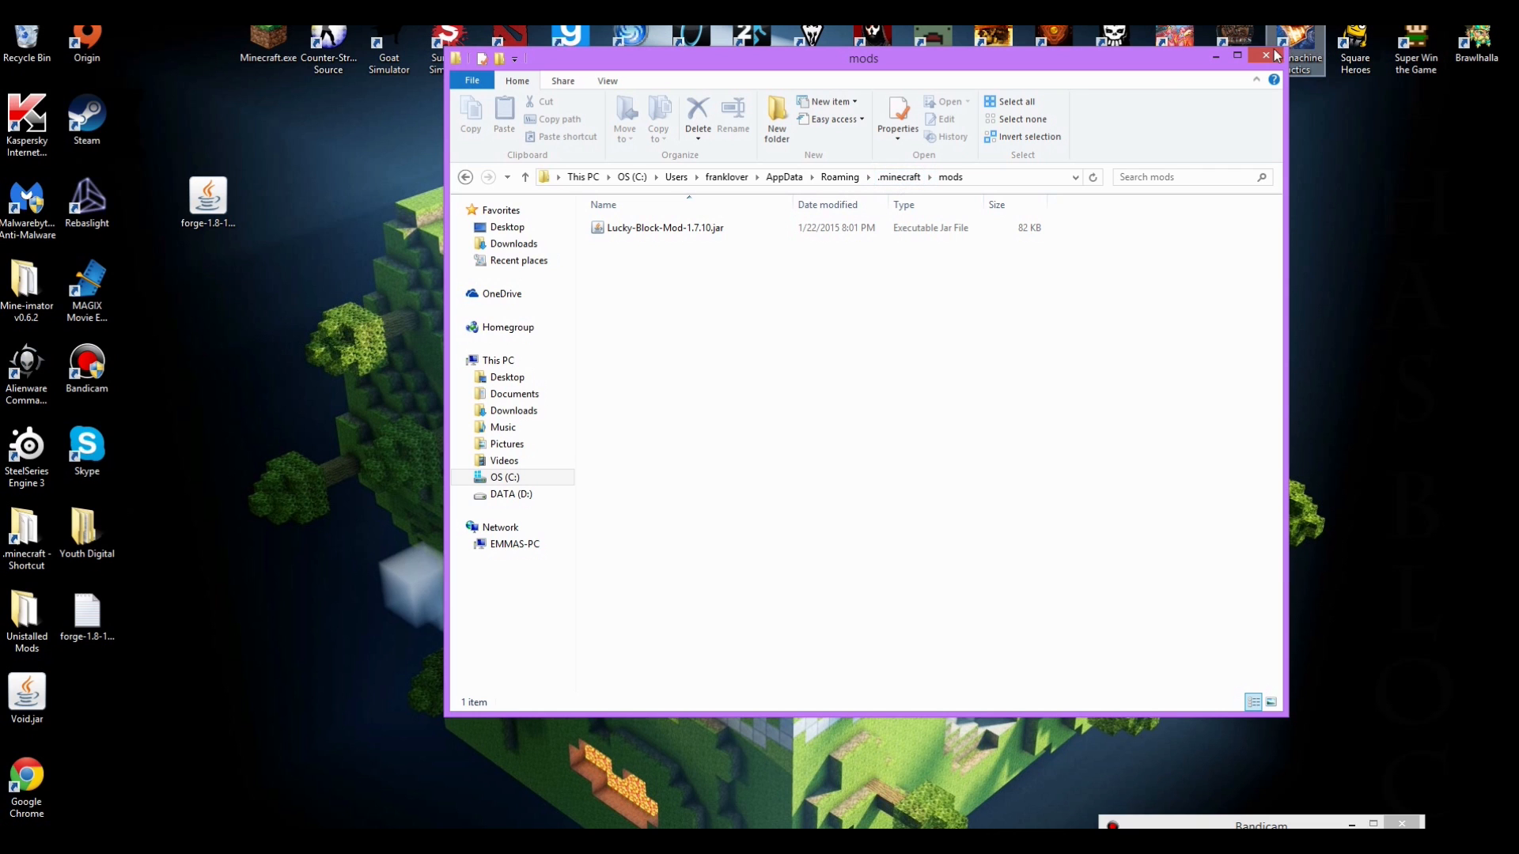
pyautogui.click(1266, 55)
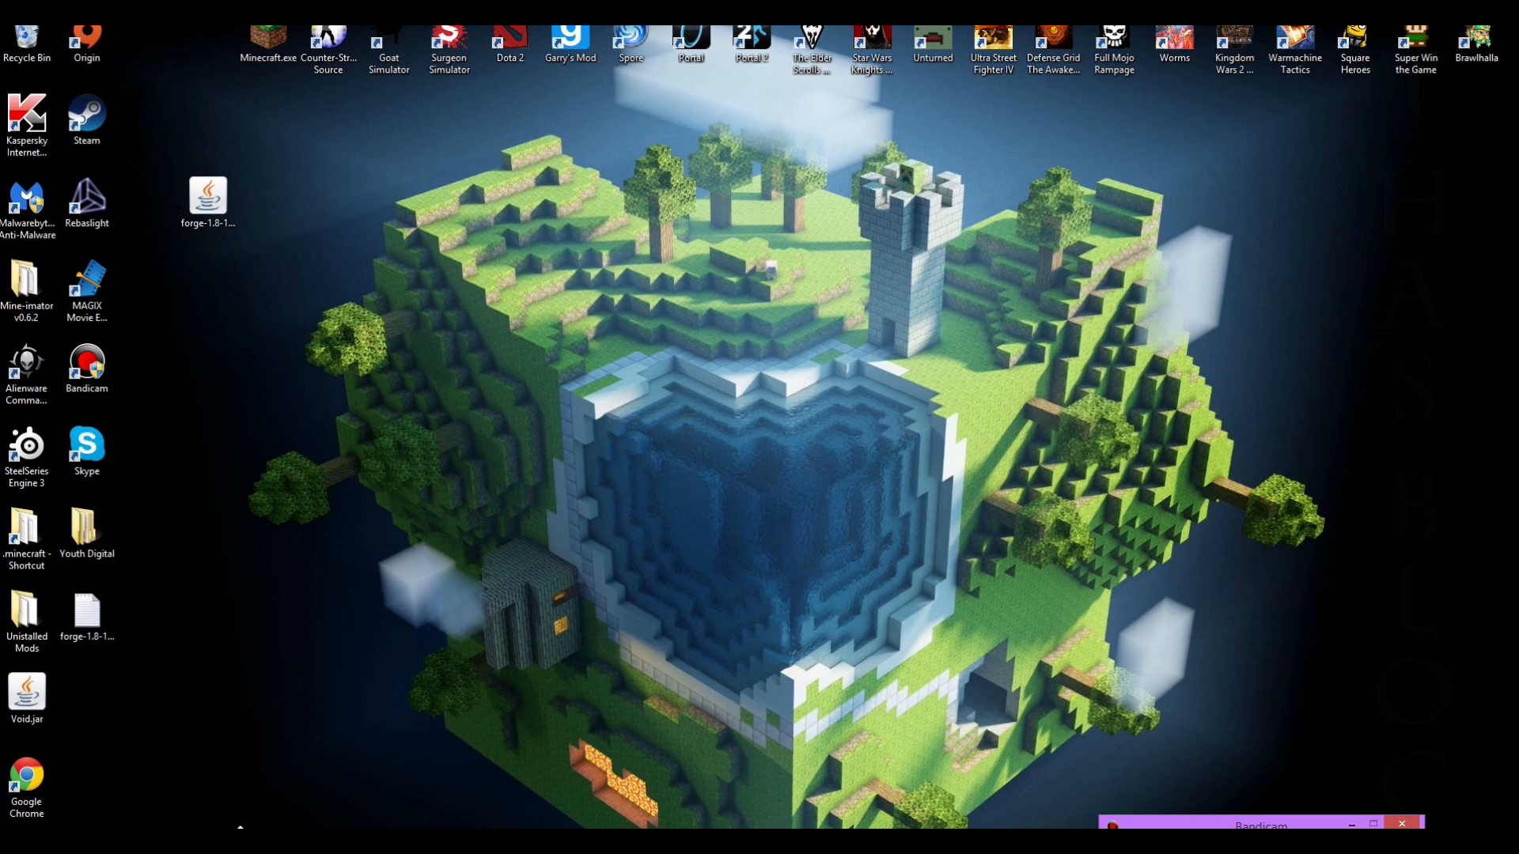
pyautogui.moveTo(339, 573)
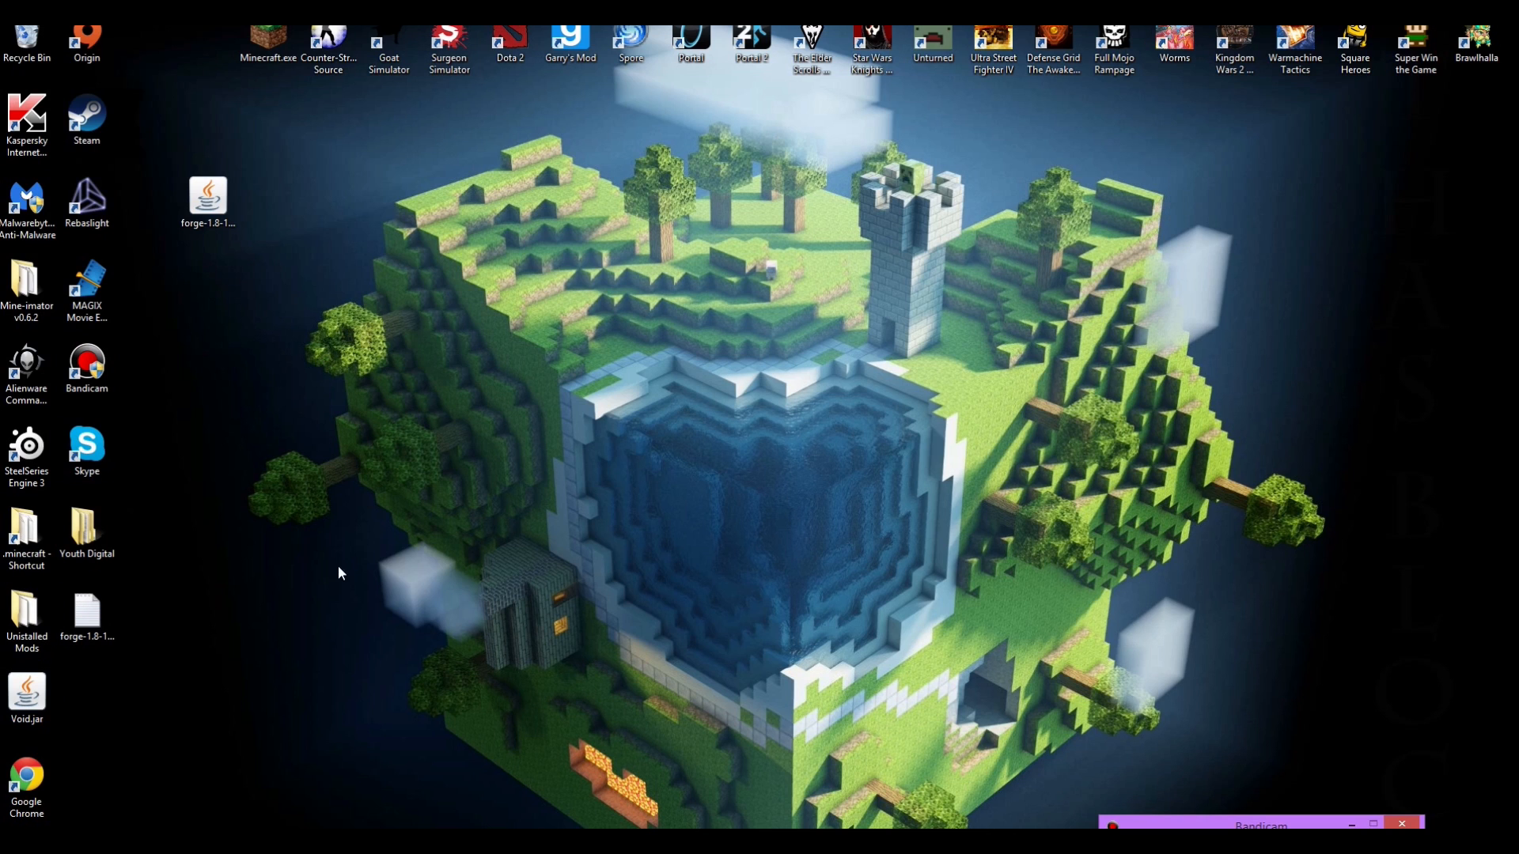
pyautogui.moveTo(922, 557)
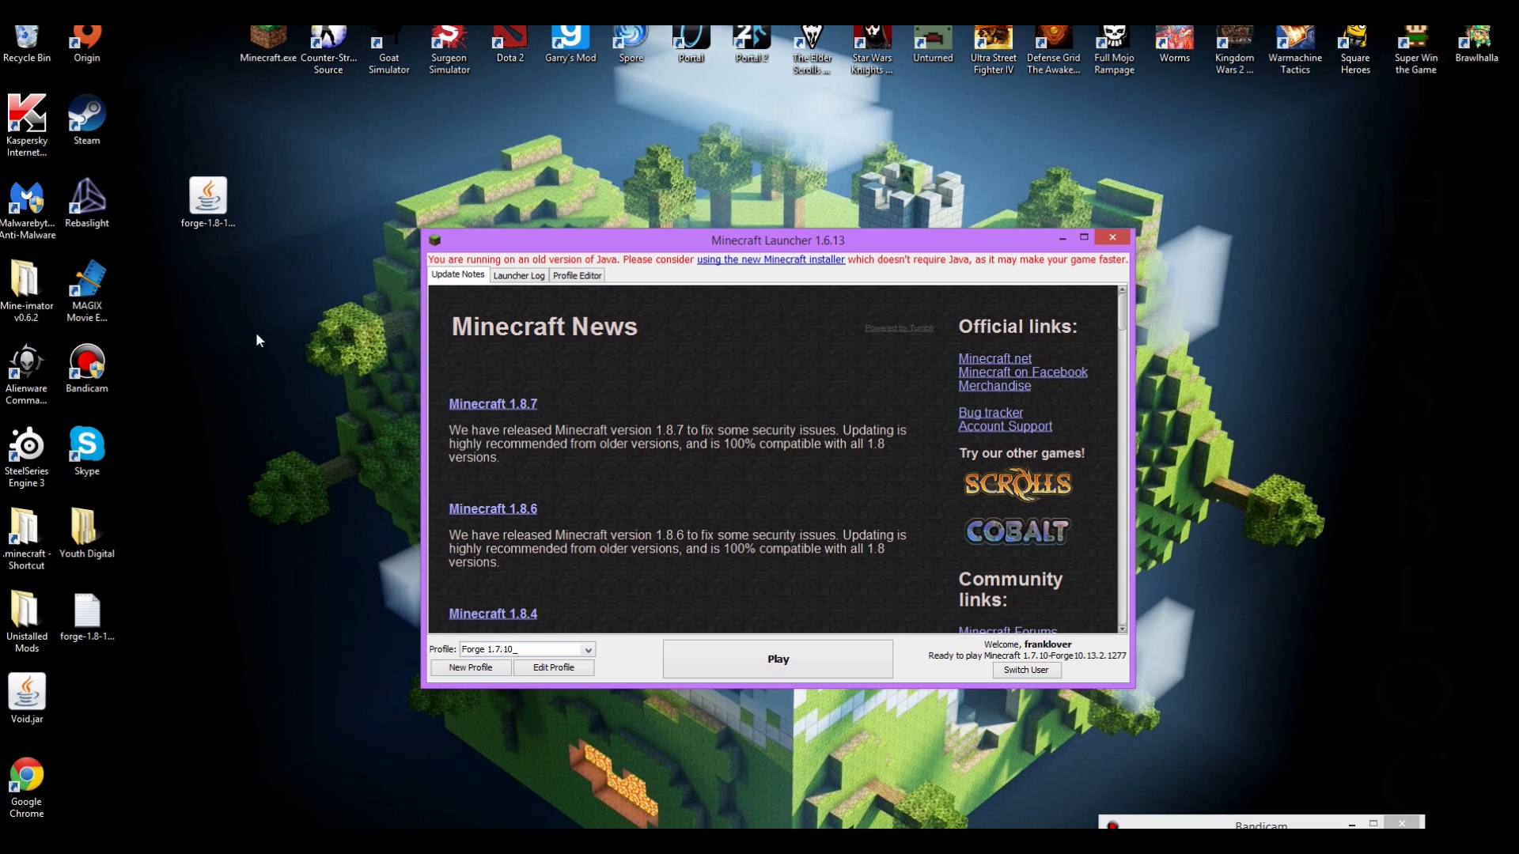
pyautogui.moveTo(214, 274)
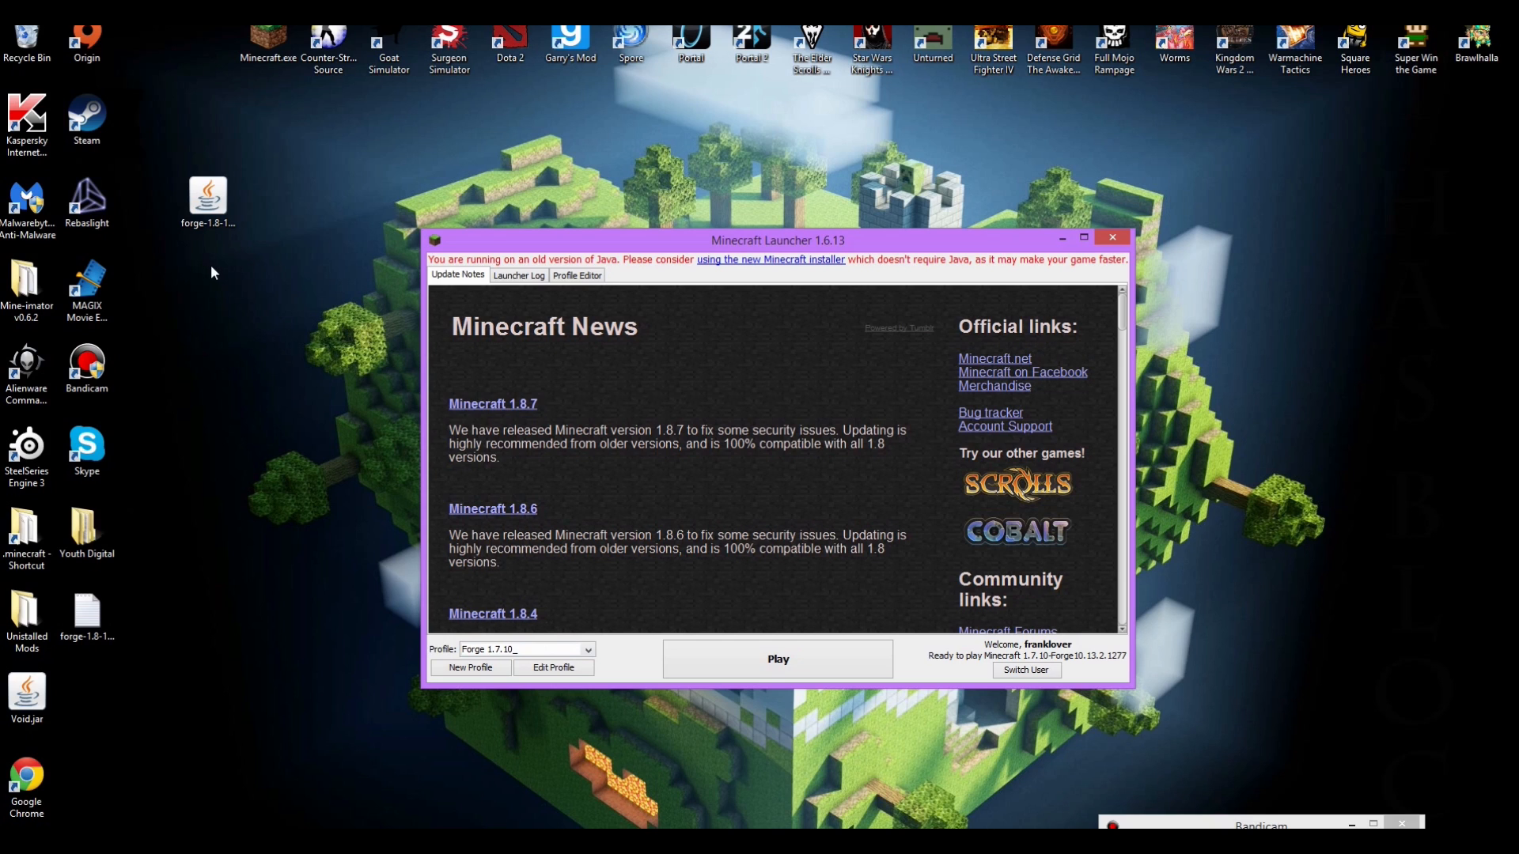
pyautogui.moveTo(234, 320)
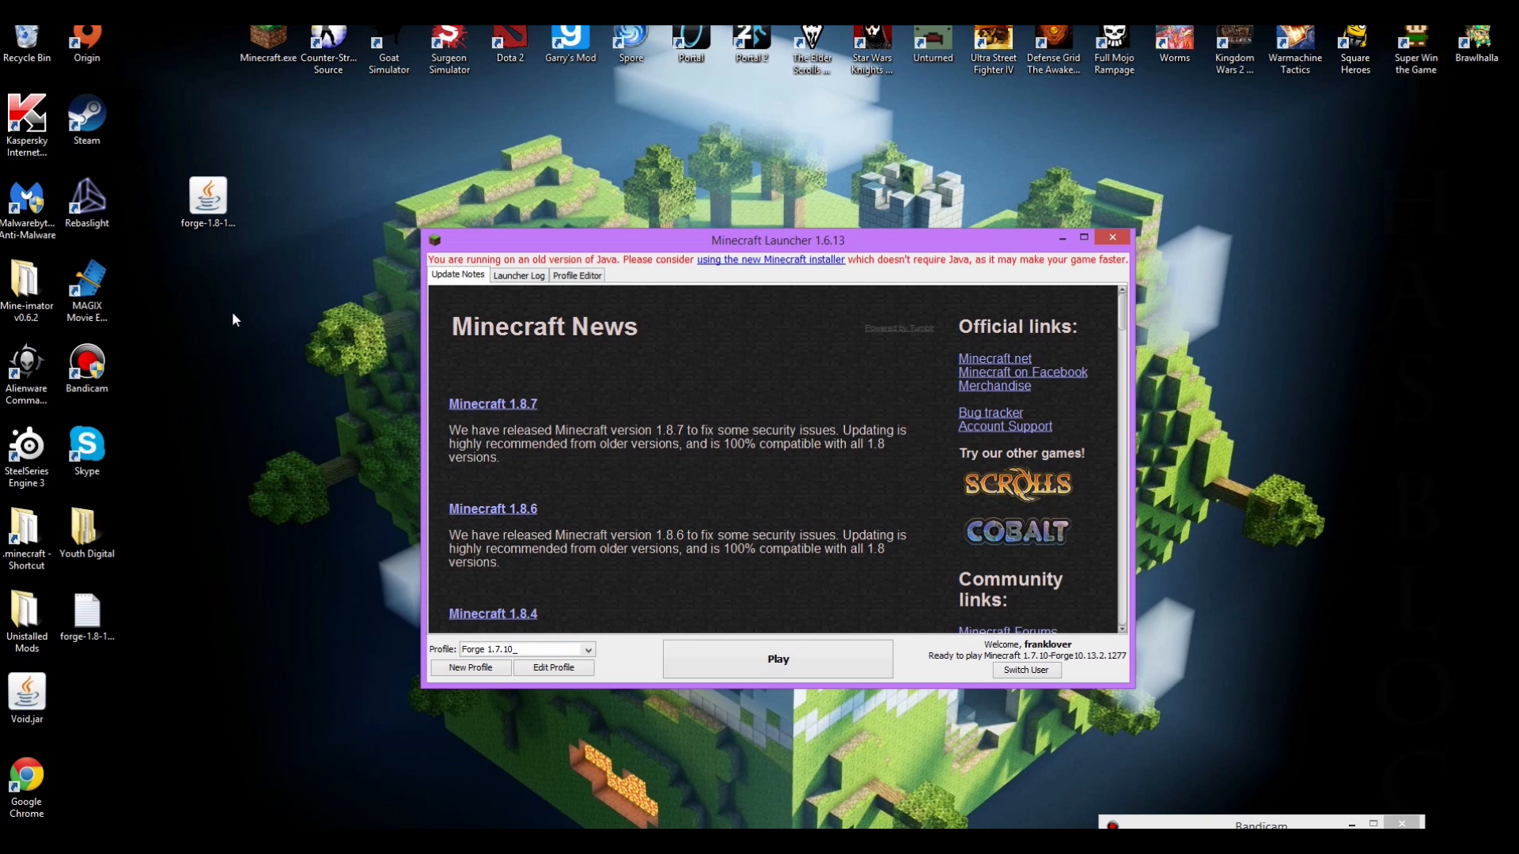
pyautogui.moveTo(383, 413)
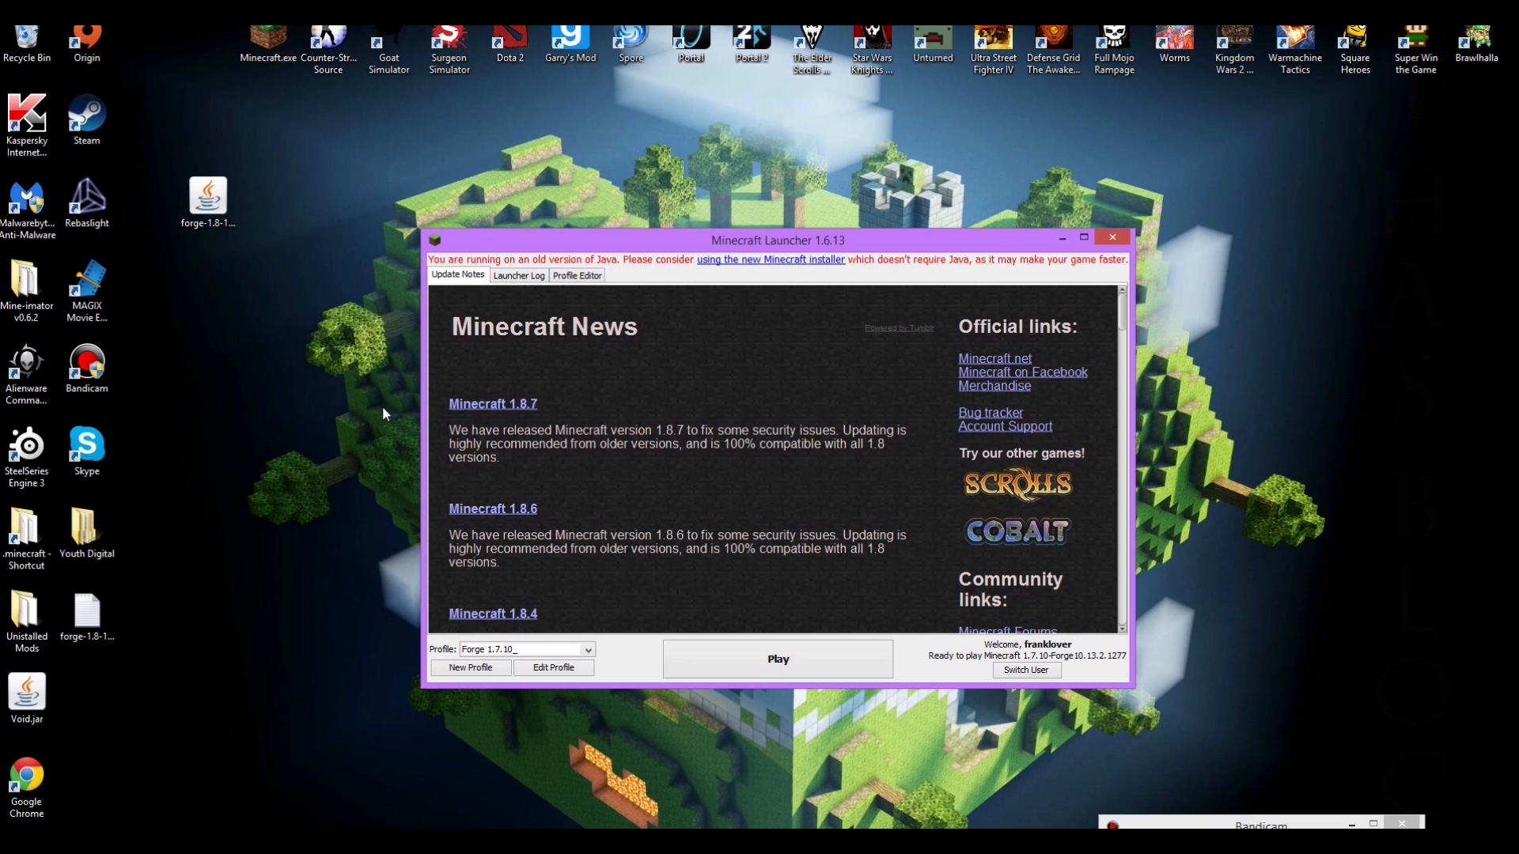
# - Launch Minecraft with the Forge 1.7.10 profile via Play
pyautogui.click(775, 659)
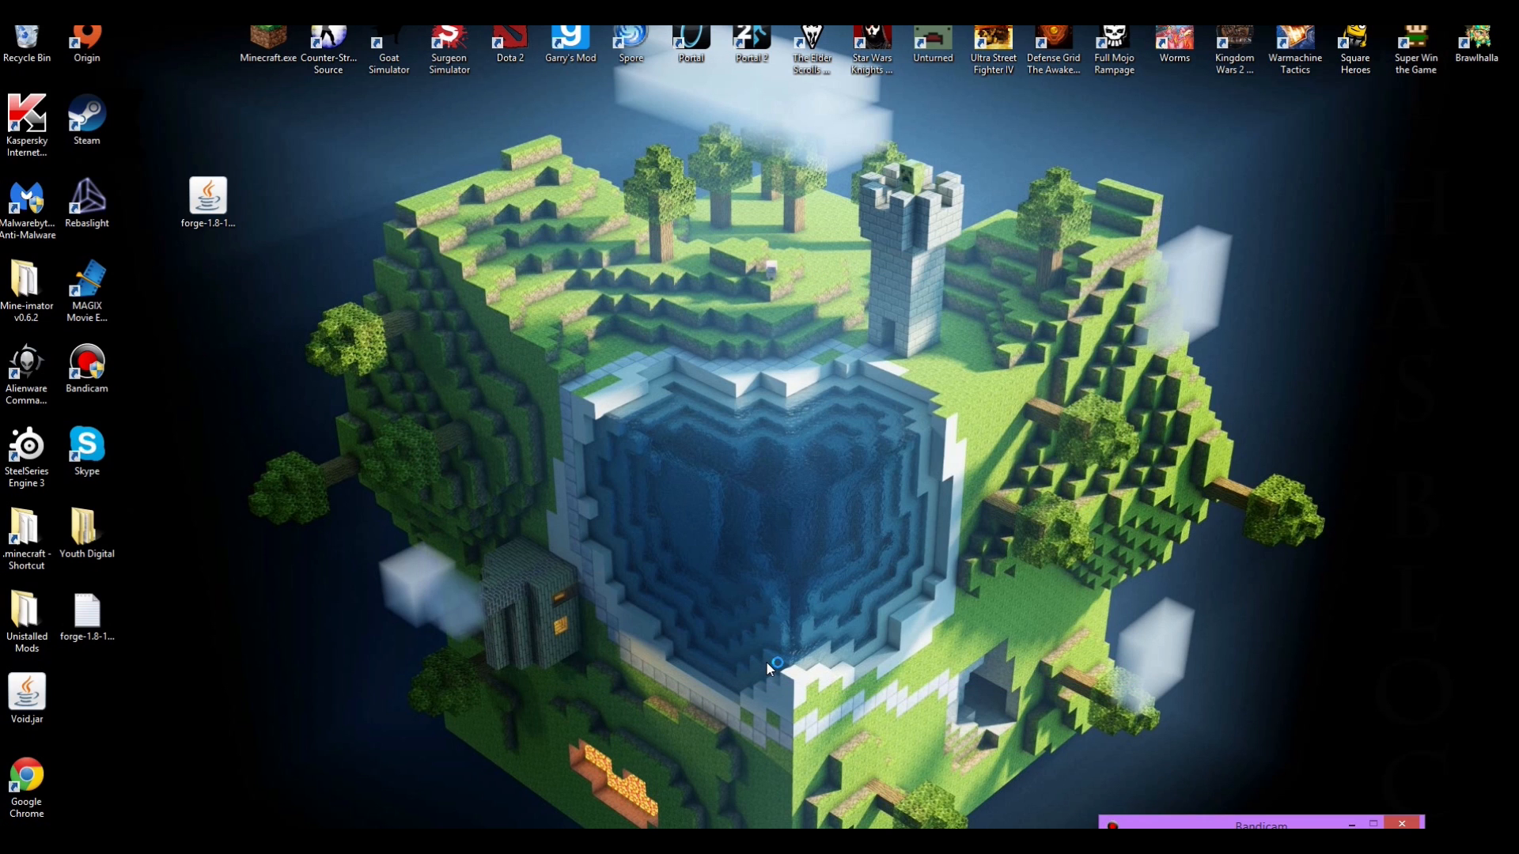
pyautogui.moveTo(781, 666)
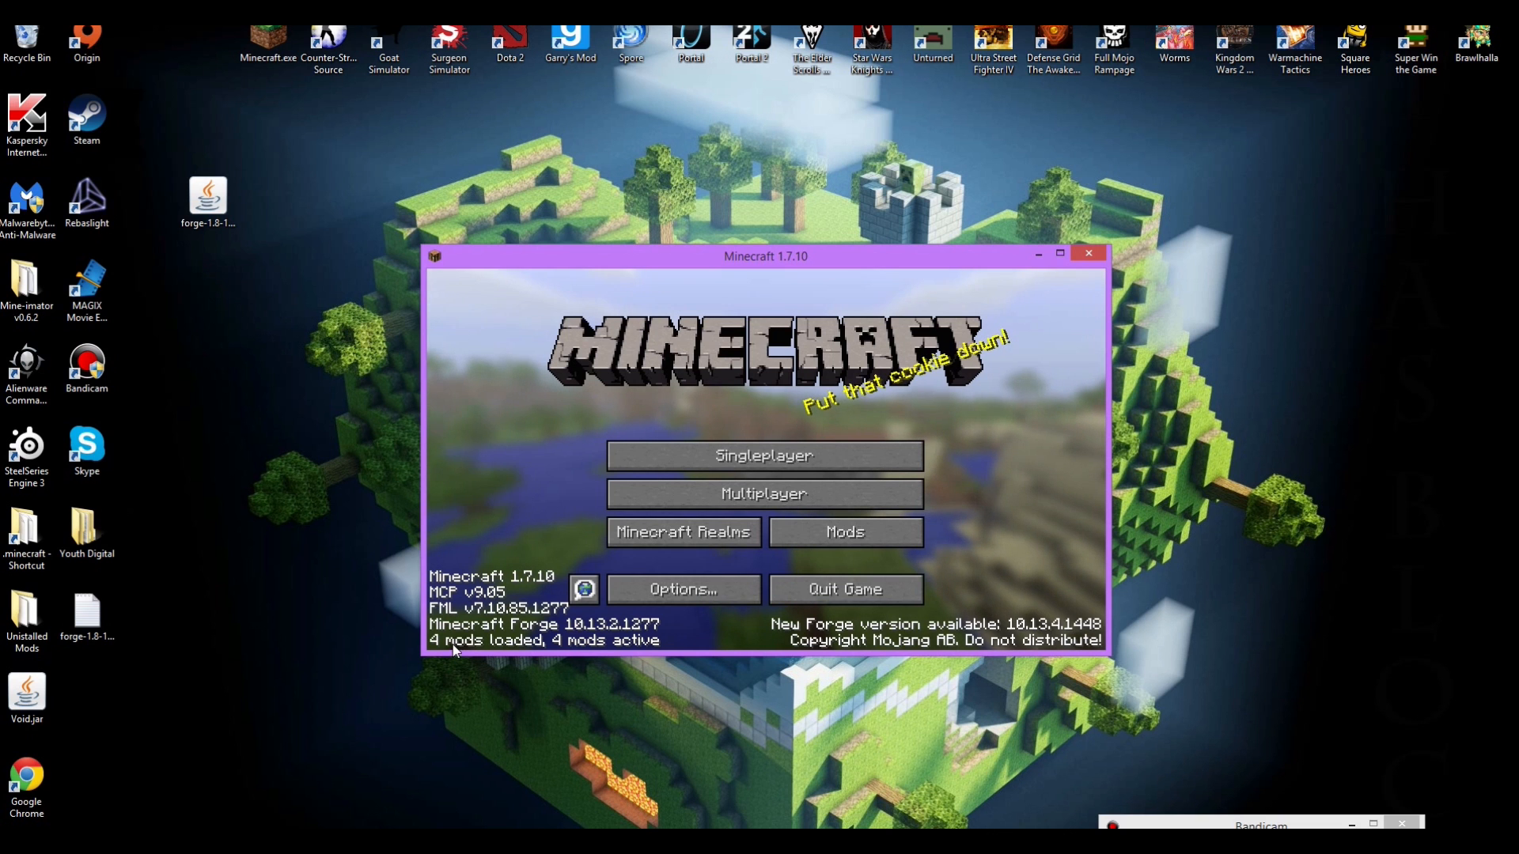
# - Maximize the game and confirm Lucky Block 5.1.0 in the Mods list before leaving it
pyautogui.click(1060, 253)
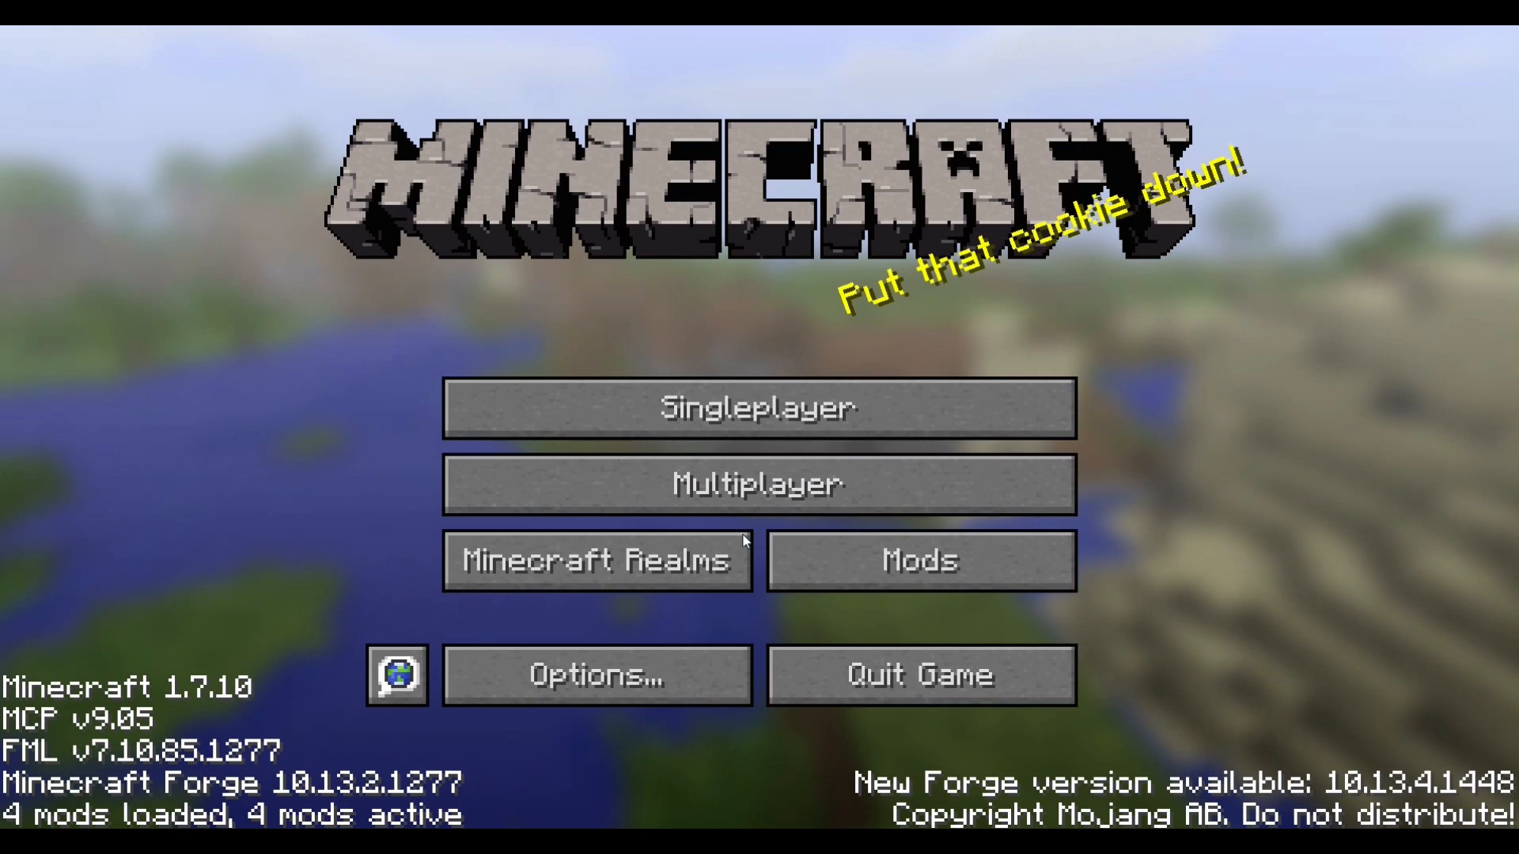
pyautogui.click(918, 560)
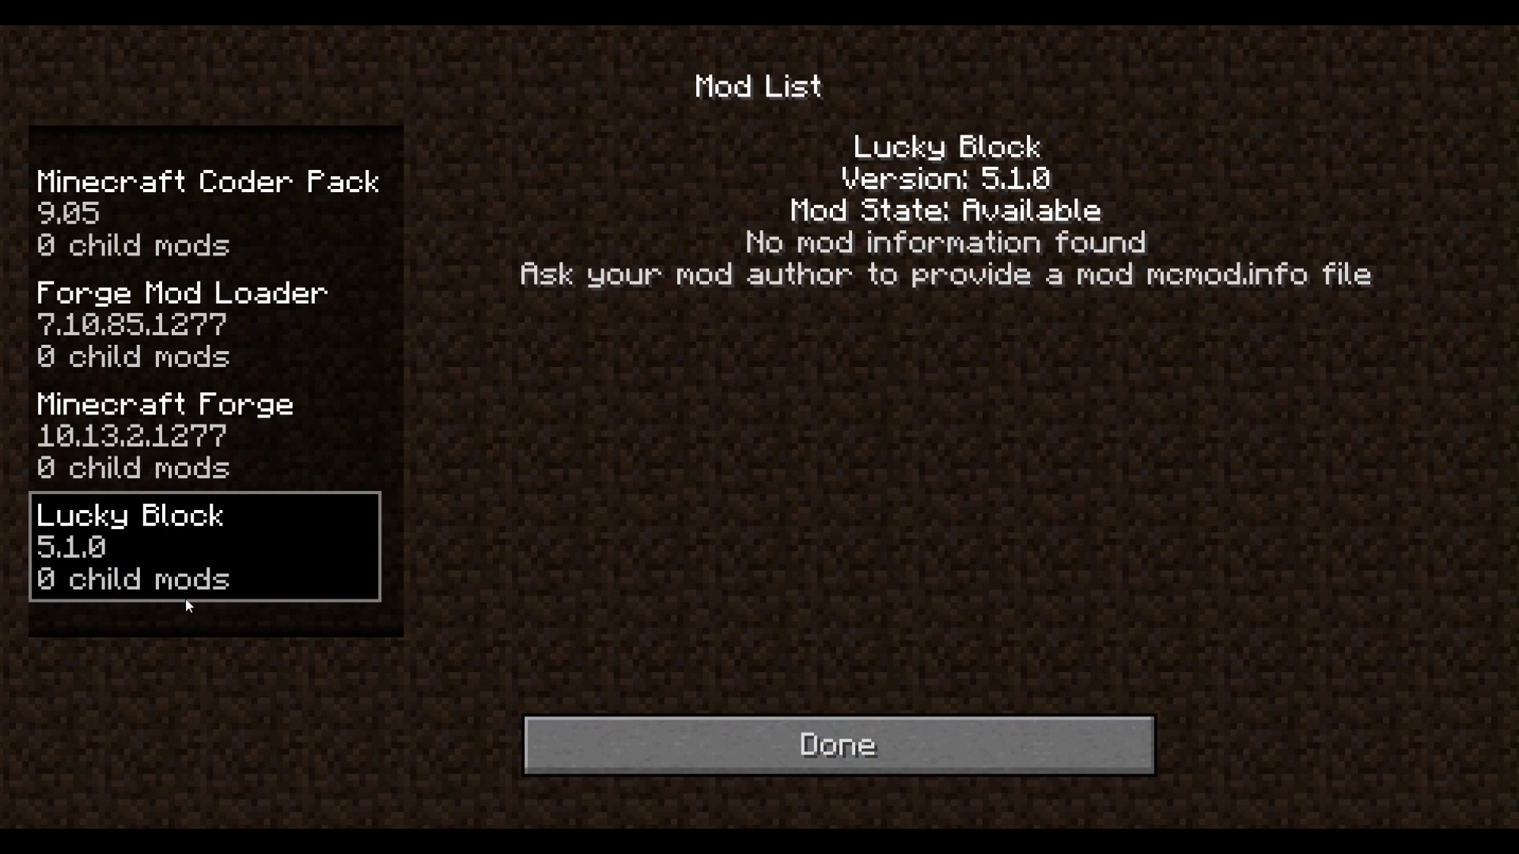
pyautogui.moveTo(811, 338)
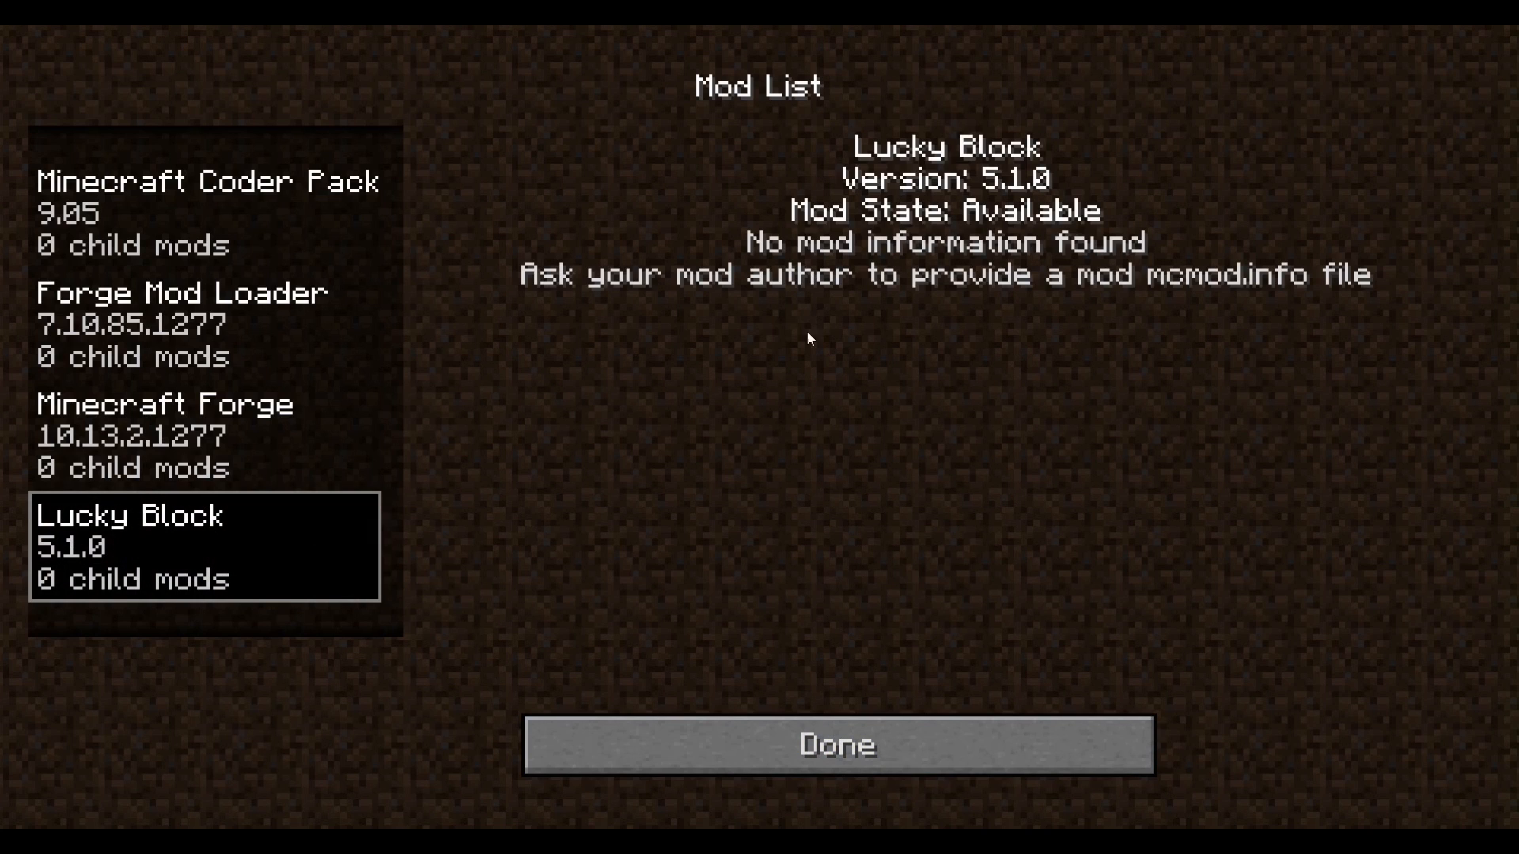
pyautogui.click(833, 746)
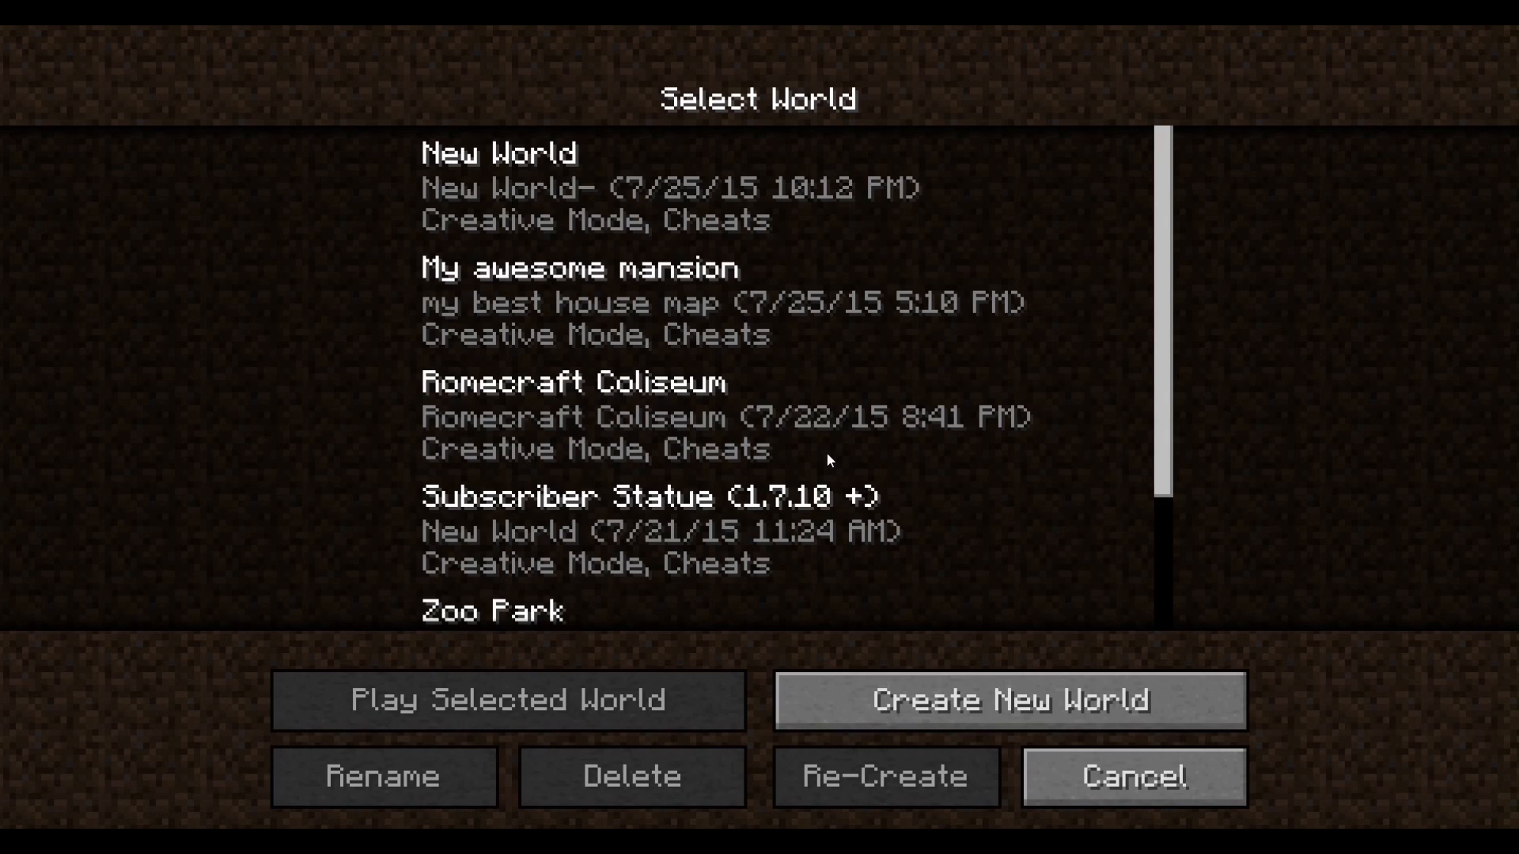
# - Create a new Creative world named Test and let it load
pyautogui.click(1009, 701)
pyautogui.write('Test')
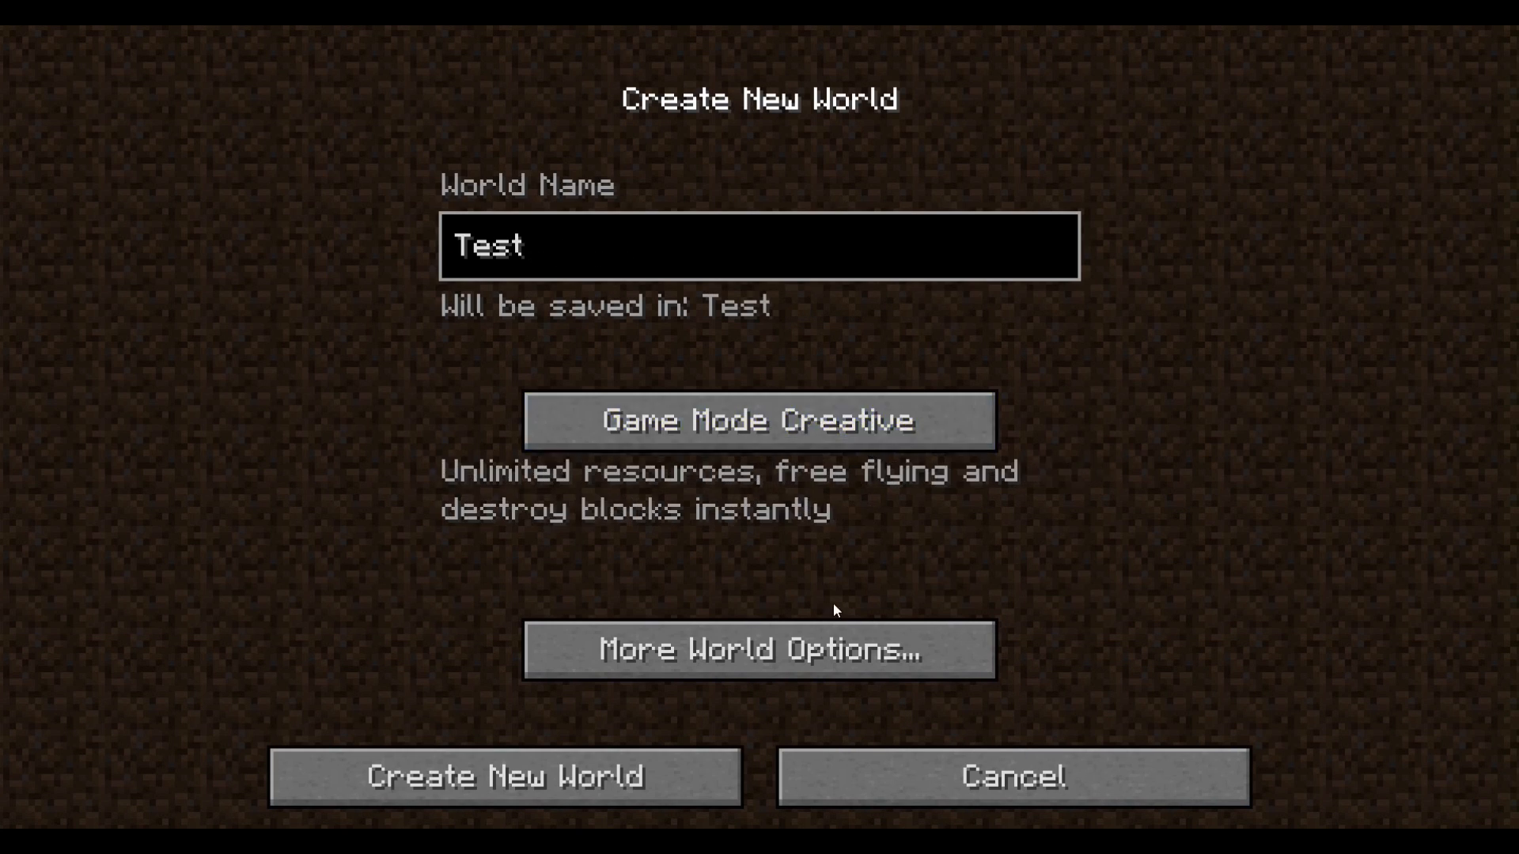
pyautogui.click(504, 775)
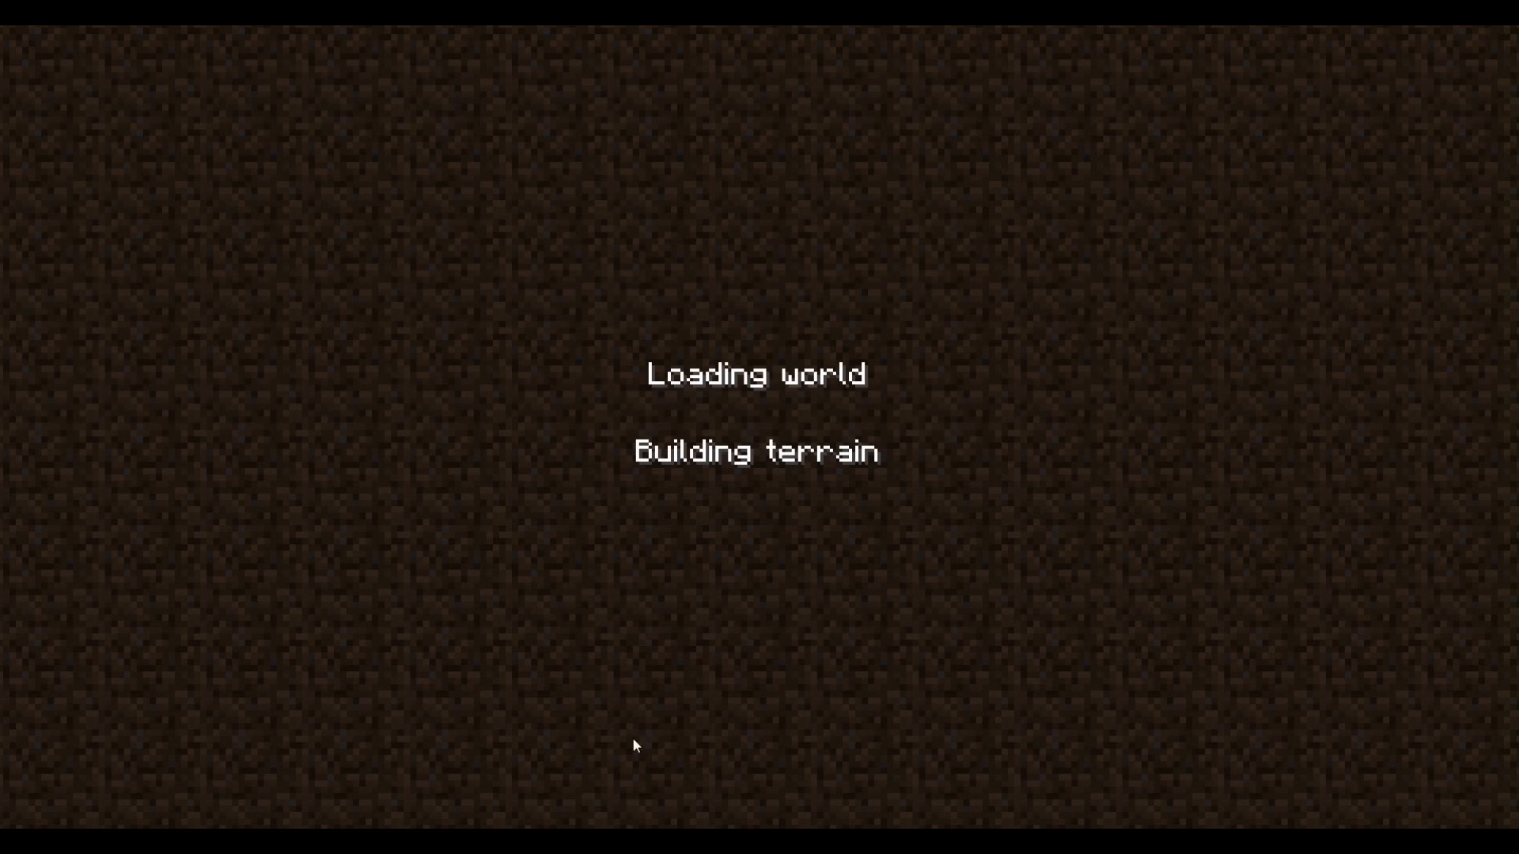
pyautogui.moveTo(823, 581)
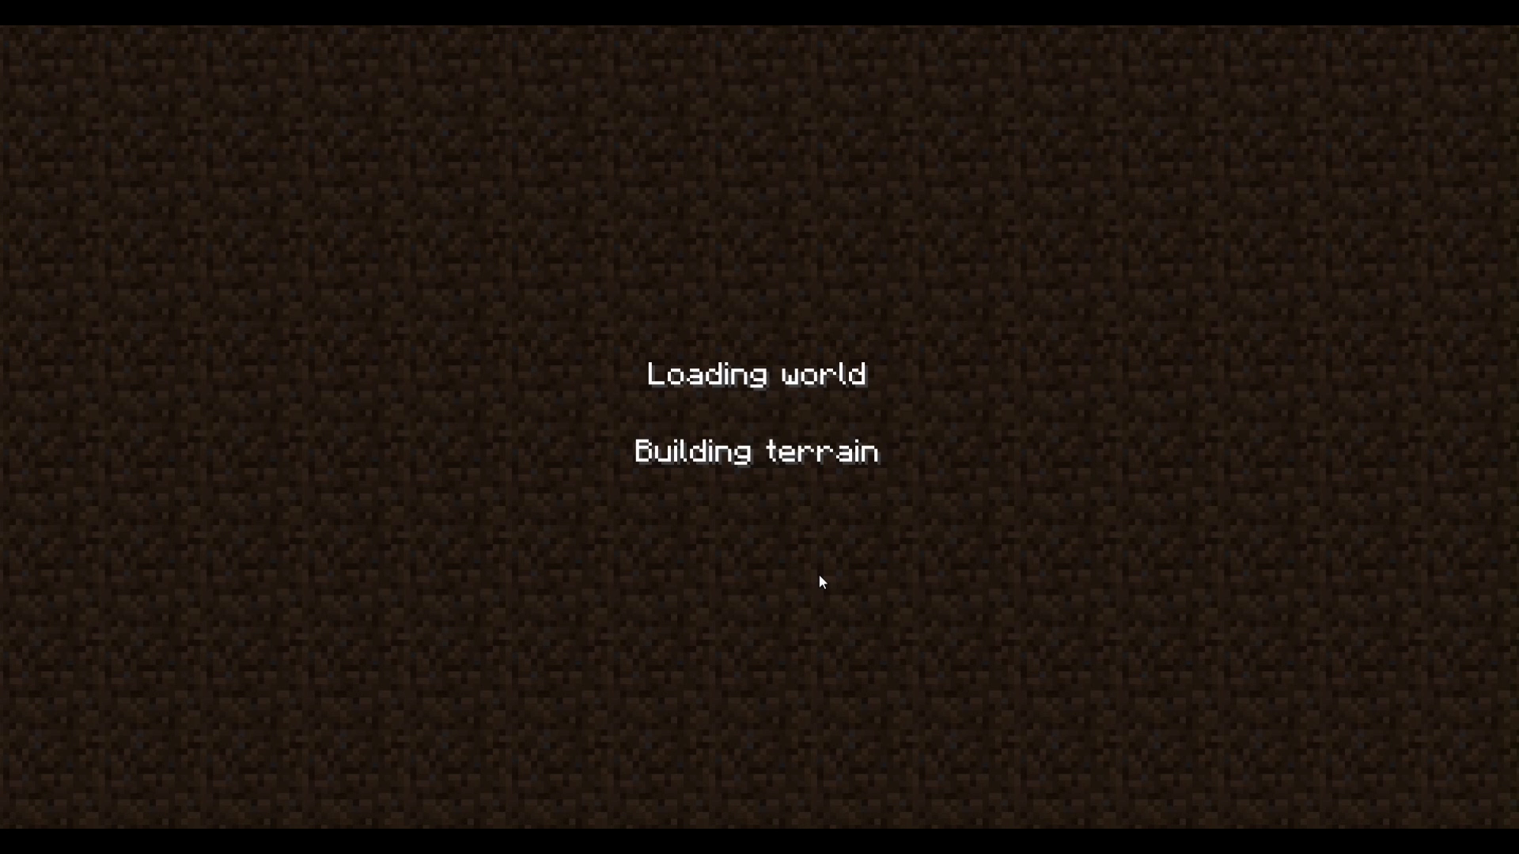
pyautogui.moveTo(988, 532)
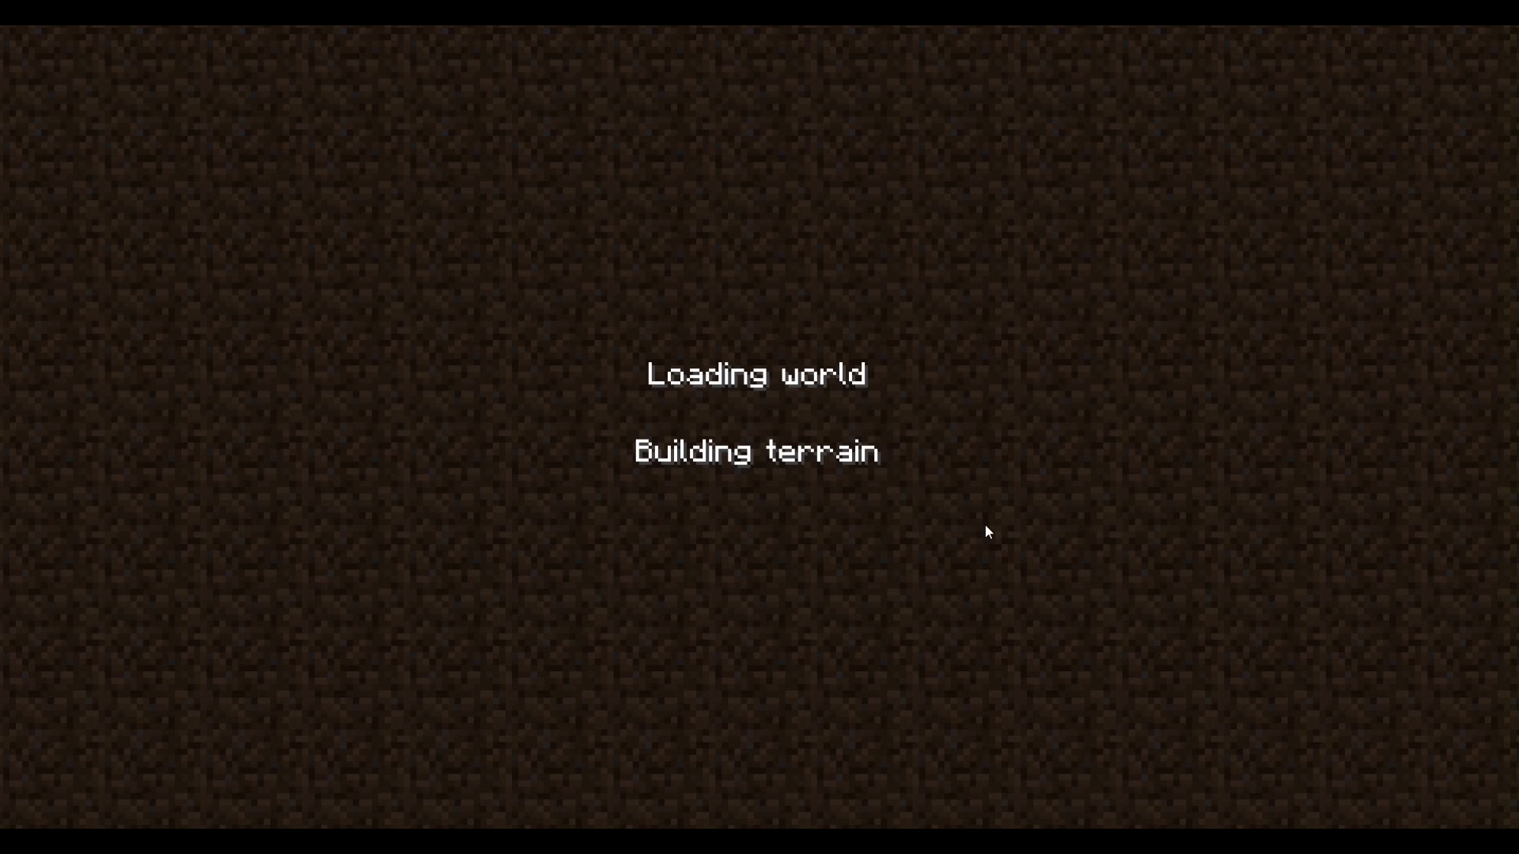
pyautogui.moveTo(926, 454)
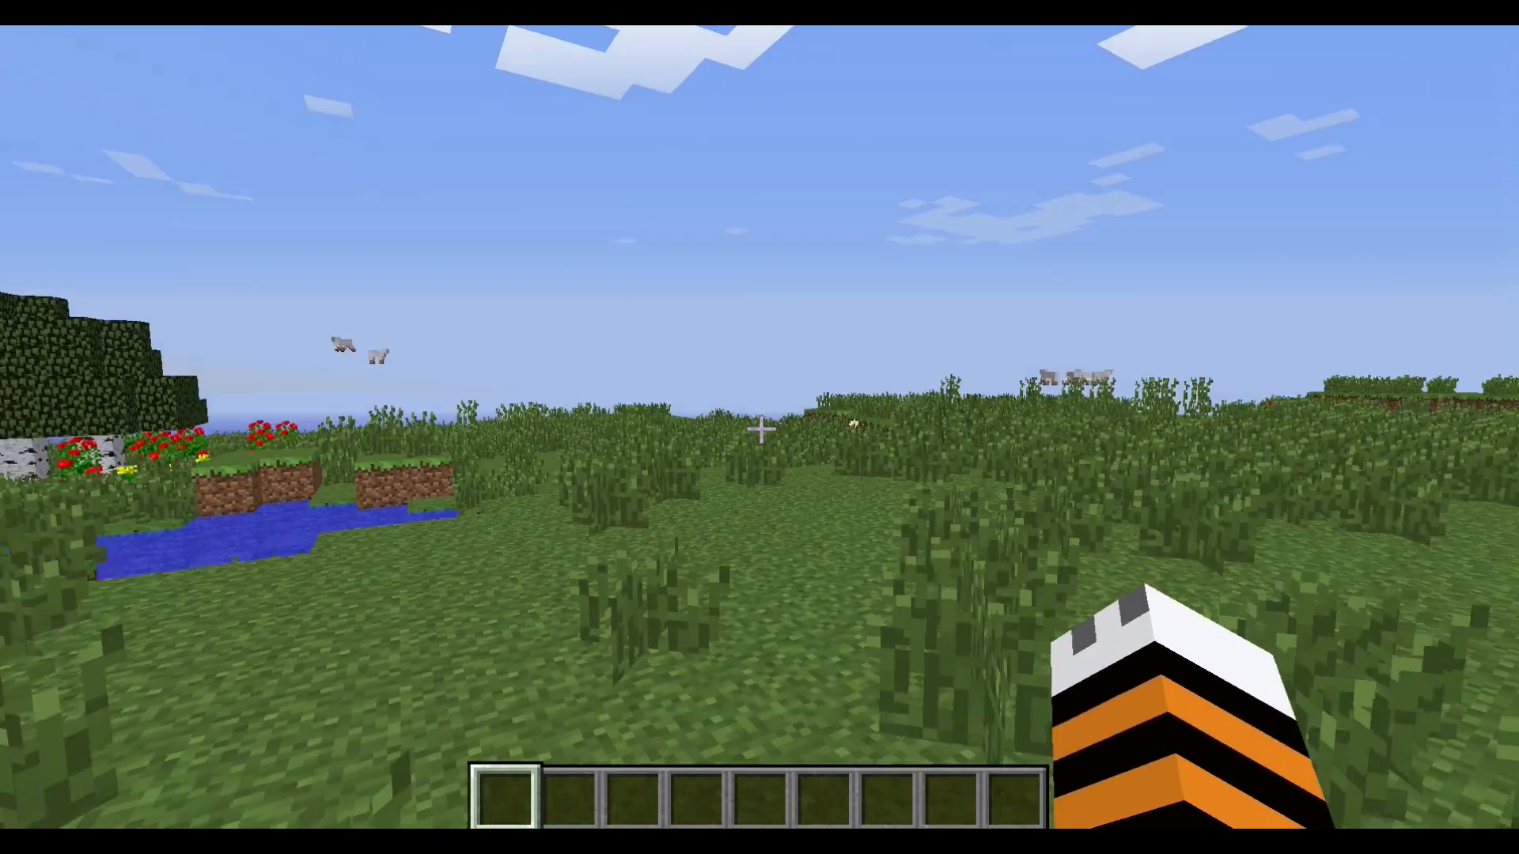
# - Search the creative inventory for 'luck' to list the Lucky Block items
pyautogui.press('e')
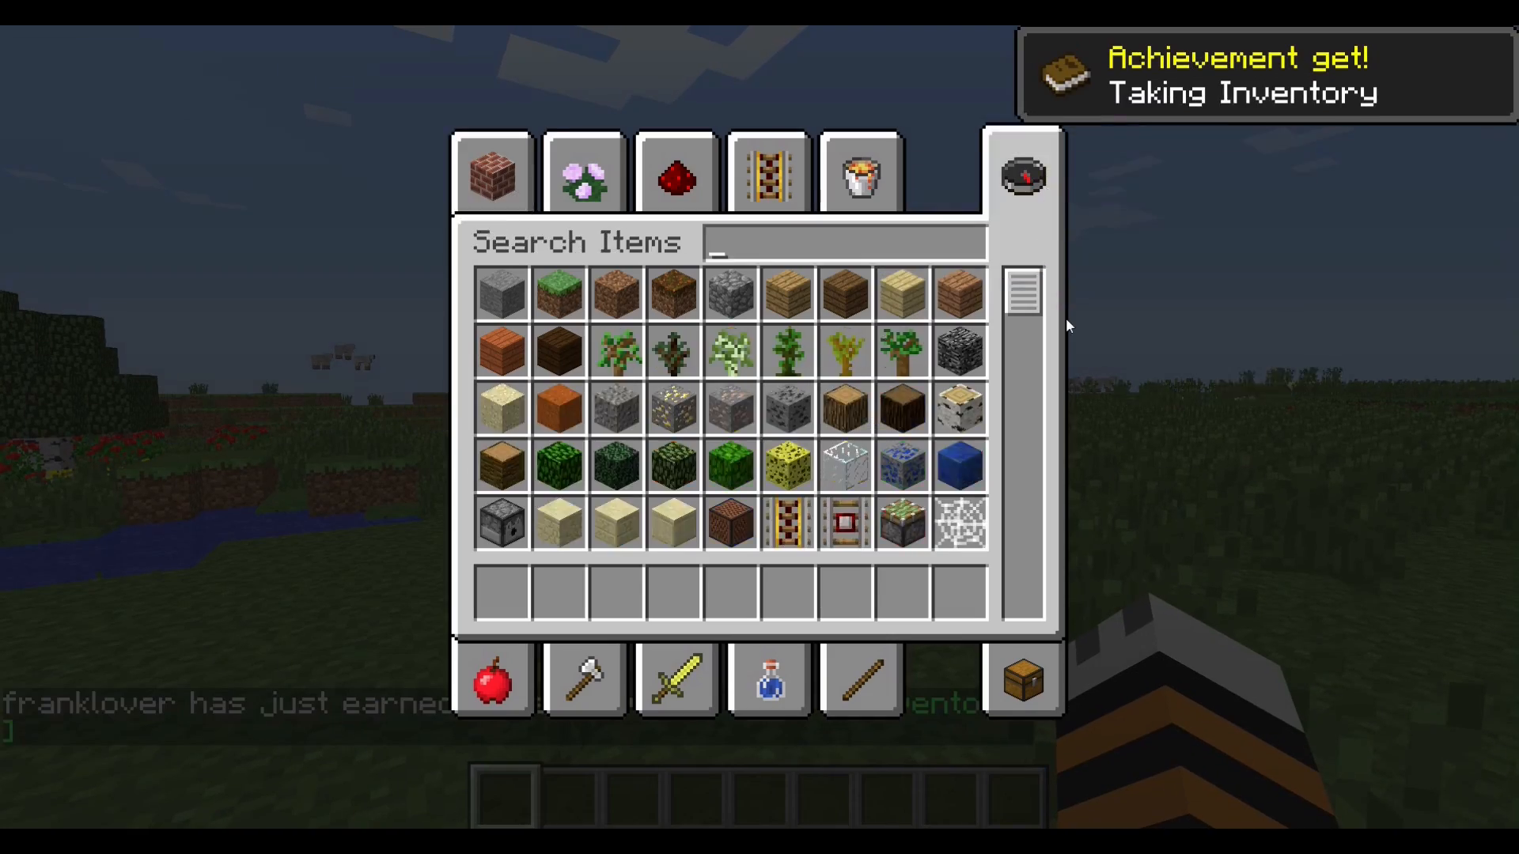
pyautogui.write('luck')
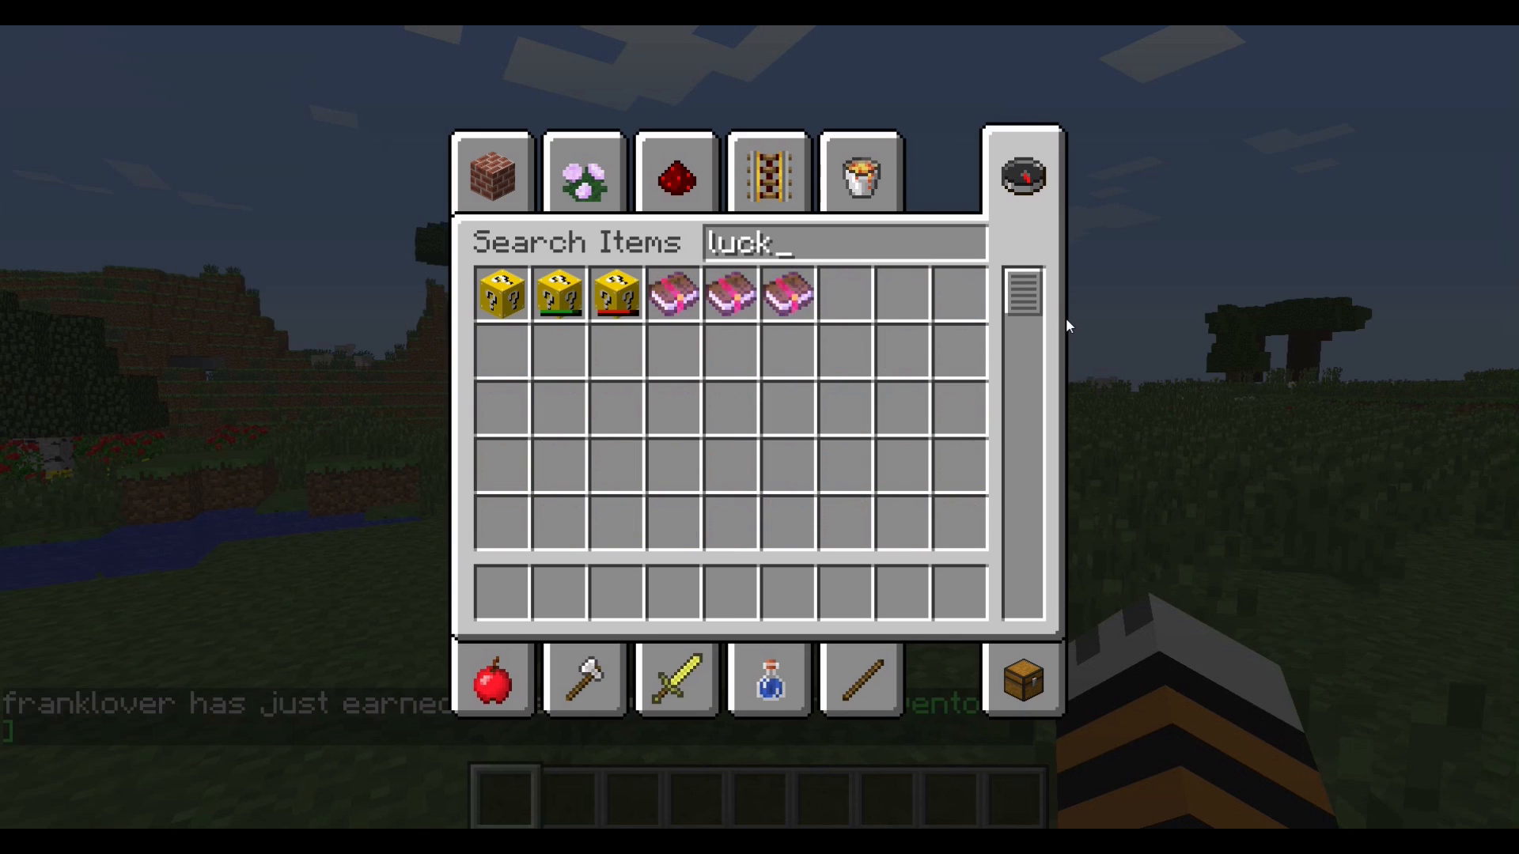